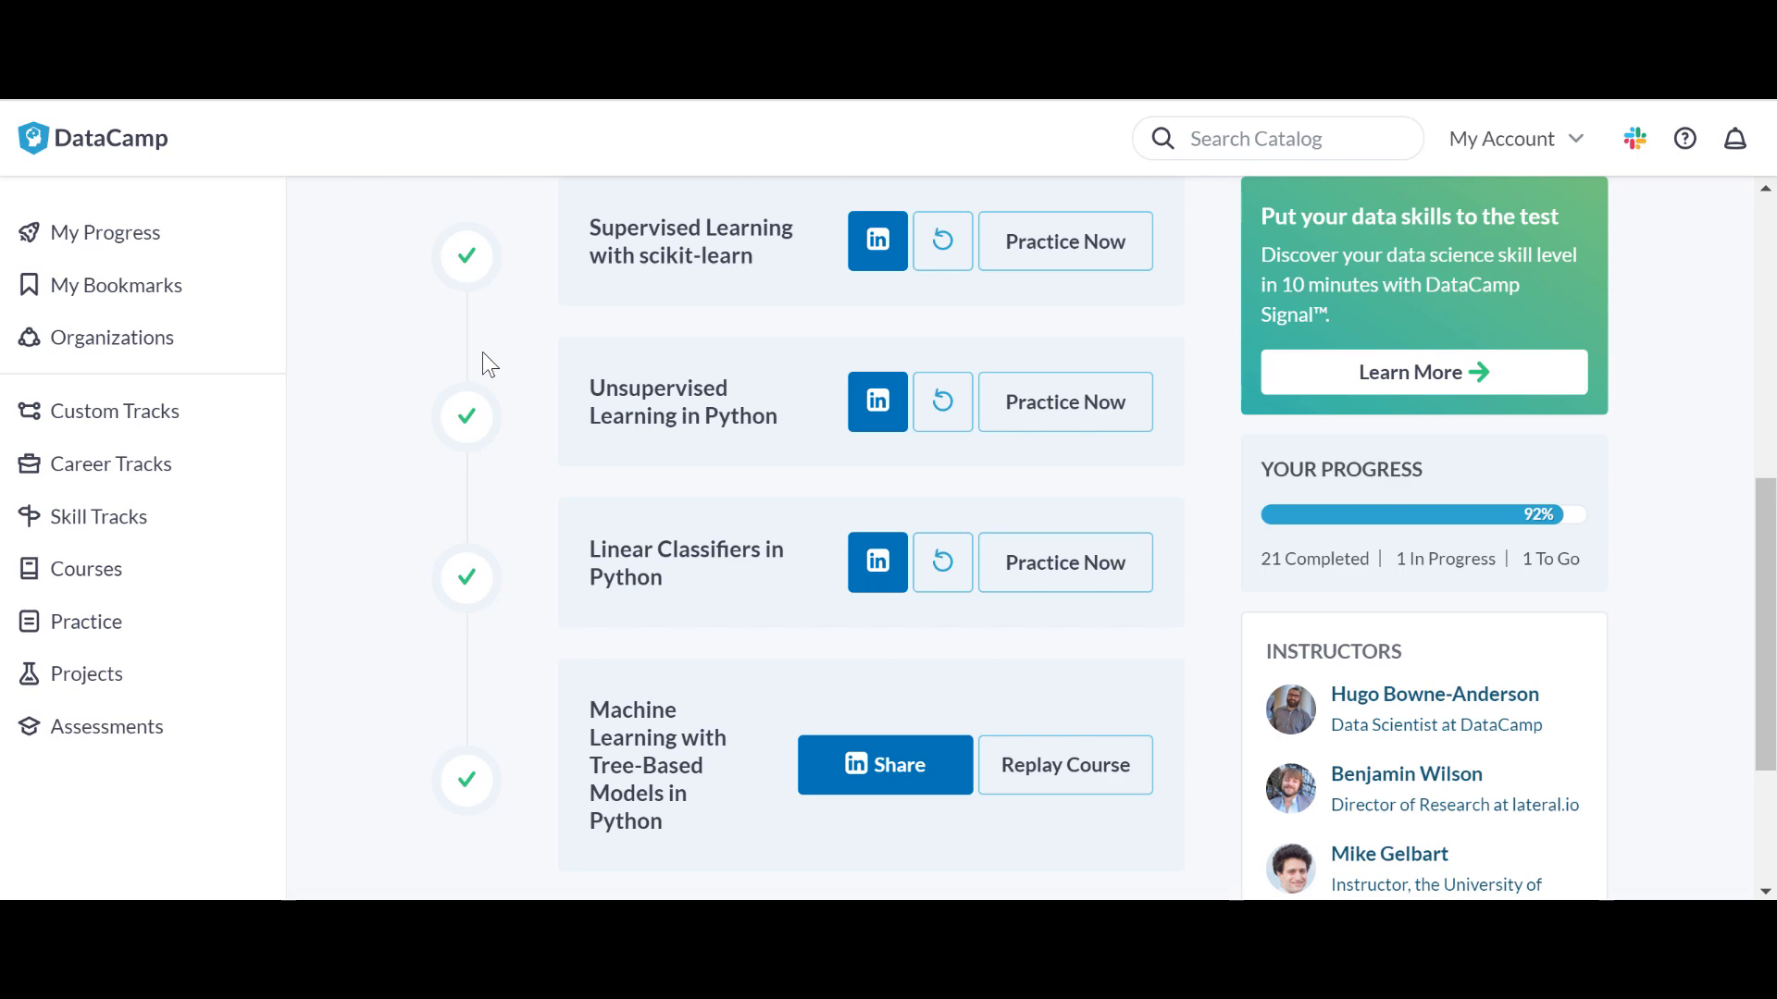
pyautogui.moveTo(499, 400)
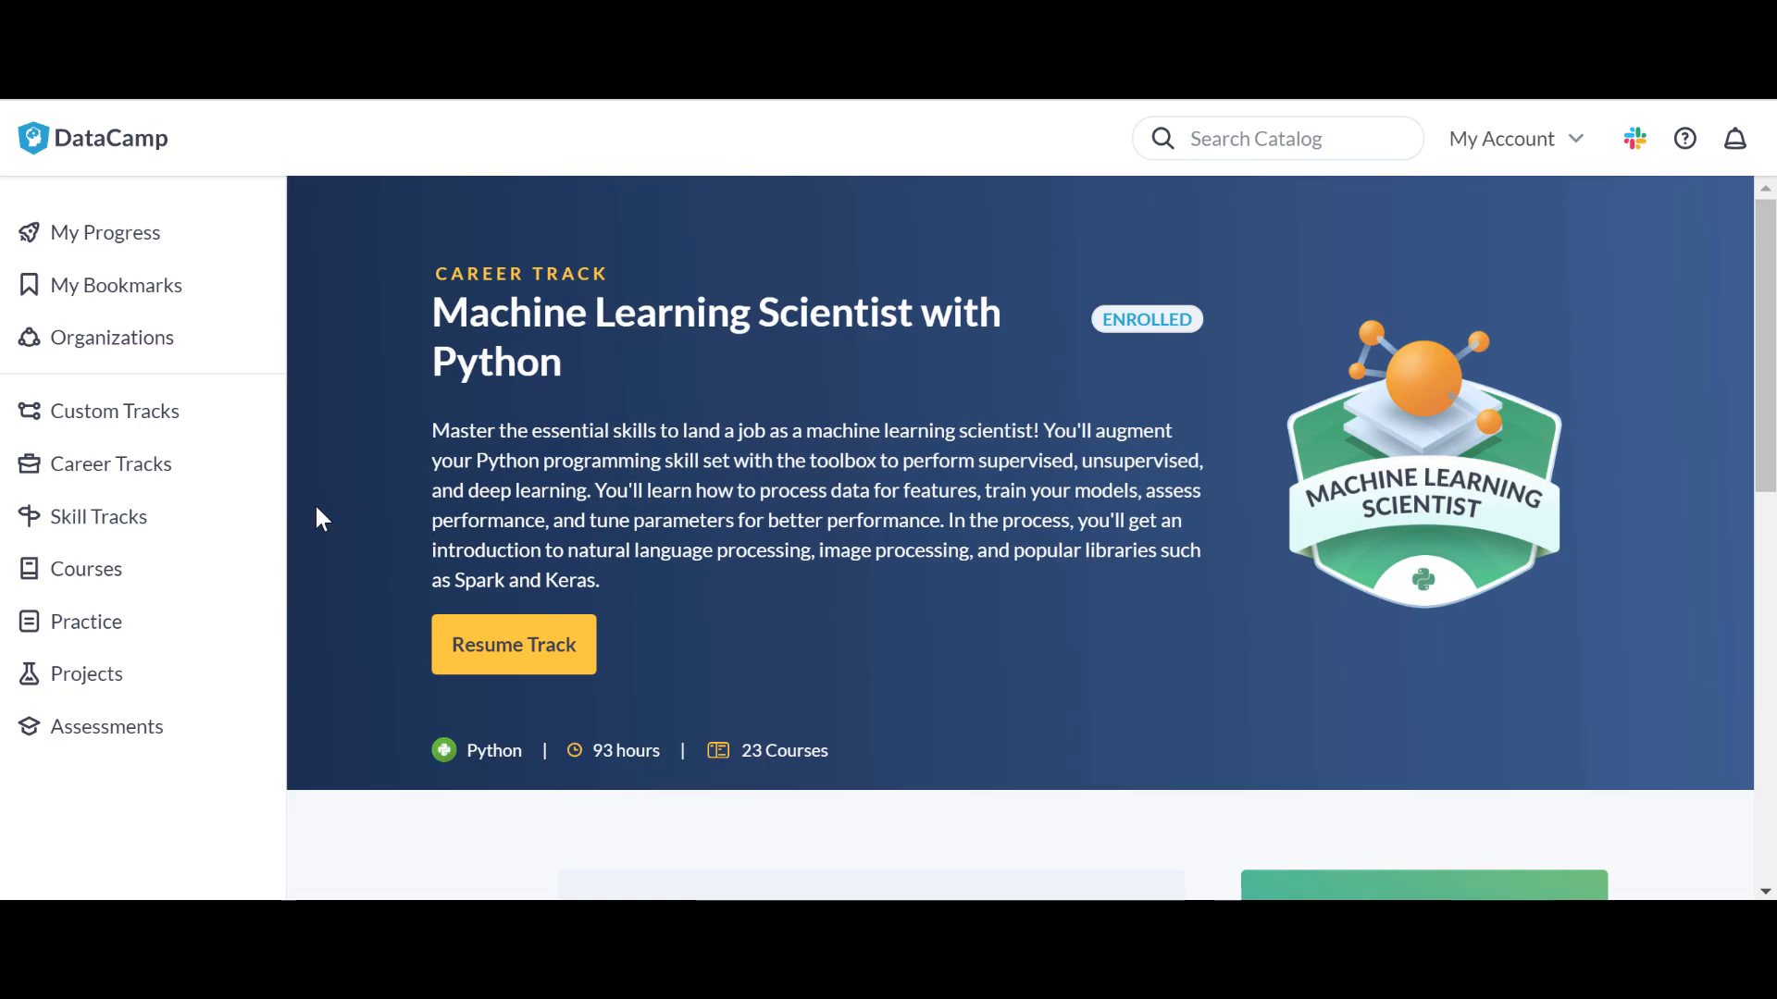
pyautogui.moveTo(463, 312)
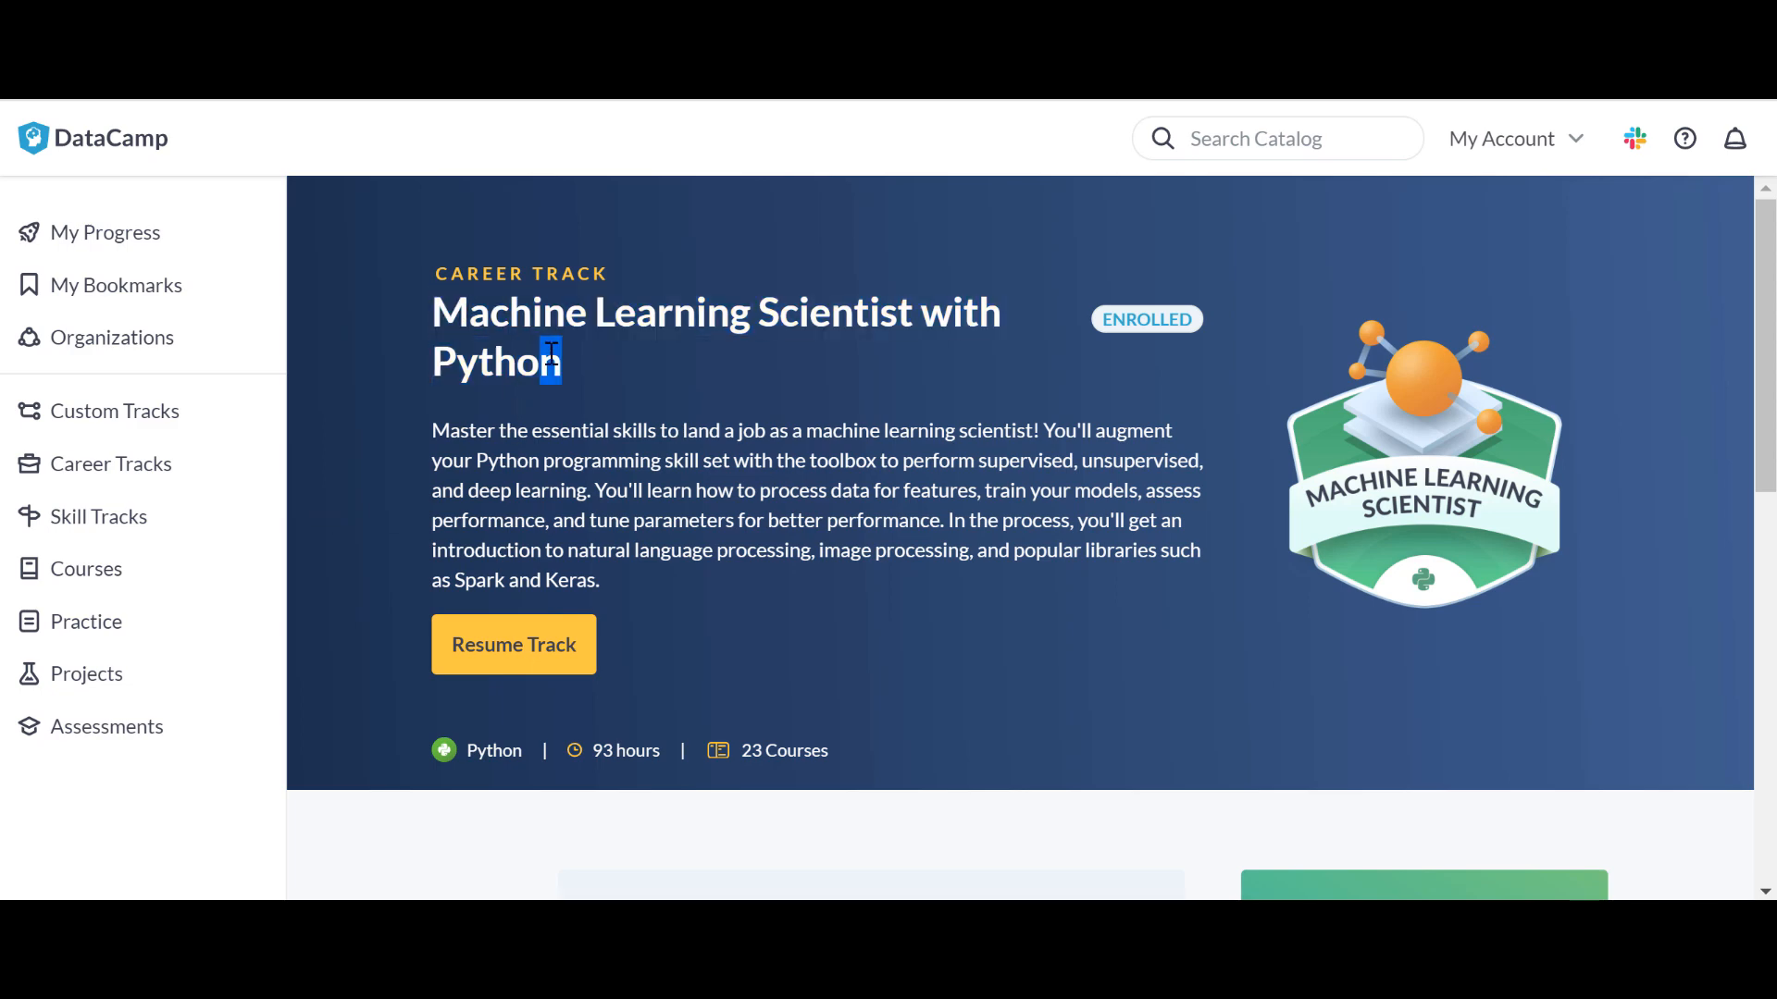
# Open Career Tracks from the sidebar and scroll to the completed Data Scientist with Python card.
pyautogui.scroll(-3)
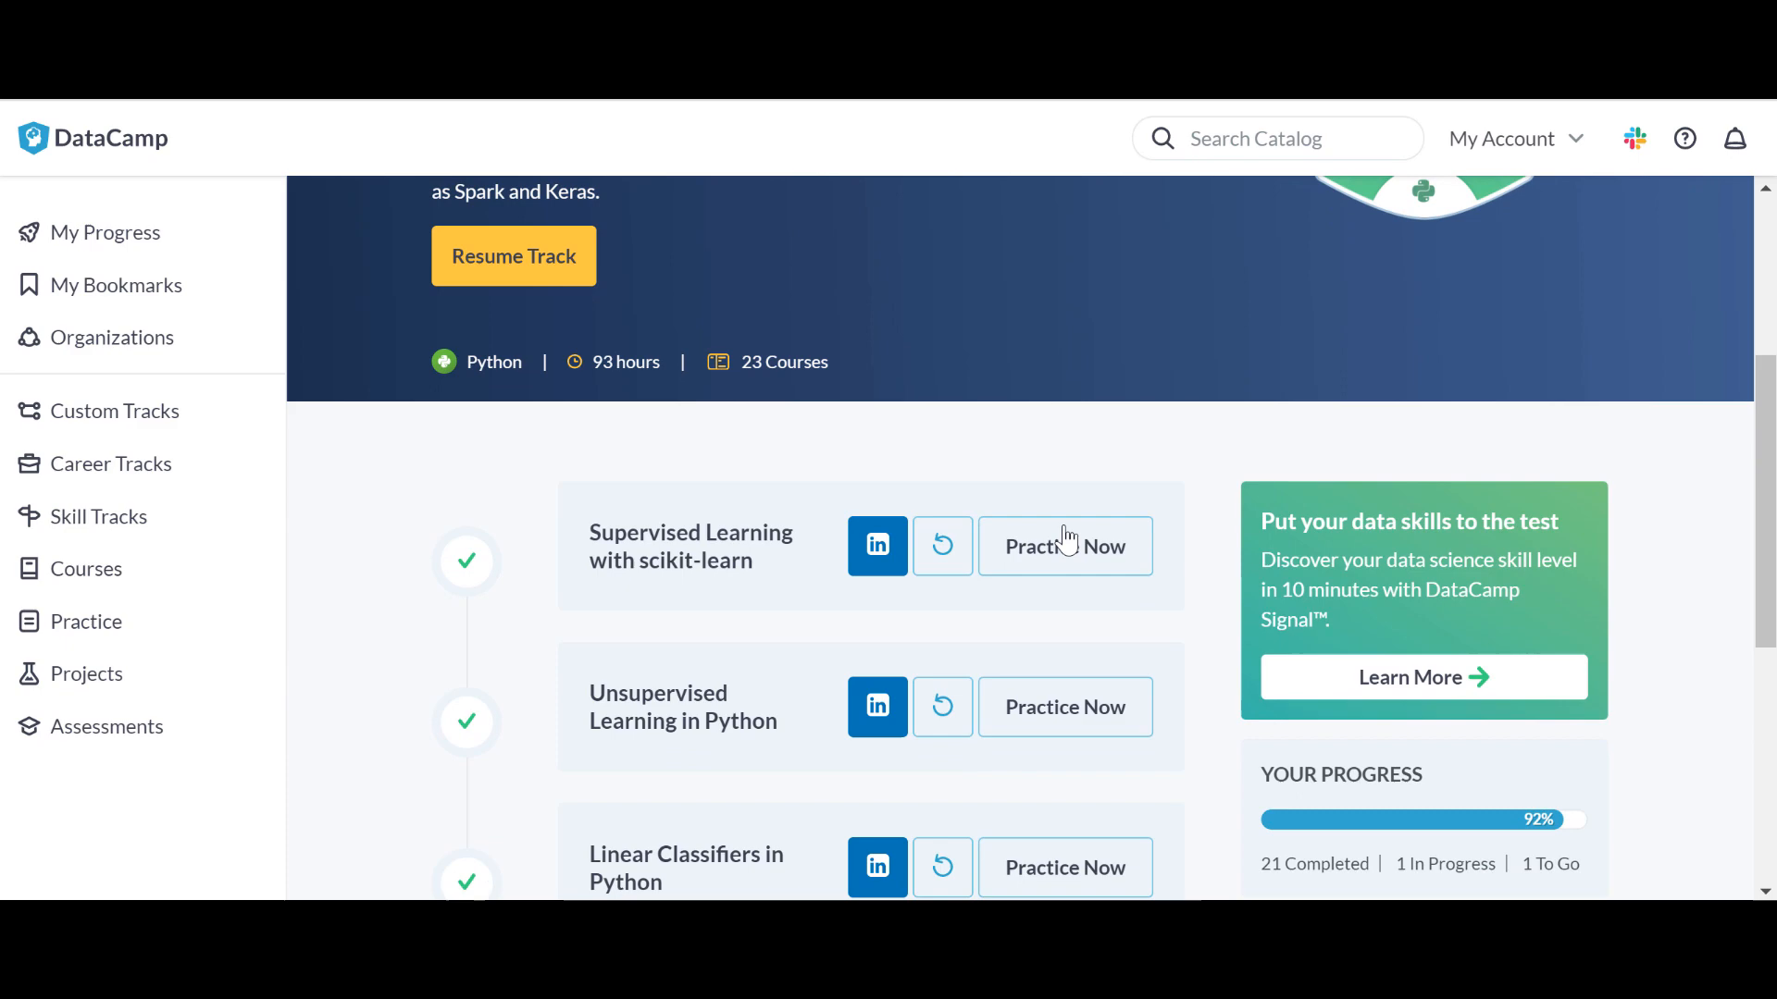
pyautogui.scroll(-3)
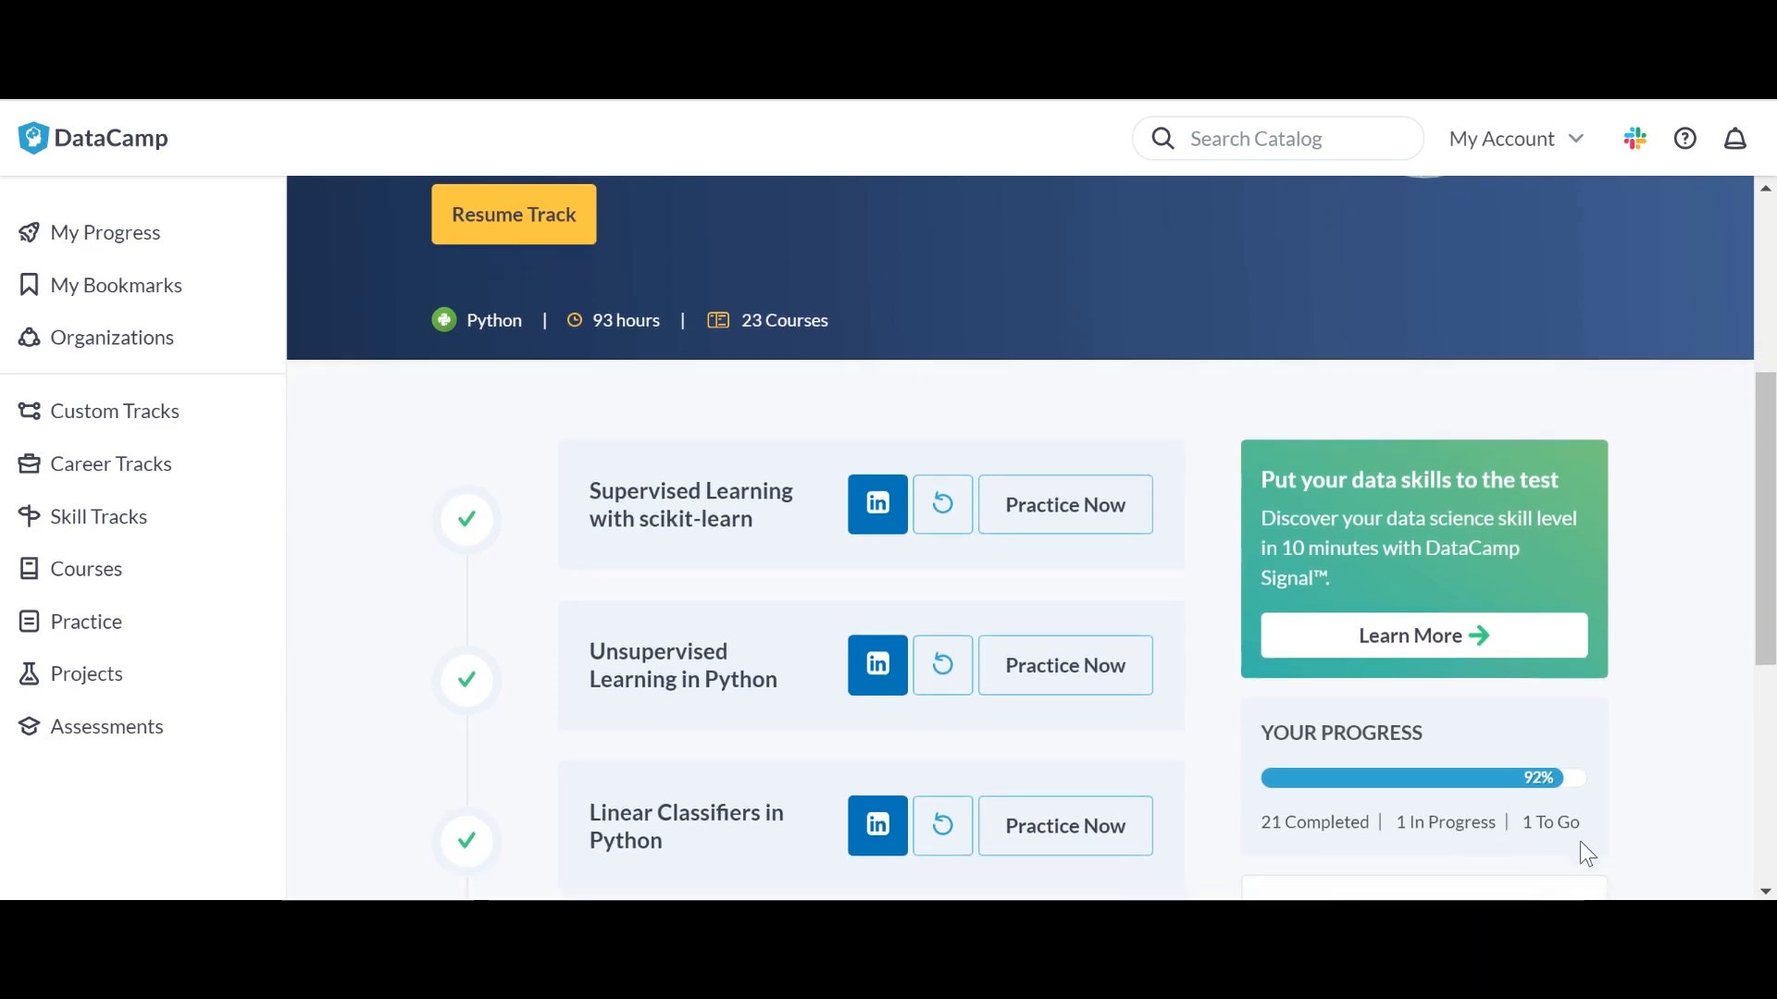
pyautogui.scroll(3)
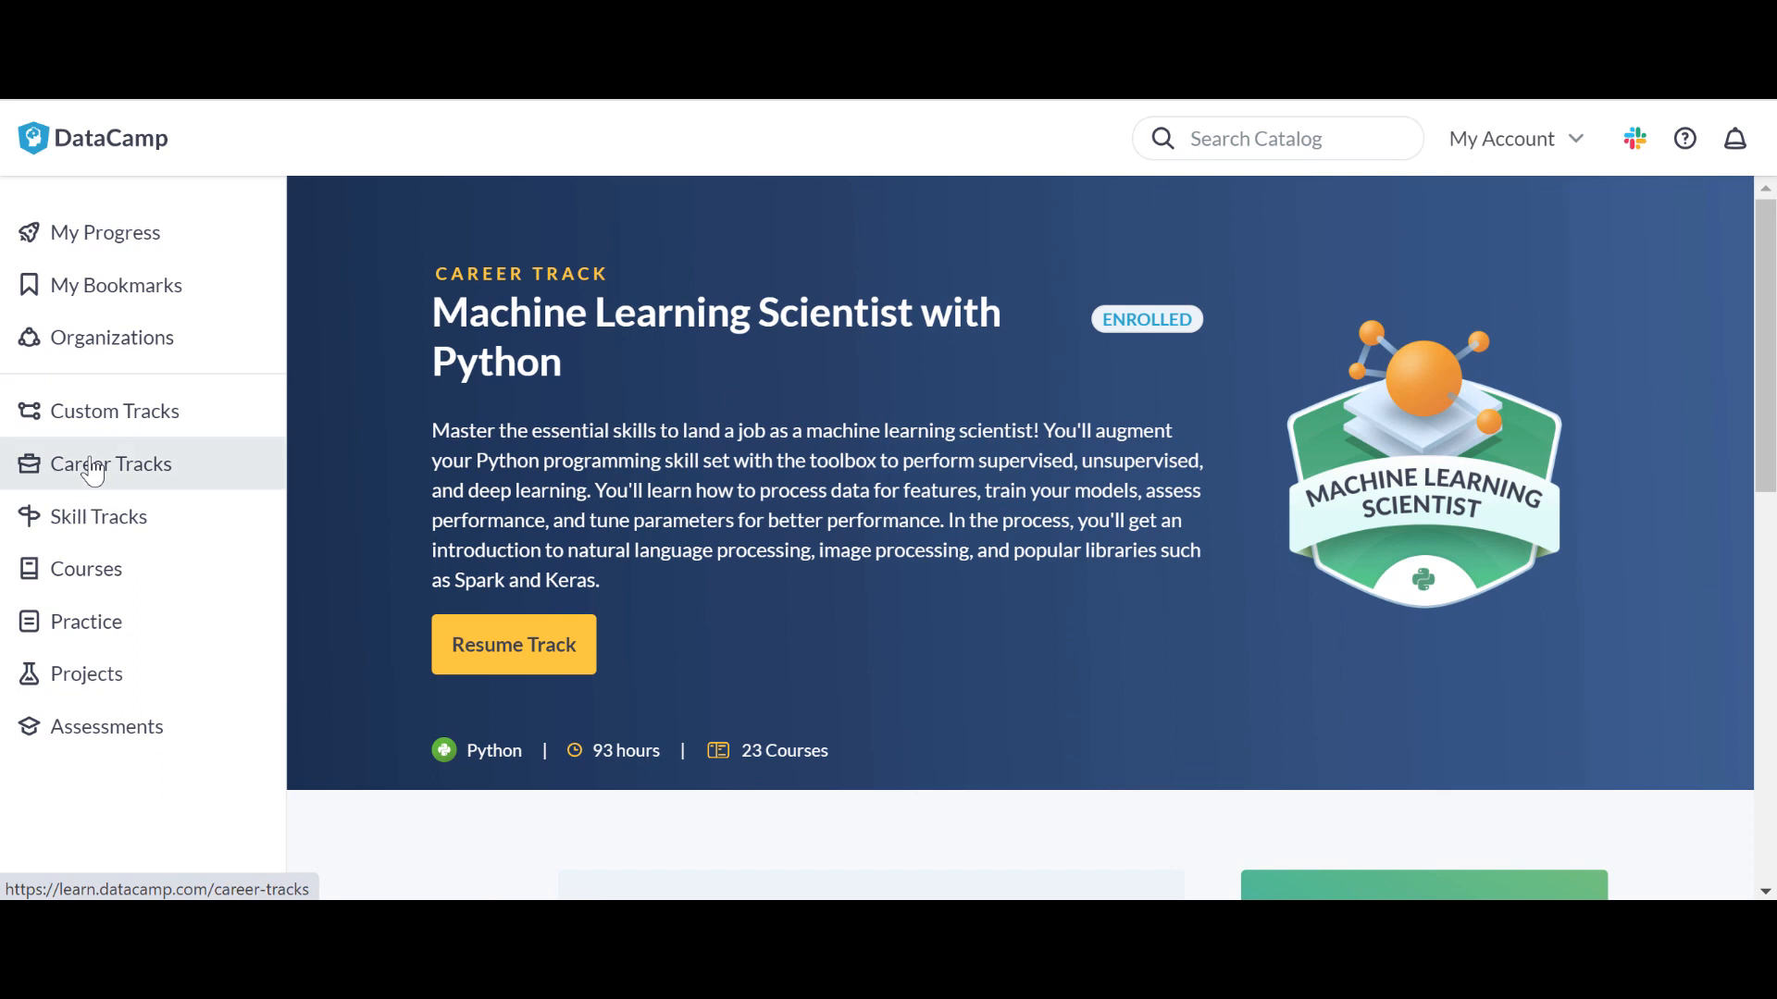
pyautogui.click(110, 463)
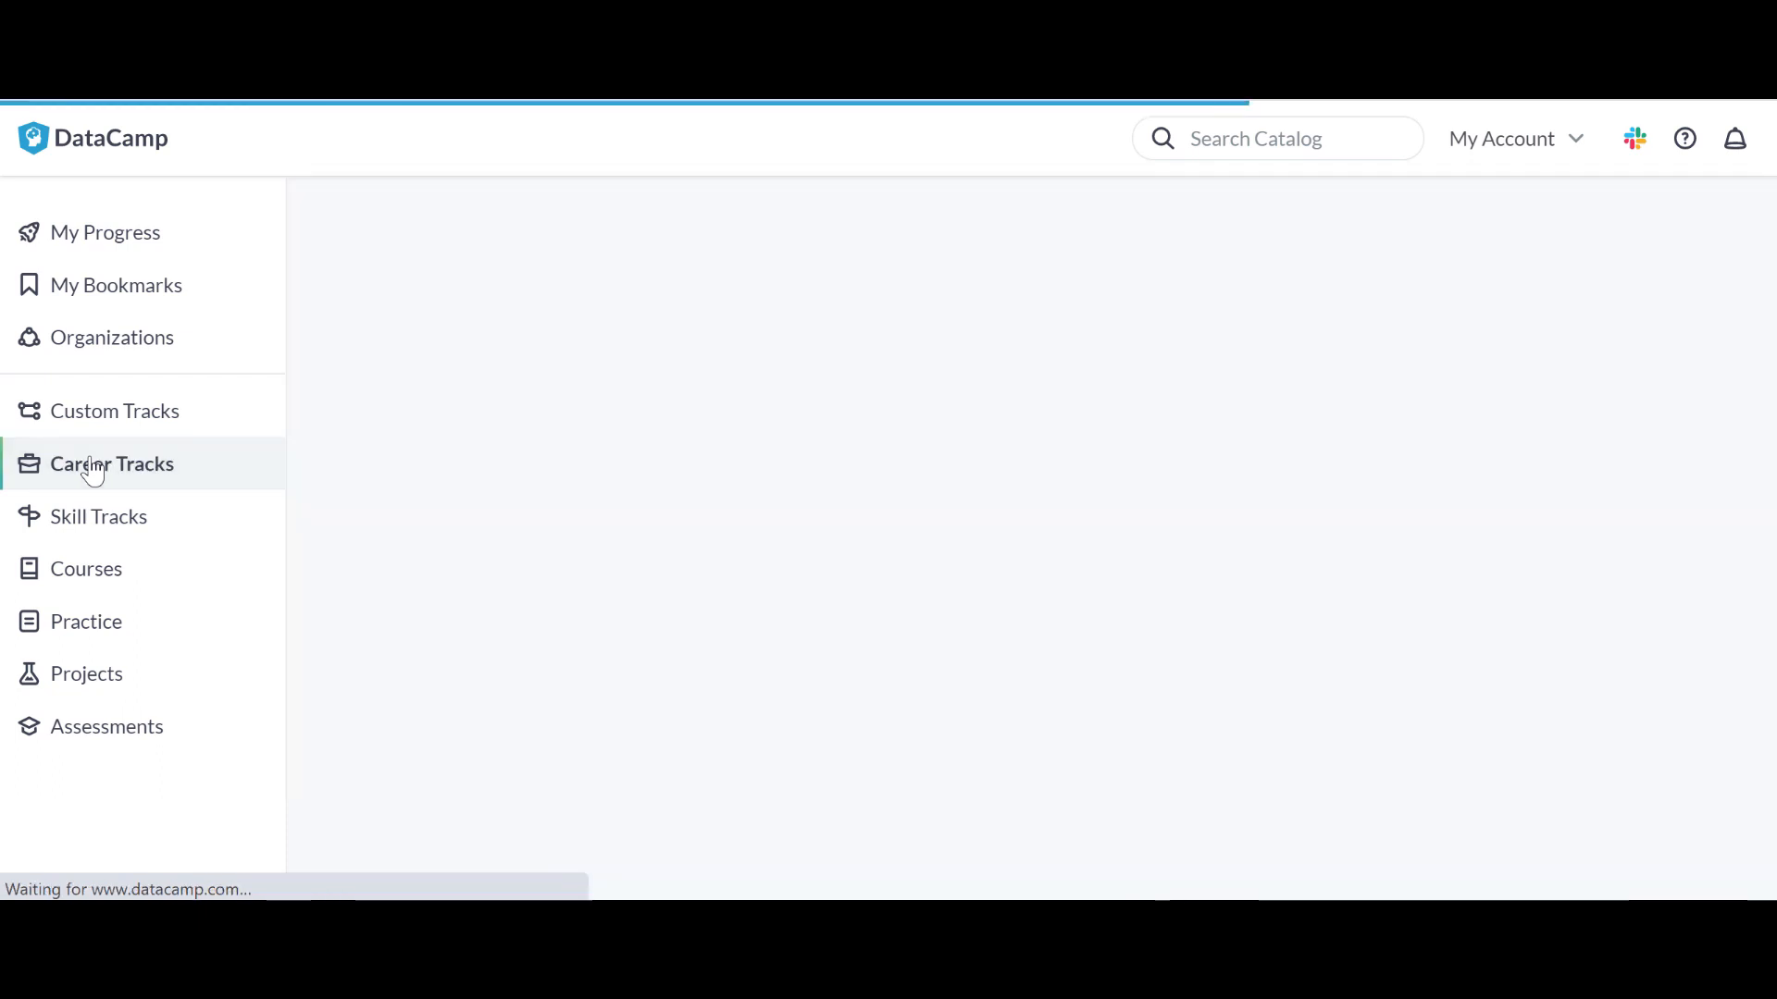
pyautogui.click(111, 464)
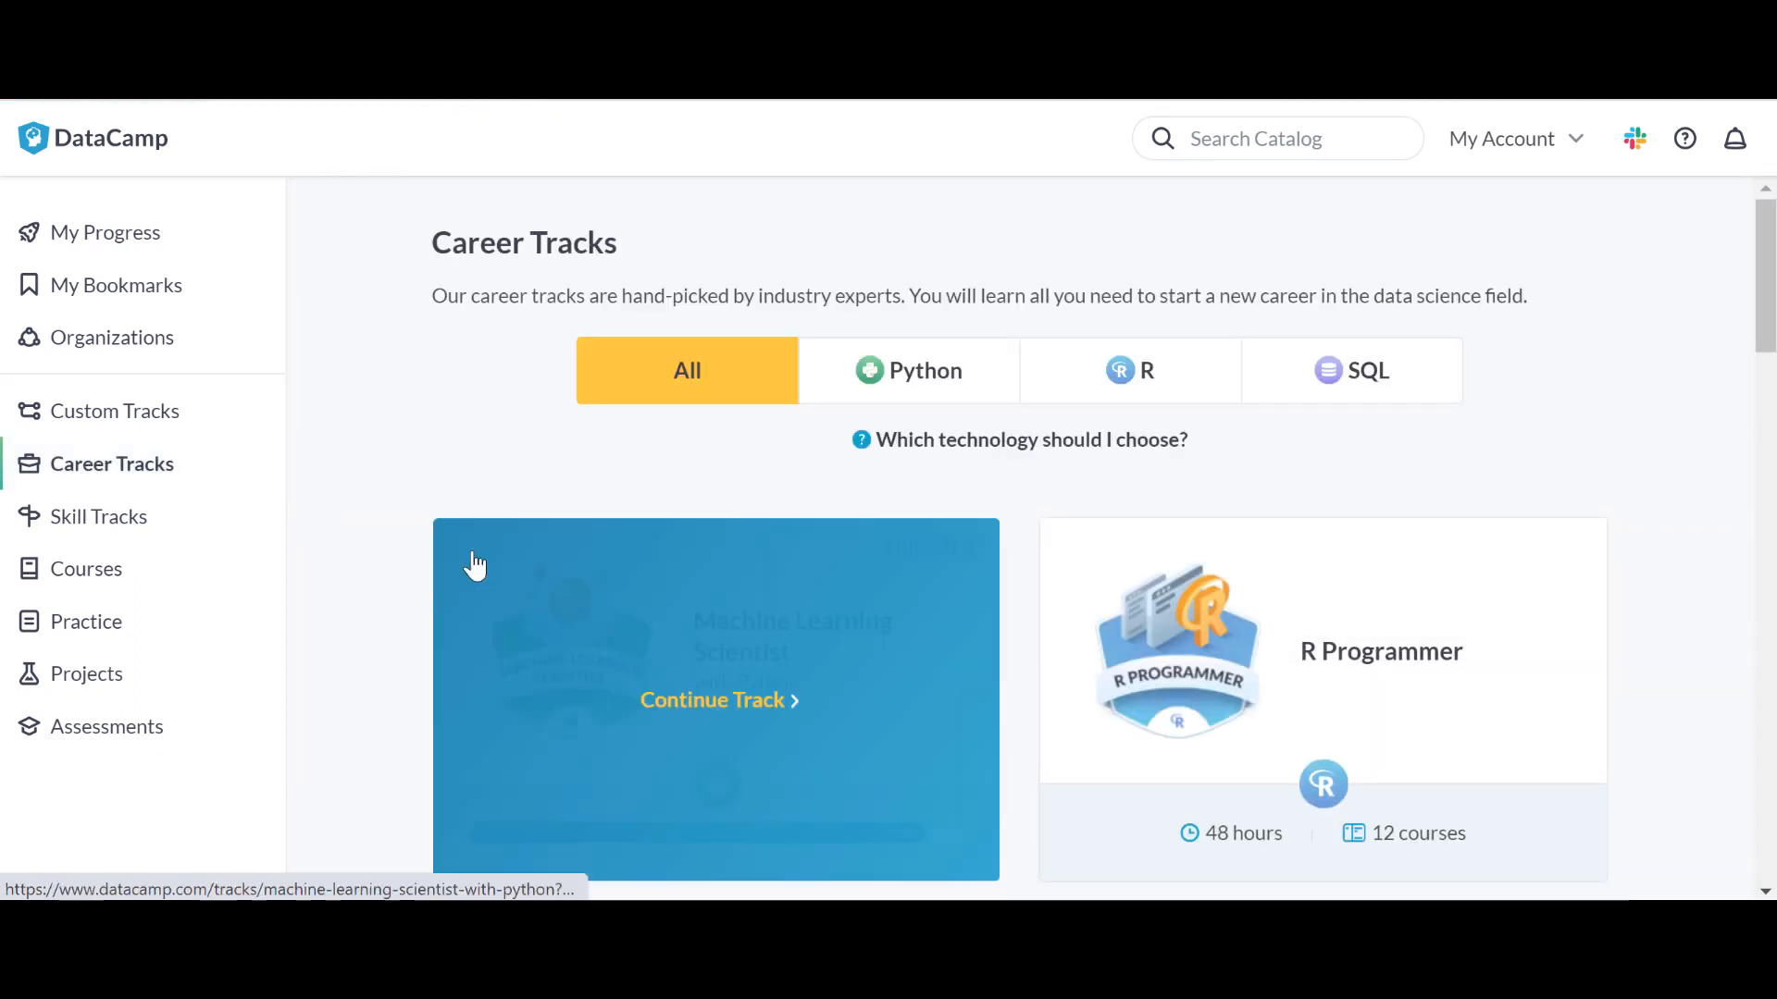
pyautogui.scroll(-3)
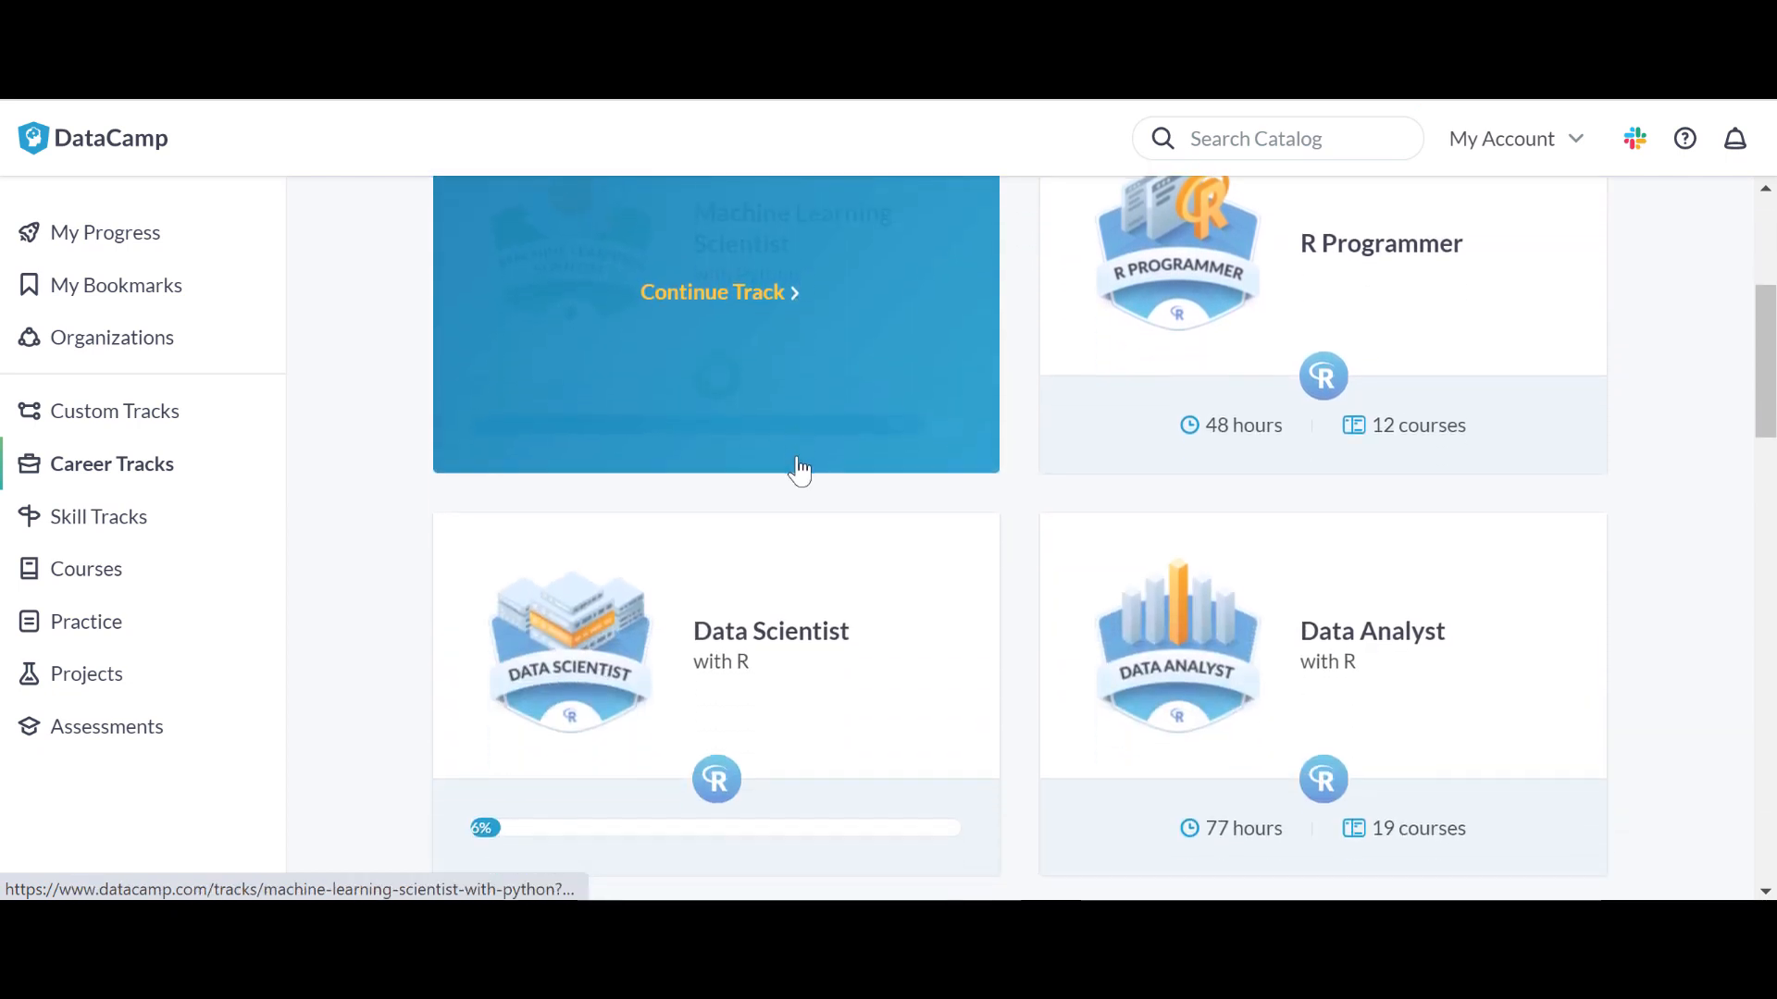
pyautogui.scroll(-3)
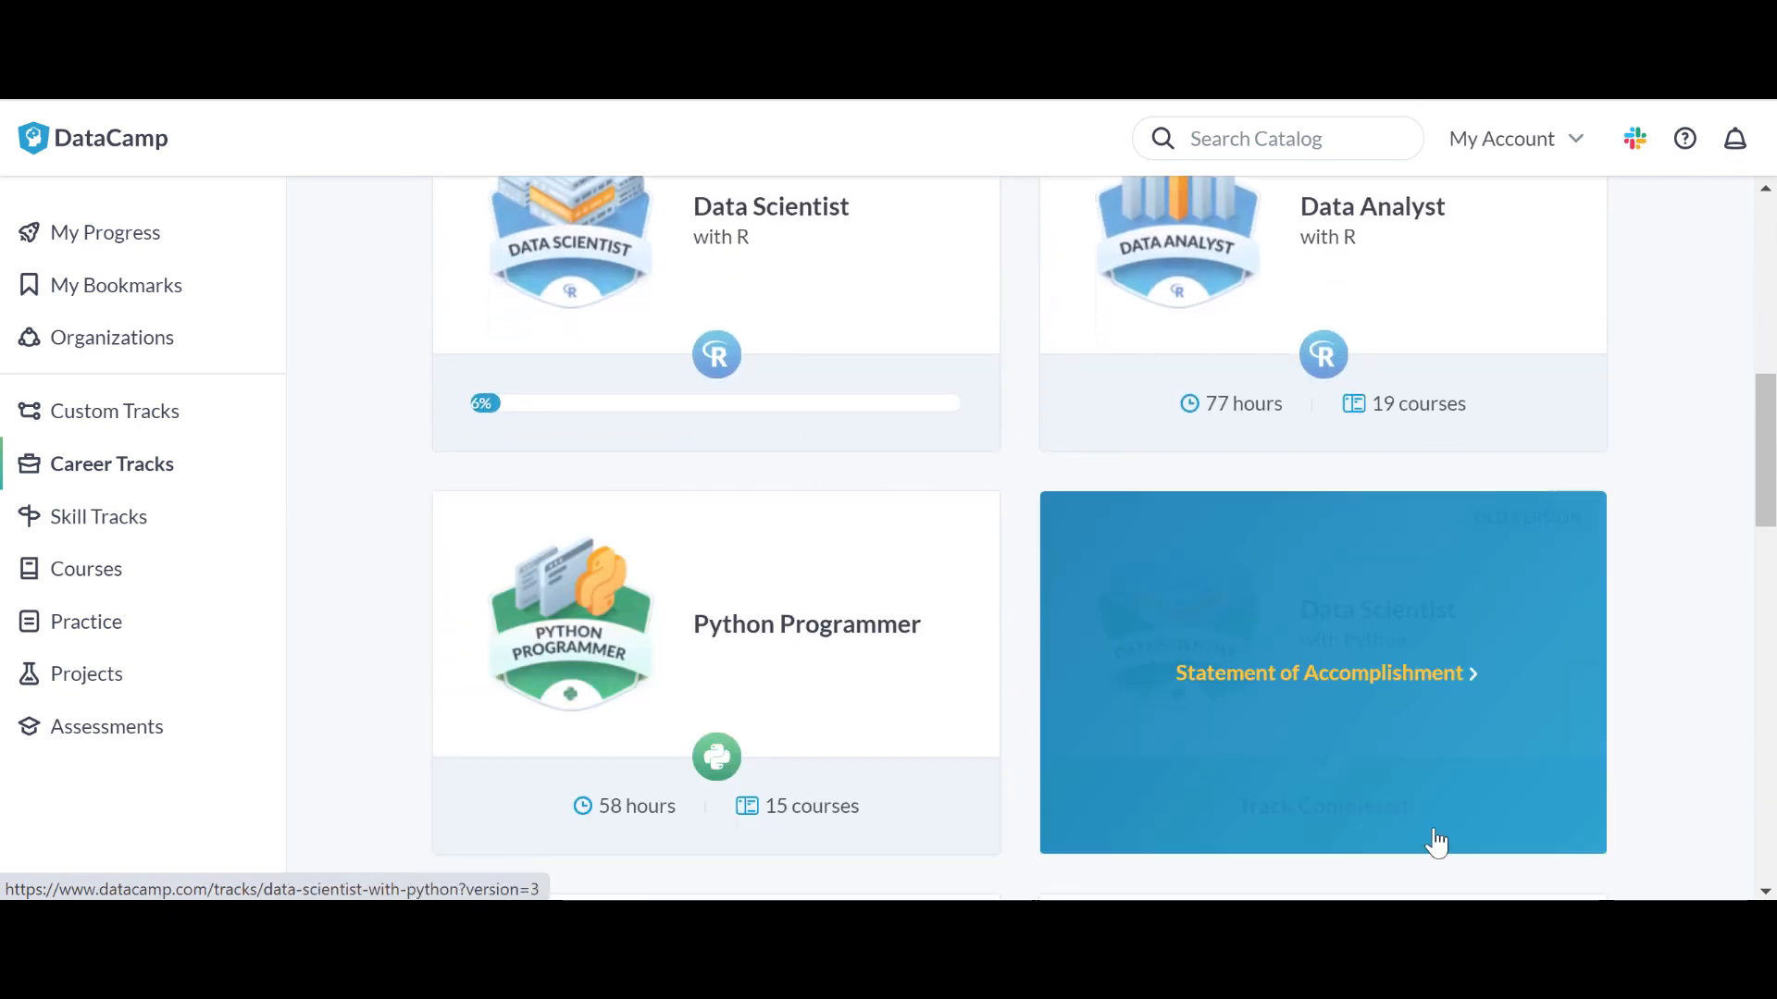
pyautogui.scroll(-3)
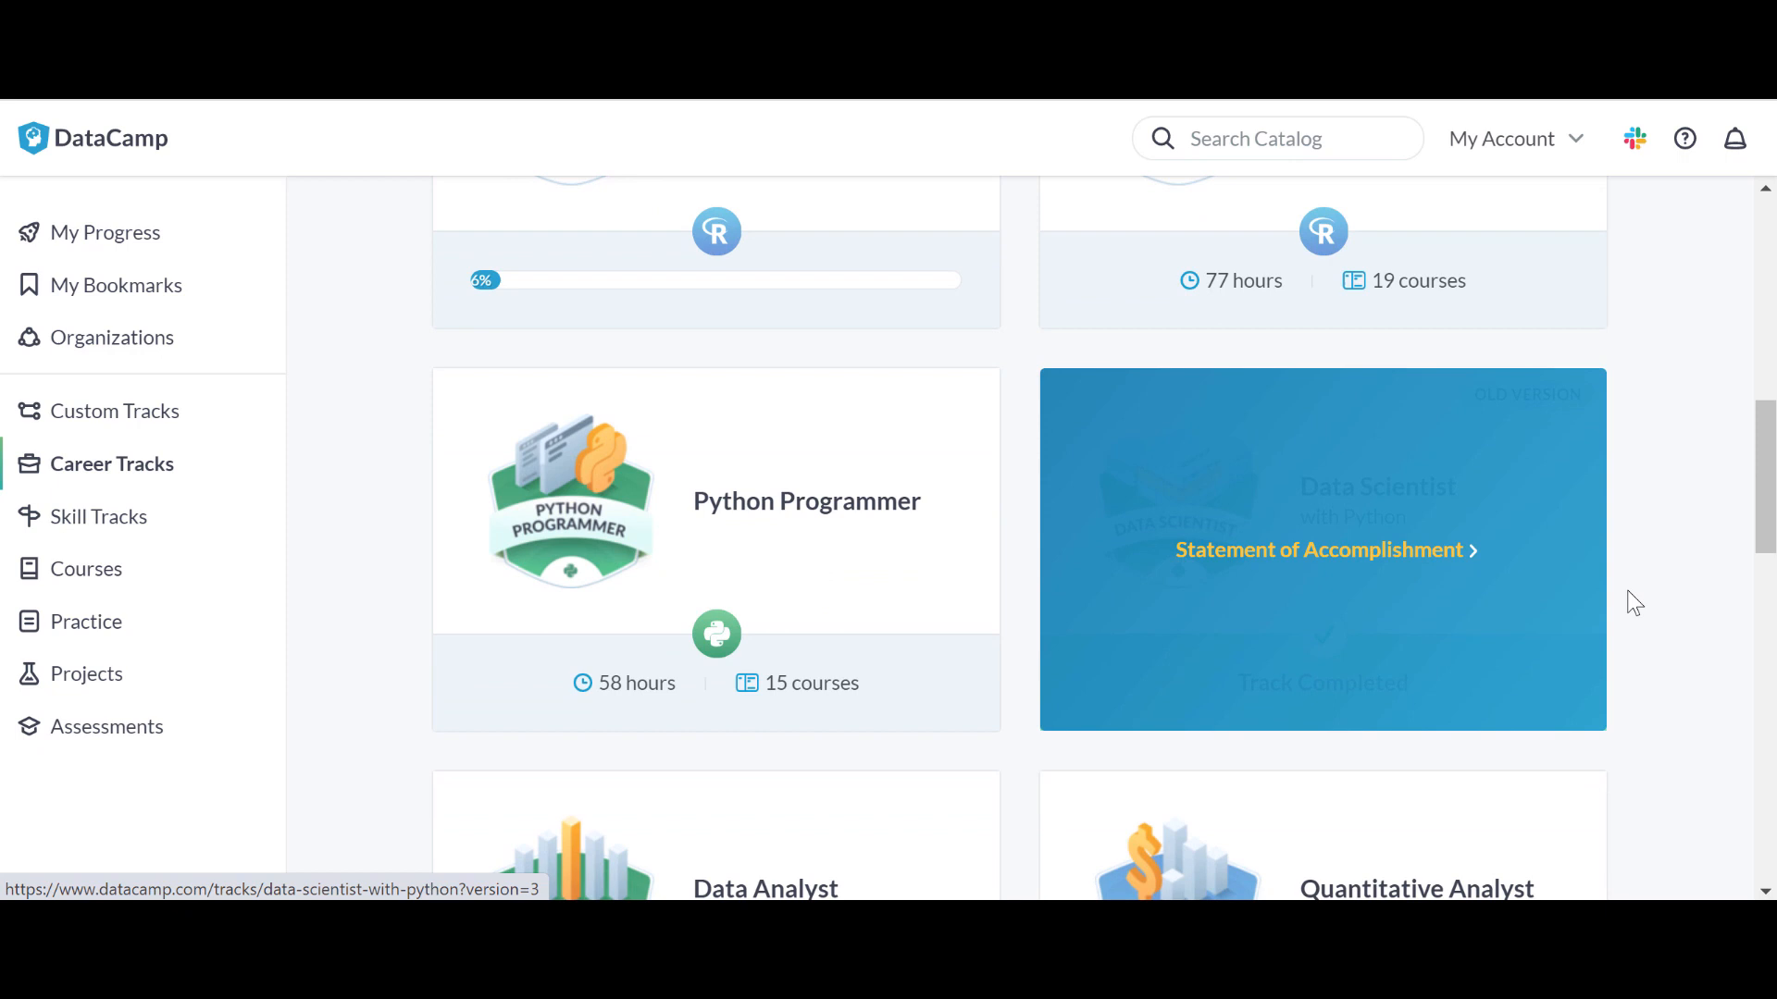
pyautogui.scroll(-3)
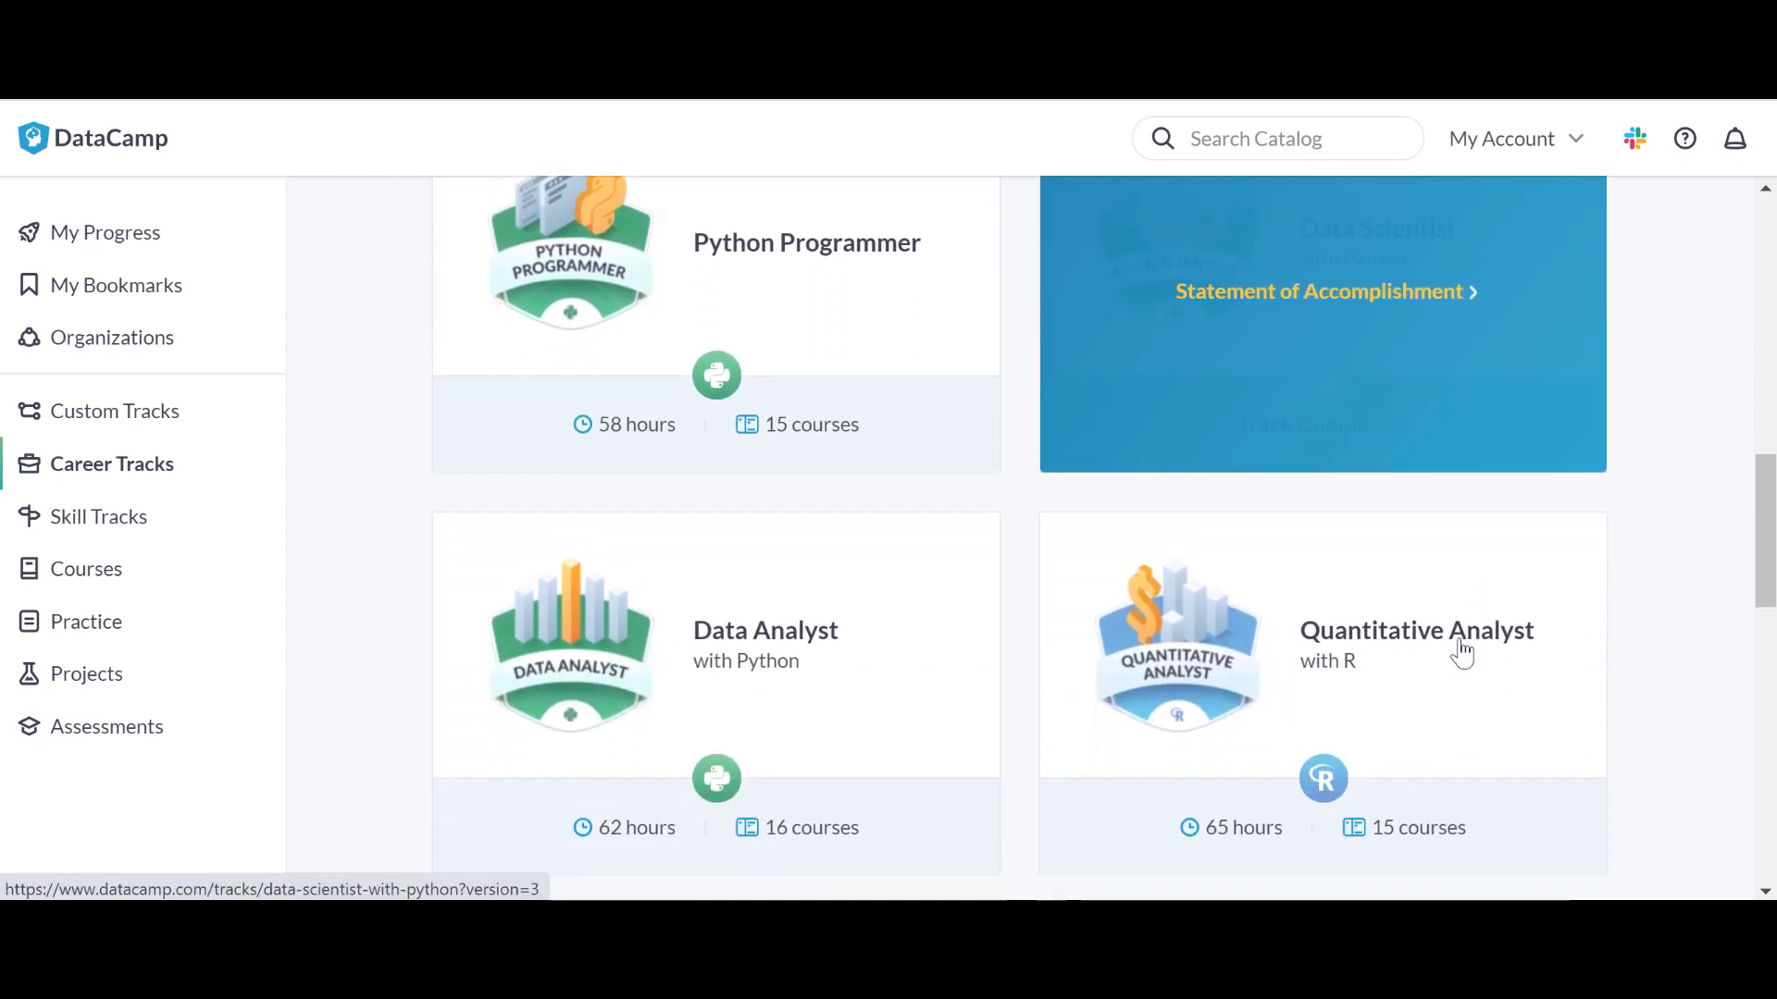
pyautogui.scroll(3)
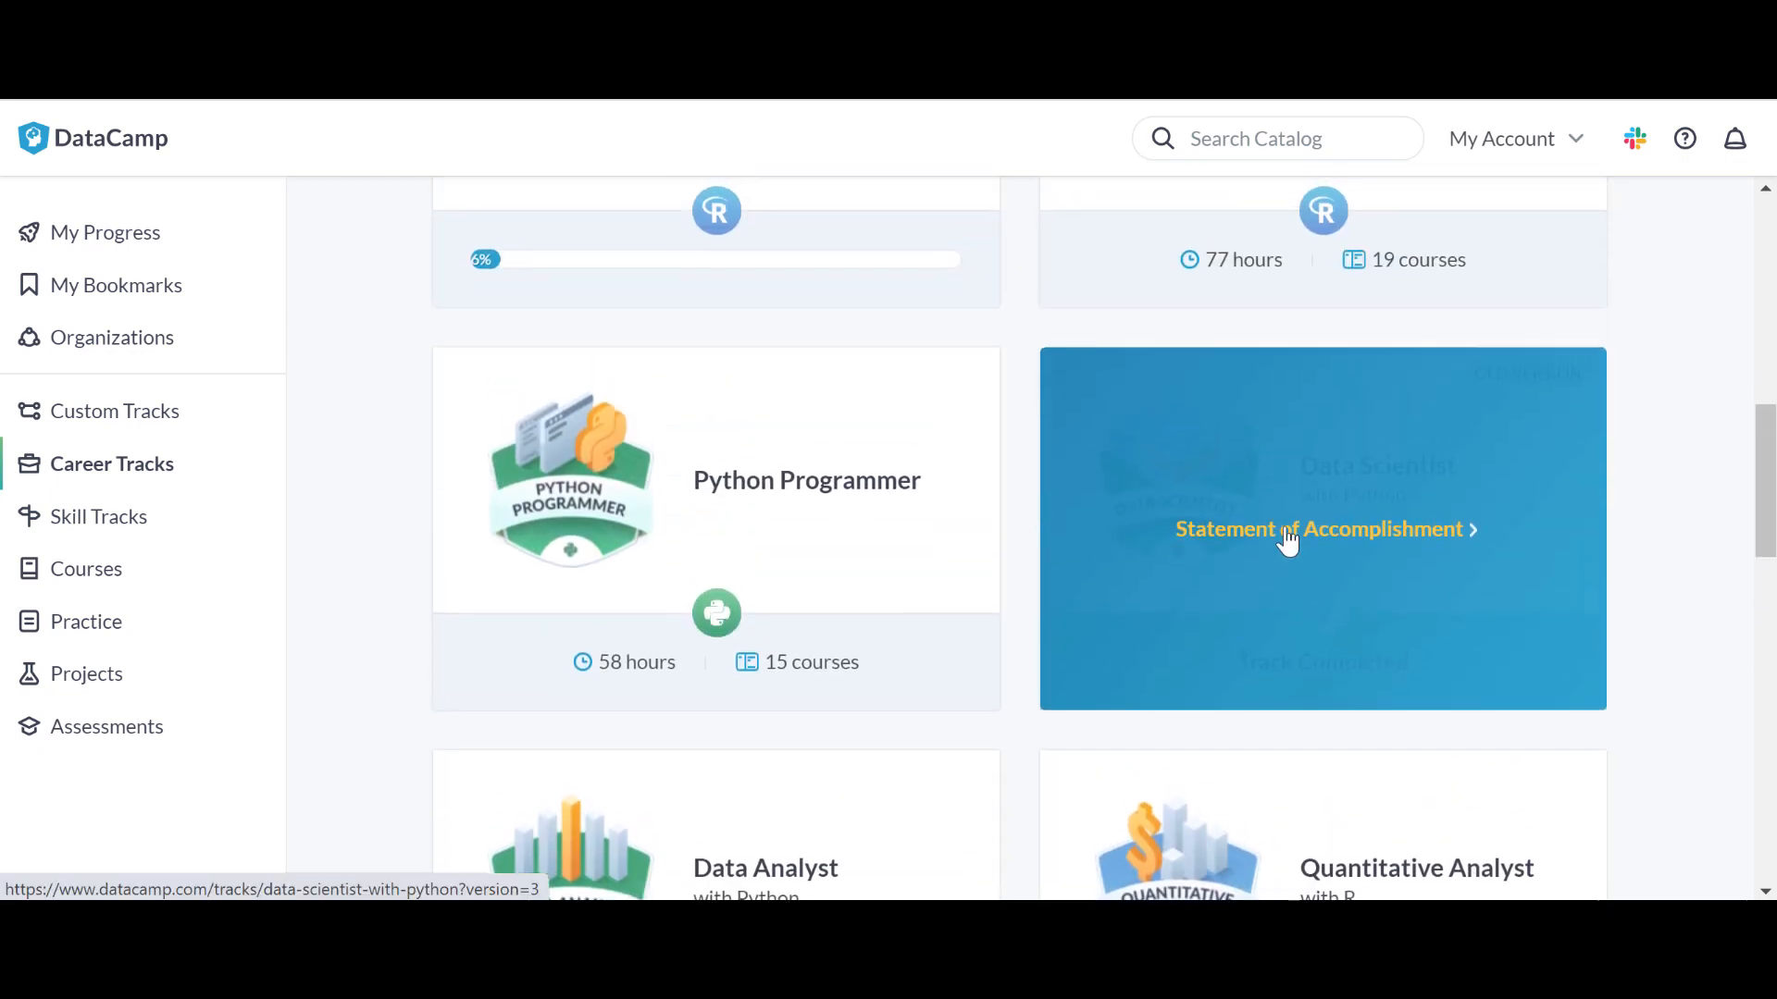
pyautogui.click(1318, 529)
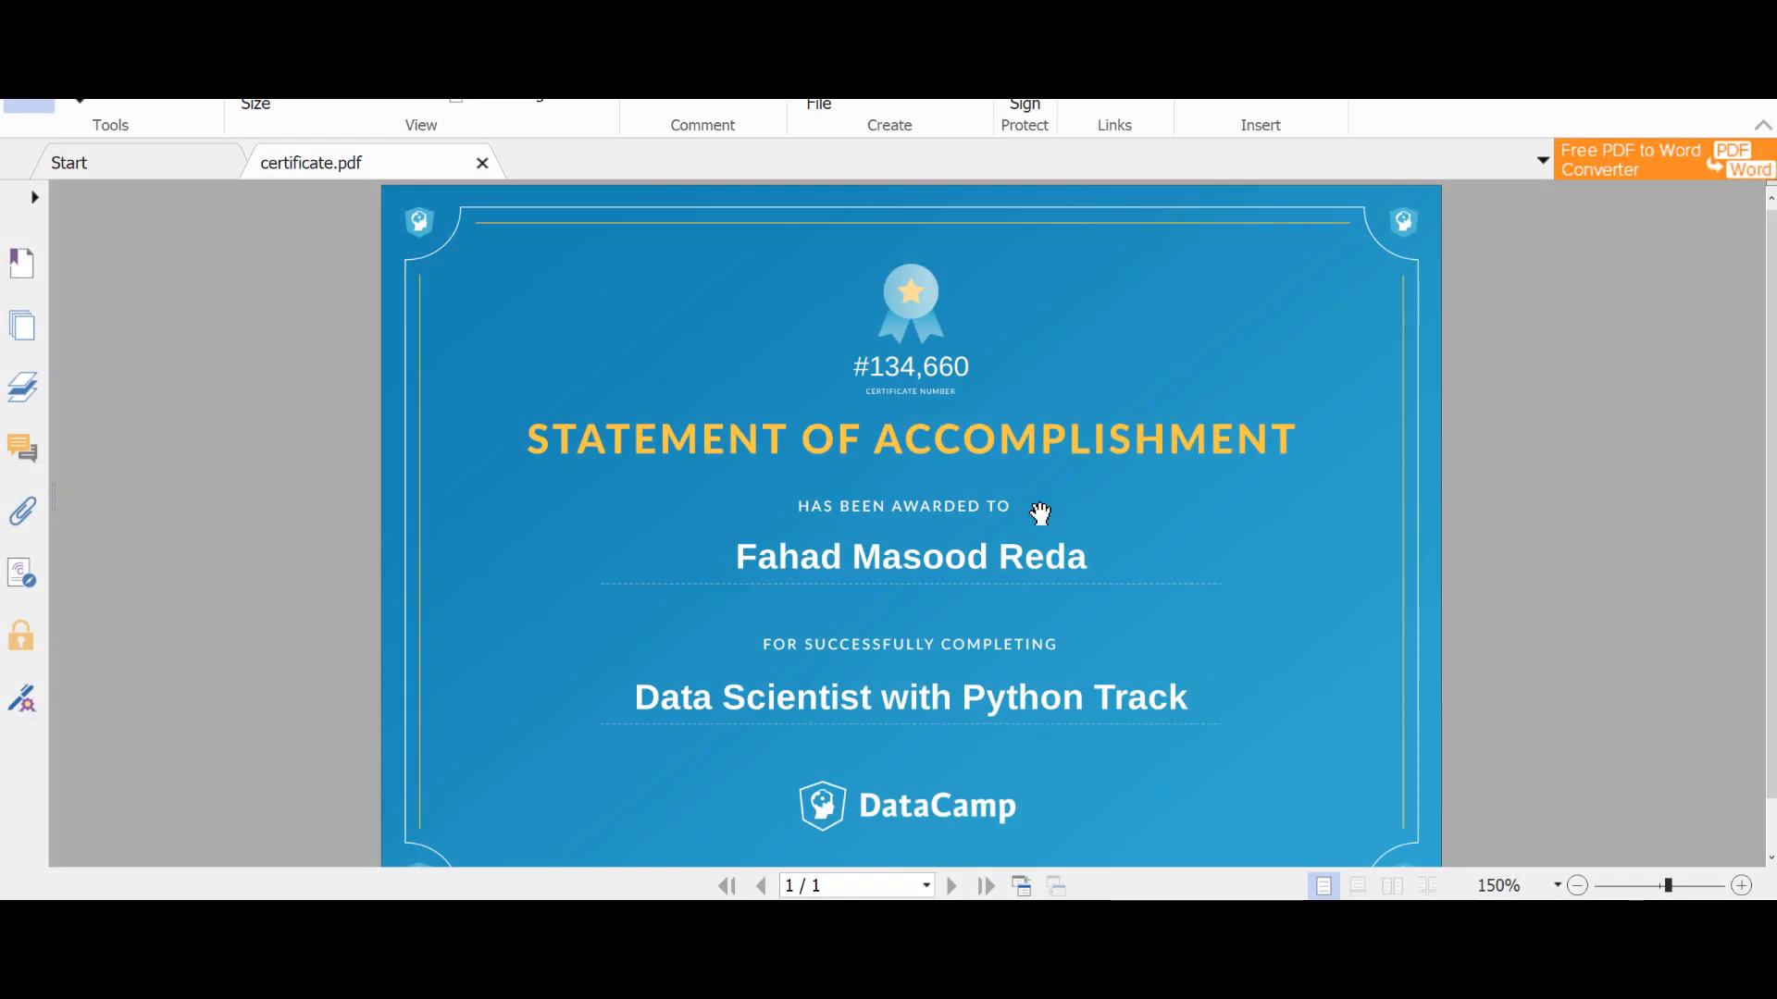
pyautogui.moveTo(1488, 210)
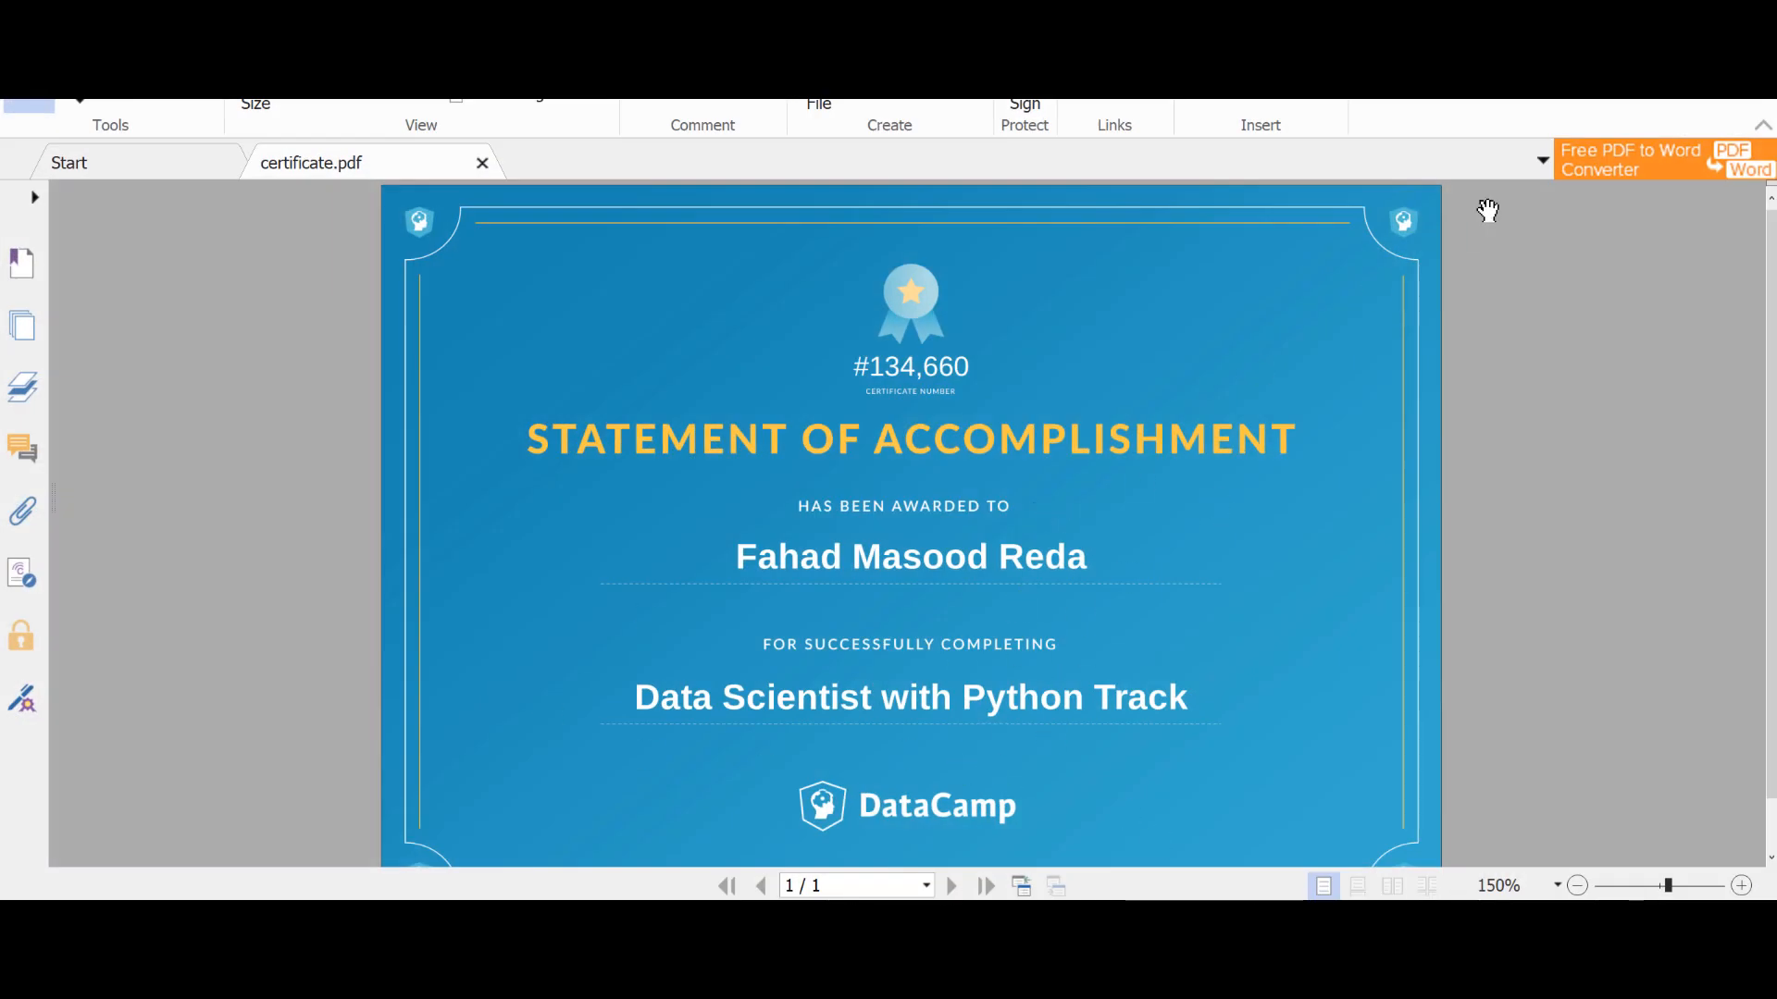
pyautogui.moveTo(1580, 102)
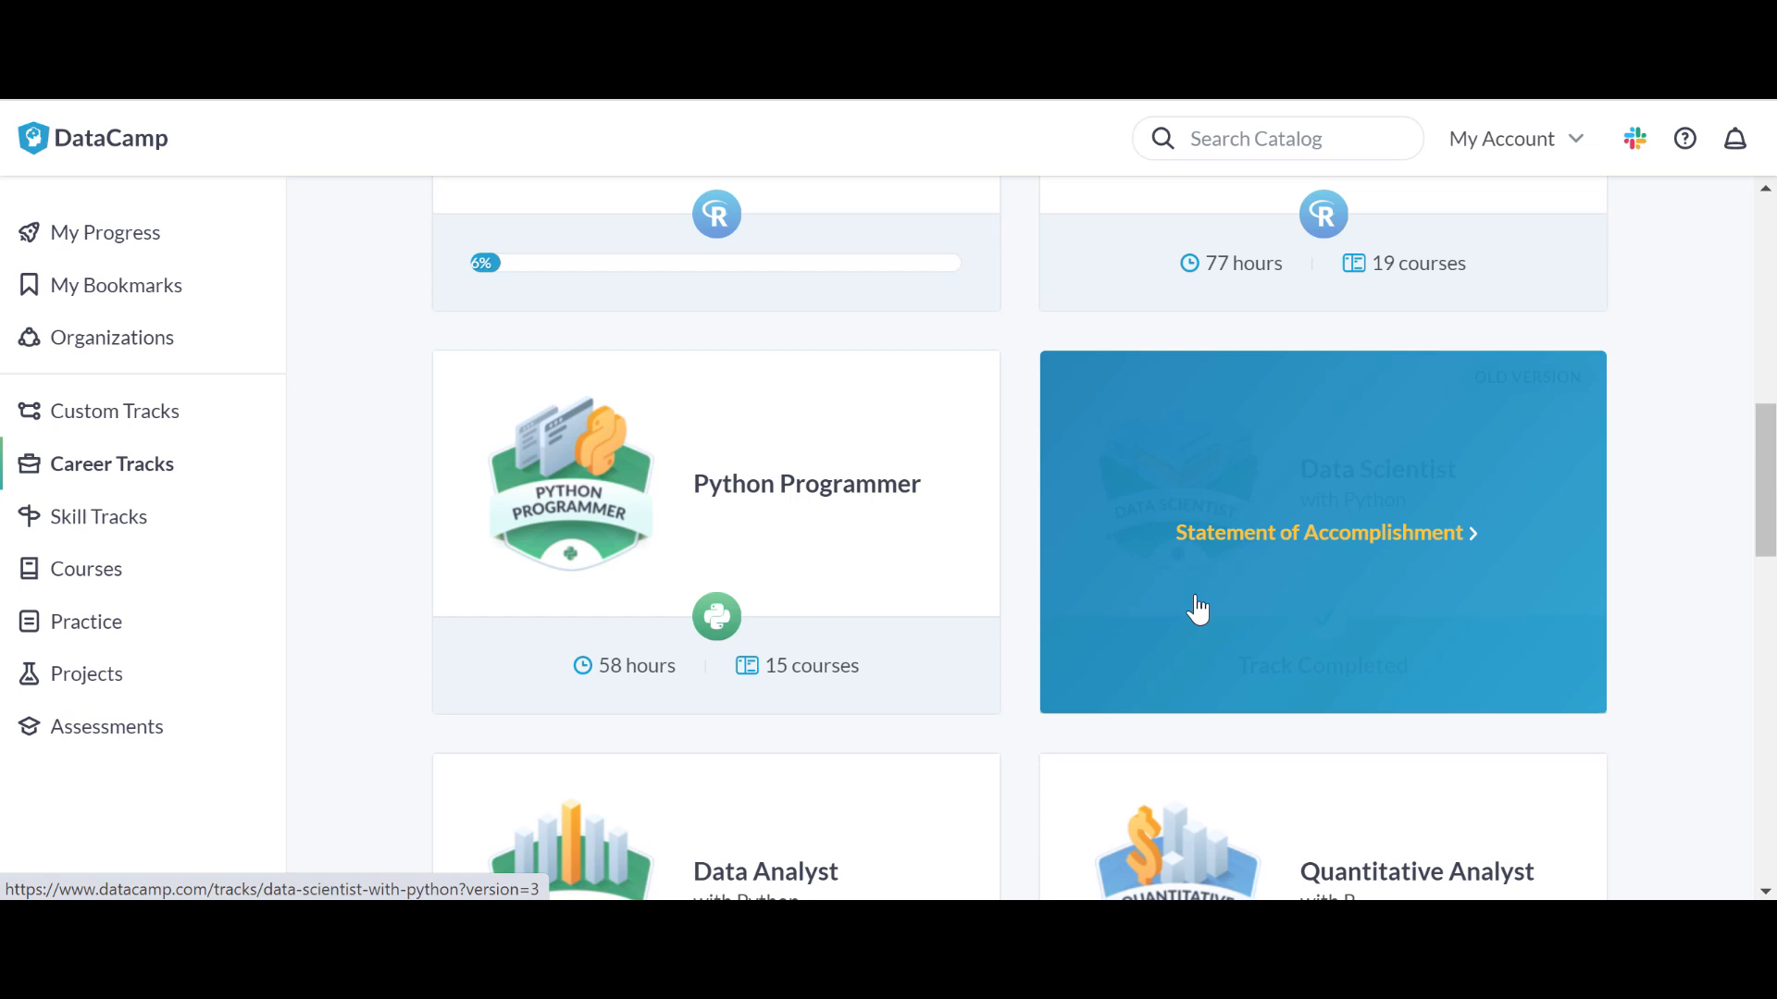
# Open the Data Scientist with Python track and expand its Introduction to Python course card.
pyautogui.click(1322, 531)
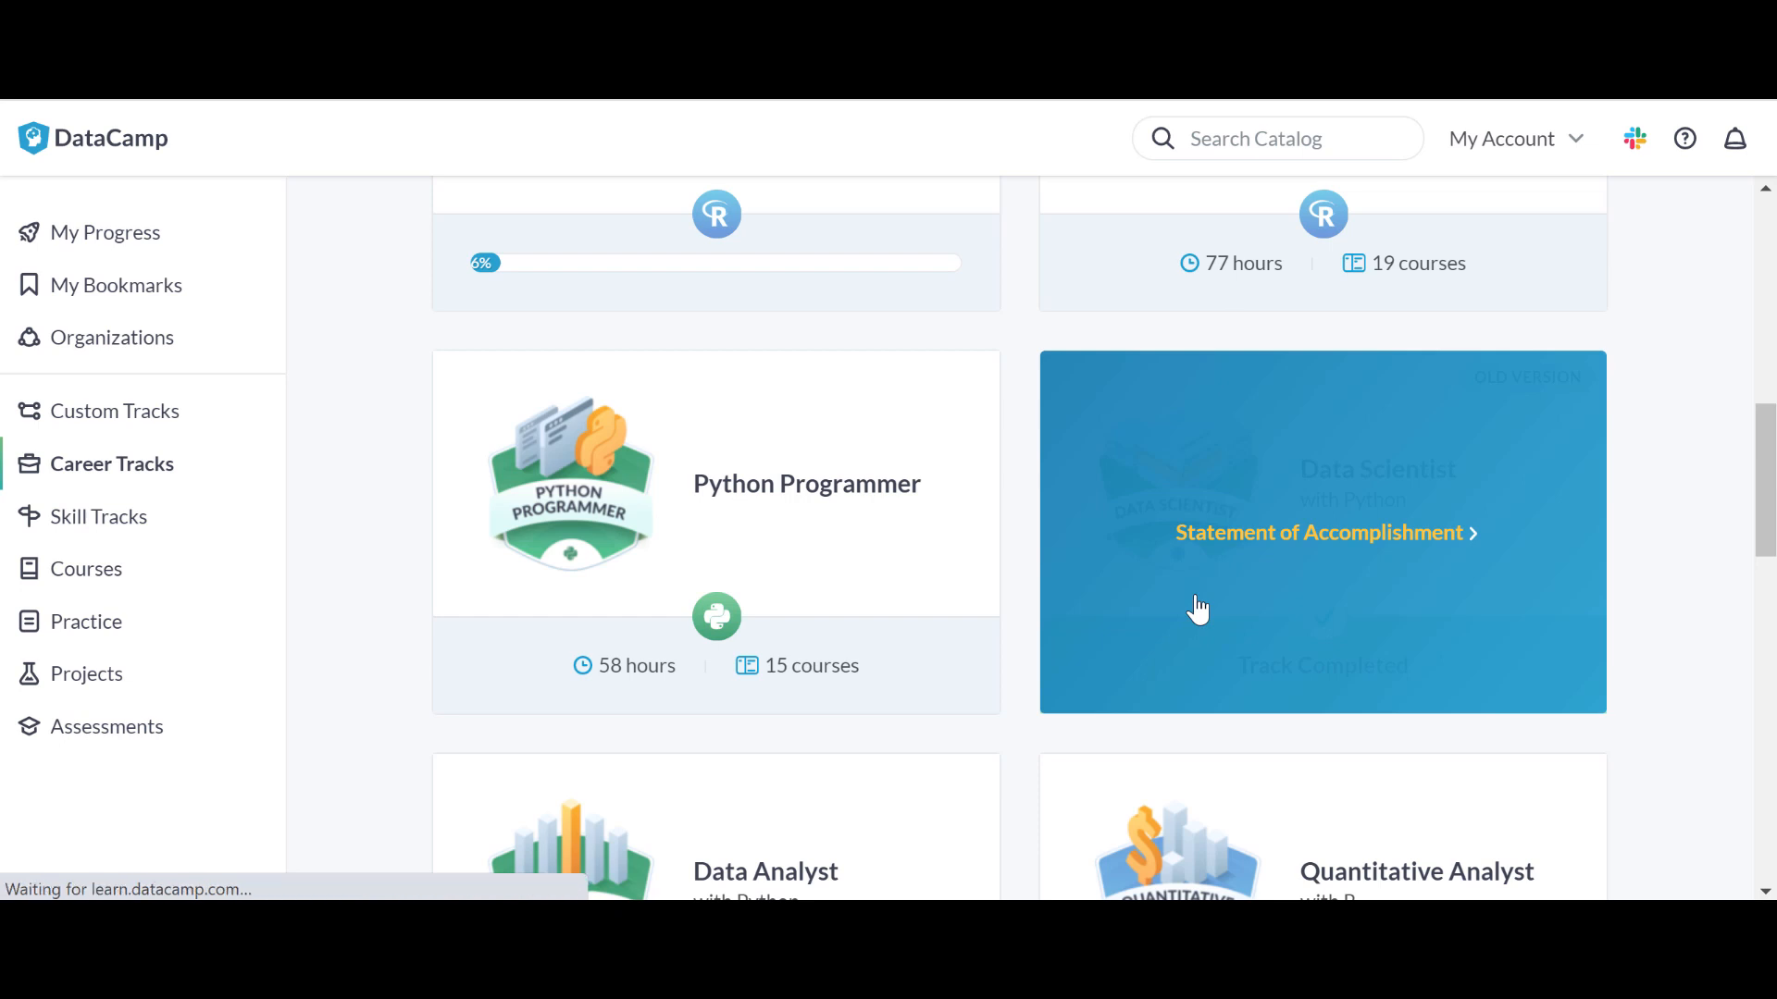
pyautogui.click(1321, 531)
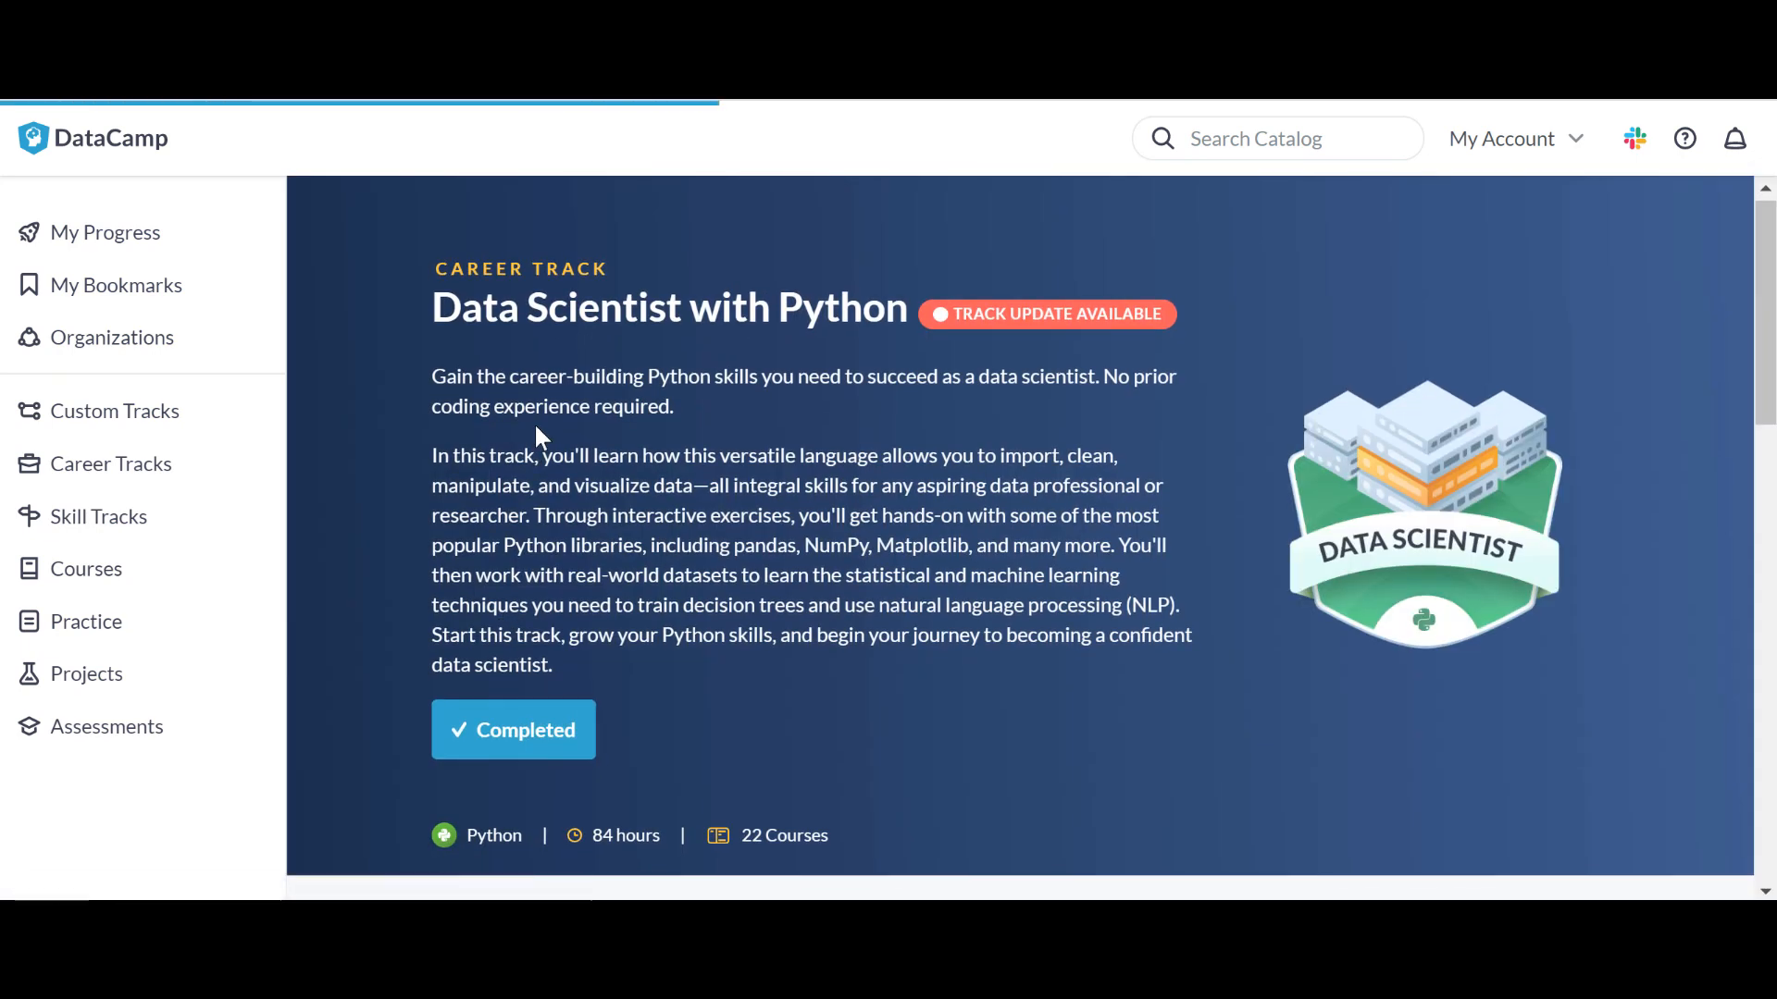
pyautogui.moveTo(1085, 349)
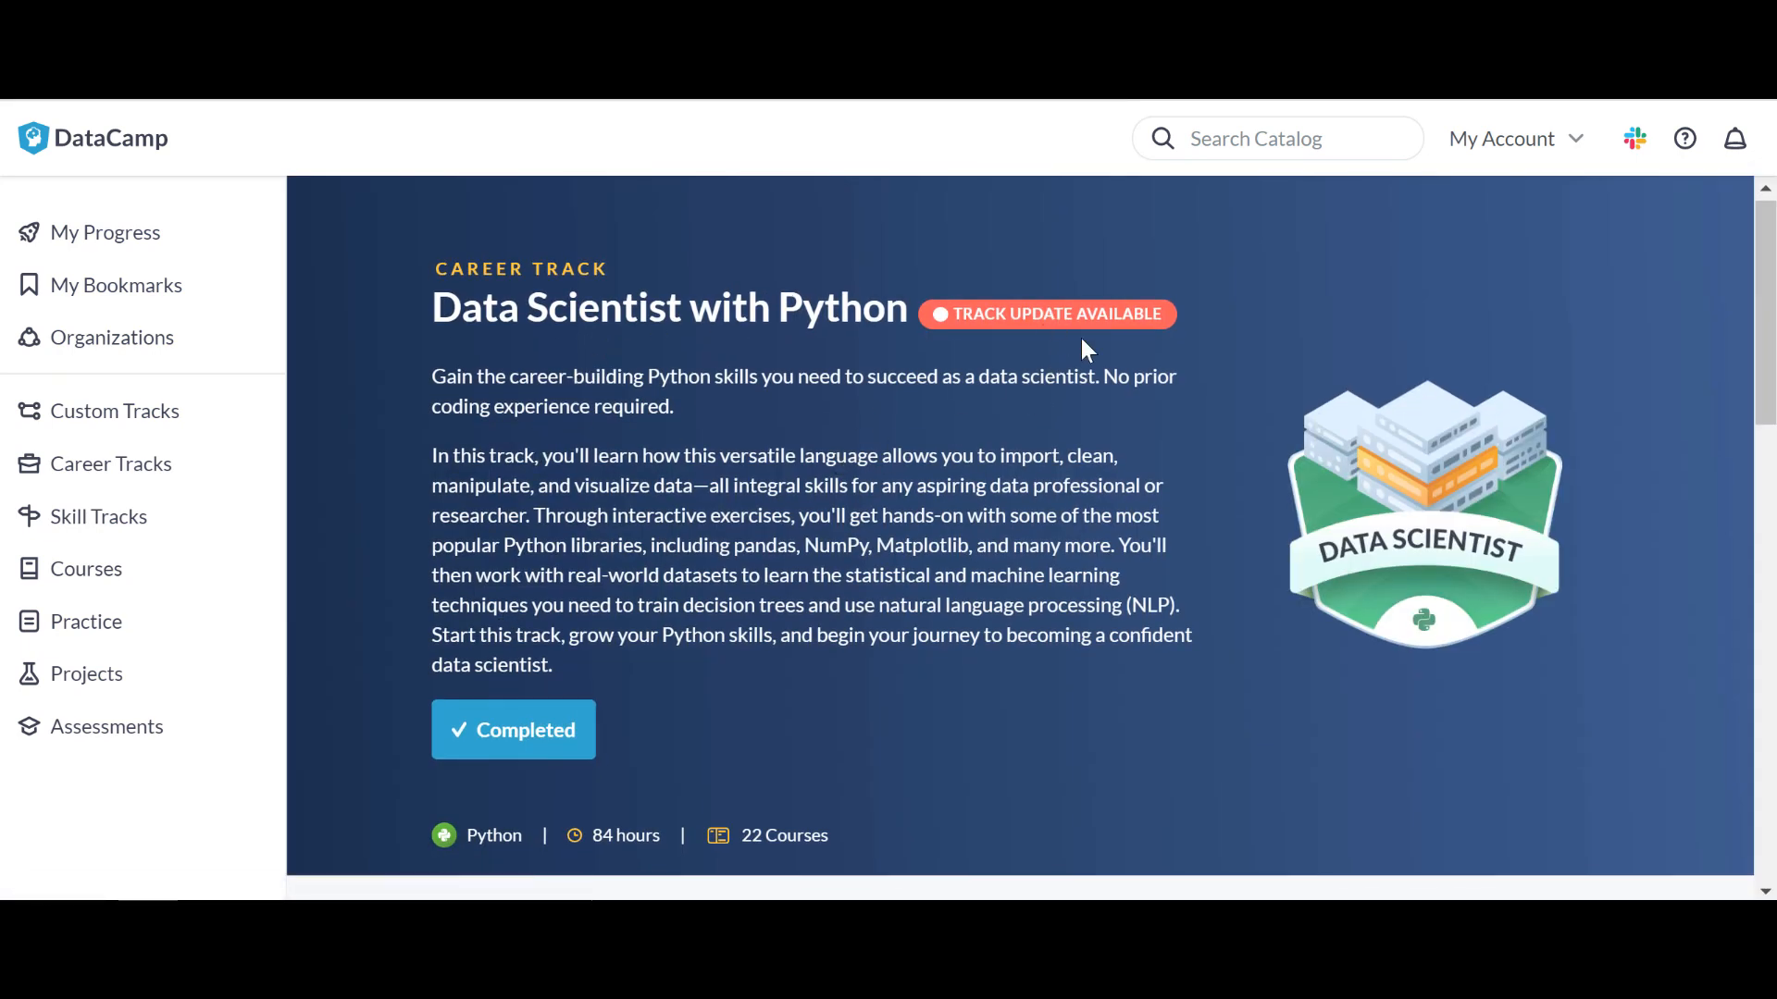
pyautogui.scroll(-3)
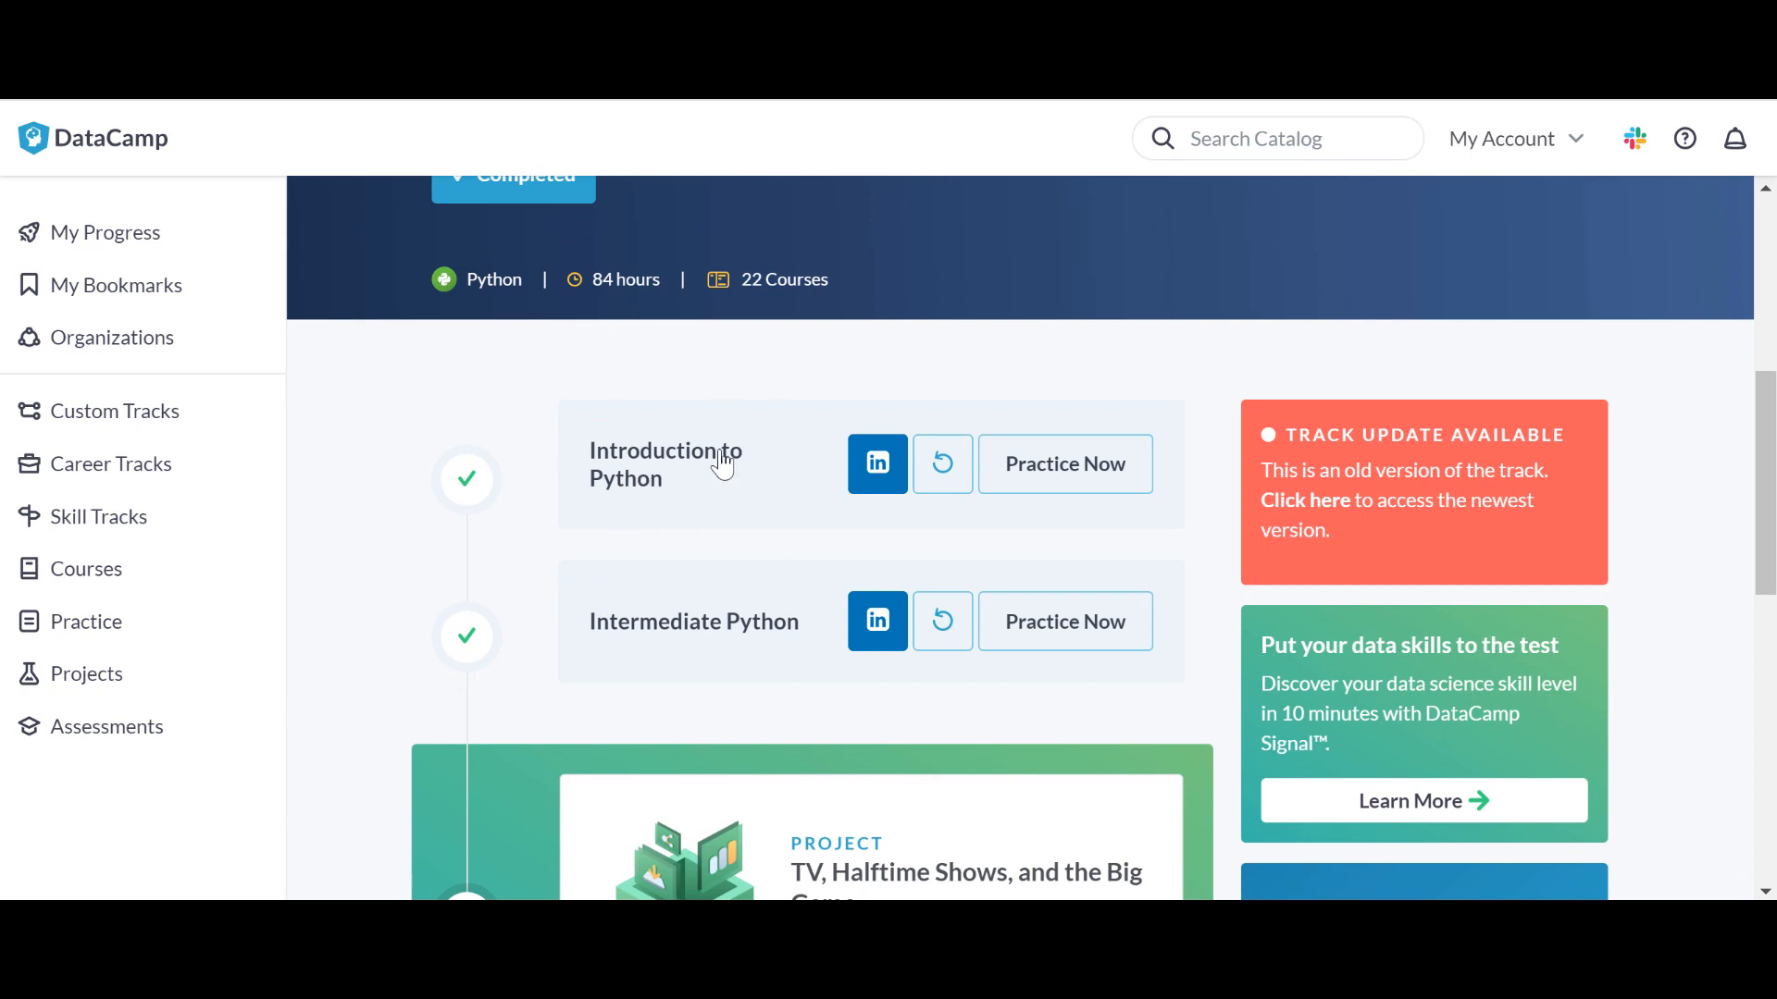
pyautogui.moveTo(692, 480)
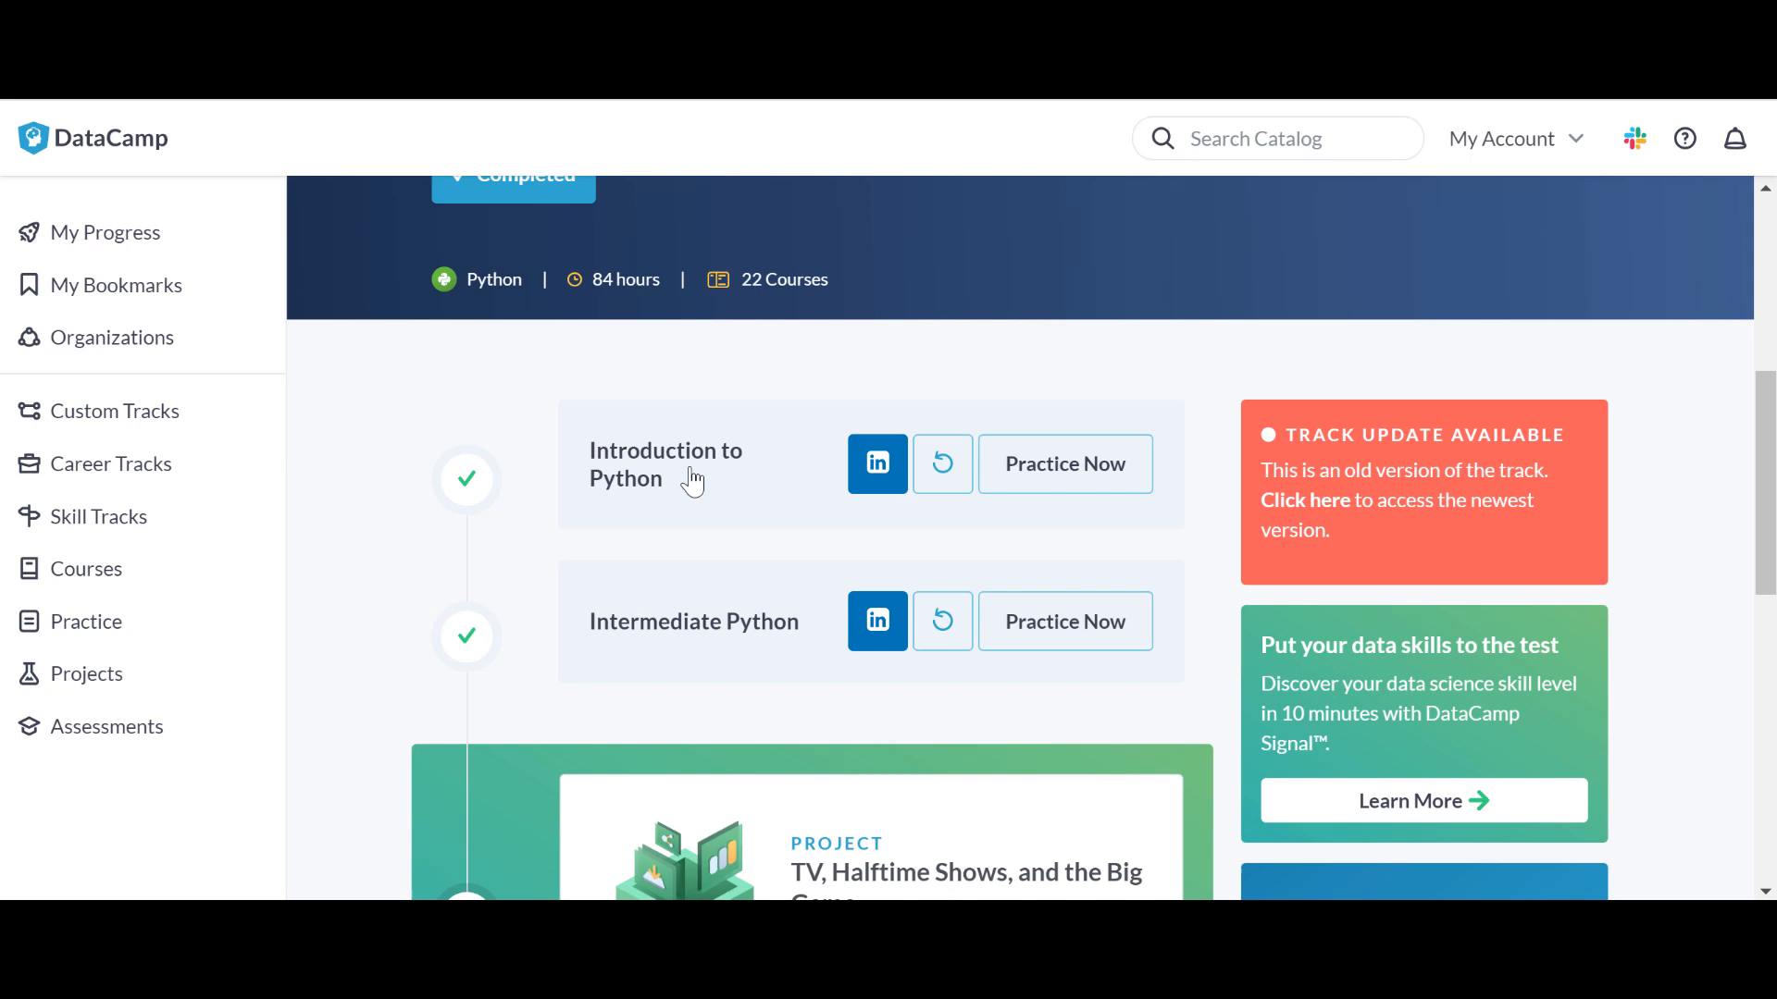
pyautogui.click(665, 463)
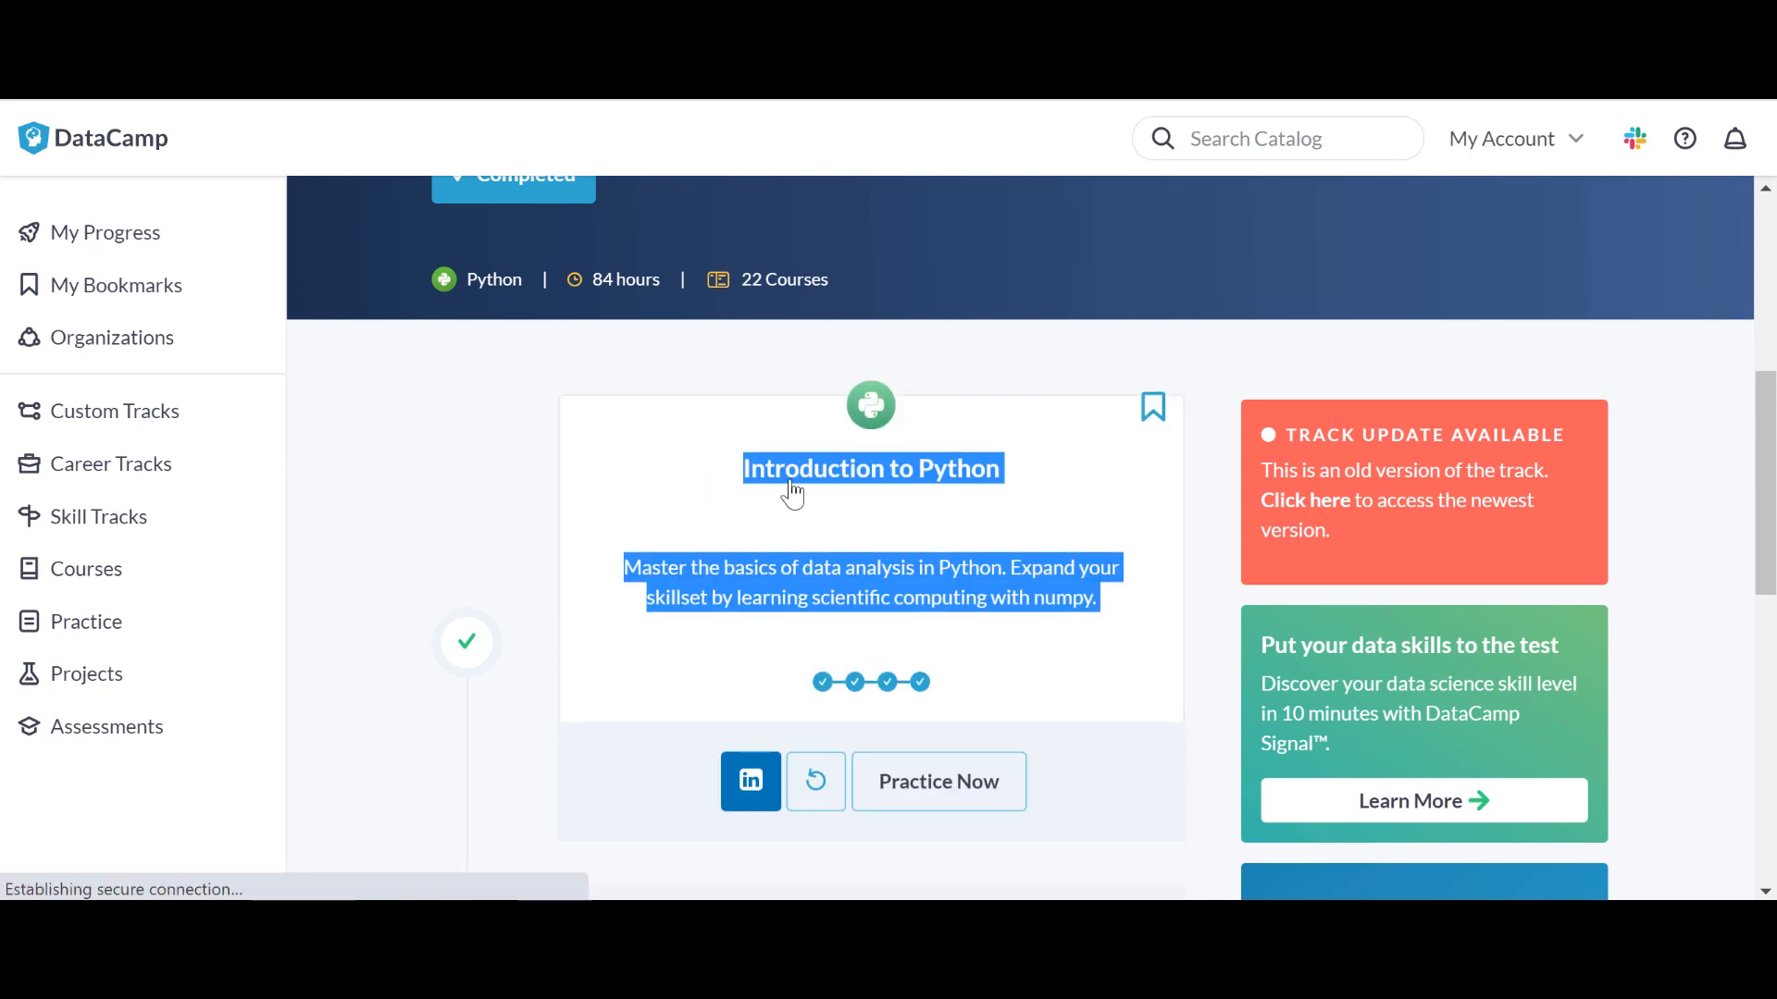
pyautogui.click(86, 567)
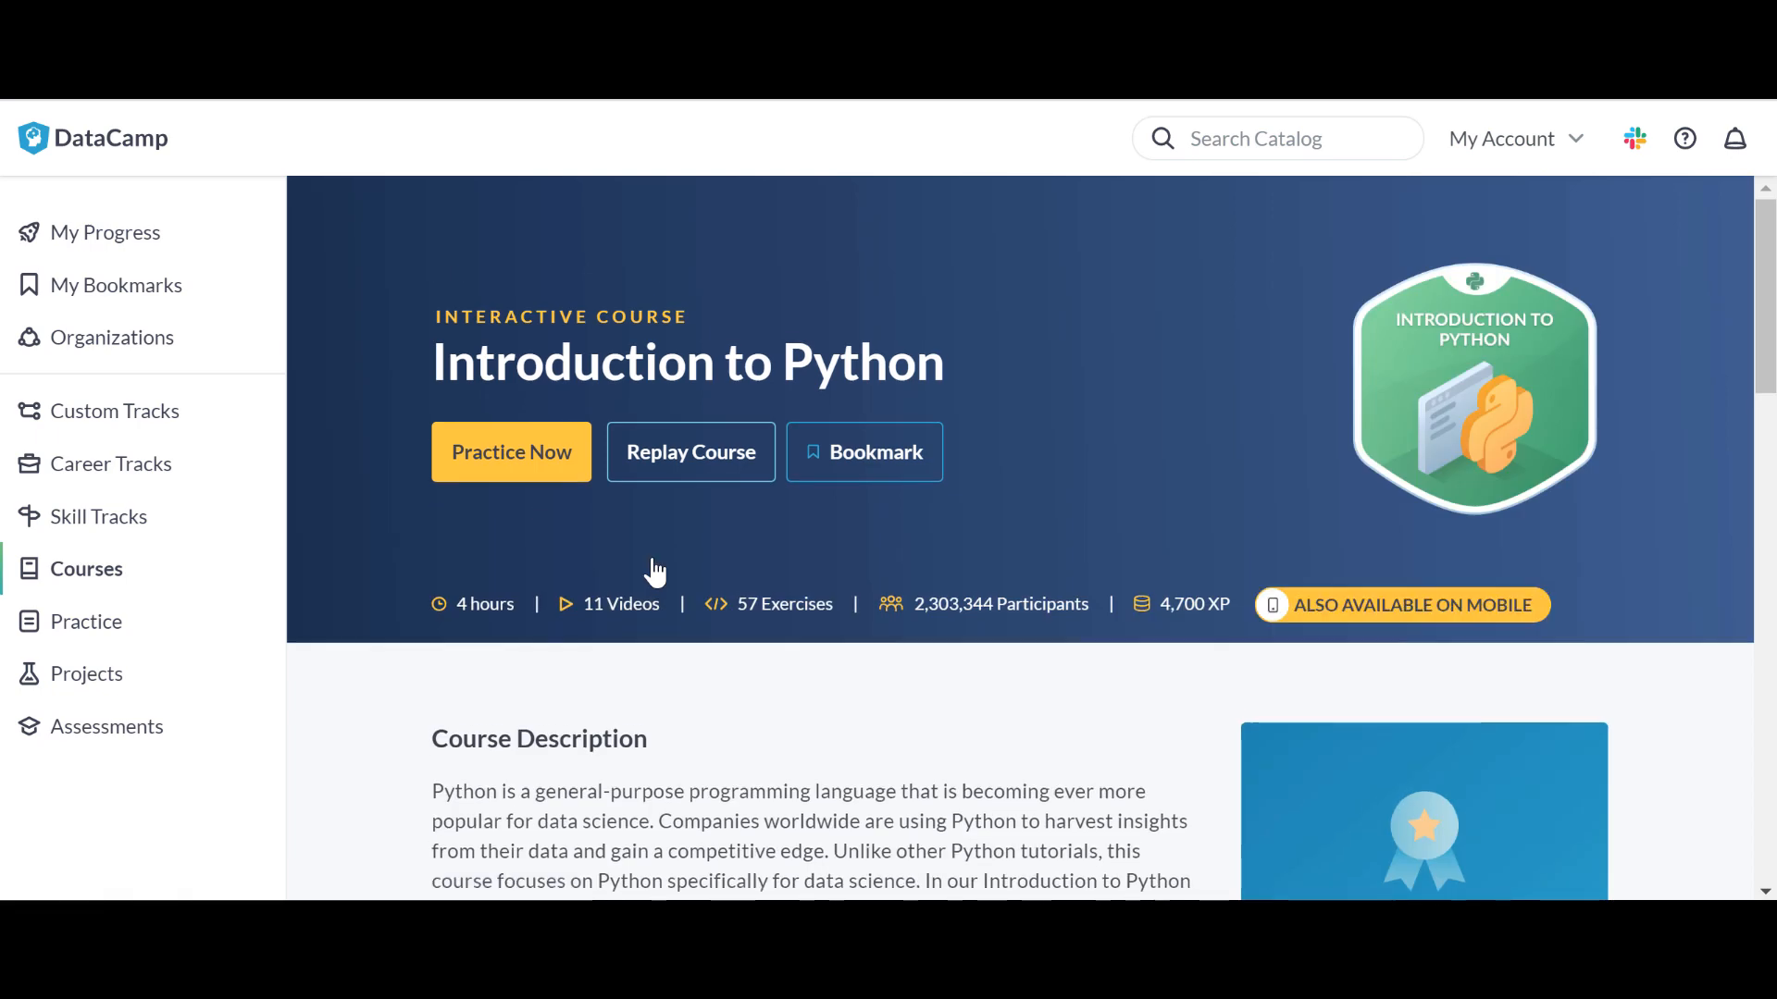
pyautogui.scroll(-3)
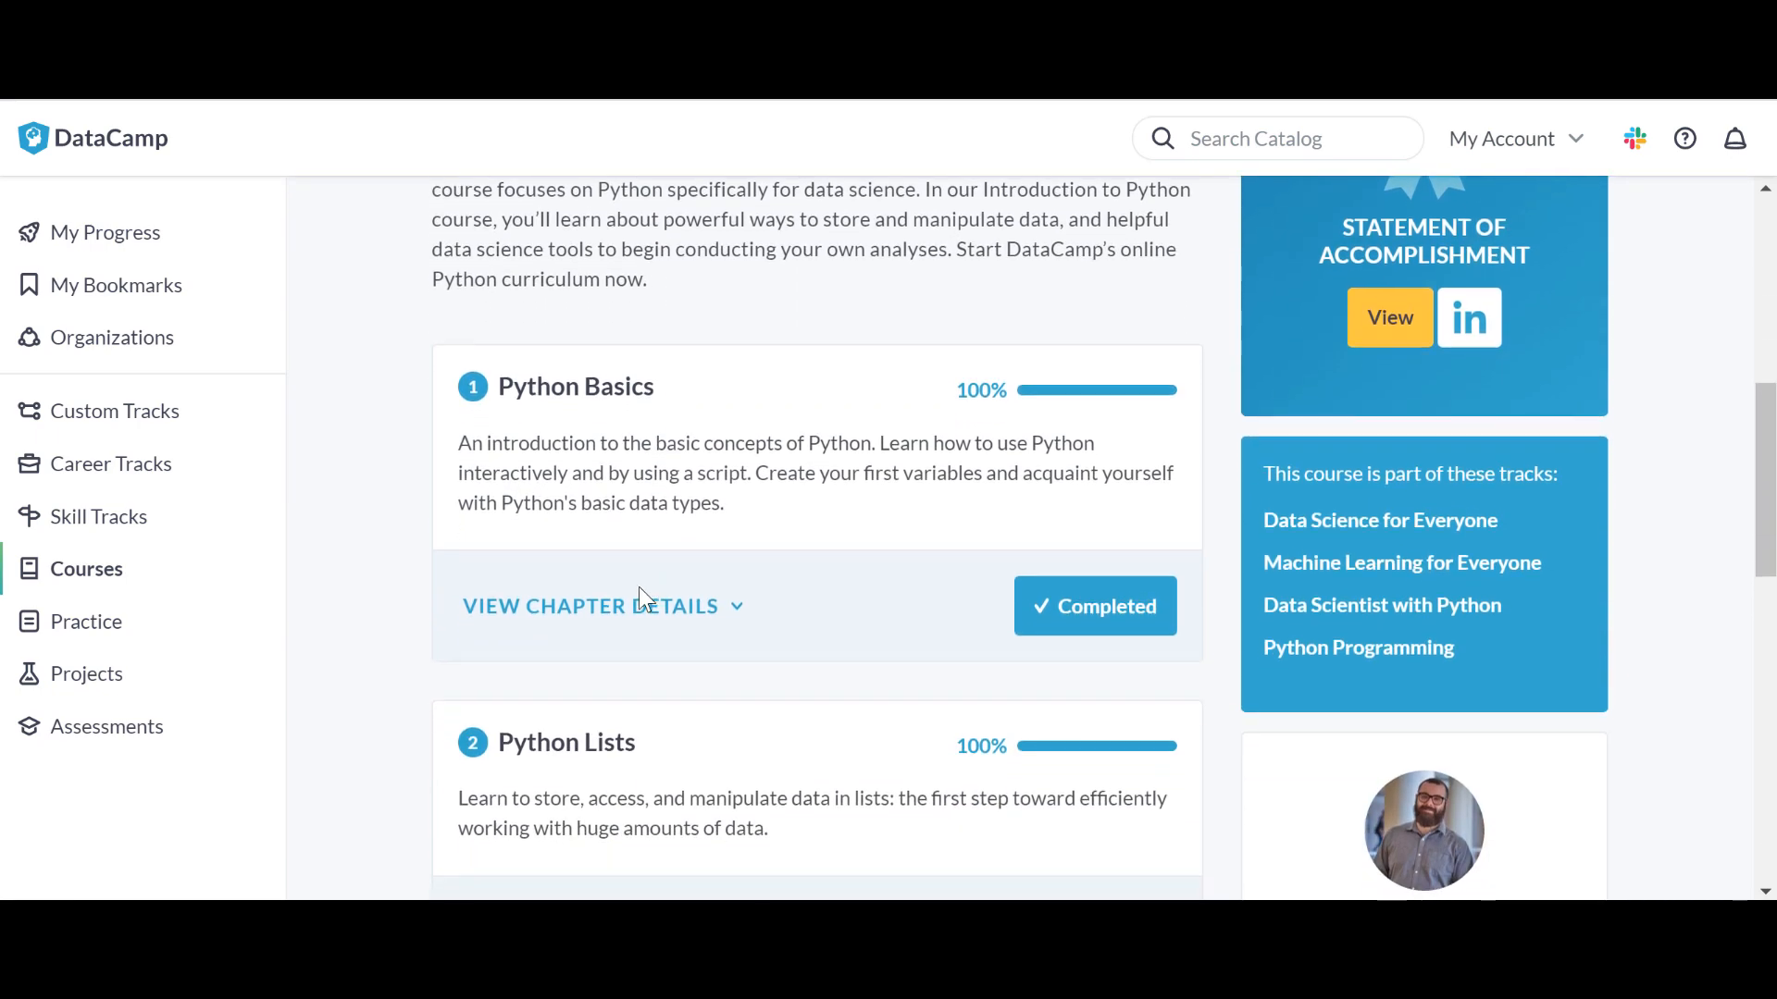
pyautogui.scroll(-3)
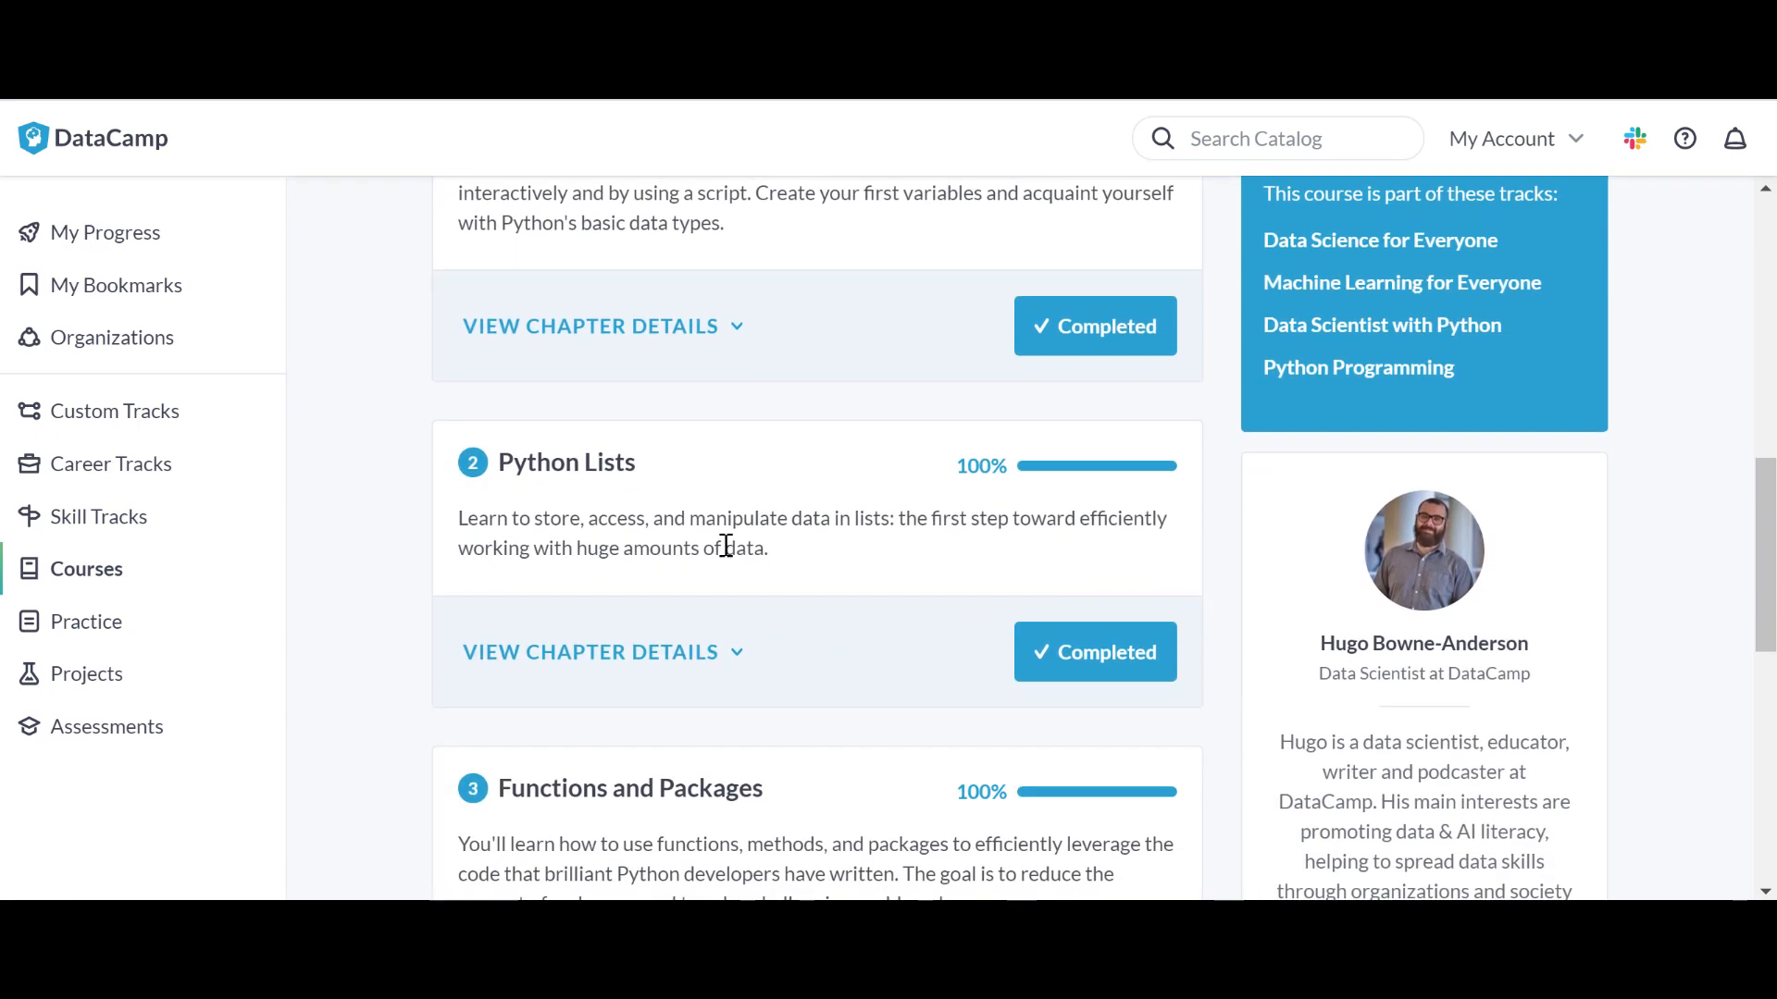
pyautogui.moveTo(666, 610)
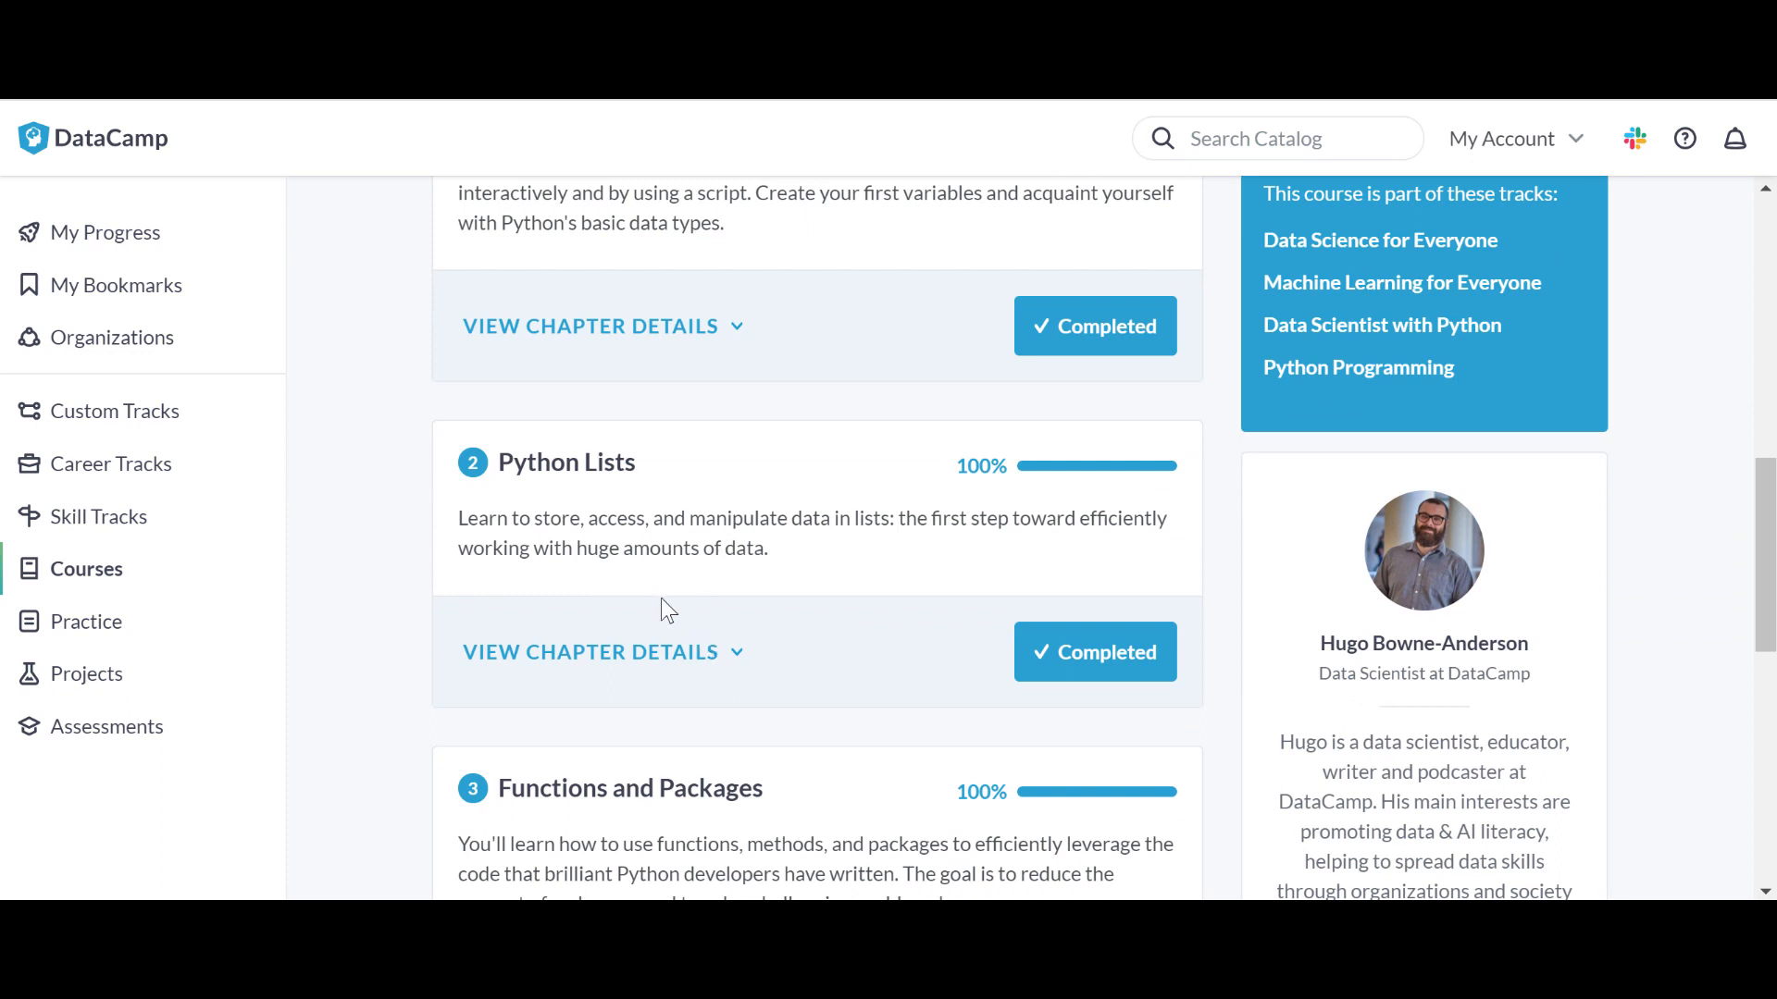
pyautogui.scroll(-3)
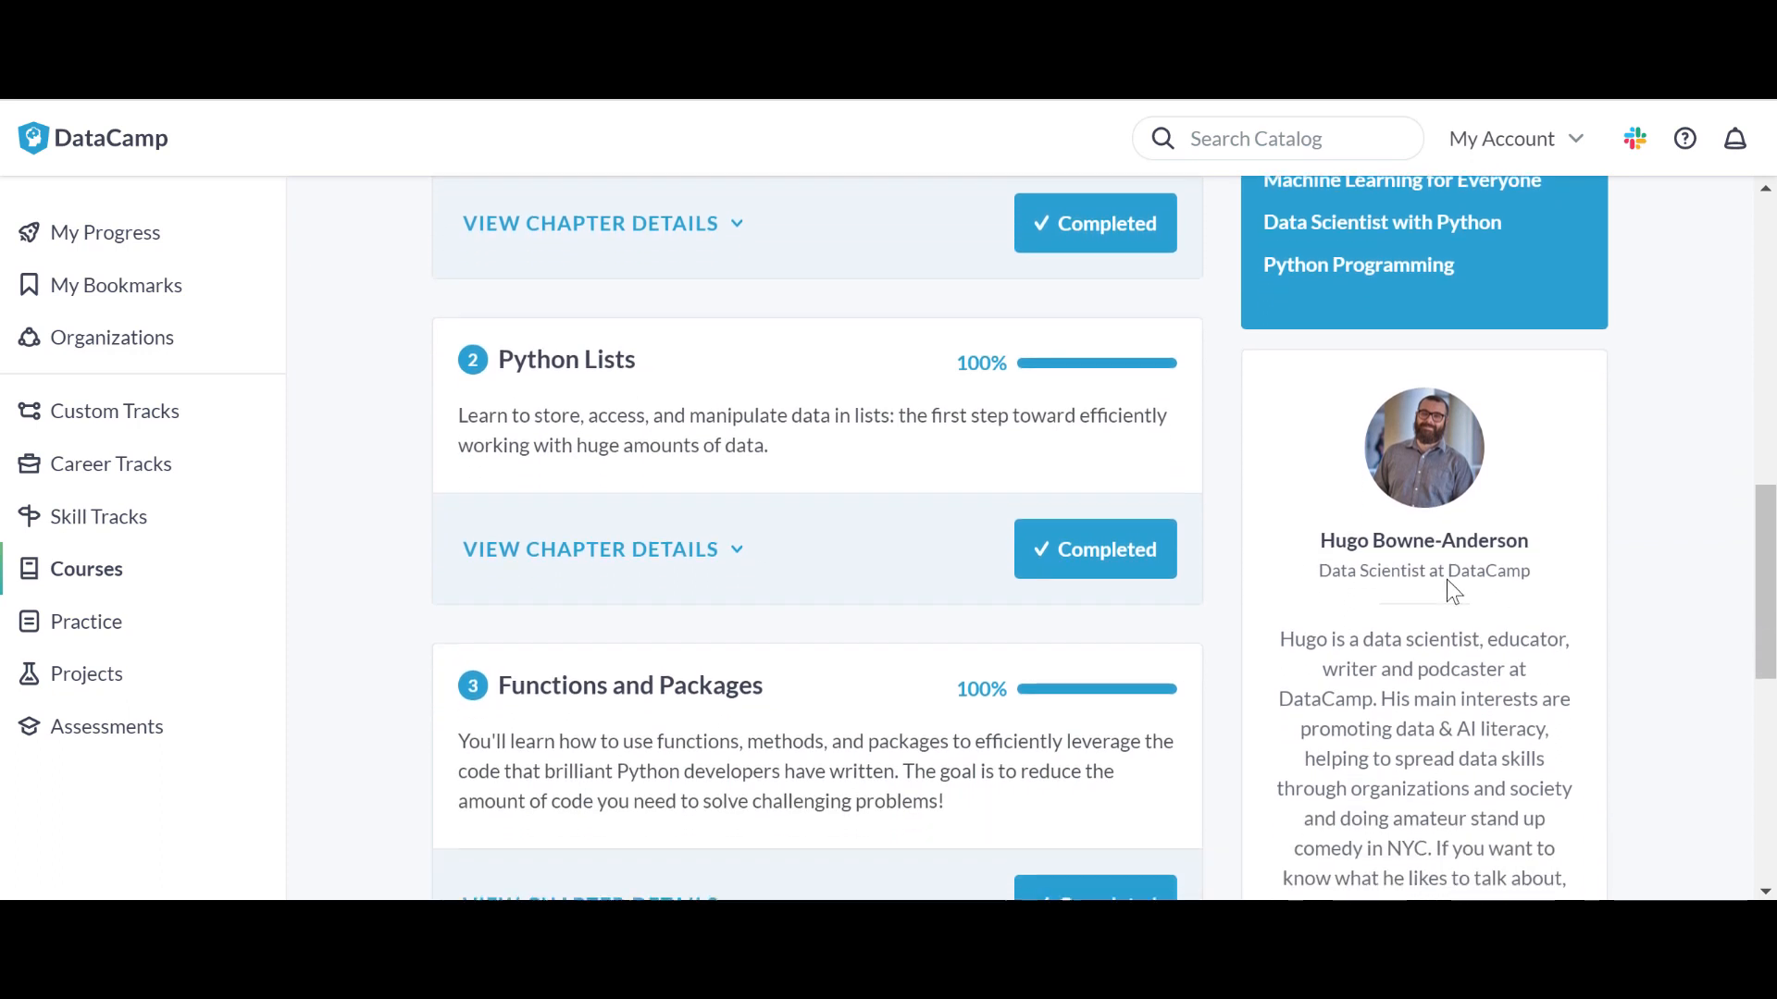
pyautogui.scroll(-3)
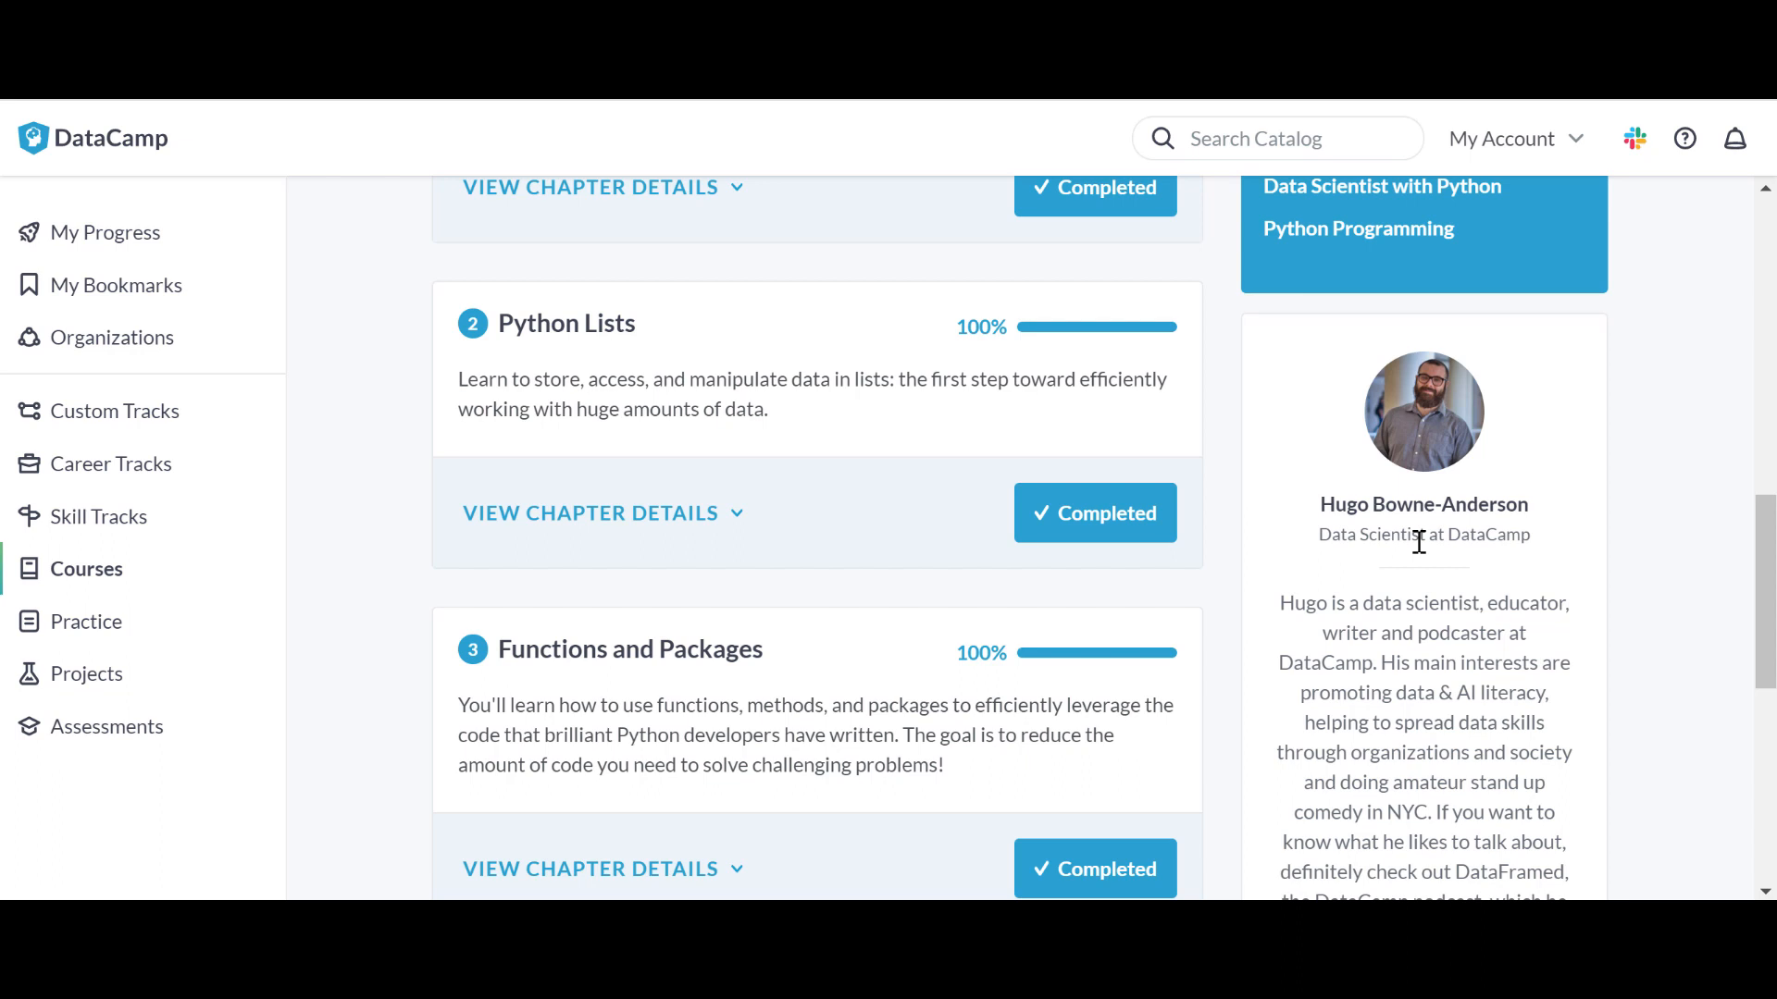
pyautogui.moveTo(1289, 515)
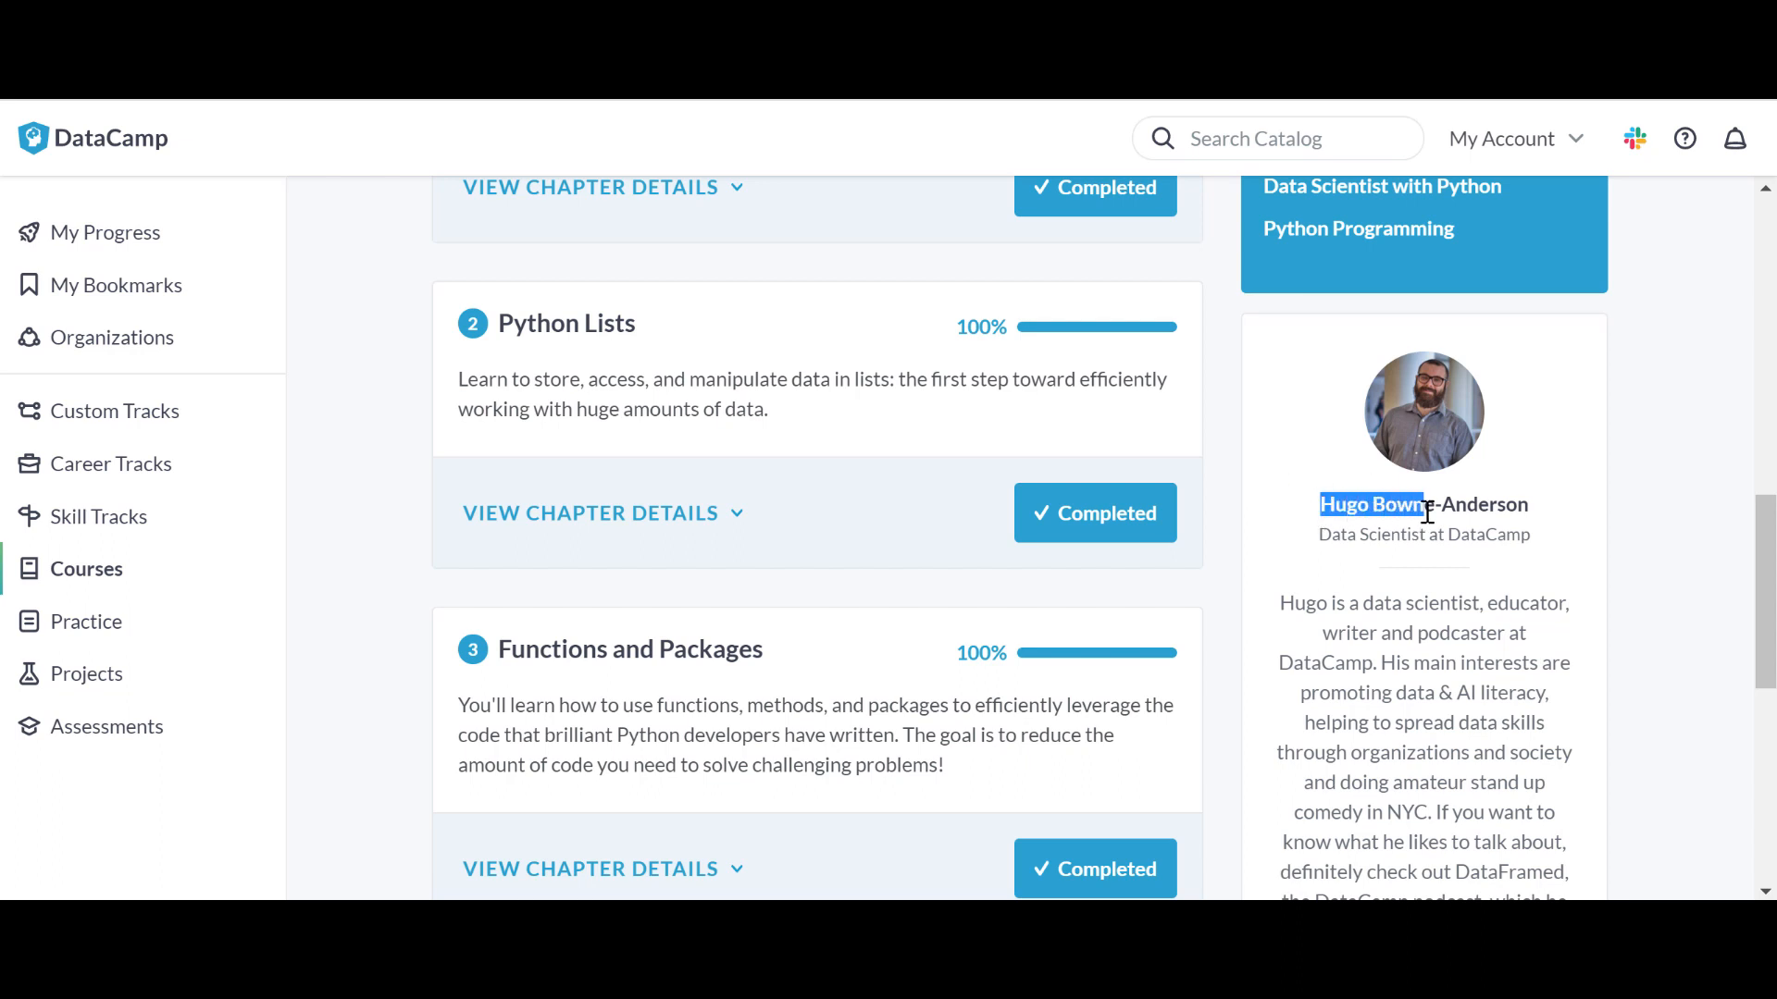
pyautogui.scroll(-3)
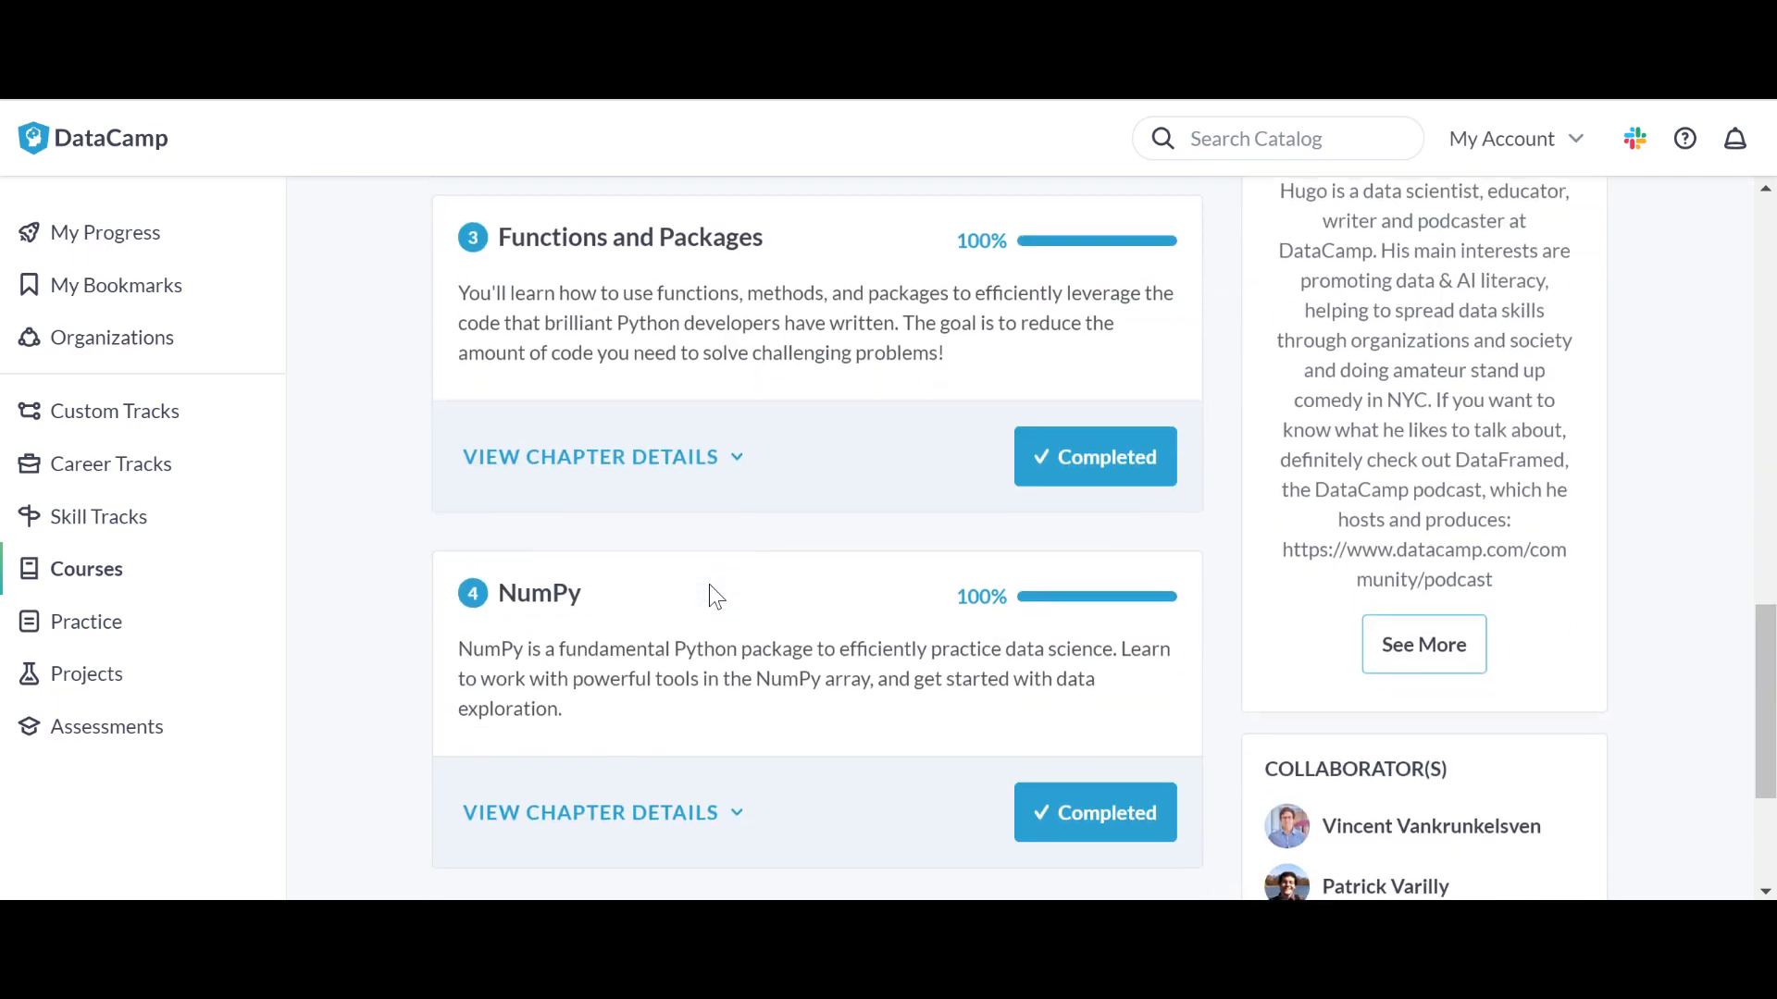
pyautogui.scroll(-3)
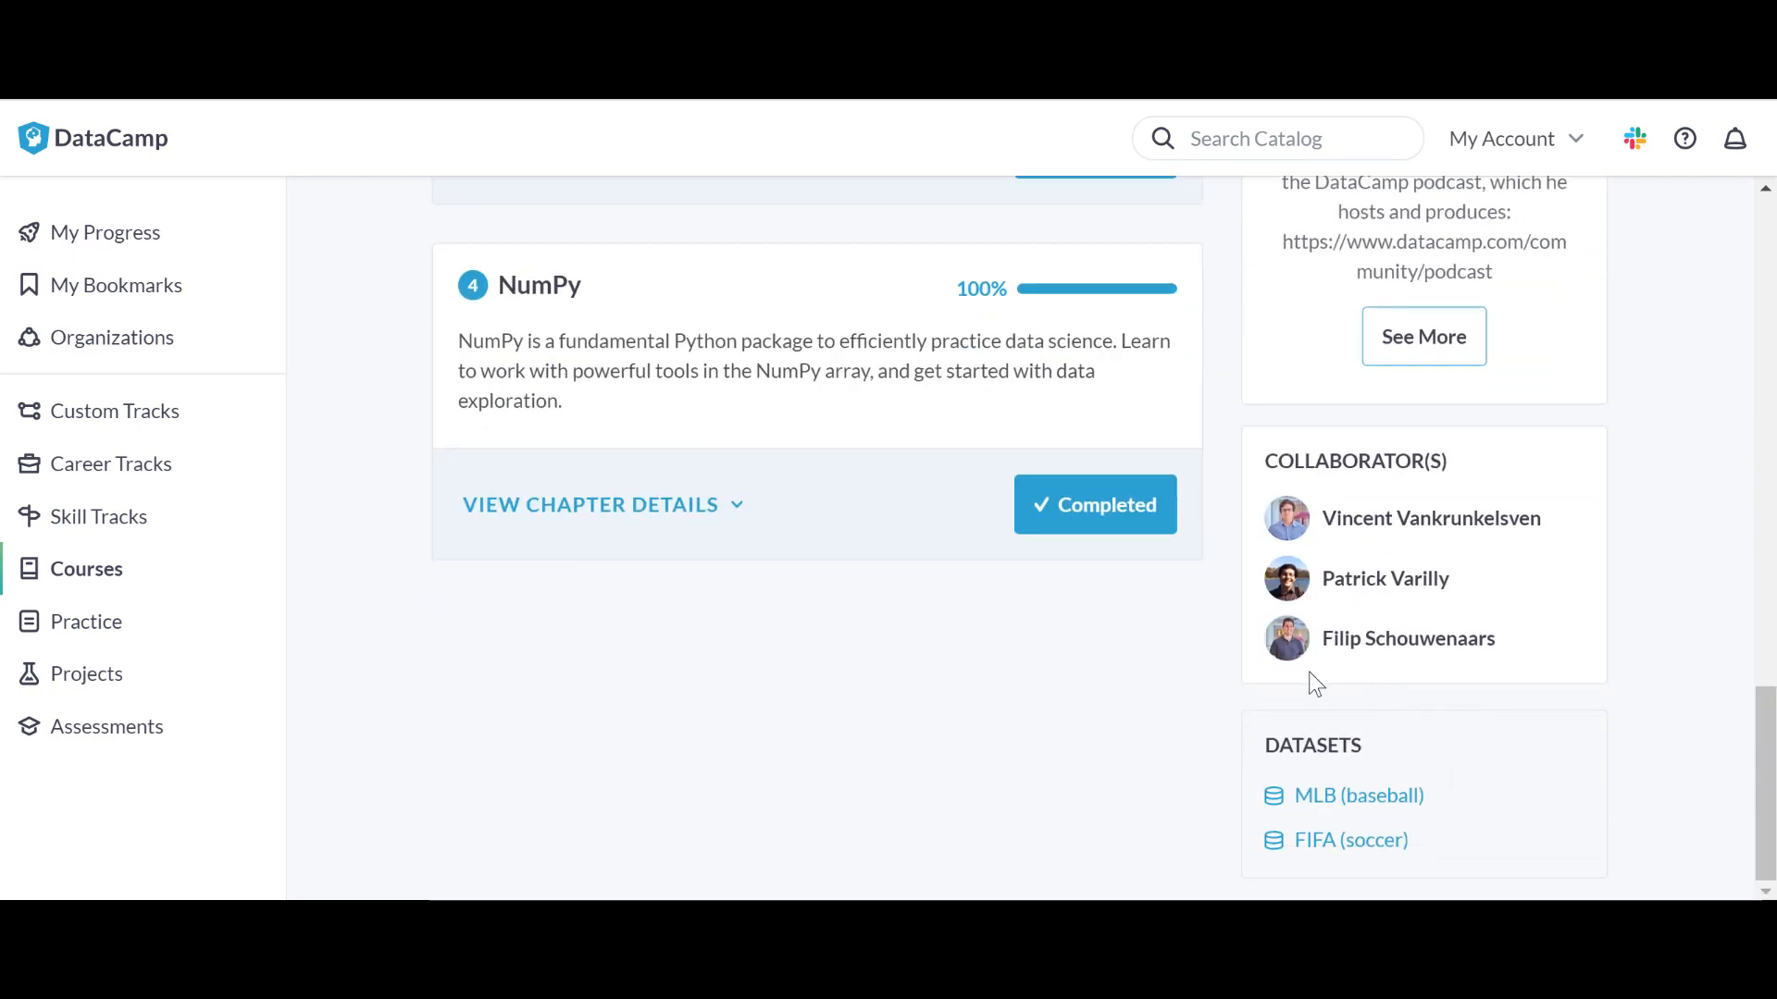
pyautogui.moveTo(1182, 723)
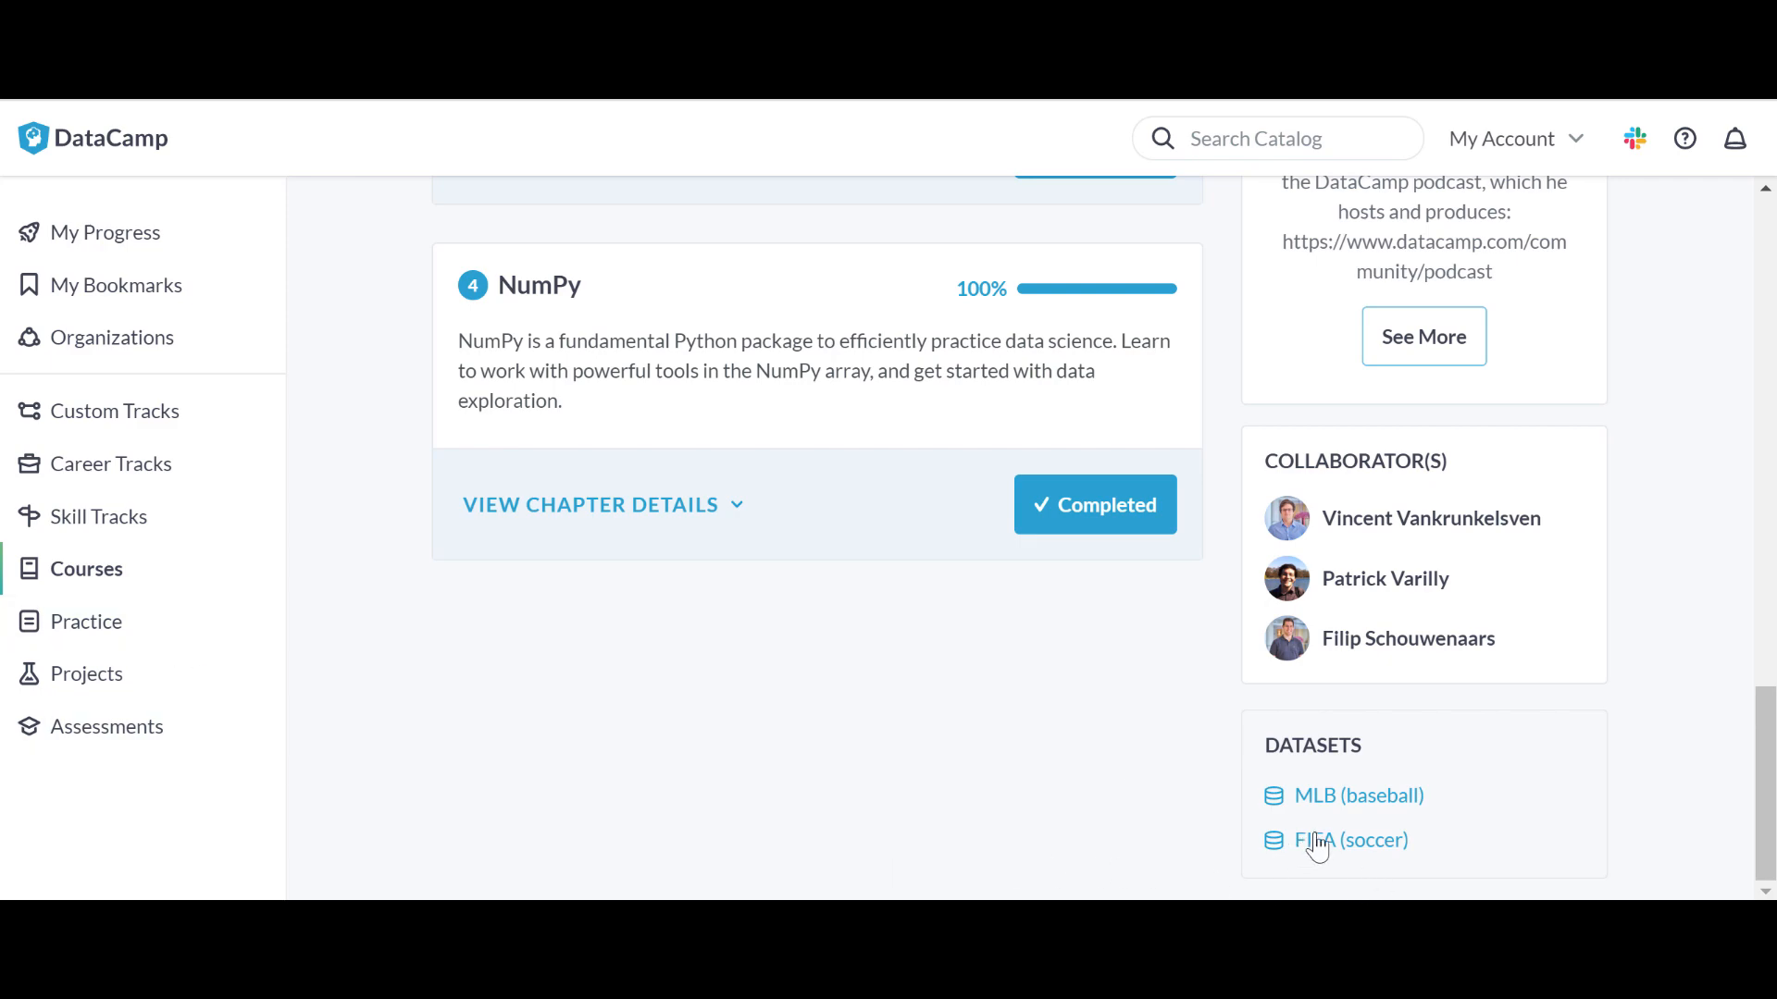
pyautogui.scroll(3)
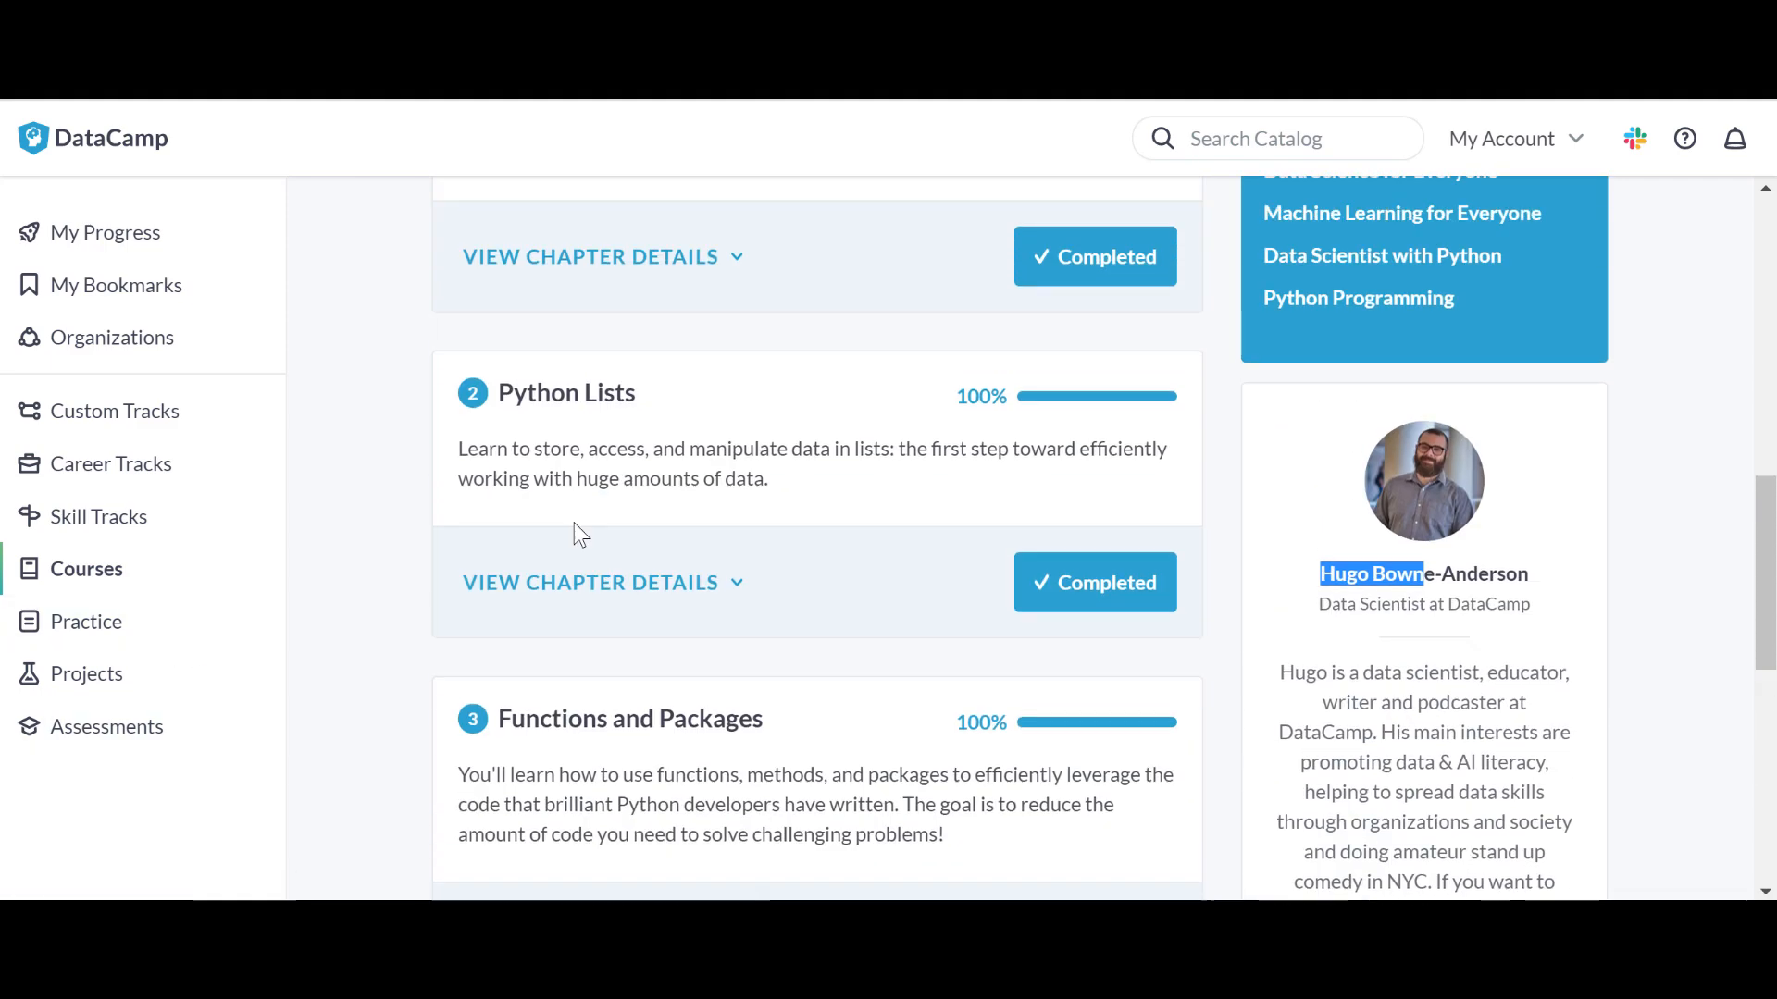
pyautogui.scroll(3)
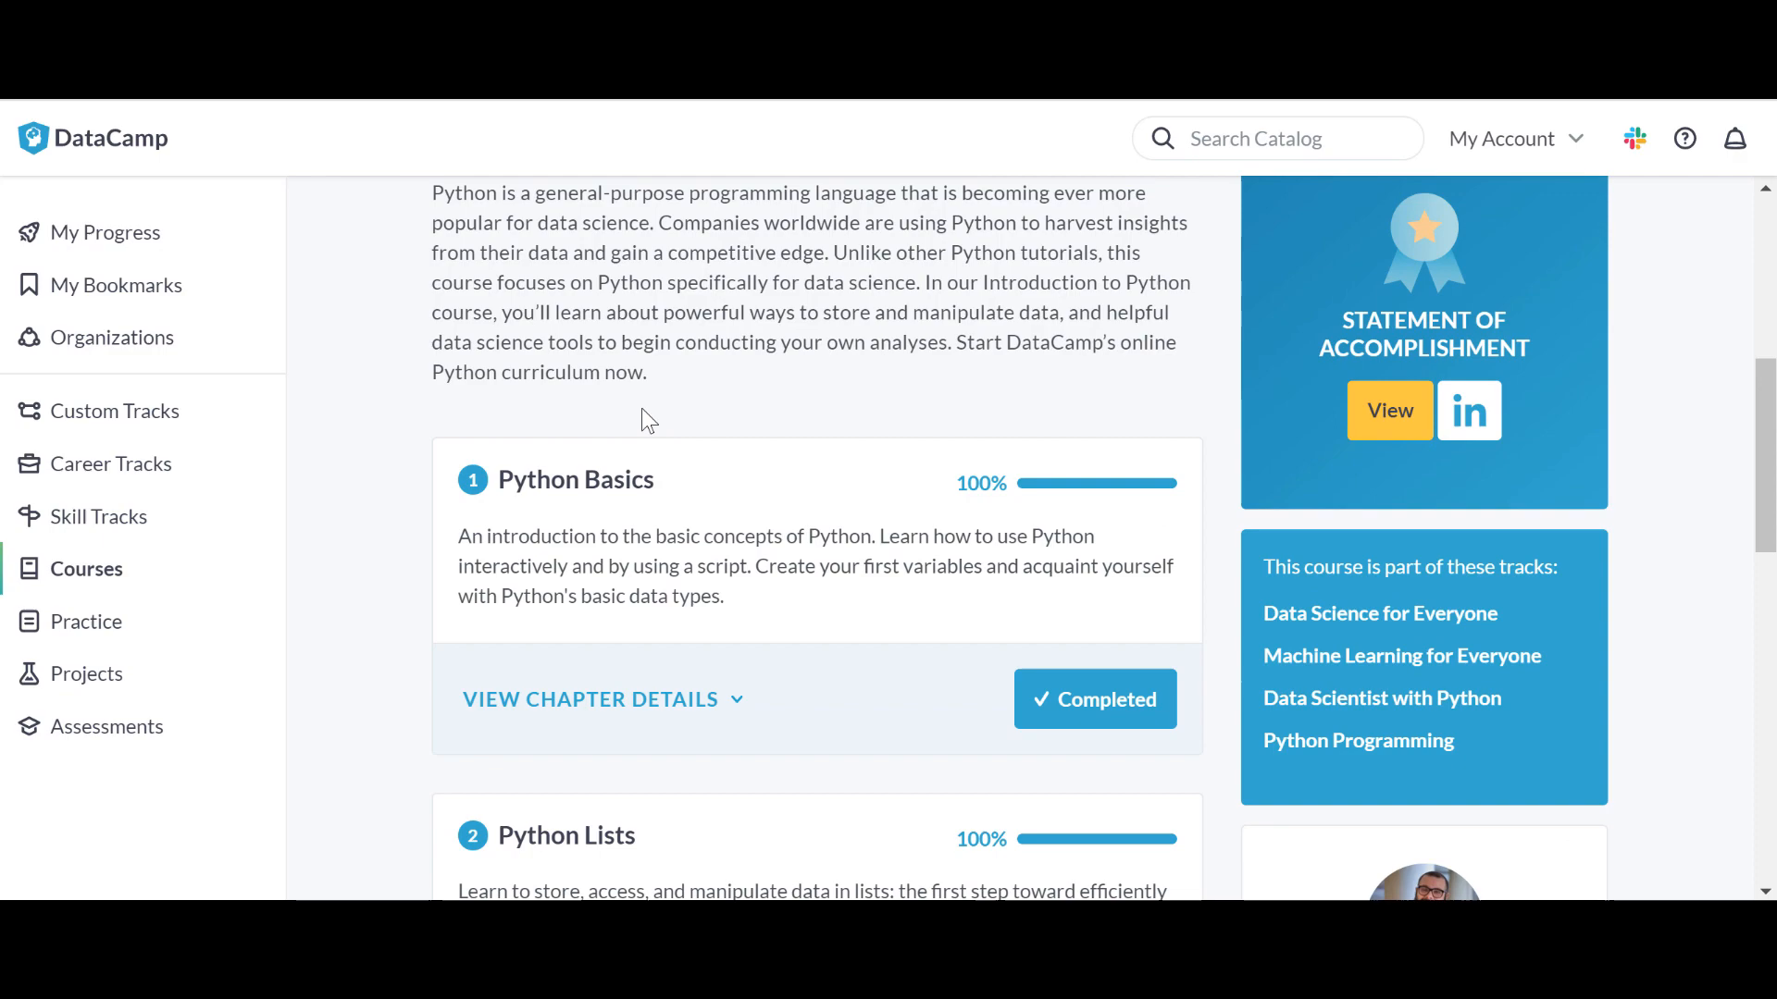
pyautogui.scroll(-3)
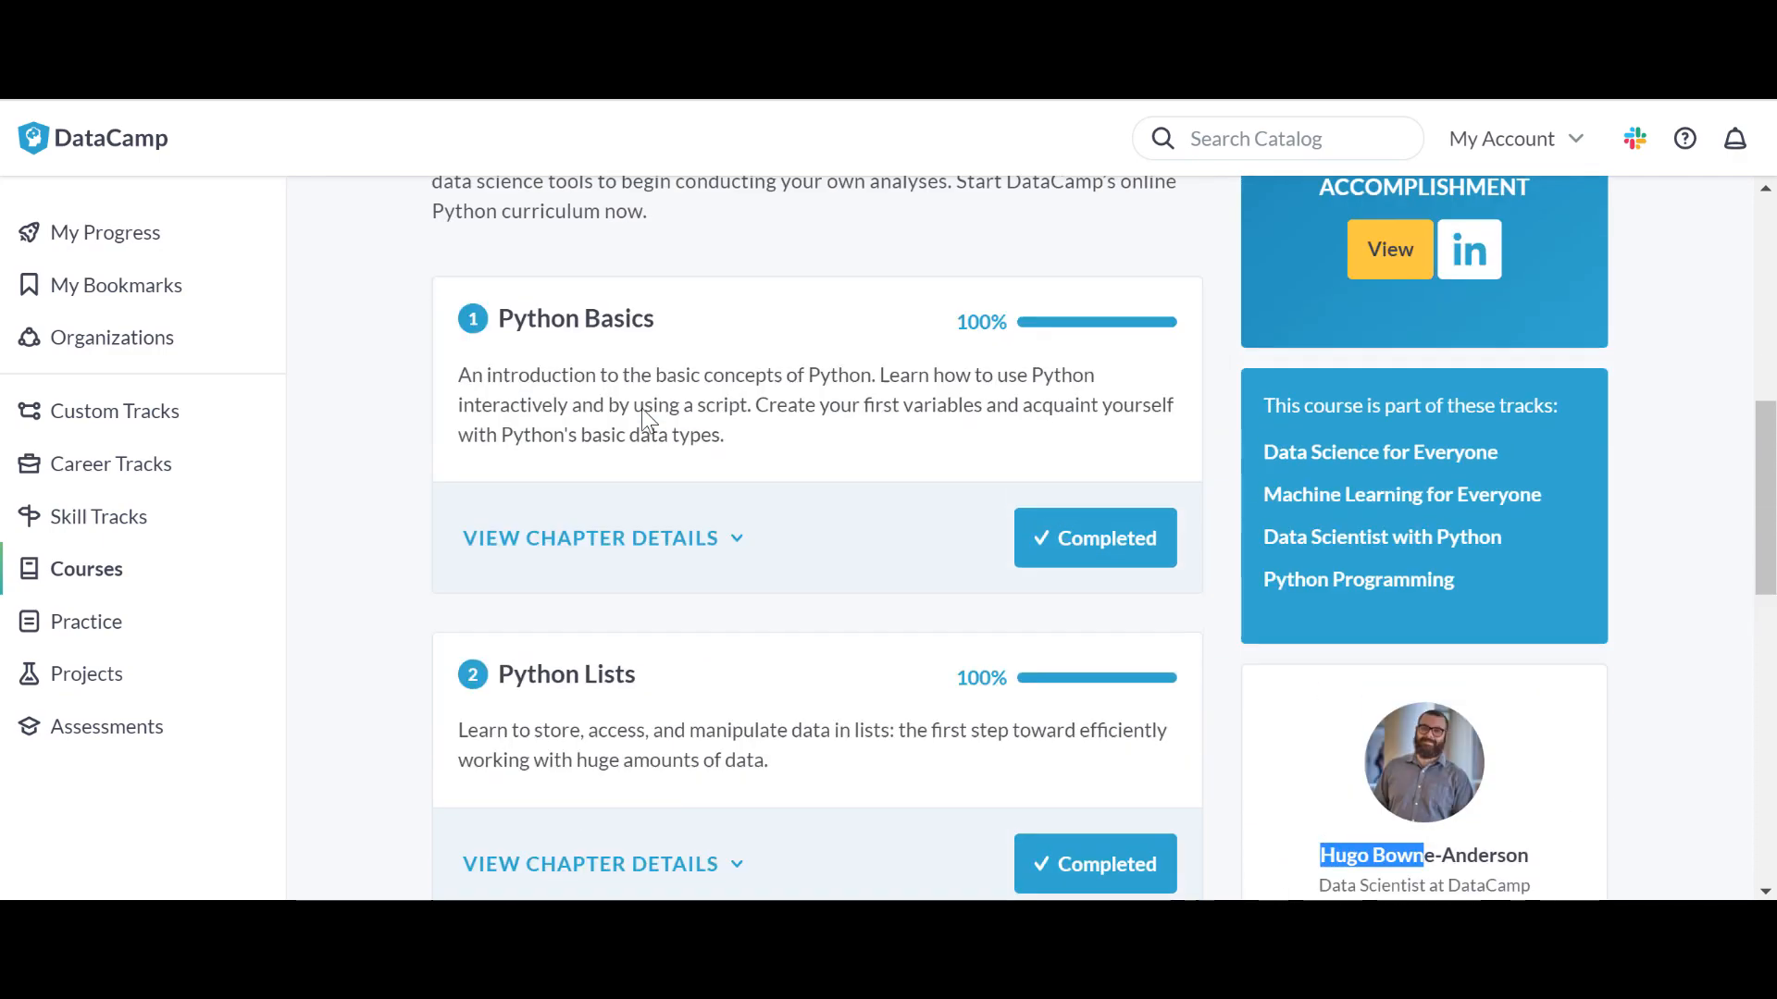
# Expand the NumPy chapter's exercise list on the Introduction to Python page.
pyautogui.scroll(3)
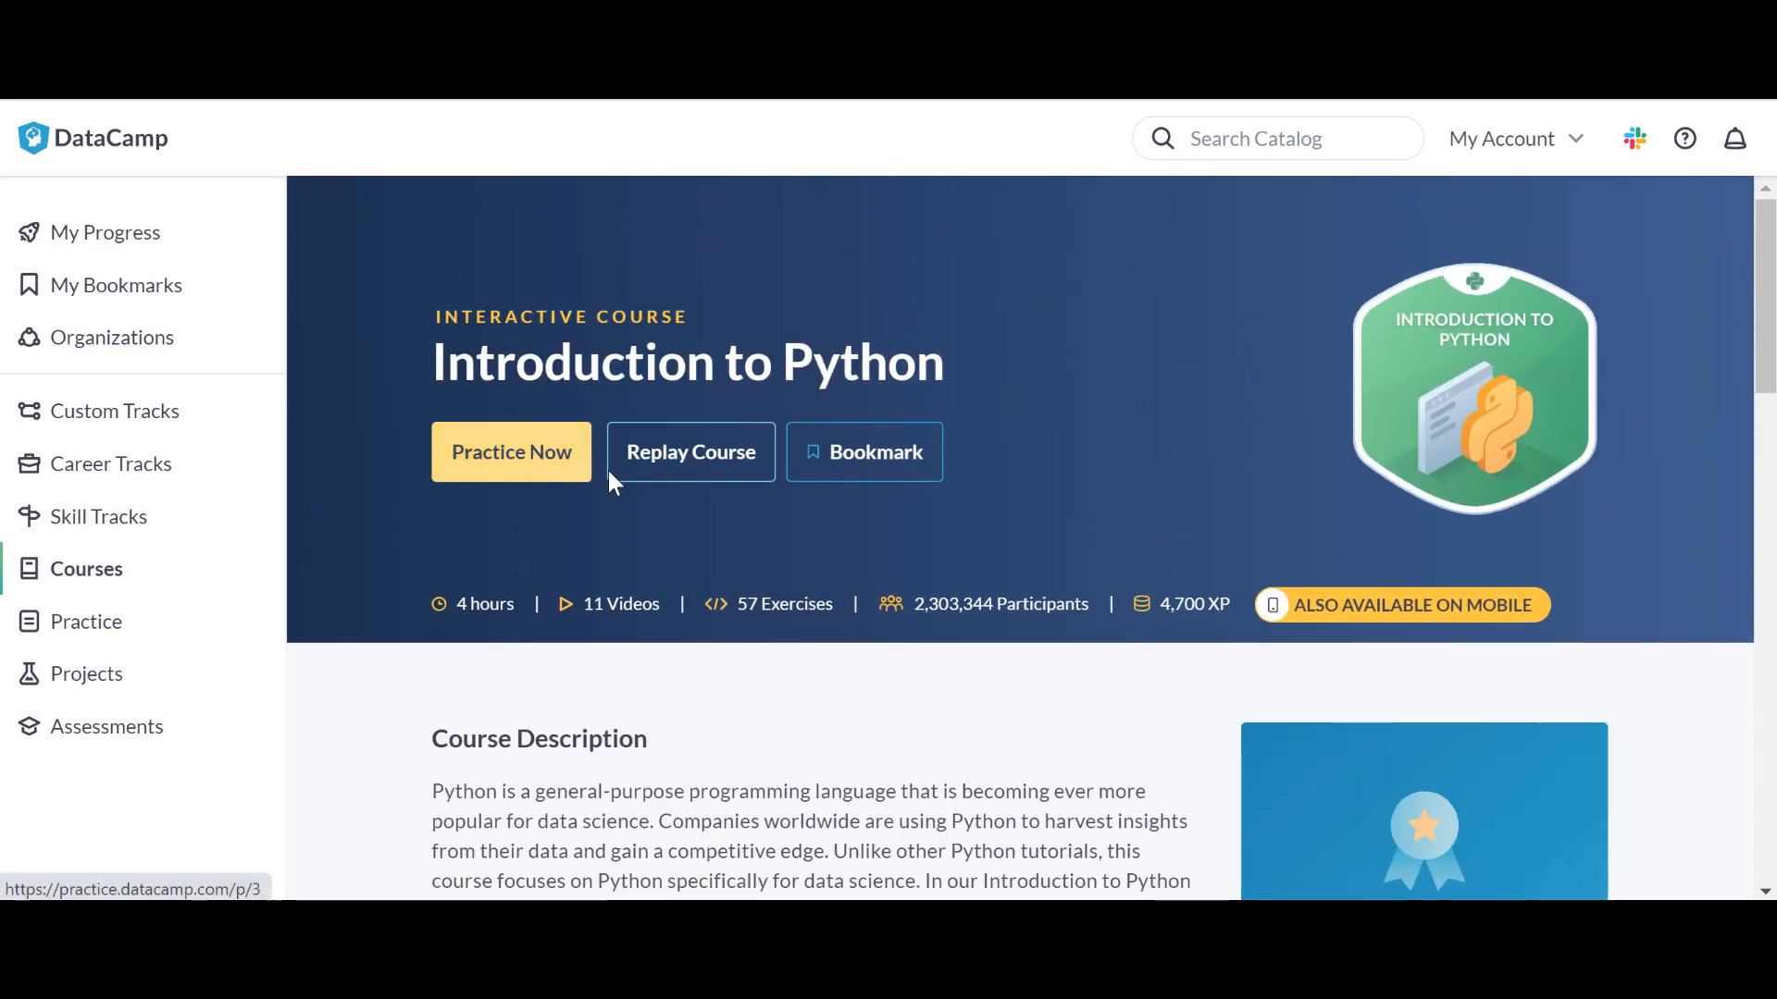
pyautogui.scroll(-3)
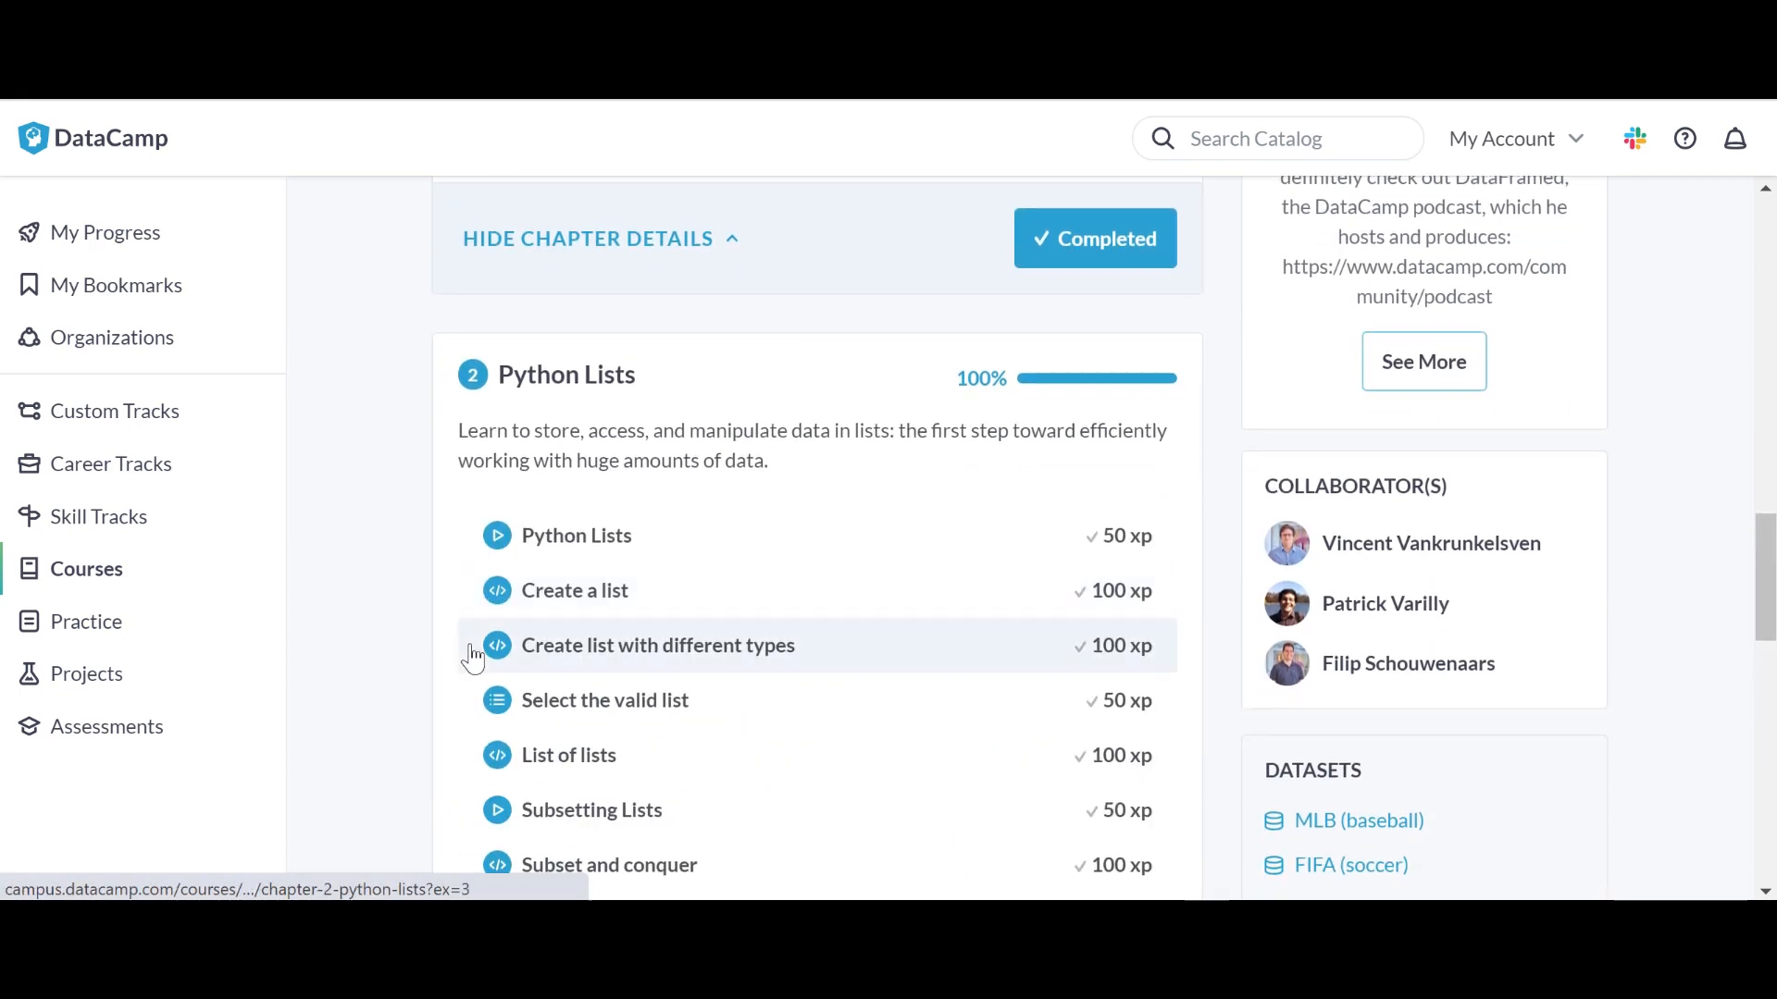
pyautogui.scroll(-3)
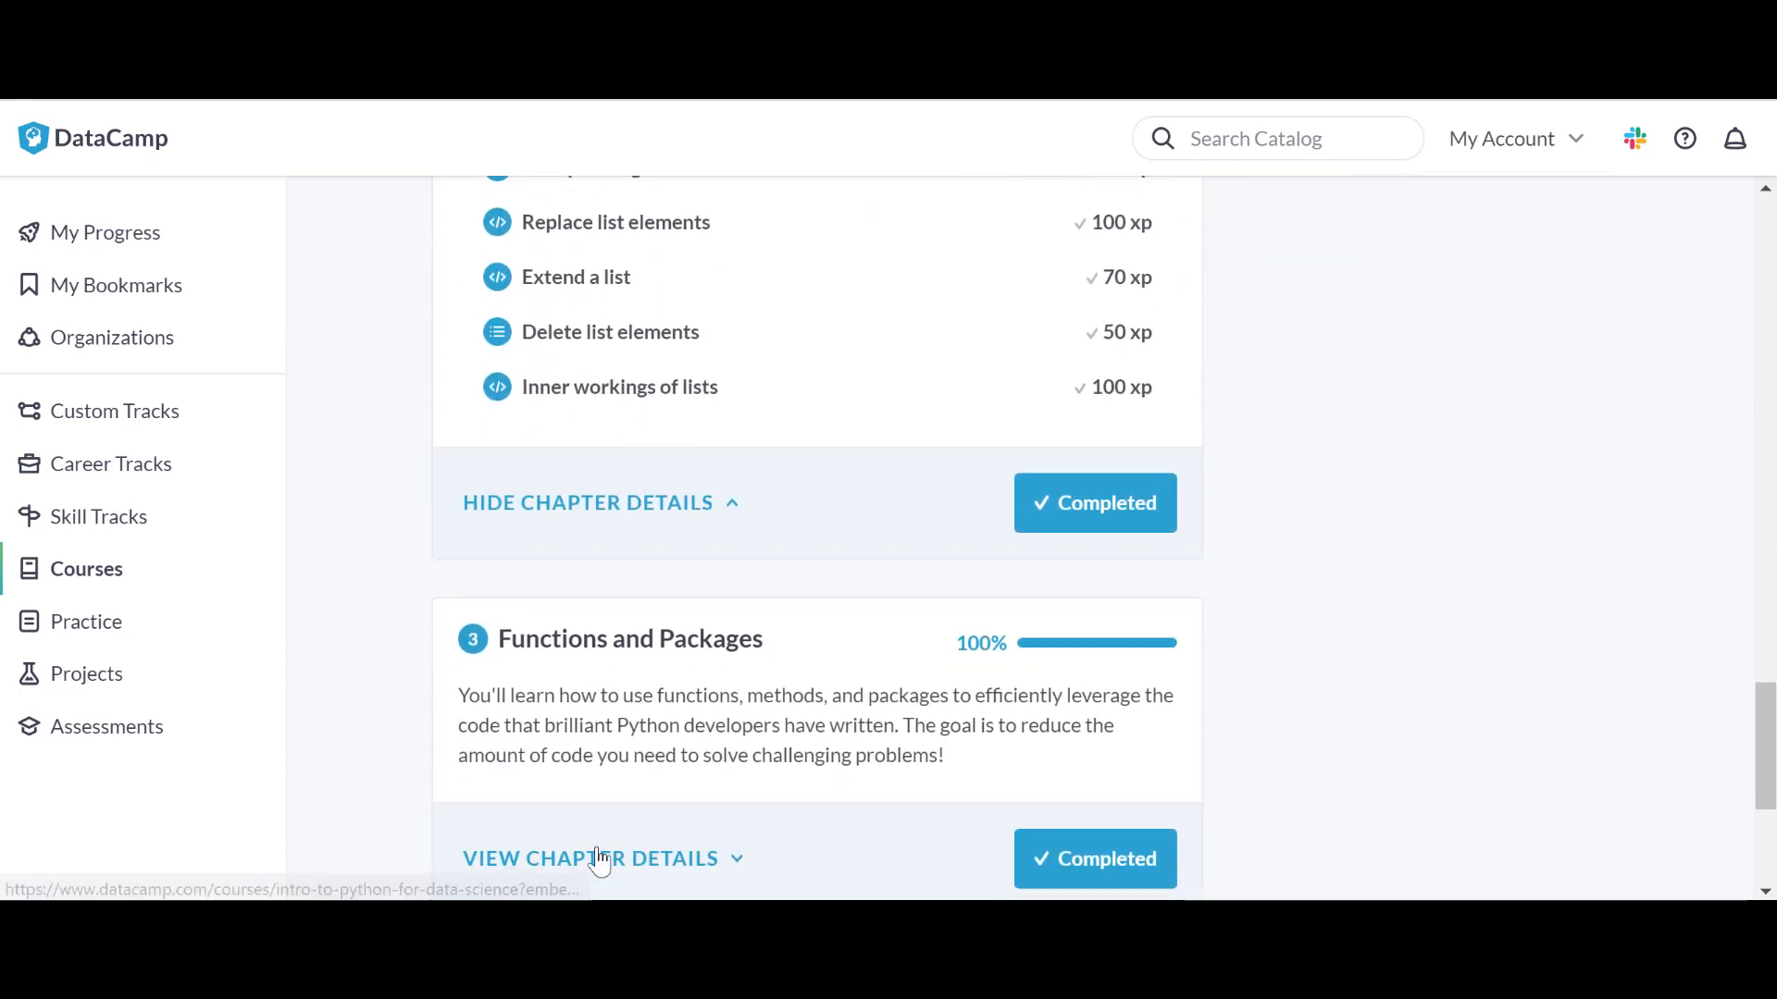
pyautogui.scroll(-3)
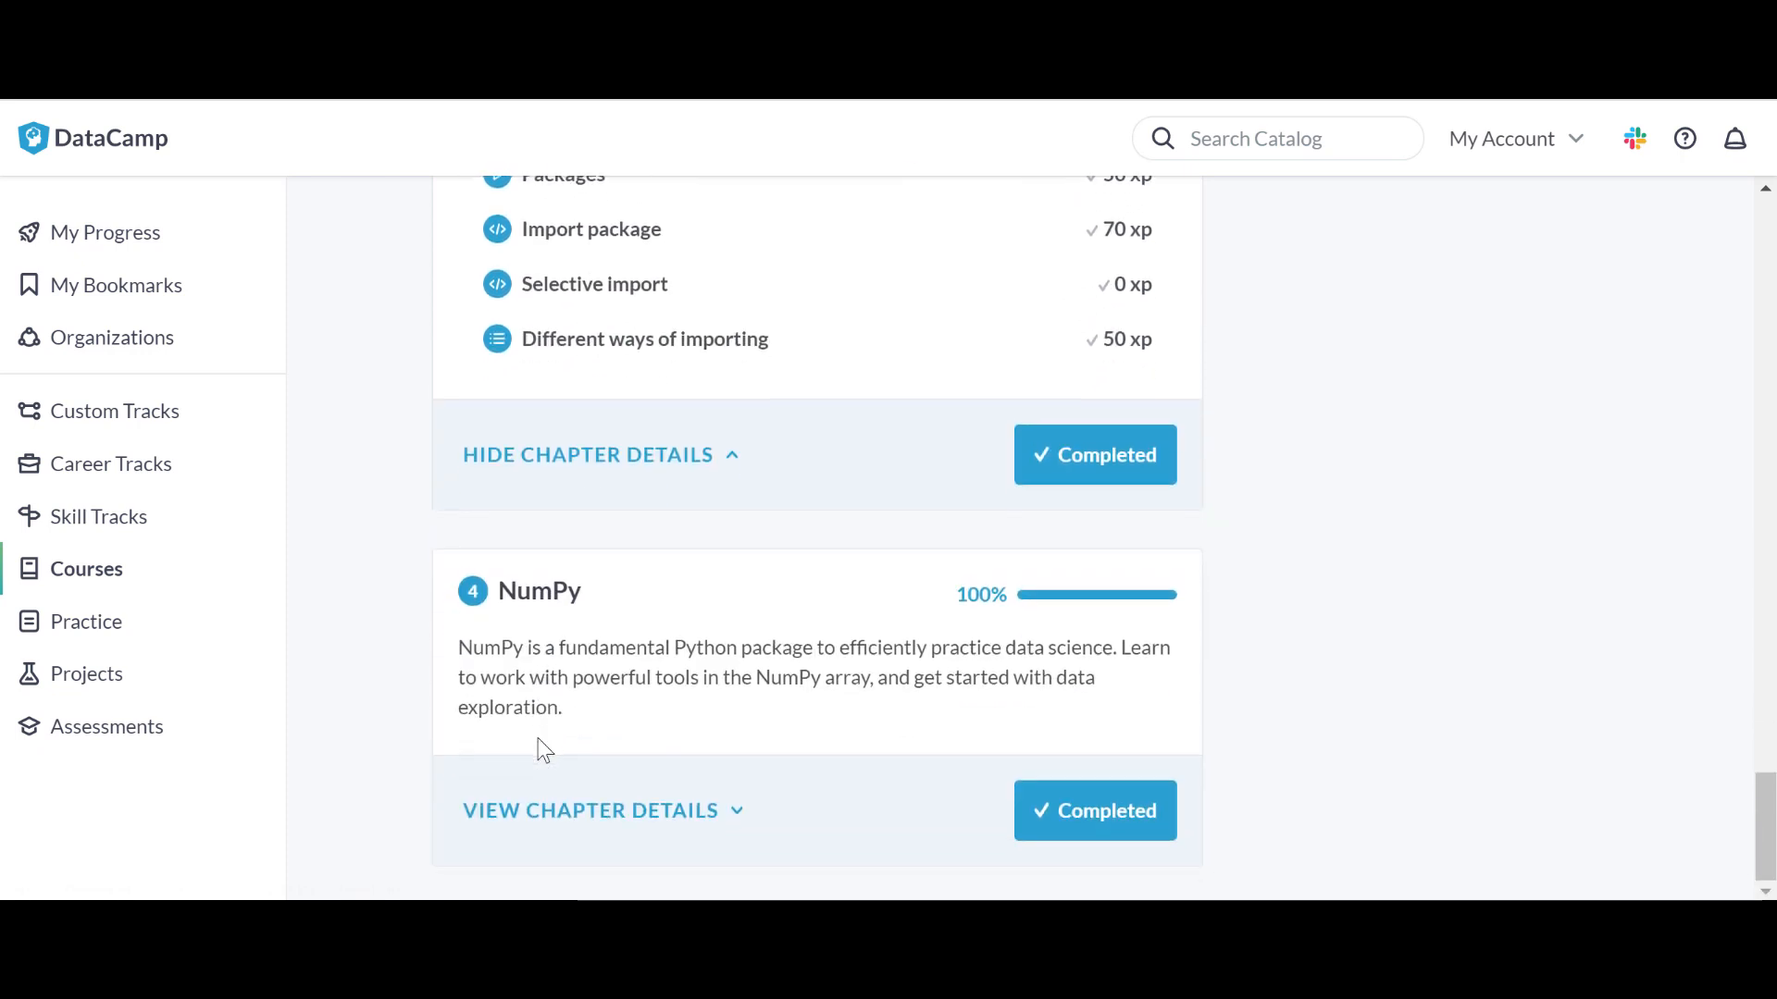
pyautogui.moveTo(534, 825)
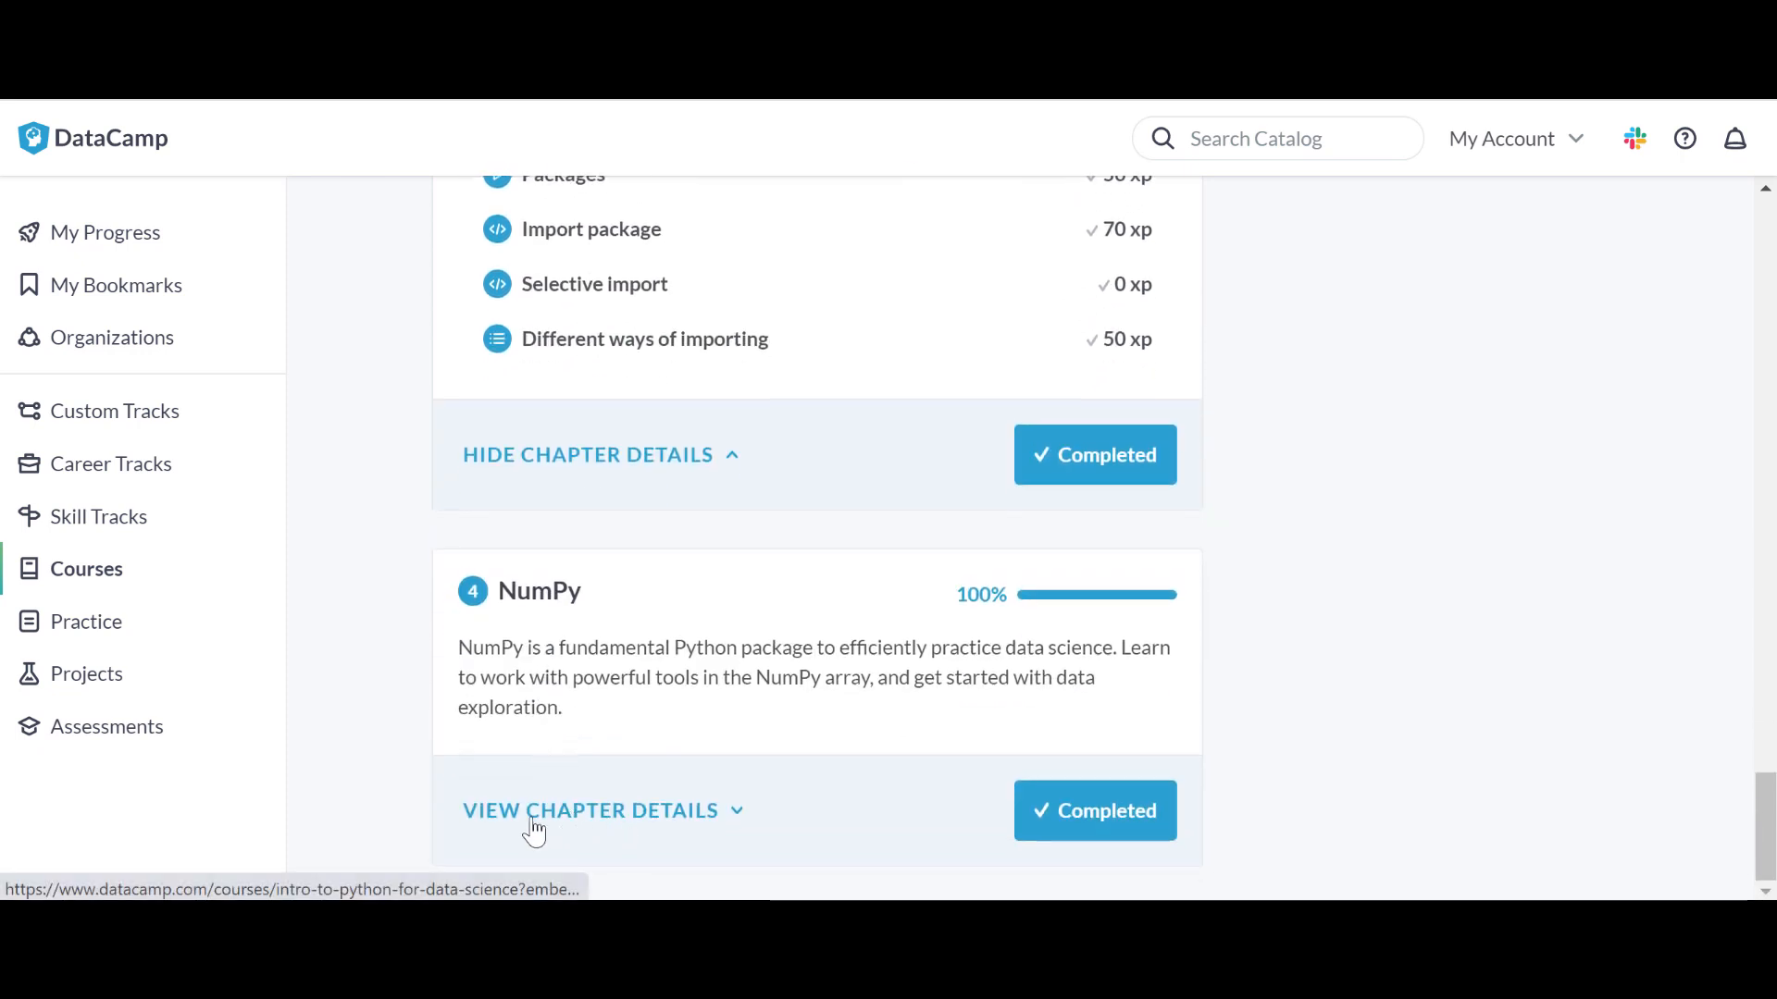
pyautogui.click(589, 808)
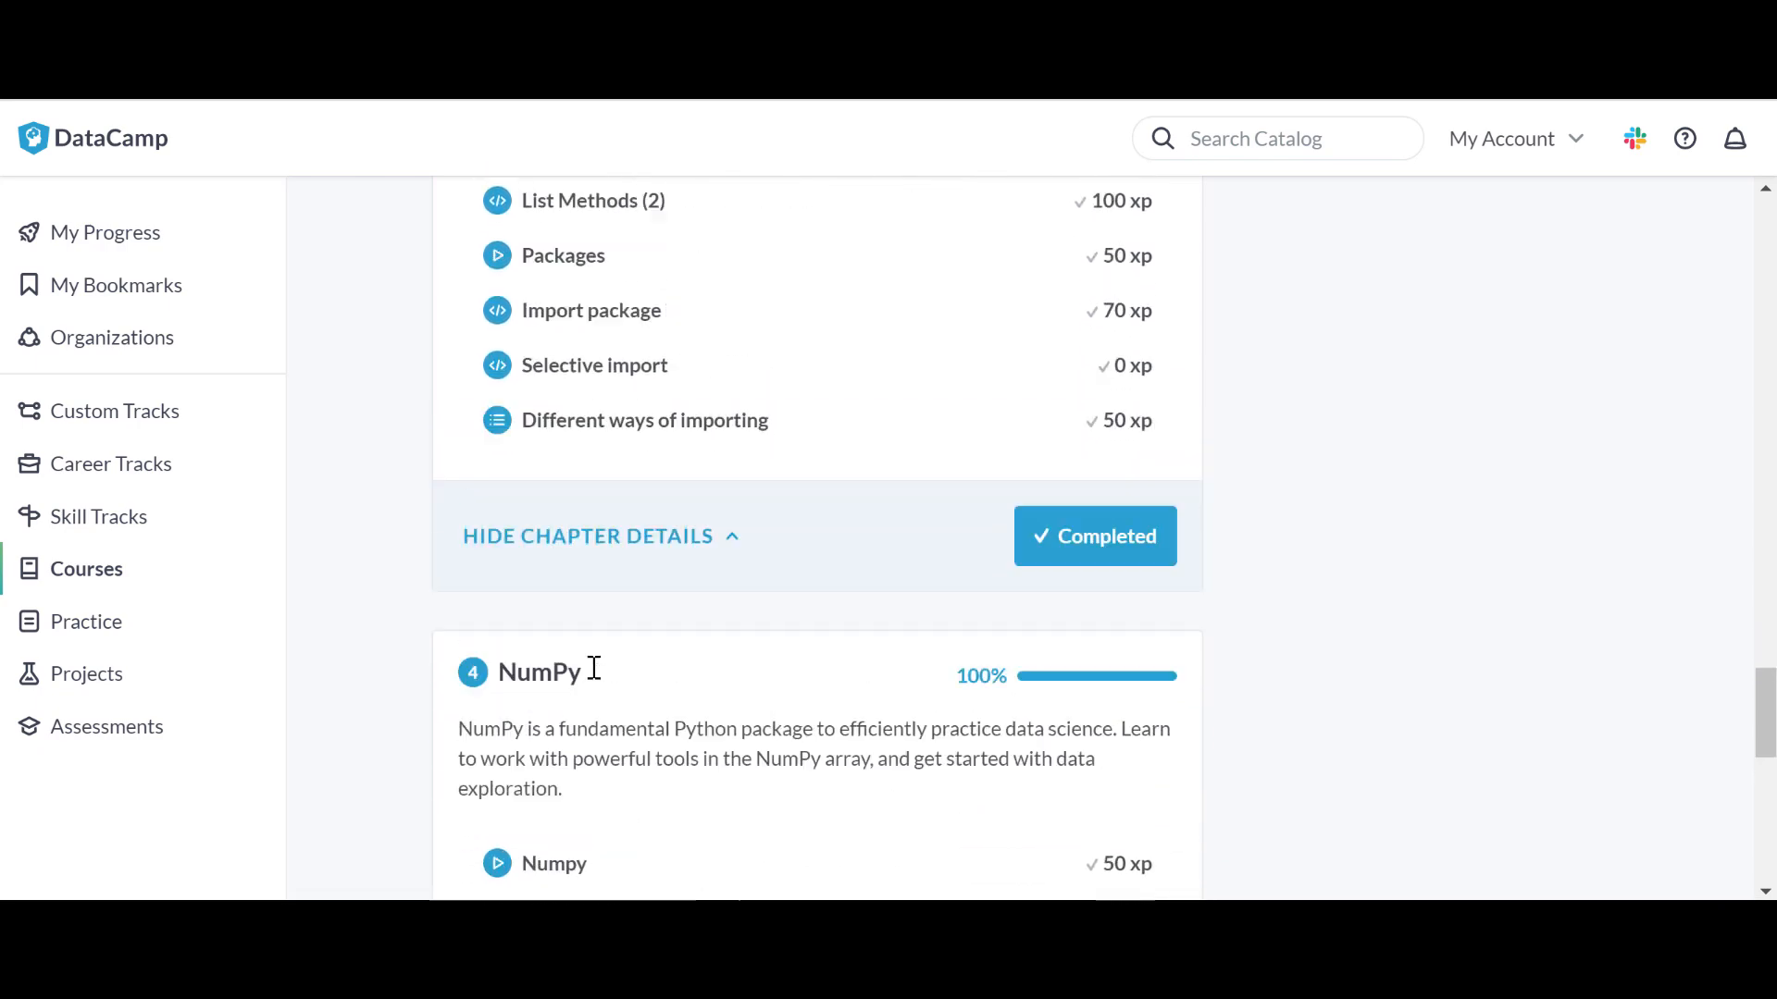
# Scroll back to the Python Basics chapter and start opening the Hello Python! exercise.
pyautogui.scroll(3)
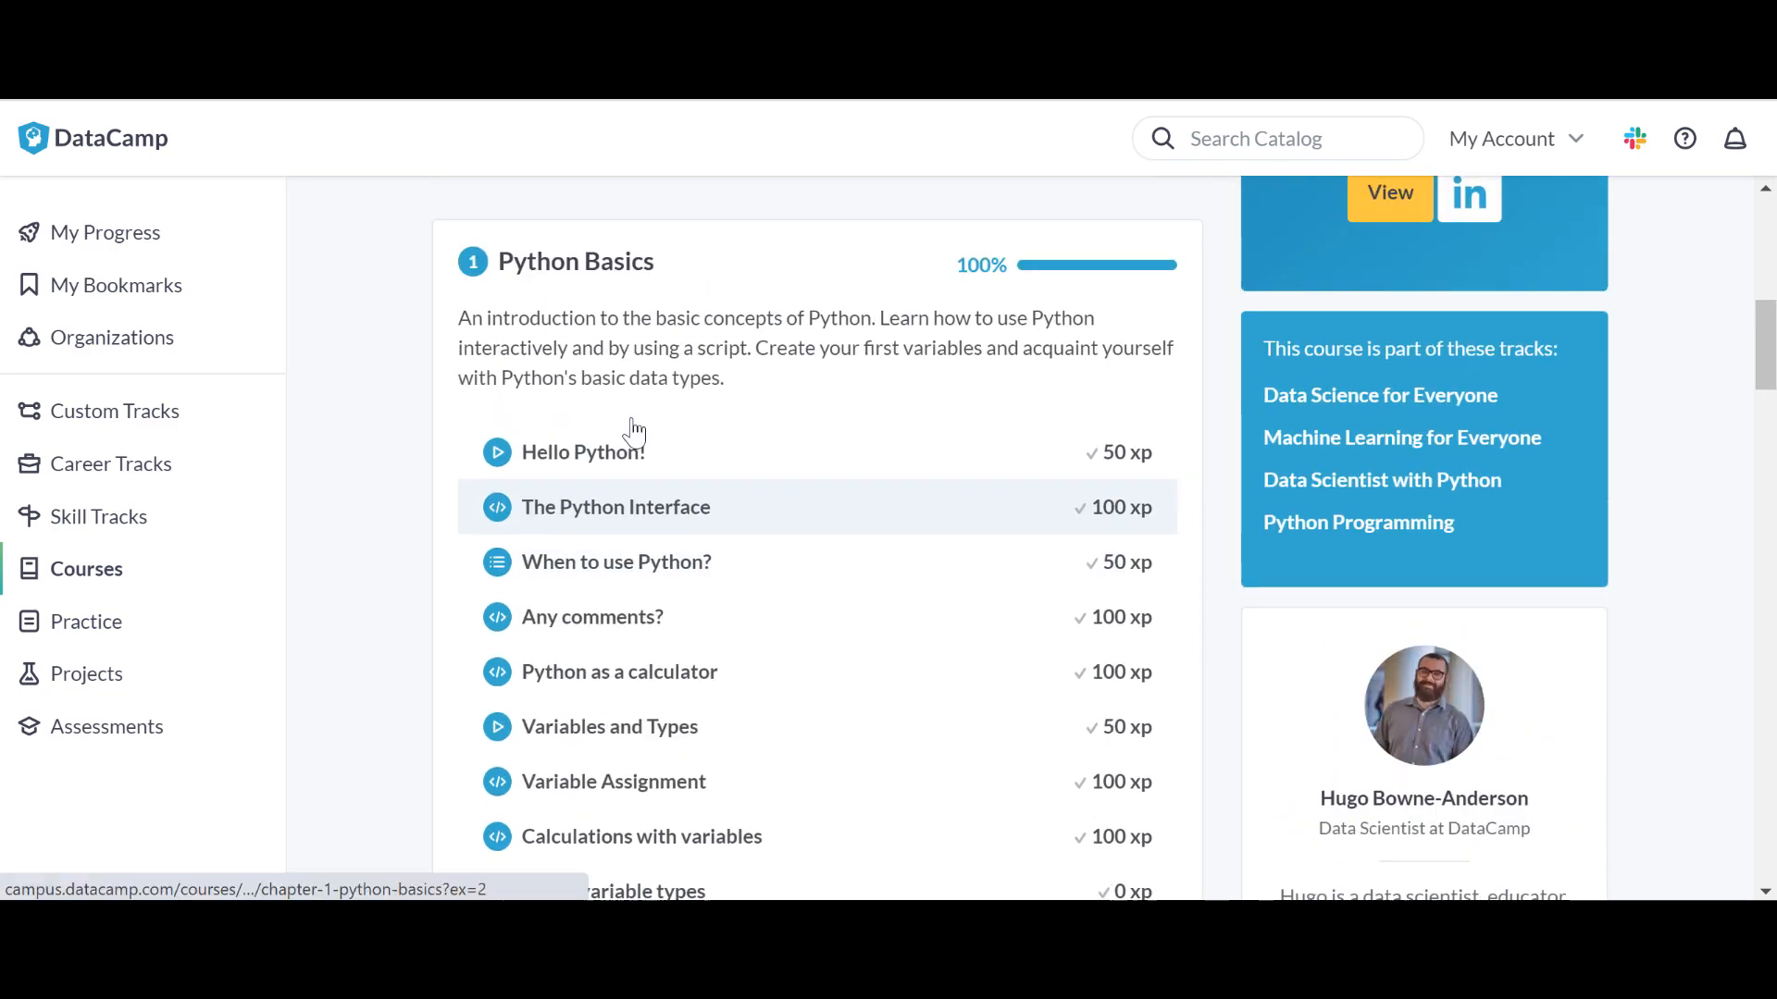
pyautogui.moveTo(610, 726)
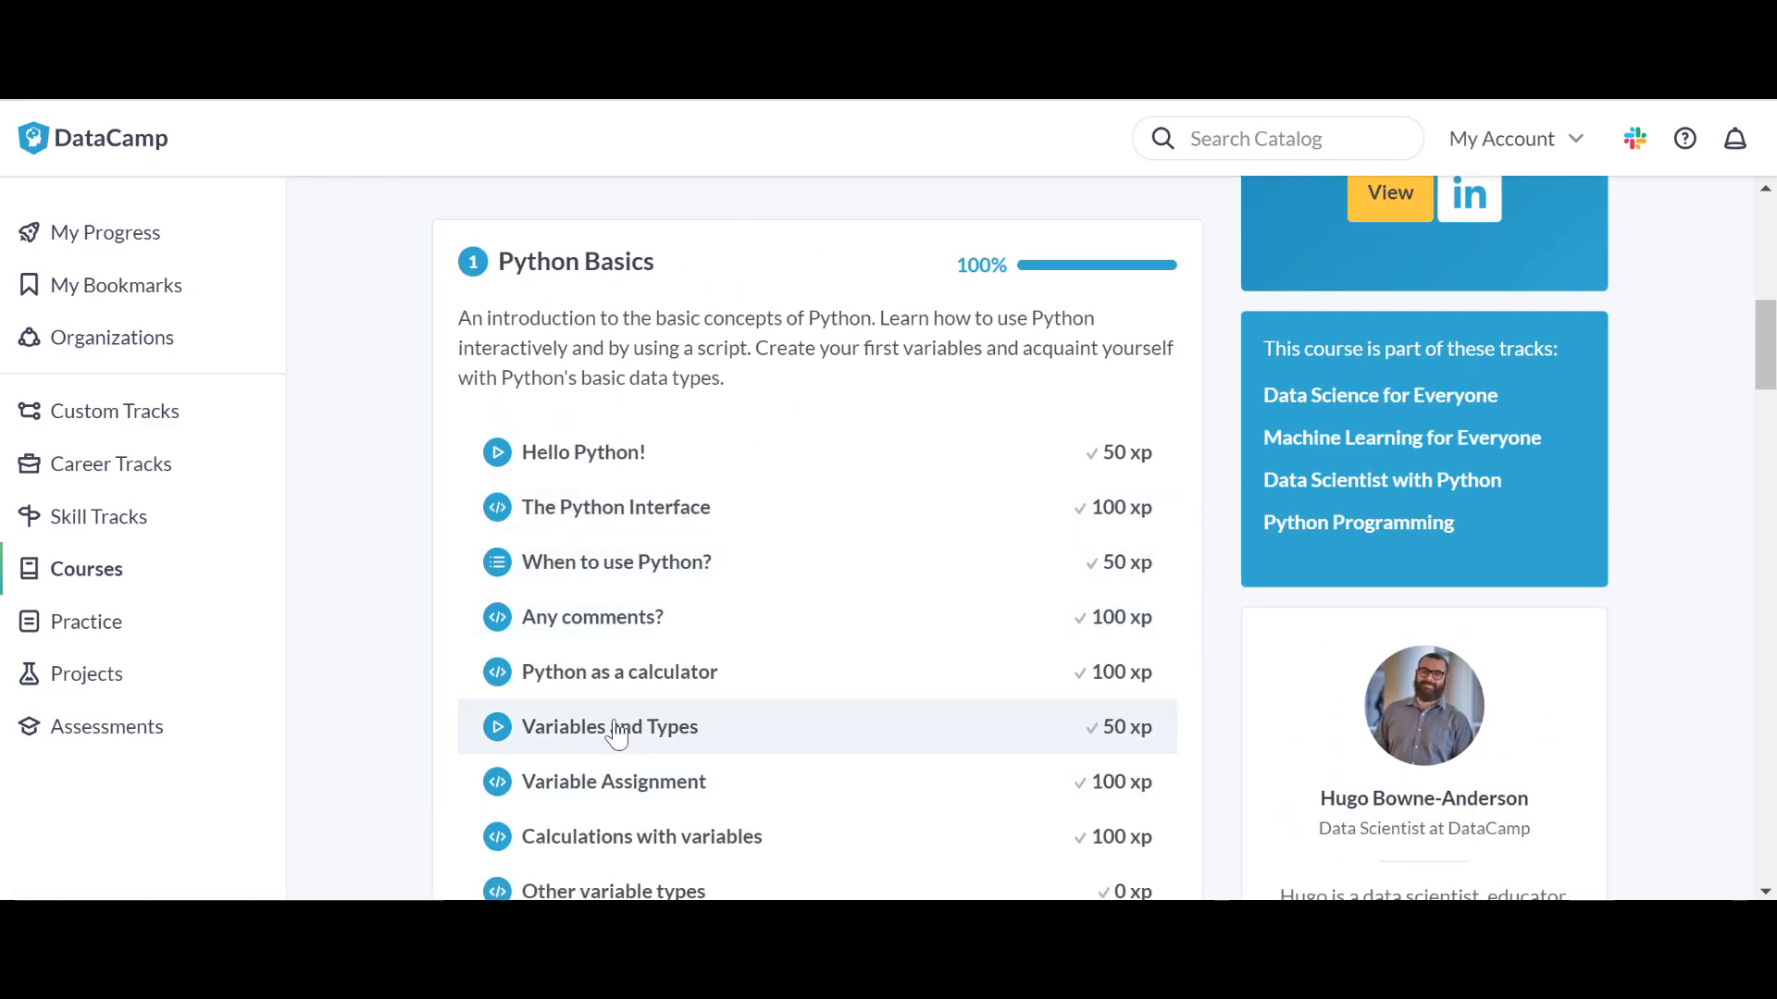
pyautogui.scroll(-3)
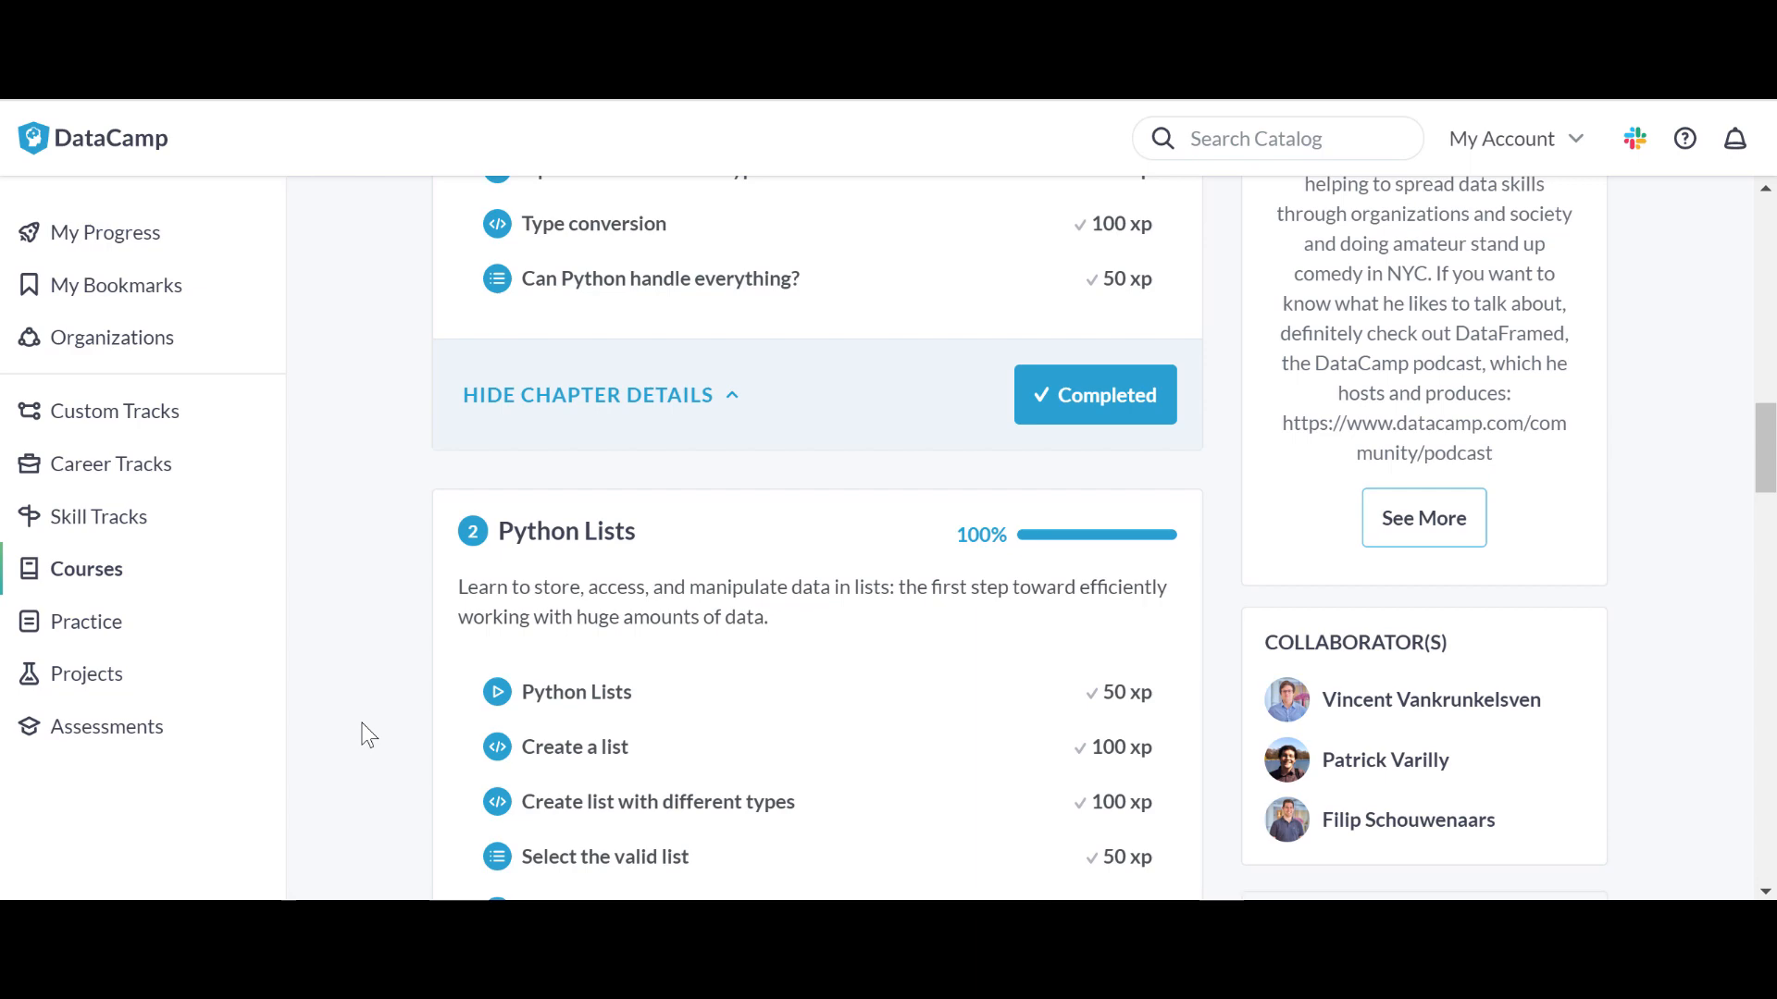
pyautogui.scroll(3)
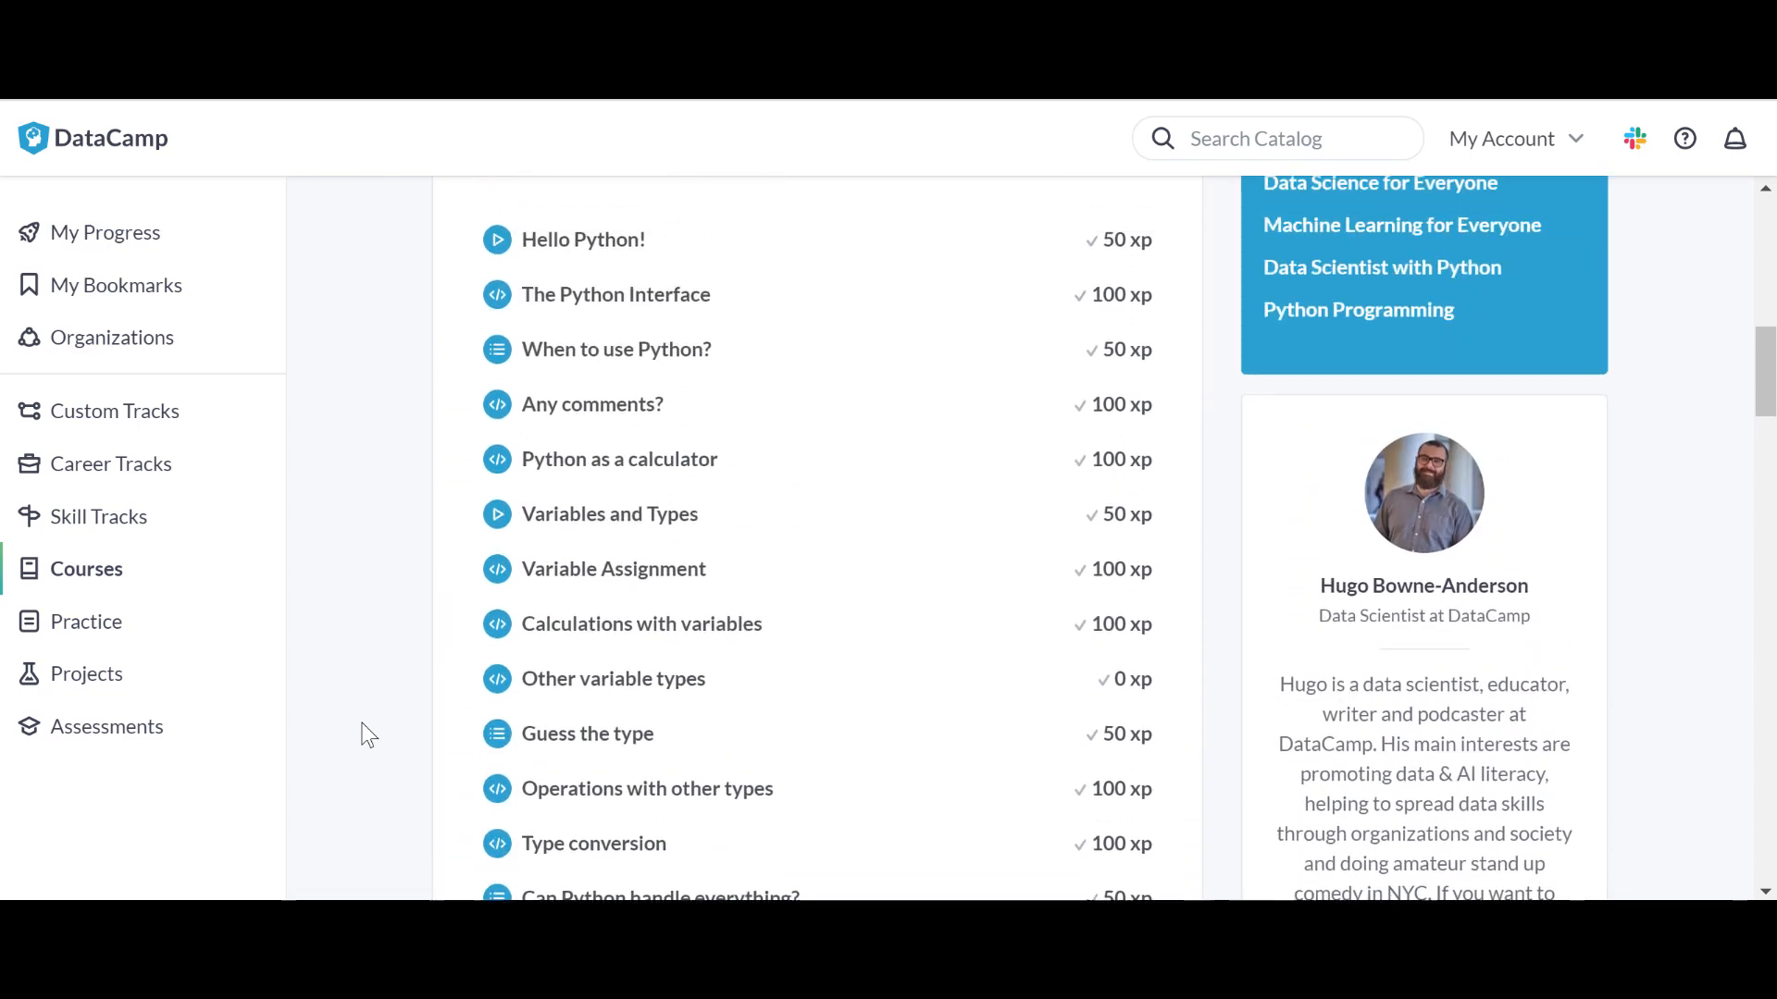
pyautogui.scroll(3)
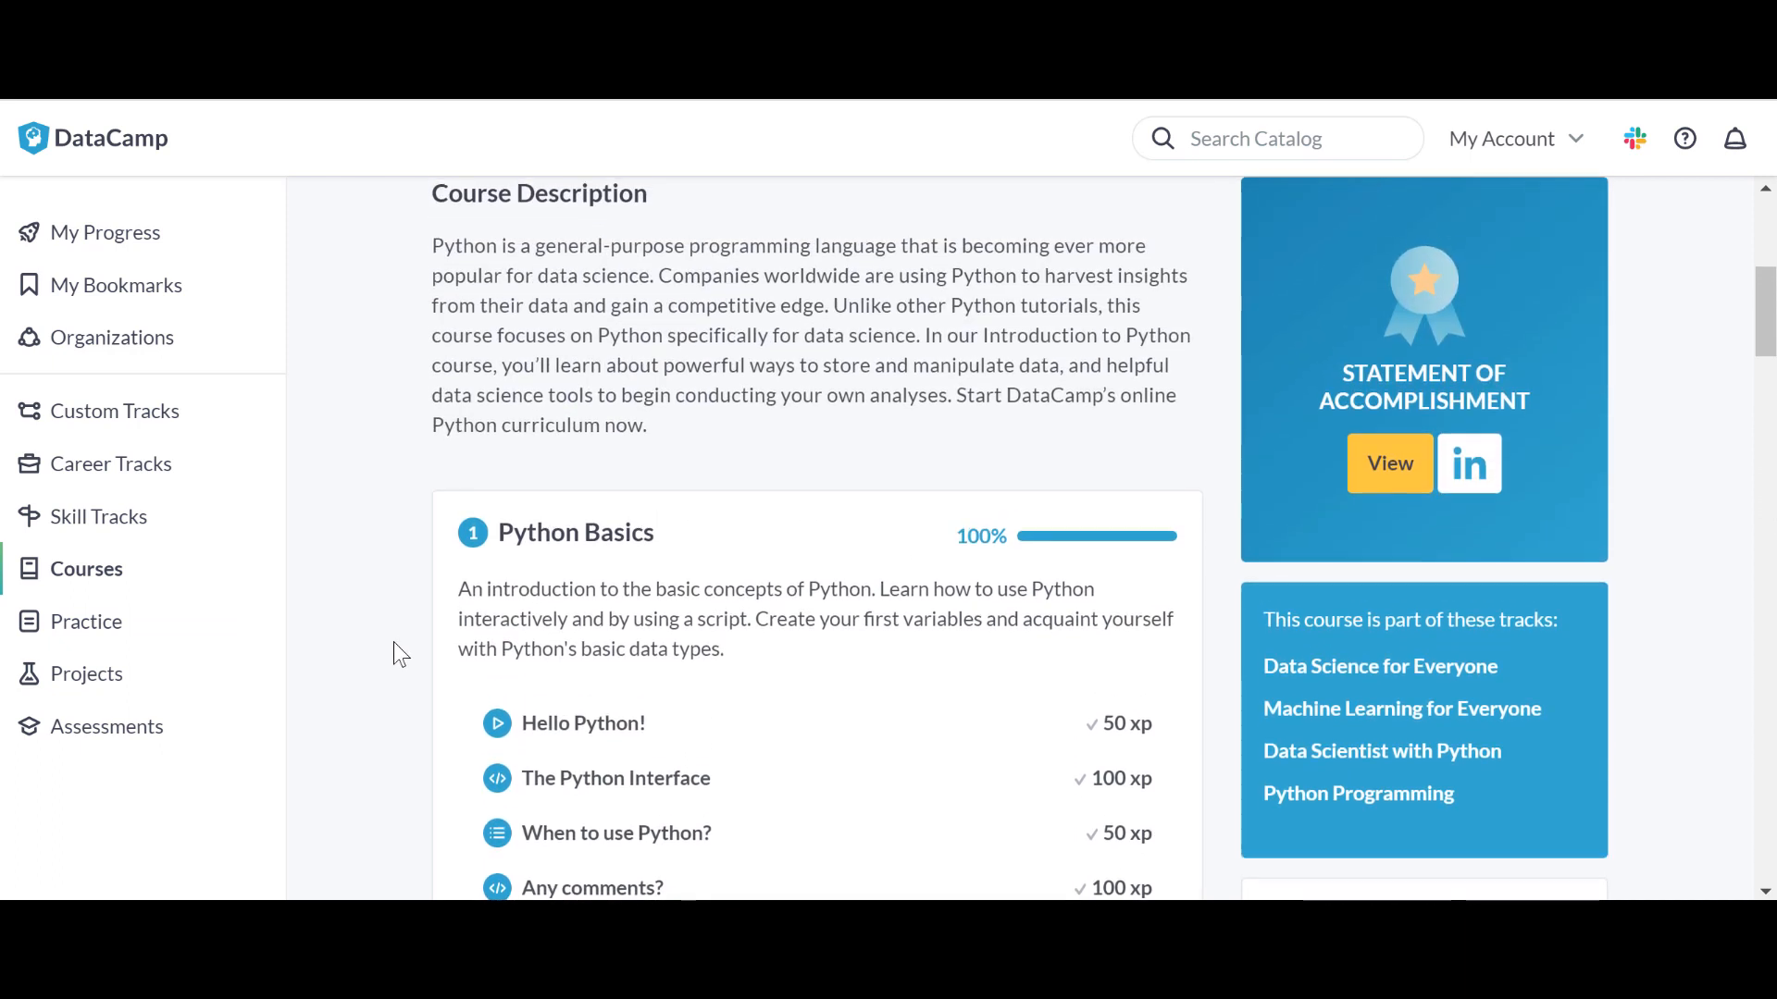
pyautogui.scroll(-3)
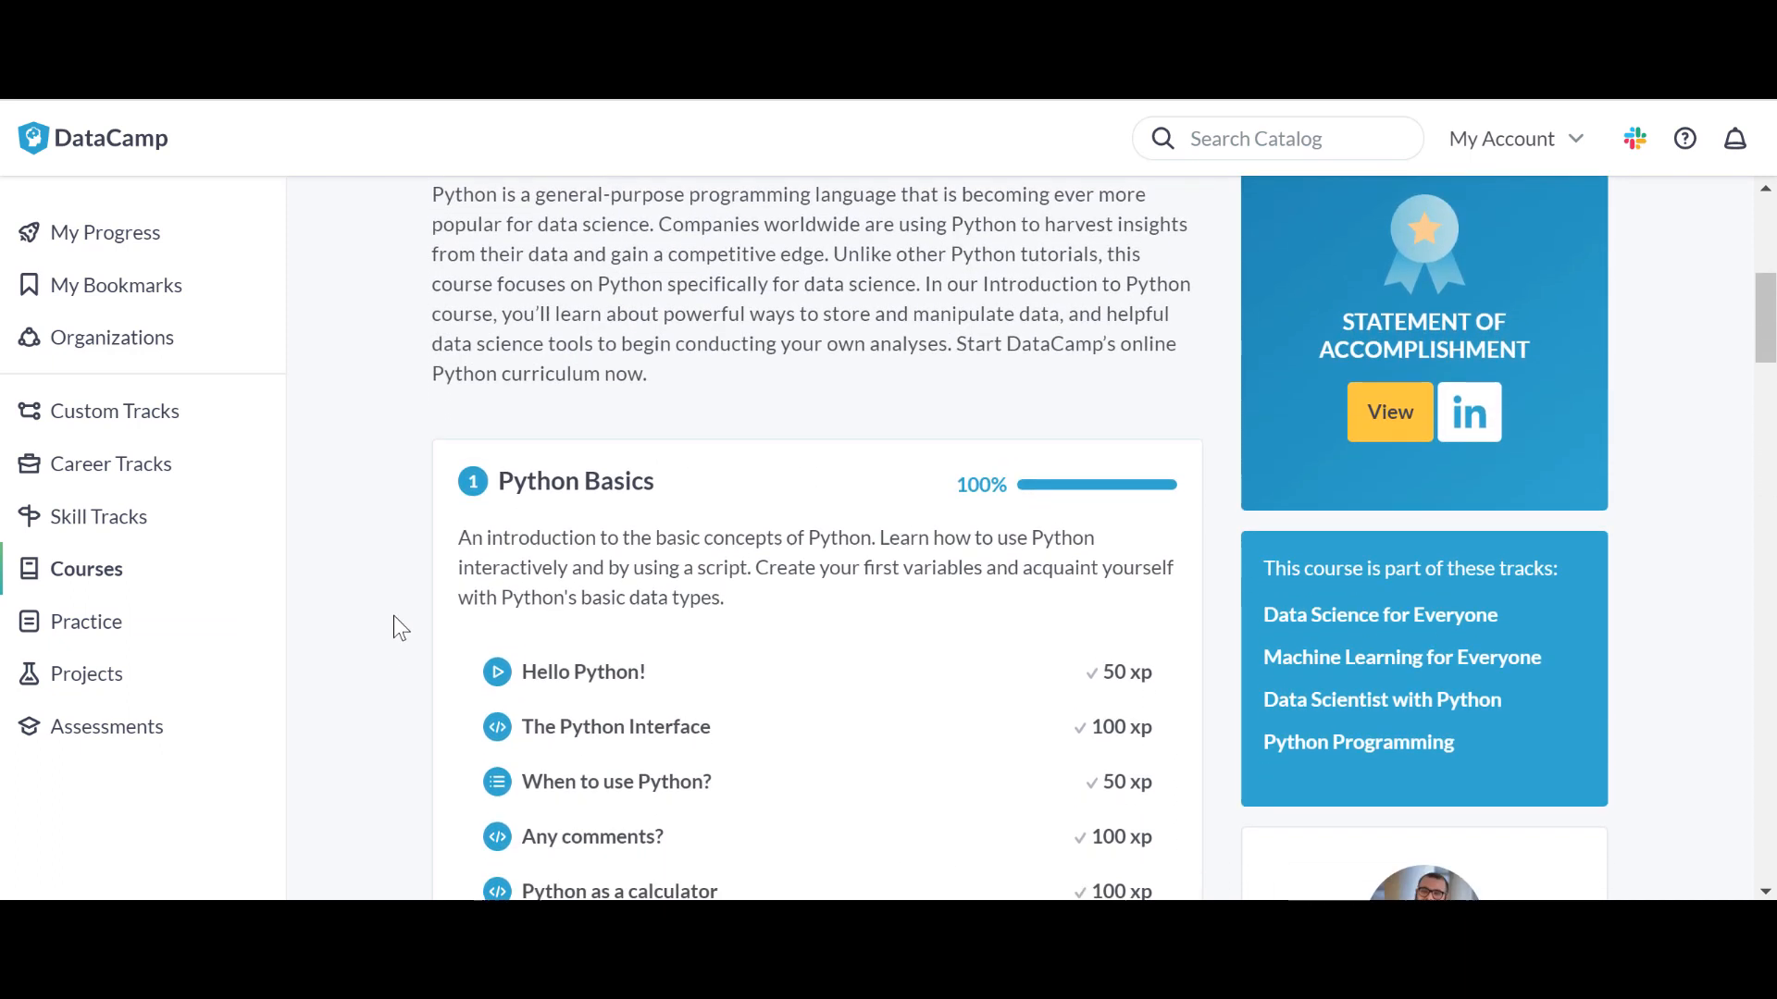
pyautogui.scroll(-3)
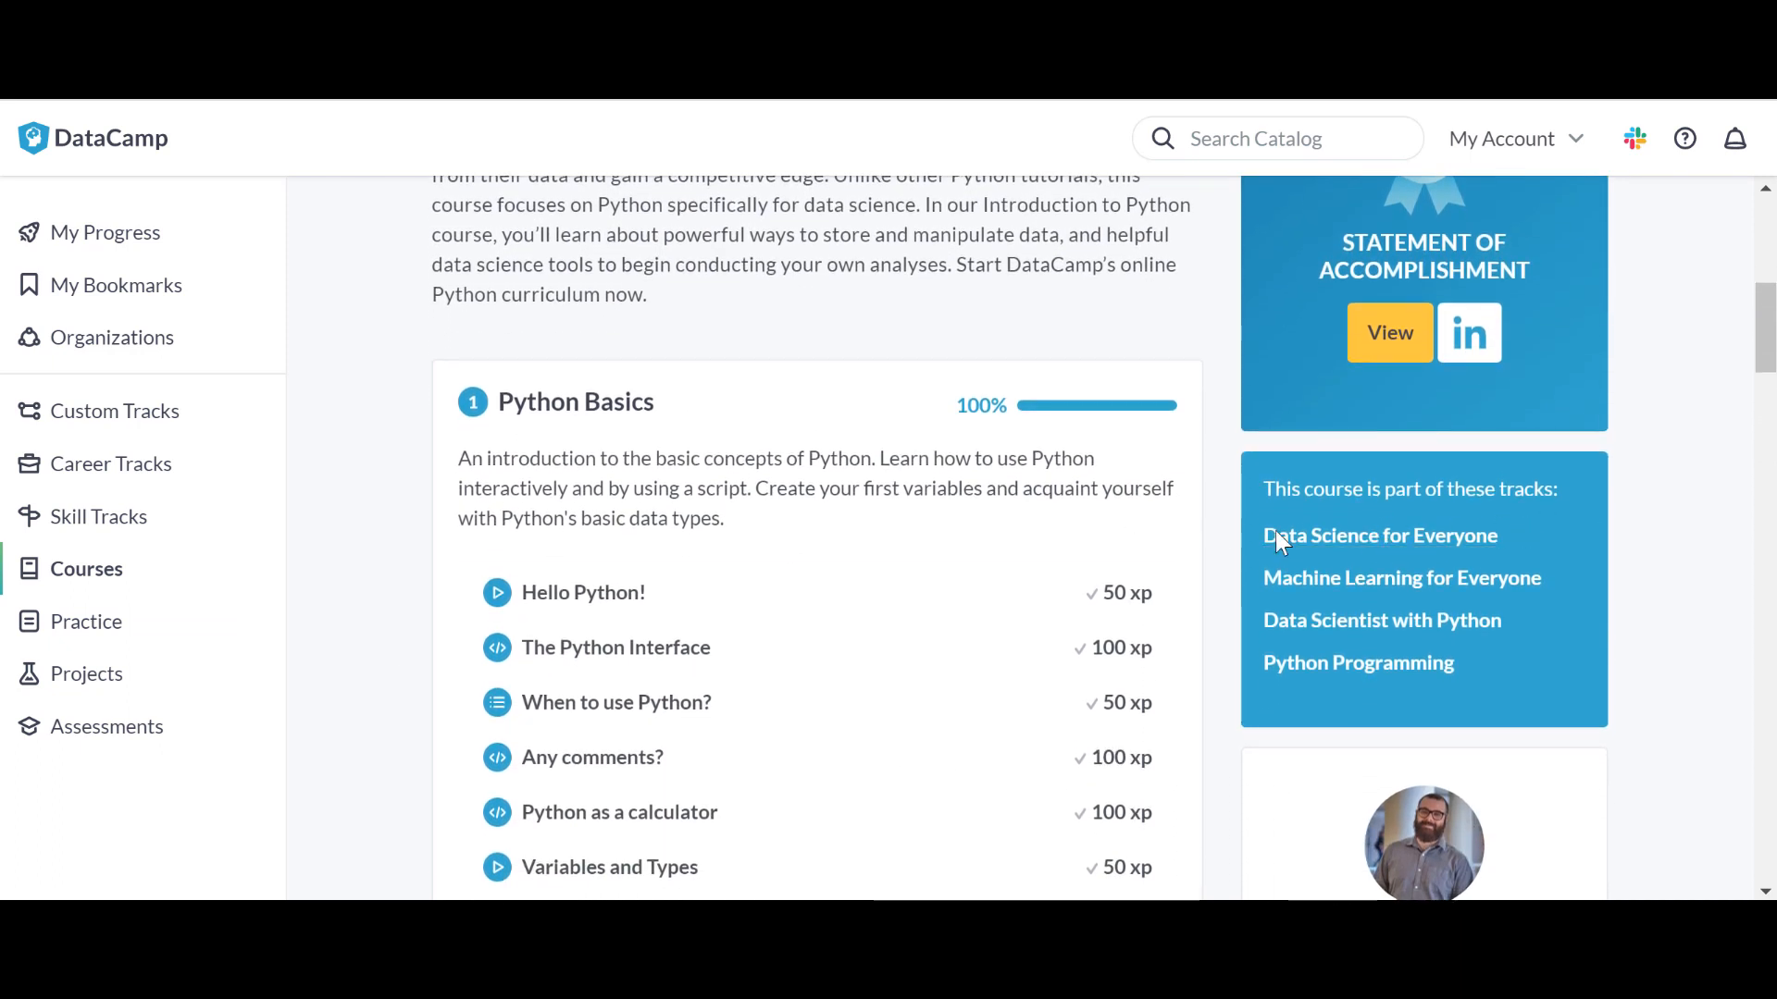
pyautogui.moveTo(895, 623)
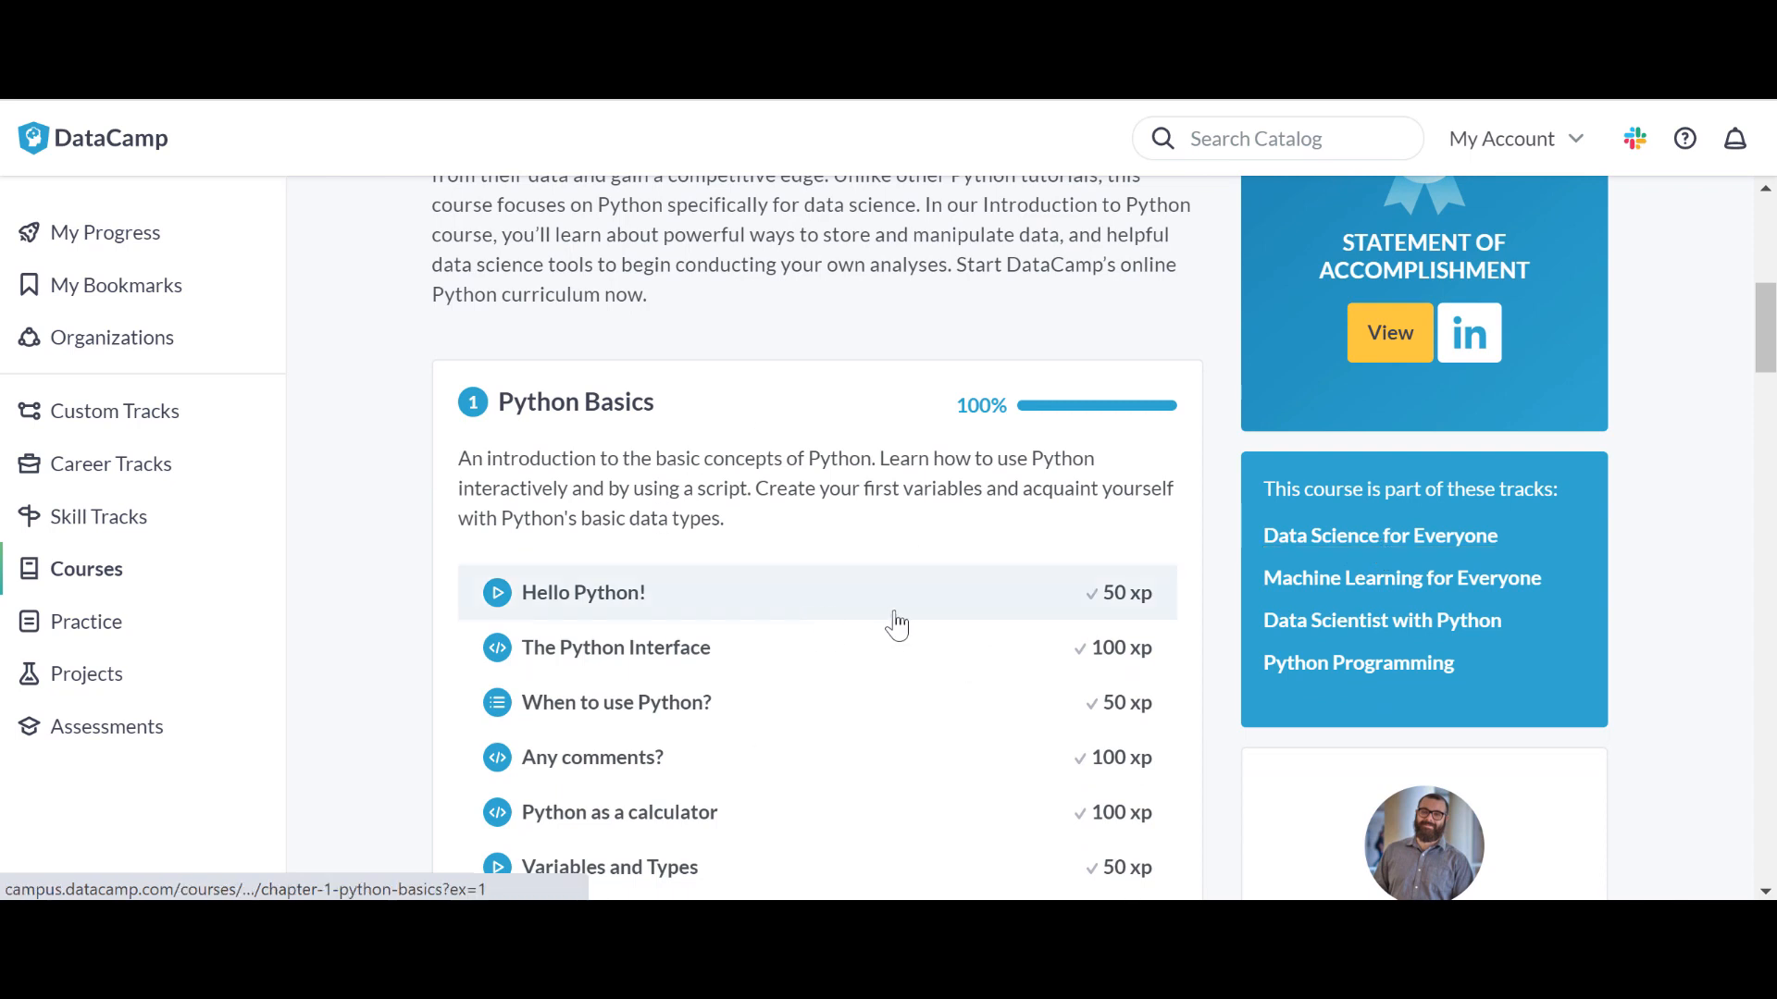
pyautogui.moveTo(1379, 535)
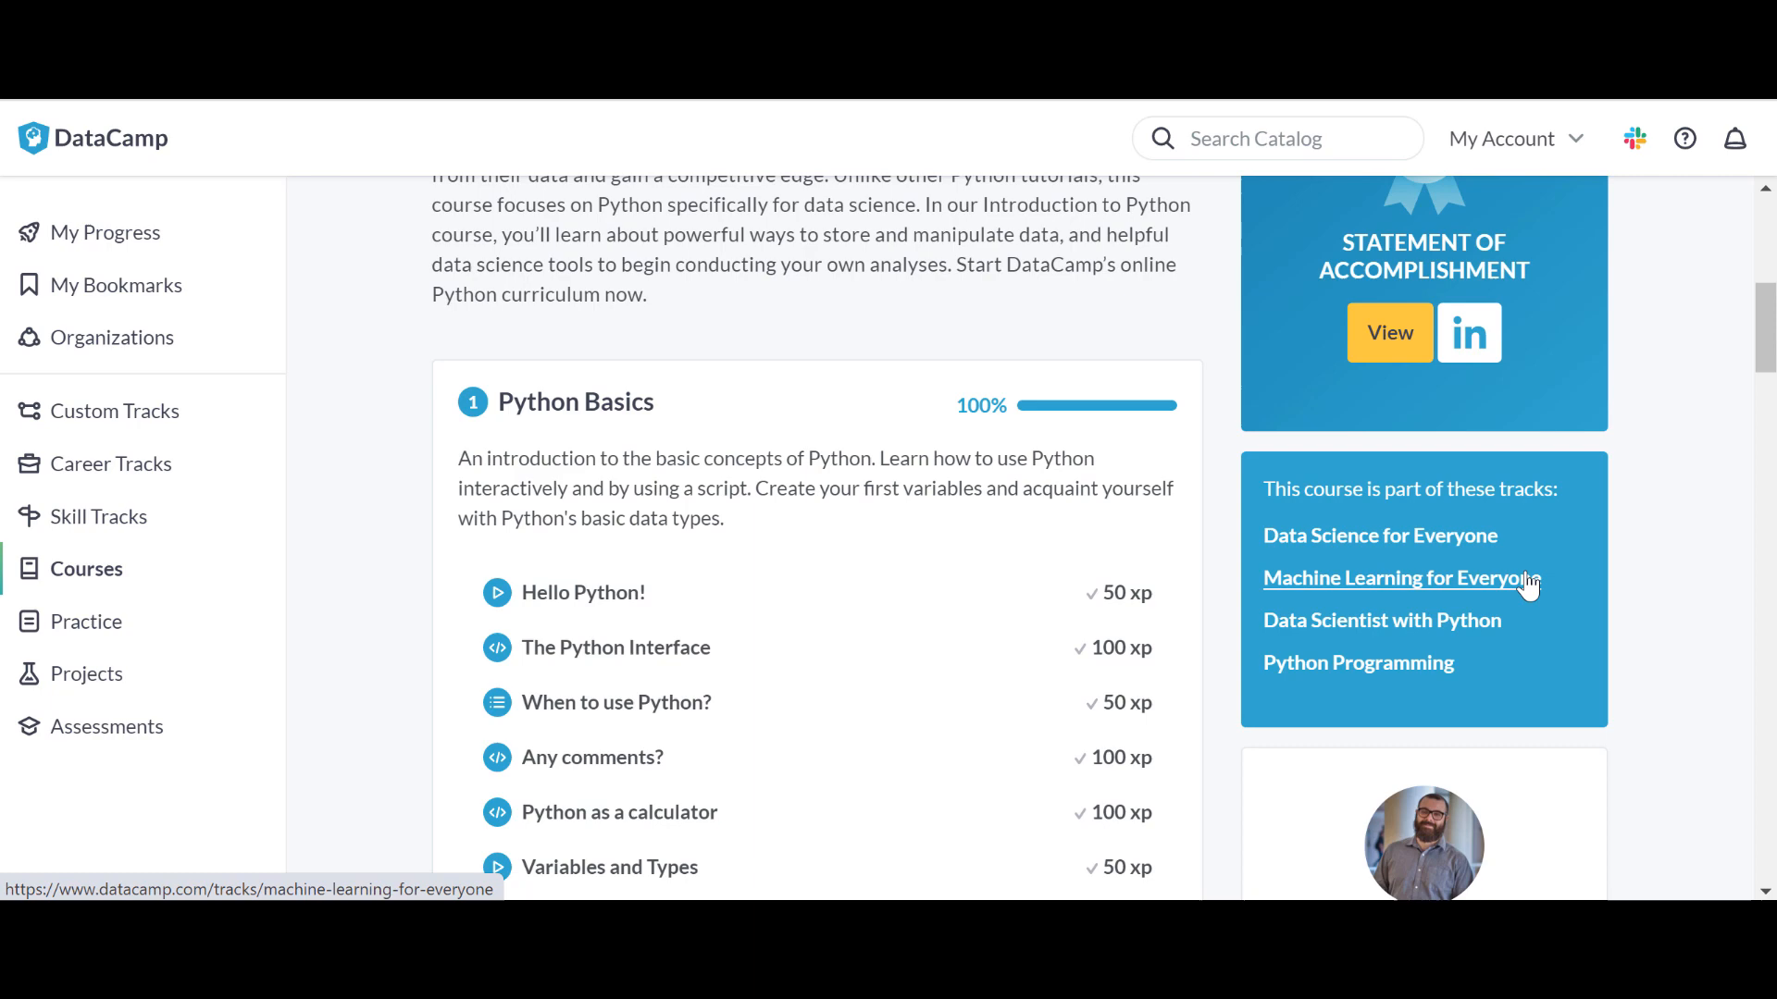
pyautogui.moveTo(1381, 620)
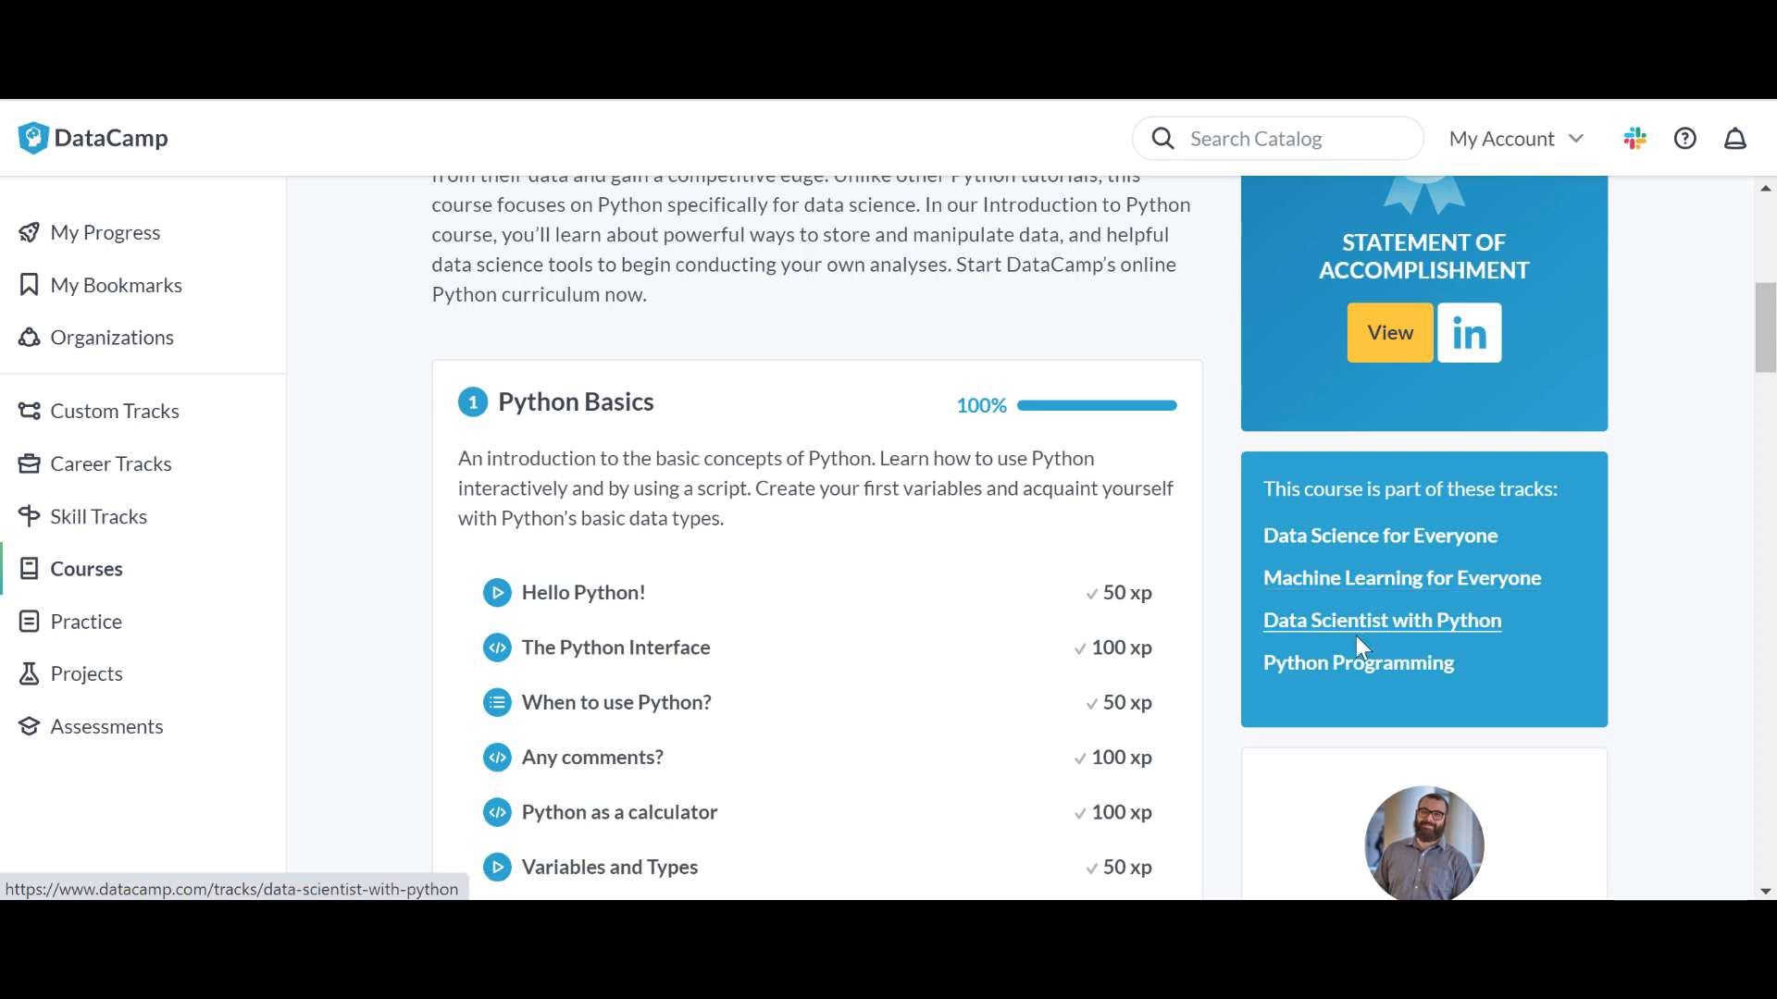
pyautogui.scroll(-3)
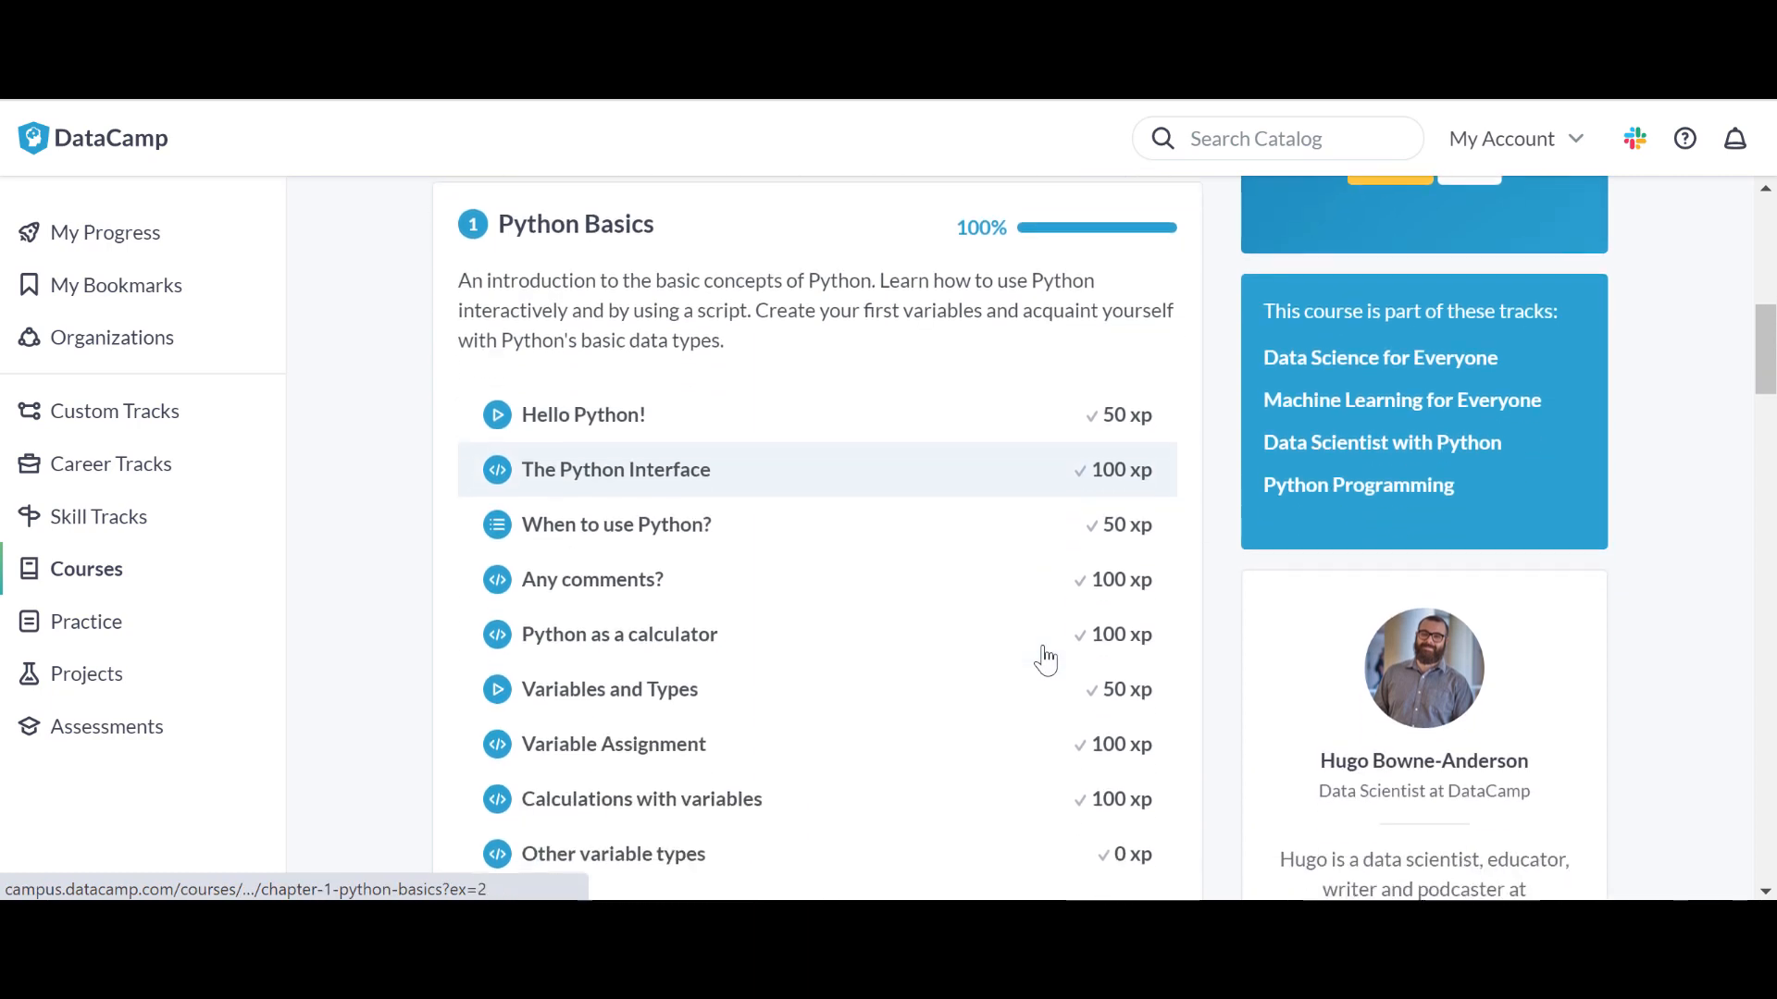
pyautogui.scroll(3)
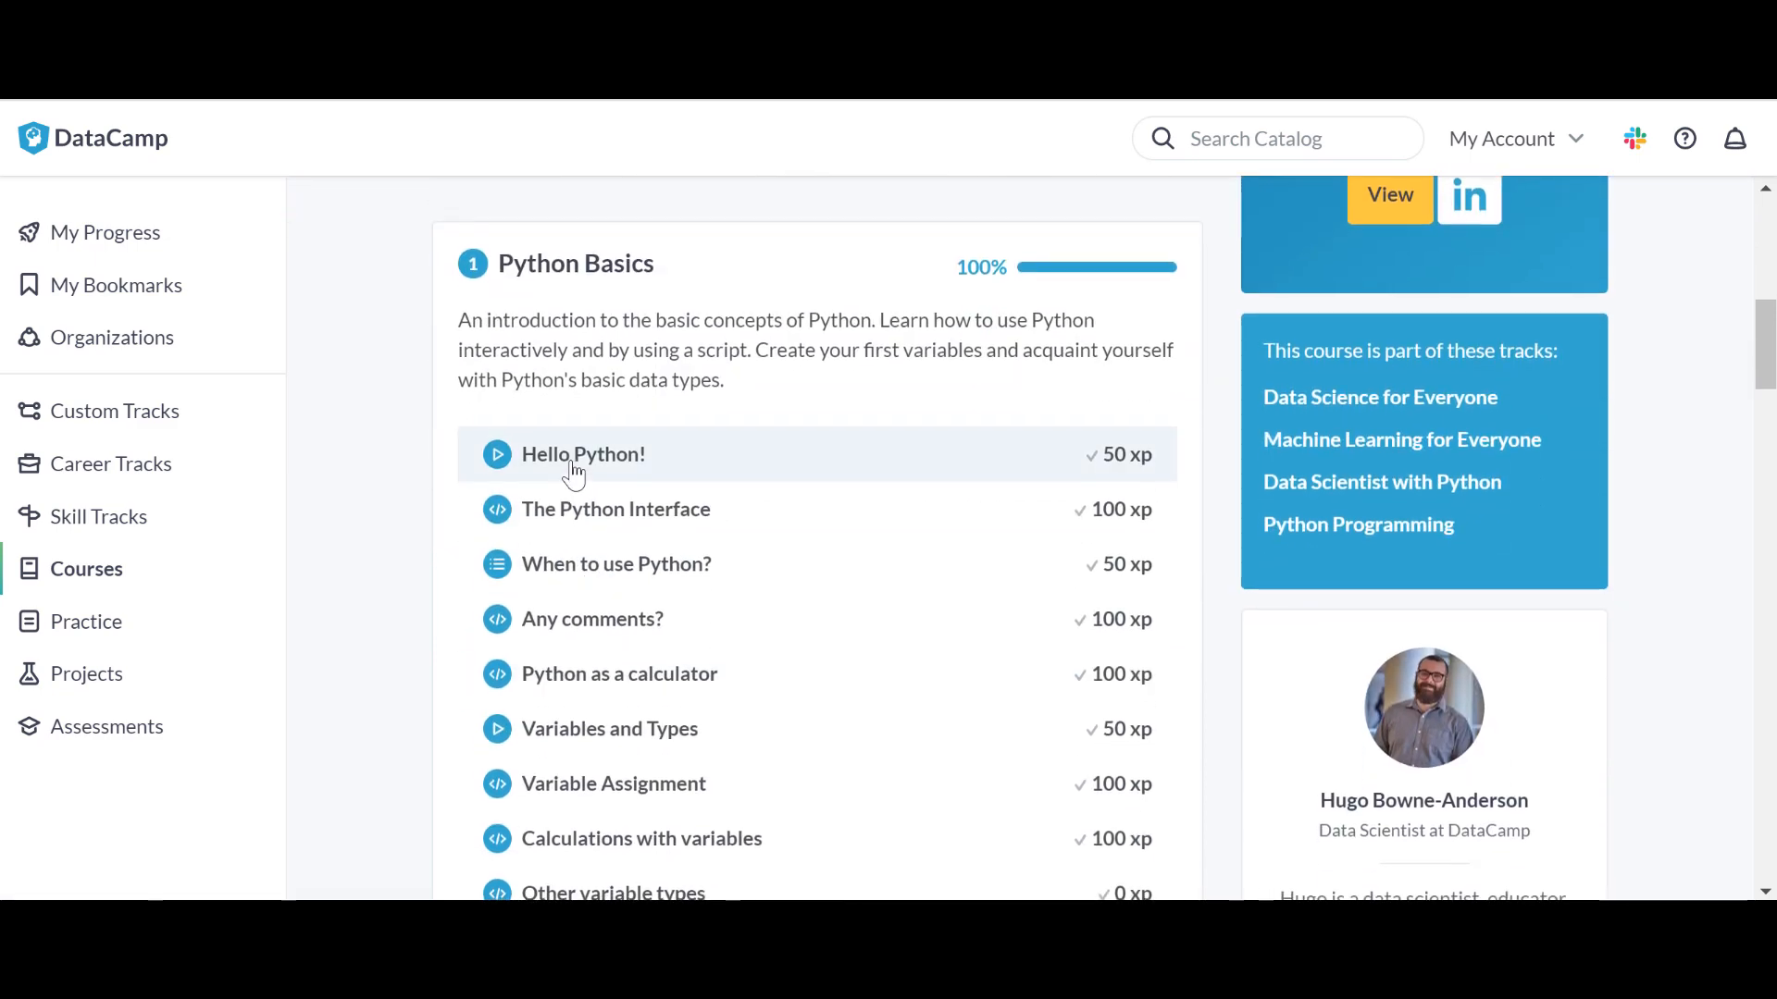
pyautogui.click(582, 454)
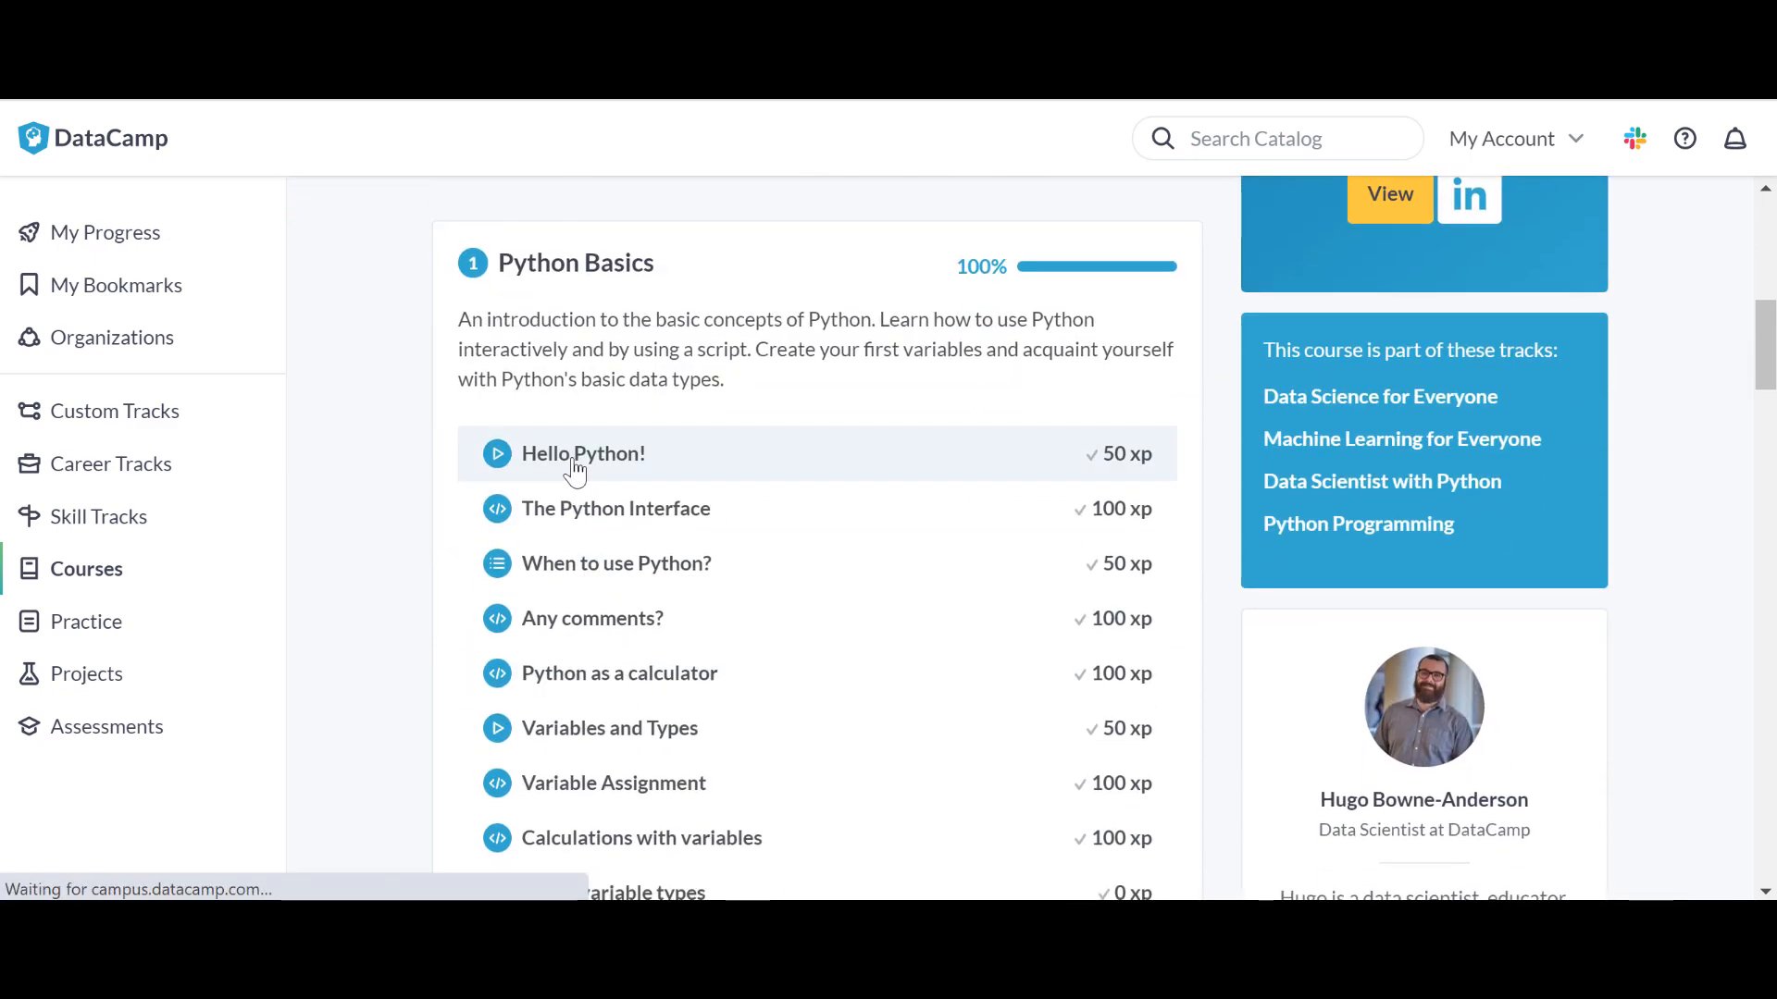
# Play and pause the Hello Python! video, then scroll through the chapter1.pdf slides.
pyautogui.click(582, 454)
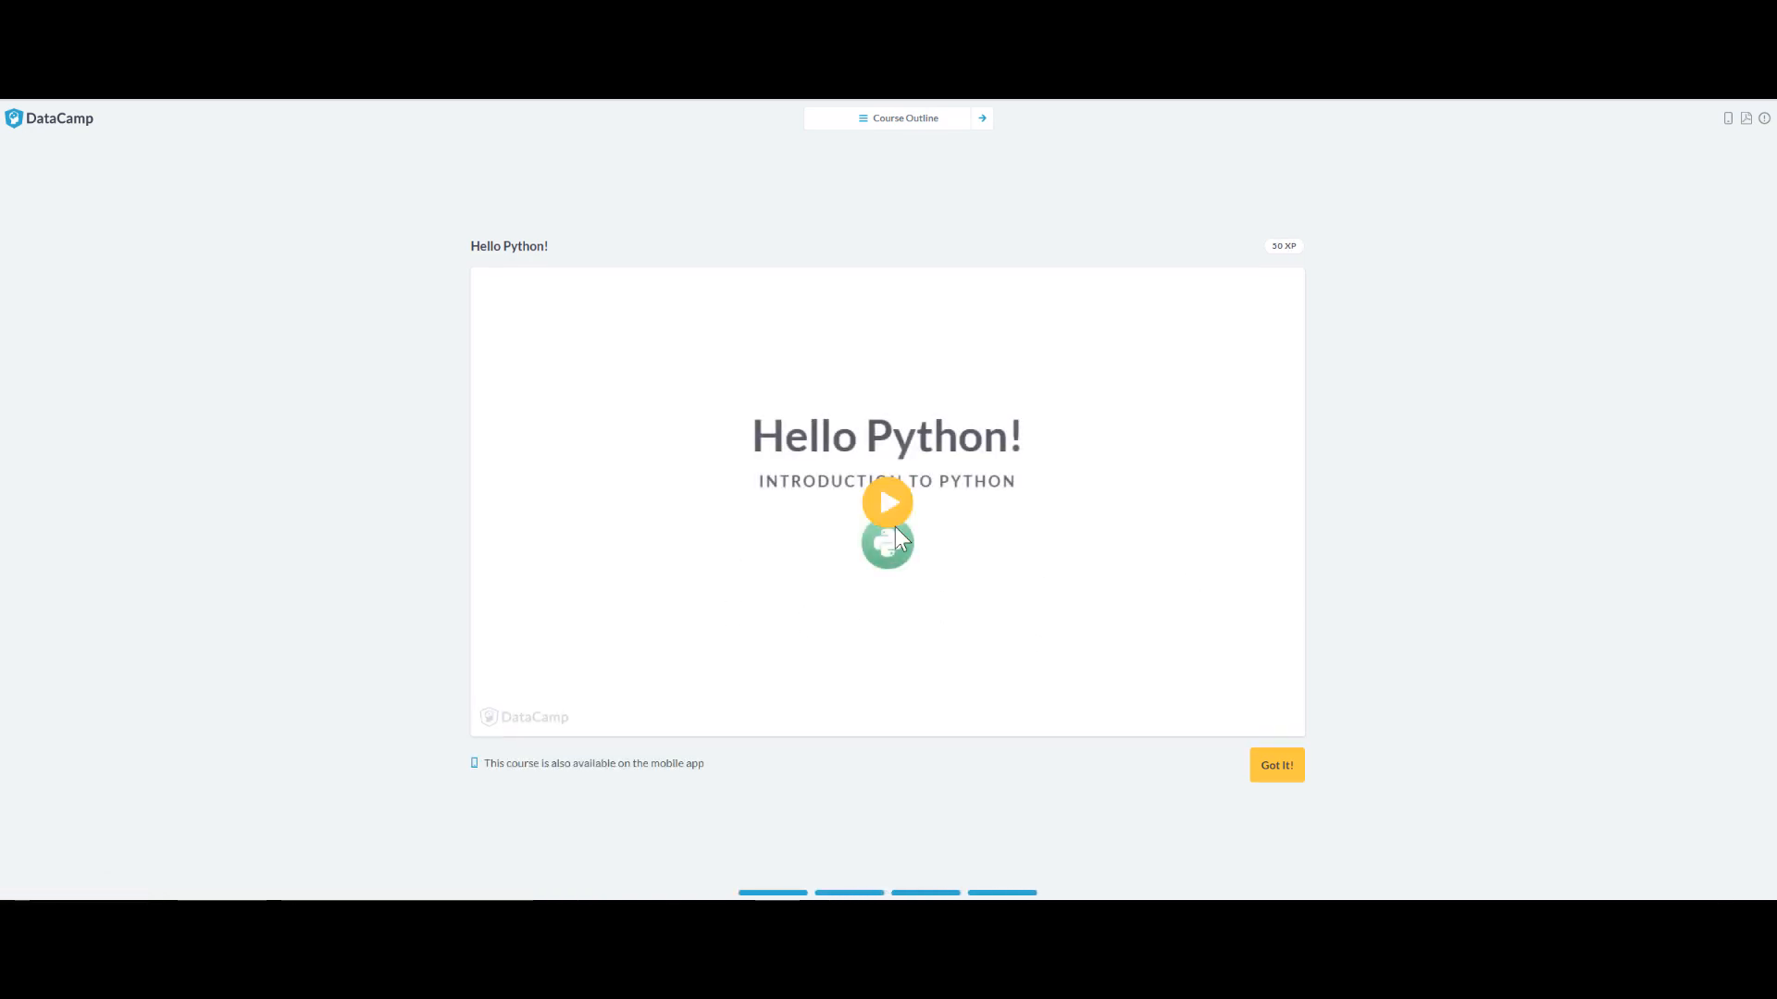
pyautogui.click(887, 502)
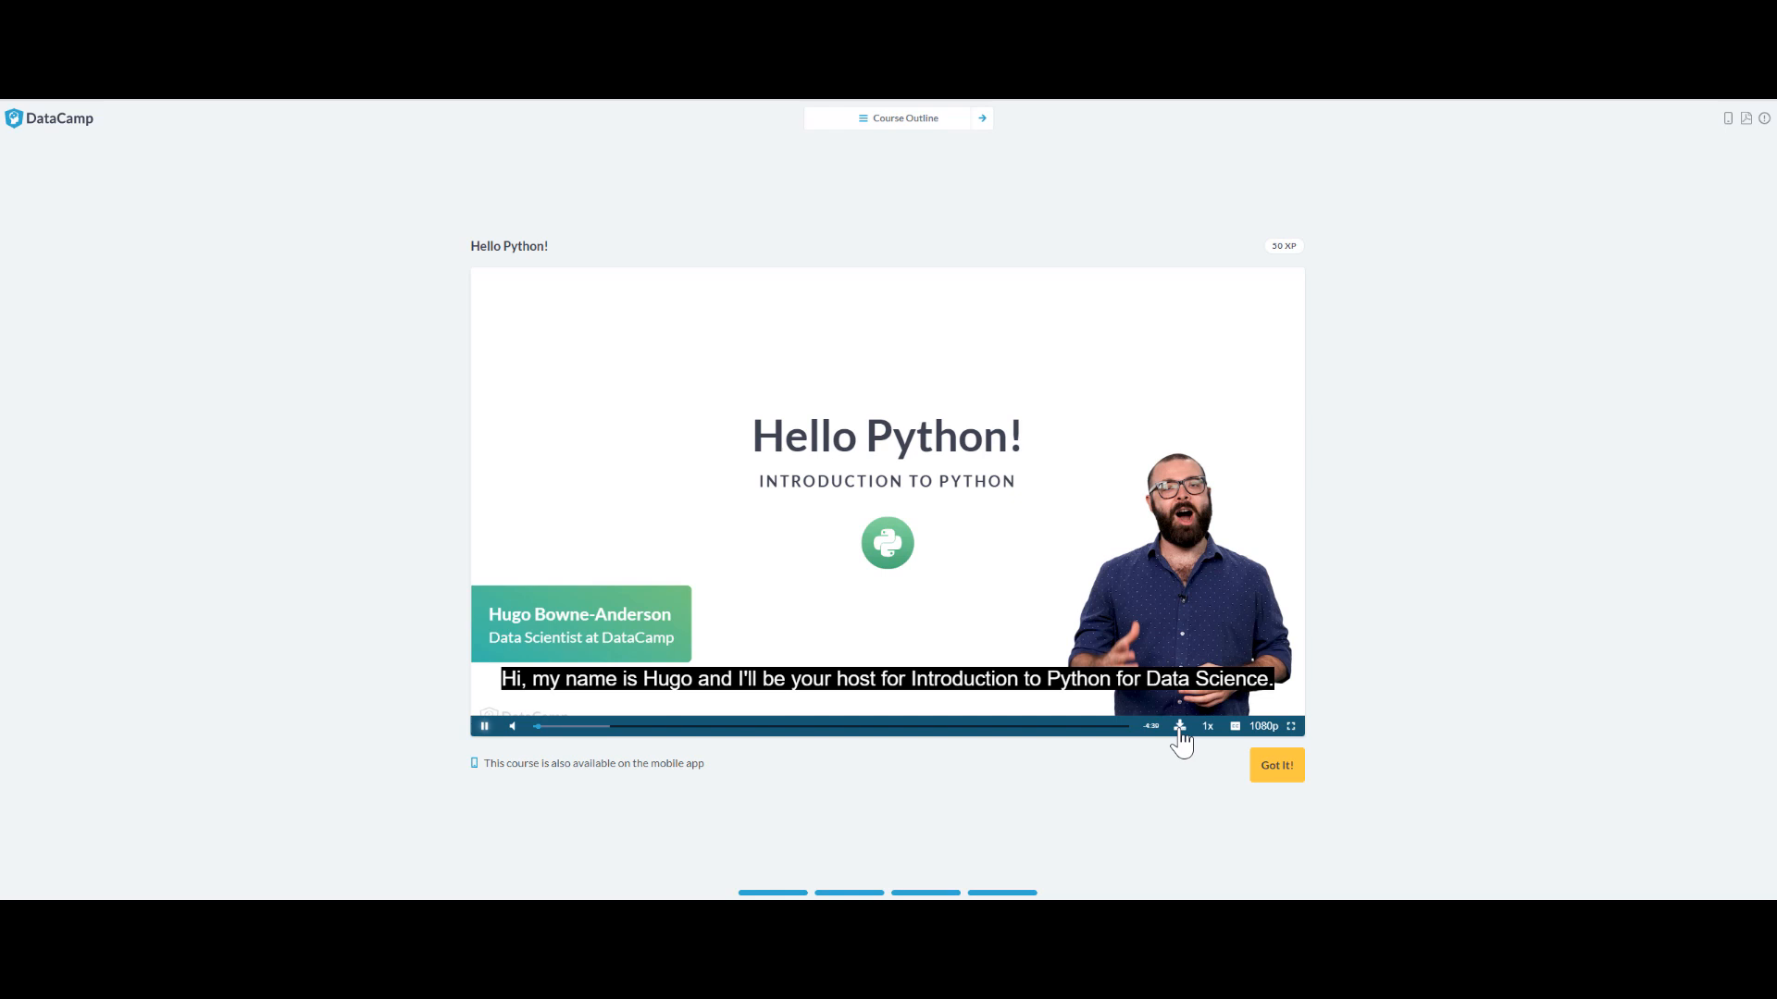
pyautogui.click(1178, 727)
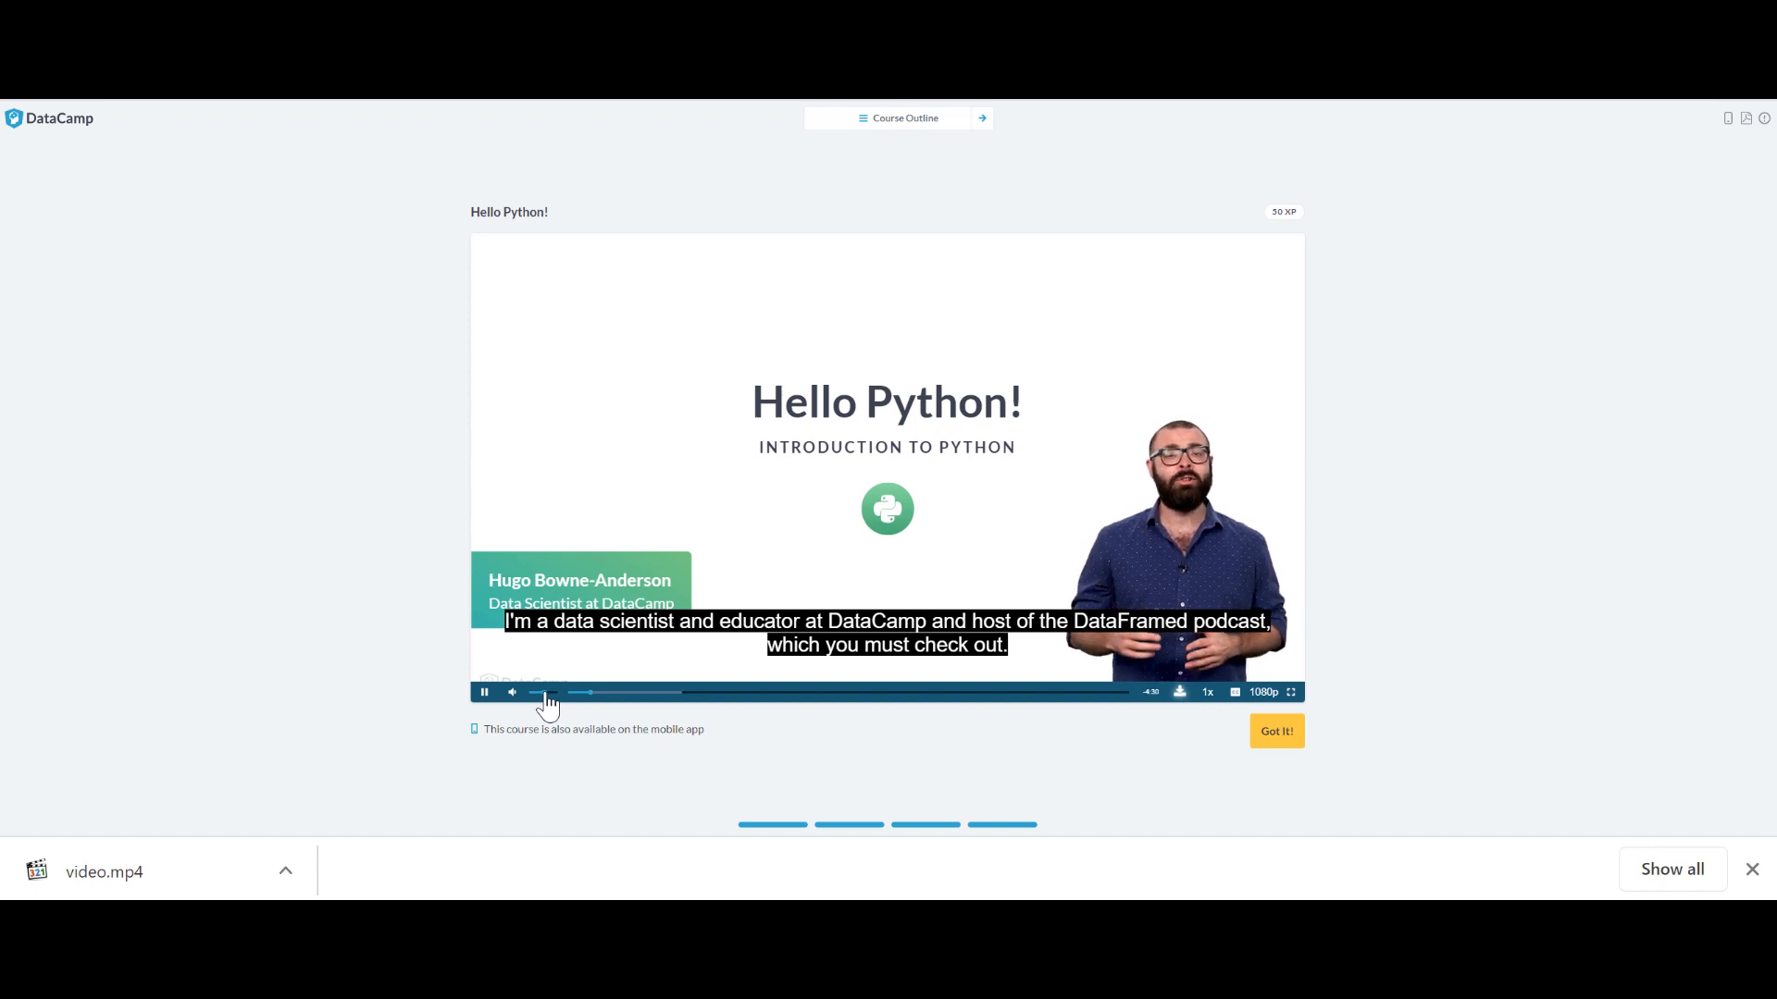
pyautogui.click(484, 692)
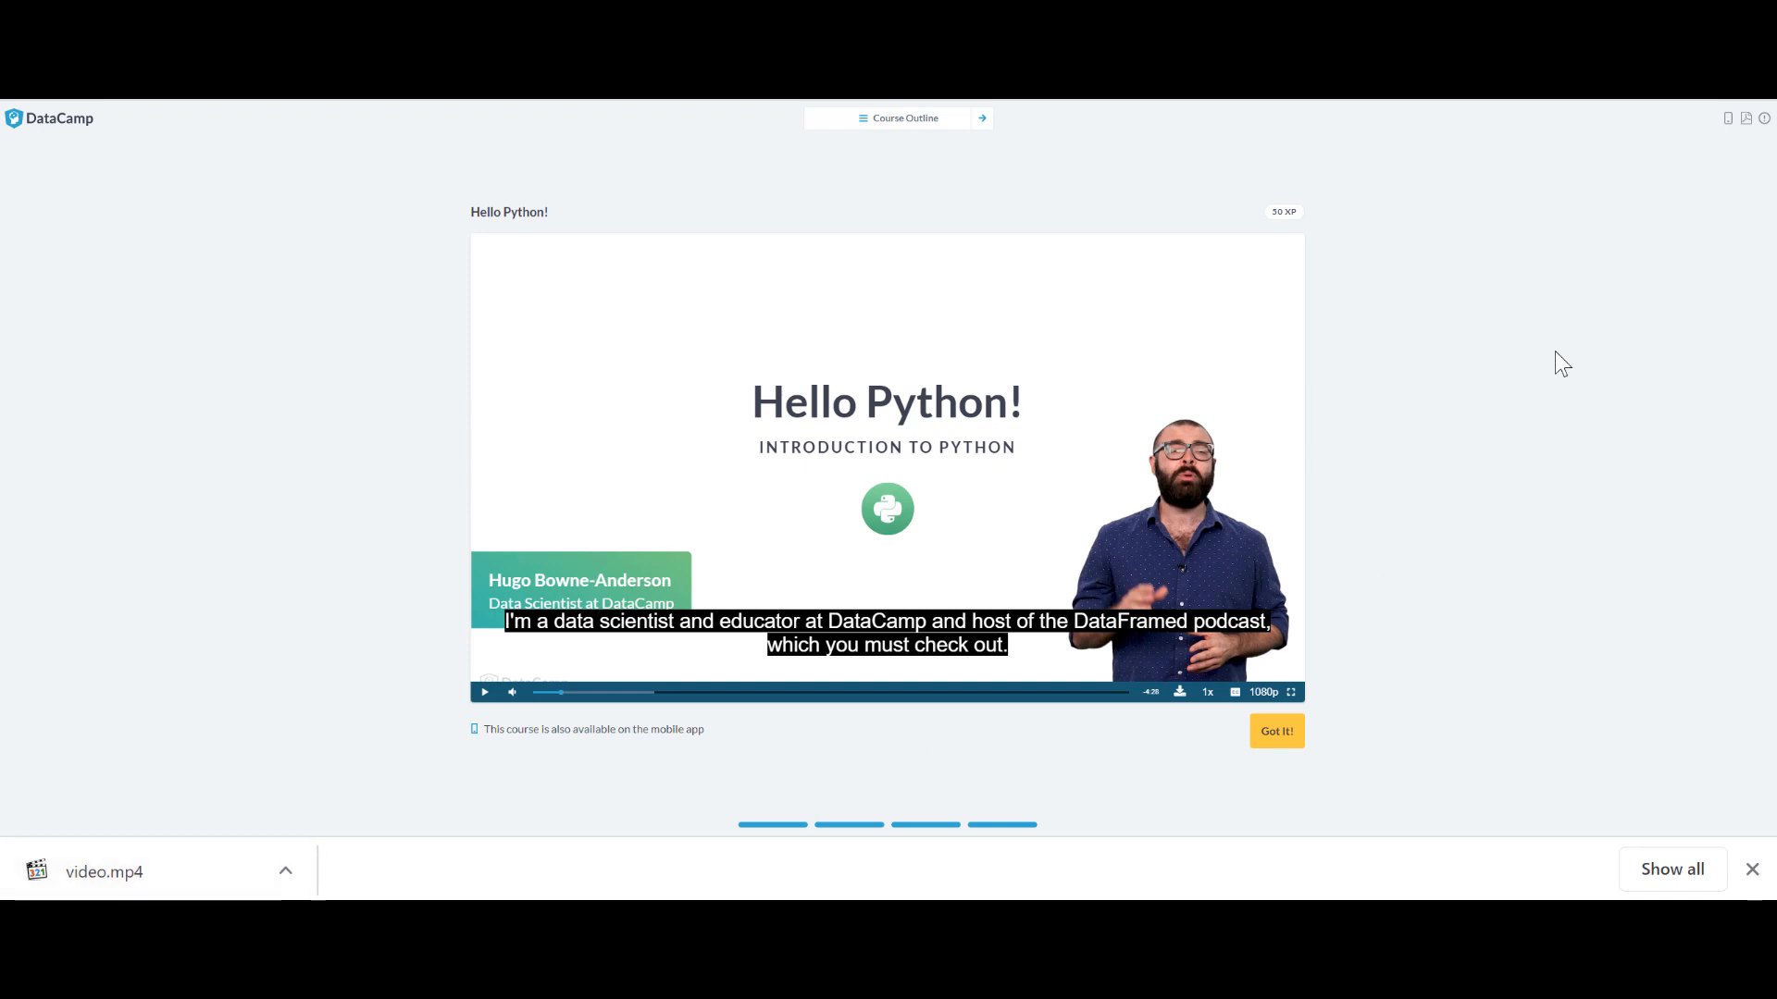
pyautogui.moveTo(1745, 118)
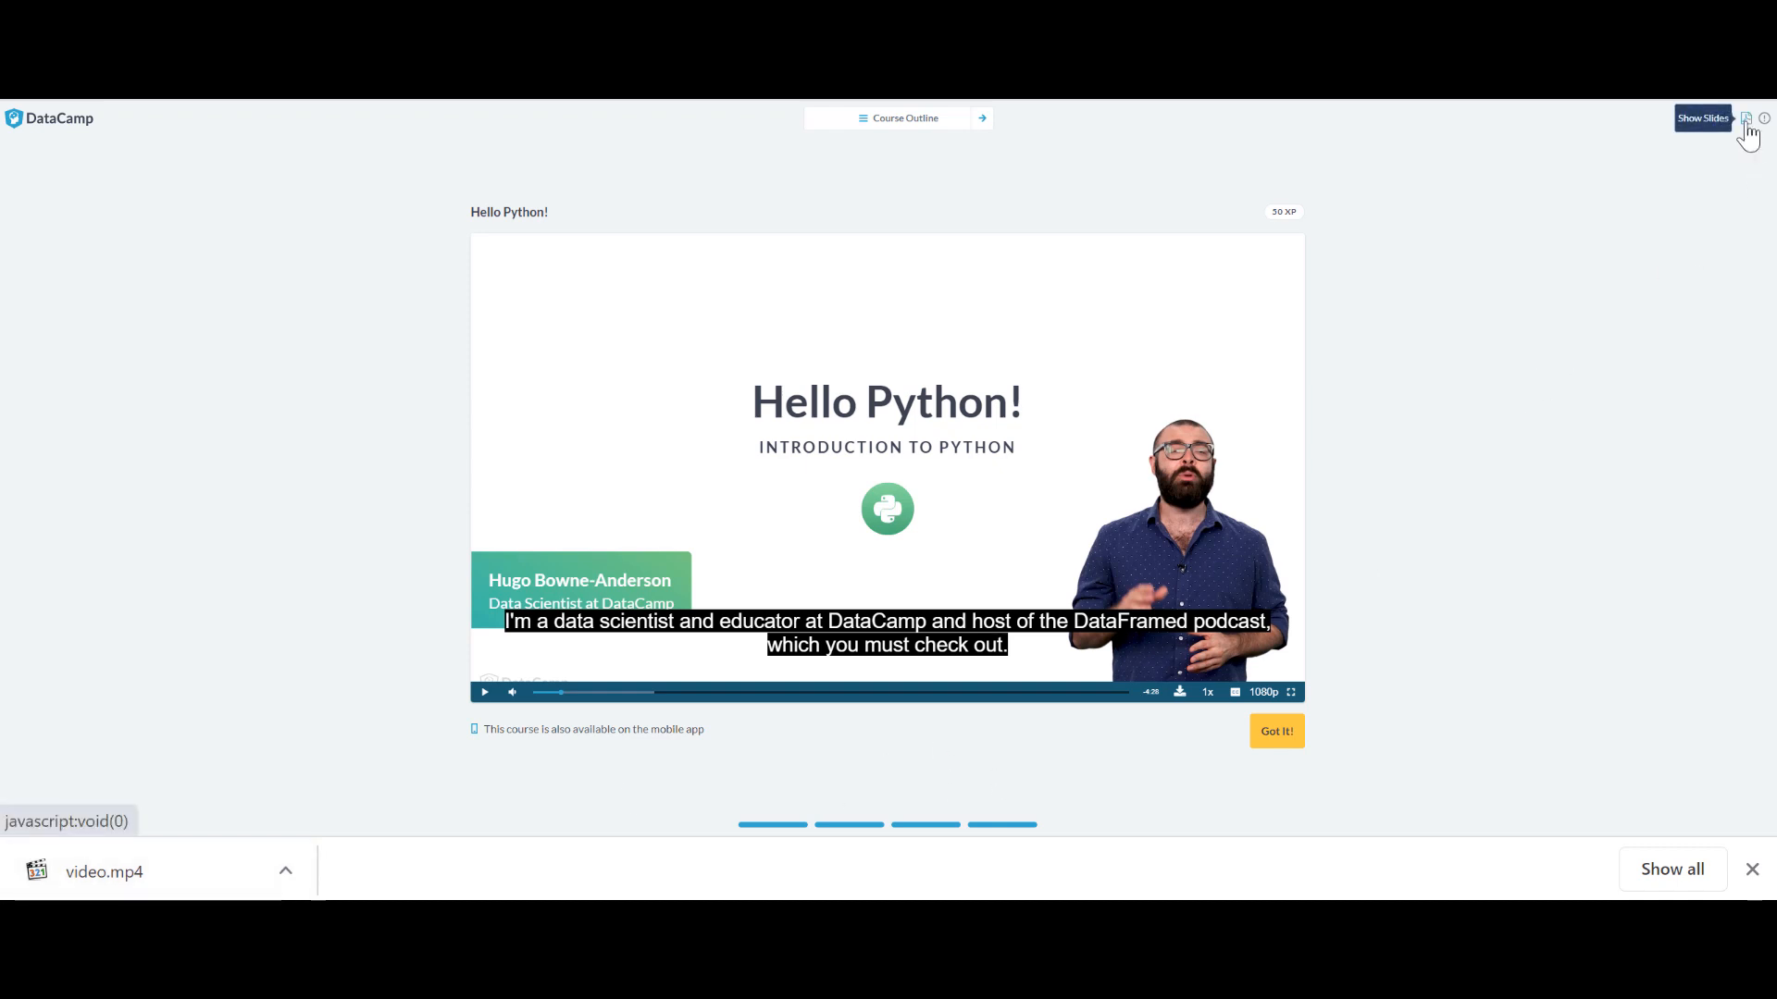
pyautogui.click(1702, 117)
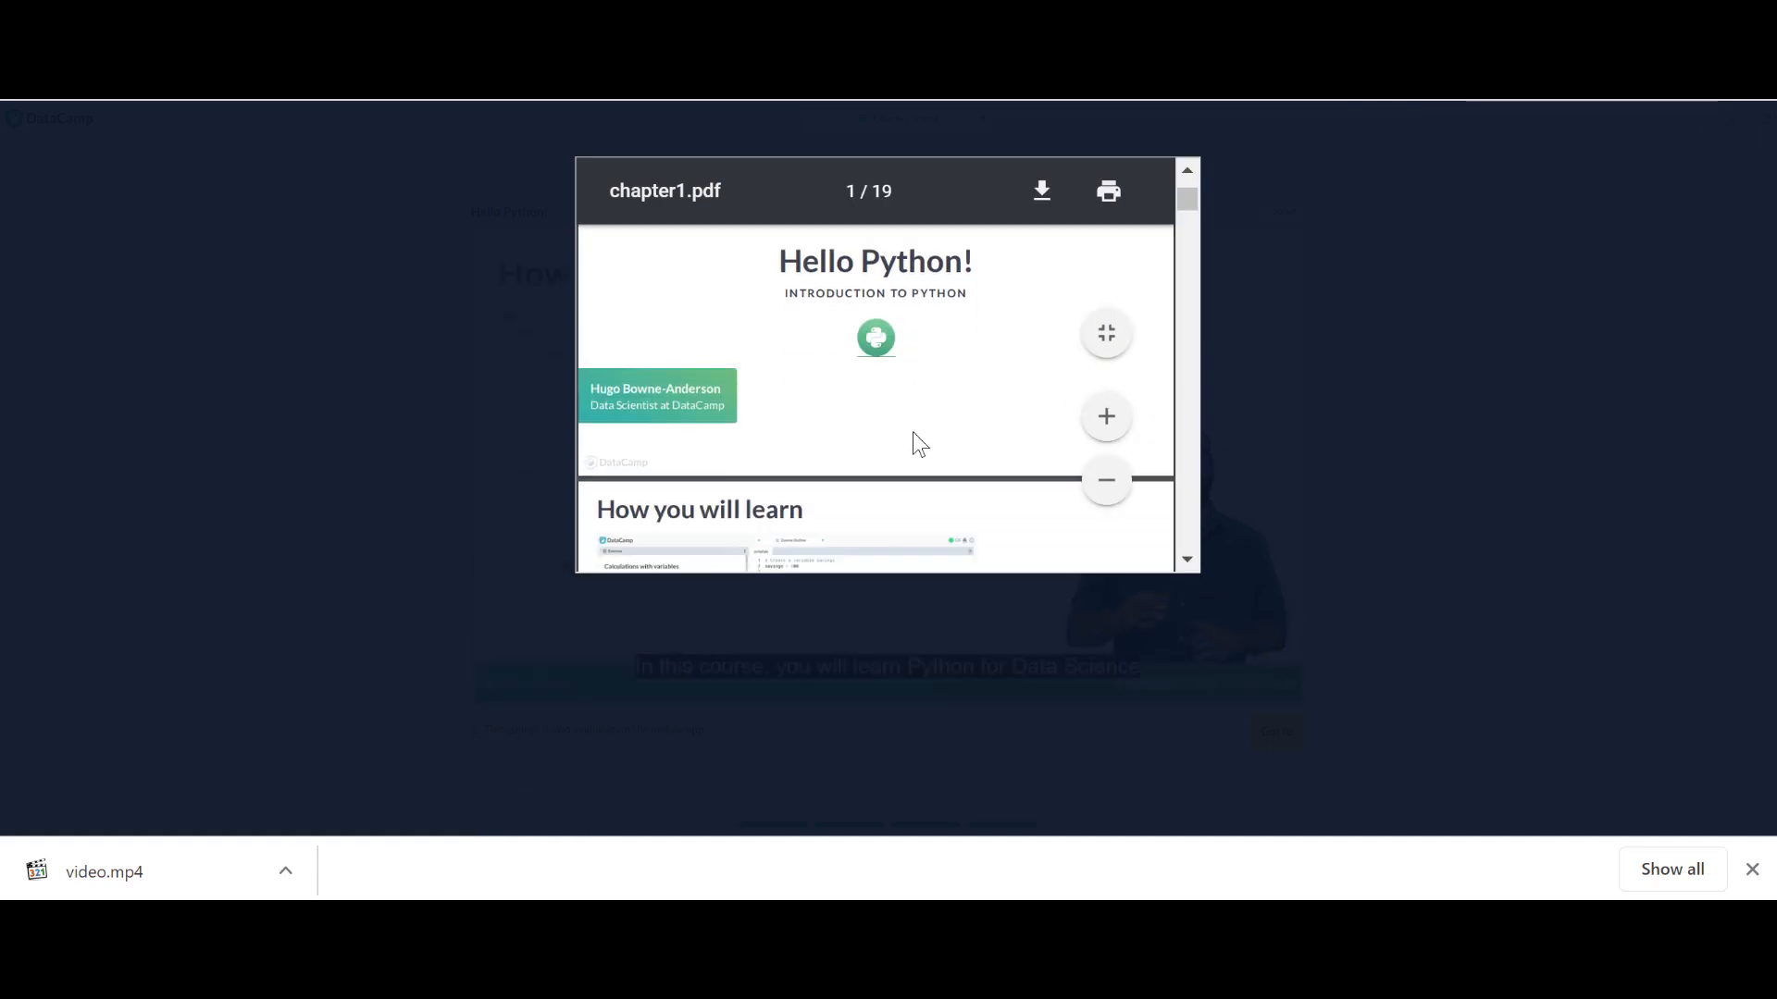
pyautogui.scroll(-3)
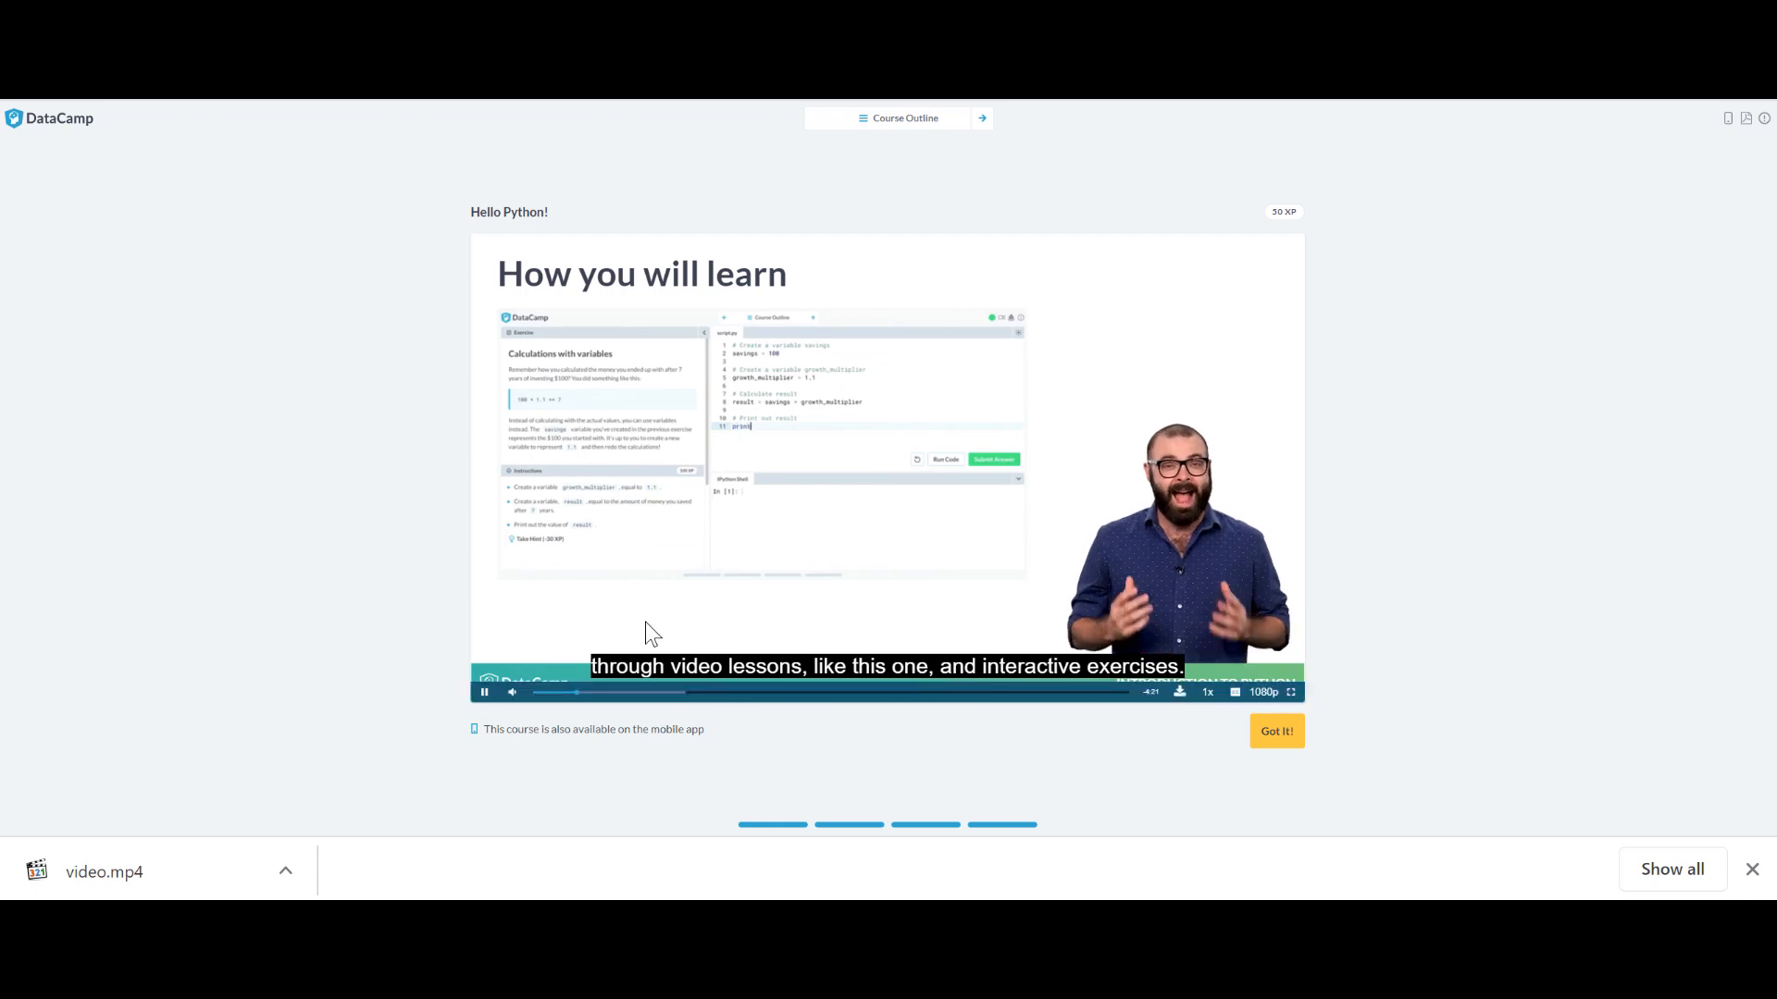
pyautogui.moveTo(1656, 772)
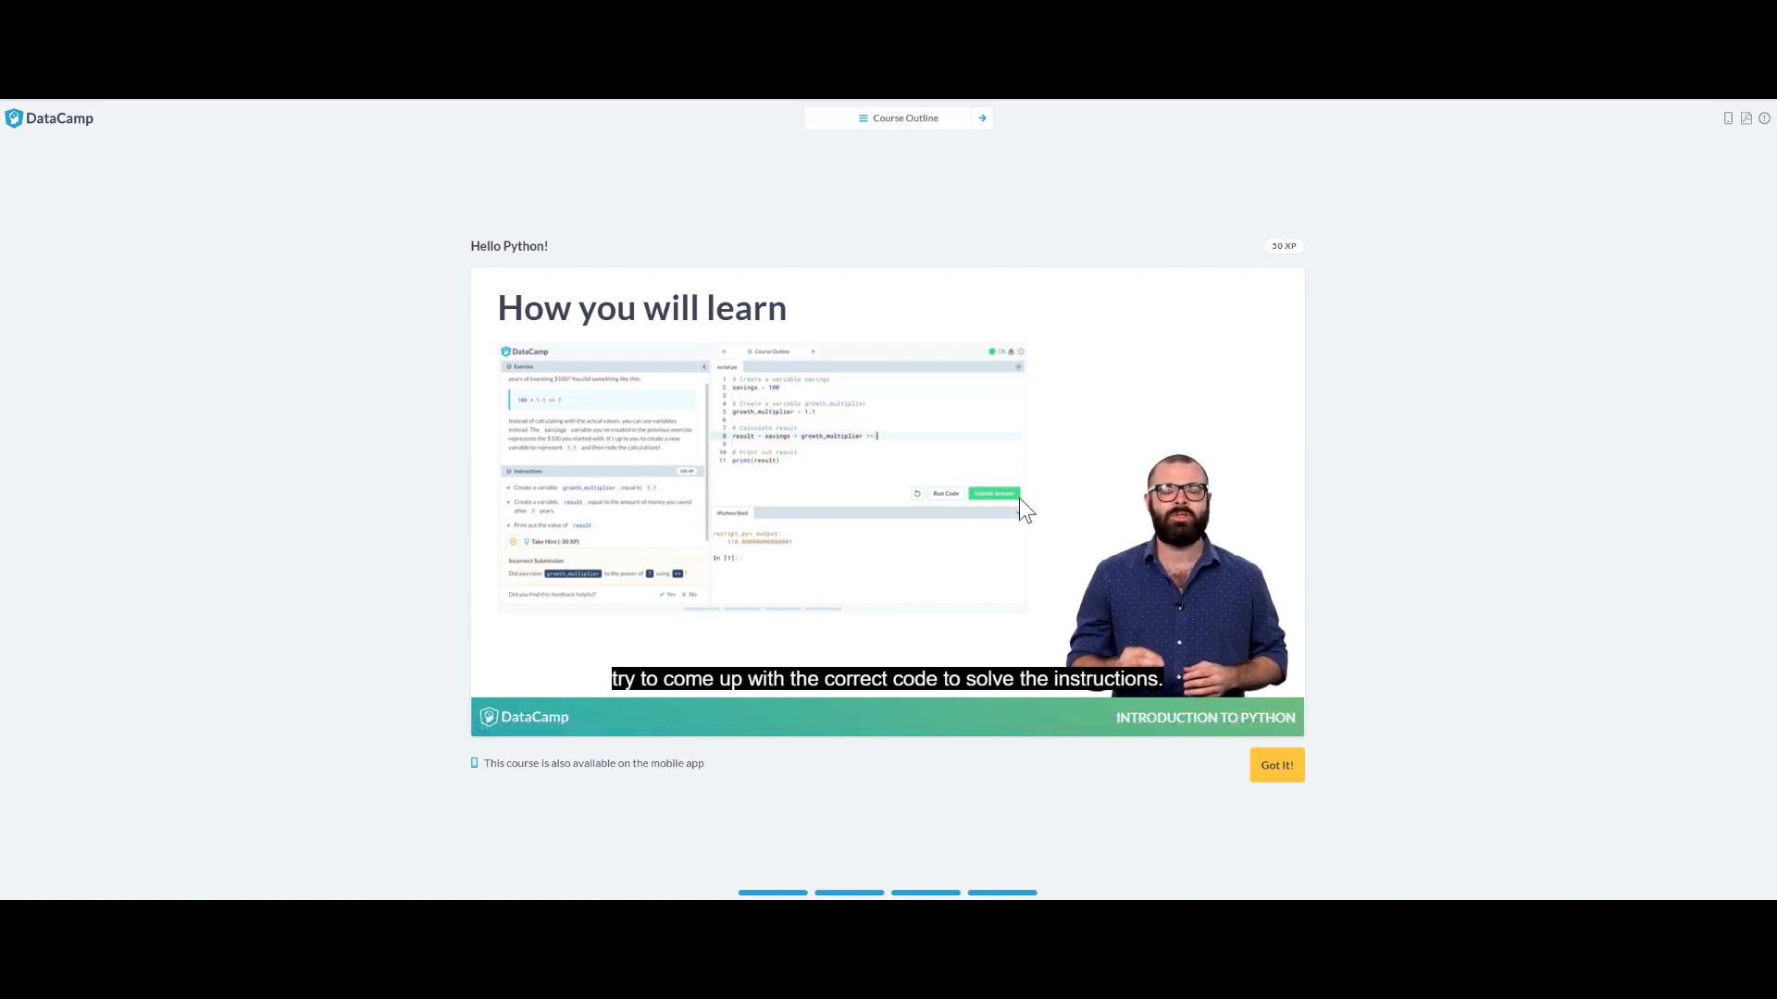
# Check the playback speed options, then turn on French subtitles from the captions list.
pyautogui.click(1206, 727)
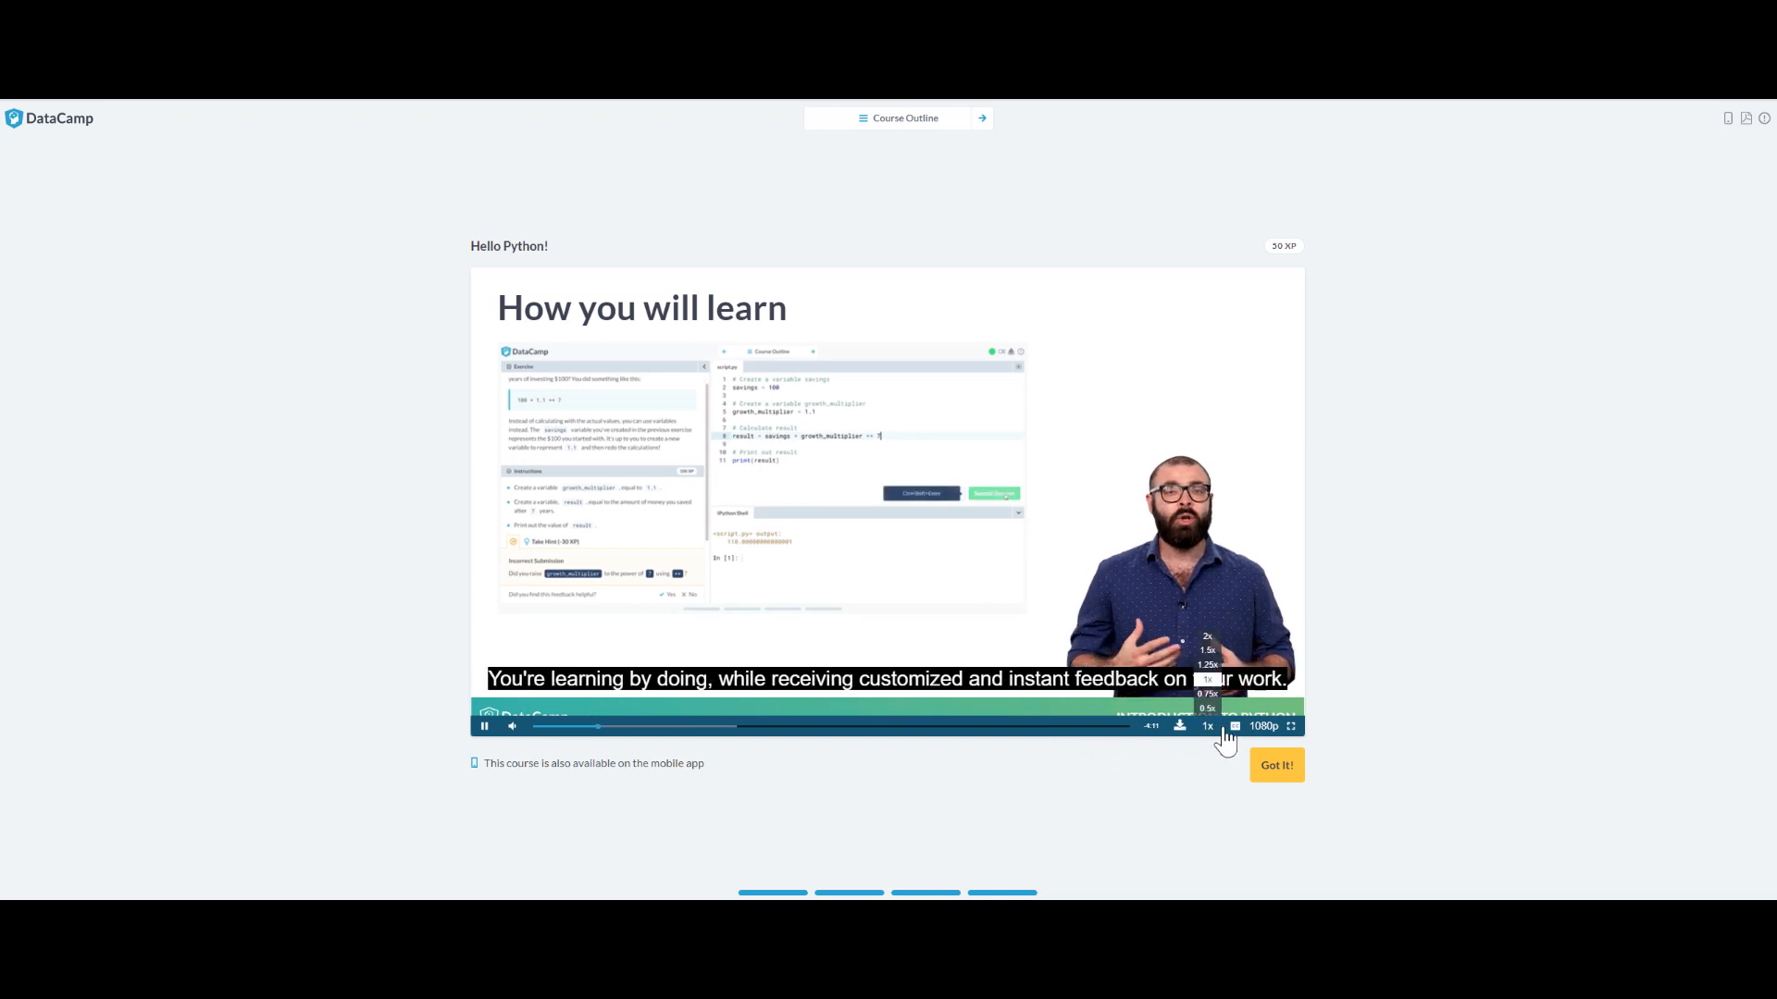
pyautogui.click(1236, 726)
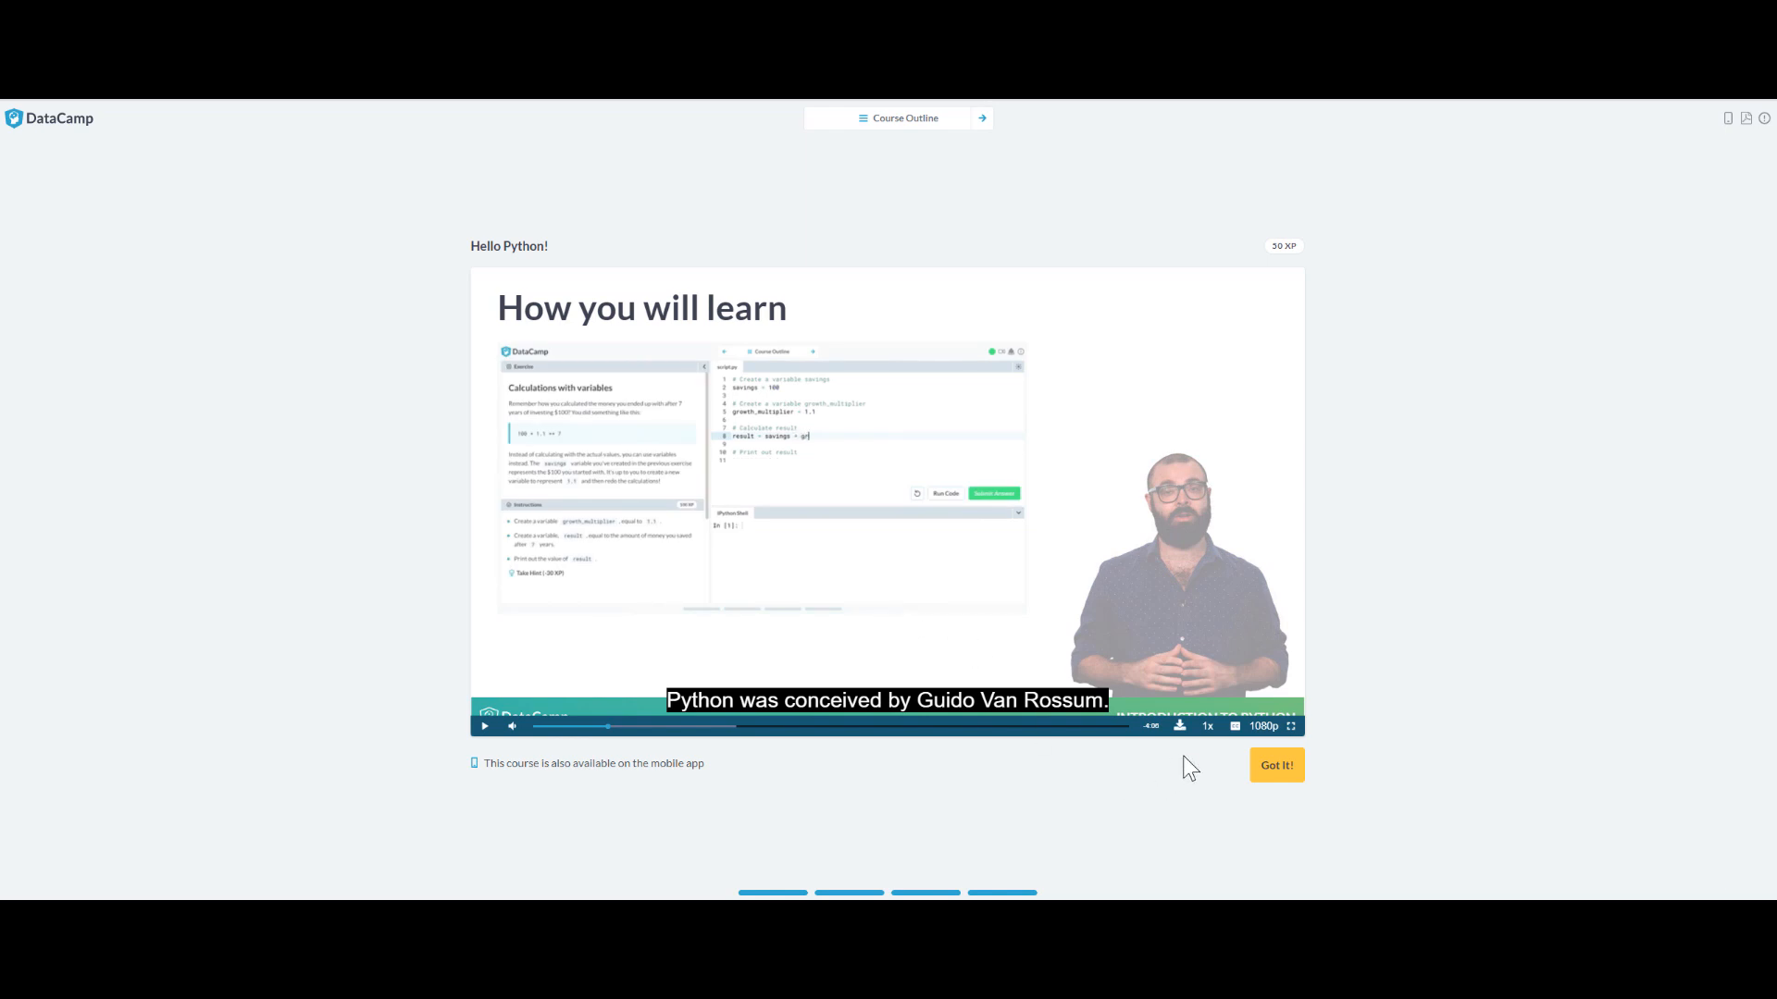
pyautogui.click(1236, 727)
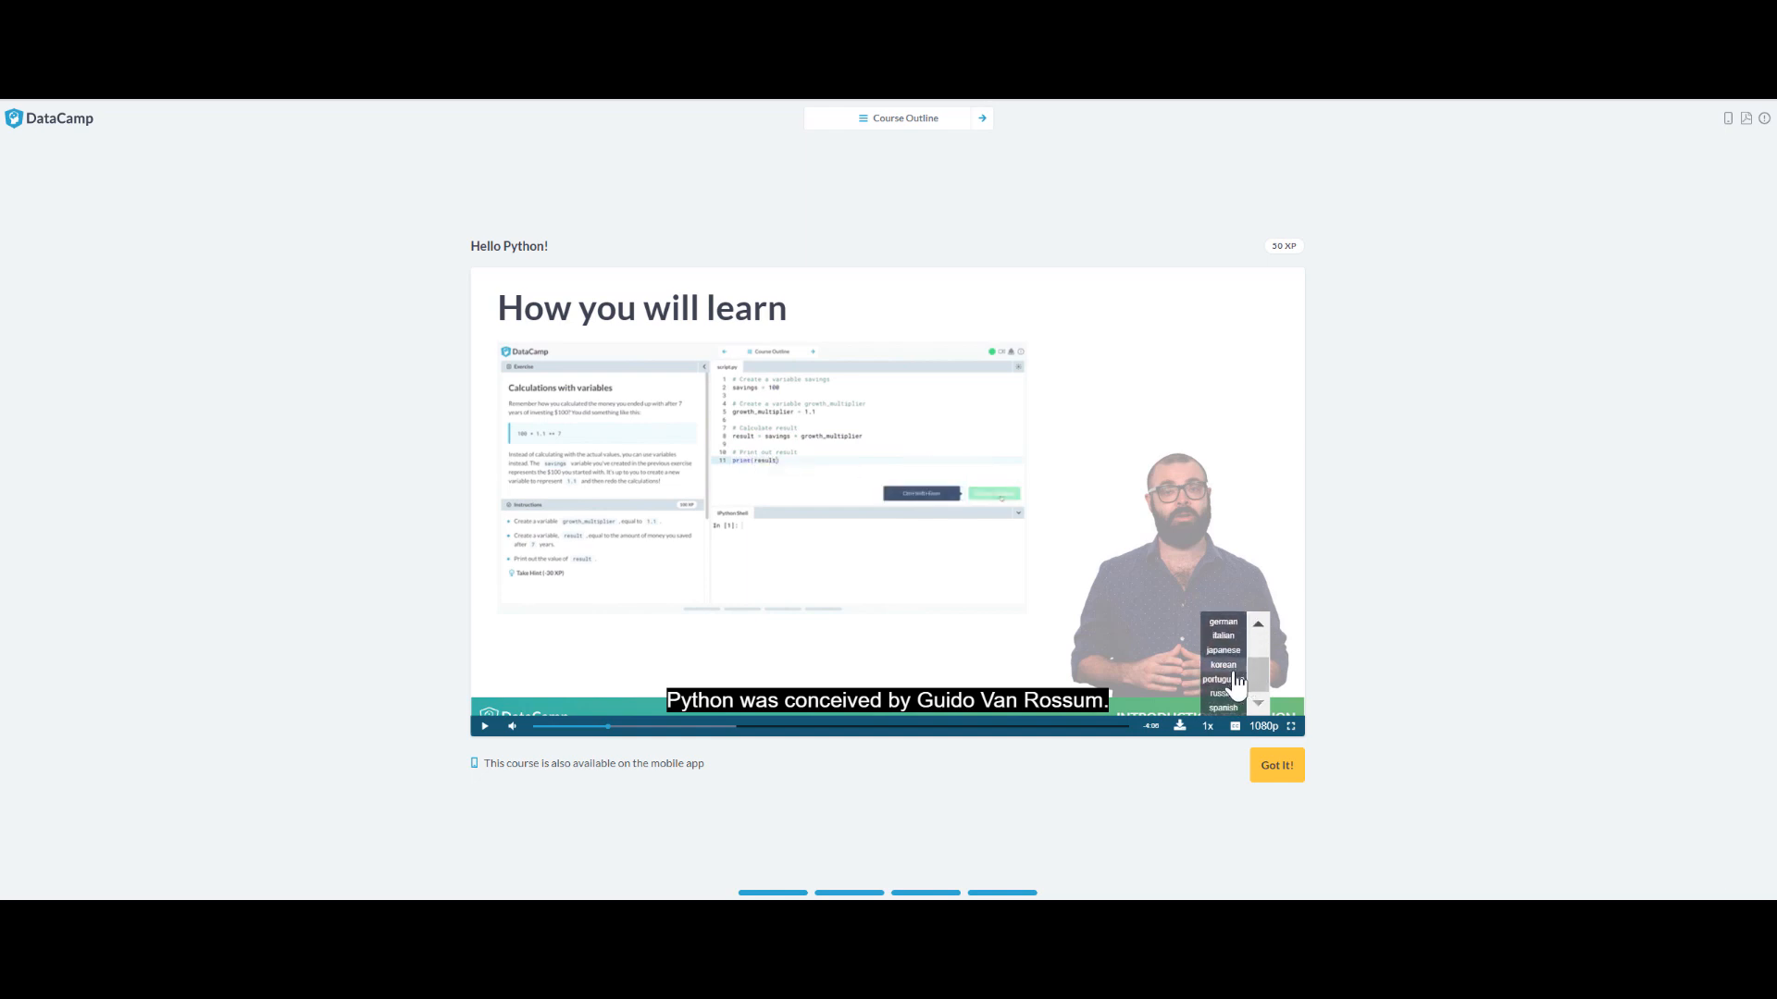
pyautogui.scroll(3)
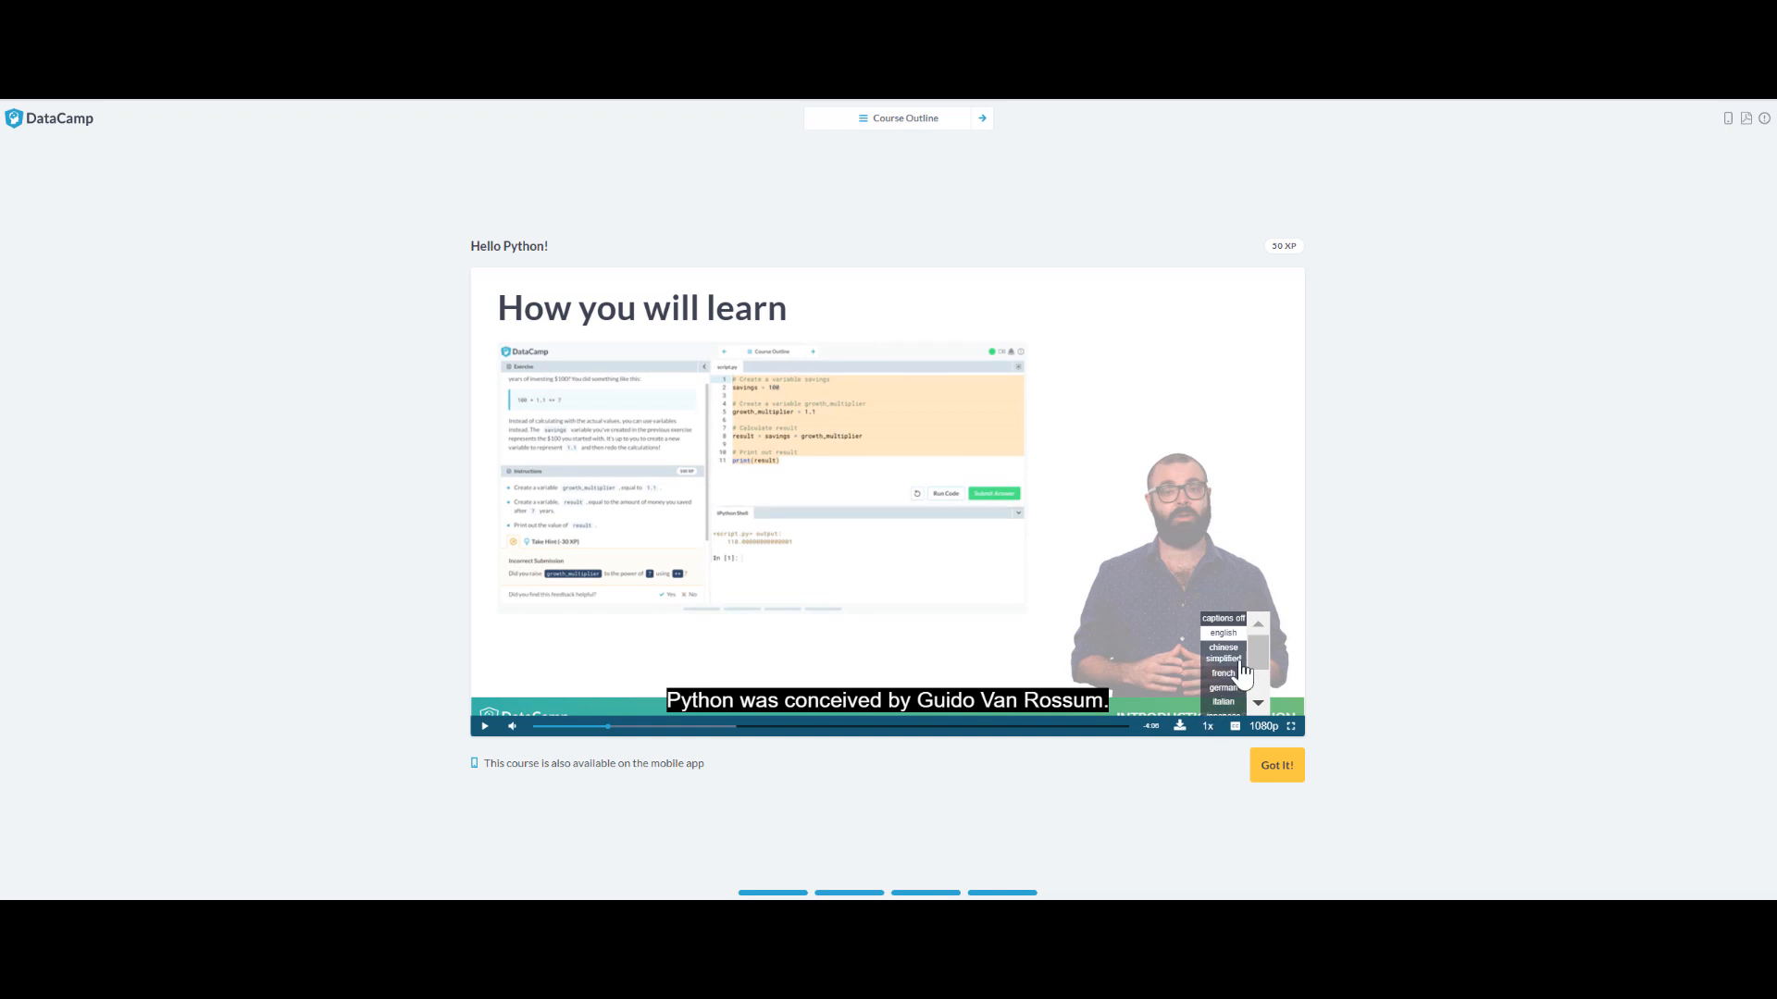
pyautogui.click(1223, 673)
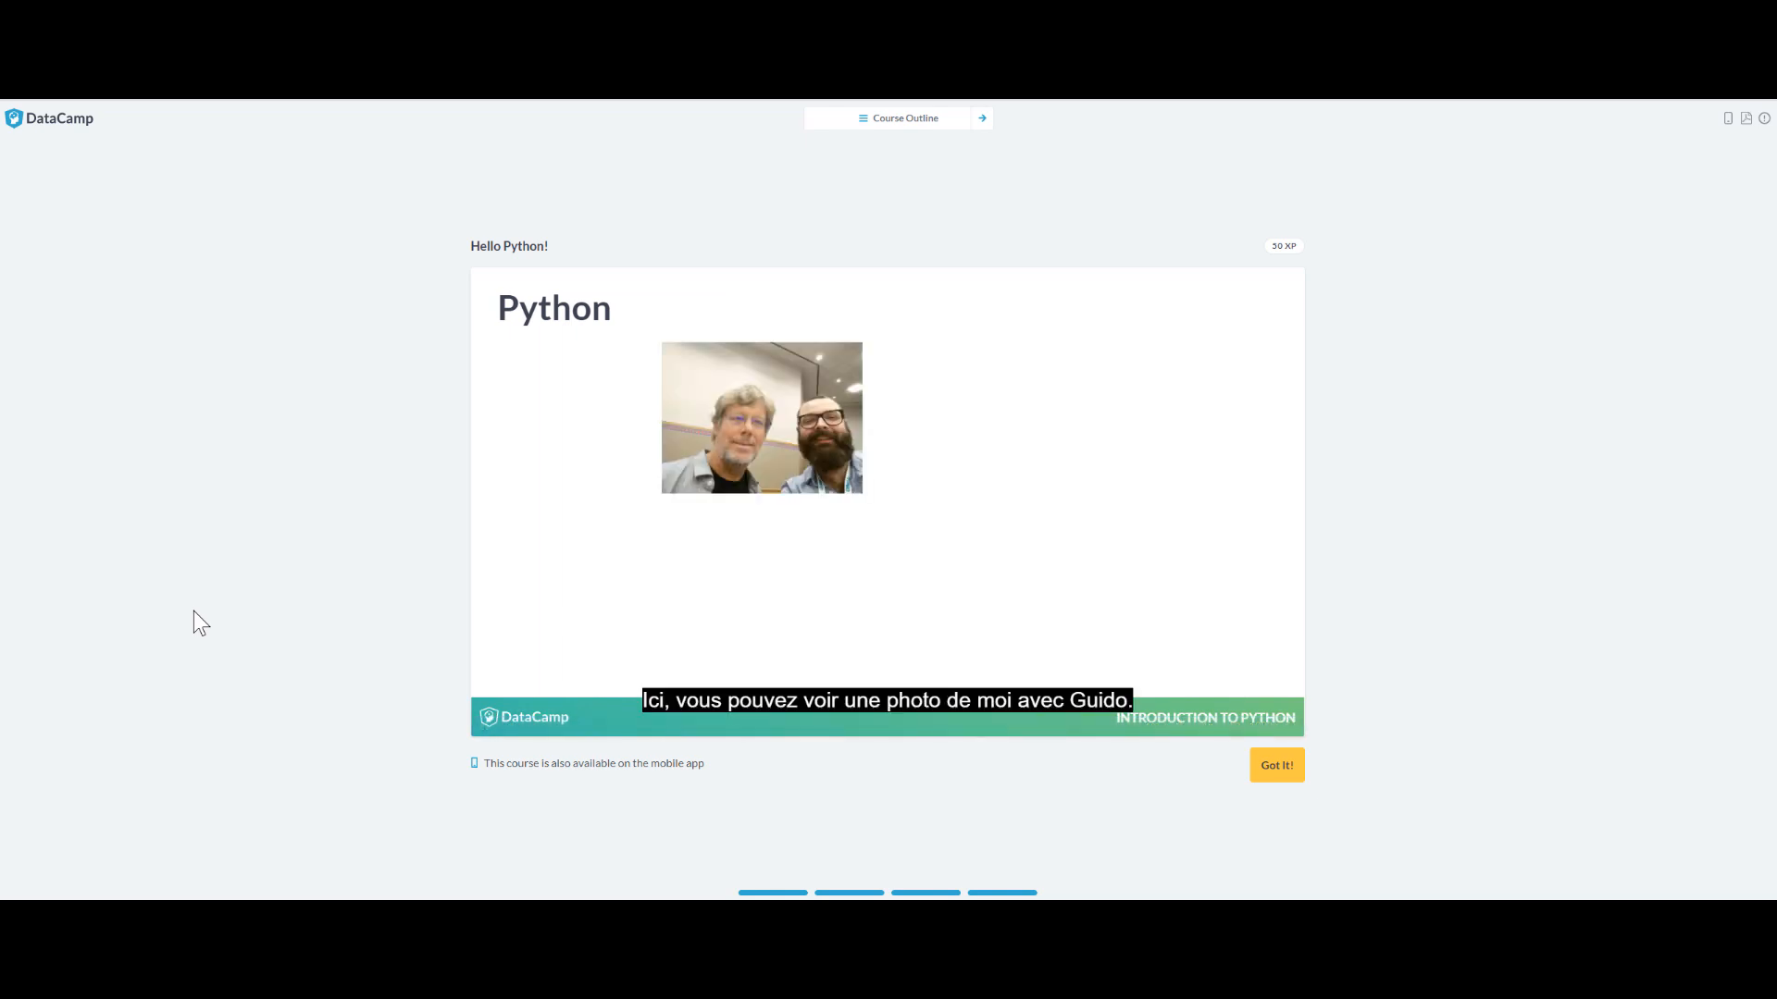
pyautogui.moveTo(590, 533)
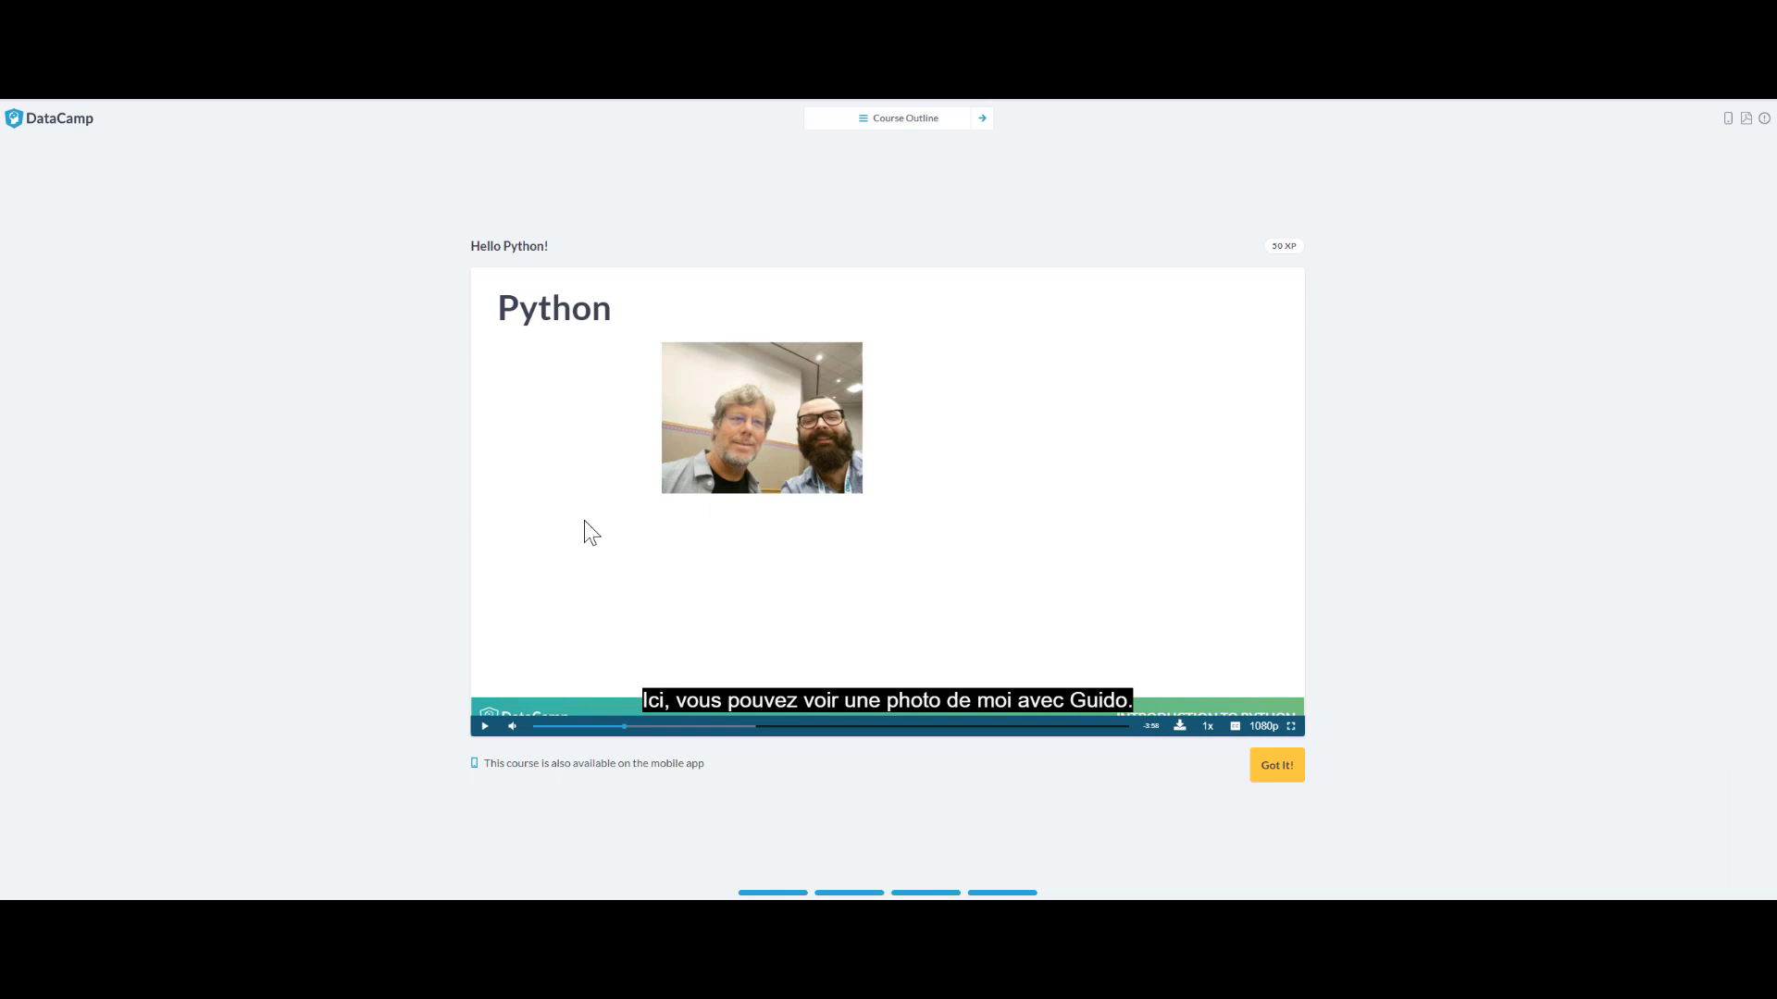
pyautogui.moveTo(1119, 703)
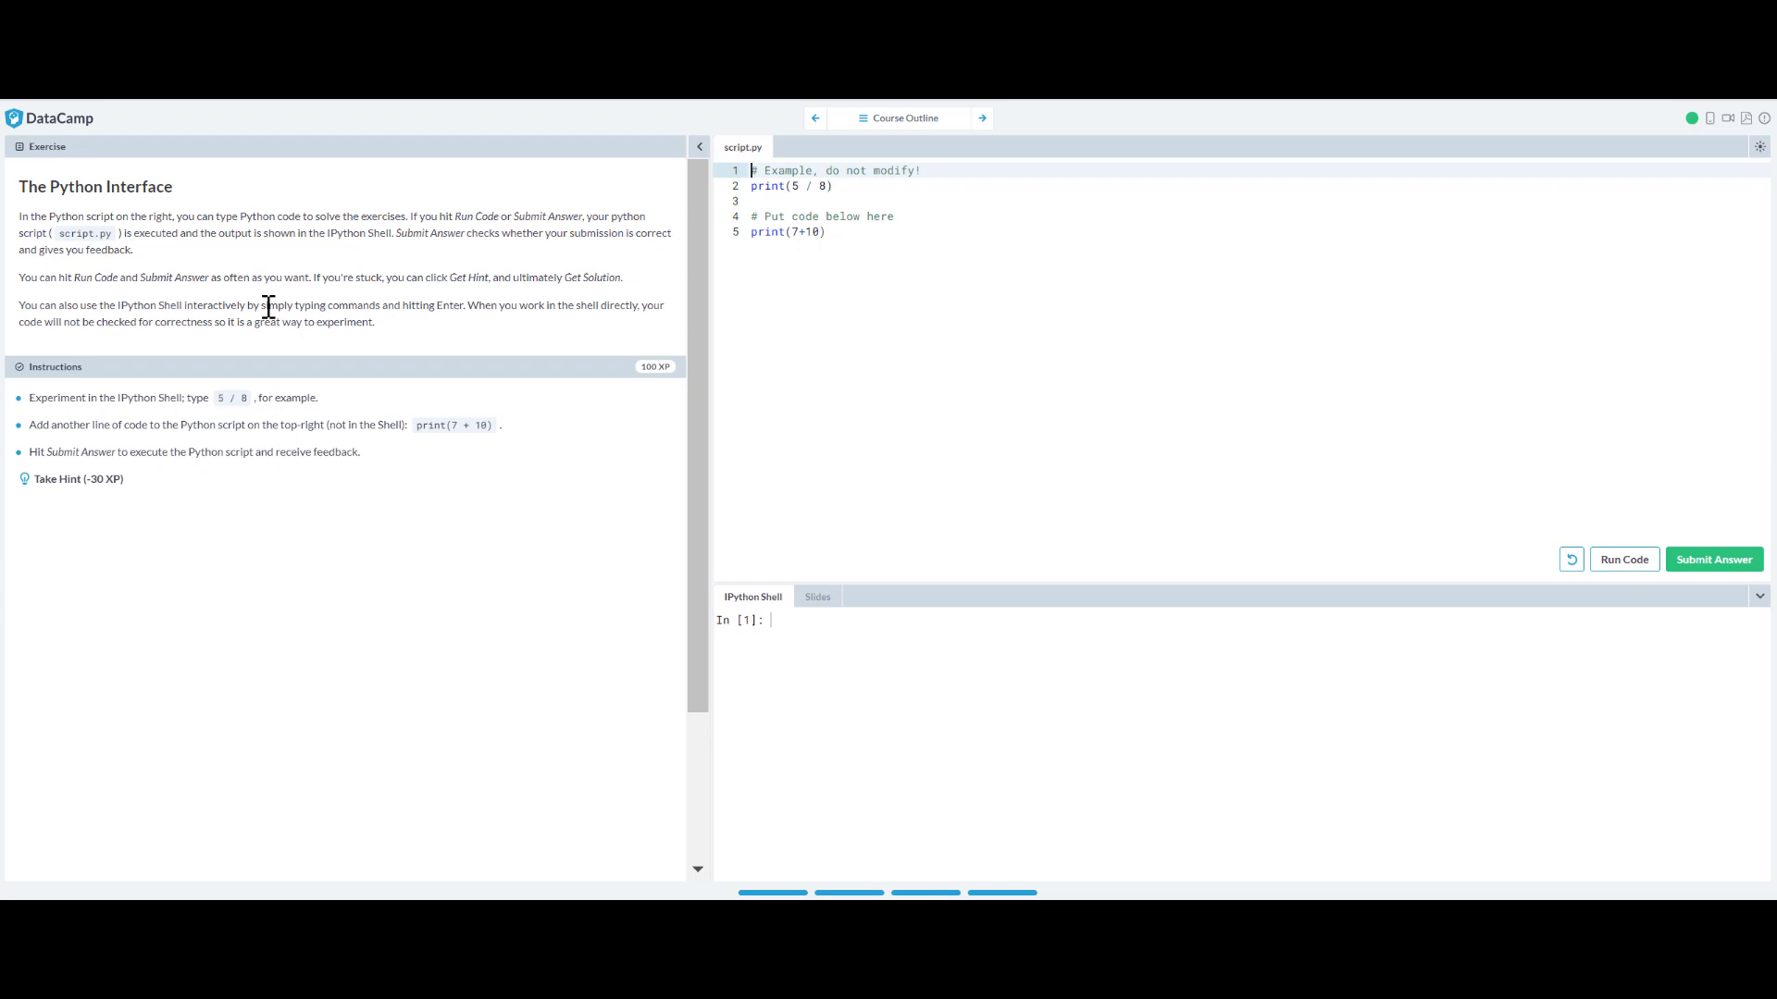
pyautogui.click(903, 116)
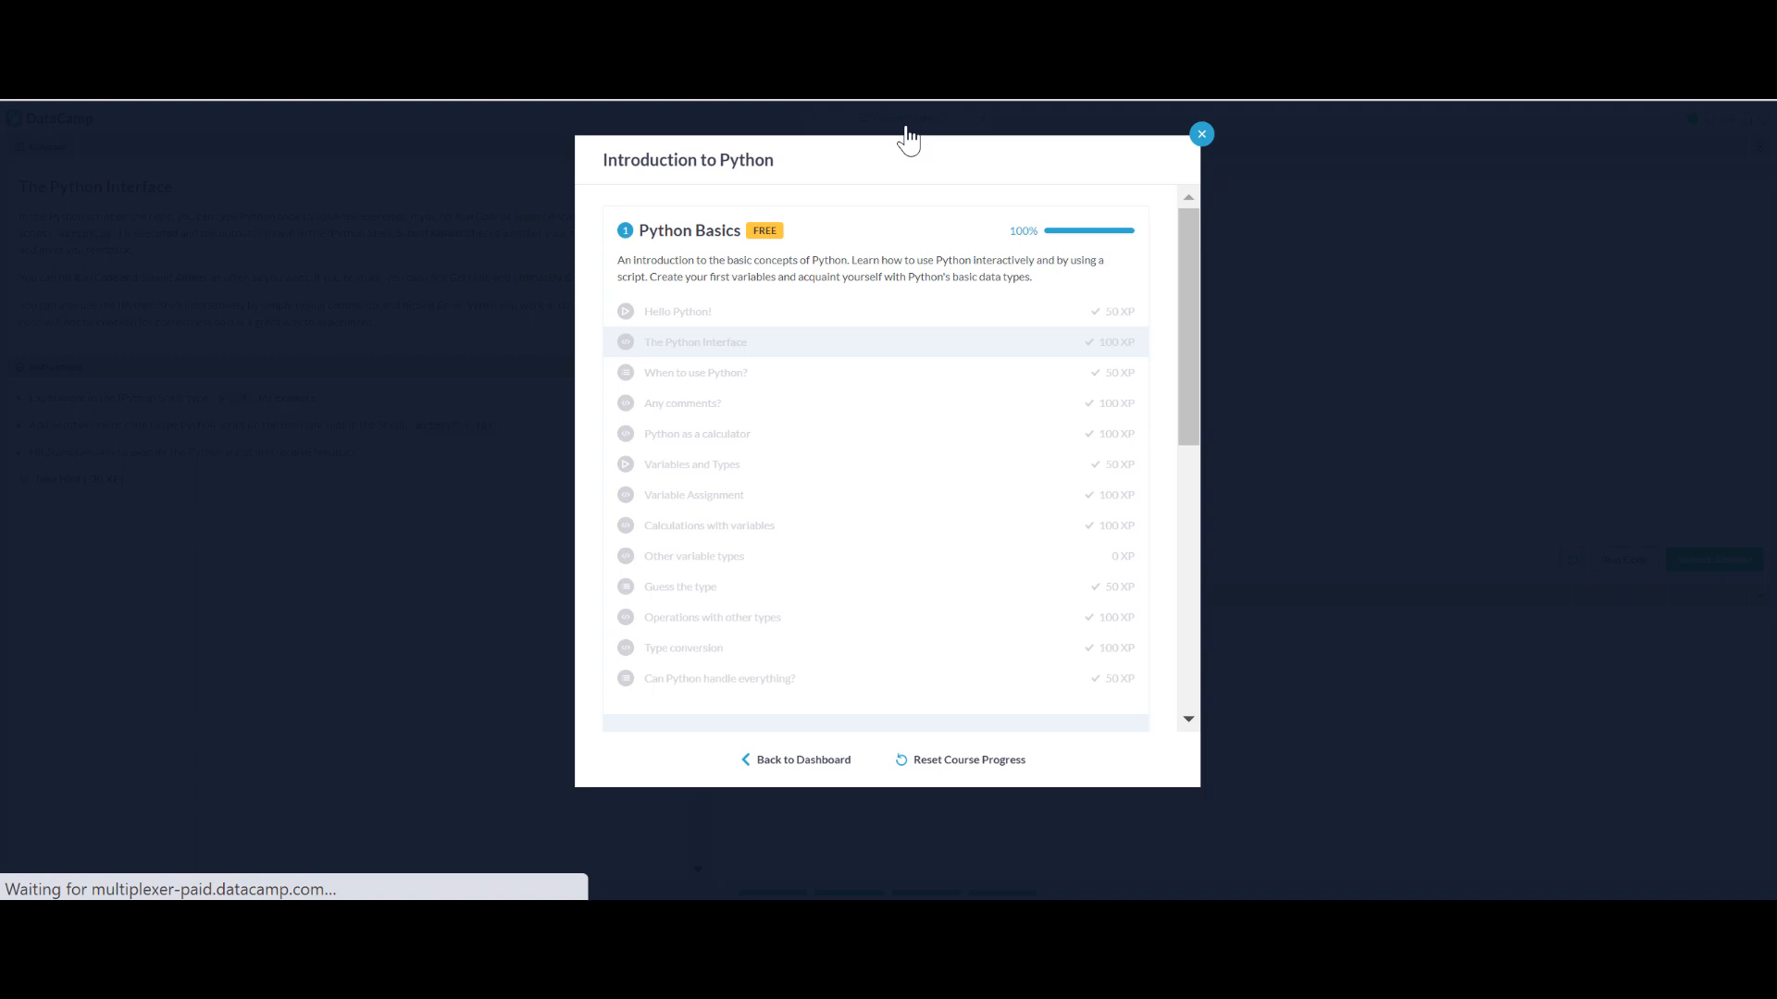
pyautogui.moveTo(663, 410)
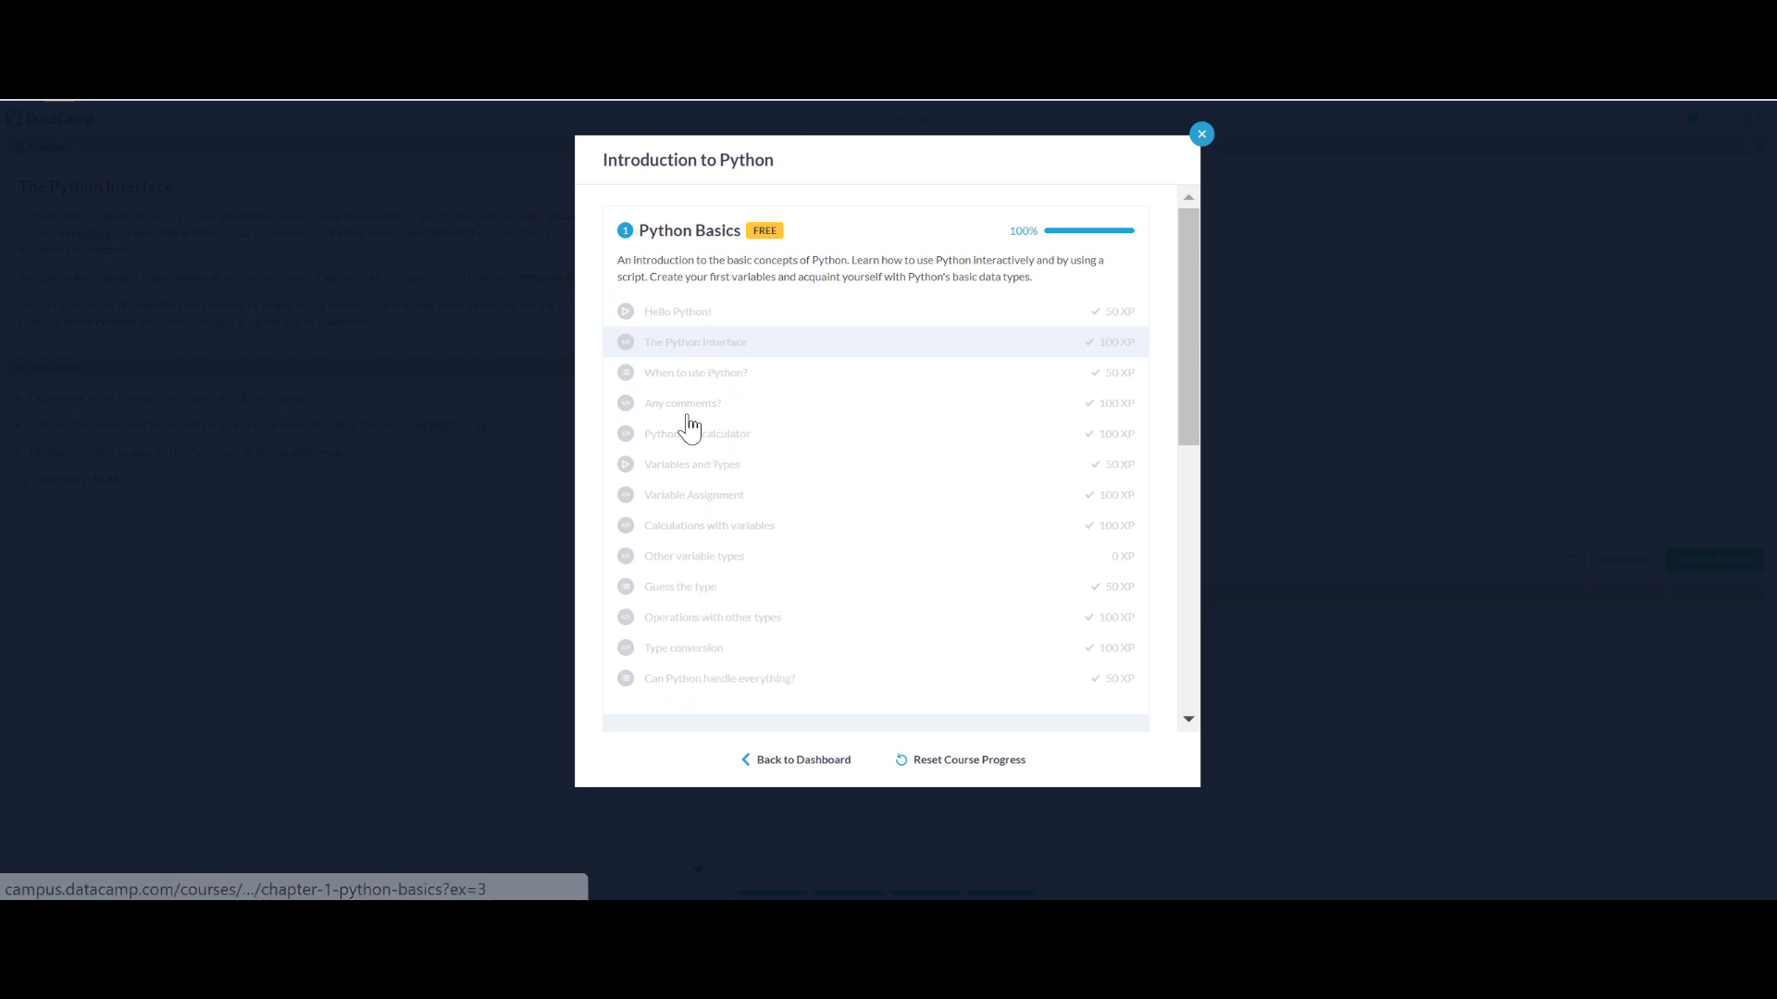
pyautogui.scroll(-3)
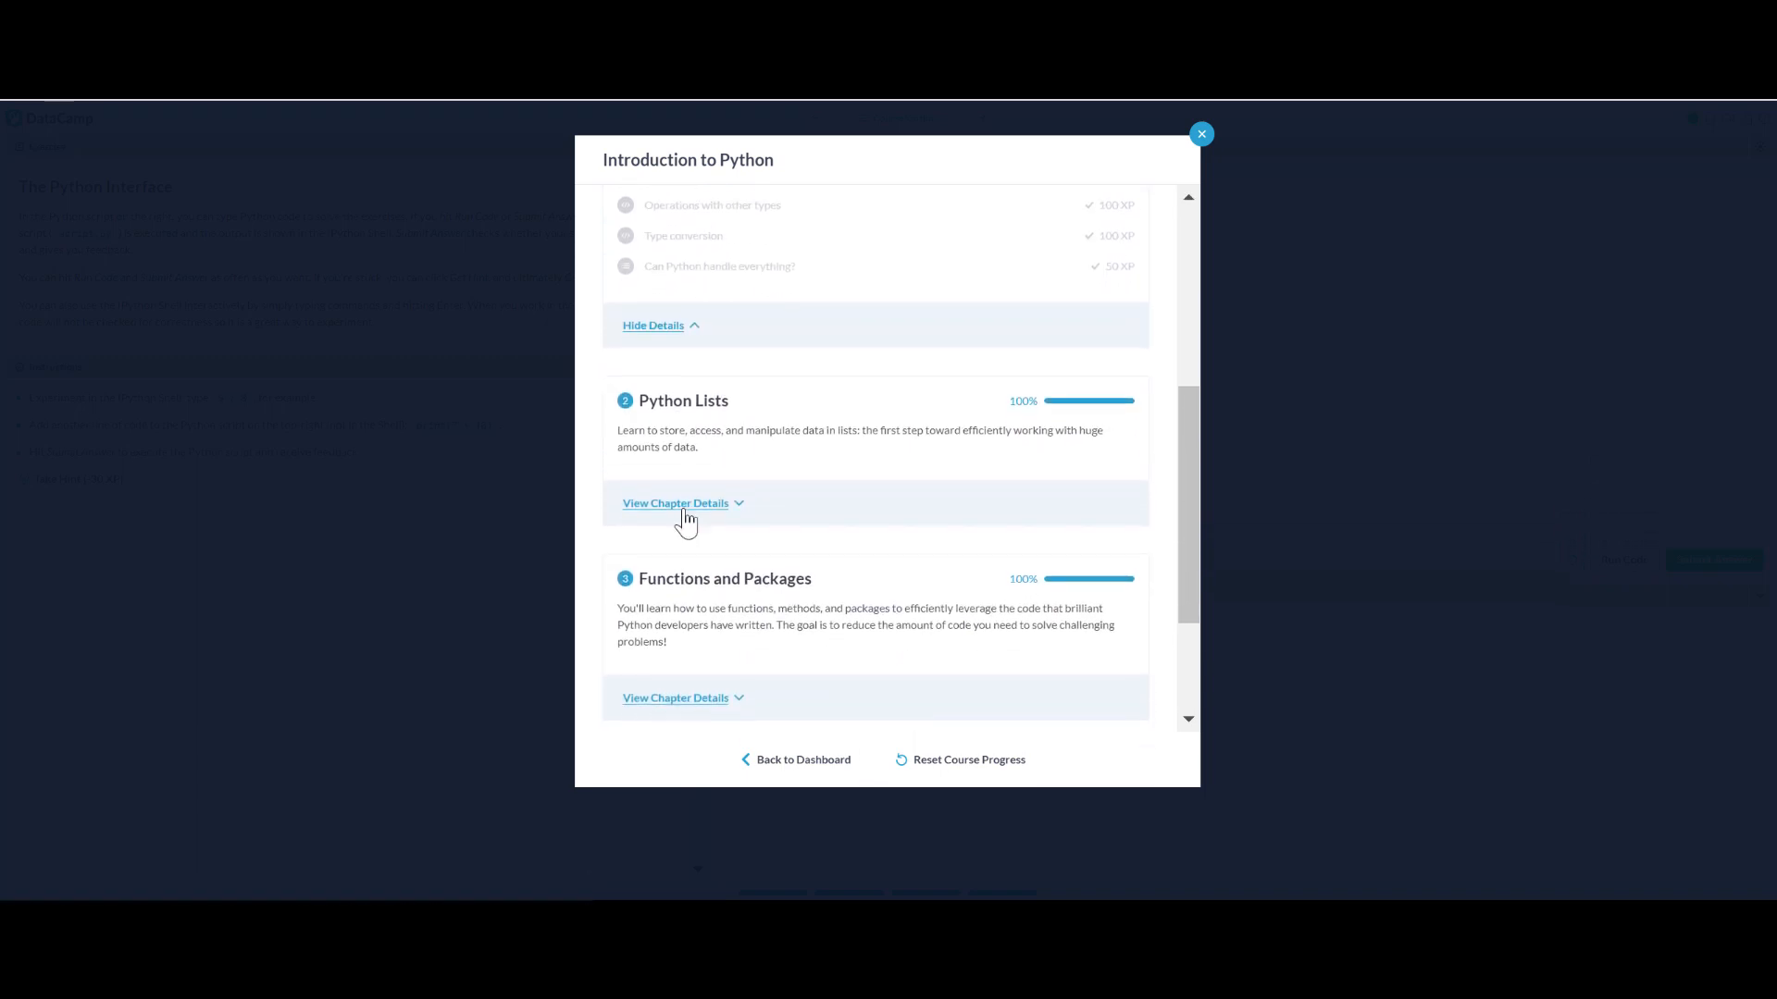
pyautogui.click(675, 503)
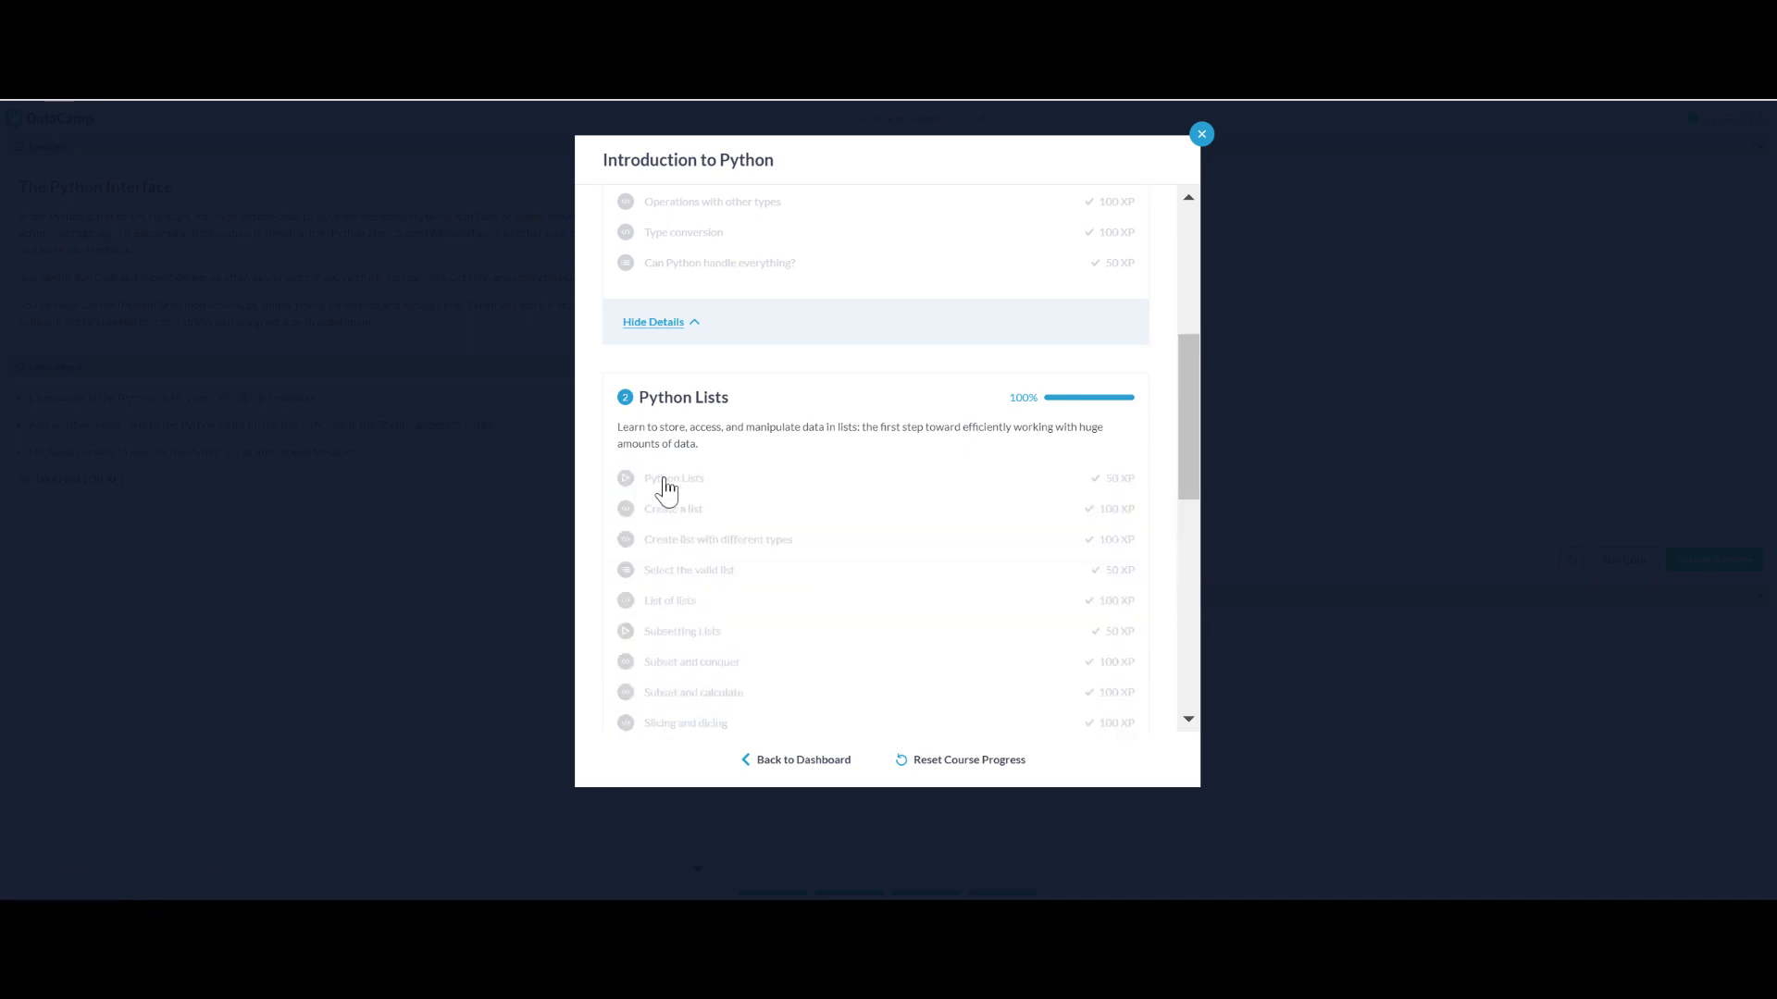
pyautogui.scroll(-3)
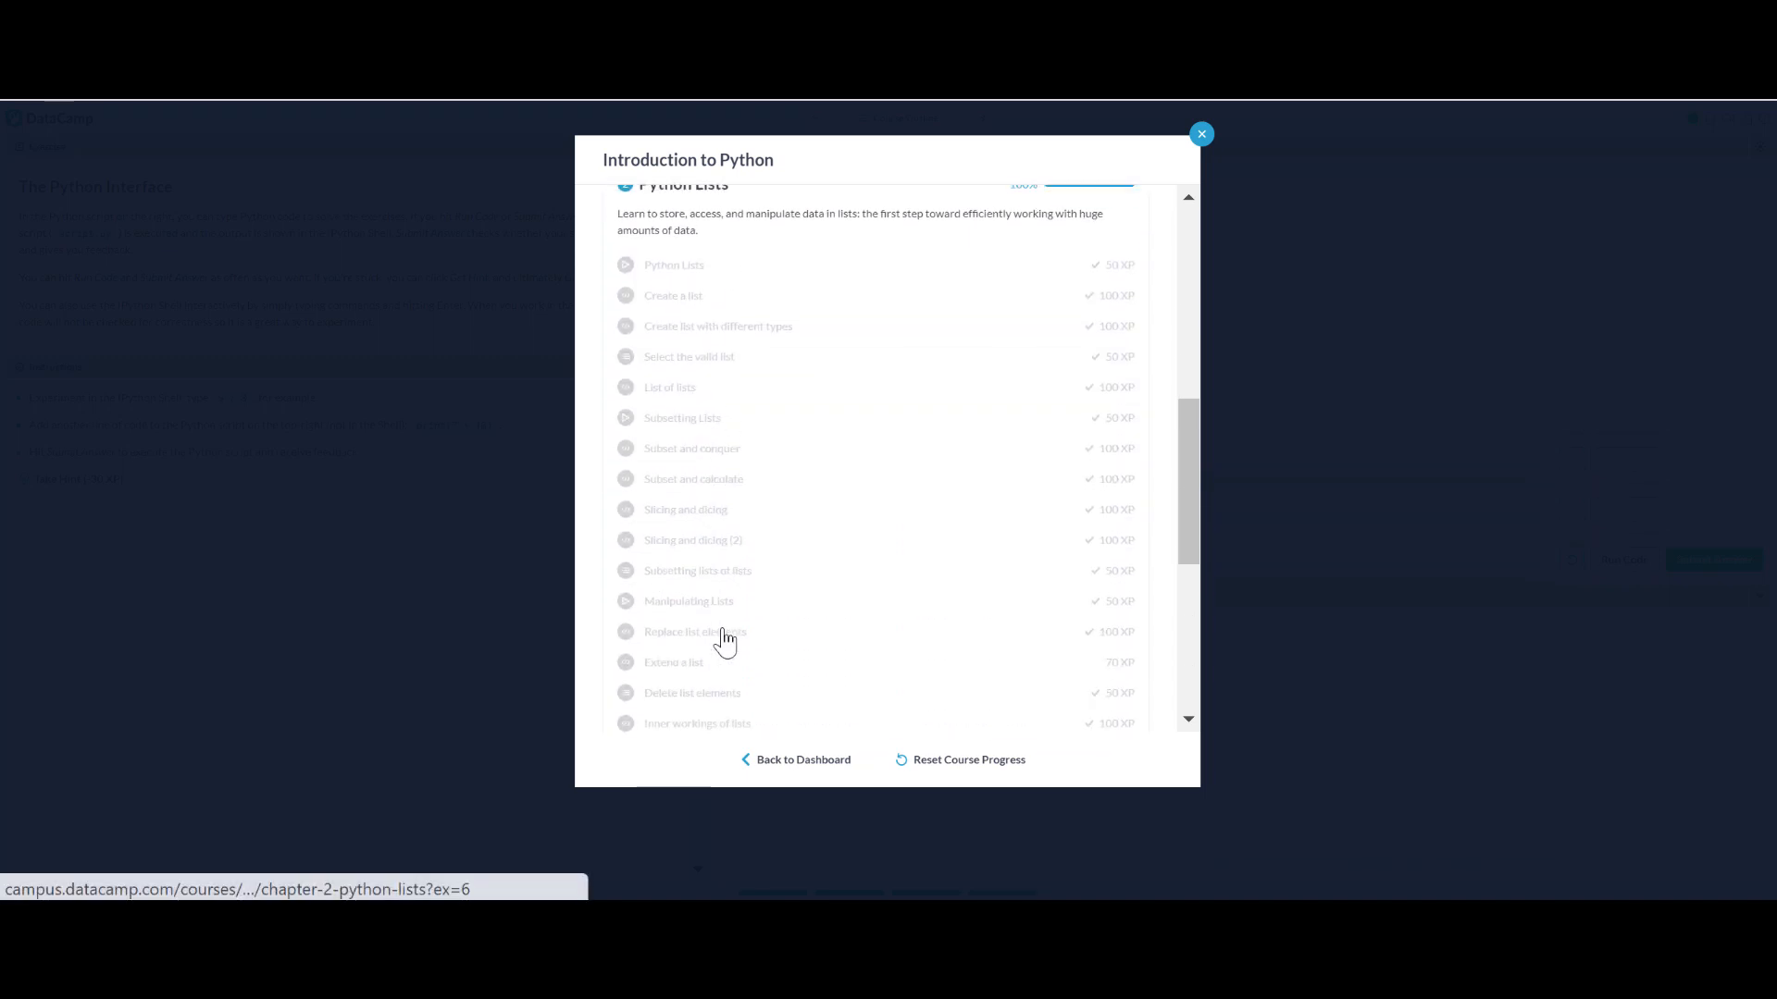
pyautogui.scroll(3)
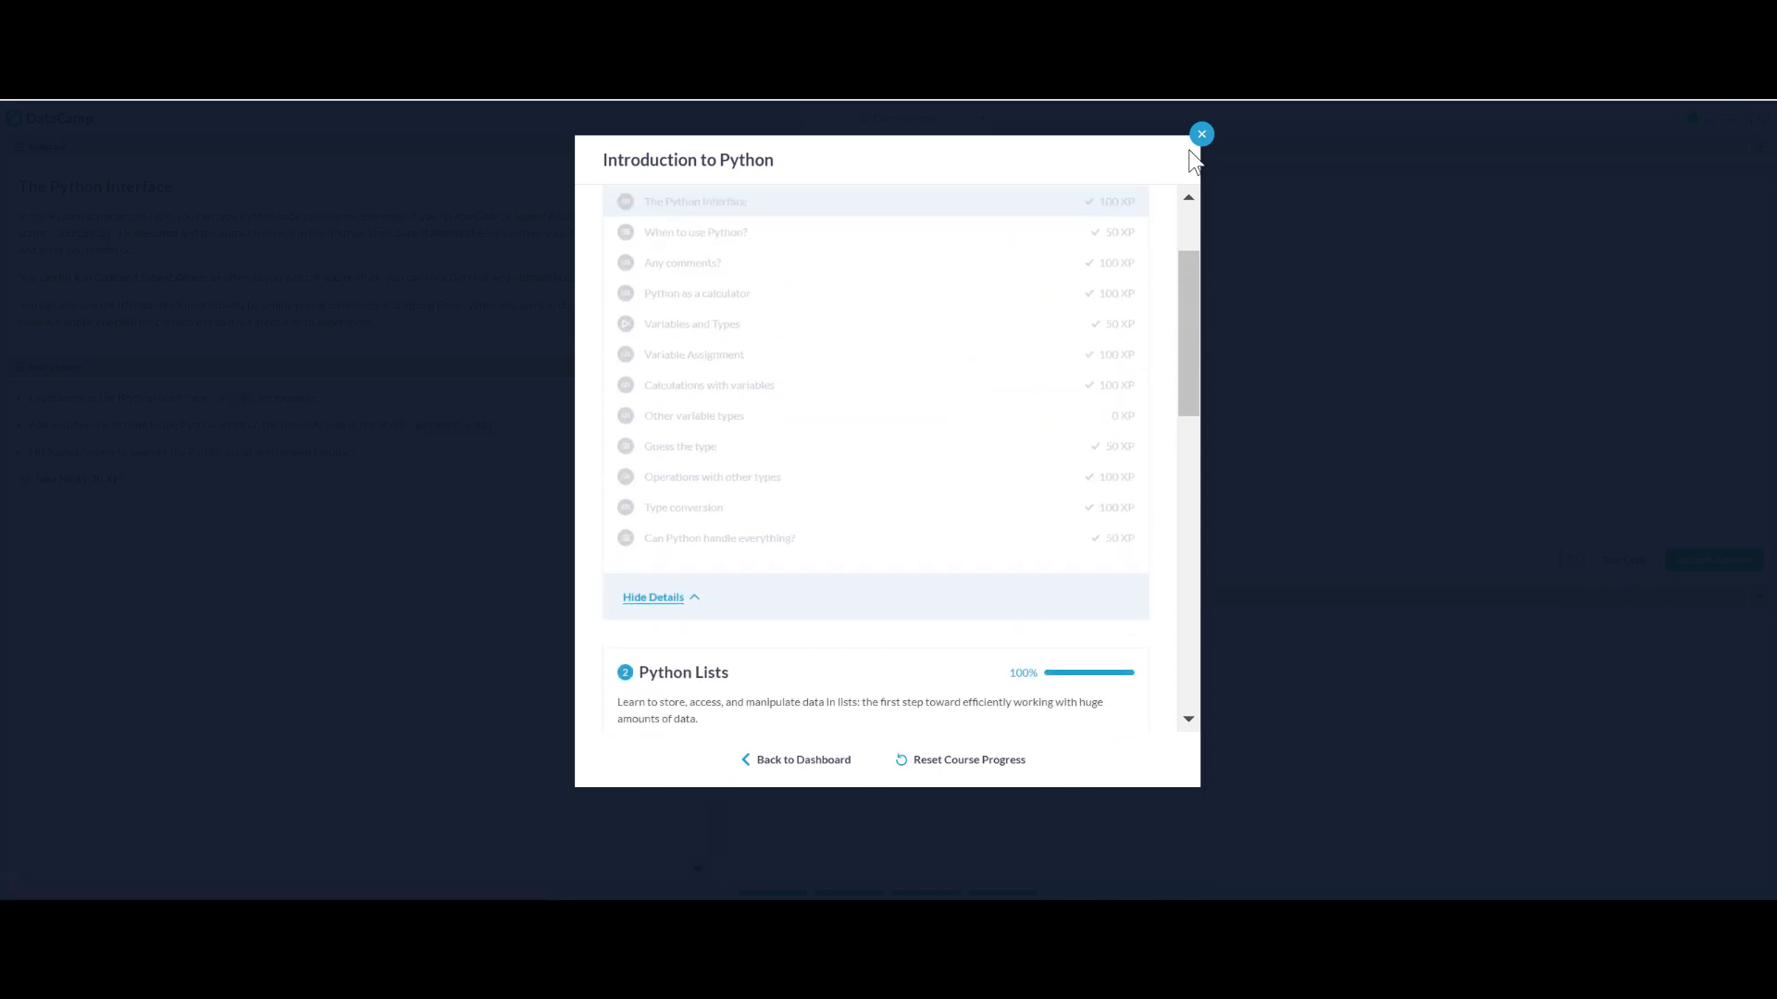
pyautogui.click(1200, 133)
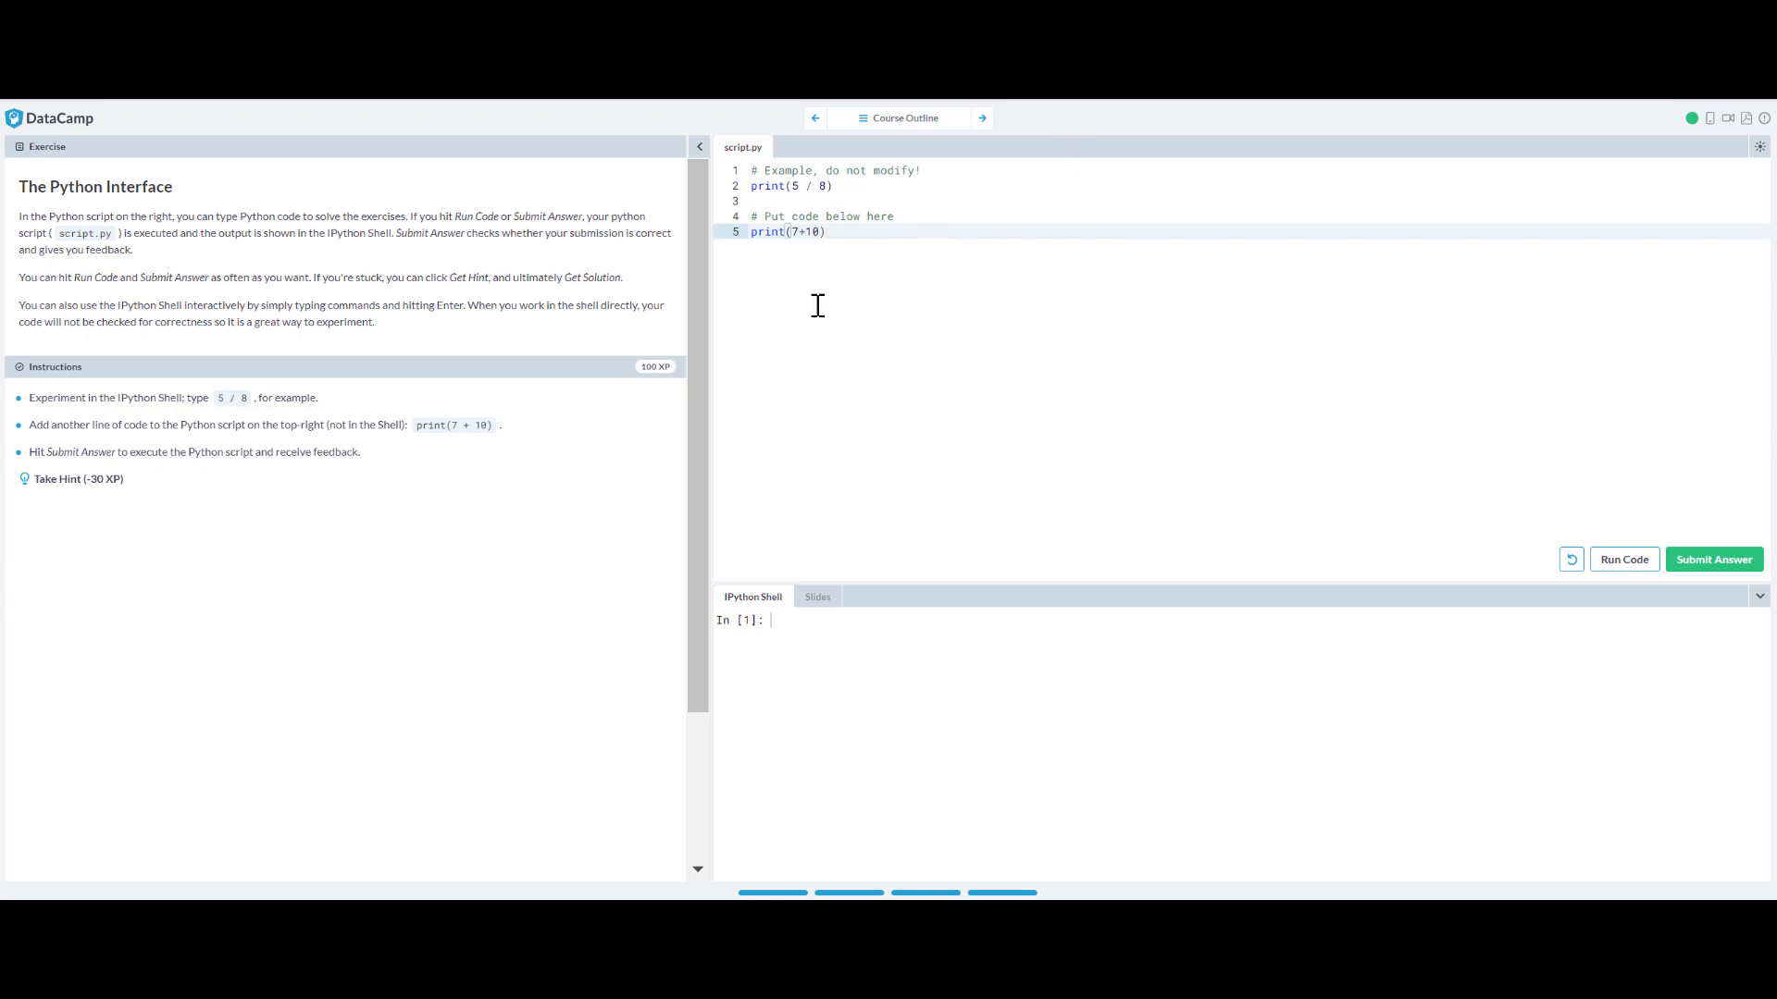
# Run script.py with print(7+10), view the hint, submit for +70 XP, and advance.
pyautogui.click(1621, 559)
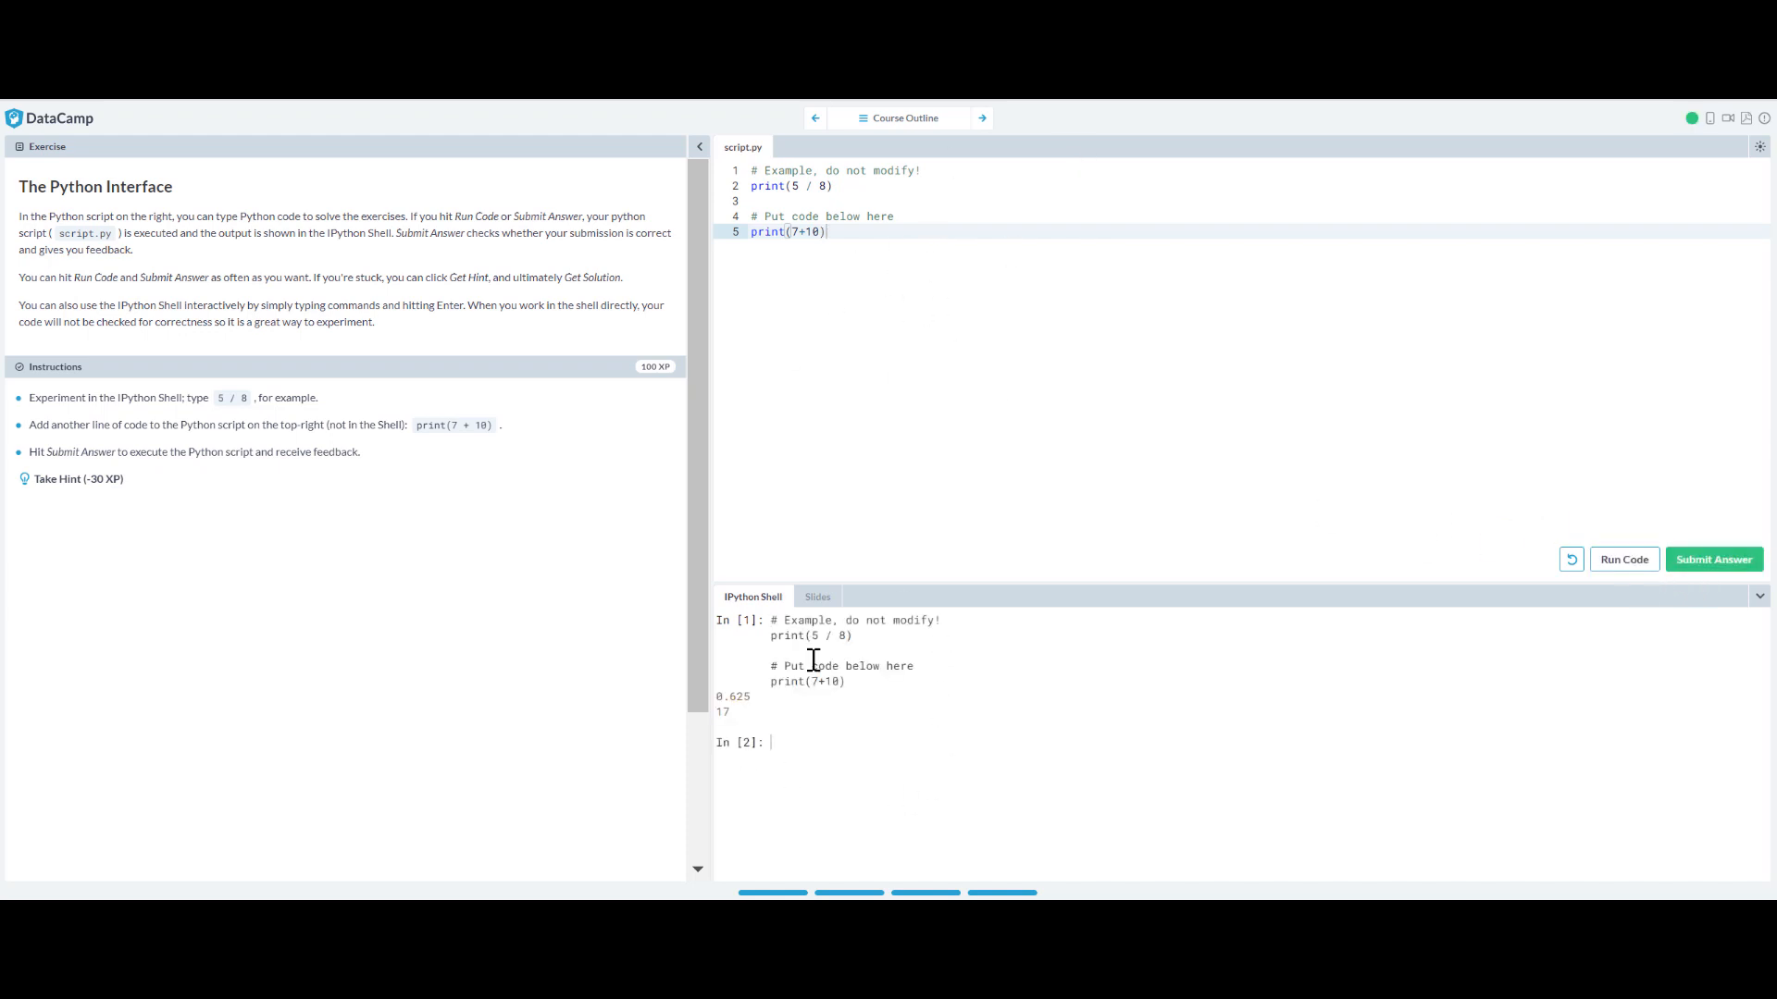
pyautogui.moveTo(125, 474)
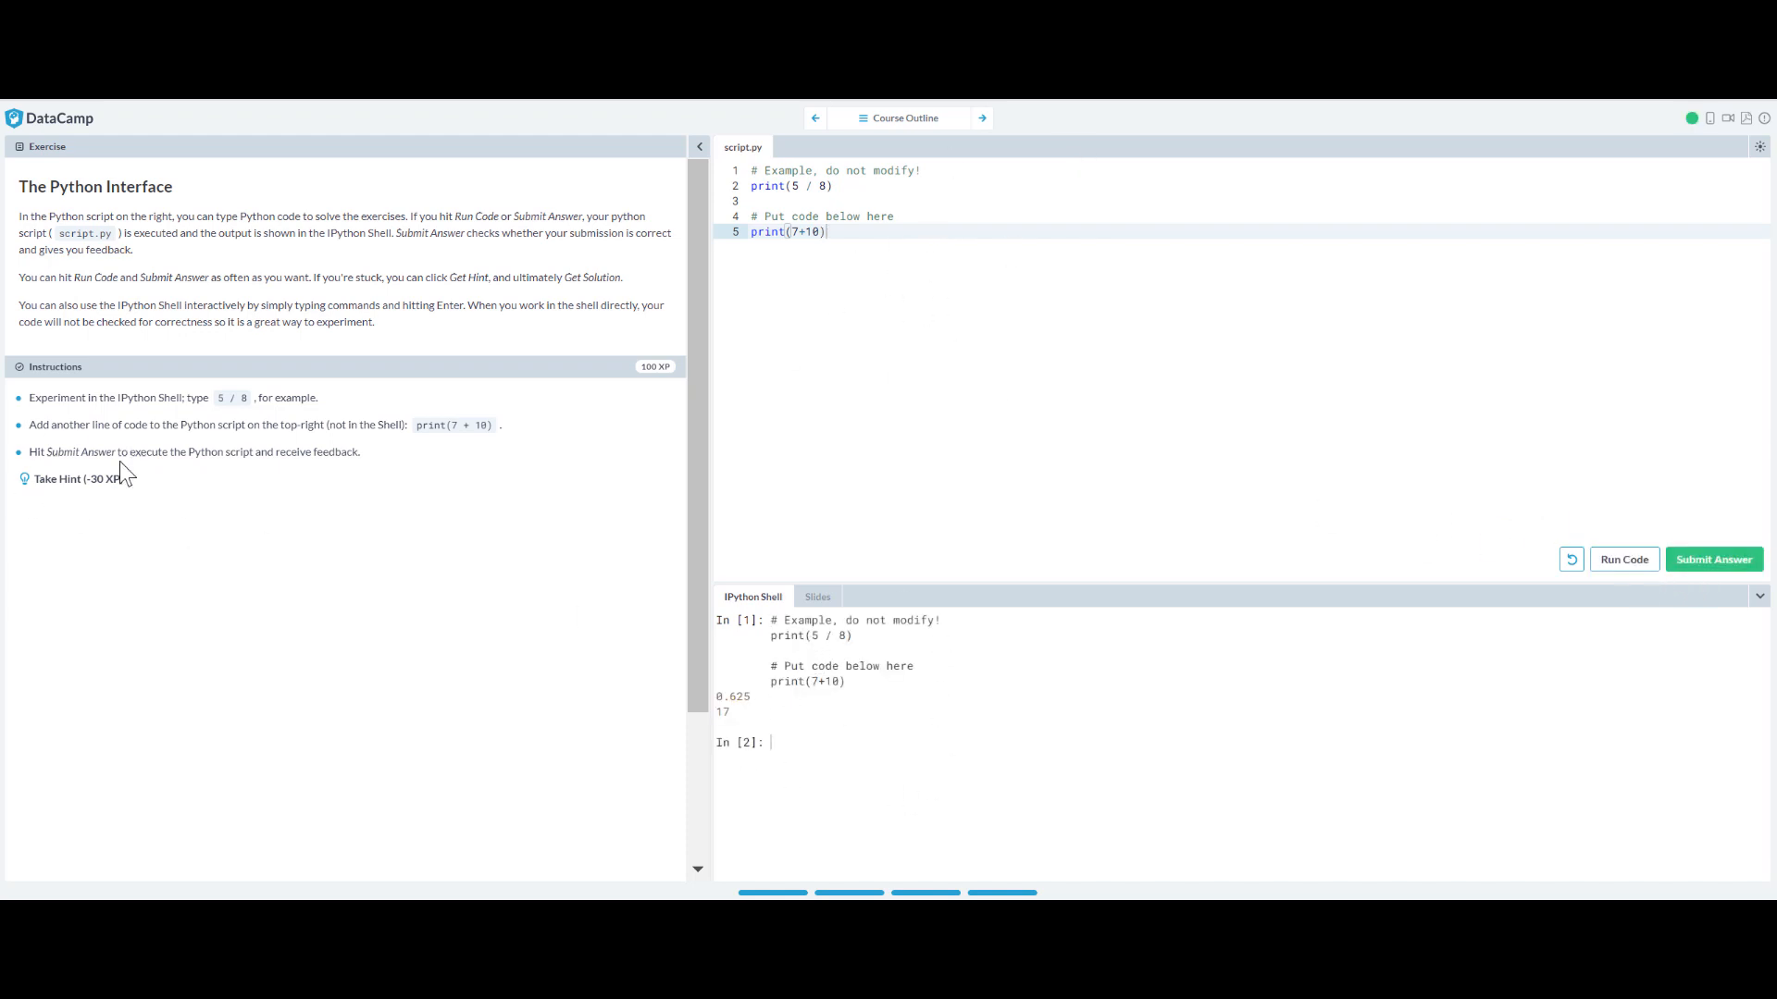
pyautogui.click(72, 478)
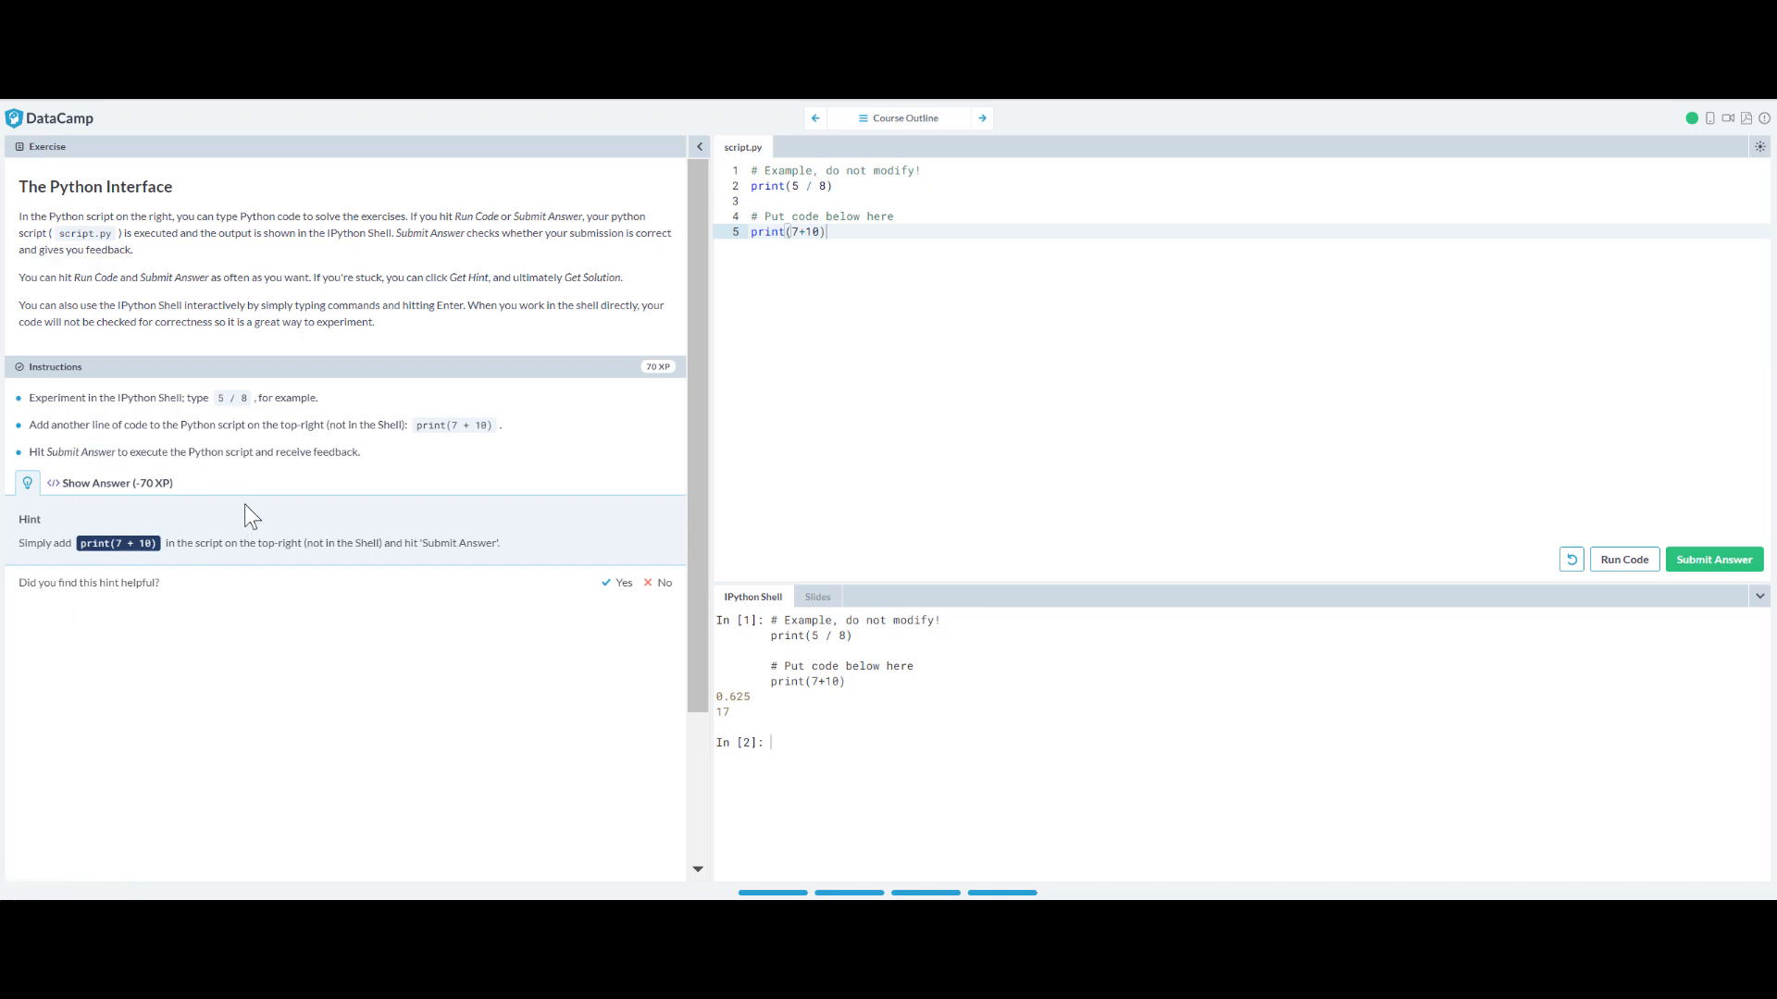
pyautogui.moveTo(121, 570)
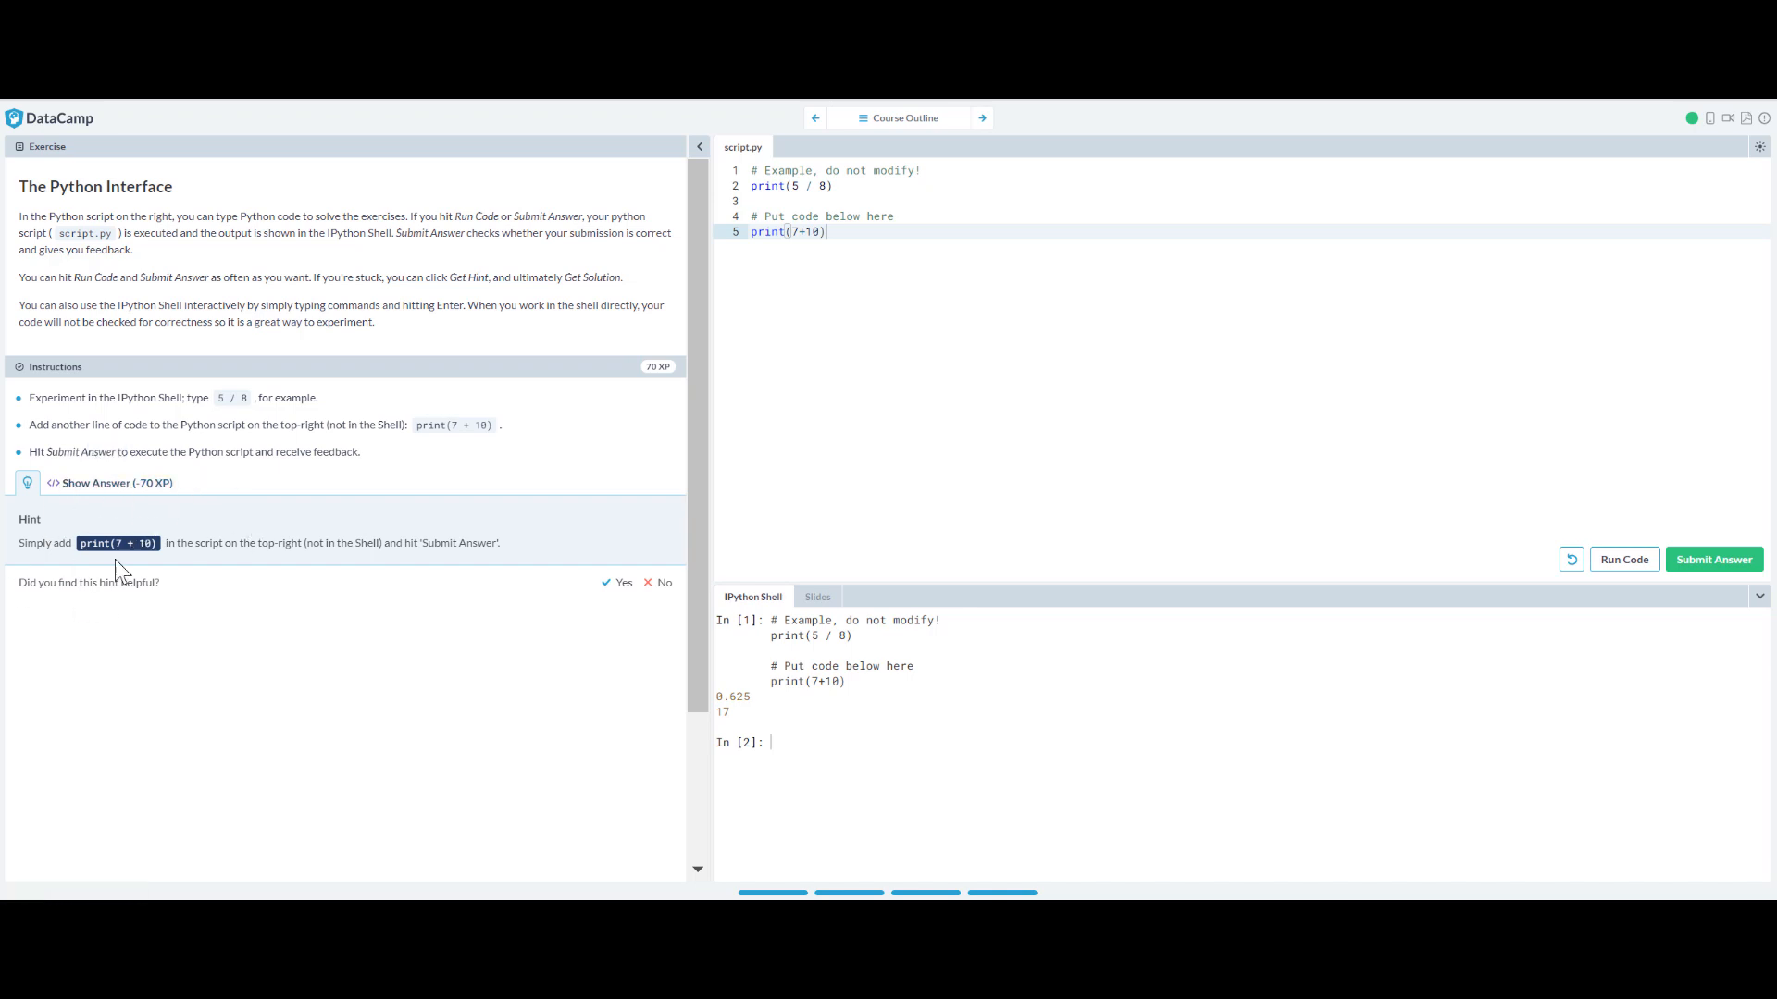
pyautogui.moveTo(70, 522)
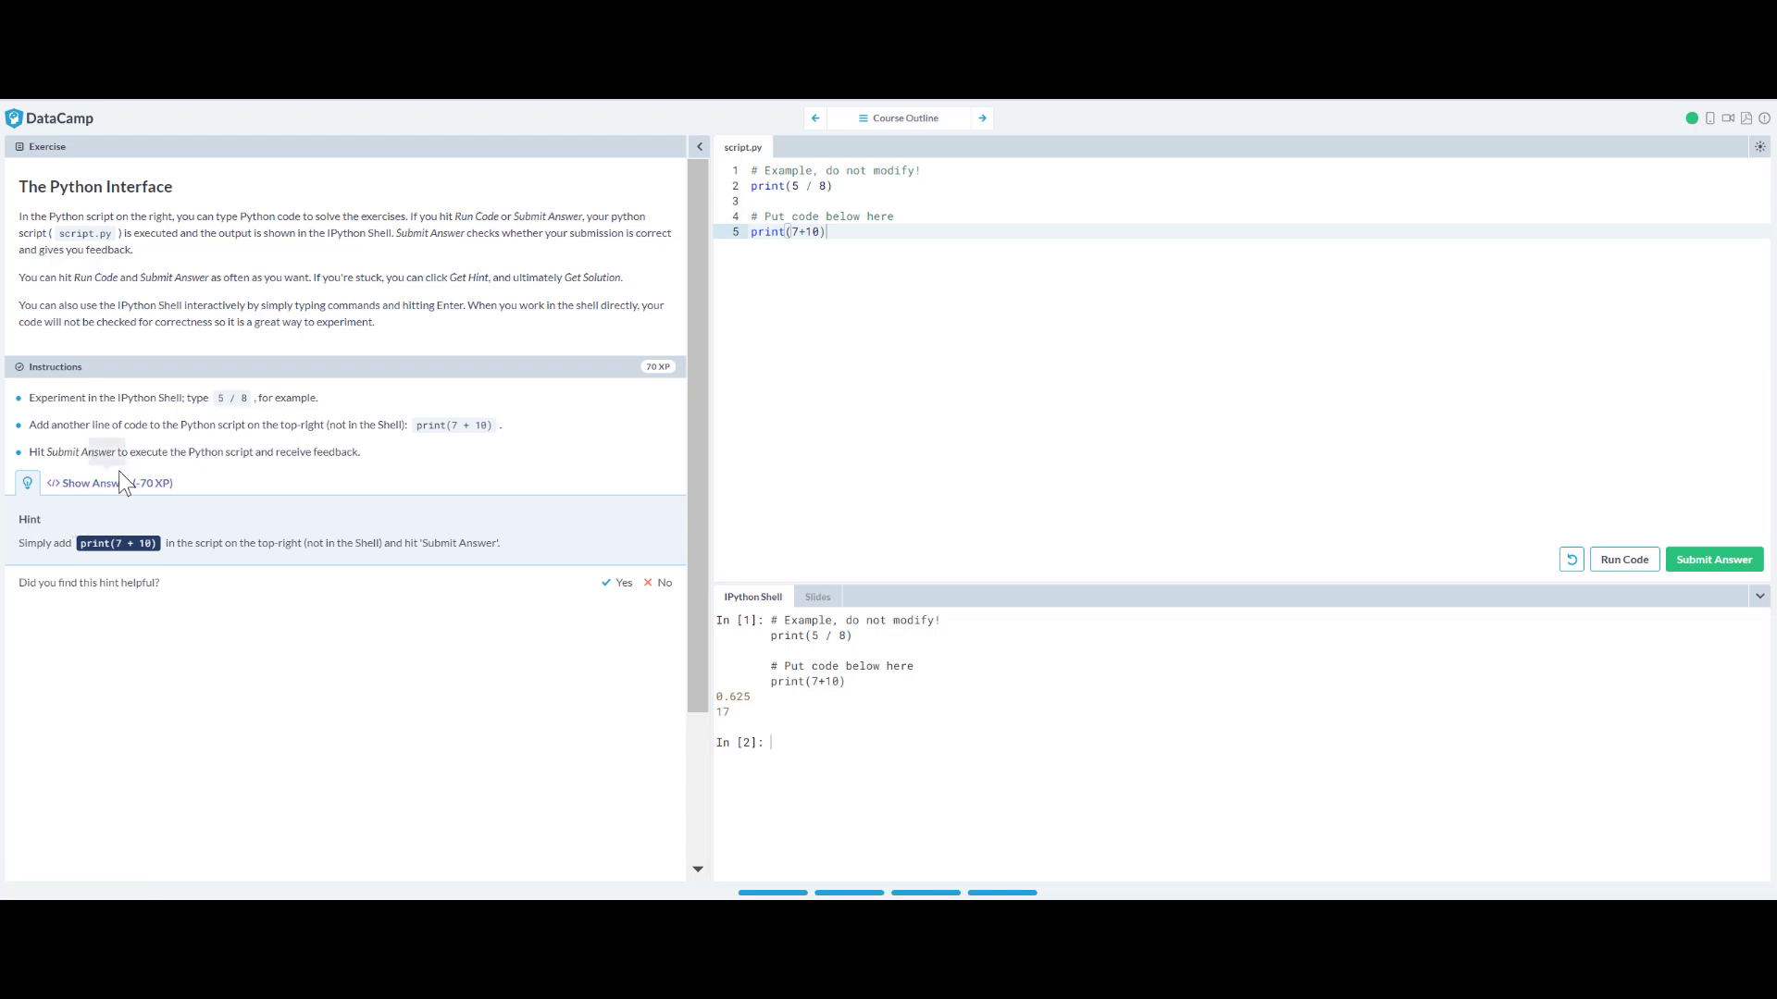
pyautogui.moveTo(214, 518)
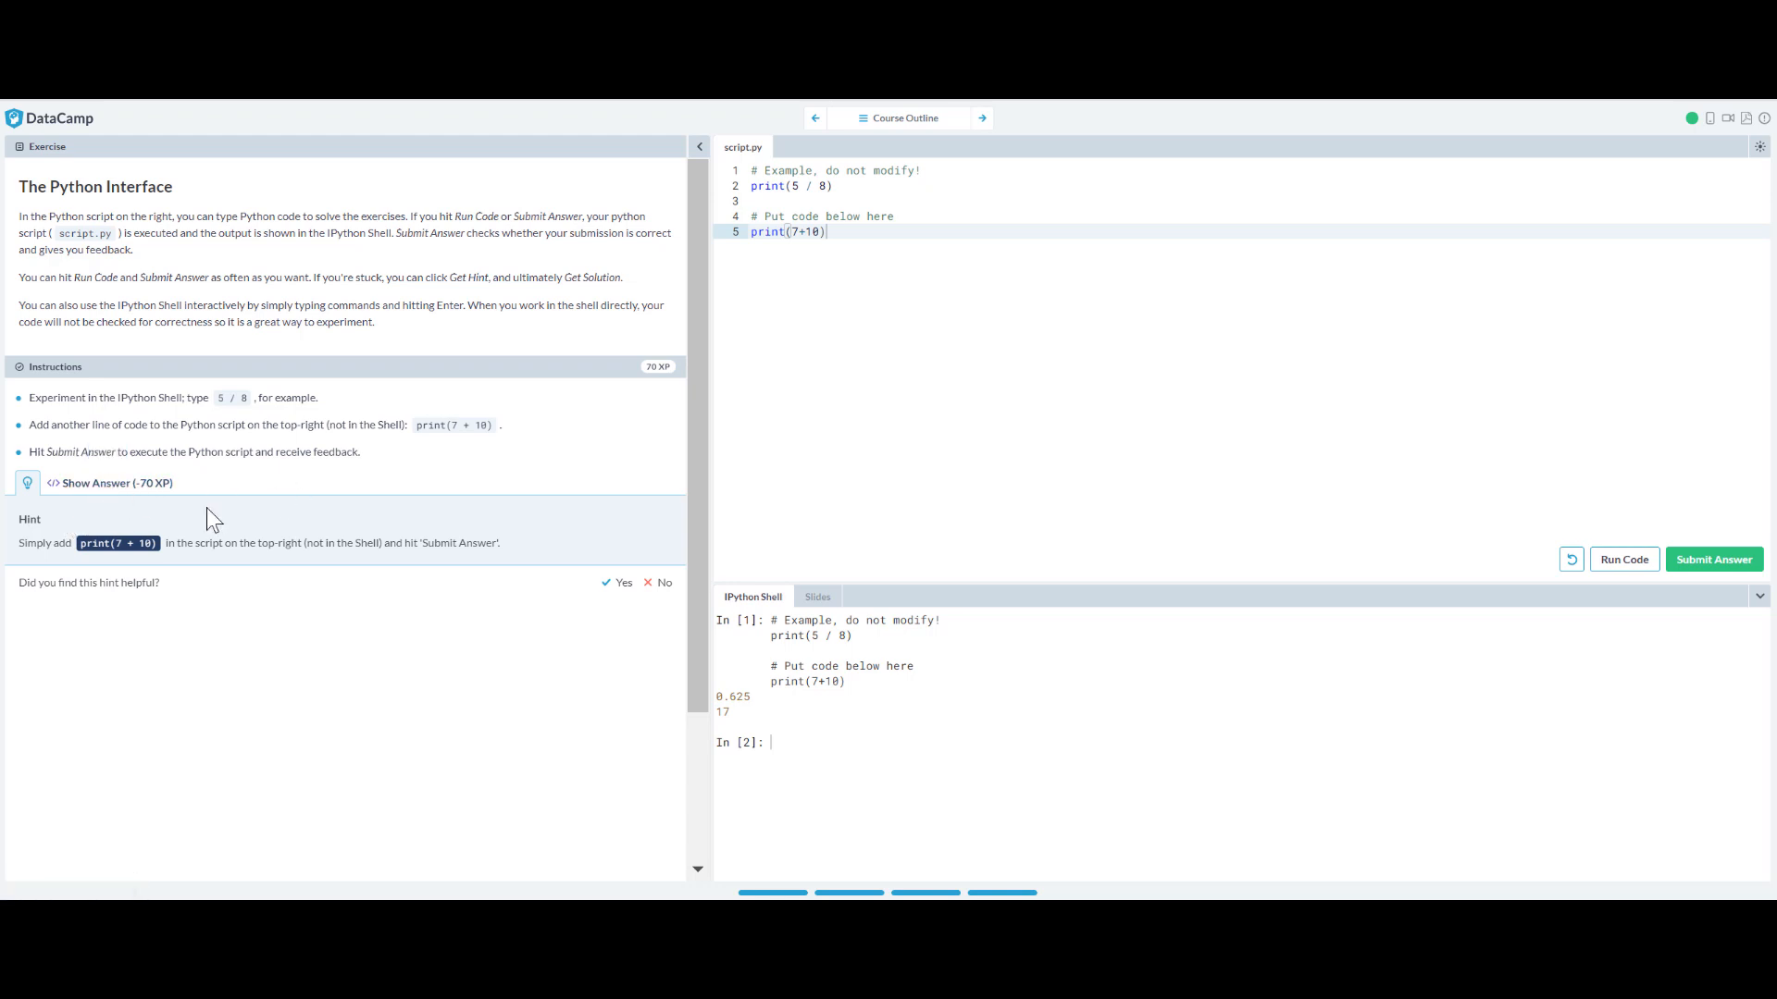
pyautogui.moveTo(522, 430)
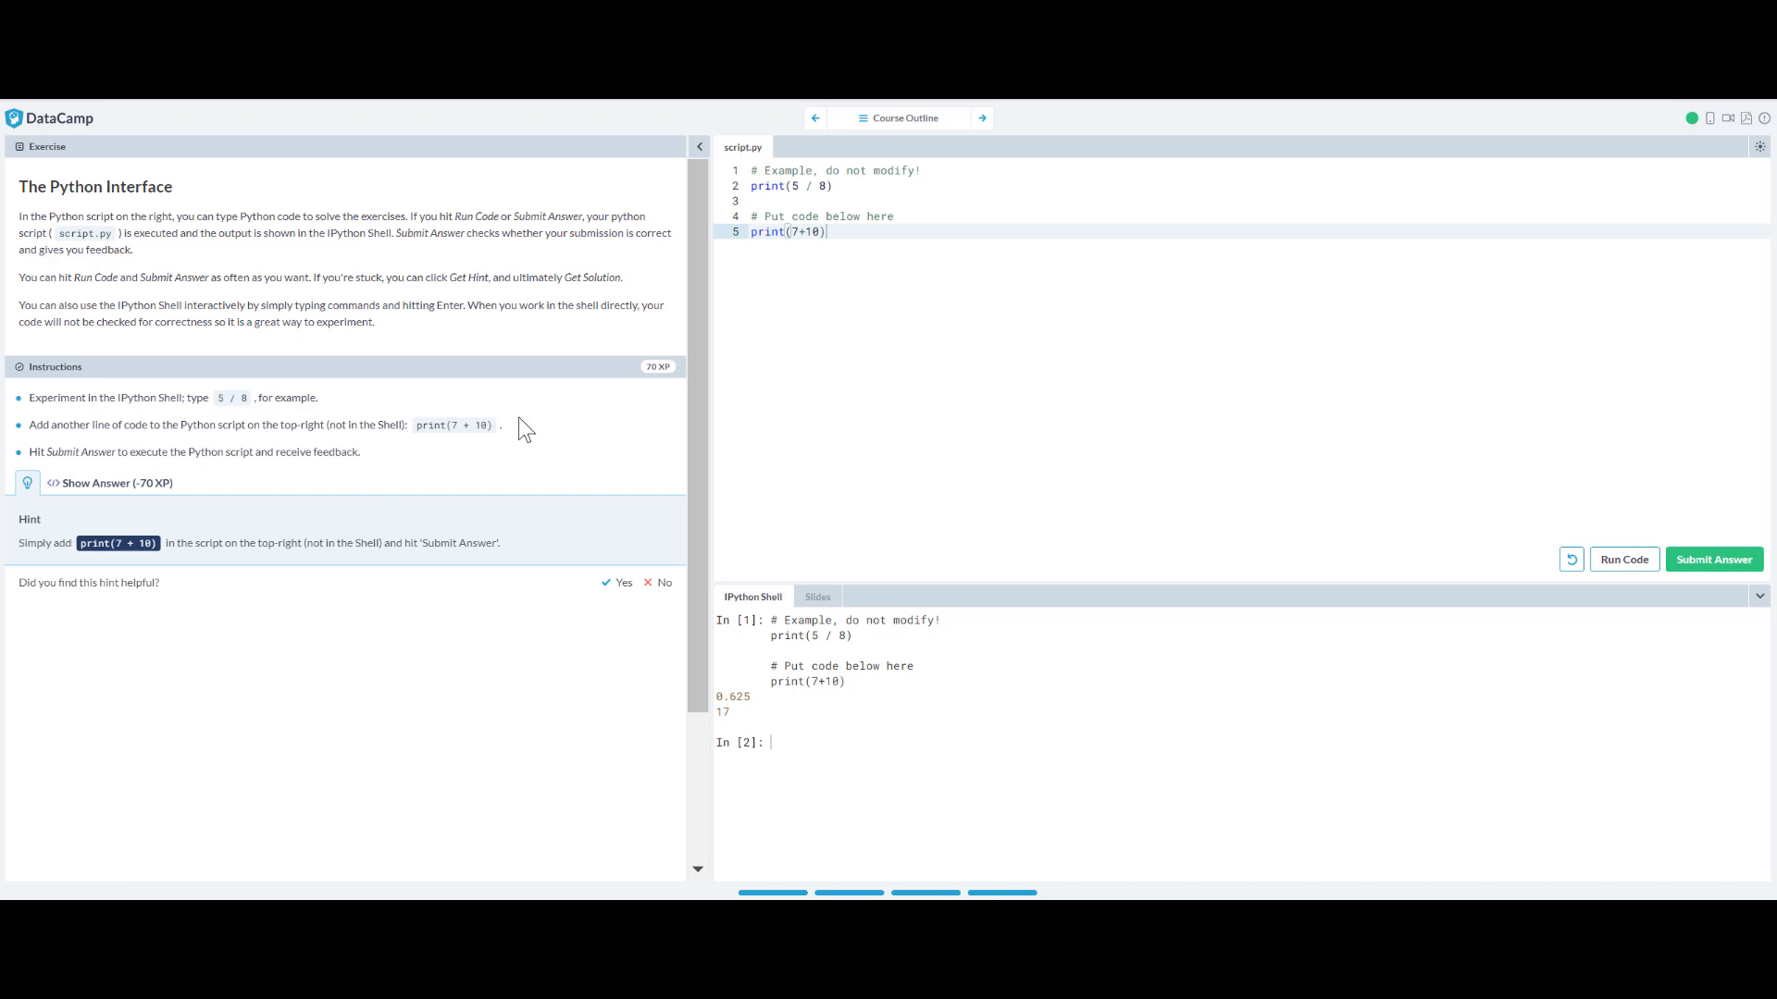
pyautogui.moveTo(534, 491)
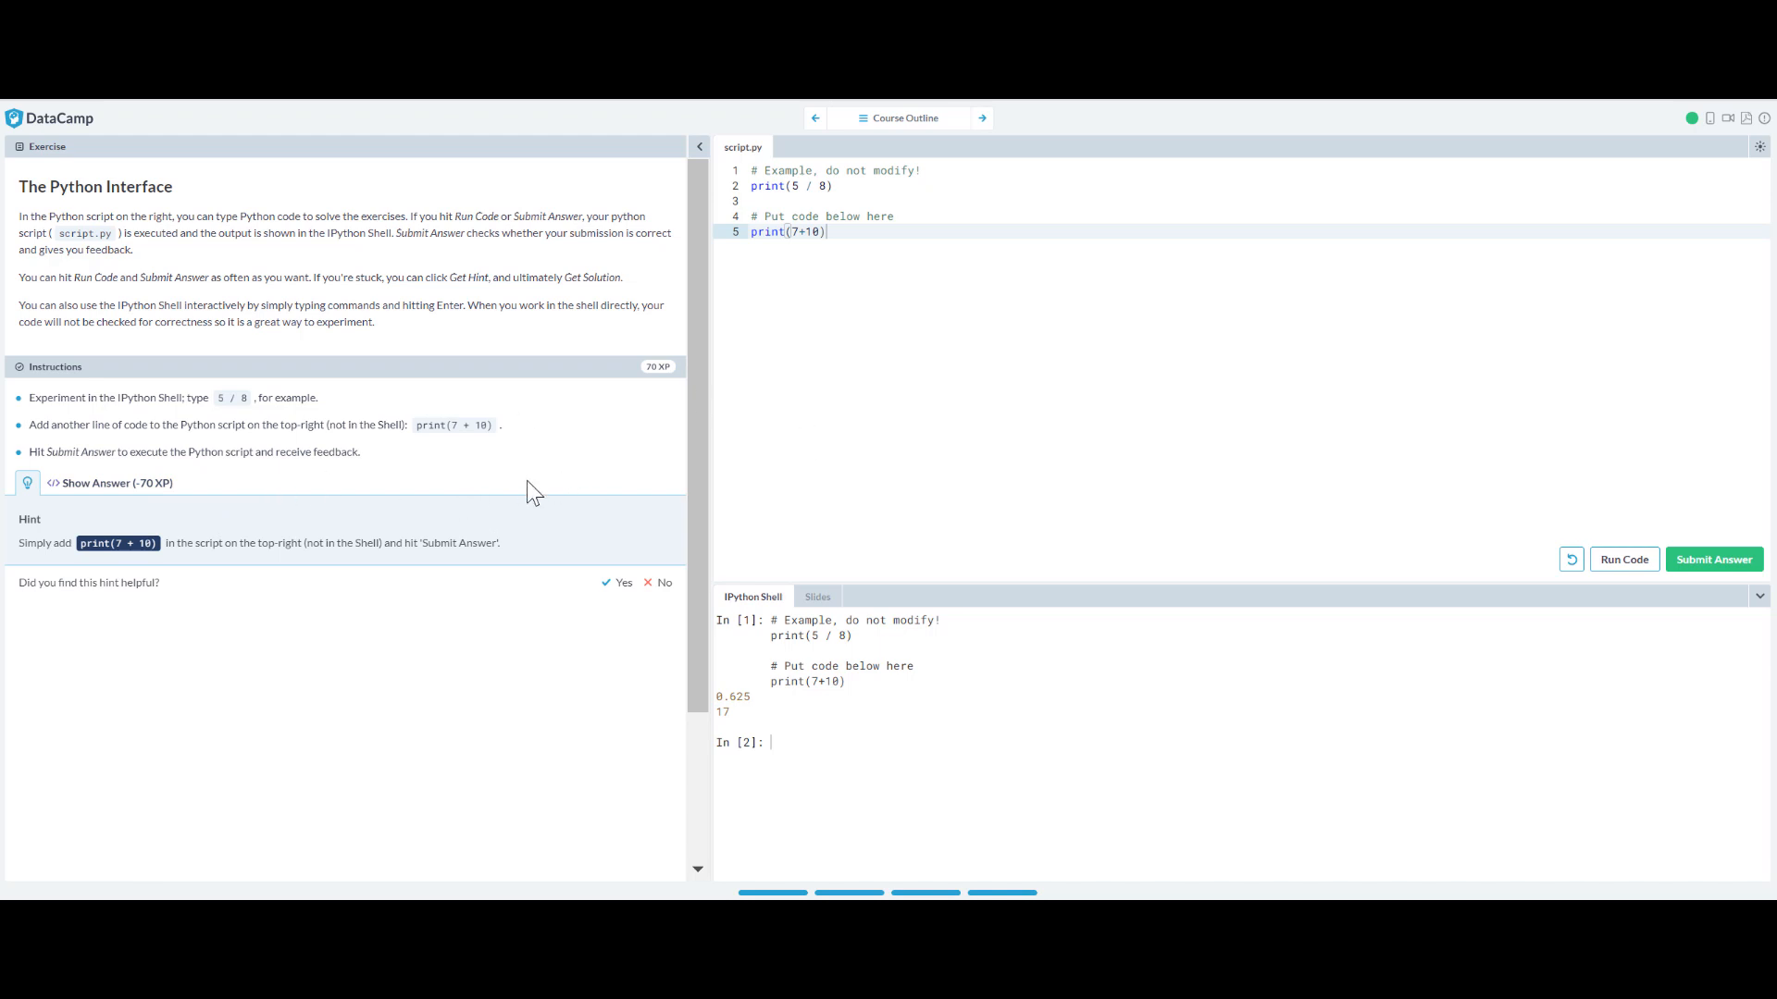
pyautogui.moveTo(1447, 473)
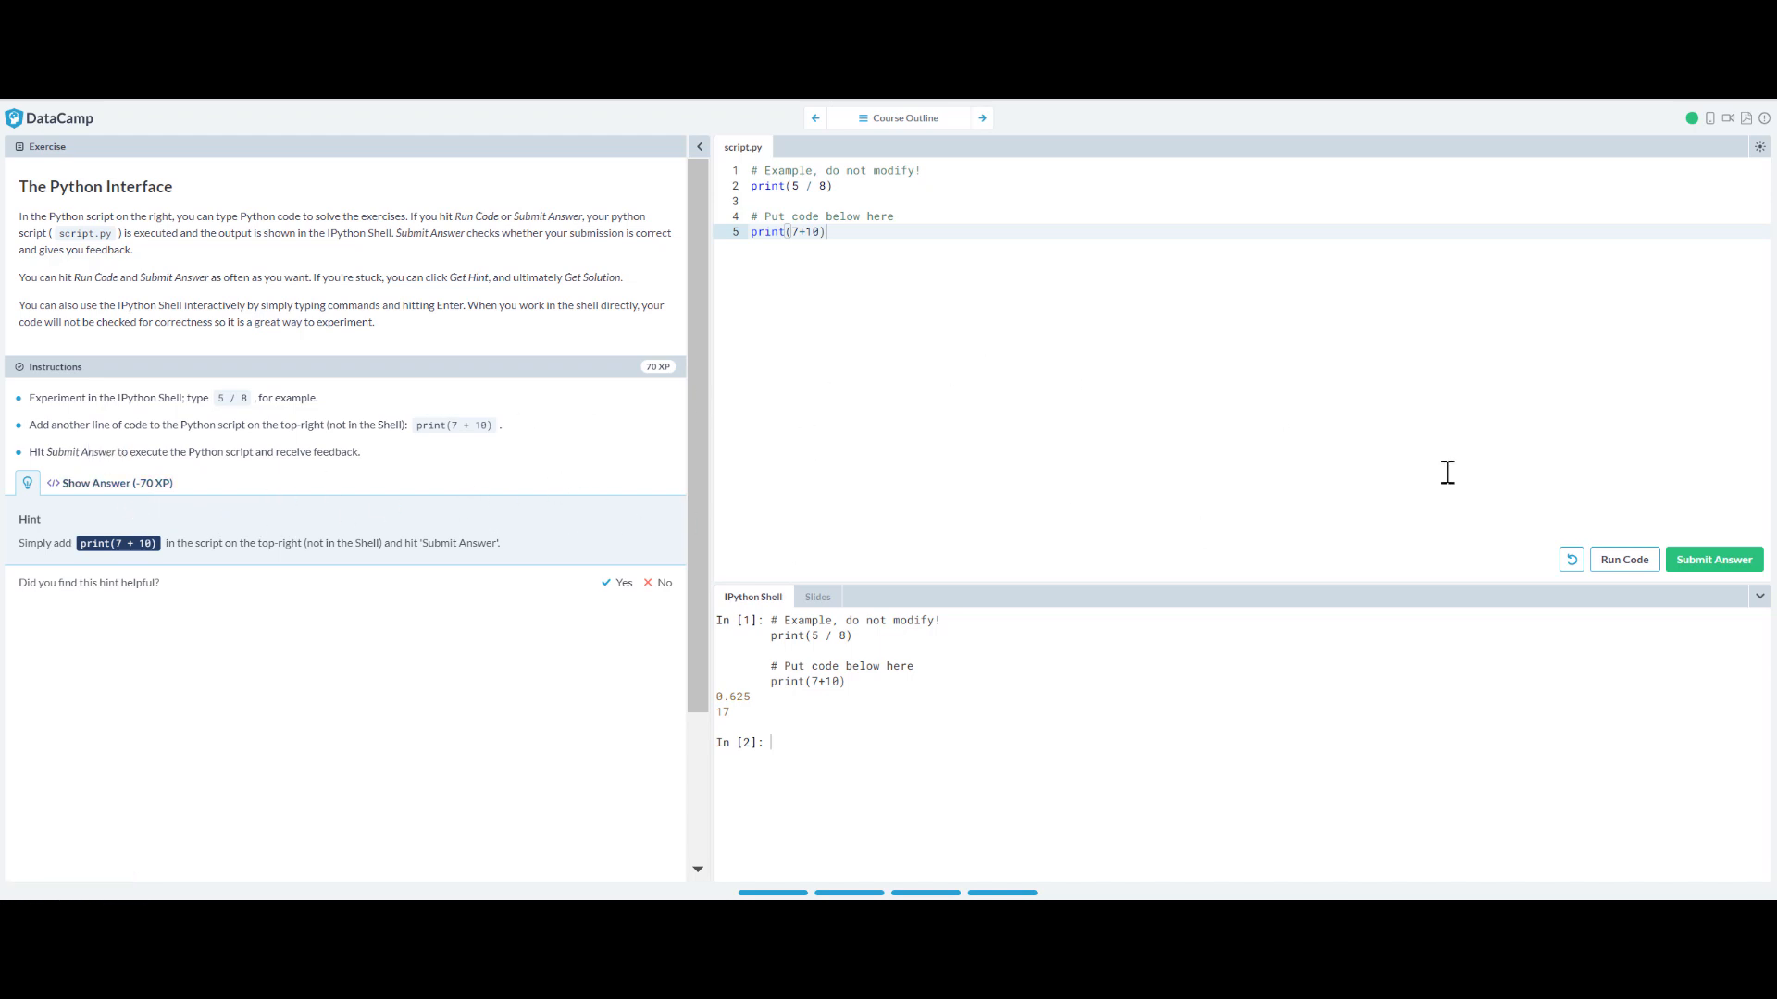
pyautogui.click(1713, 559)
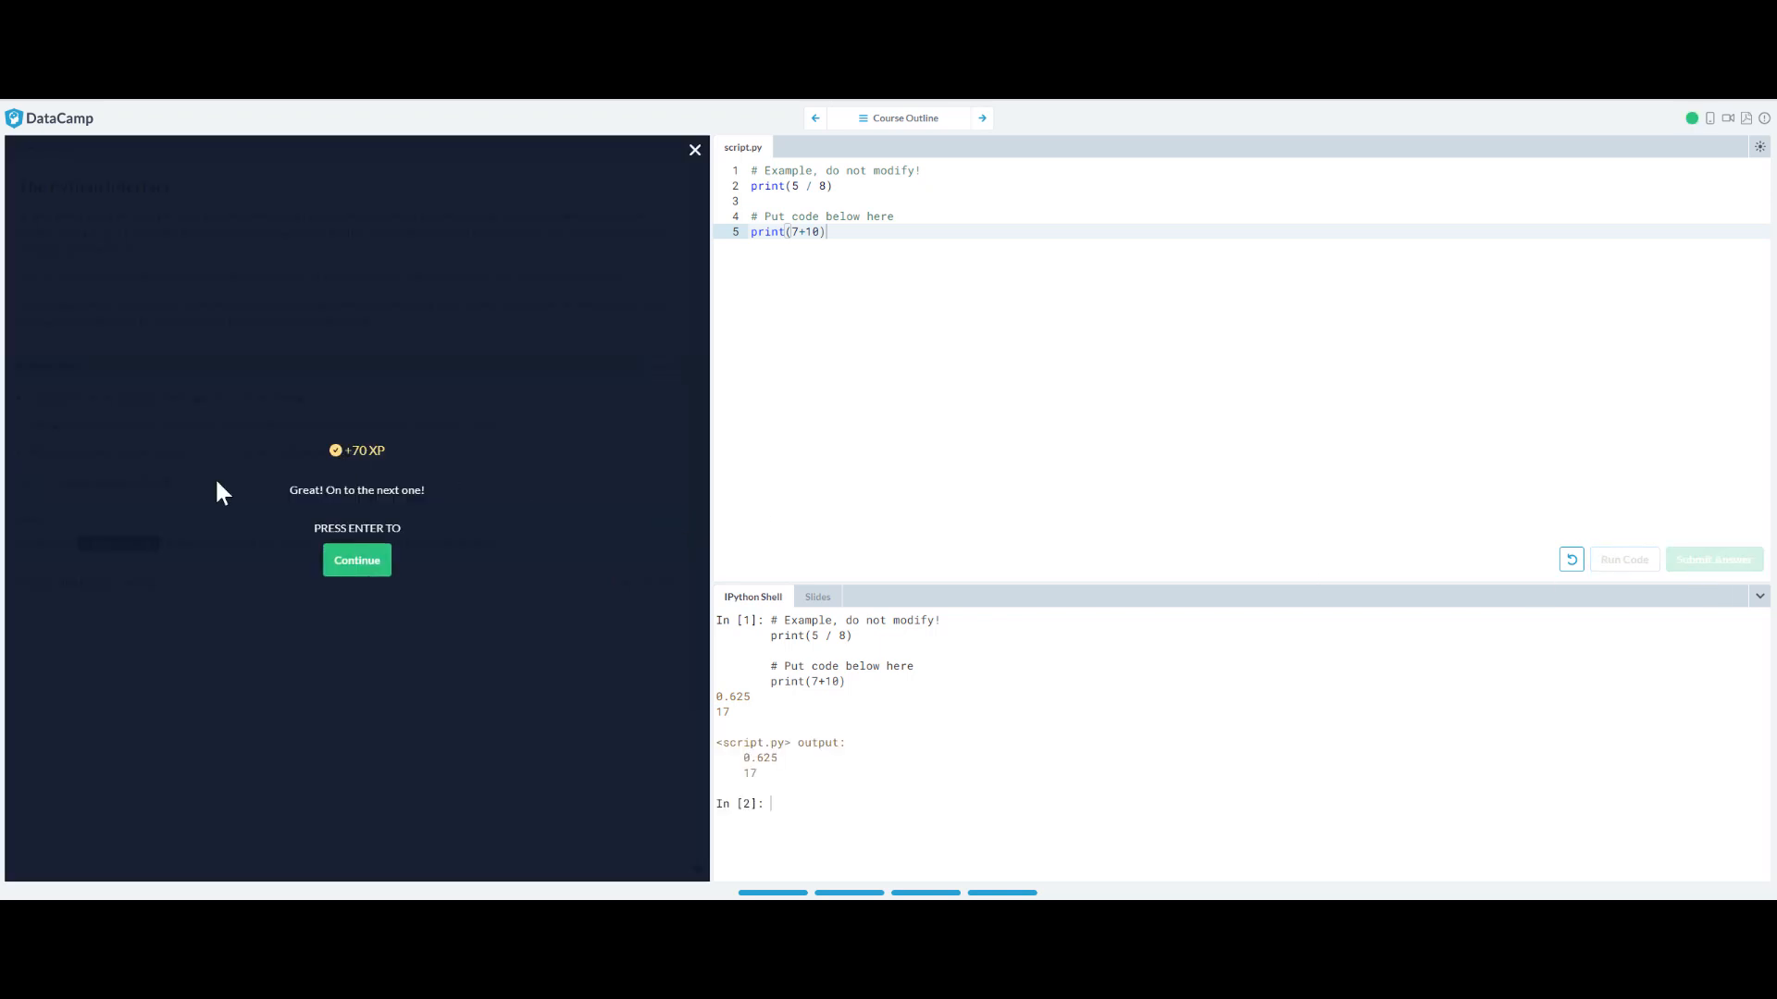
pyautogui.moveTo(60, 481)
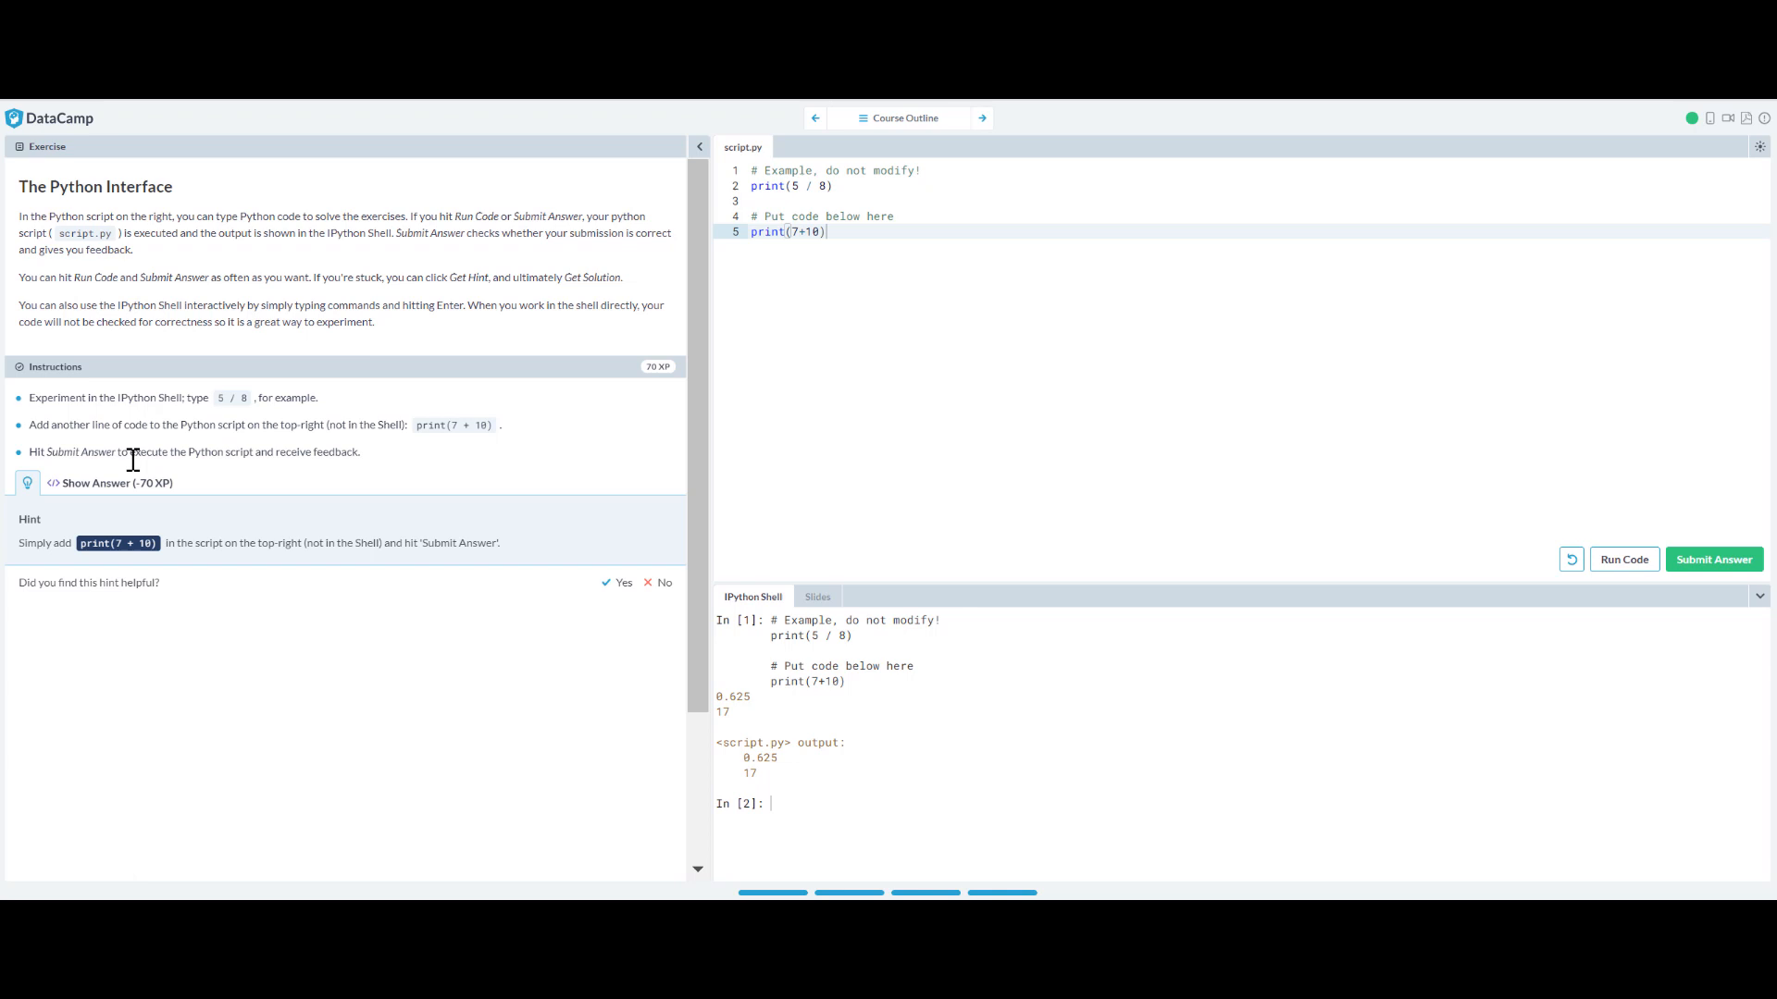
pyautogui.moveTo(252, 547)
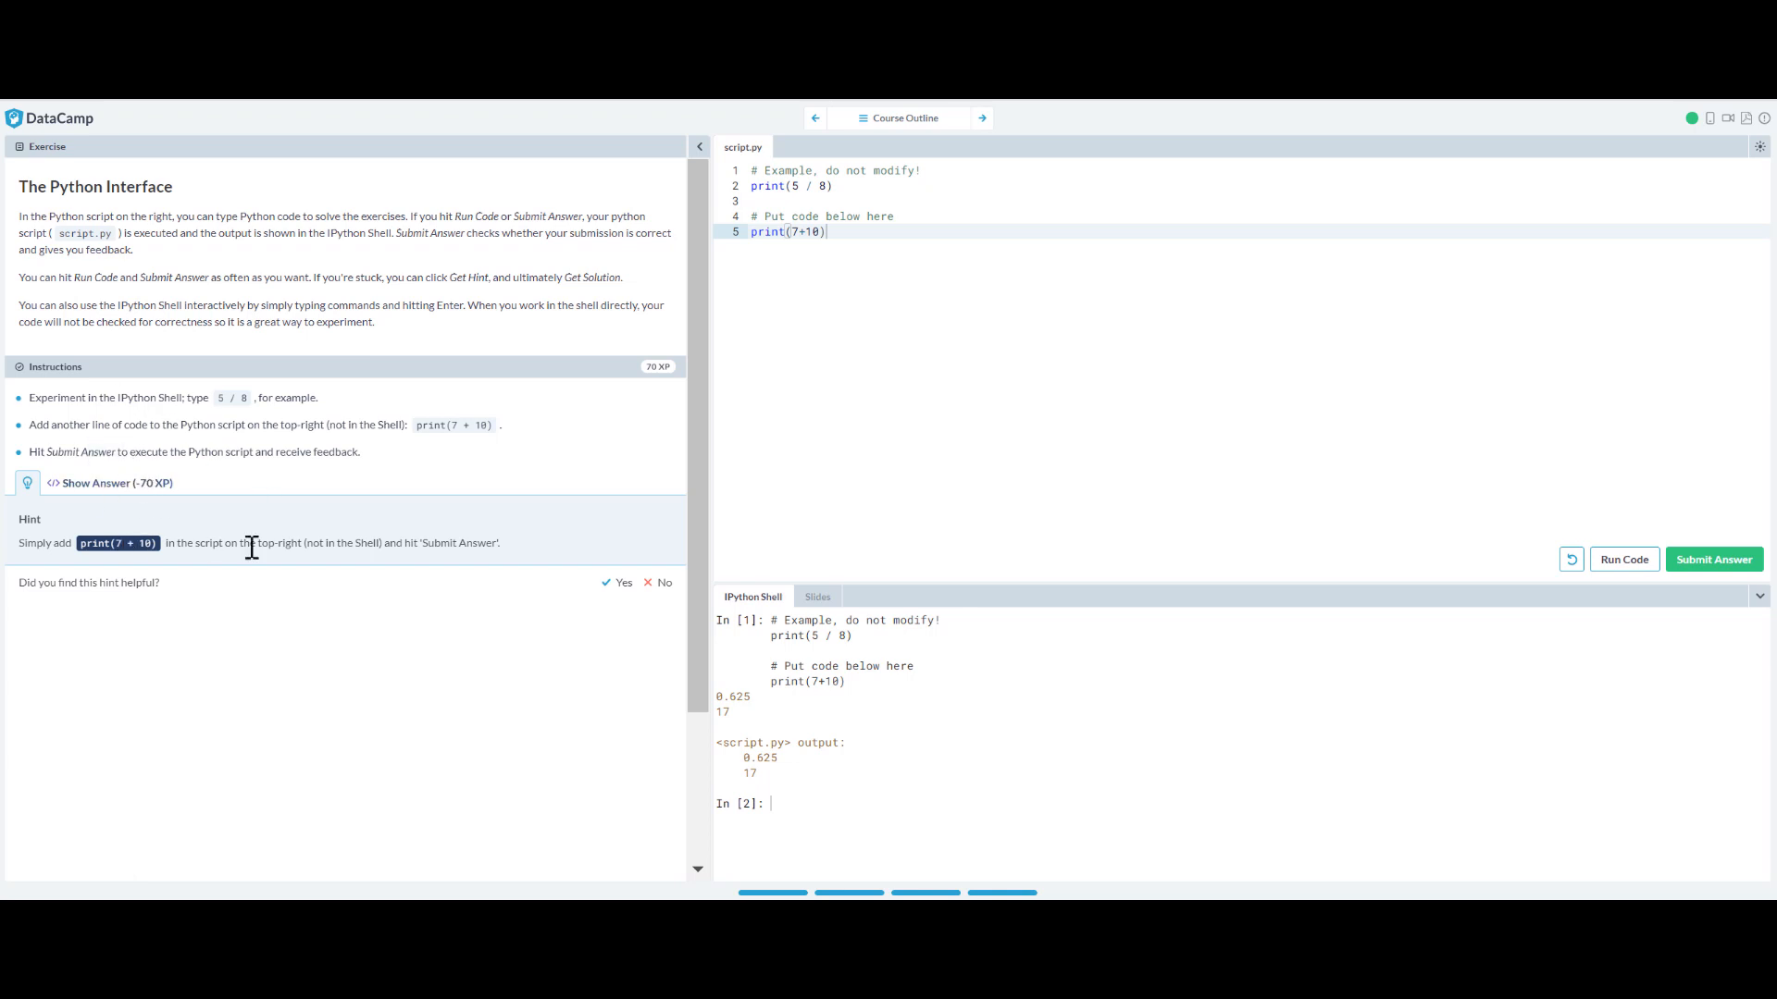
pyautogui.moveTo(1715, 559)
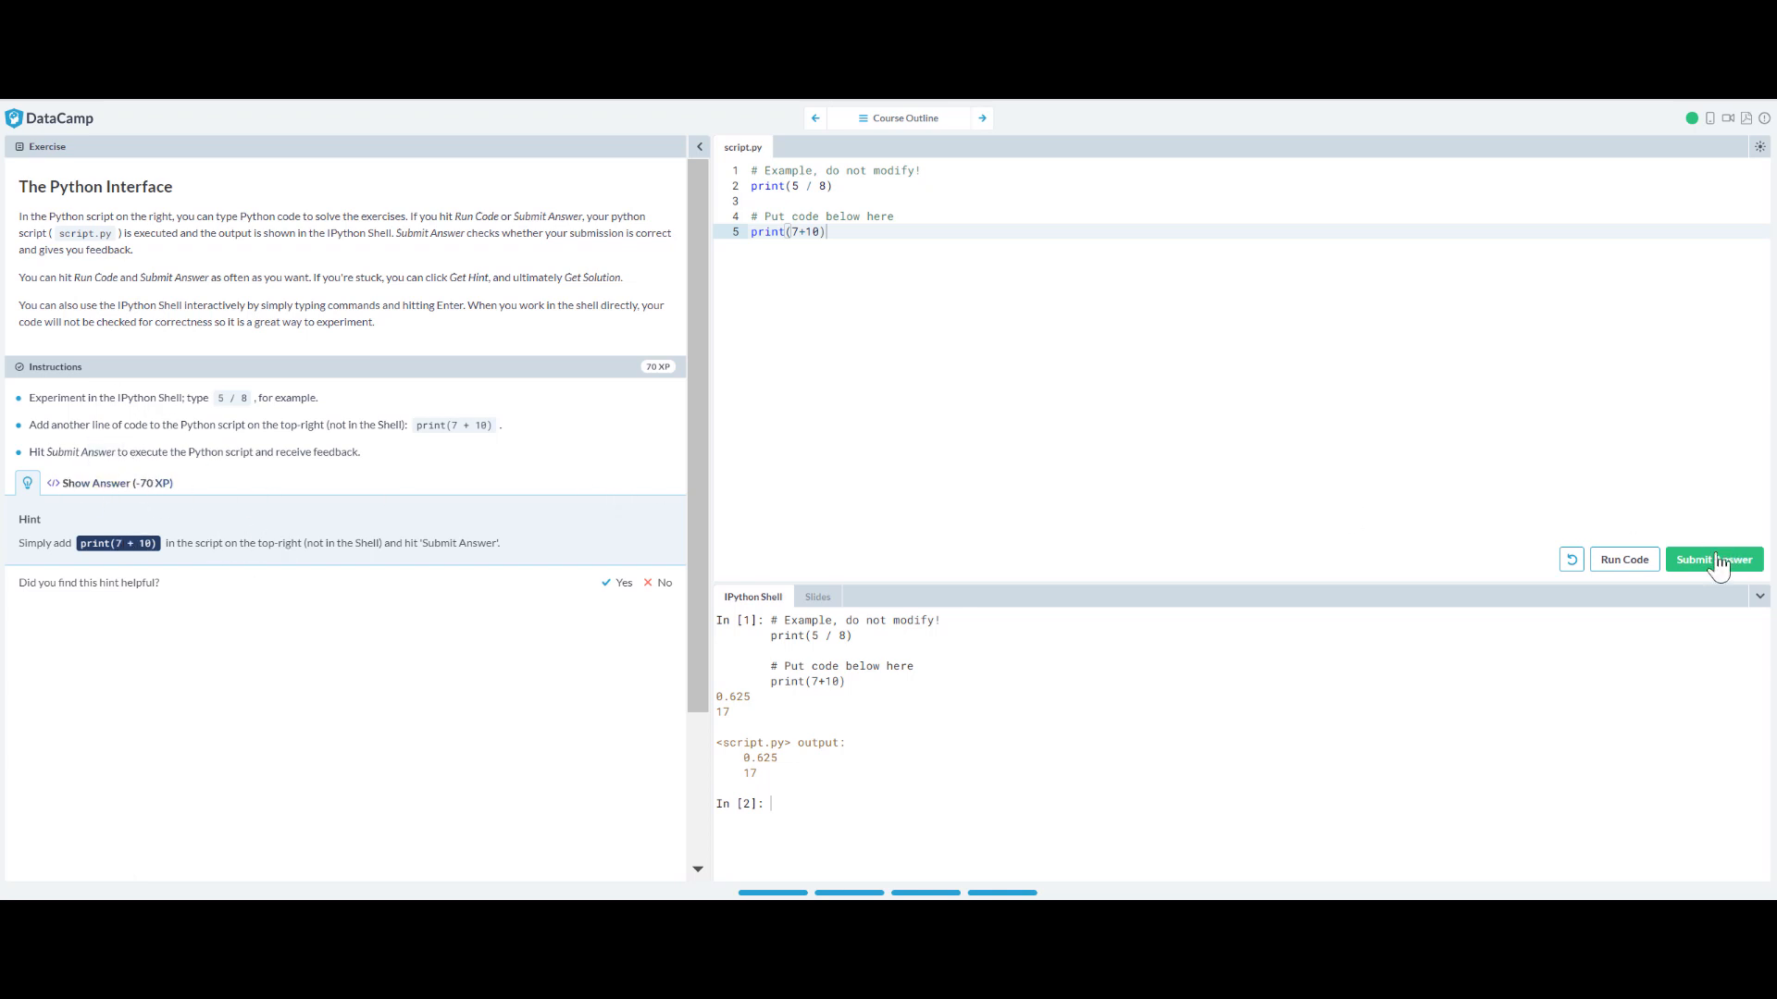
pyautogui.click(1713, 559)
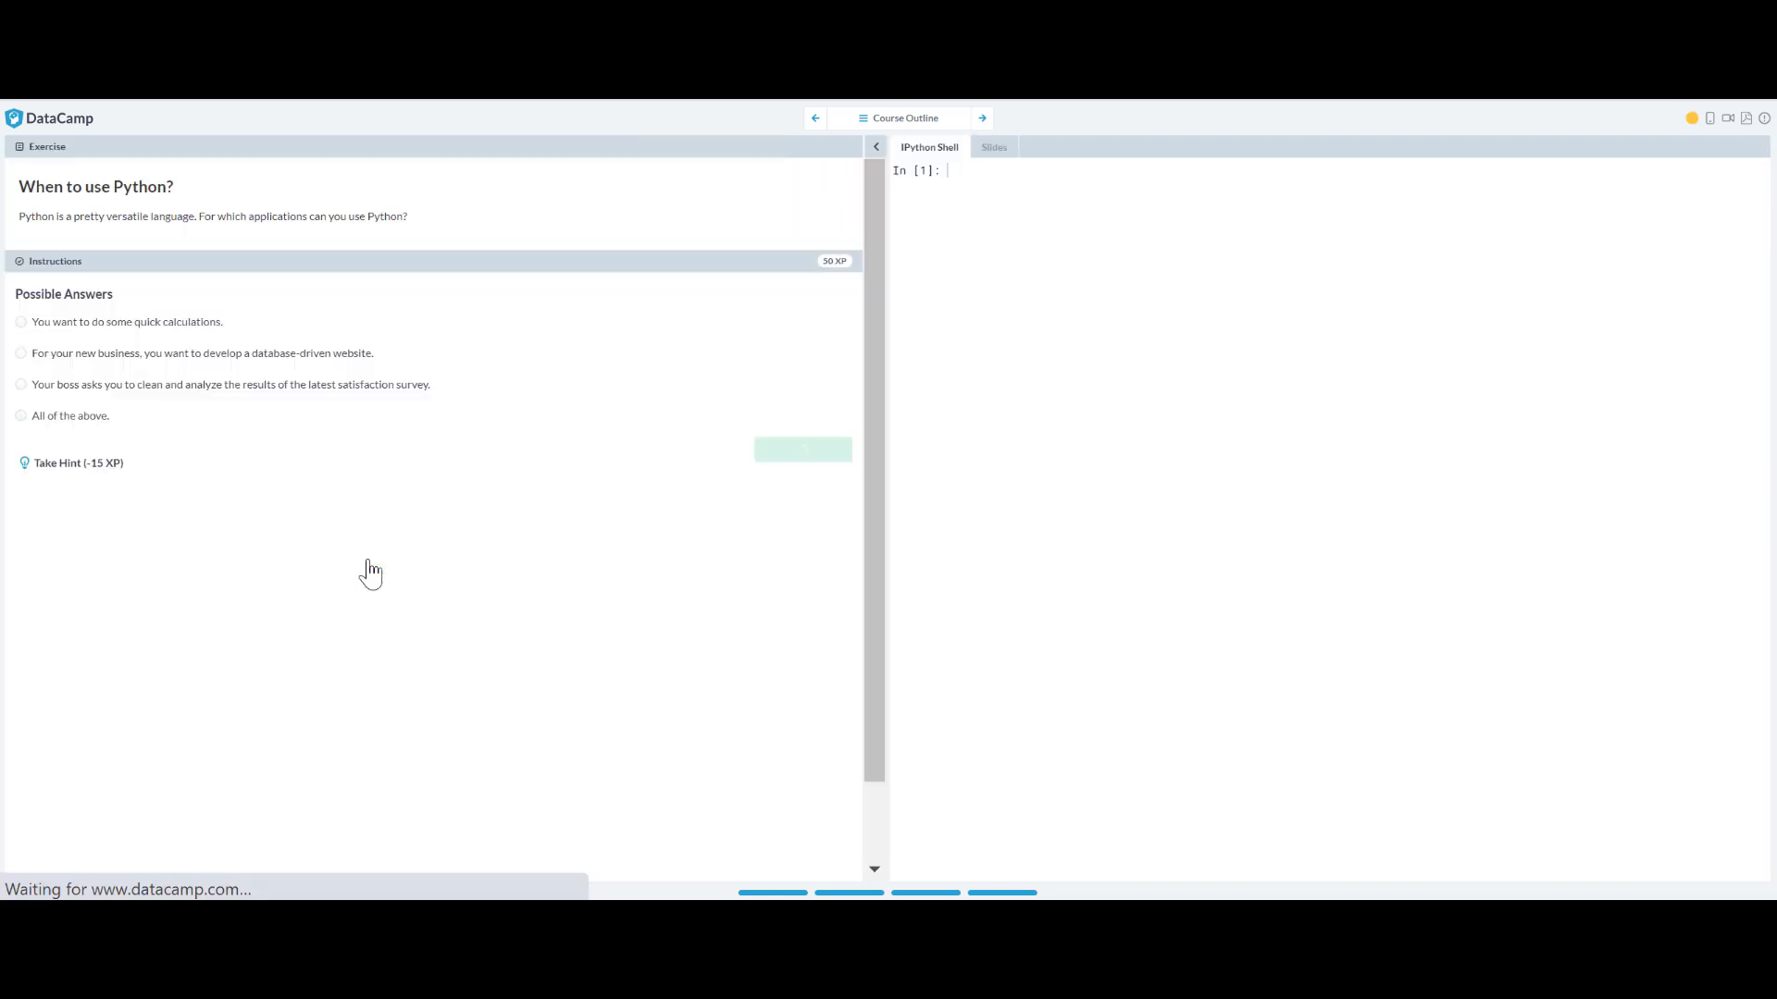
# Choose 'All of the above.', submit for +50 XP, and continue to Any comments?
pyautogui.click(21, 415)
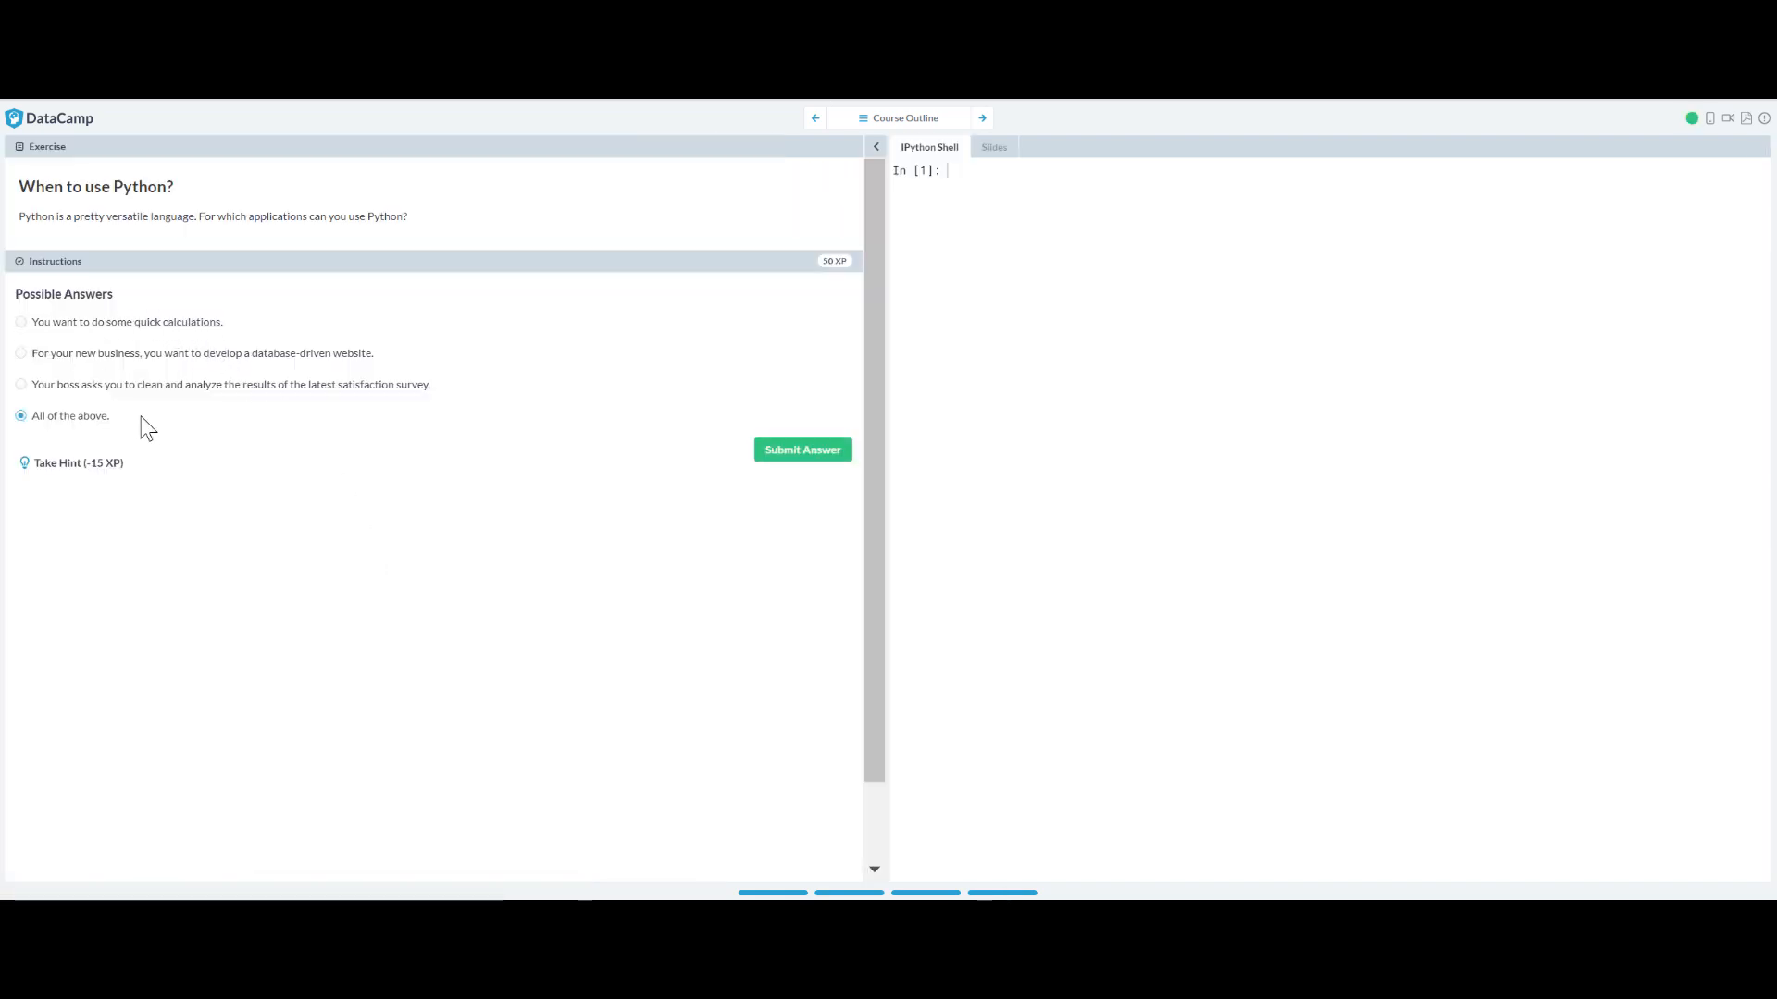
pyautogui.moveTo(155, 428)
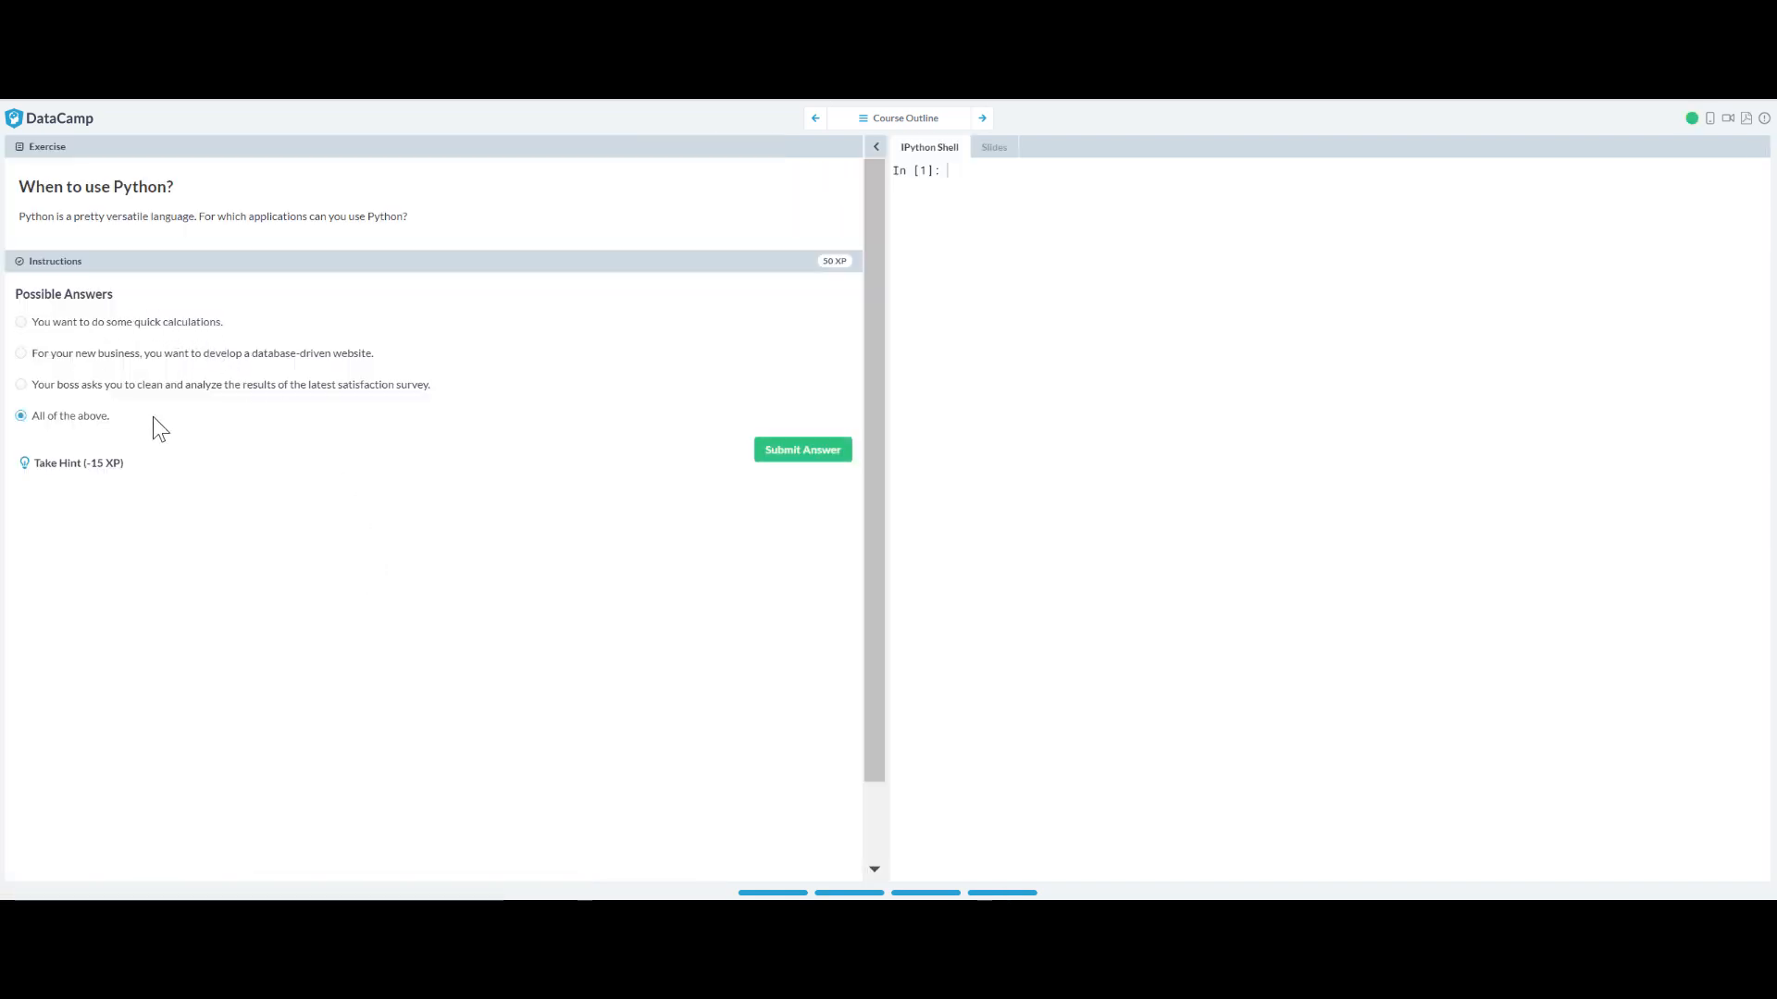
pyautogui.moveTo(100, 385)
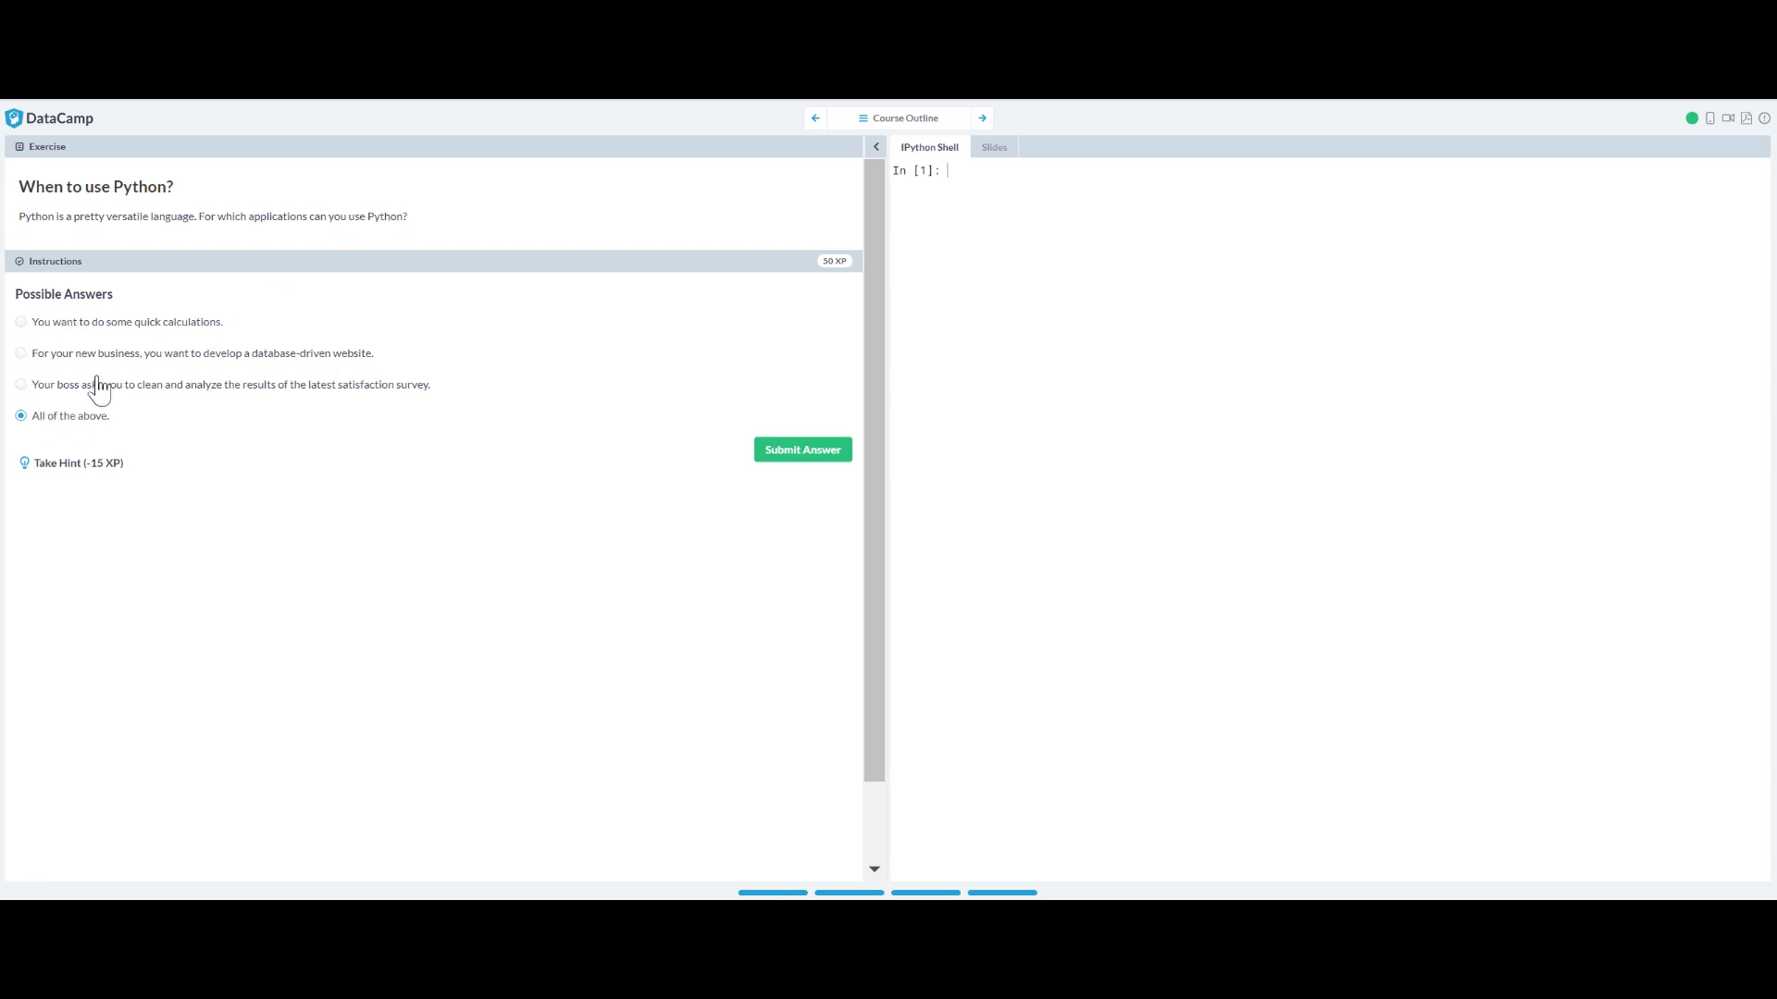
pyautogui.moveTo(399, 498)
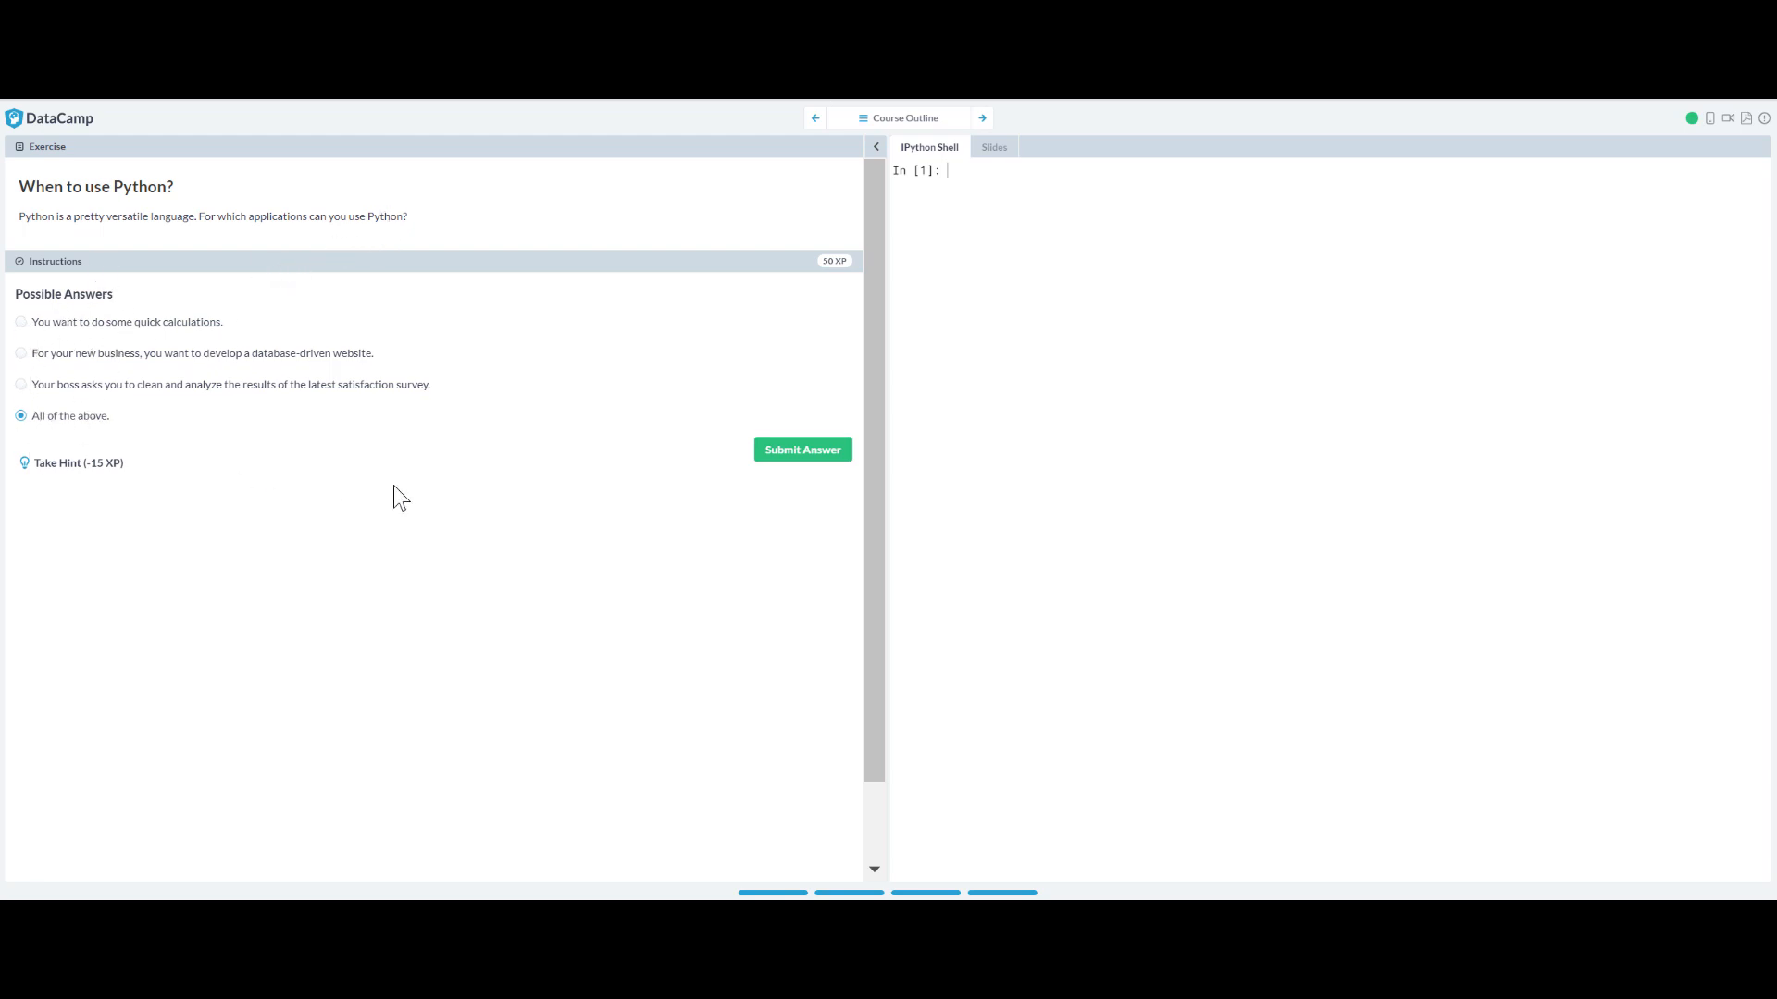
pyautogui.click(801, 449)
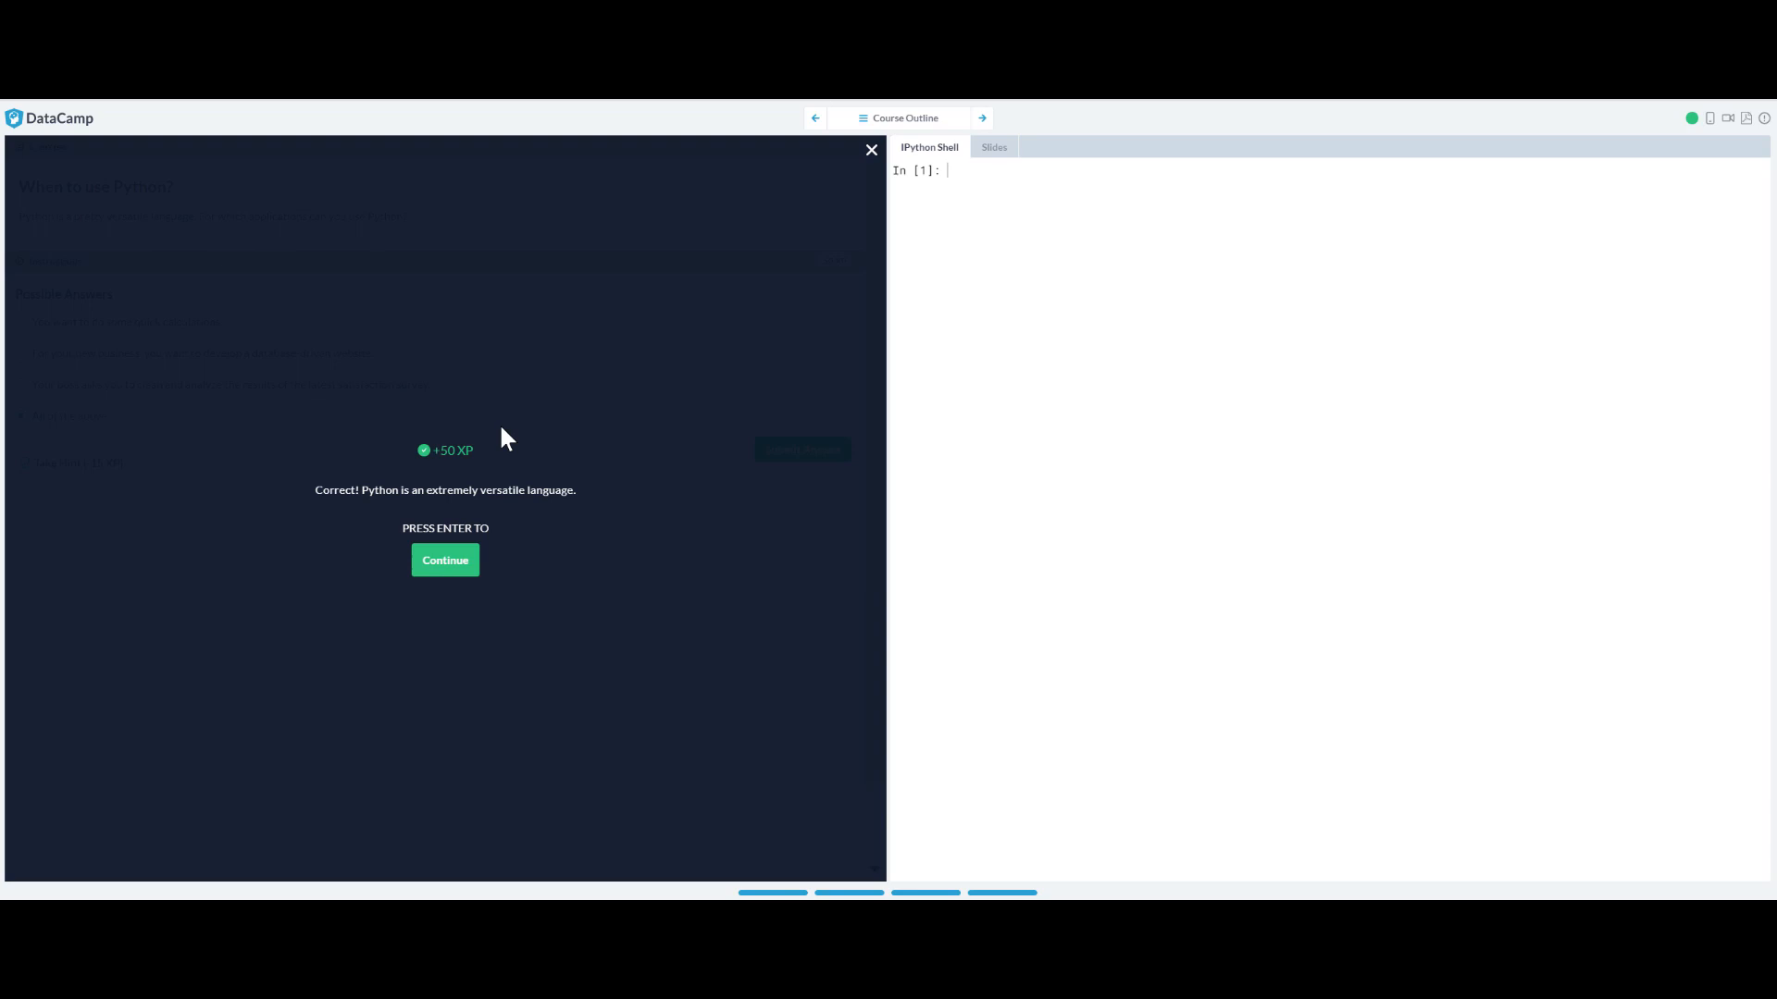
pyautogui.moveTo(367, 533)
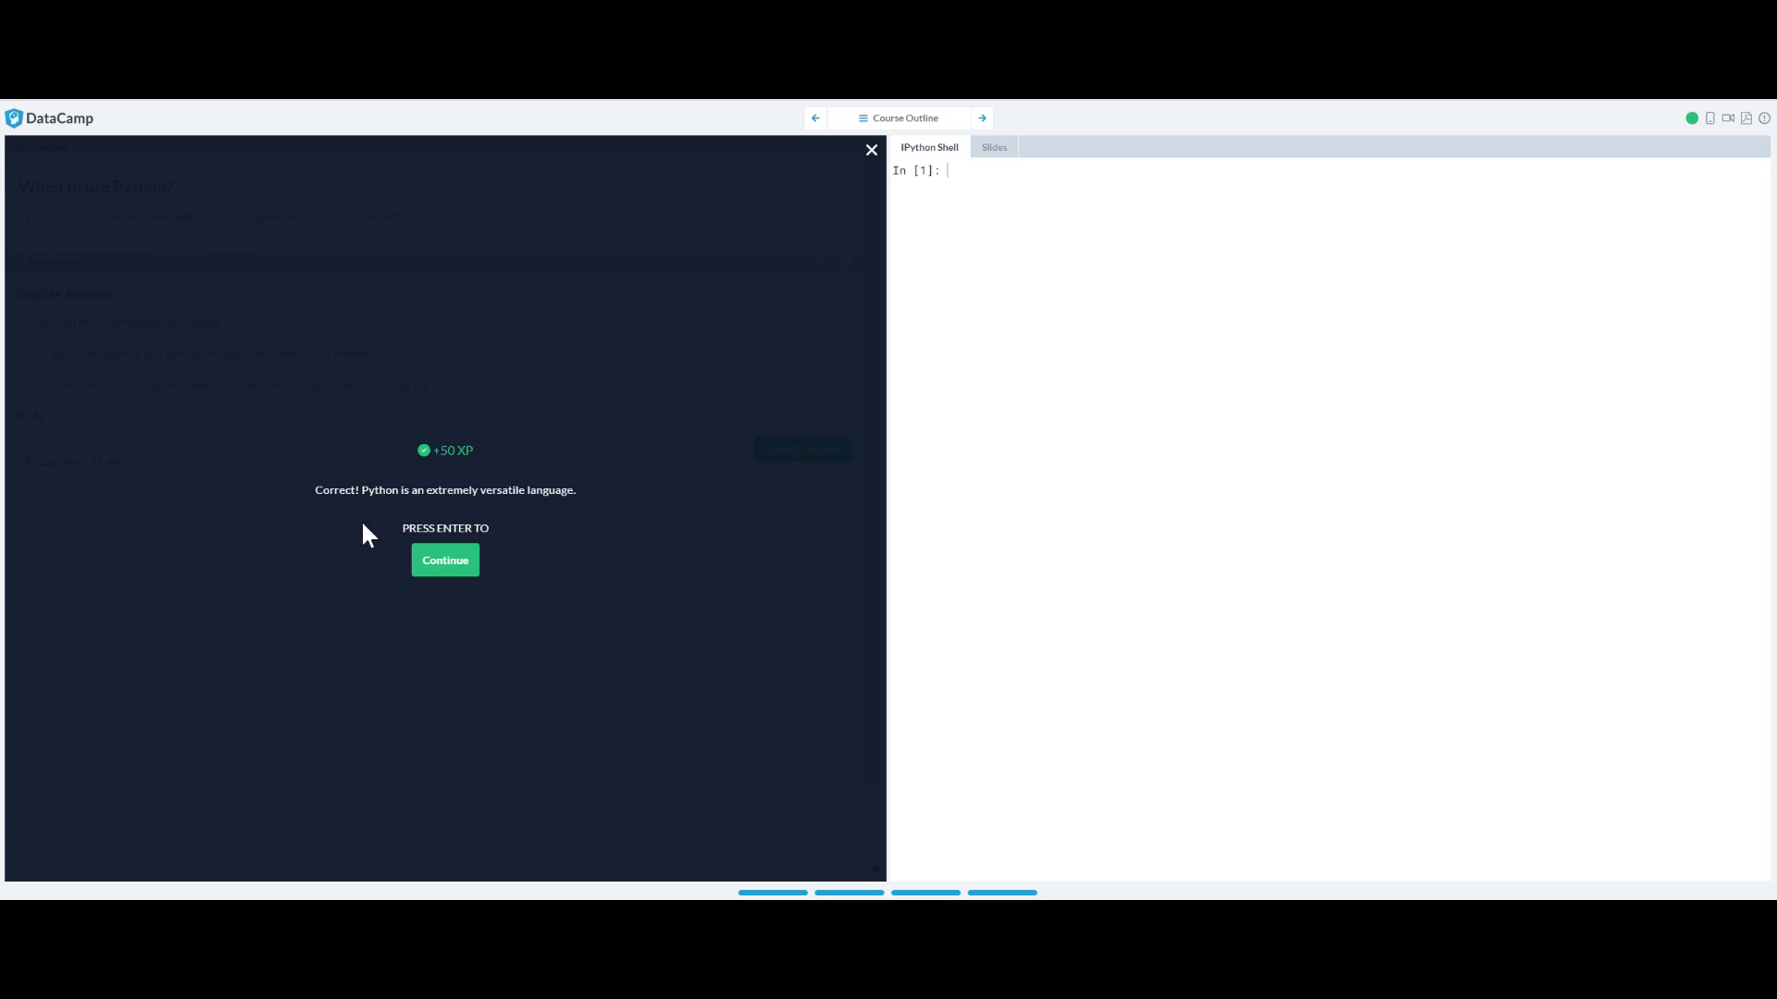
pyautogui.click(444, 560)
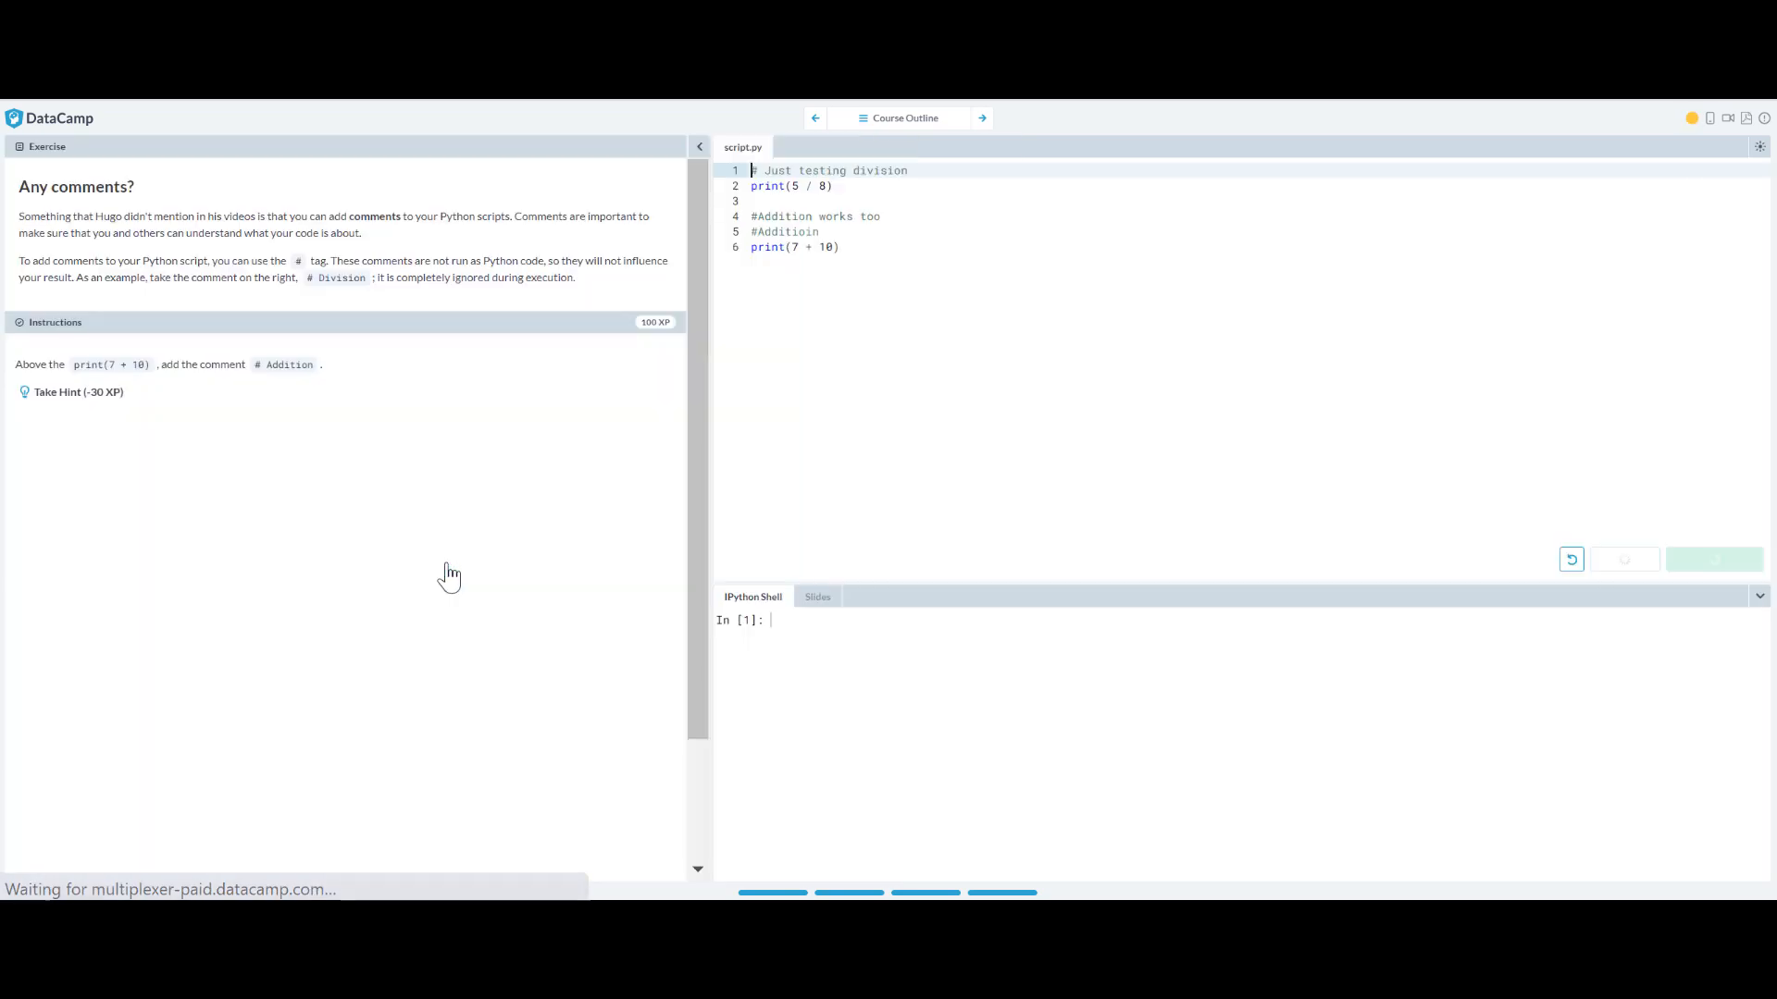
pyautogui.moveTo(533, 638)
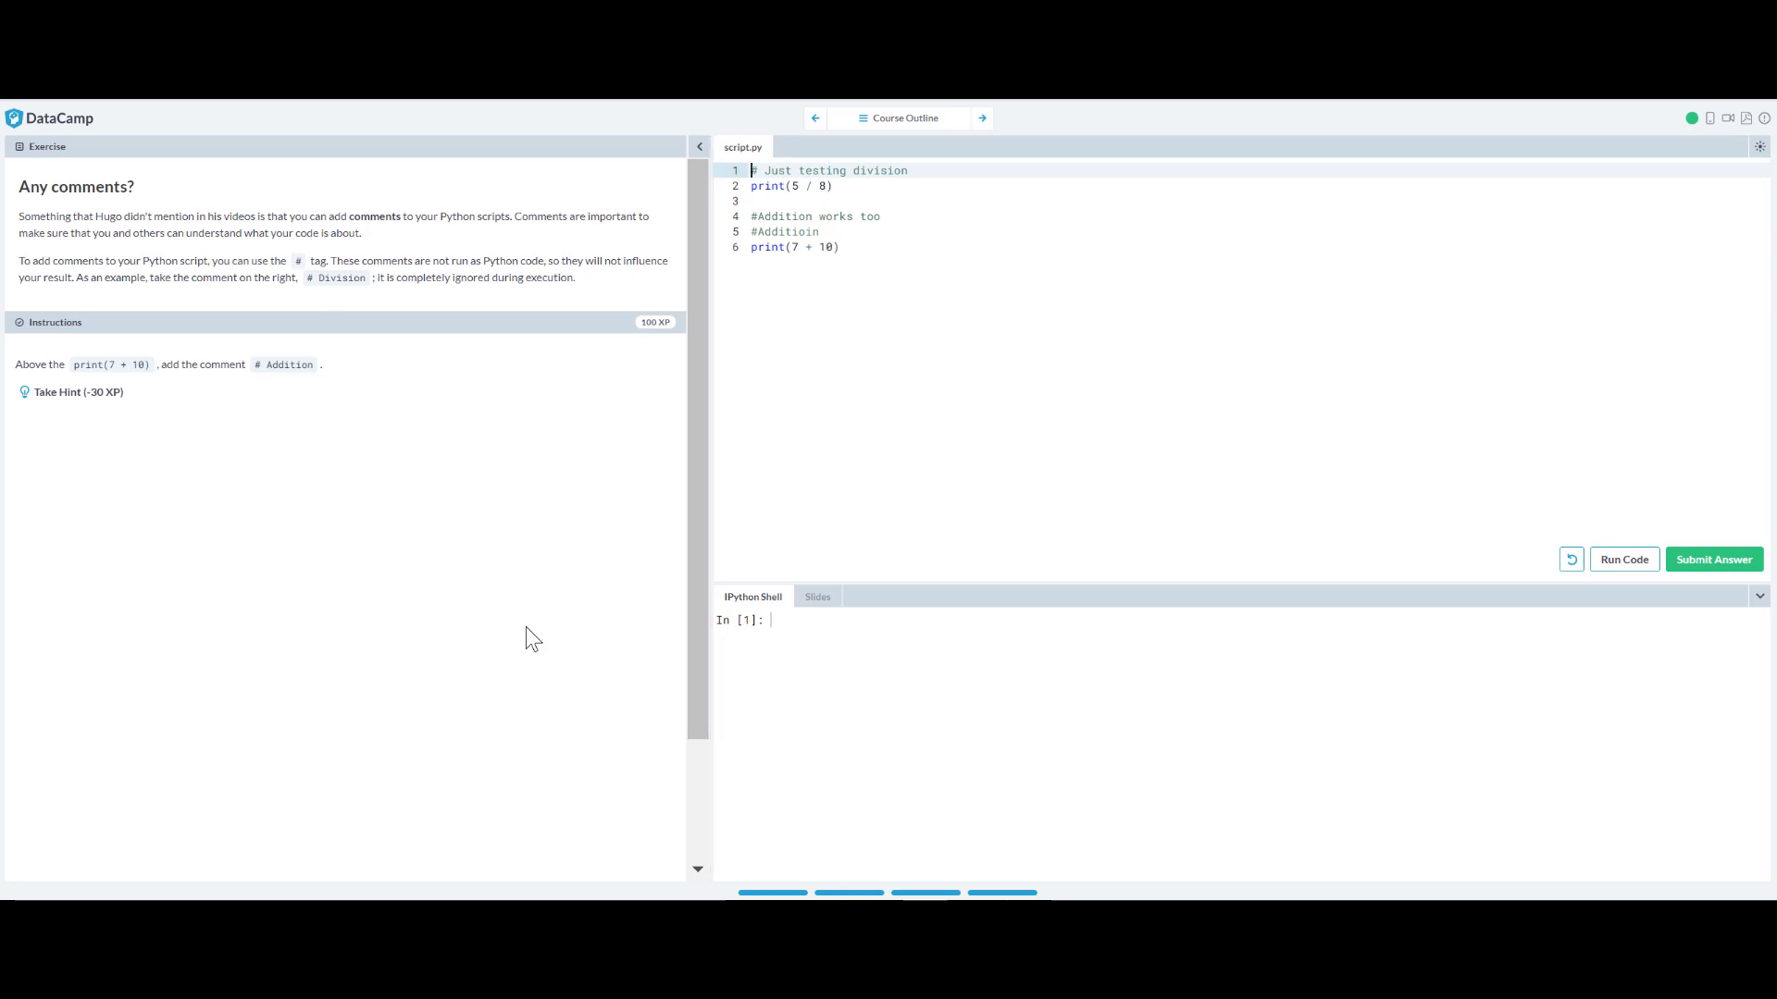
pyautogui.moveTo(358, 555)
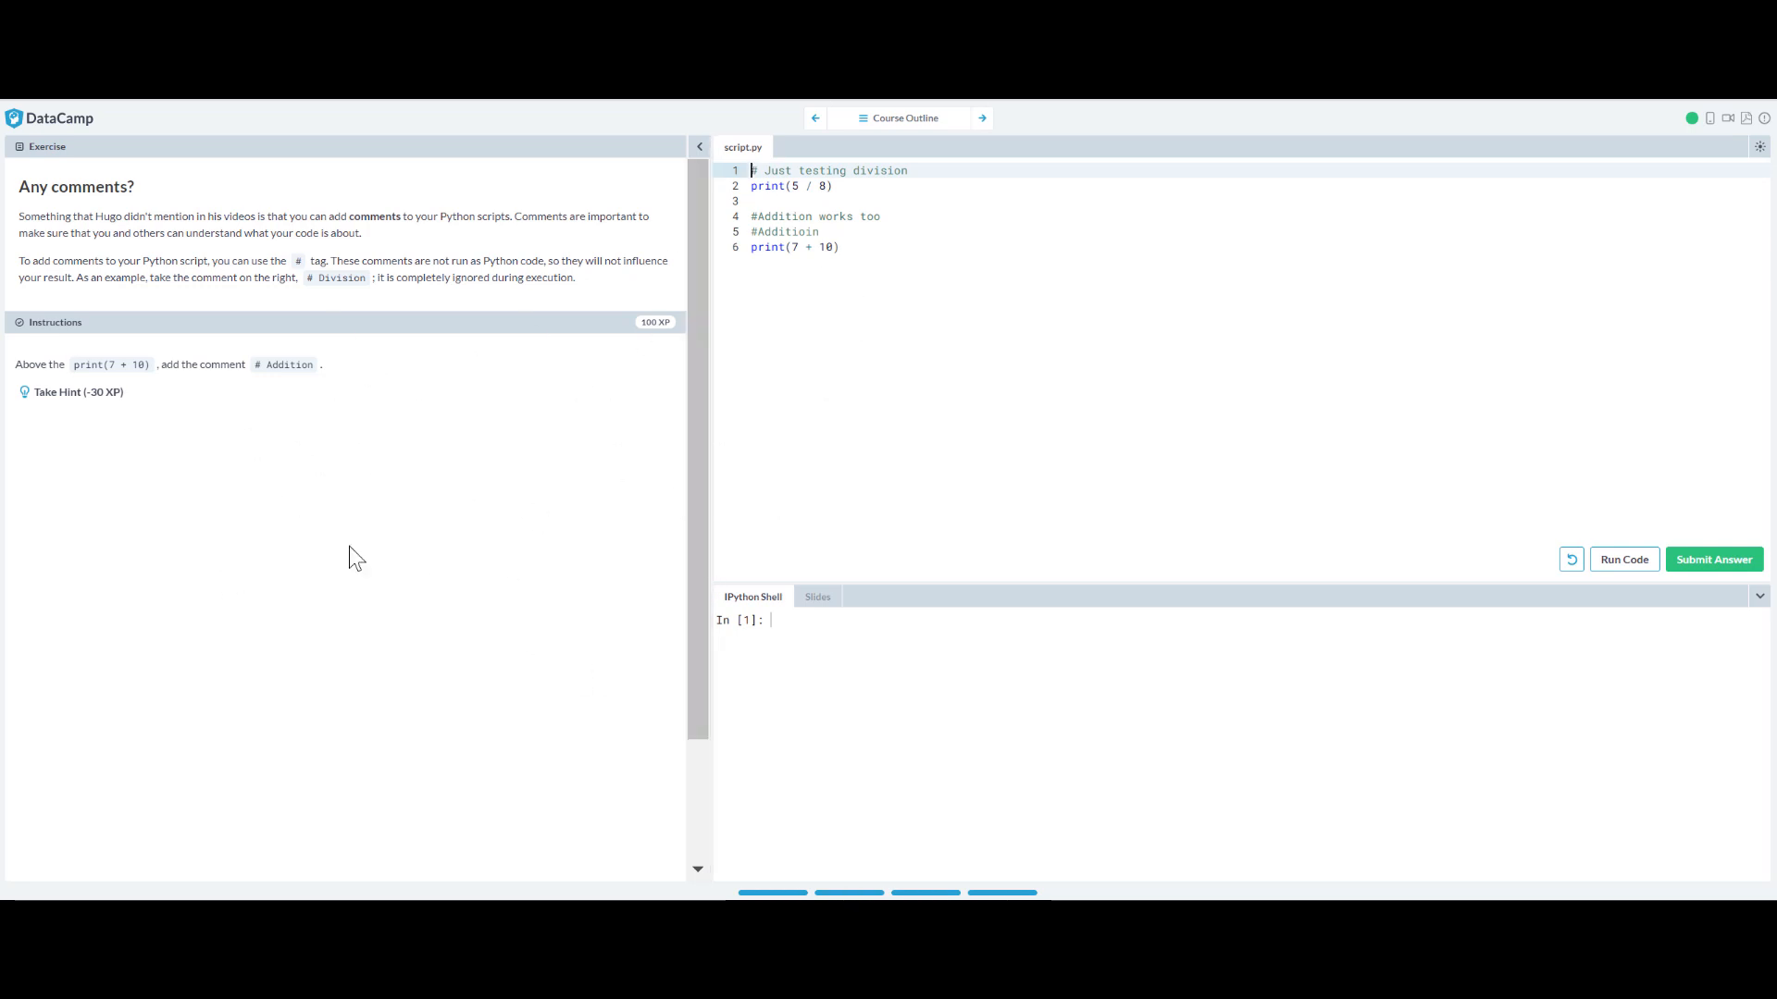
pyautogui.moveTo(1123, 742)
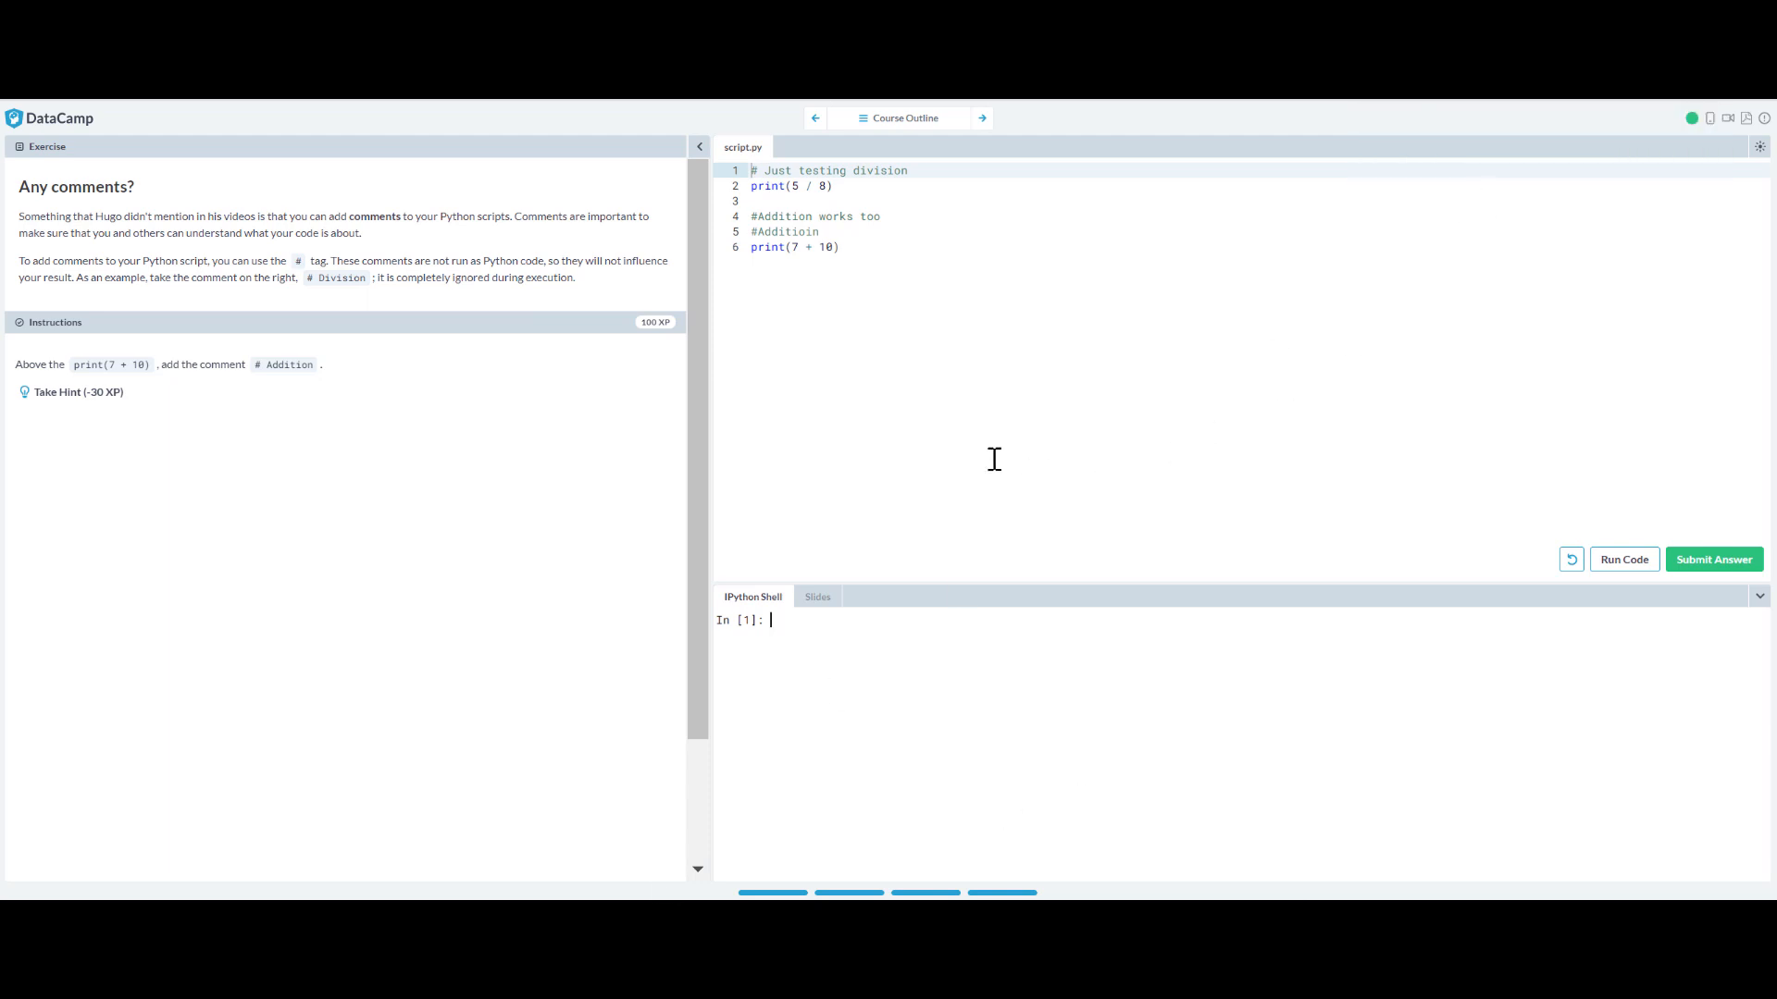
pyautogui.moveTo(900, 117)
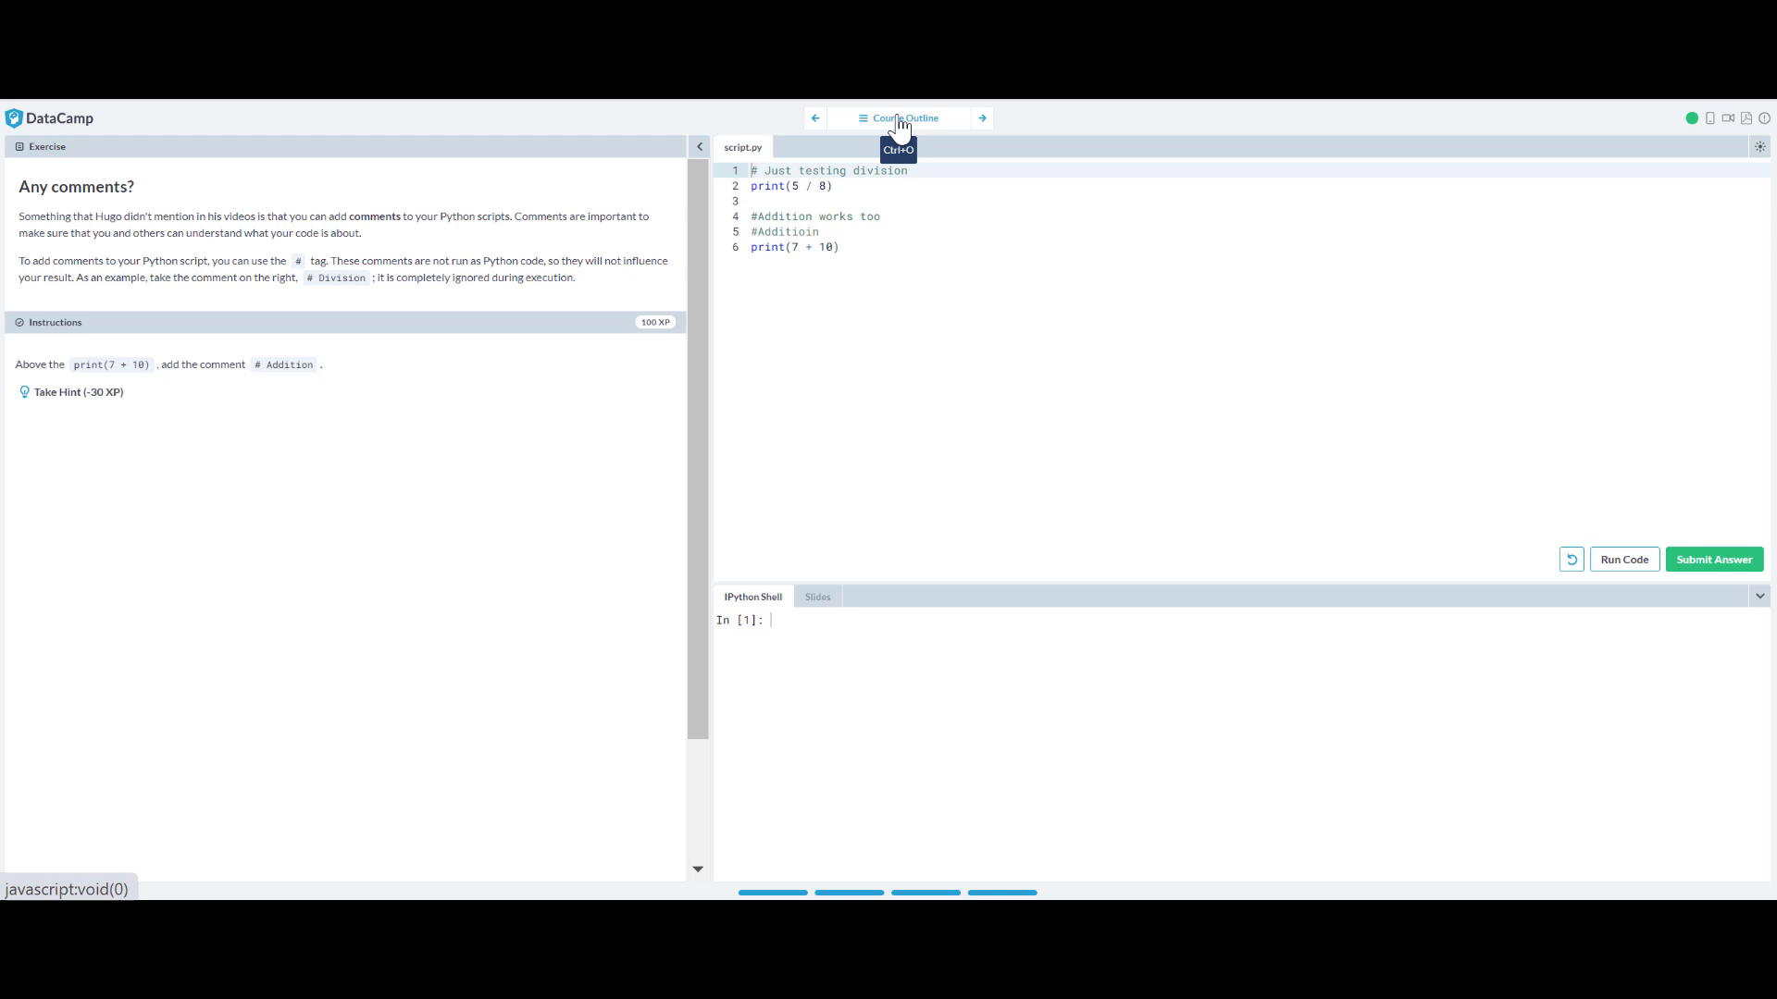
# Open the Introduction to Python course outline from the top of the Any comments? exercise.
pyautogui.click(904, 118)
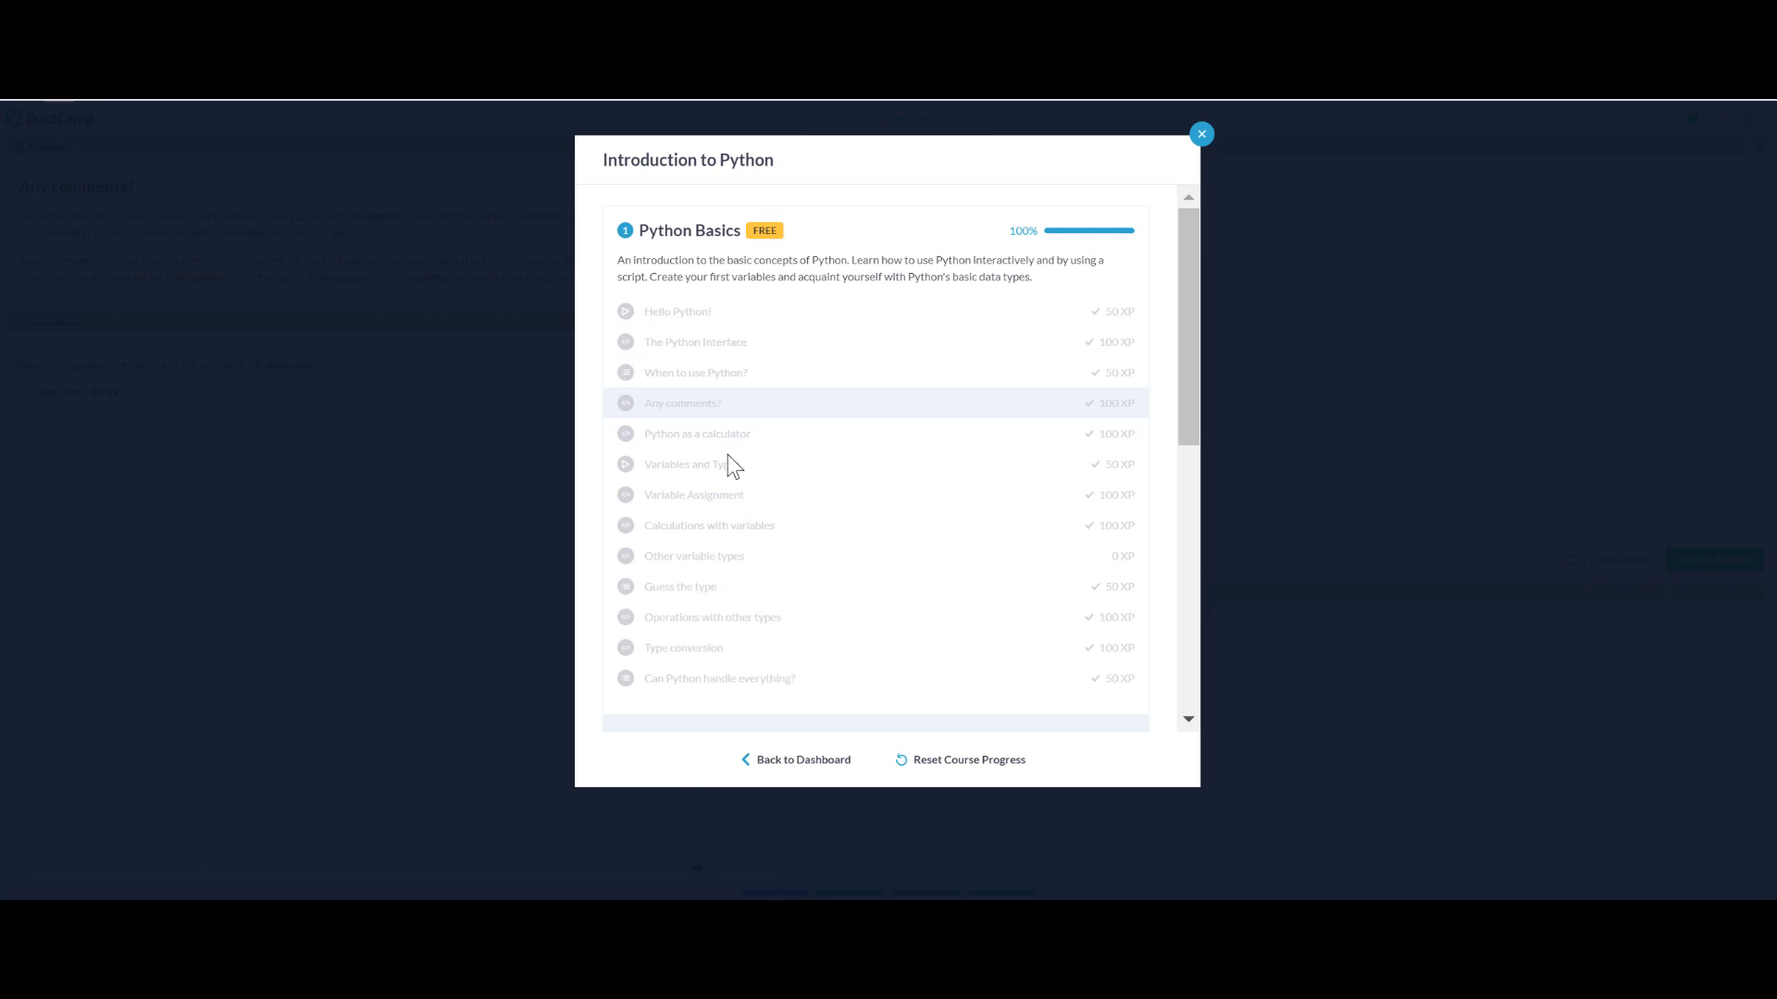
# Expand the Python Lists and NumPy chapter details in the outline, then close it.
pyautogui.scroll(-3)
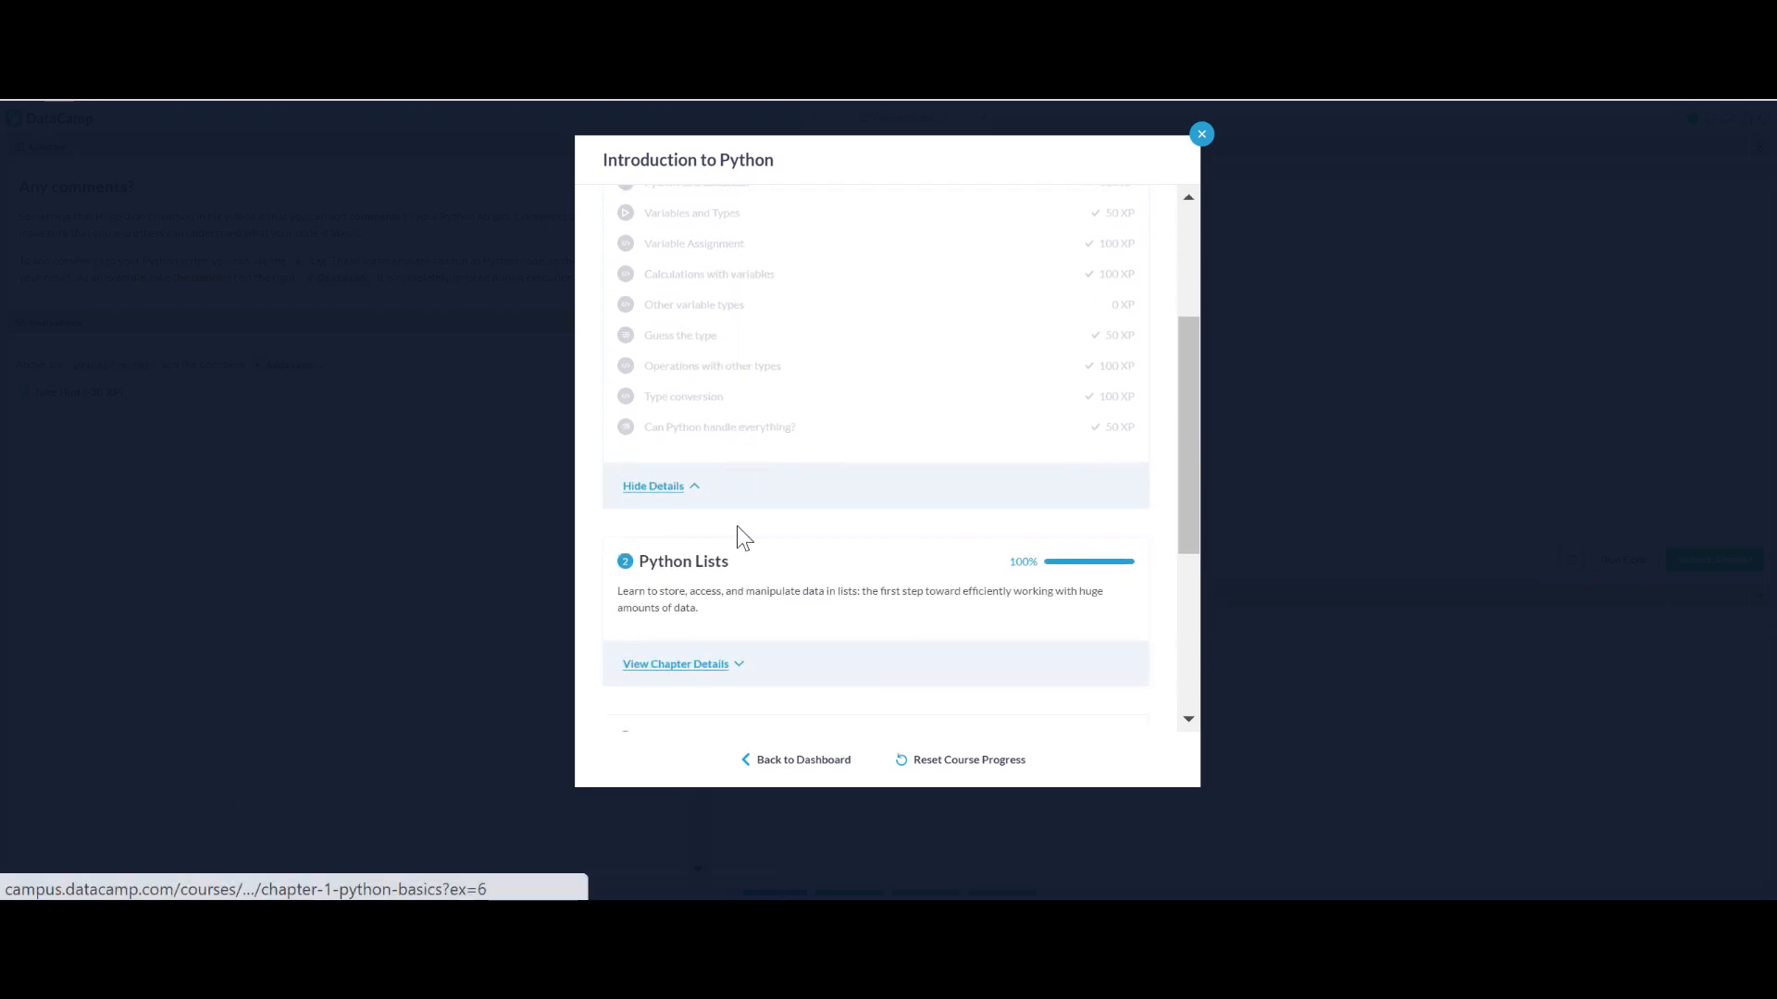
pyautogui.click(675, 663)
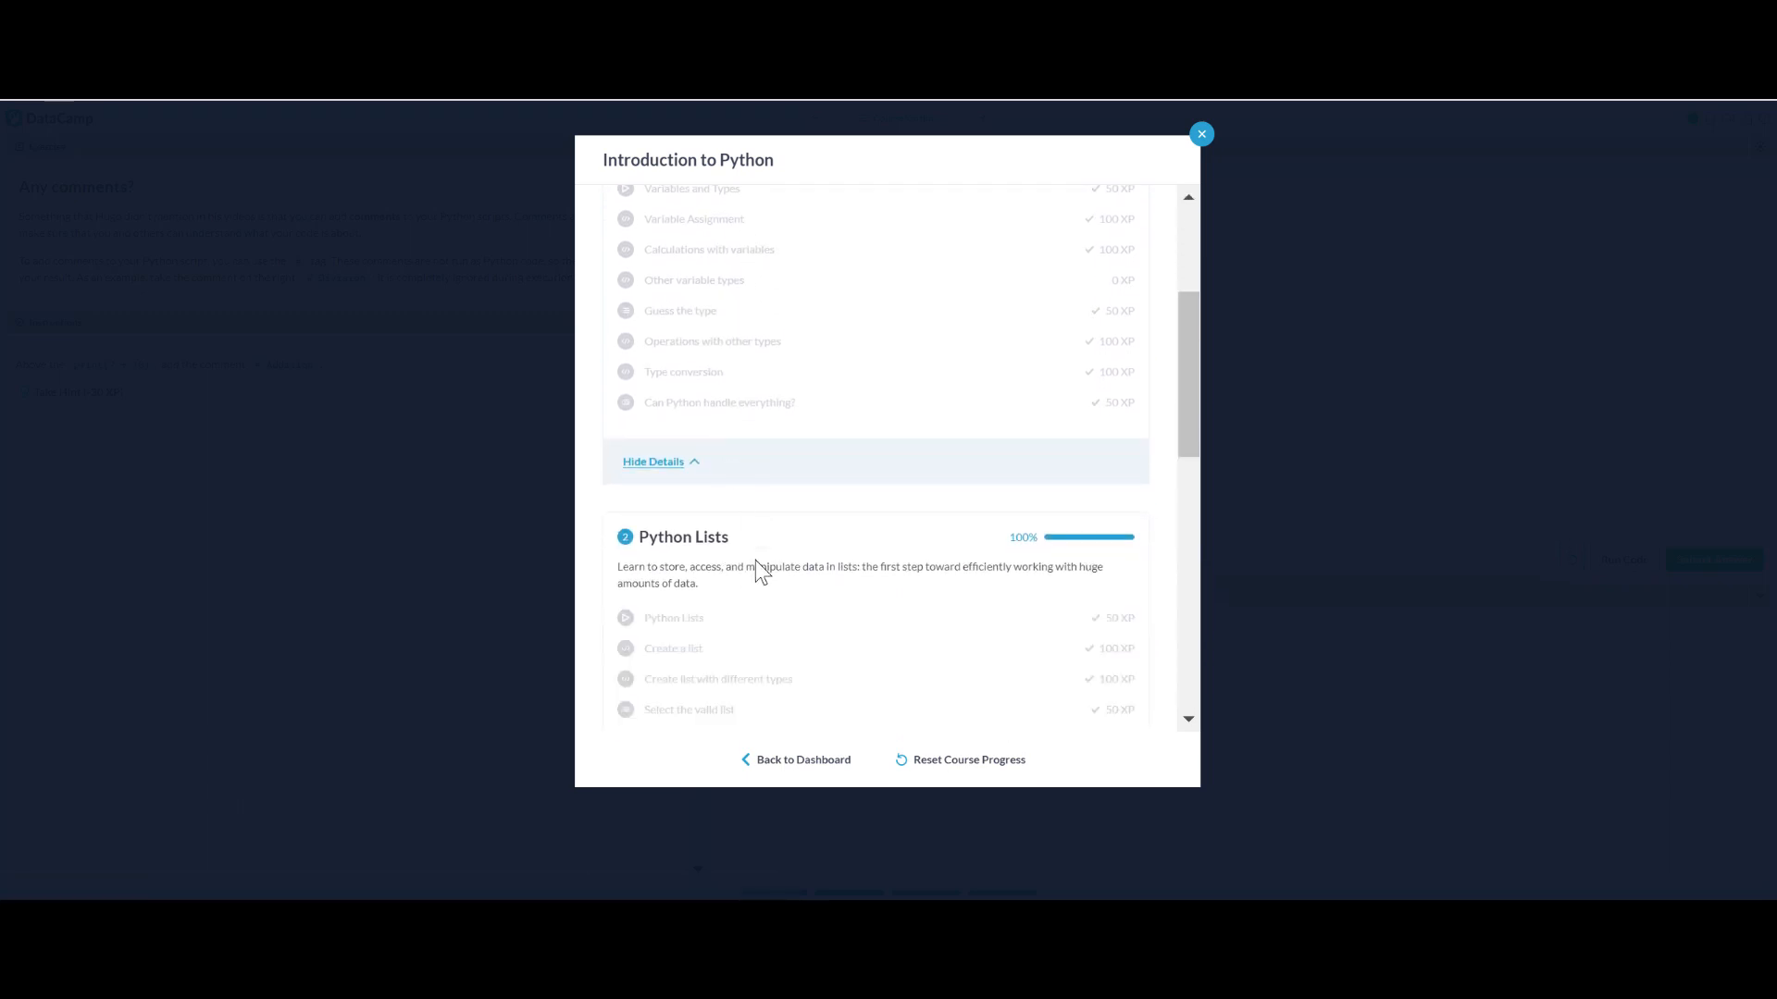
pyautogui.scroll(3)
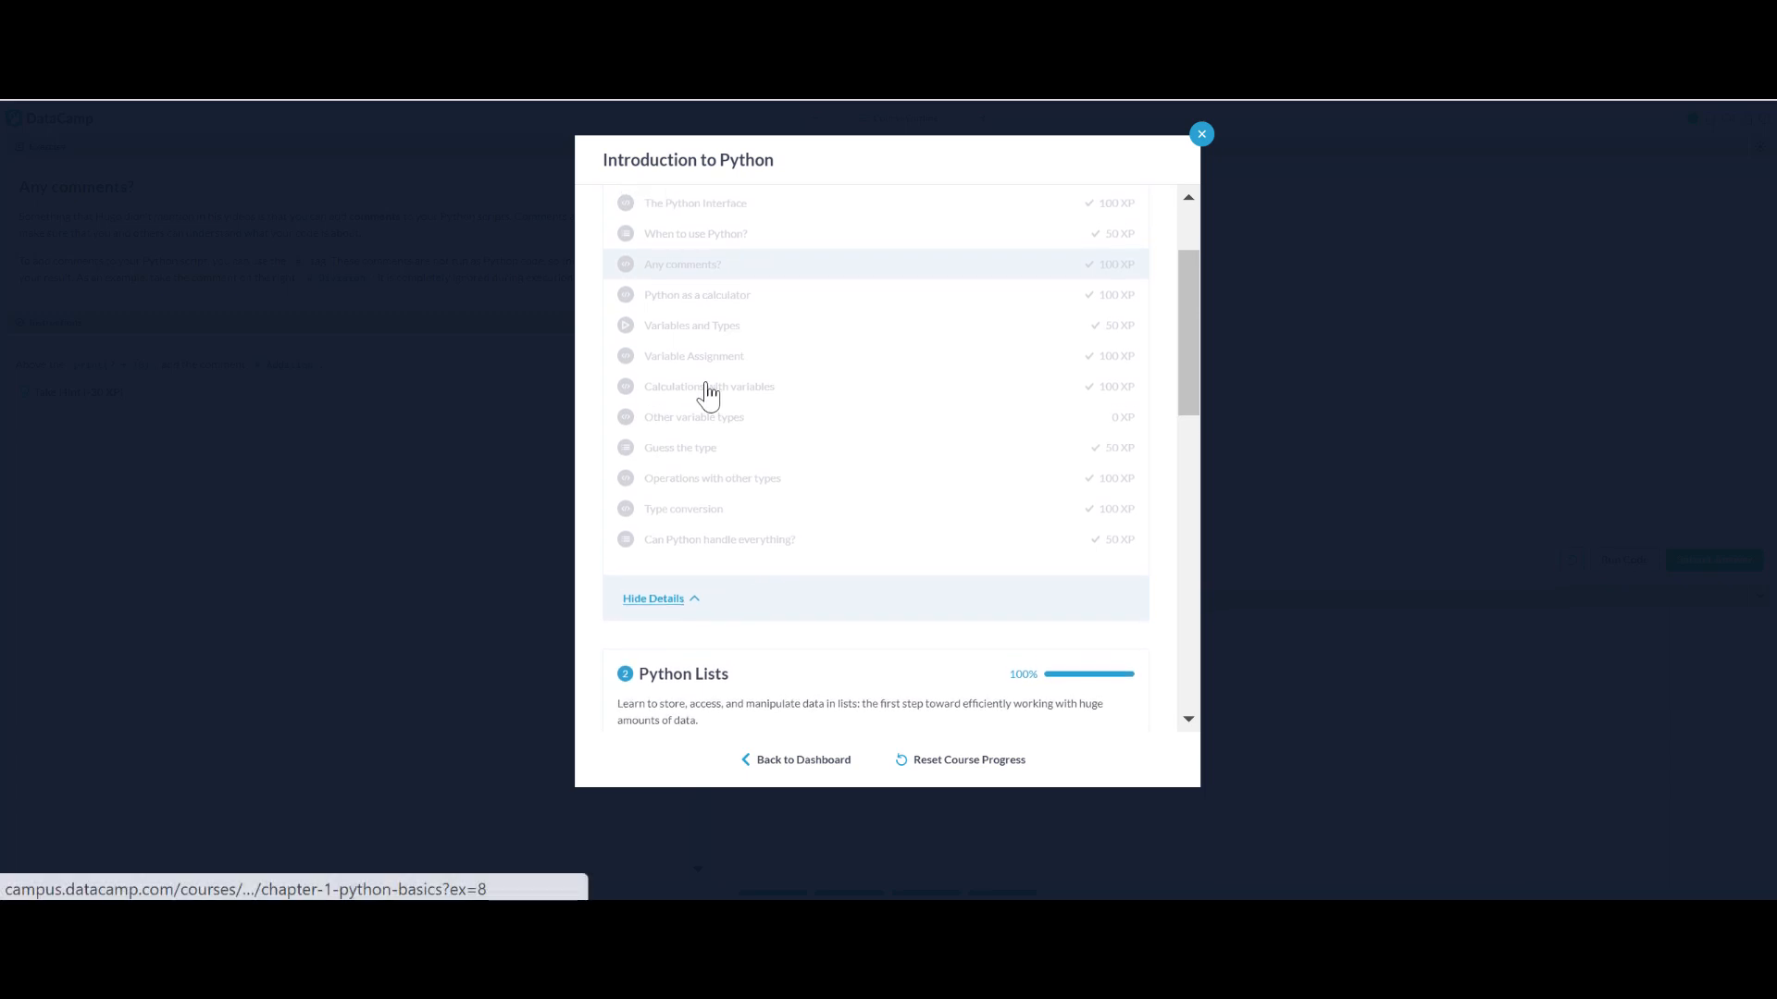
pyautogui.moveTo(793, 342)
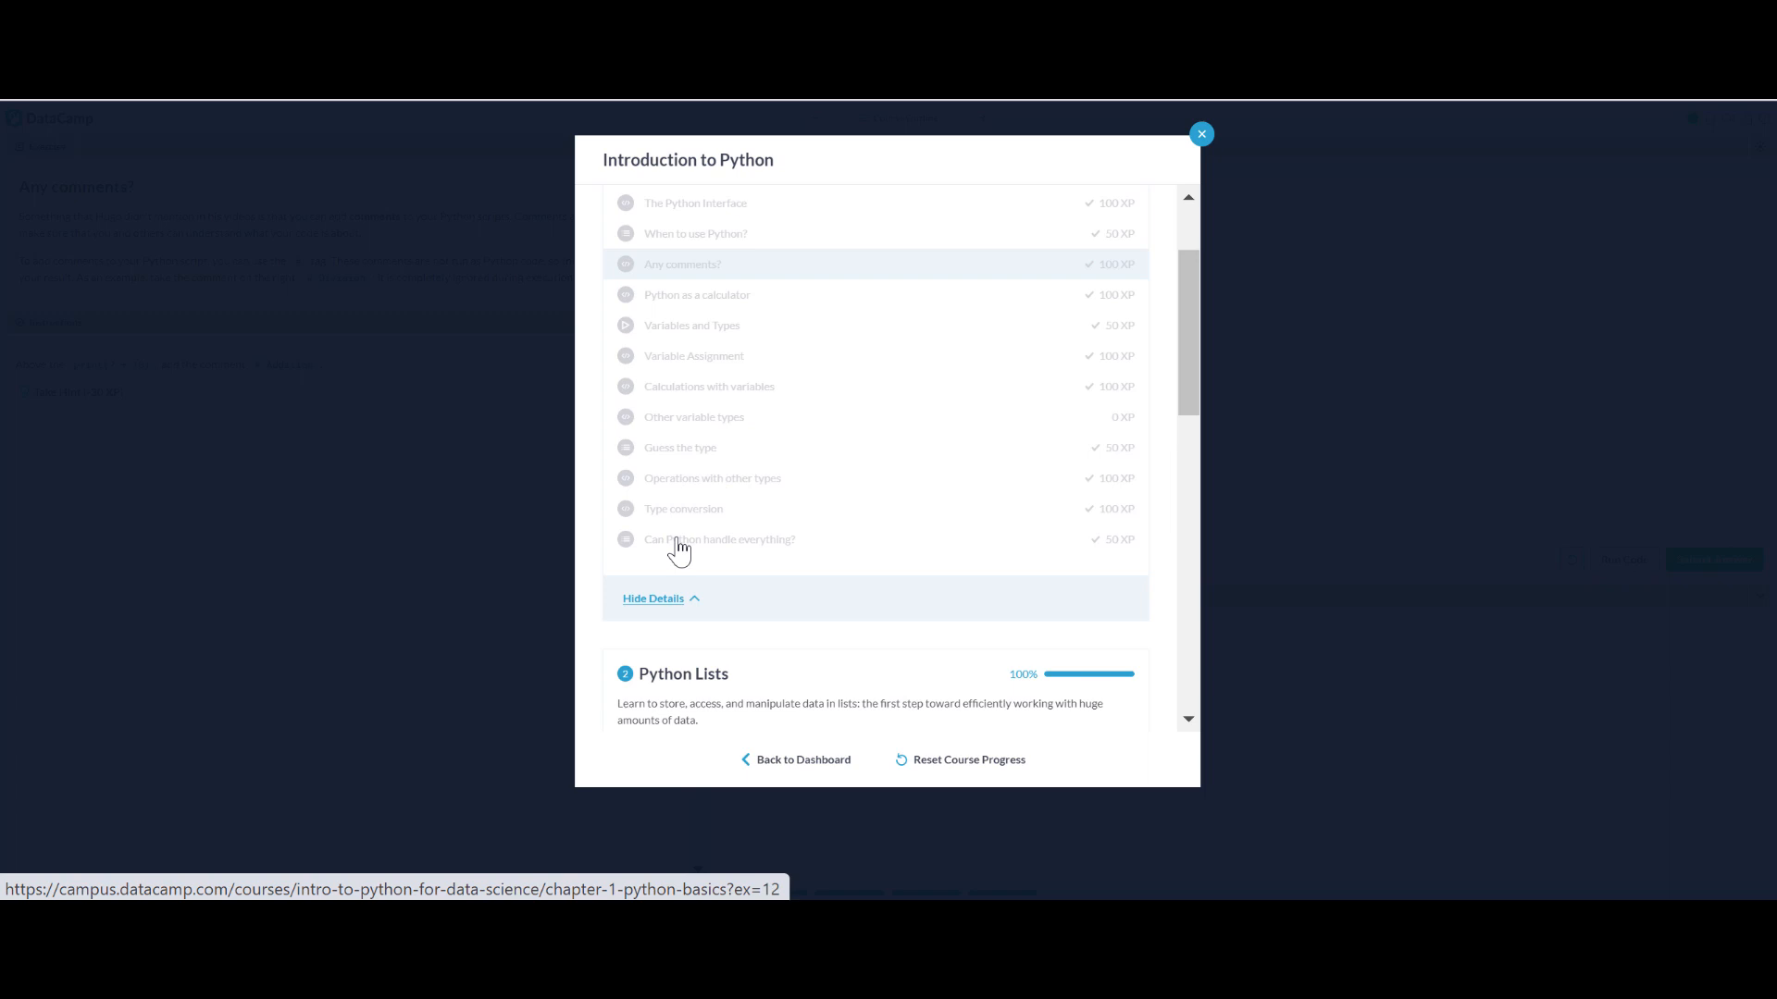
pyautogui.scroll(-3)
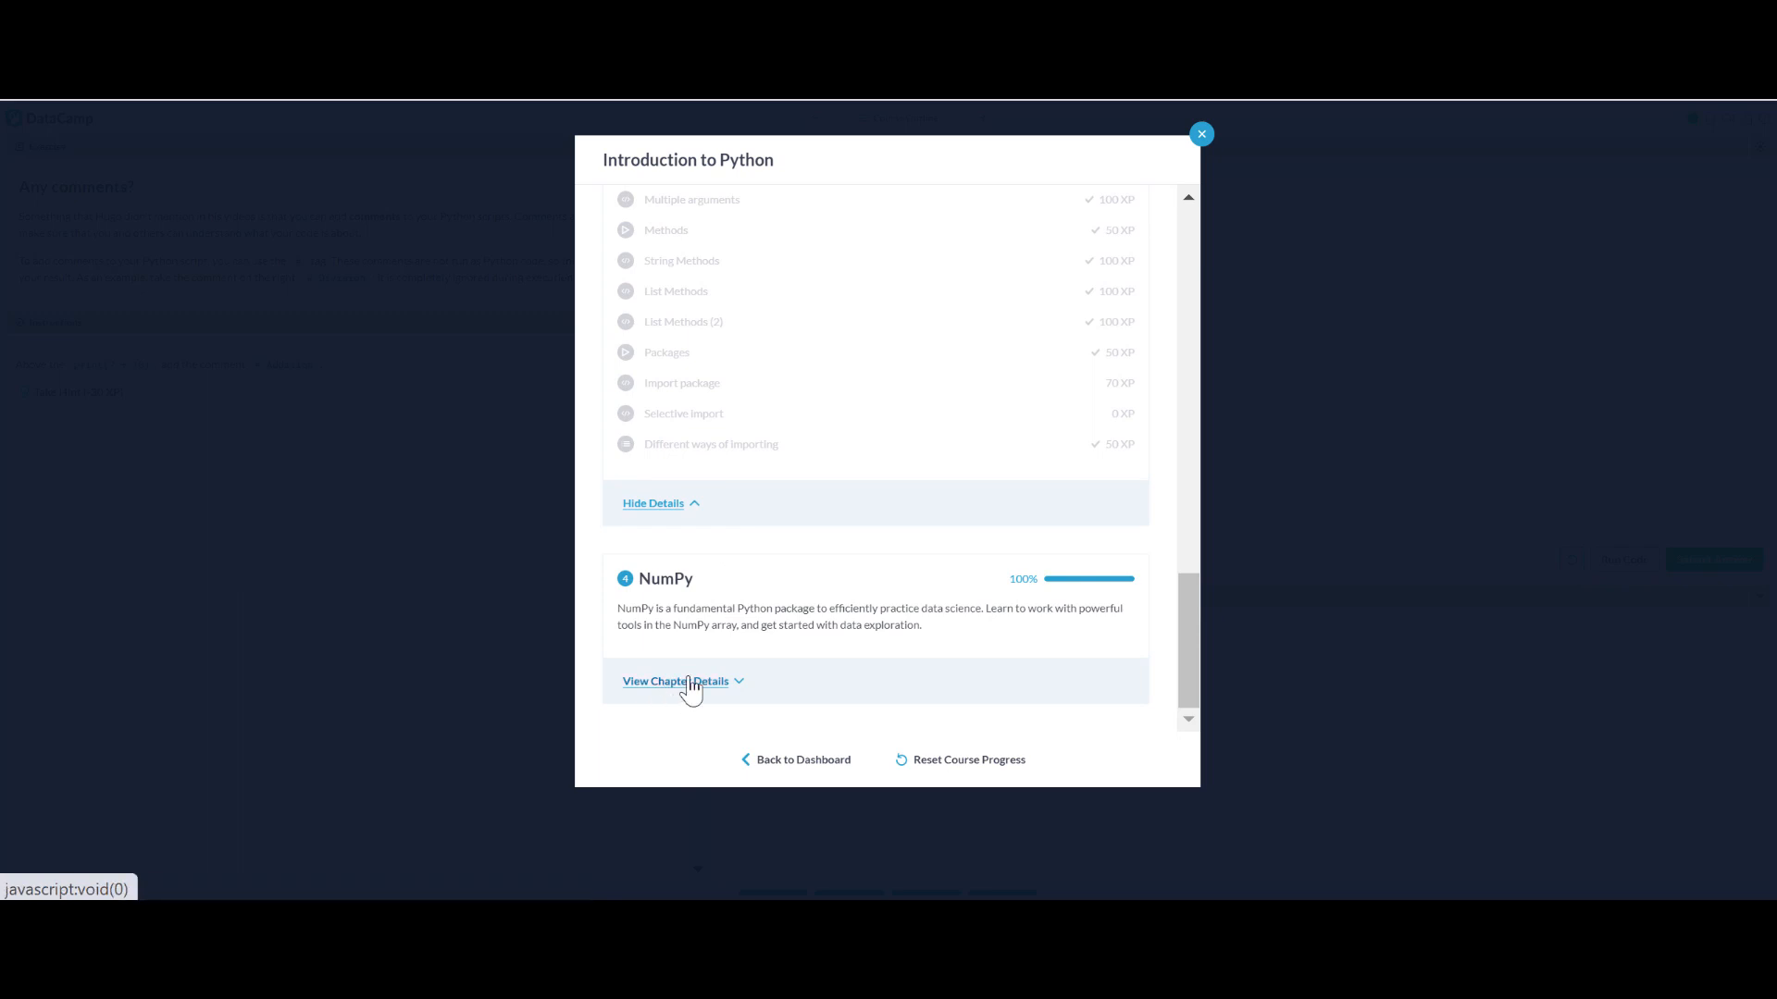
pyautogui.click(675, 681)
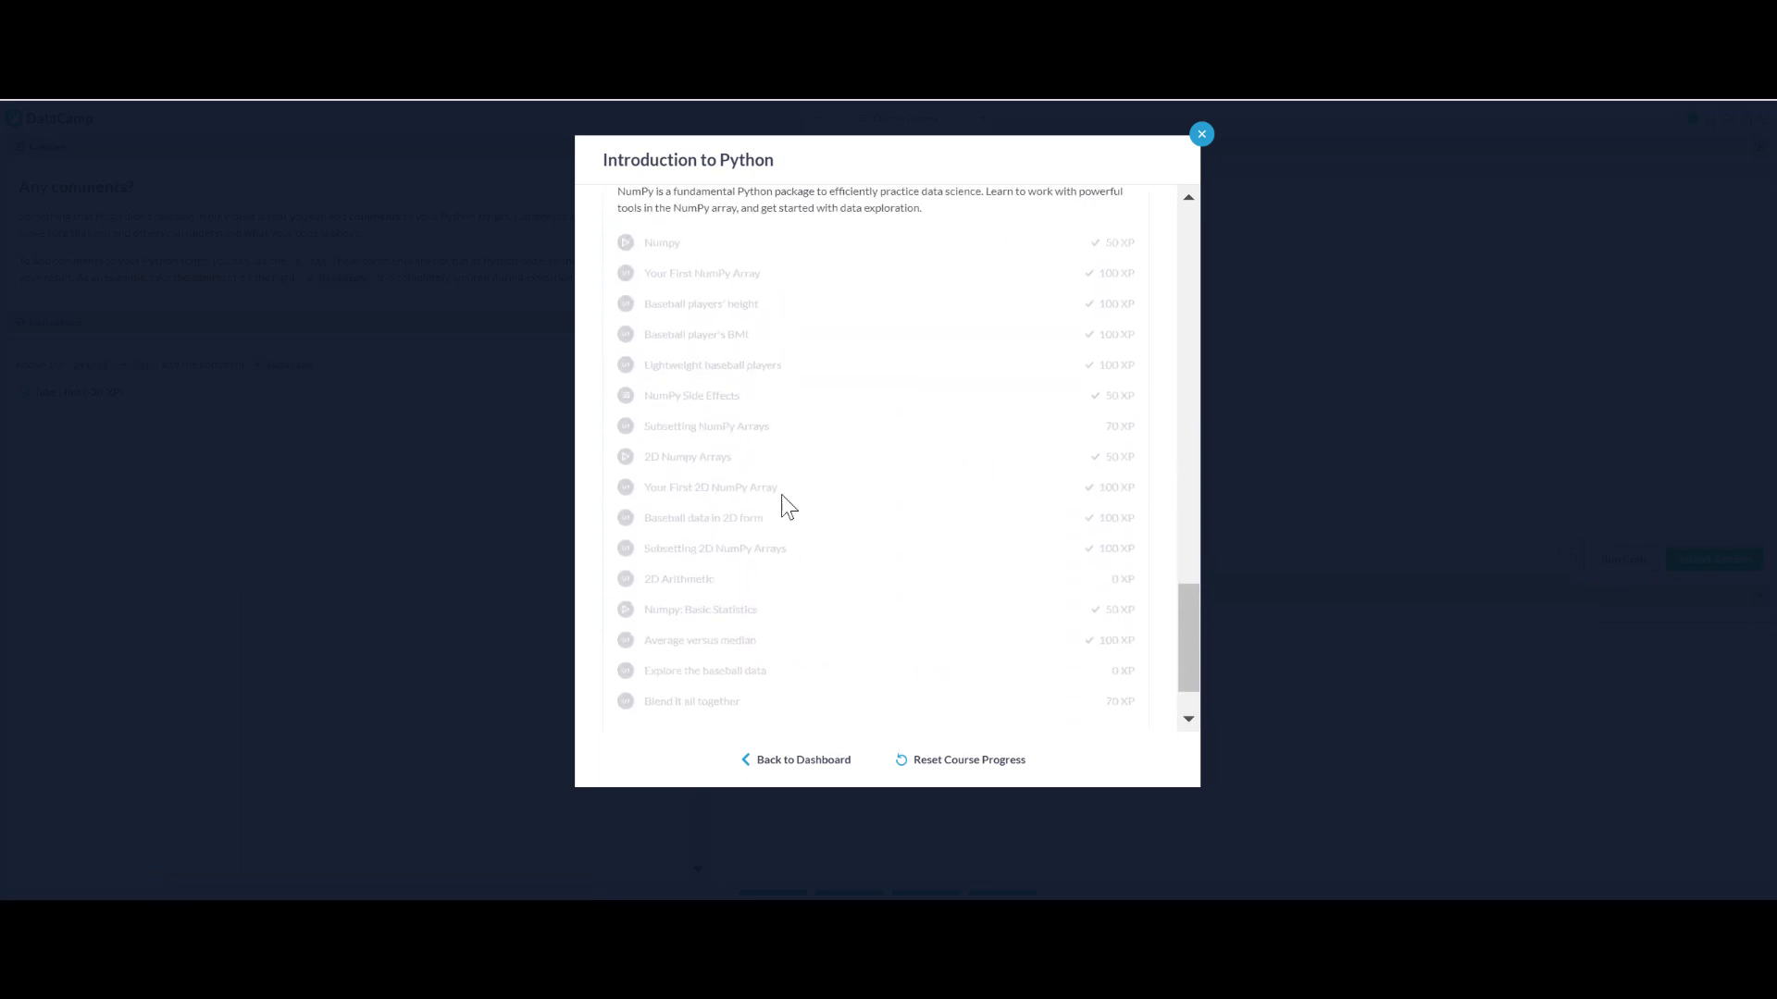
pyautogui.scroll(3)
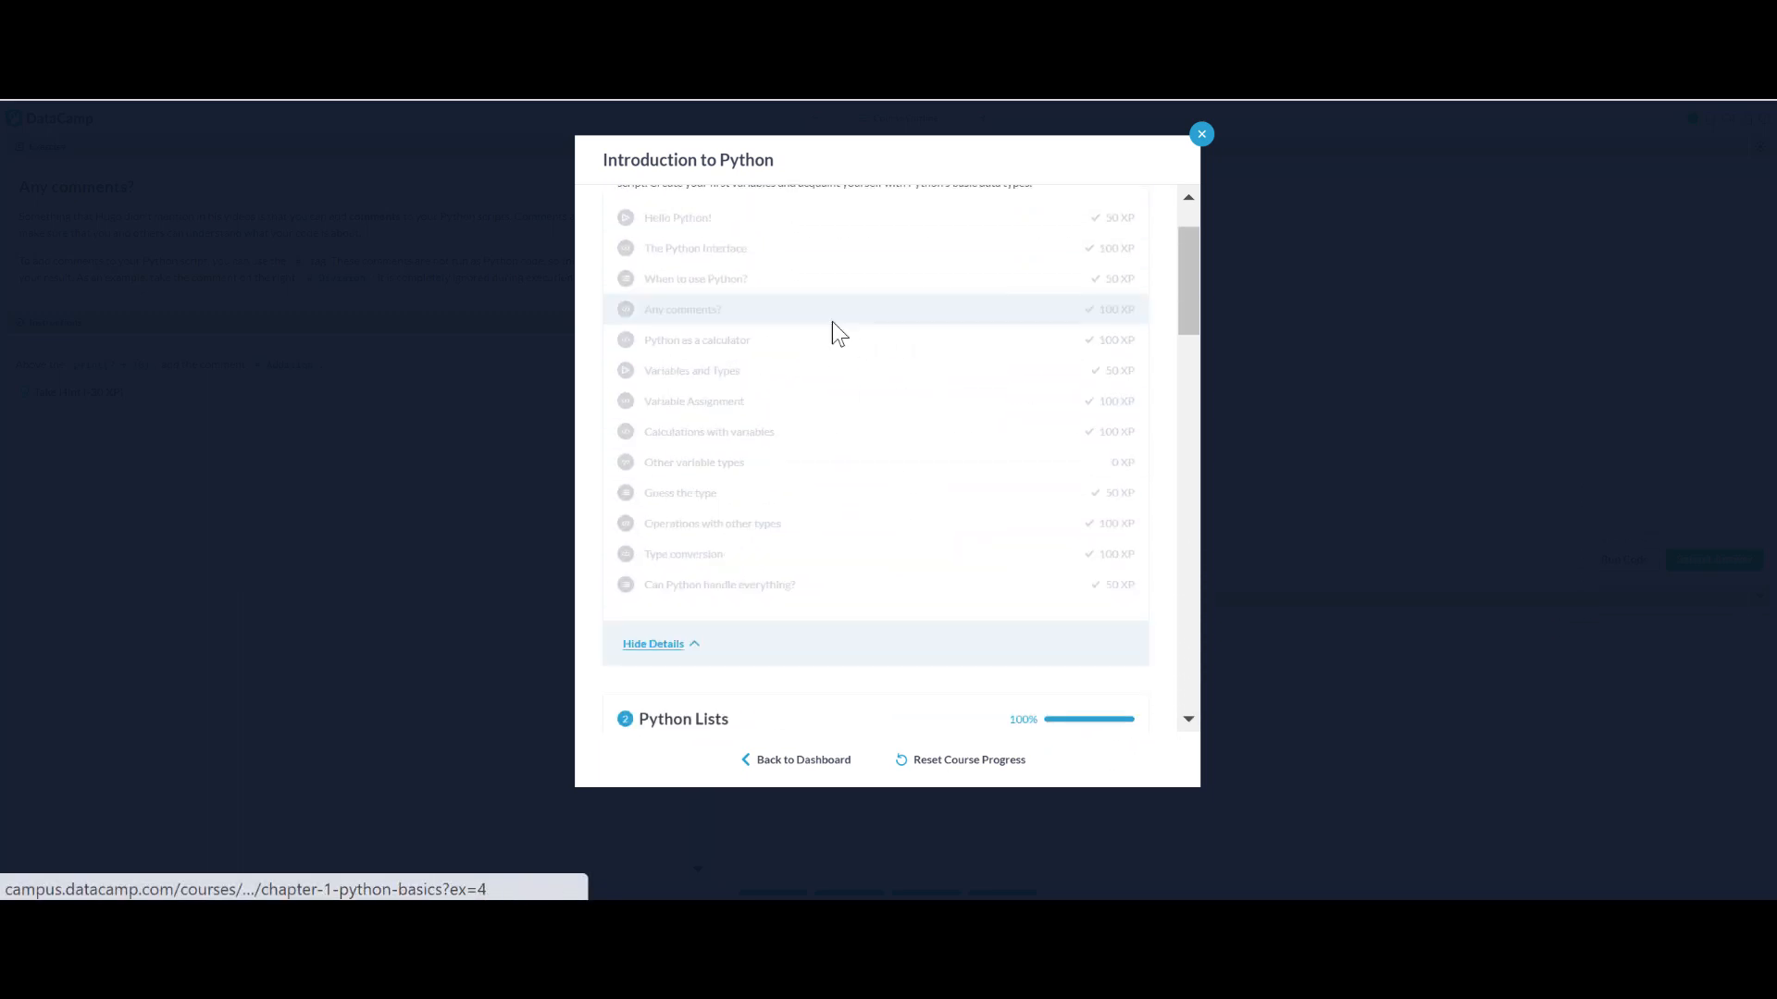
pyautogui.click(1200, 133)
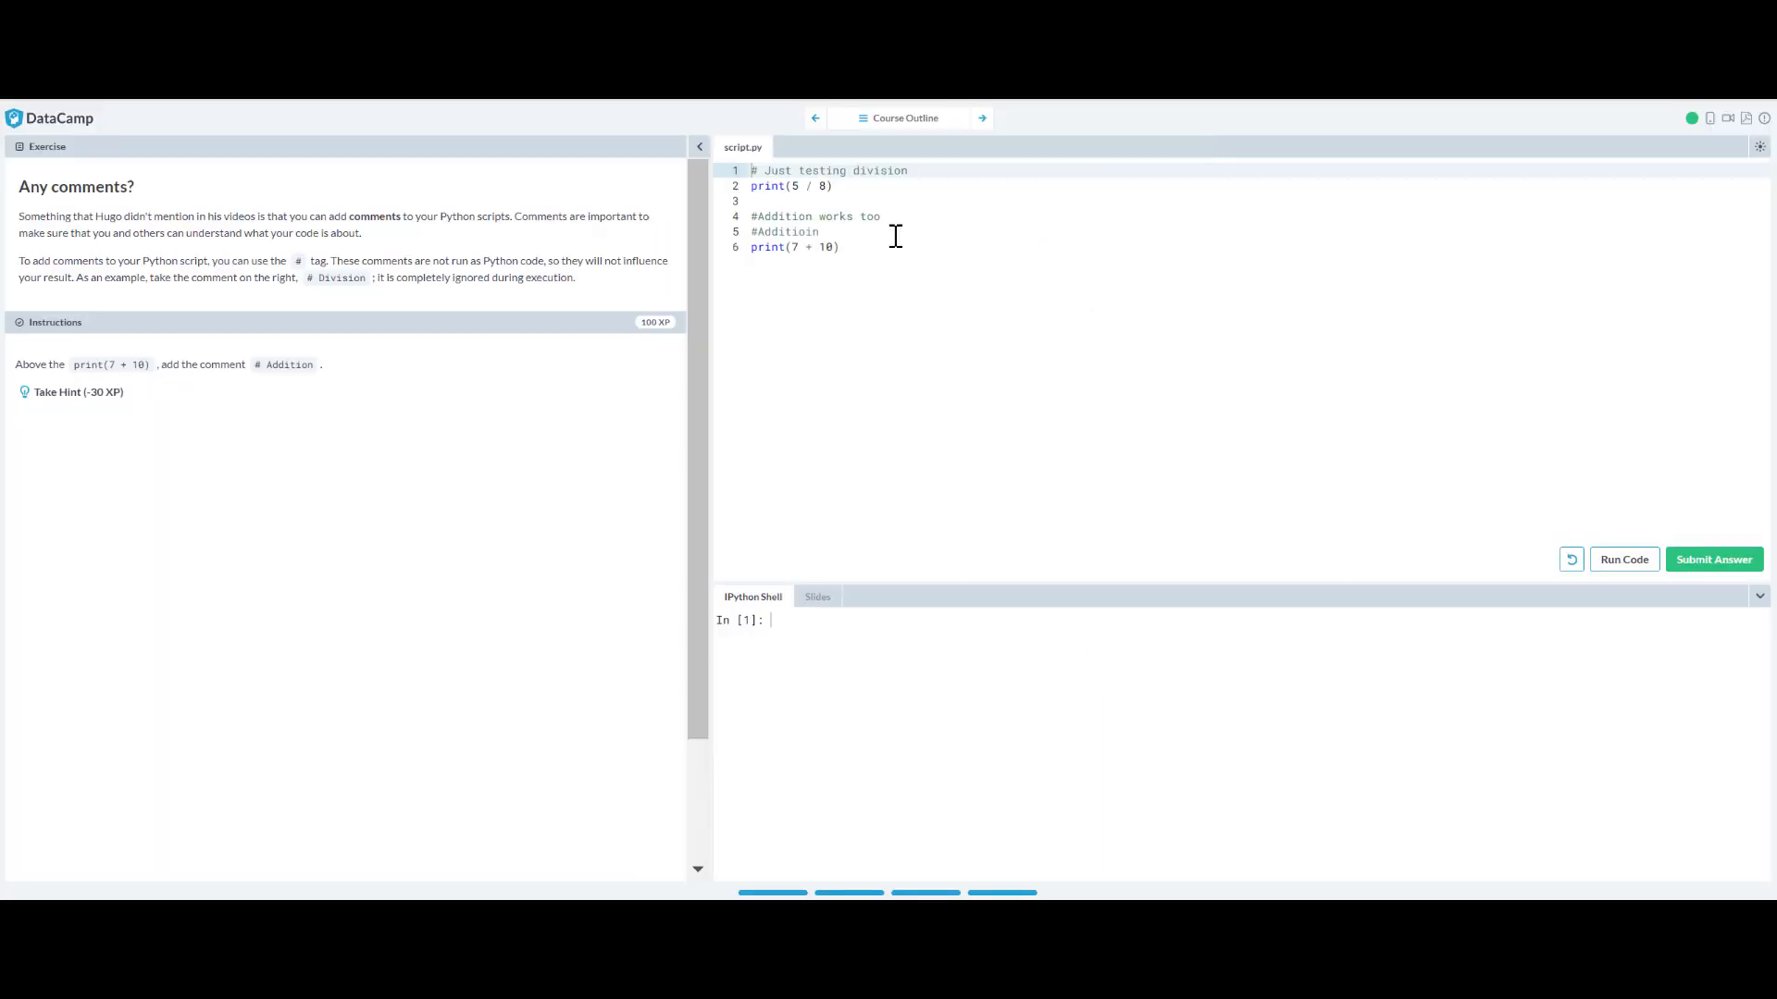
pyautogui.moveTo(43, 124)
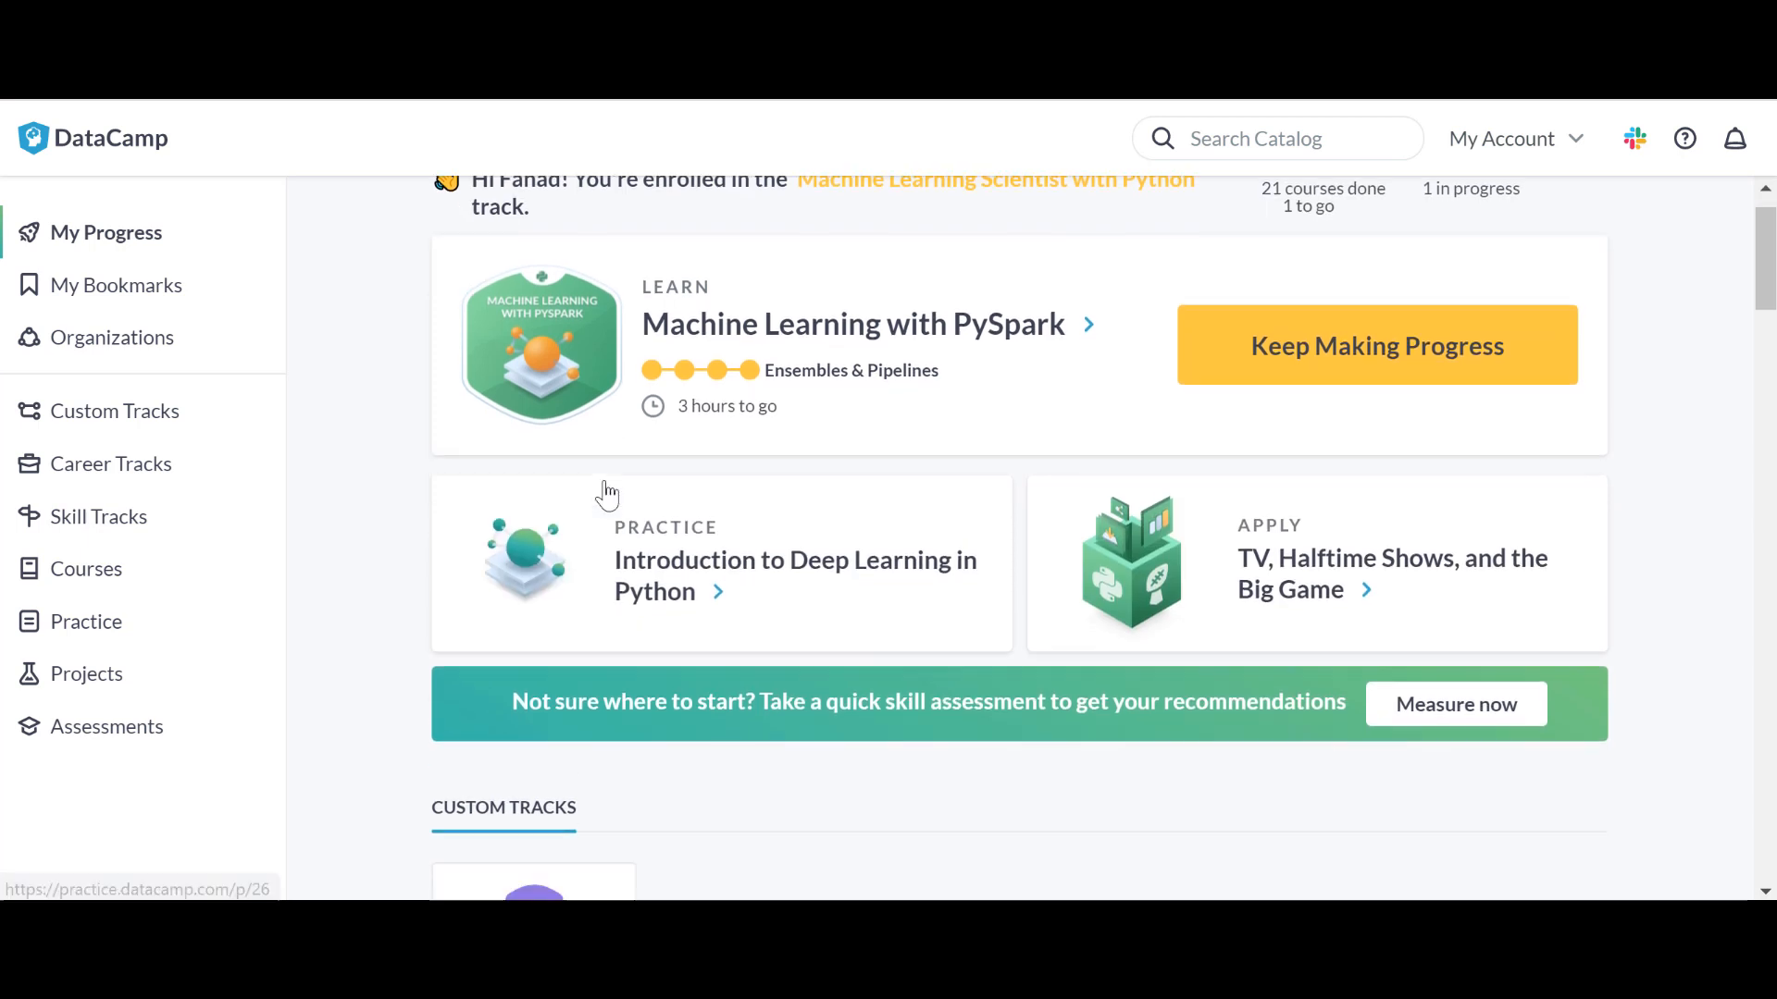
# Go to Career Tracks and open the Data Scientist with Python track card.
pyautogui.scroll(-3)
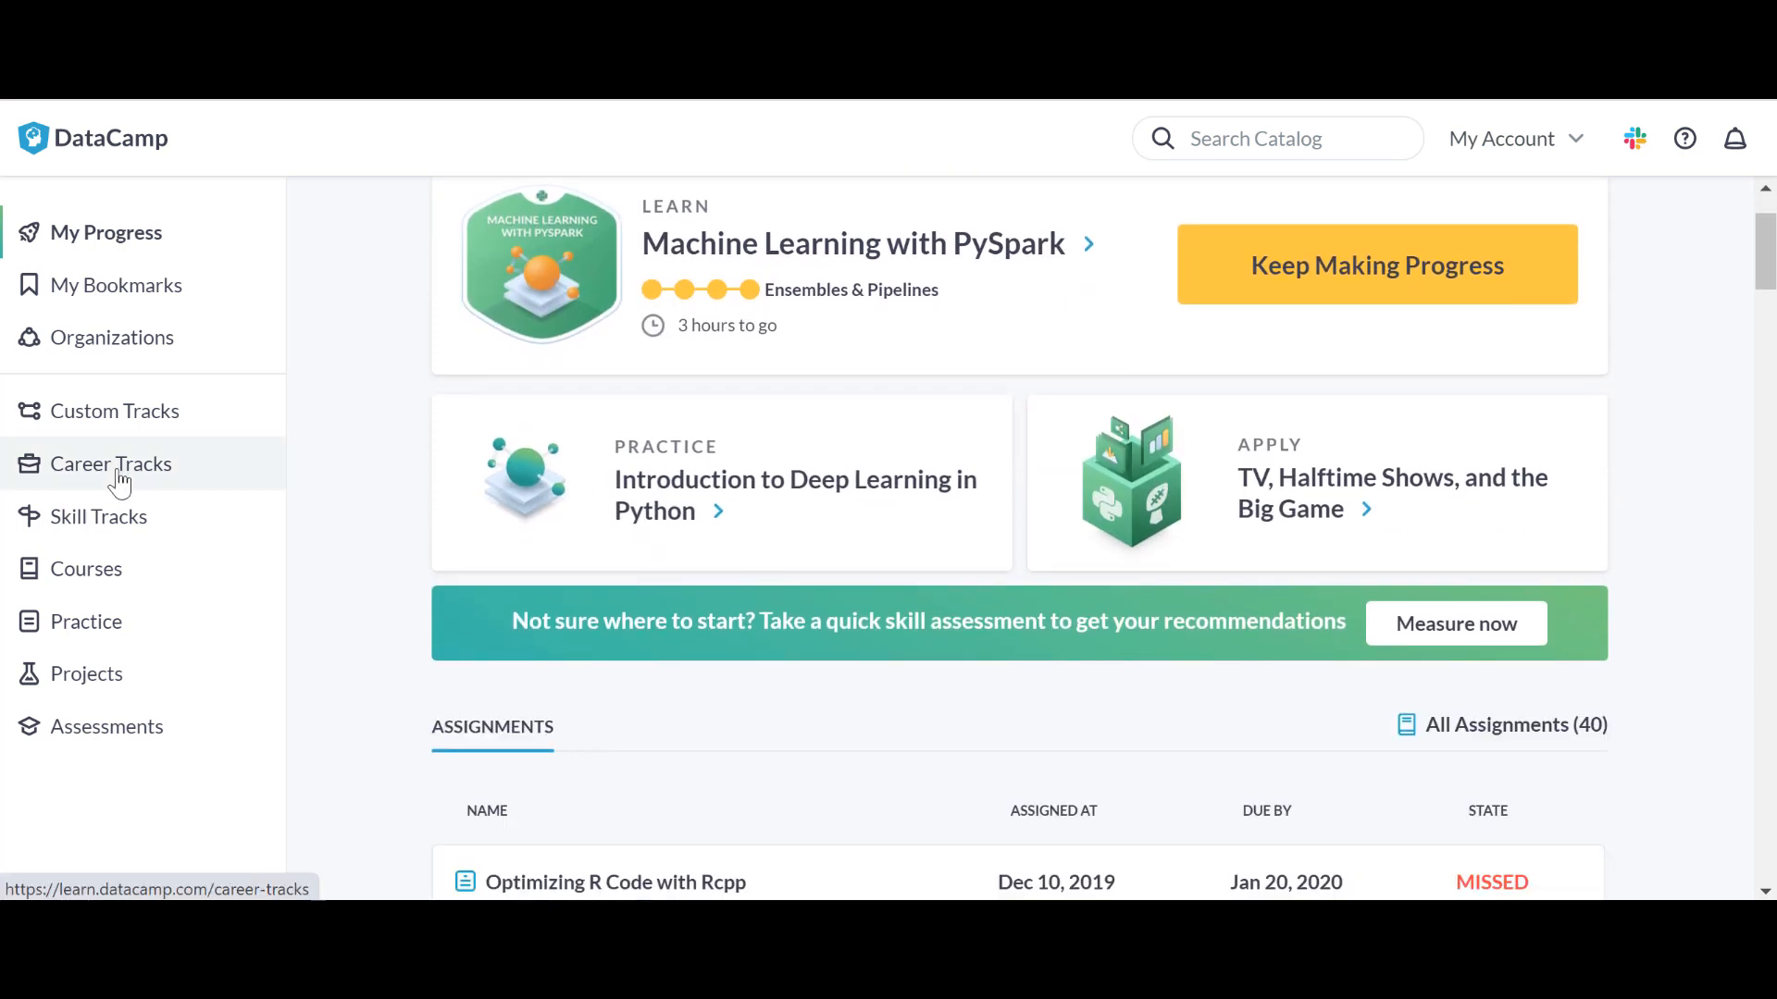
pyautogui.click(111, 464)
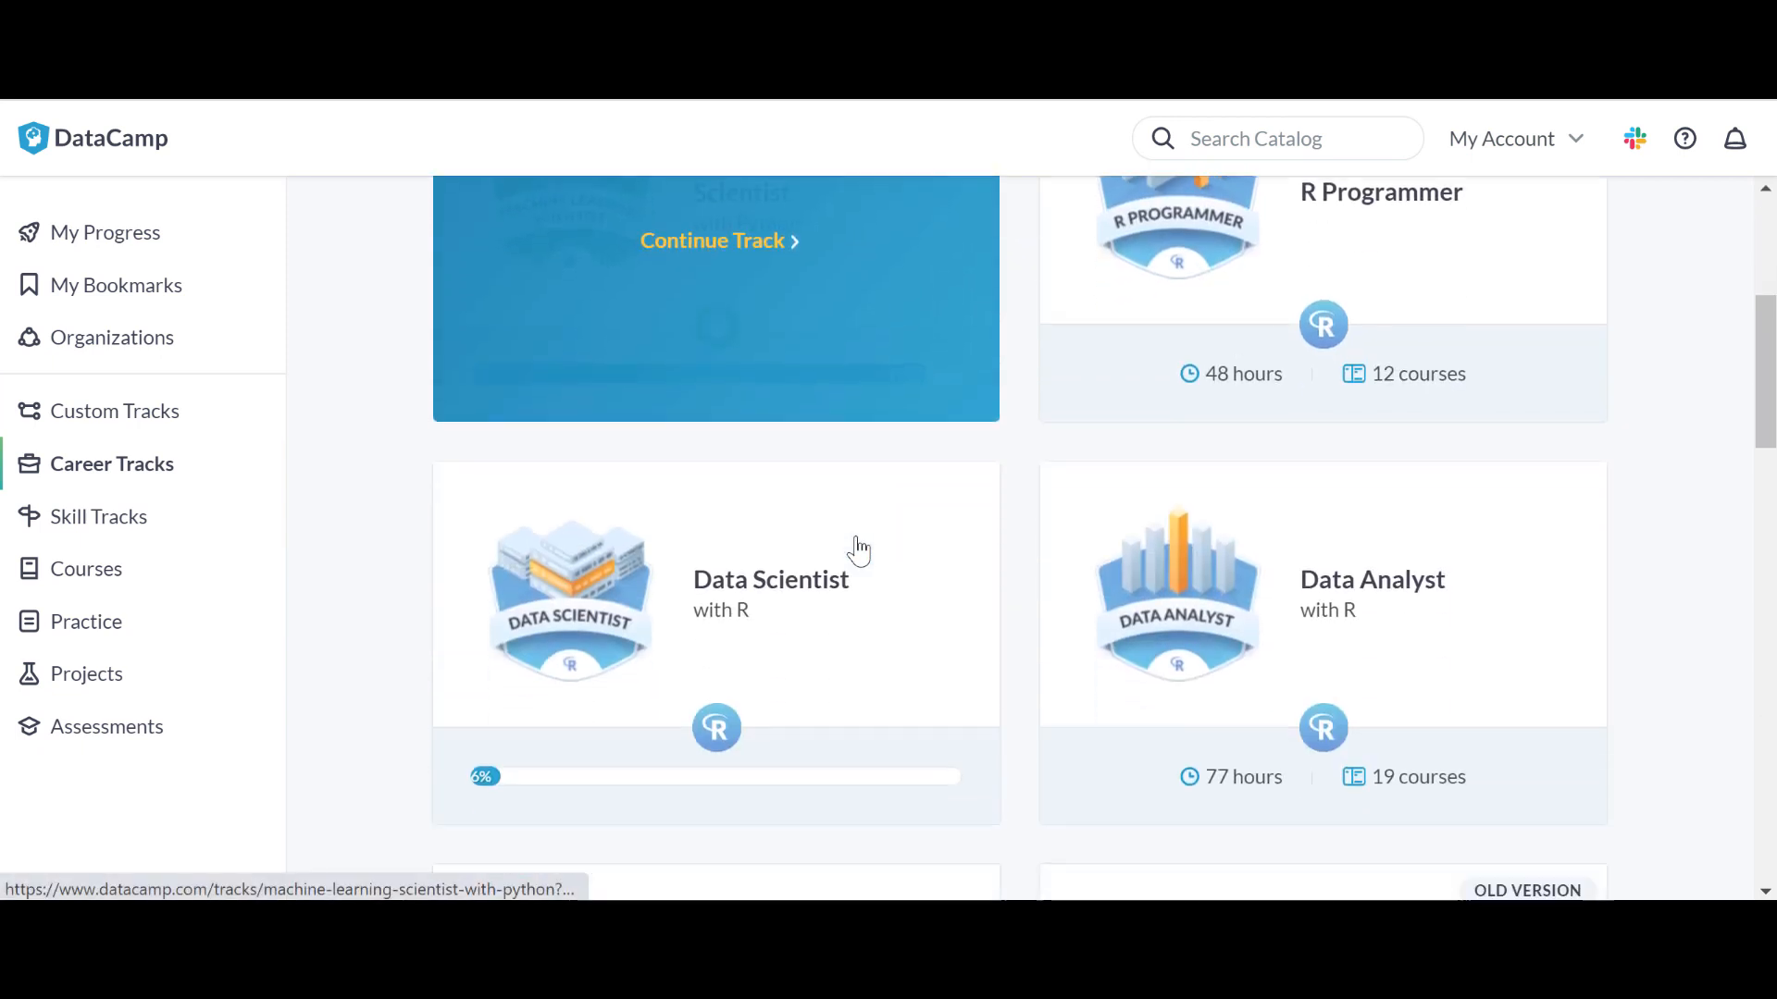
pyautogui.scroll(-3)
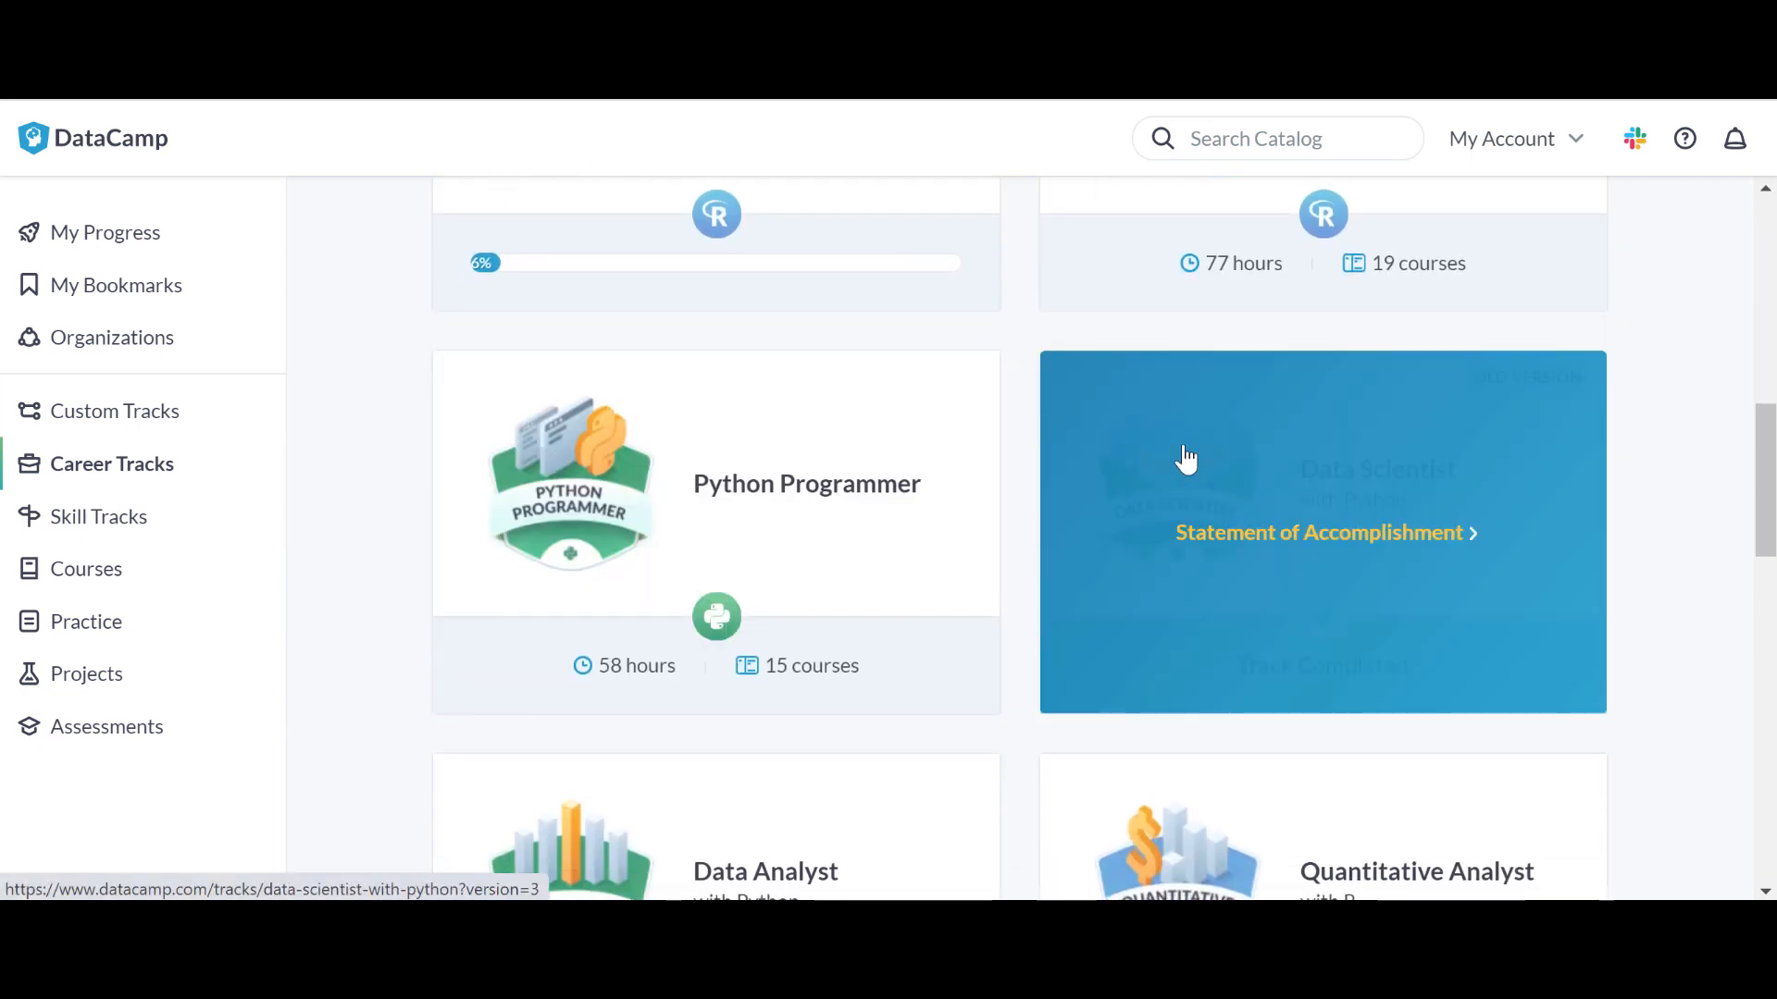
pyautogui.click(1323, 530)
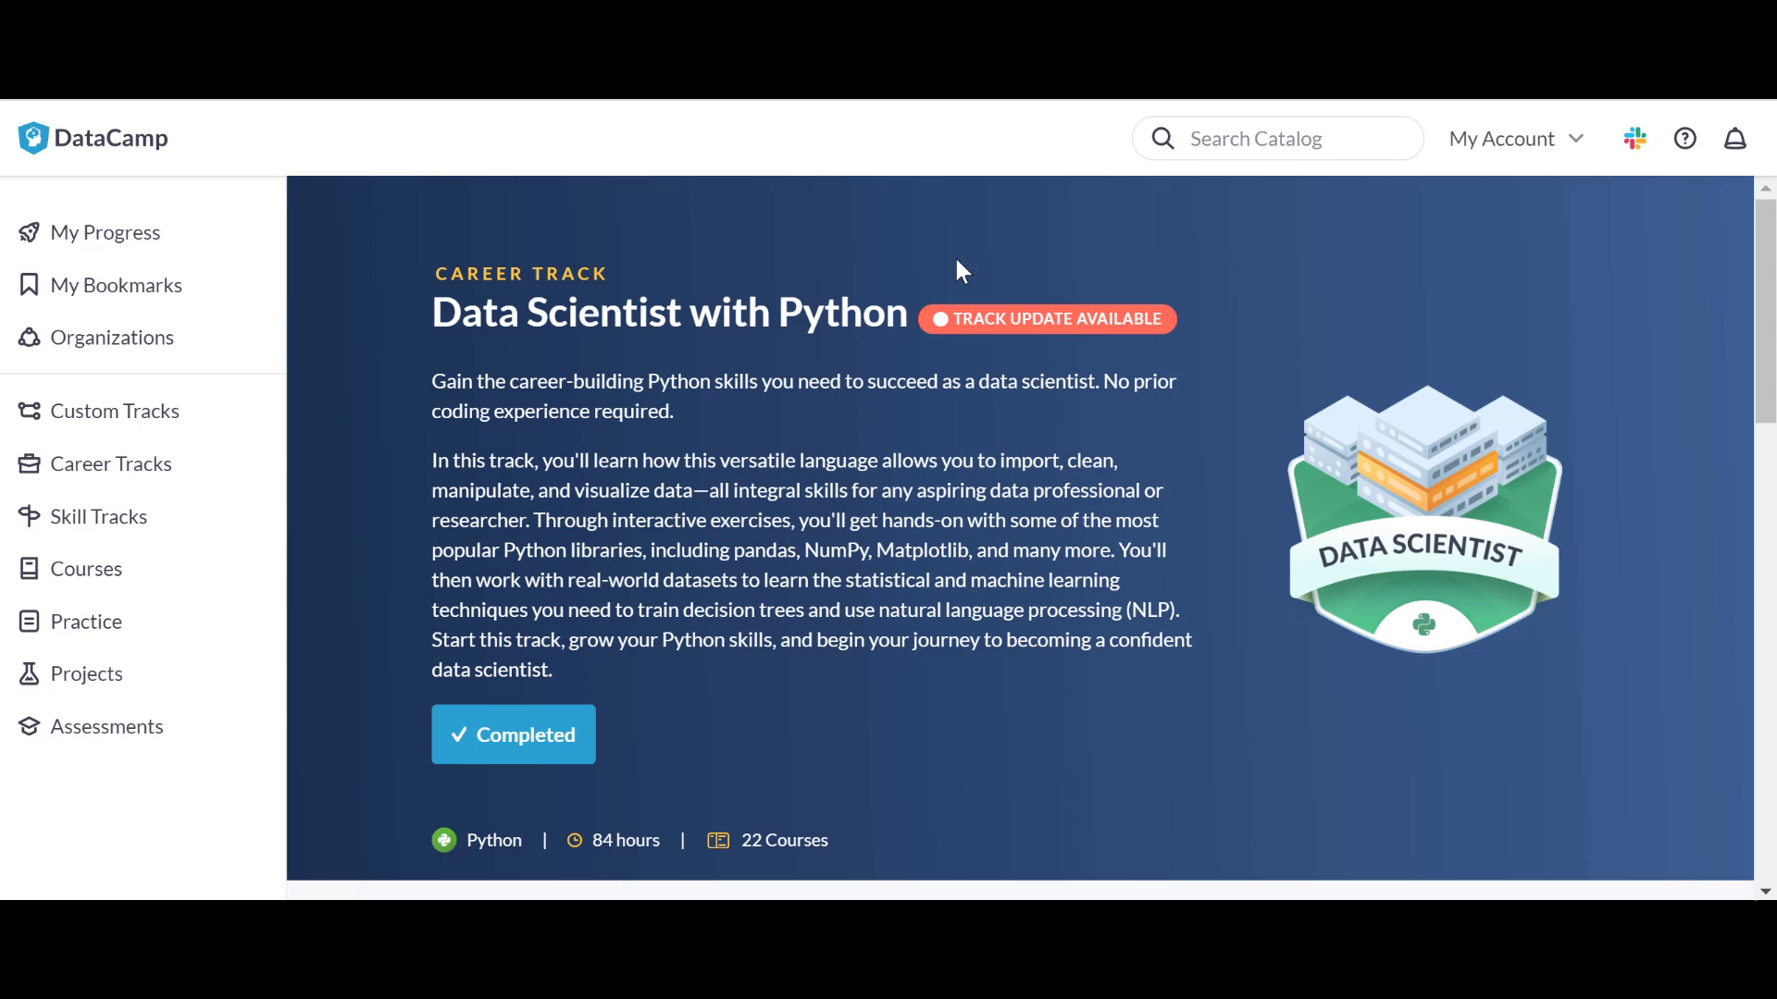
pyautogui.moveTo(637, 566)
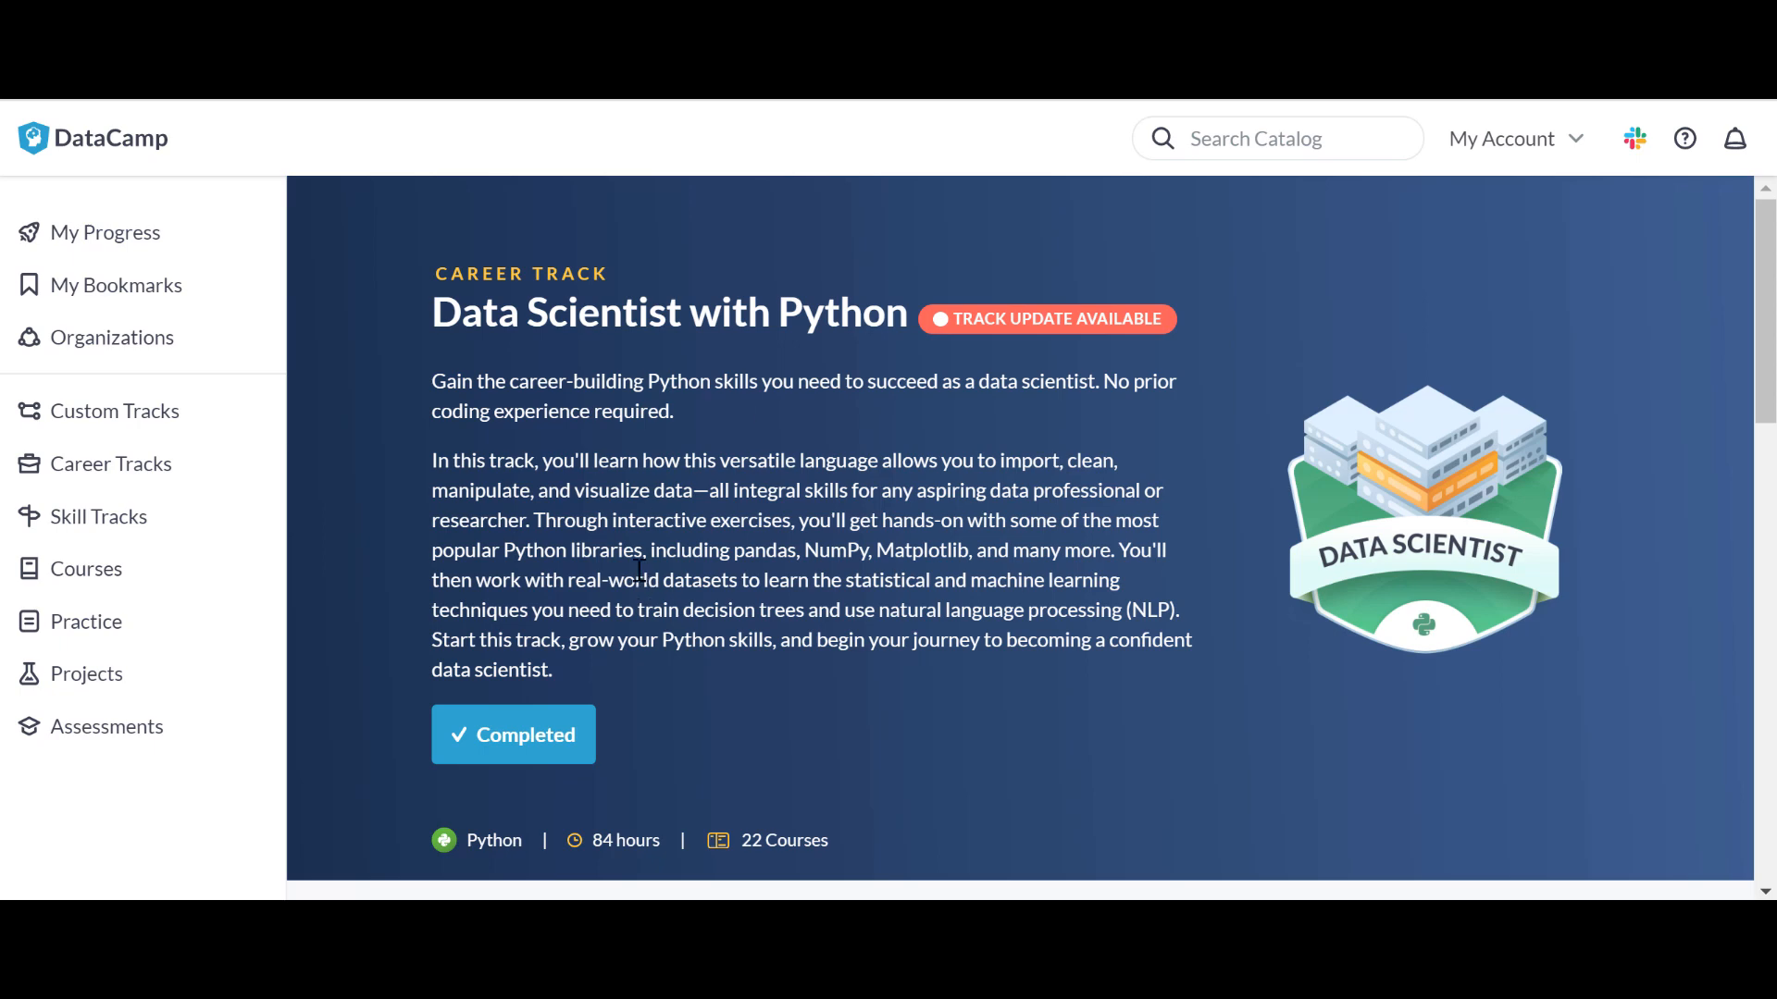
# Scroll to the Intermediate Python card and open its course page (4 hours, 18 videos, 87 exercises).
pyautogui.scroll(-3)
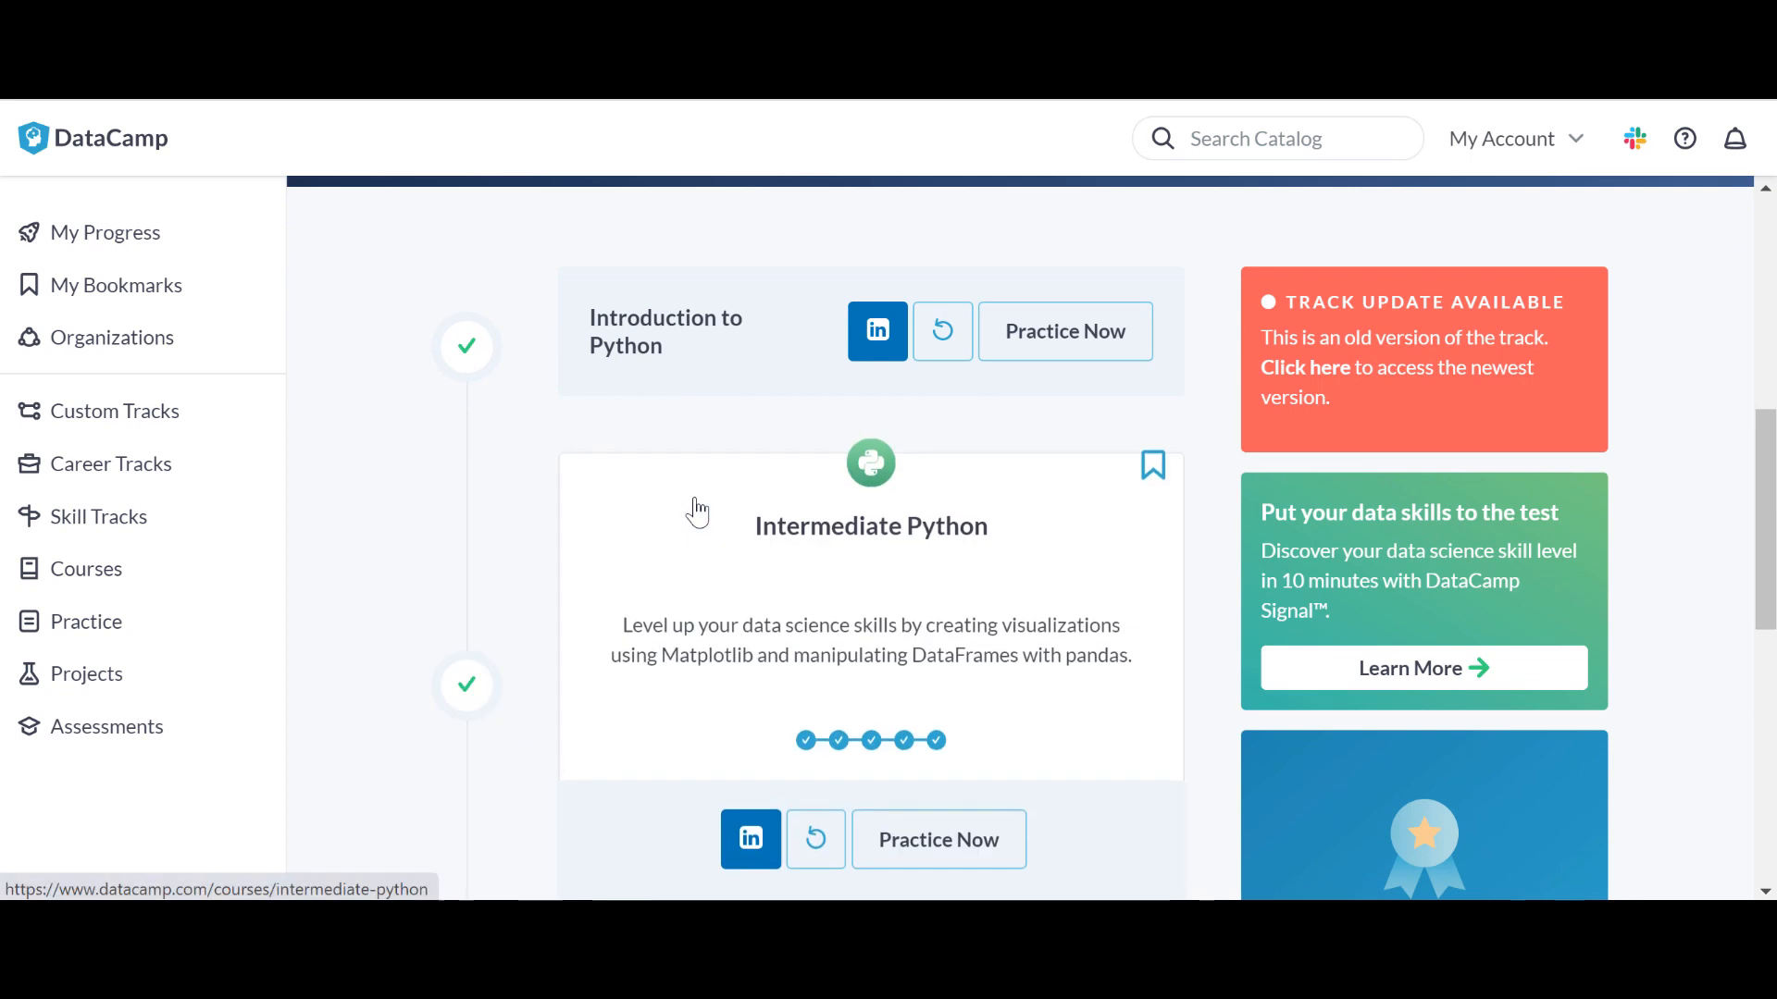
pyautogui.scroll(-3)
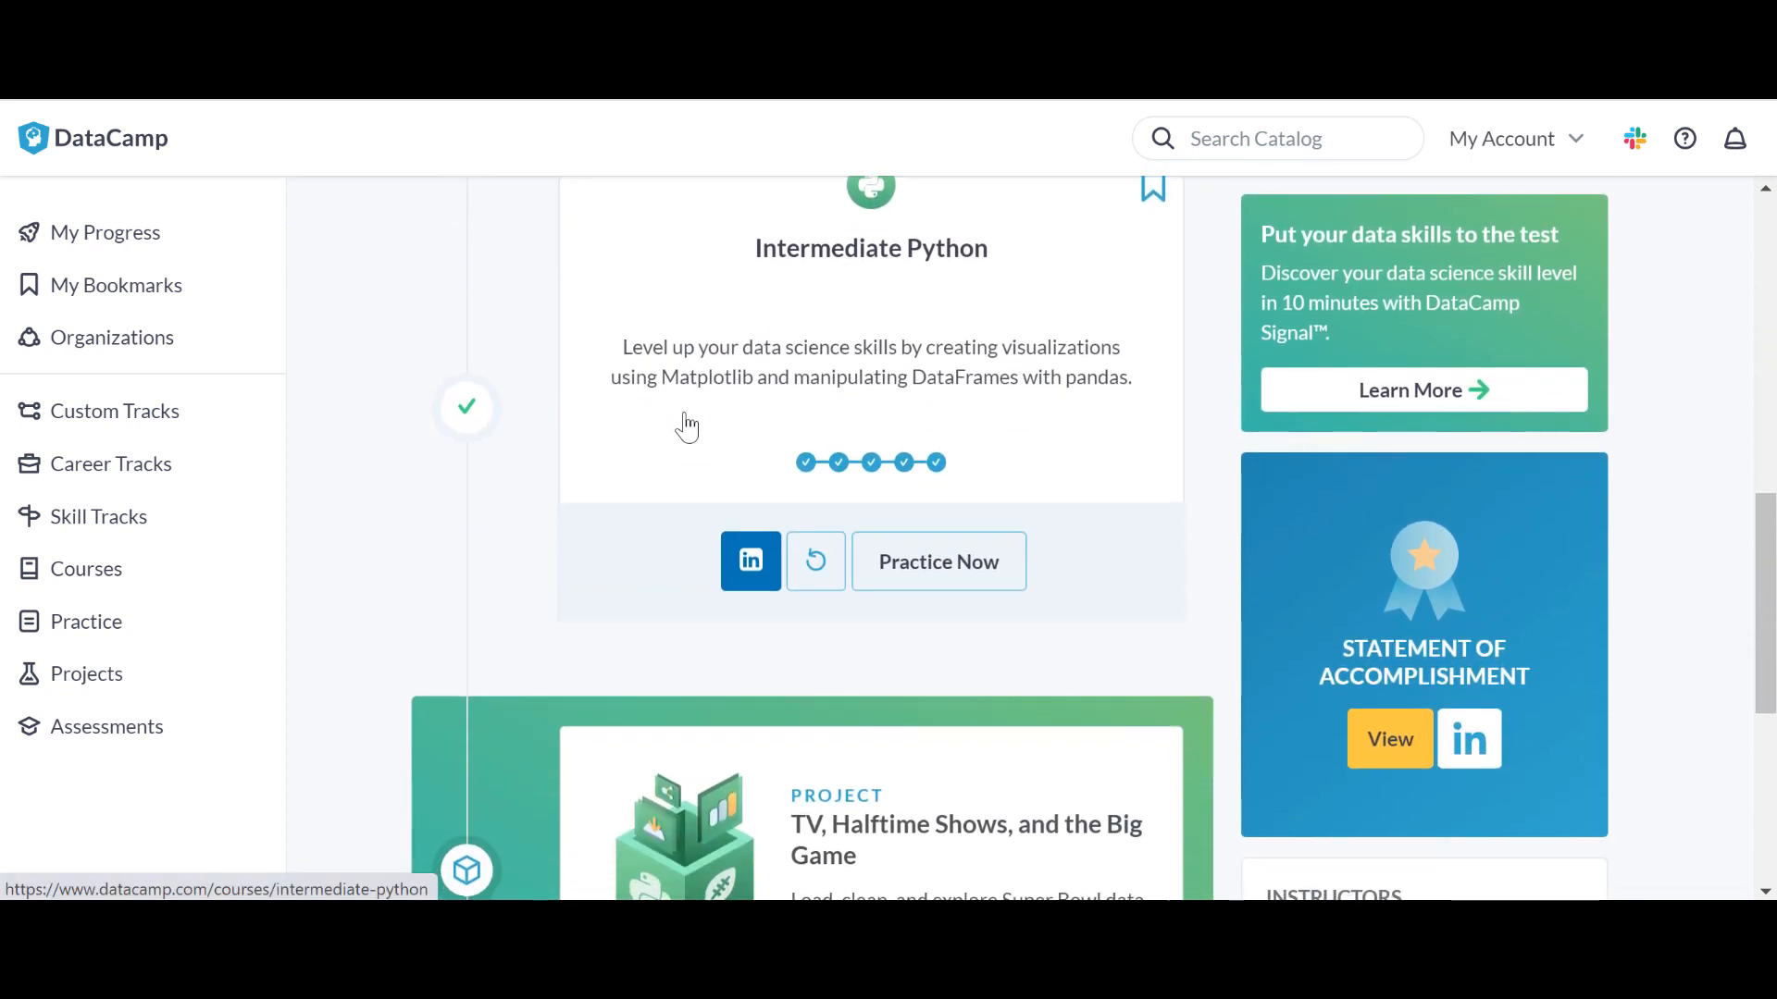
pyautogui.click(85, 567)
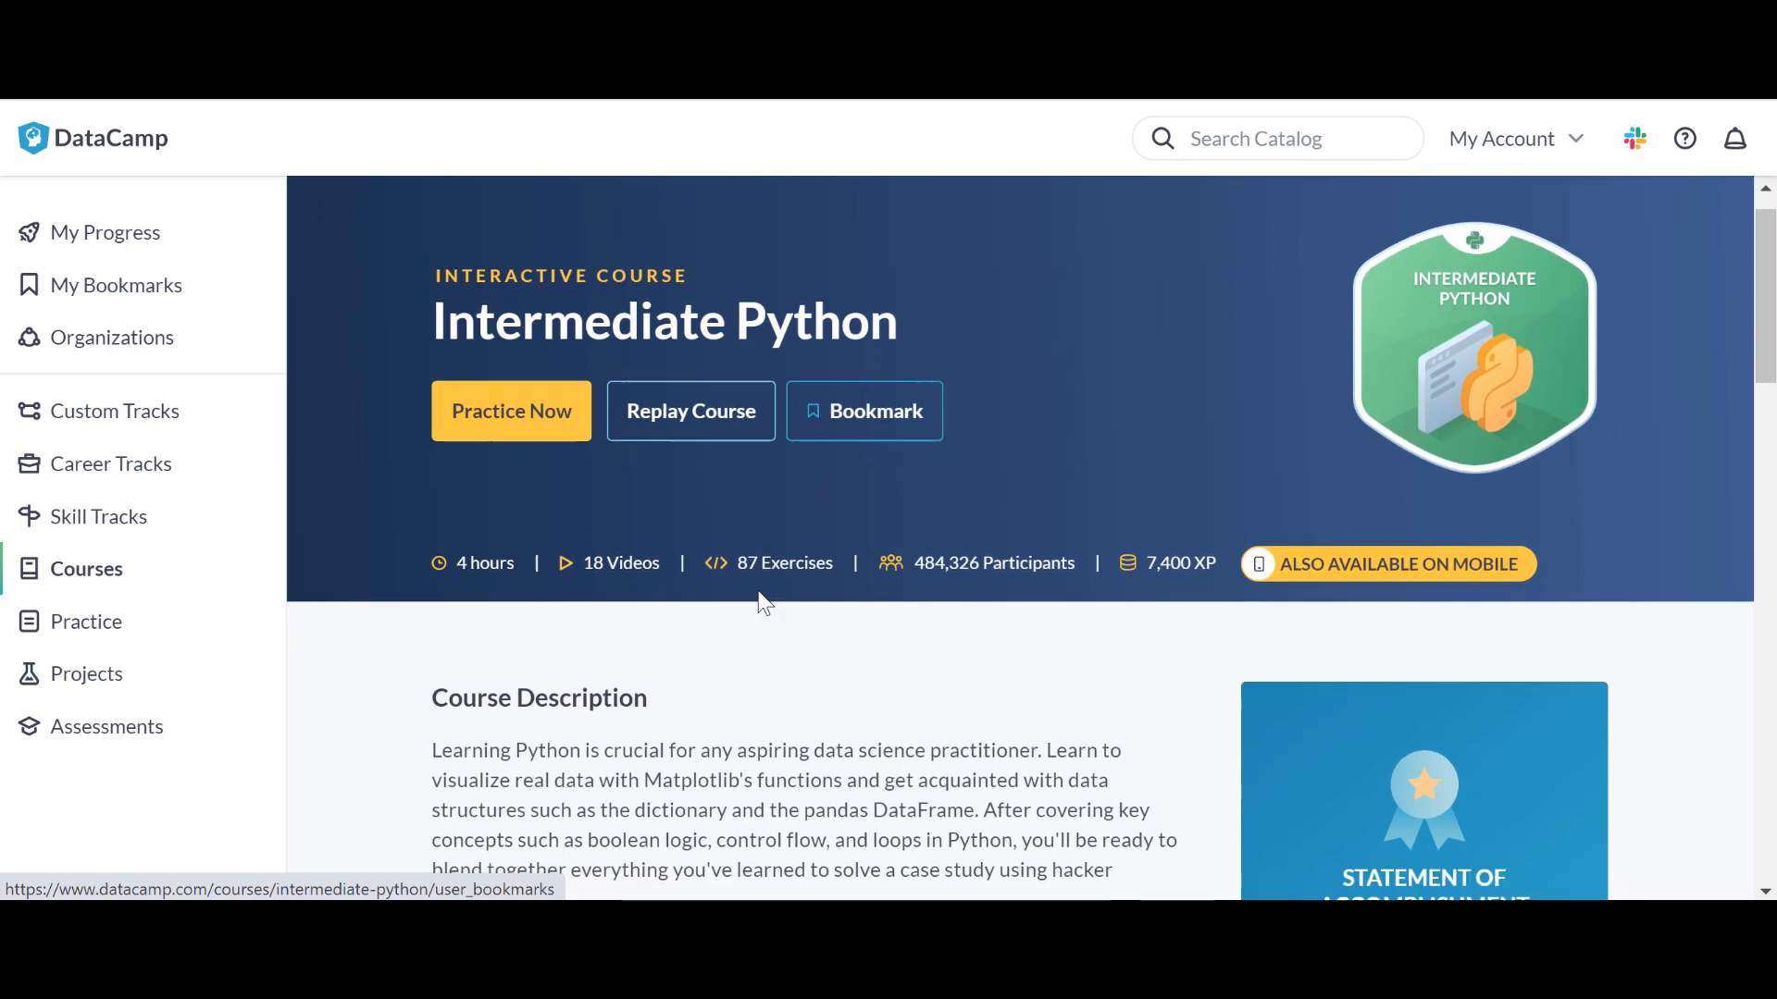
# Scroll through the Intermediate Python course page to survey its chapters.
pyautogui.scroll(-3)
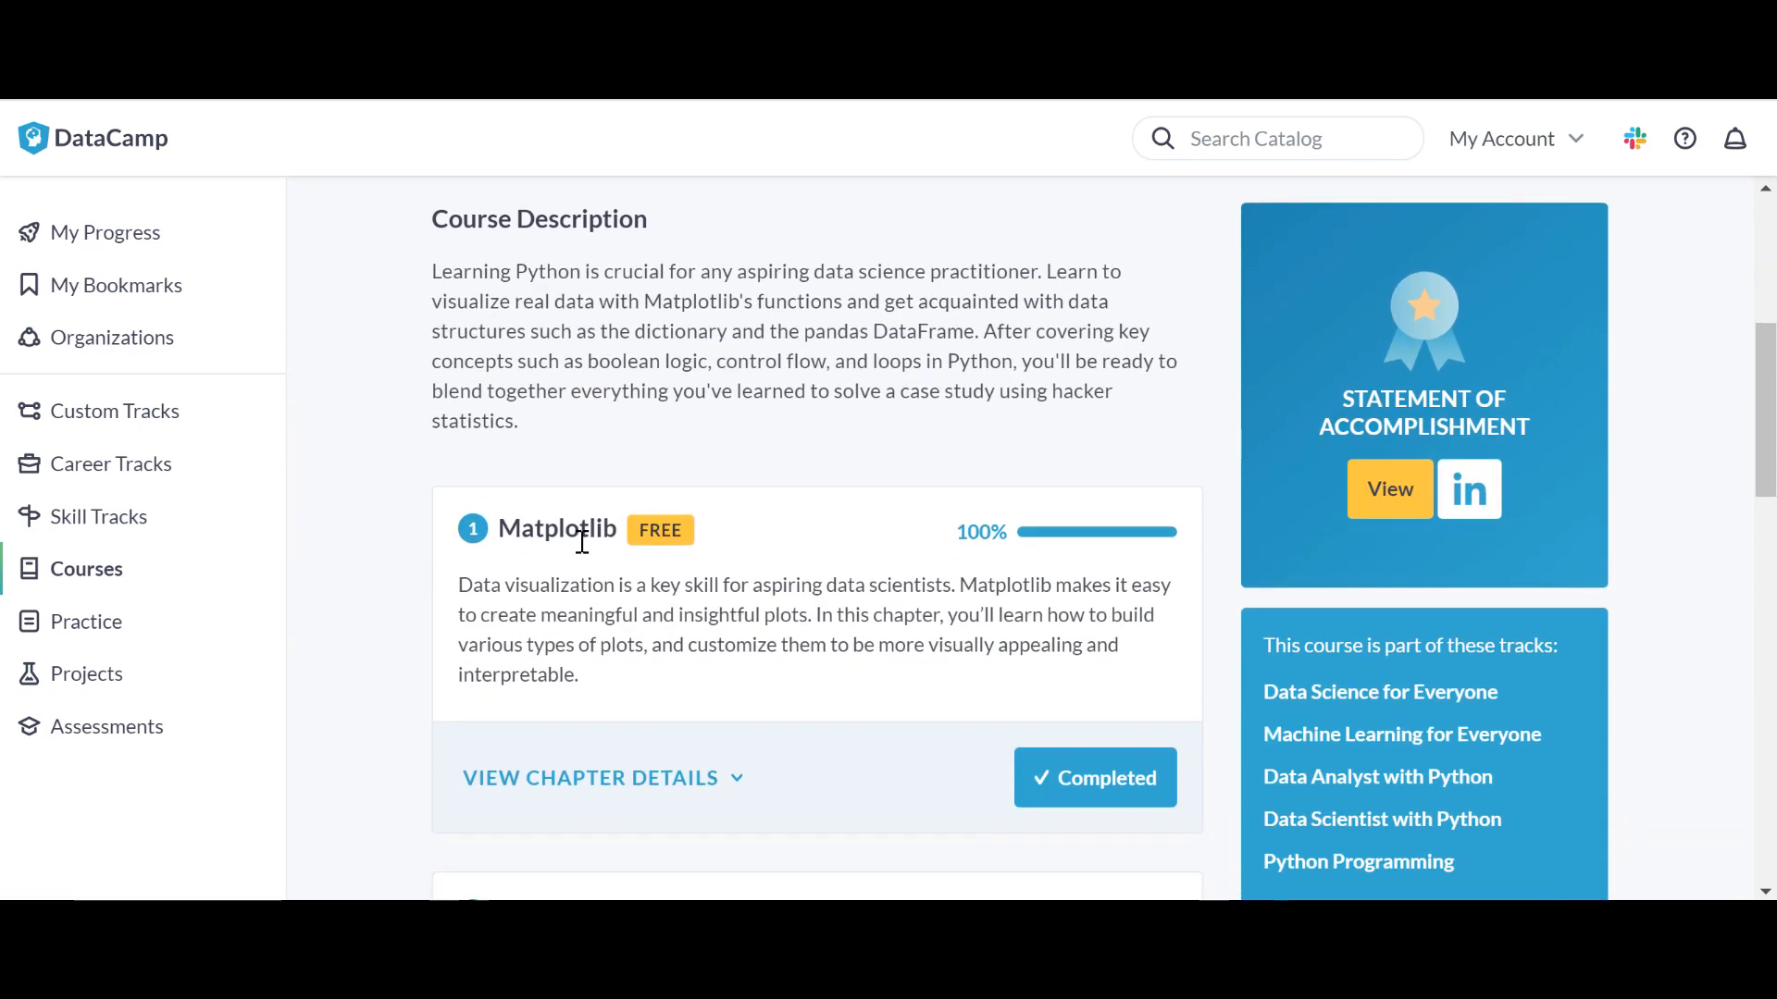
pyautogui.scroll(-3)
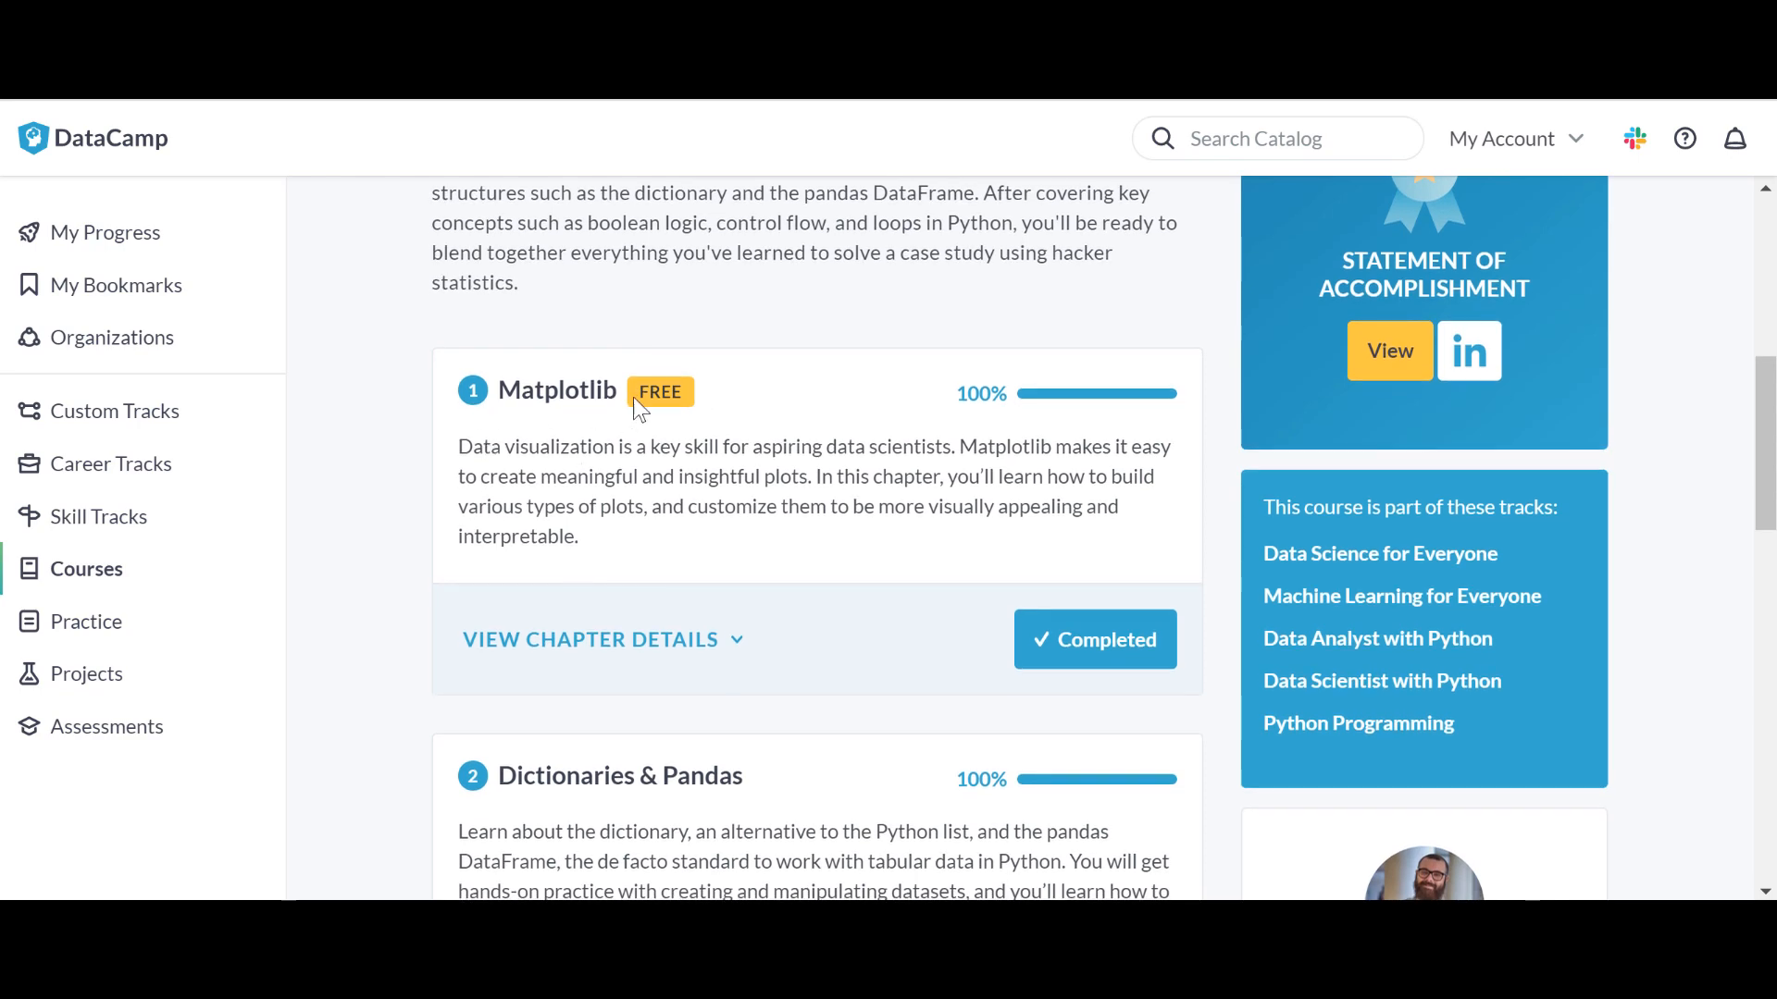
pyautogui.scroll(-3)
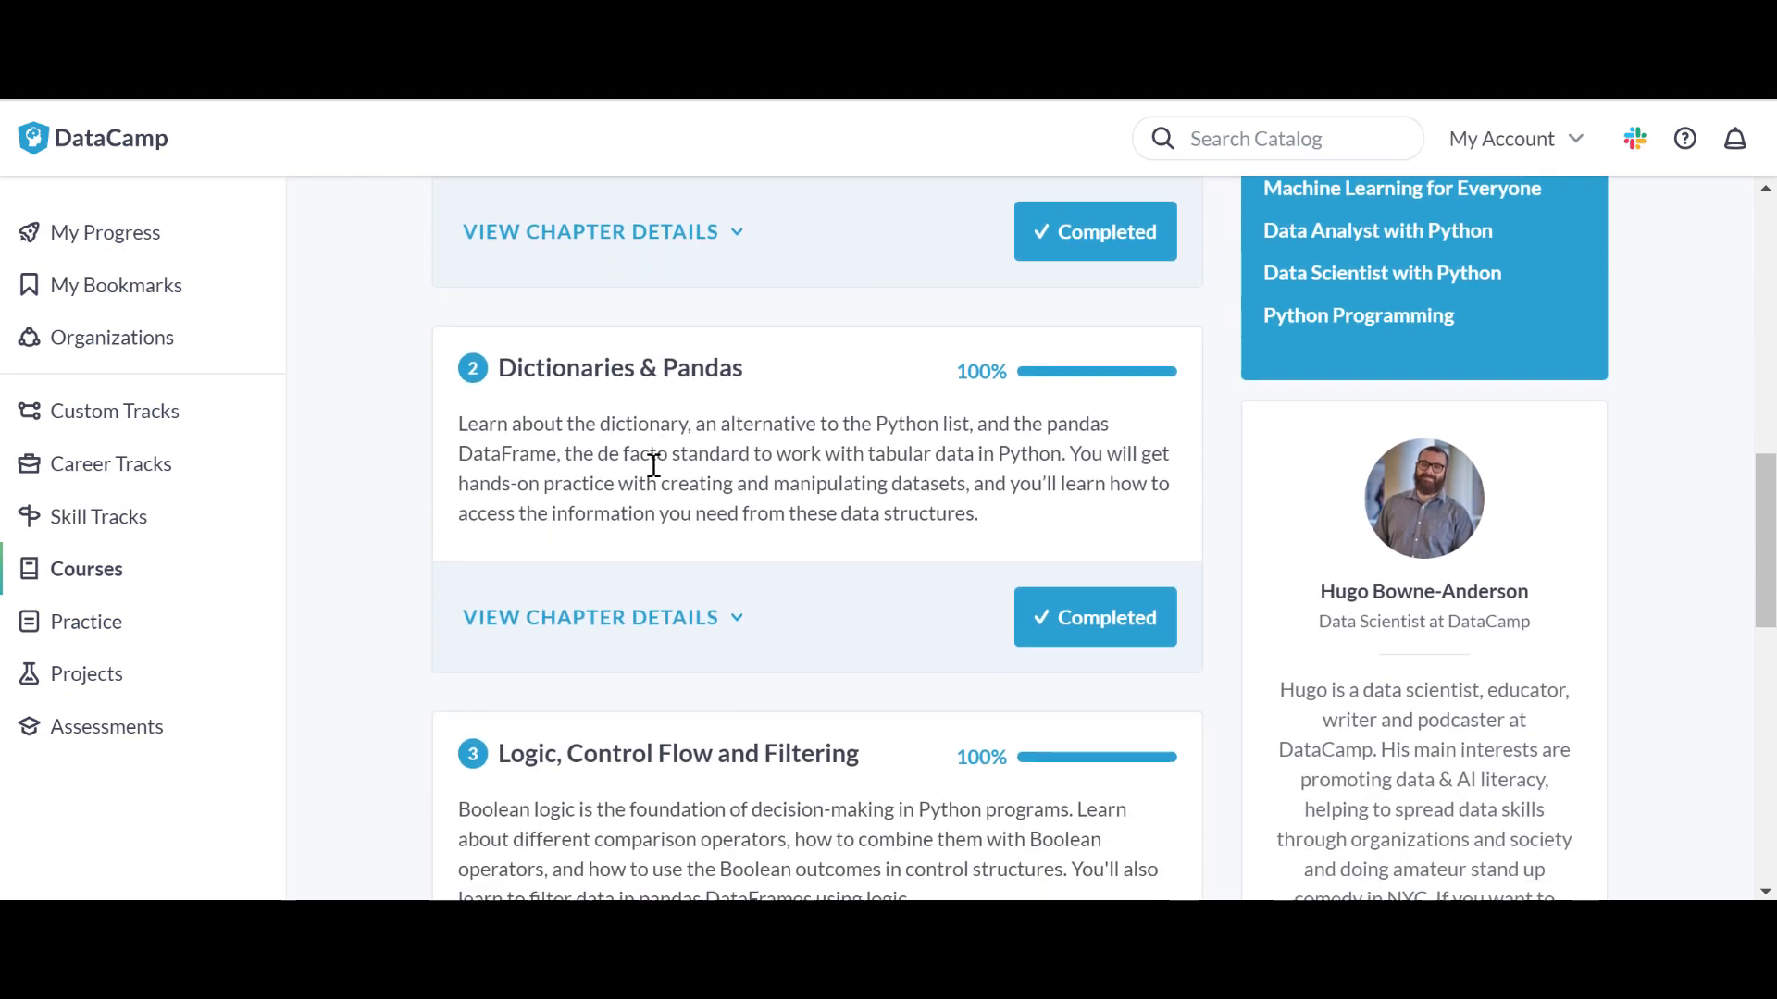
pyautogui.scroll(-3)
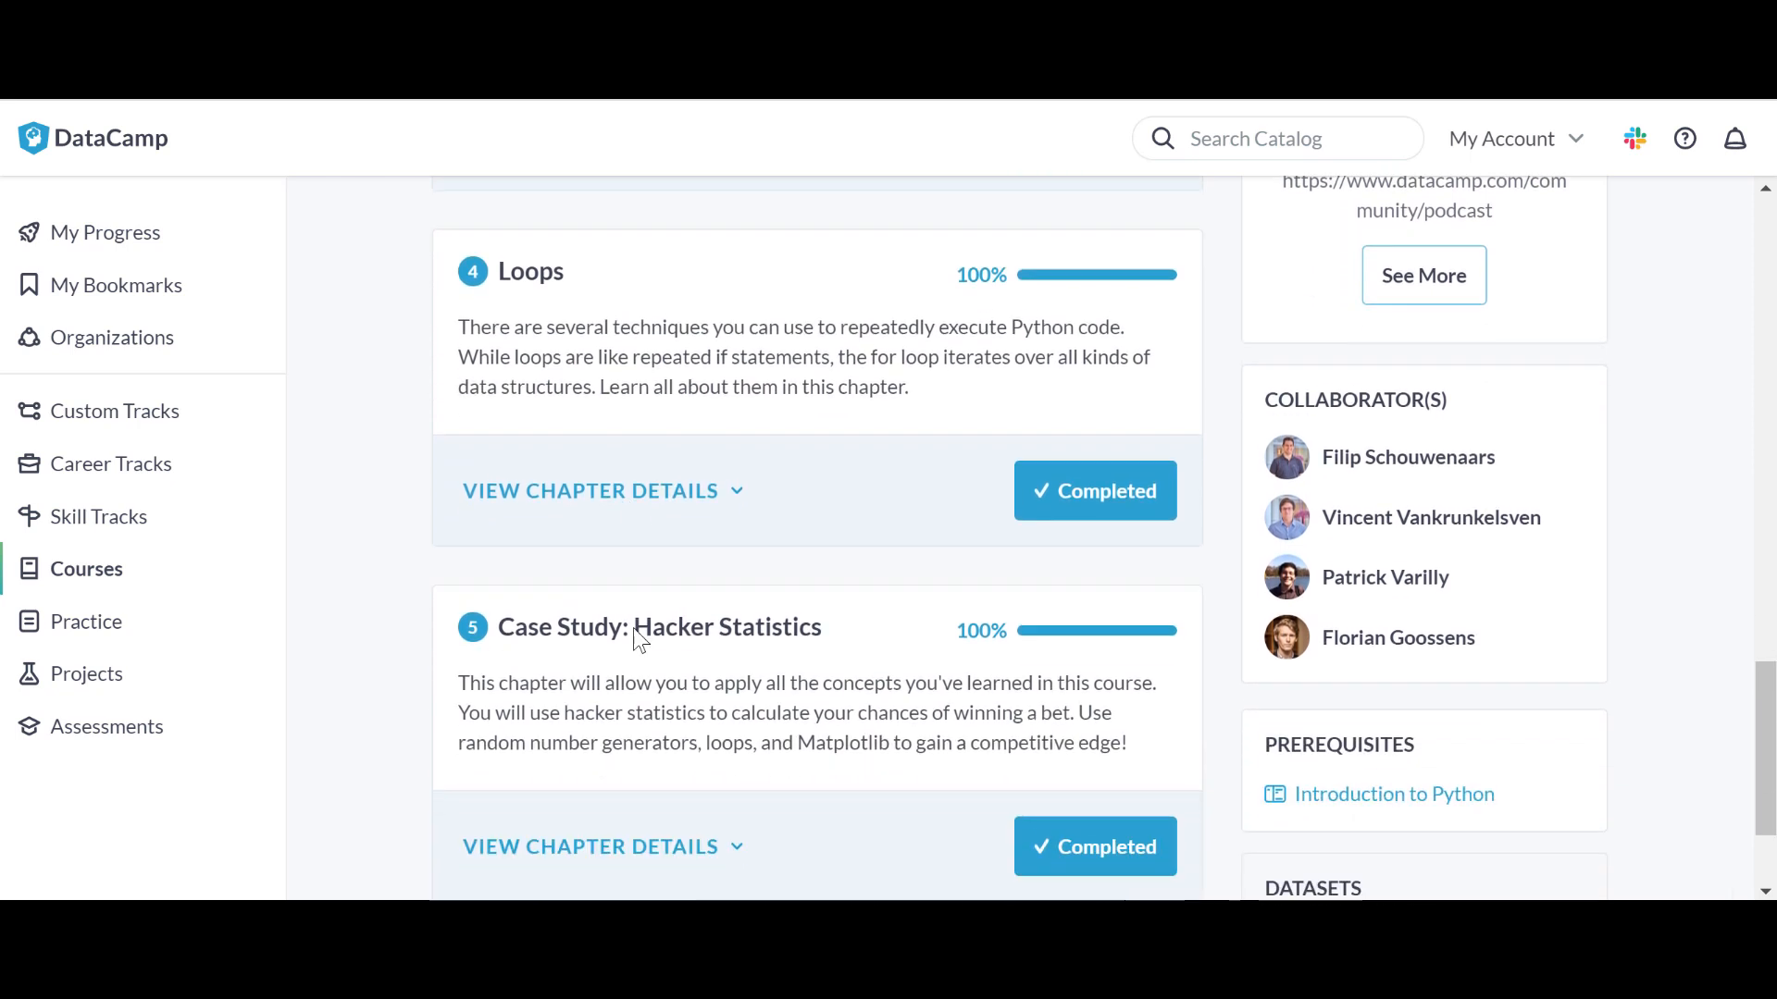
pyautogui.scroll(-3)
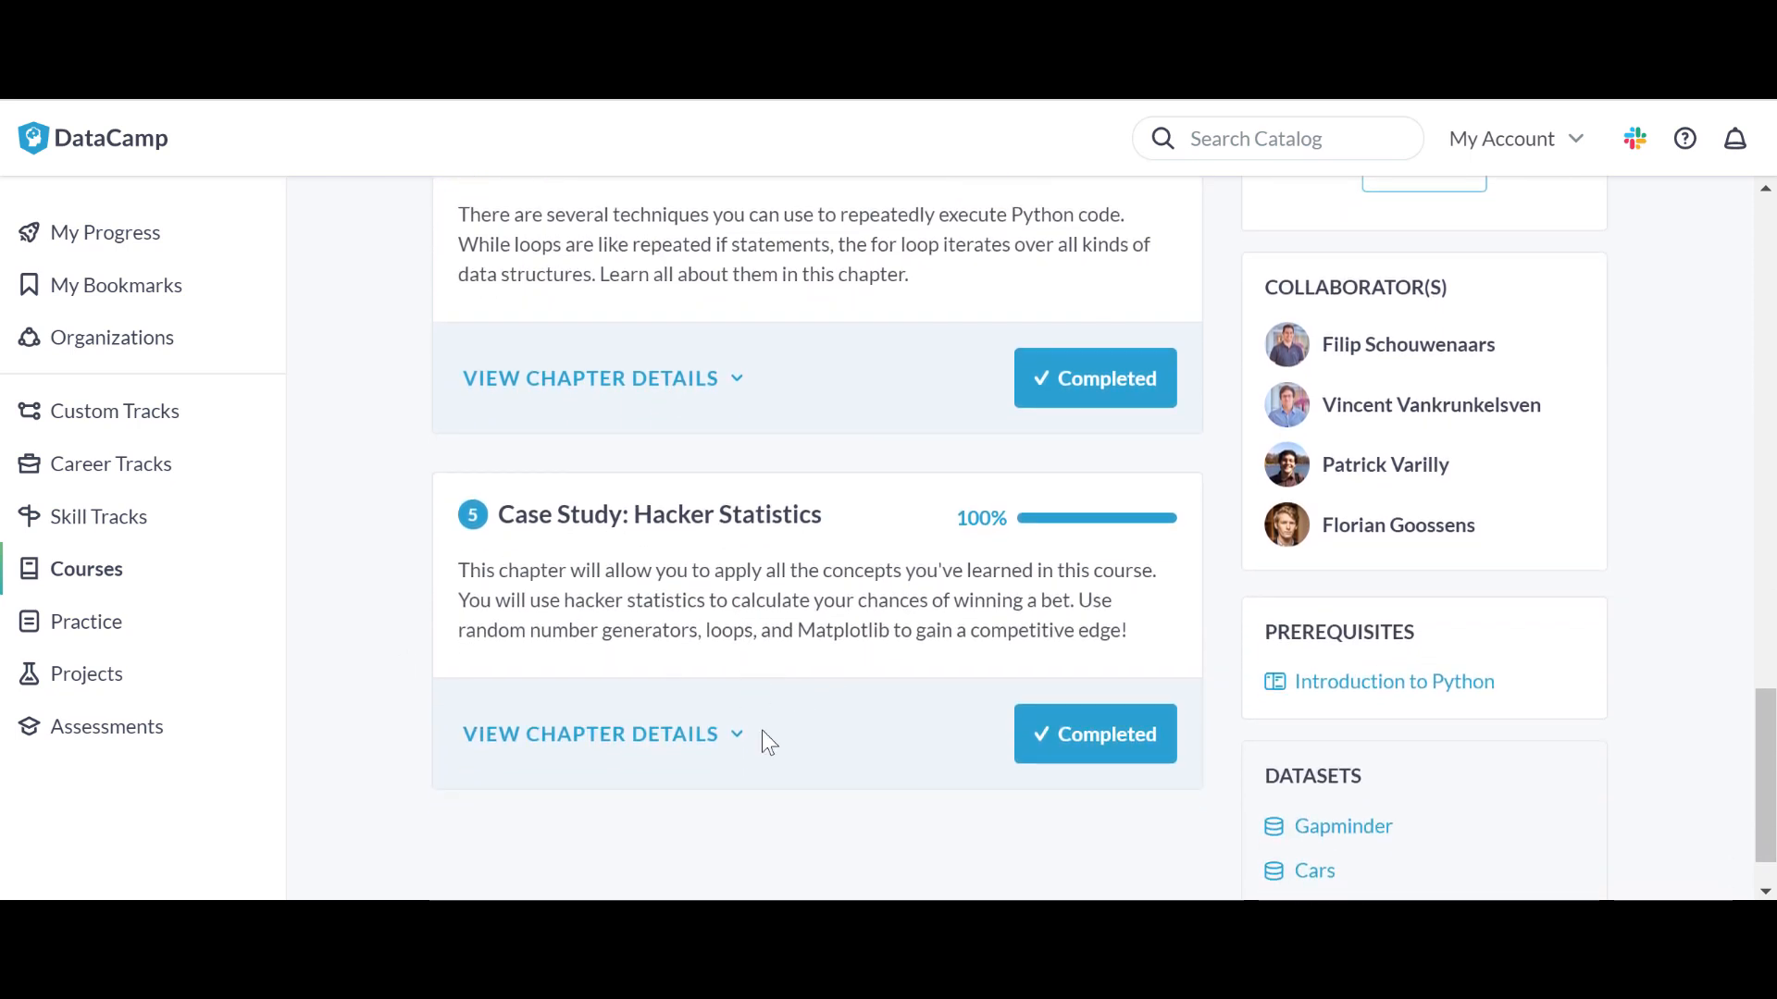
pyautogui.scroll(3)
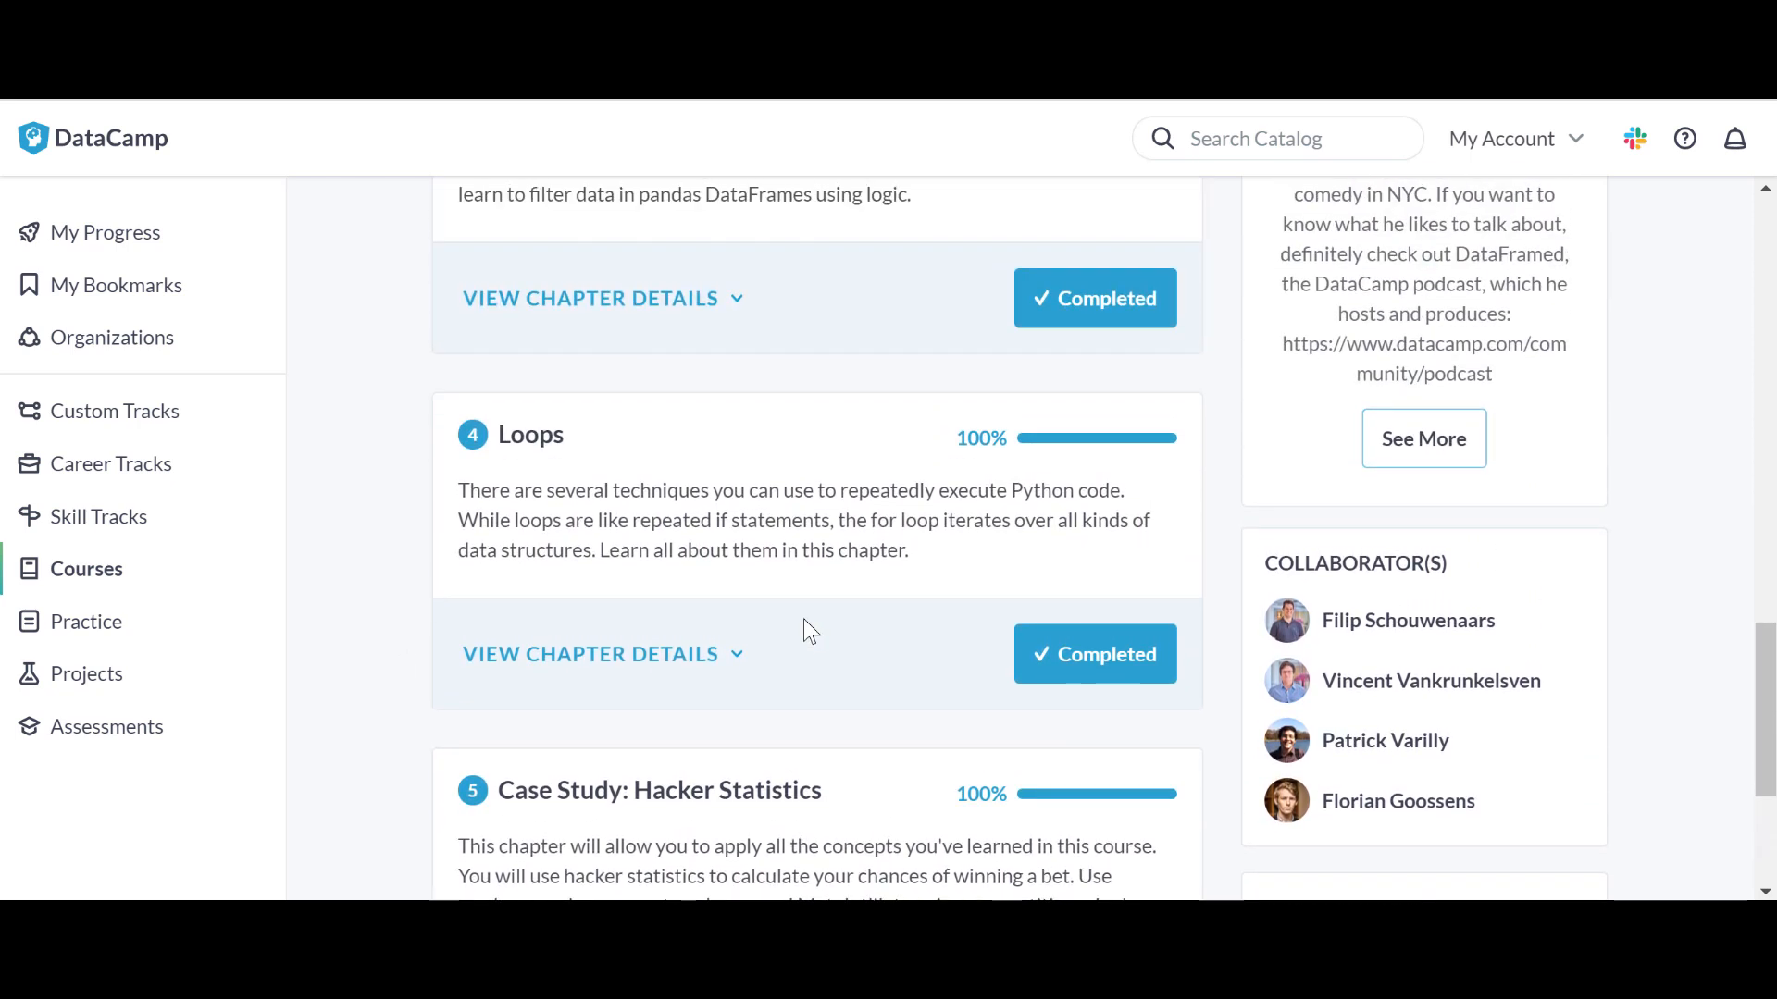
pyautogui.scroll(3)
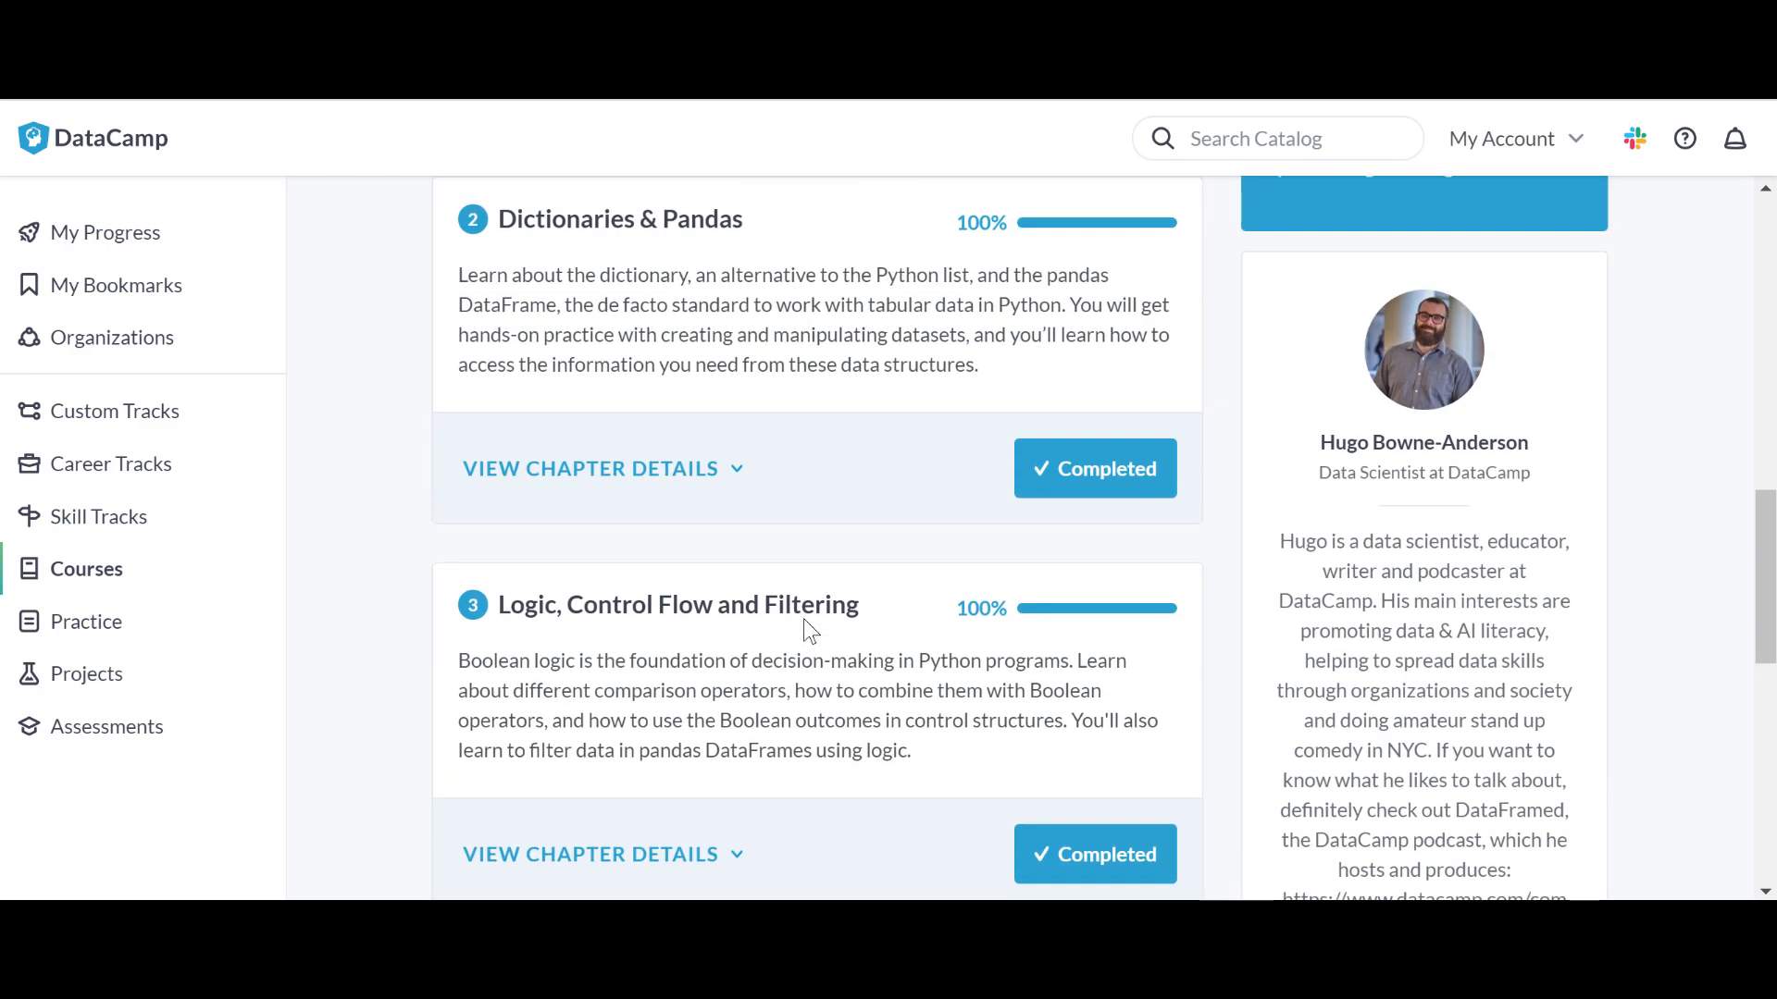
pyautogui.scroll(3)
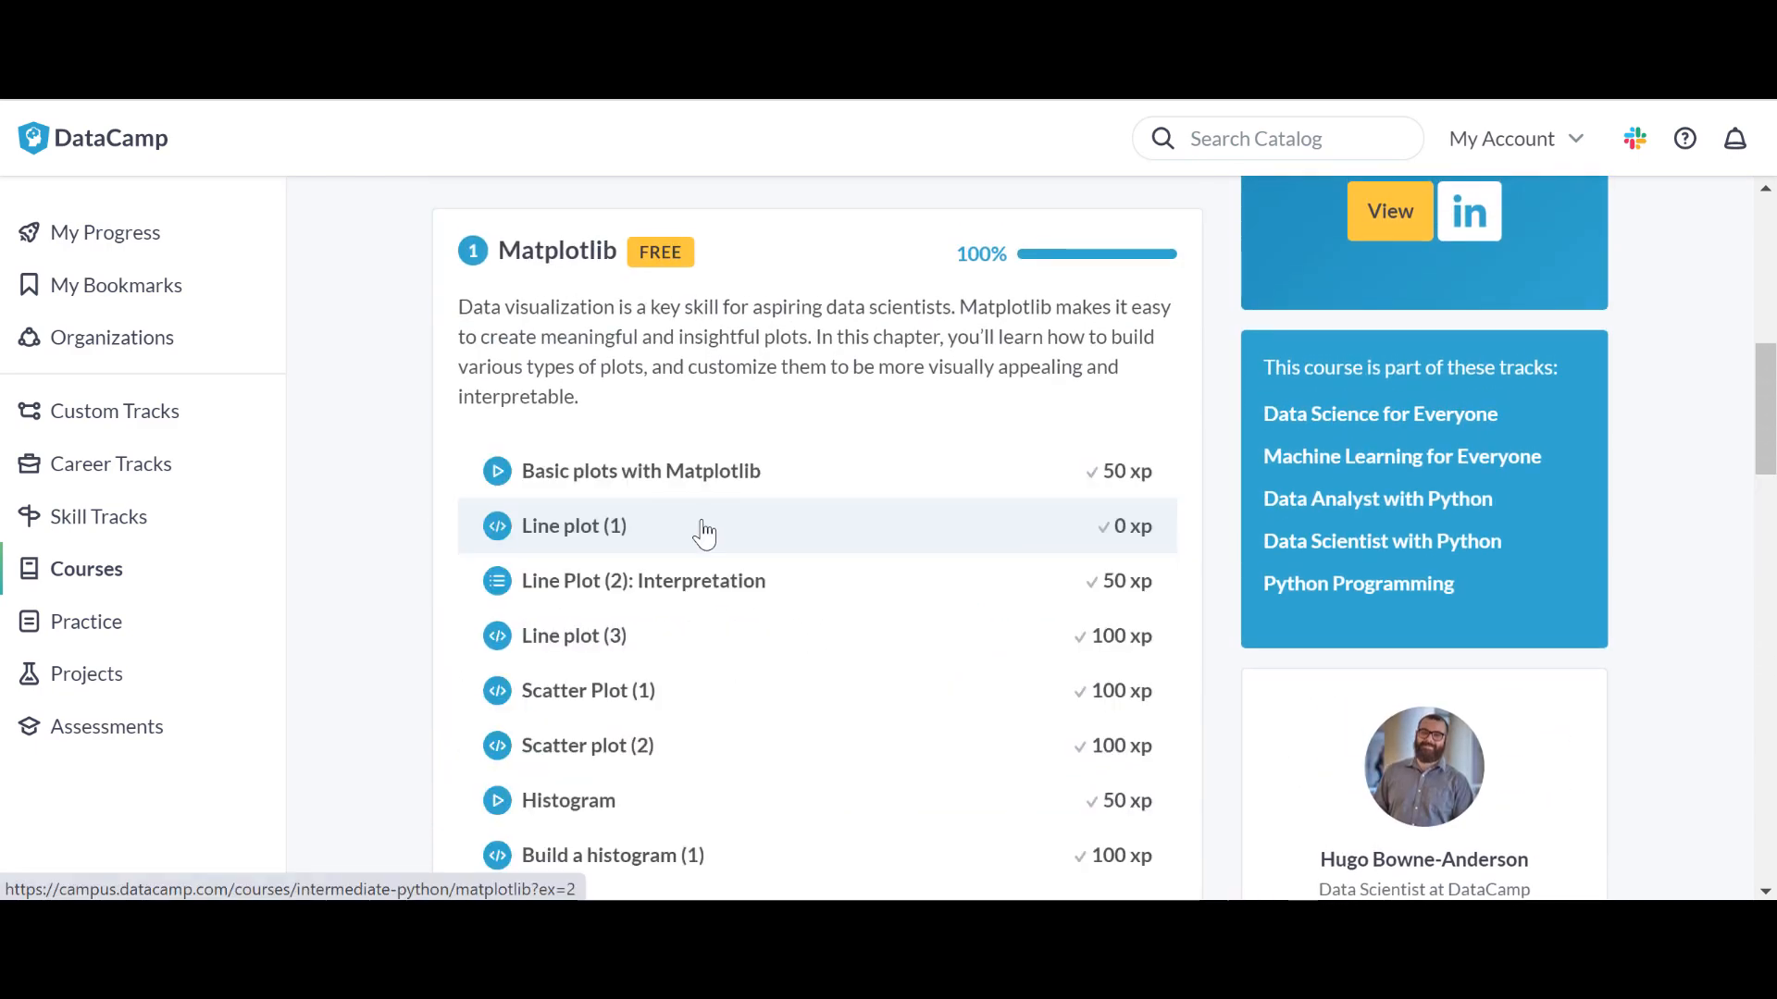
pyautogui.scroll(-3)
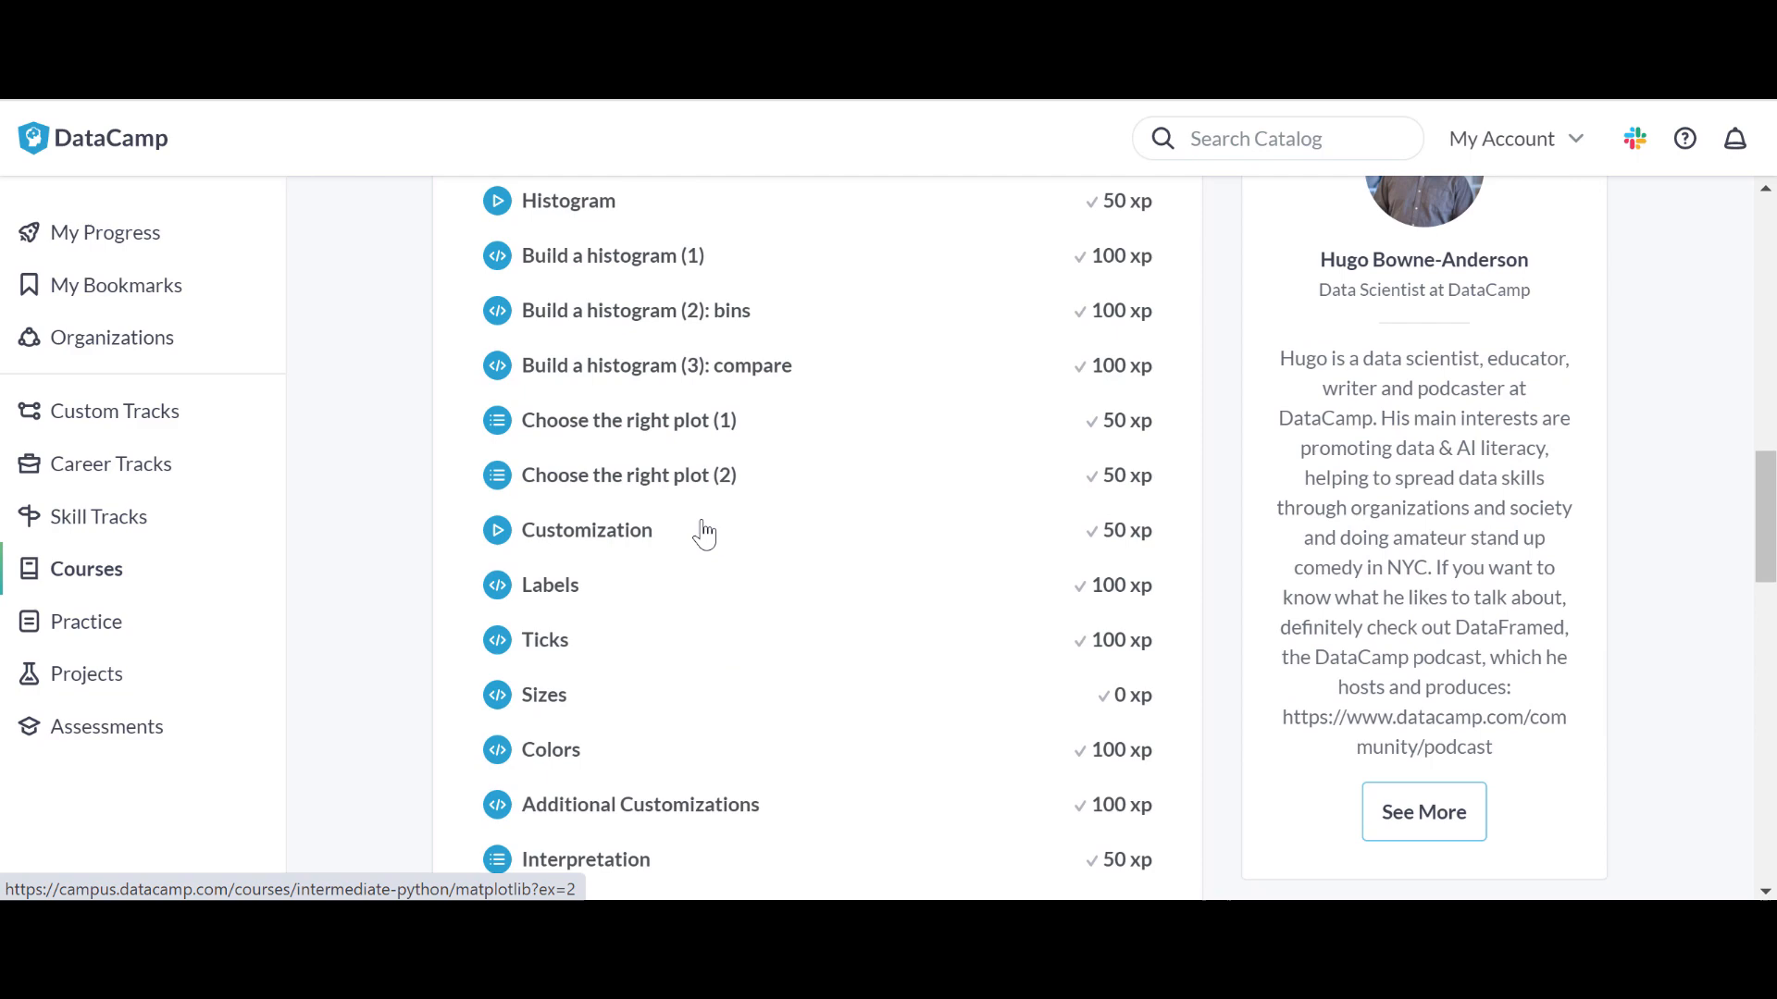
pyautogui.scroll(3)
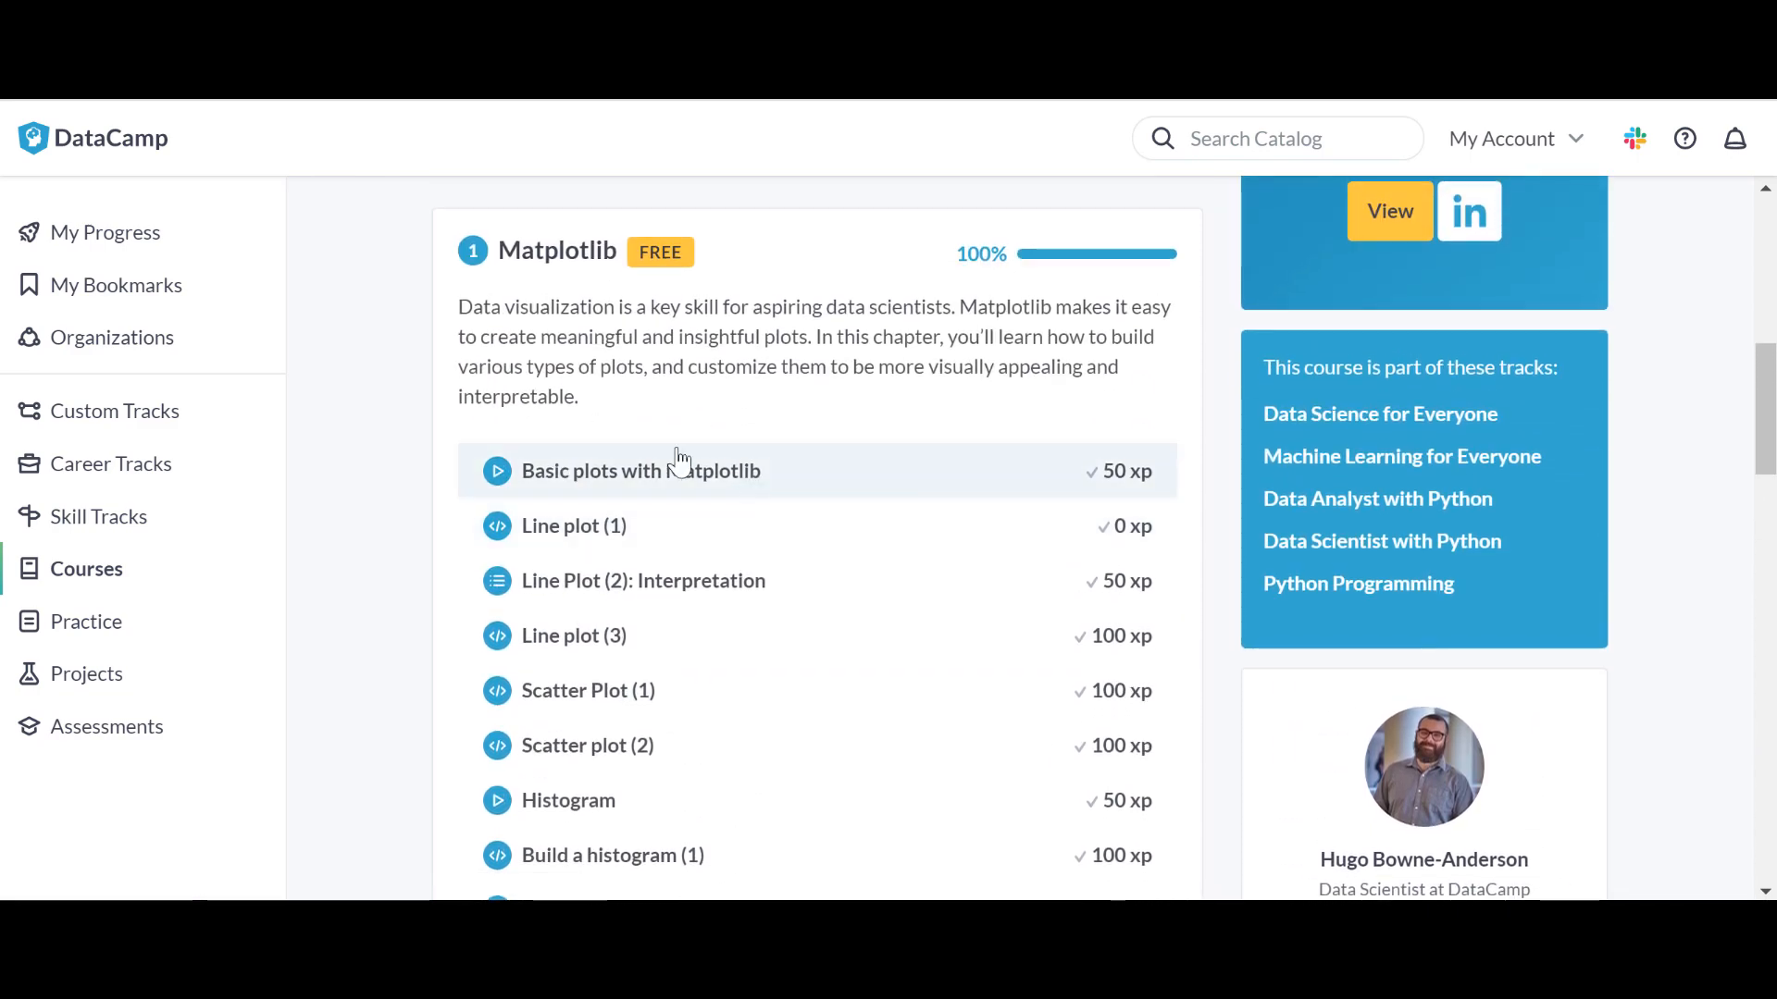
pyautogui.scroll(-3)
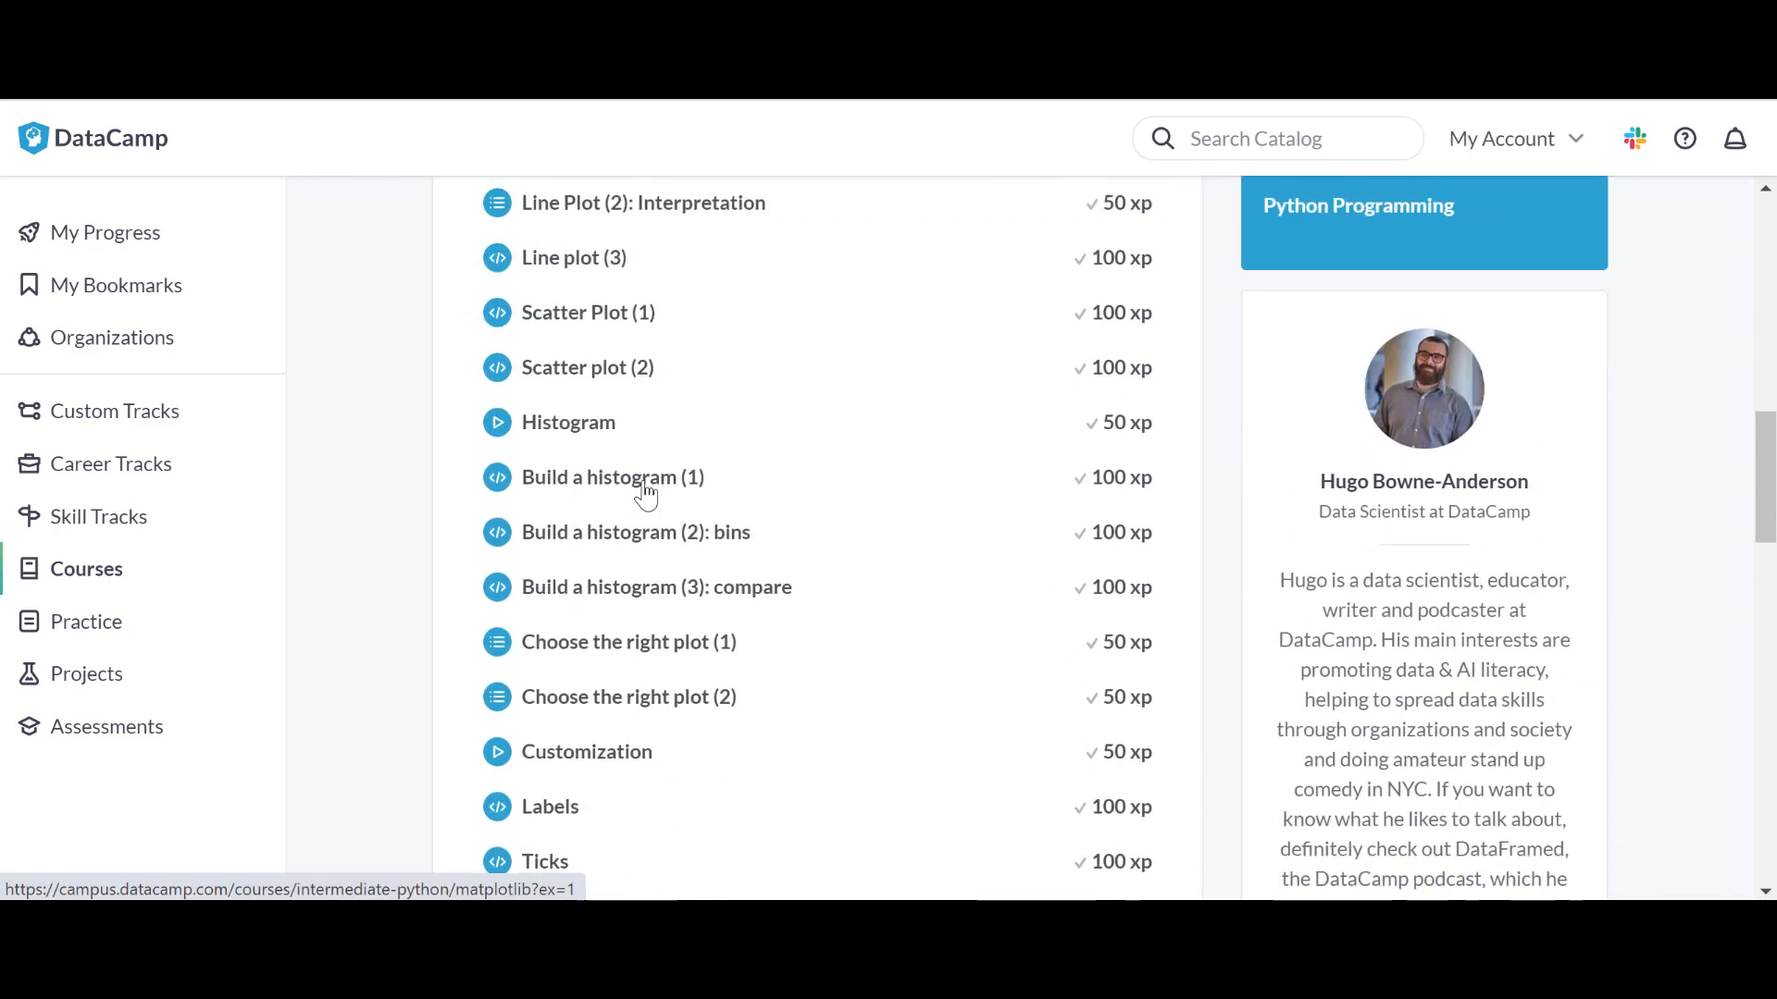
pyautogui.scroll(3)
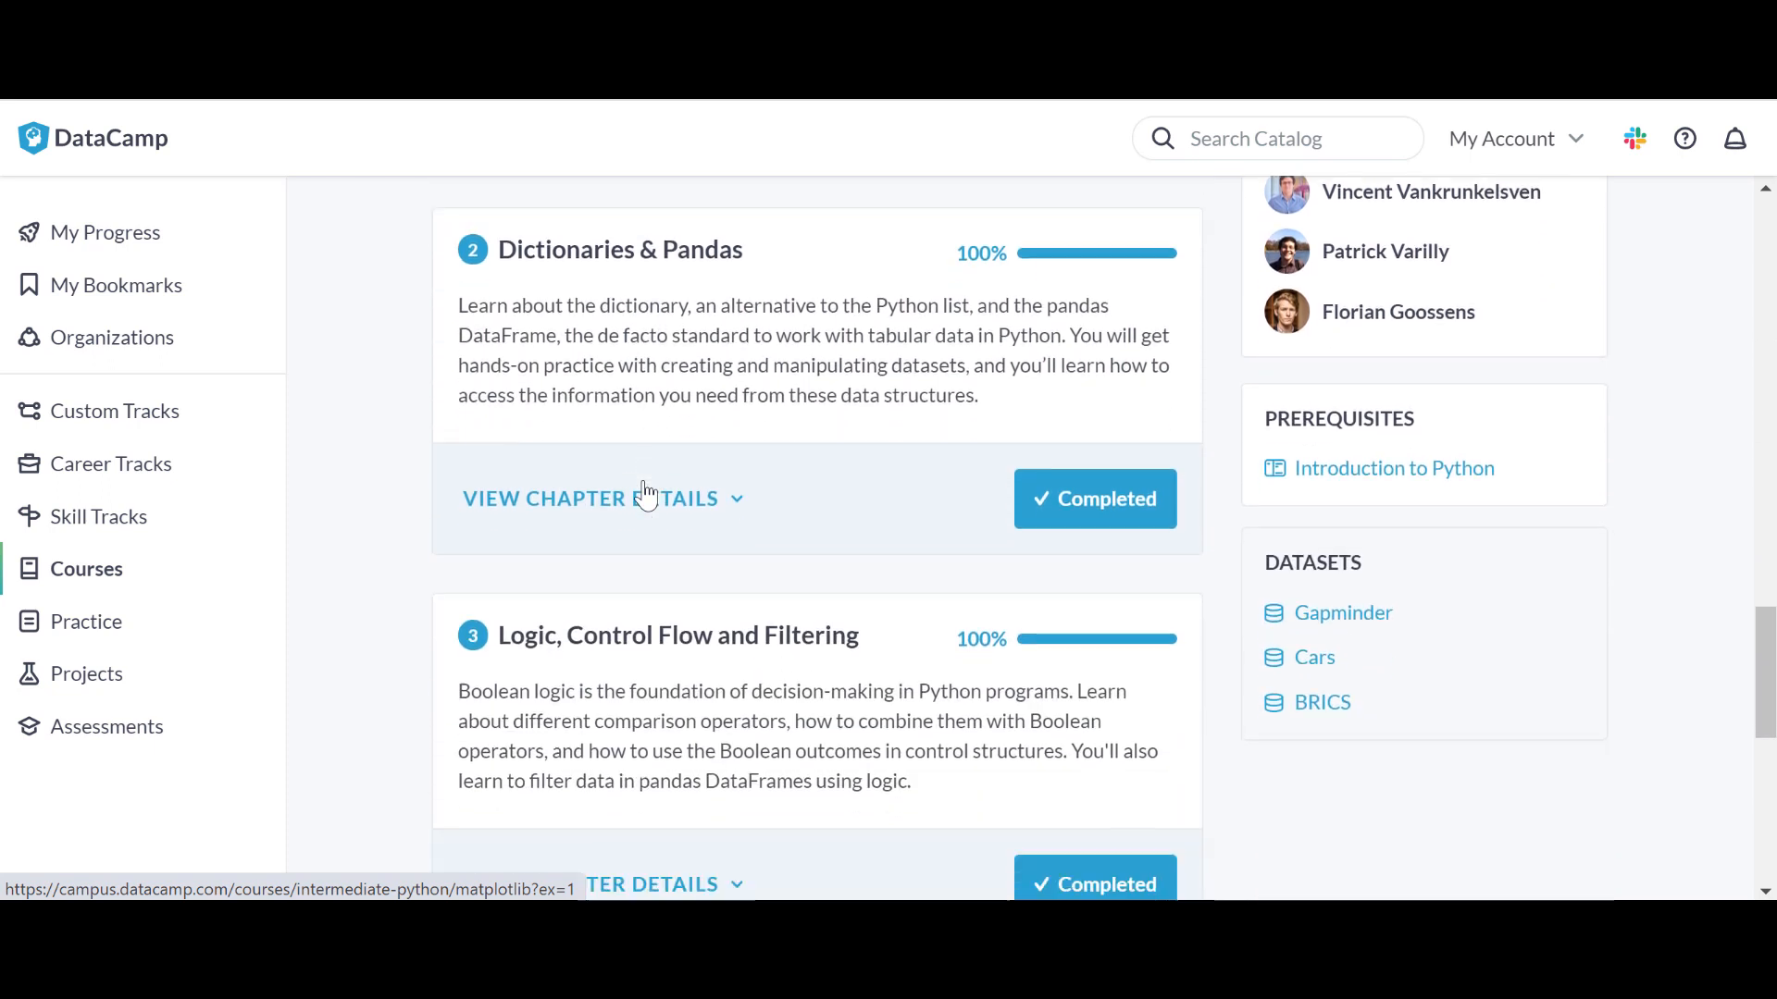
# Expand the lessons of the Dictionaries & Pandas and Logic, Control Flow and Filtering chapters.
pyautogui.click(577, 499)
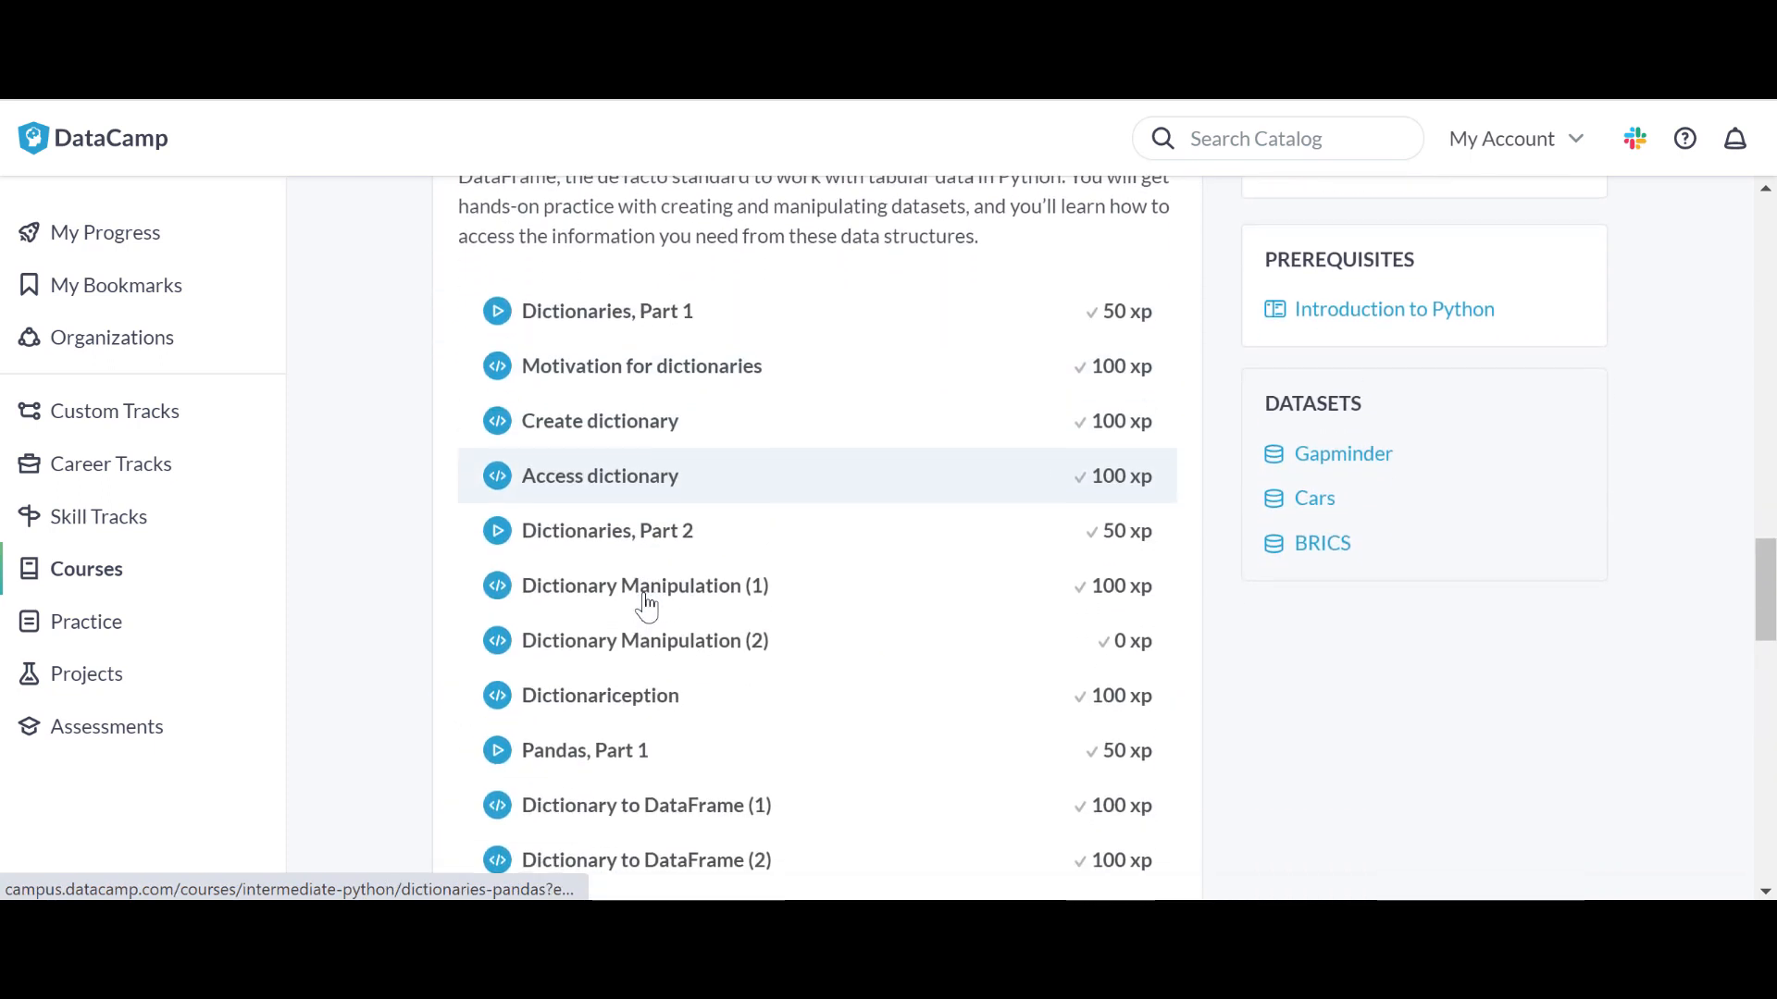
pyautogui.scroll(-3)
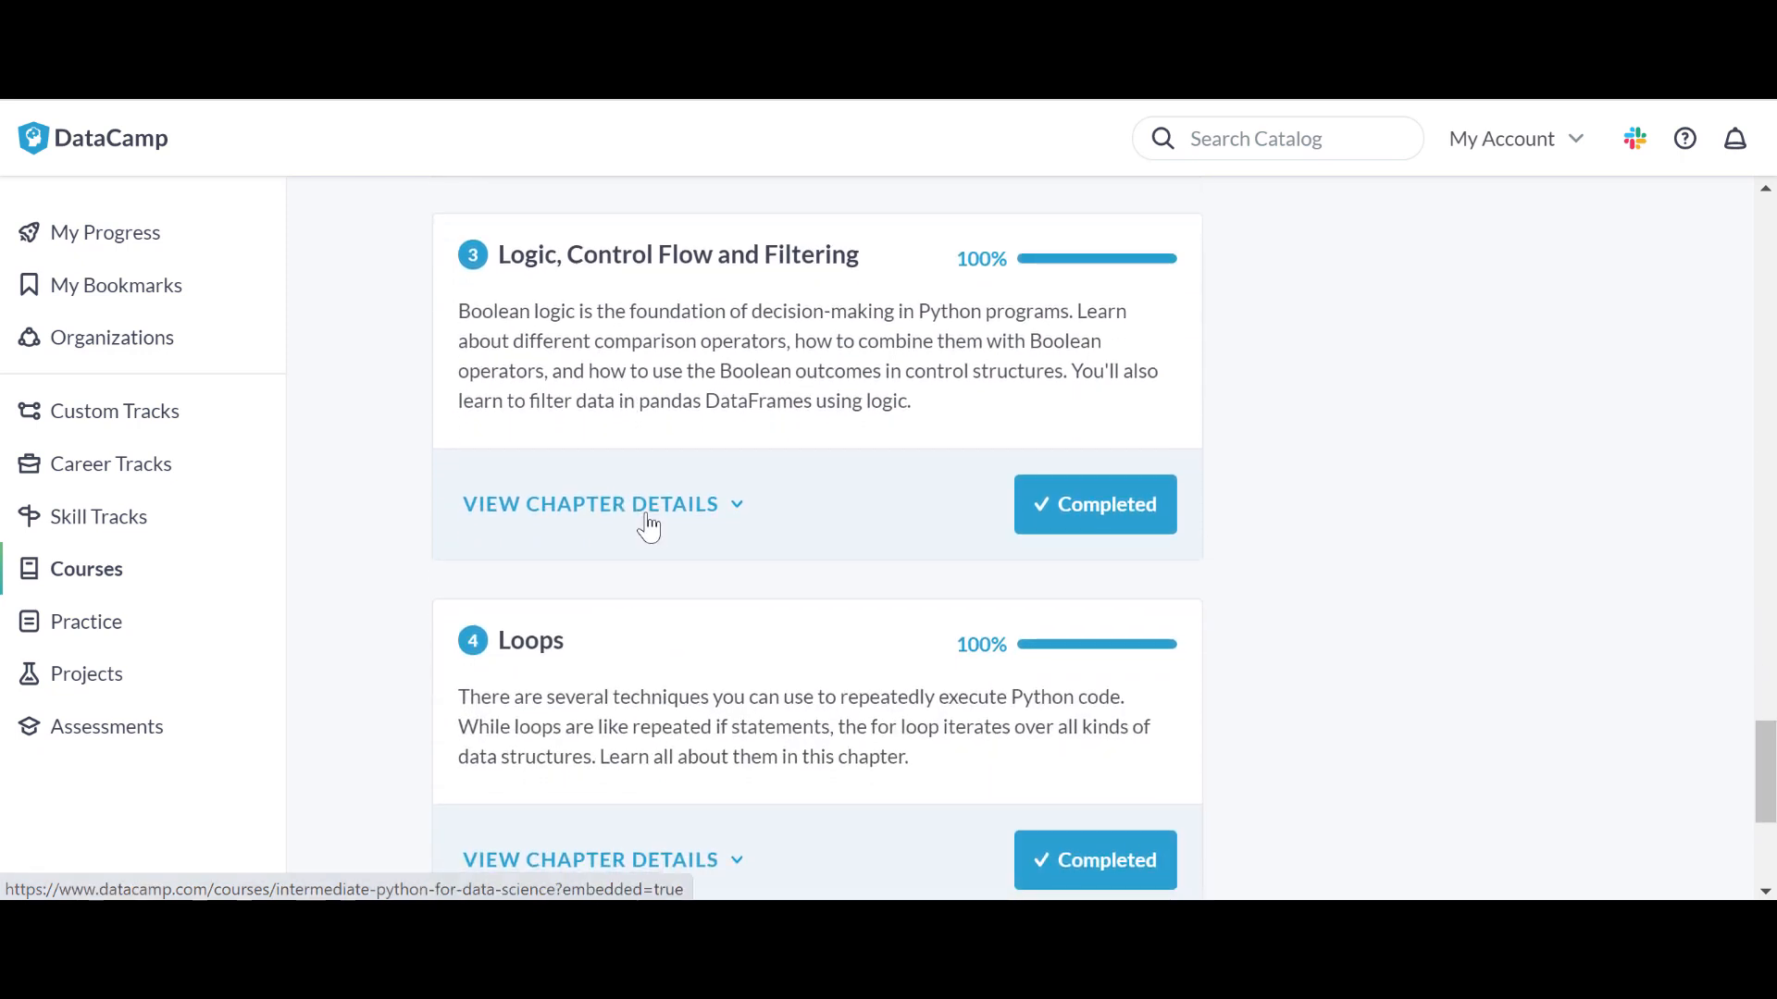
pyautogui.click(591, 503)
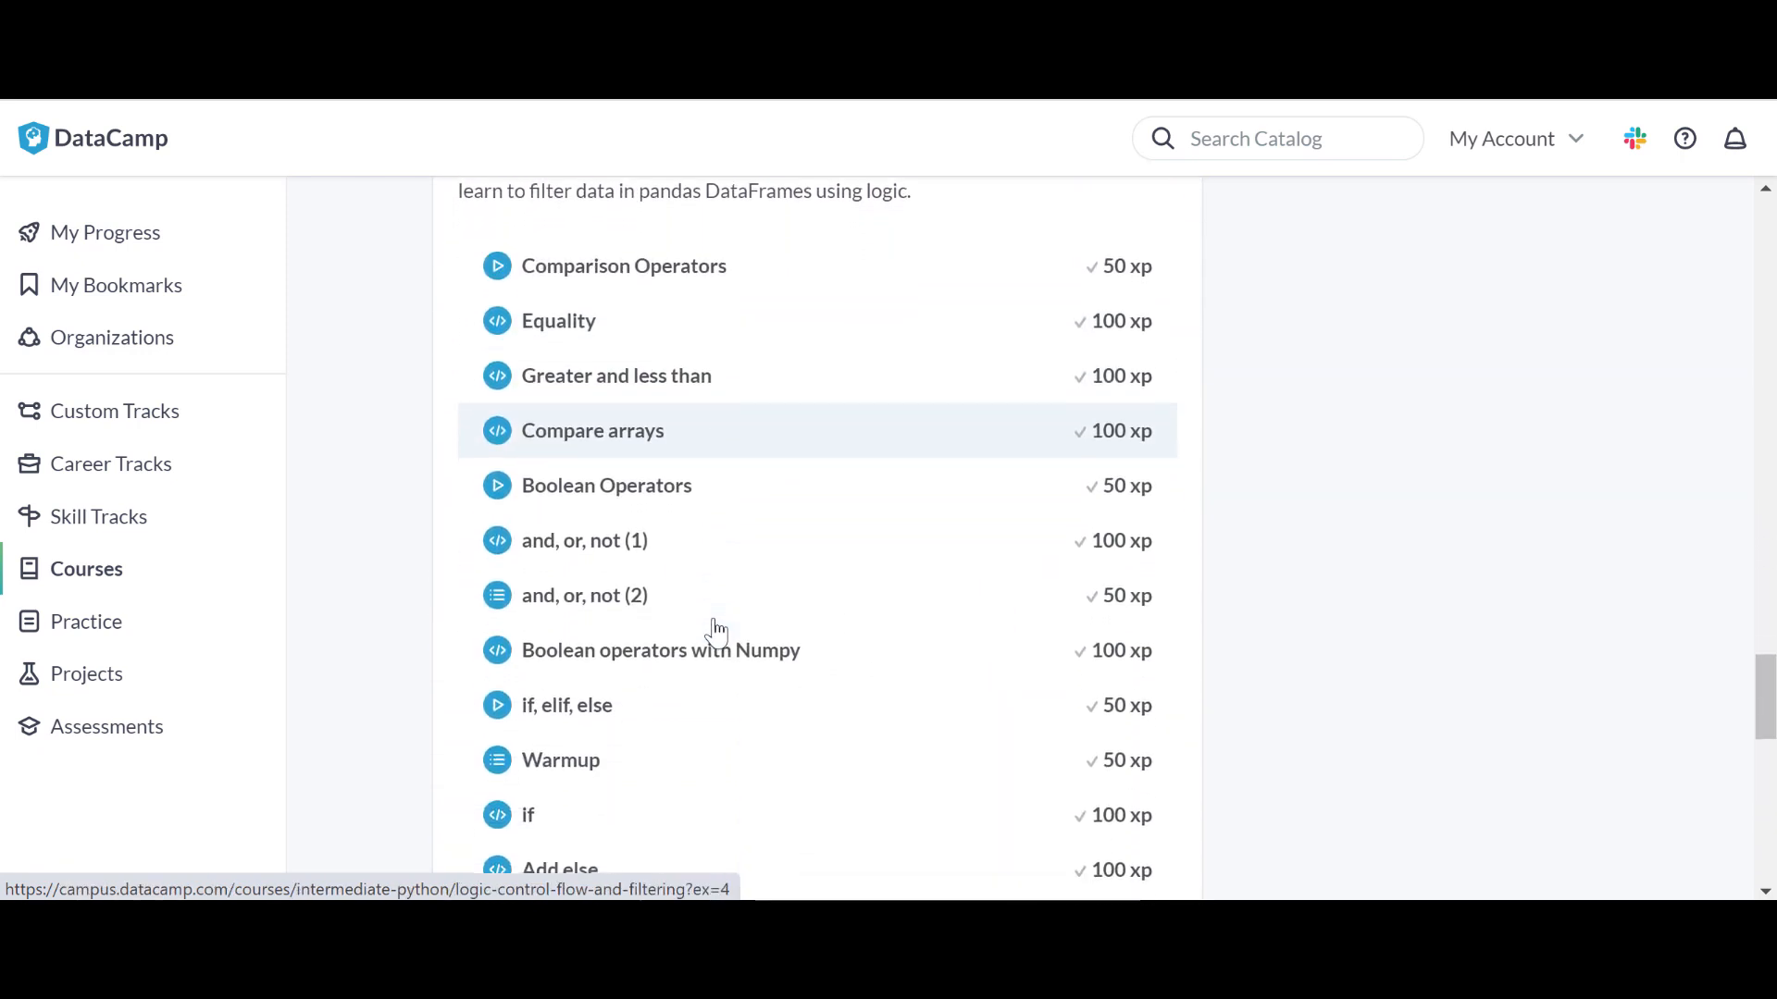
pyautogui.scroll(-3)
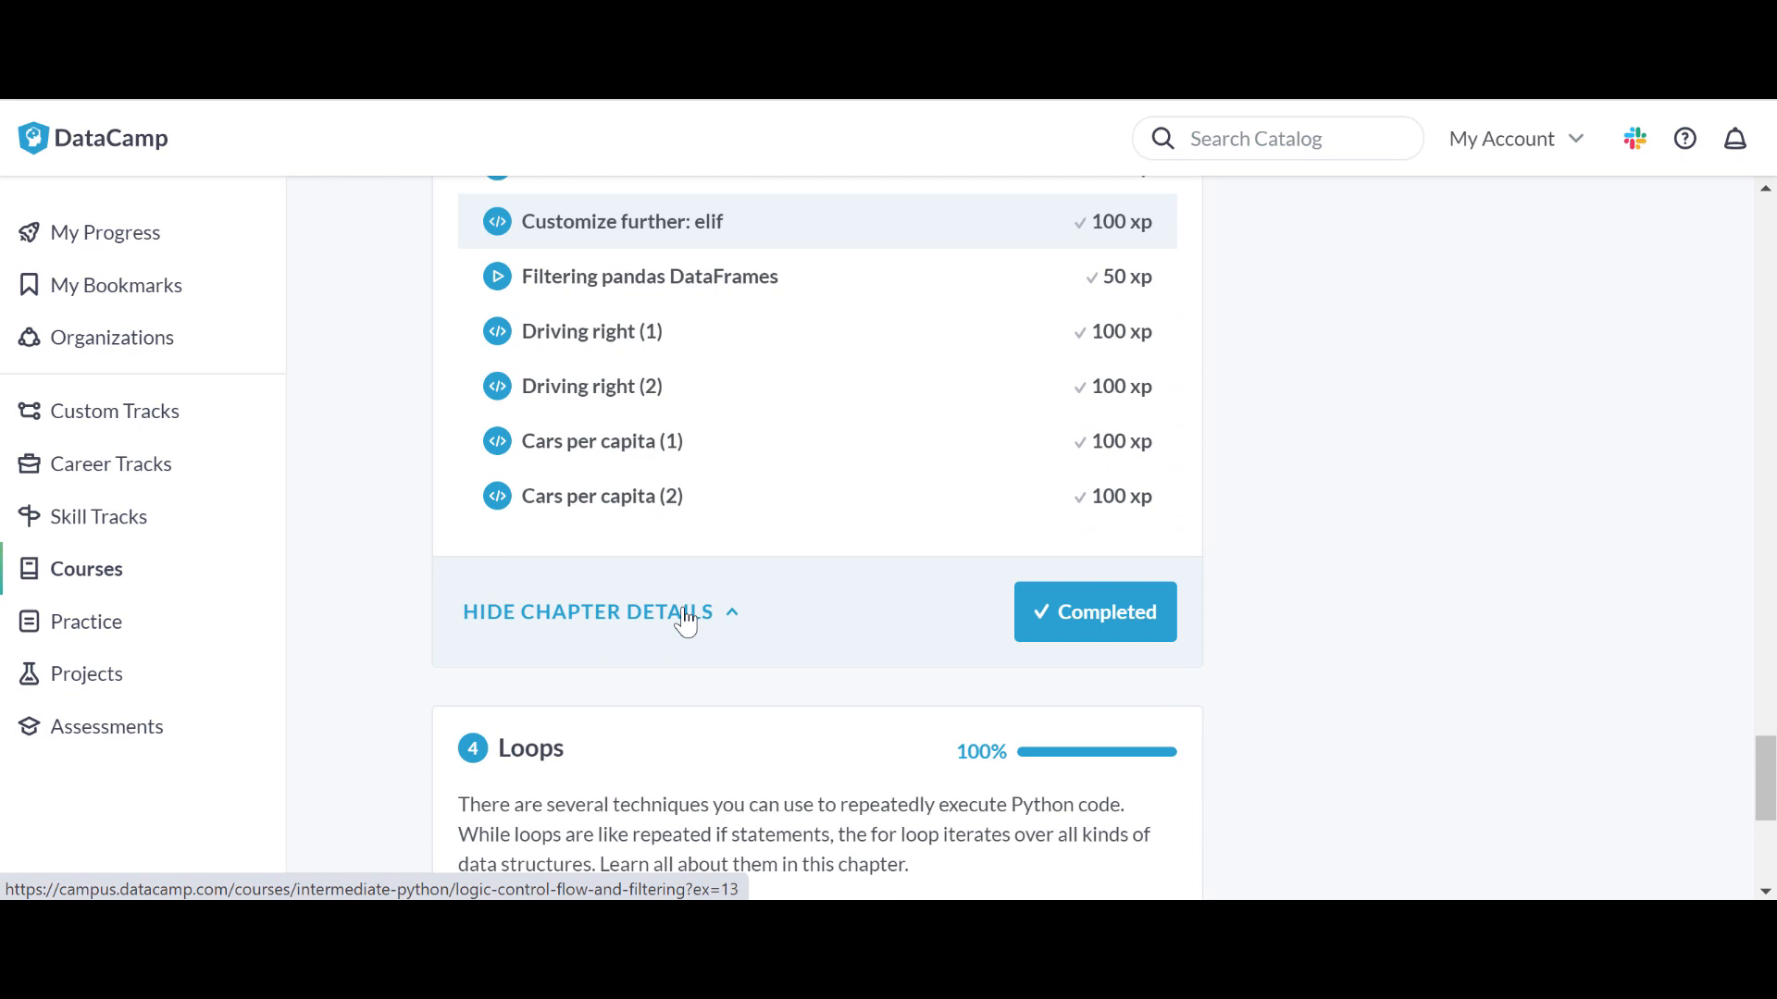
pyautogui.scroll(-3)
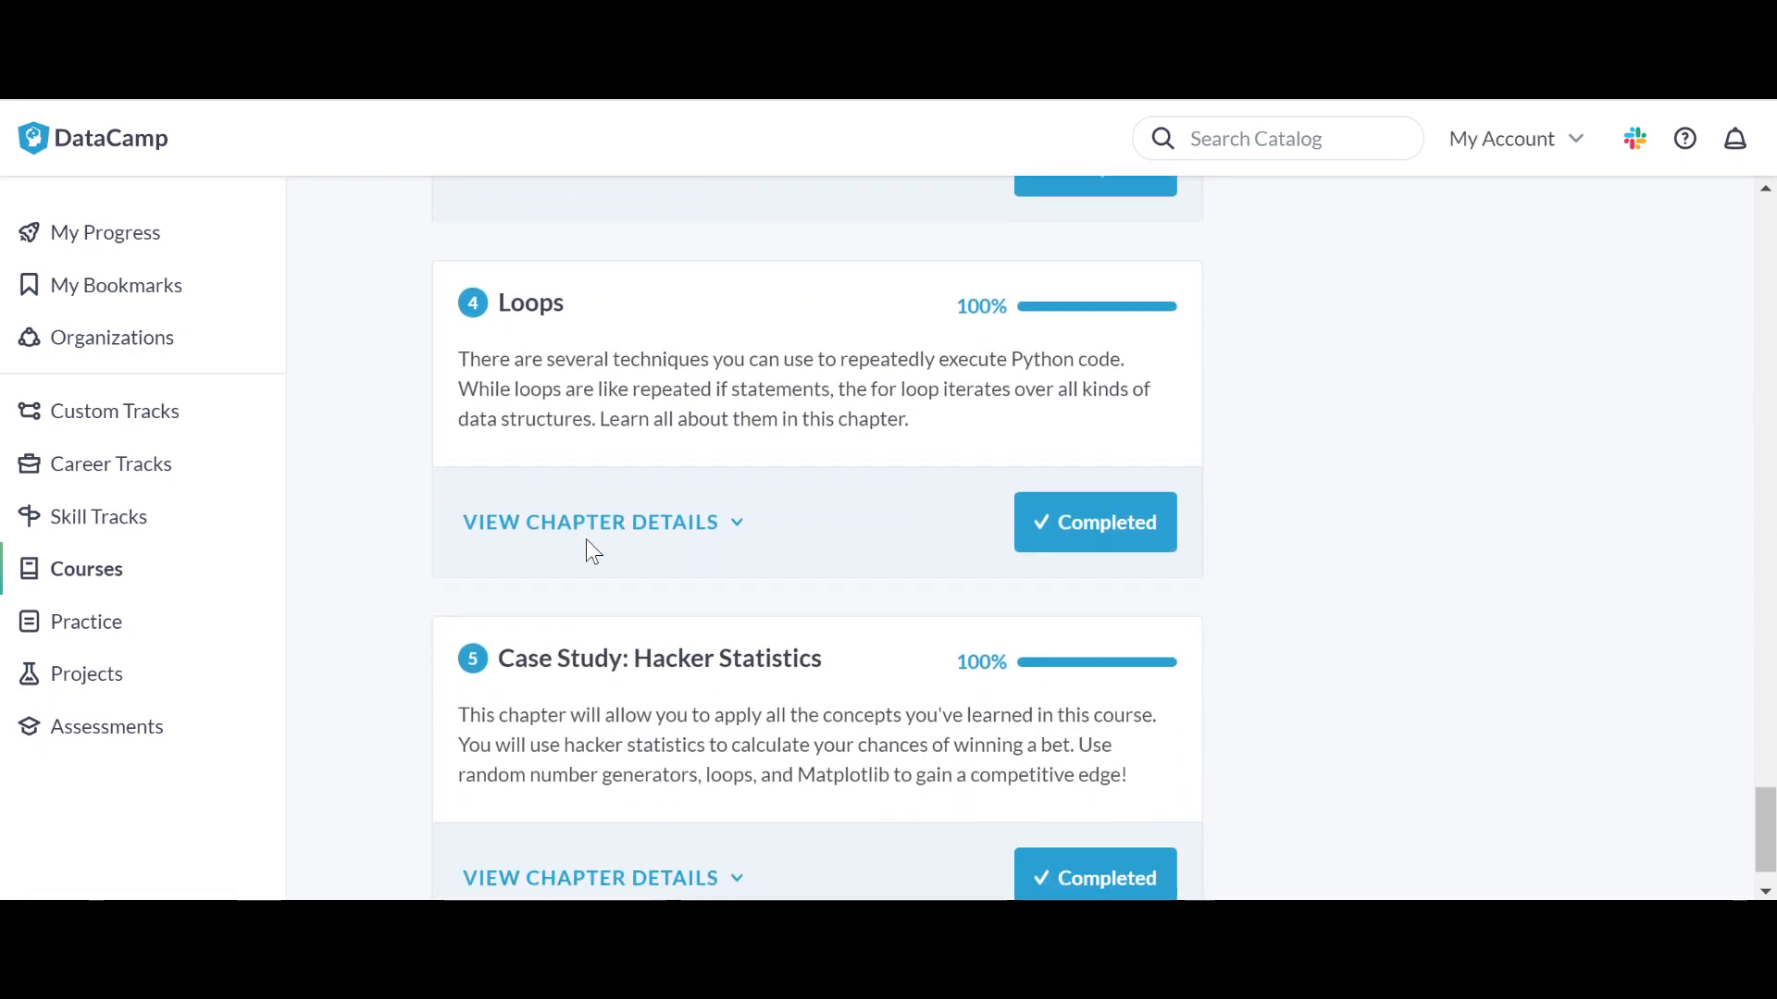
# Expand the Loops and Case Study: Hacker Statistics chapters and scroll through their lessons.
pyautogui.click(589, 521)
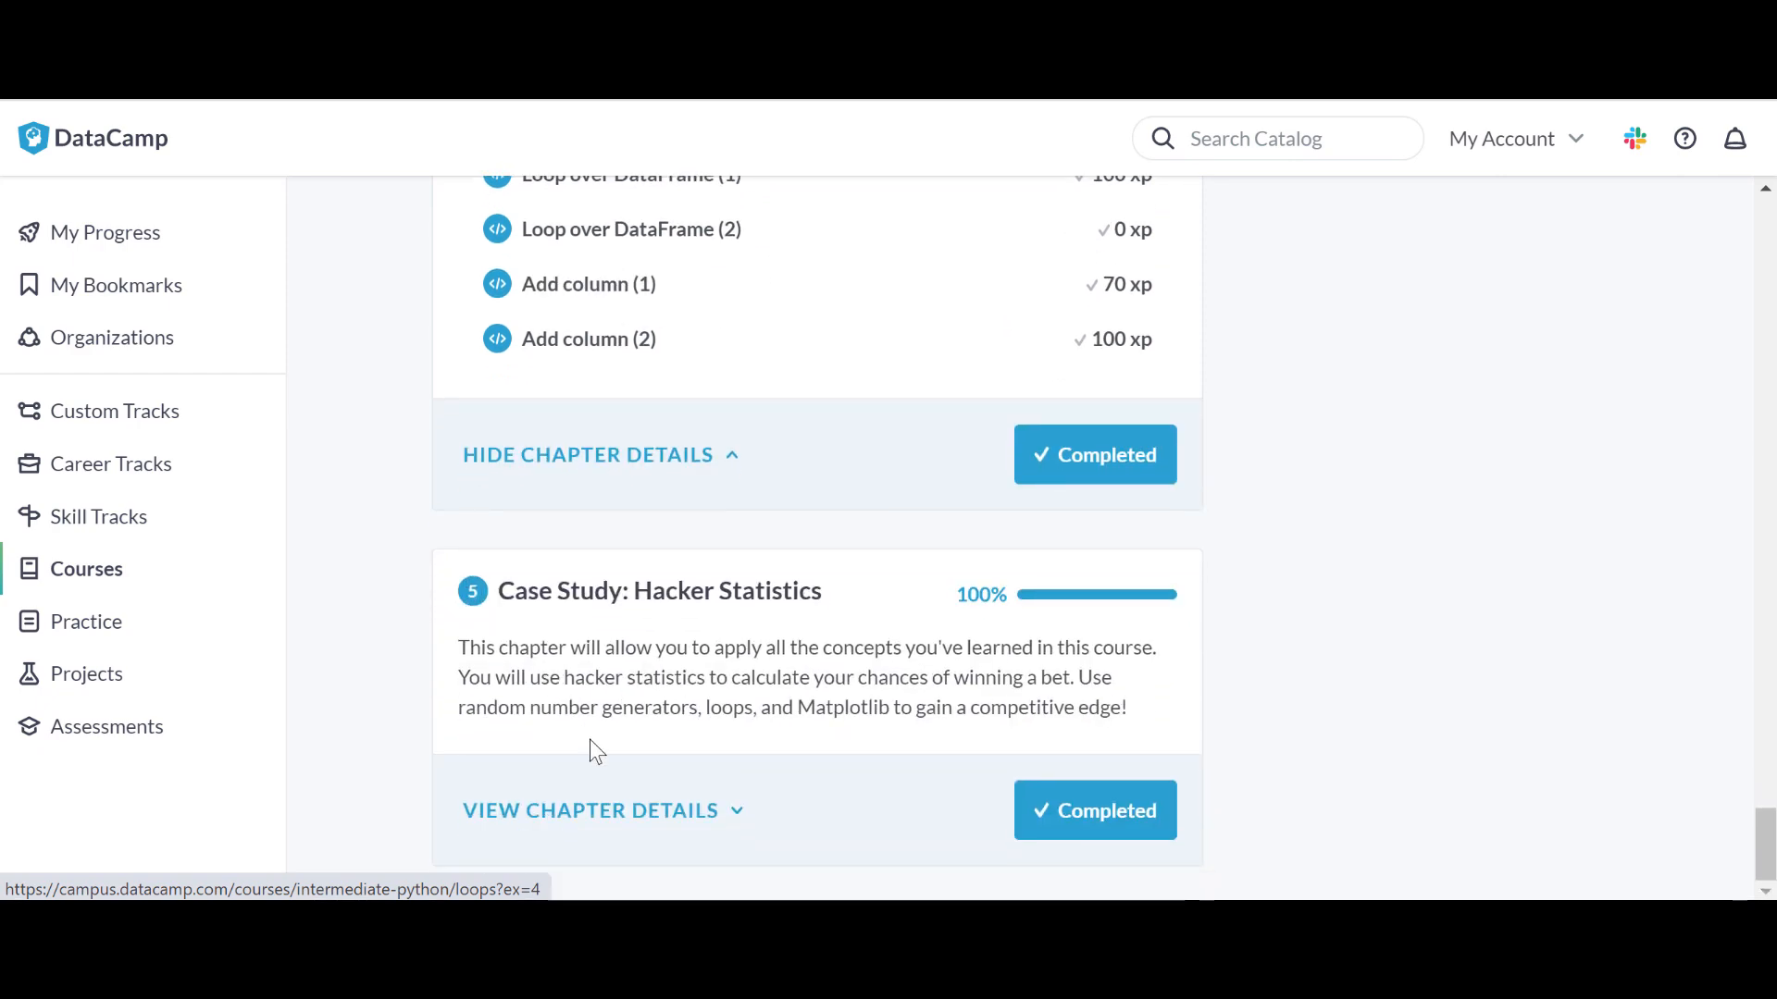
pyautogui.click(590, 809)
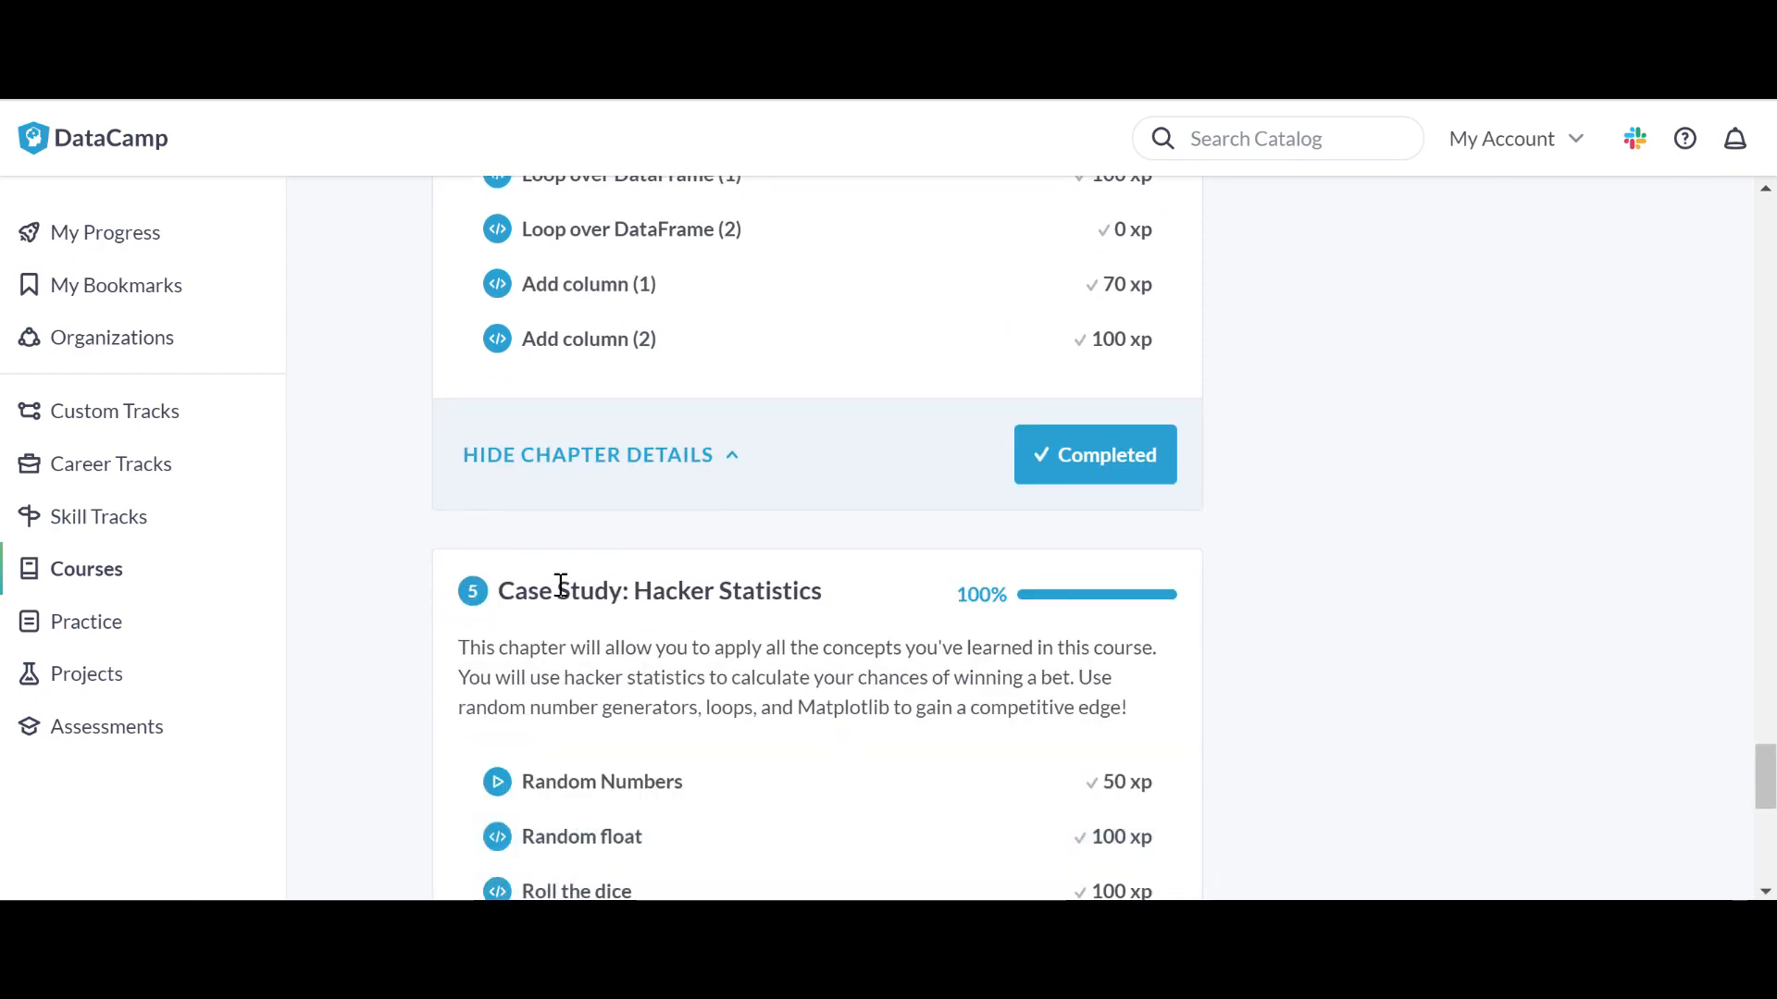
pyautogui.scroll(-3)
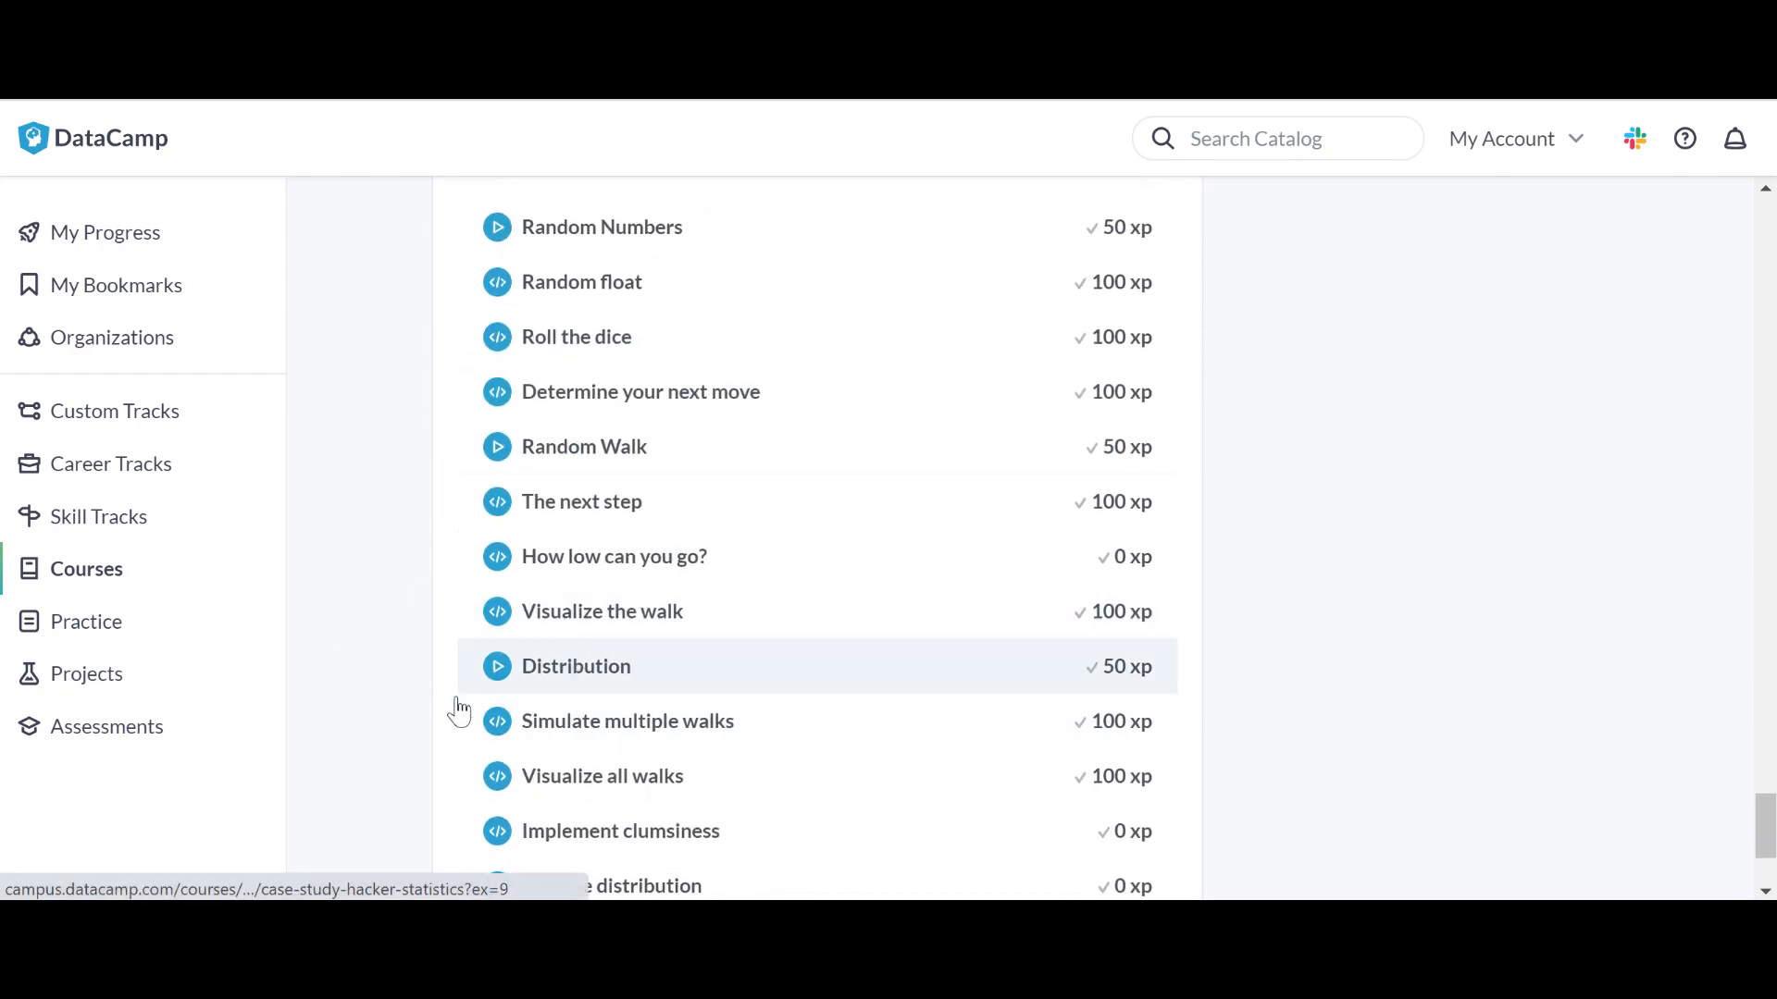
pyautogui.scroll(-3)
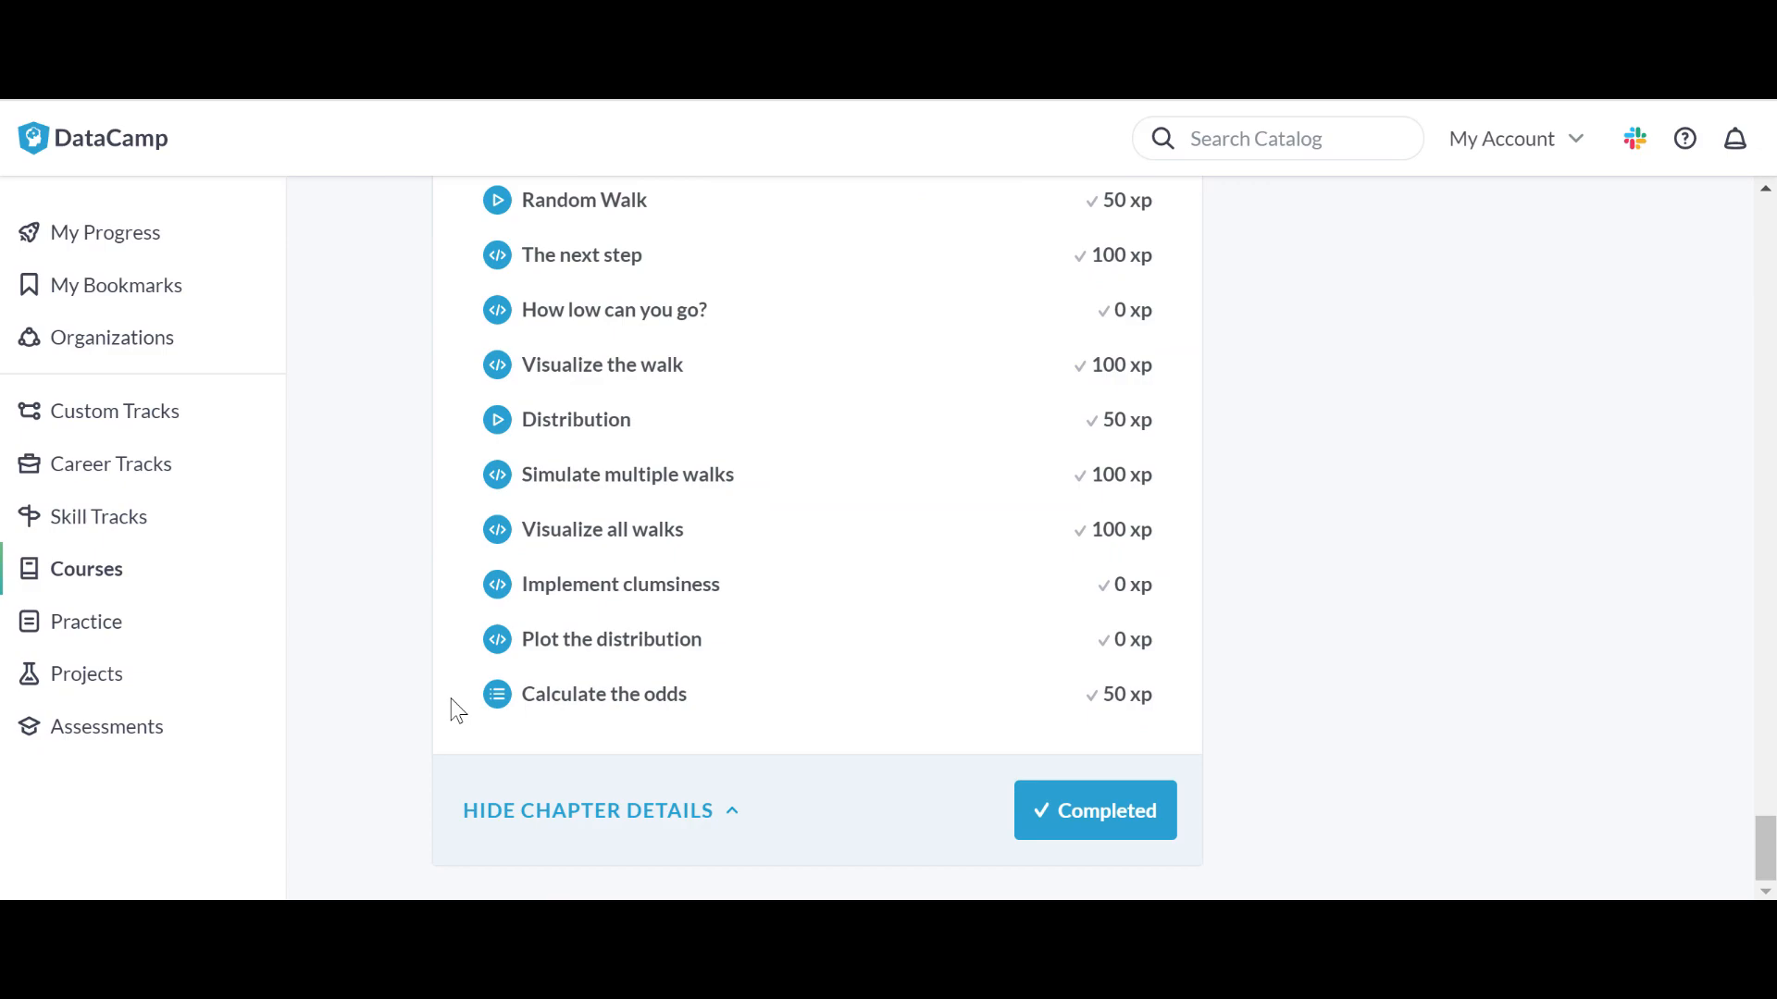
pyautogui.scroll(-3)
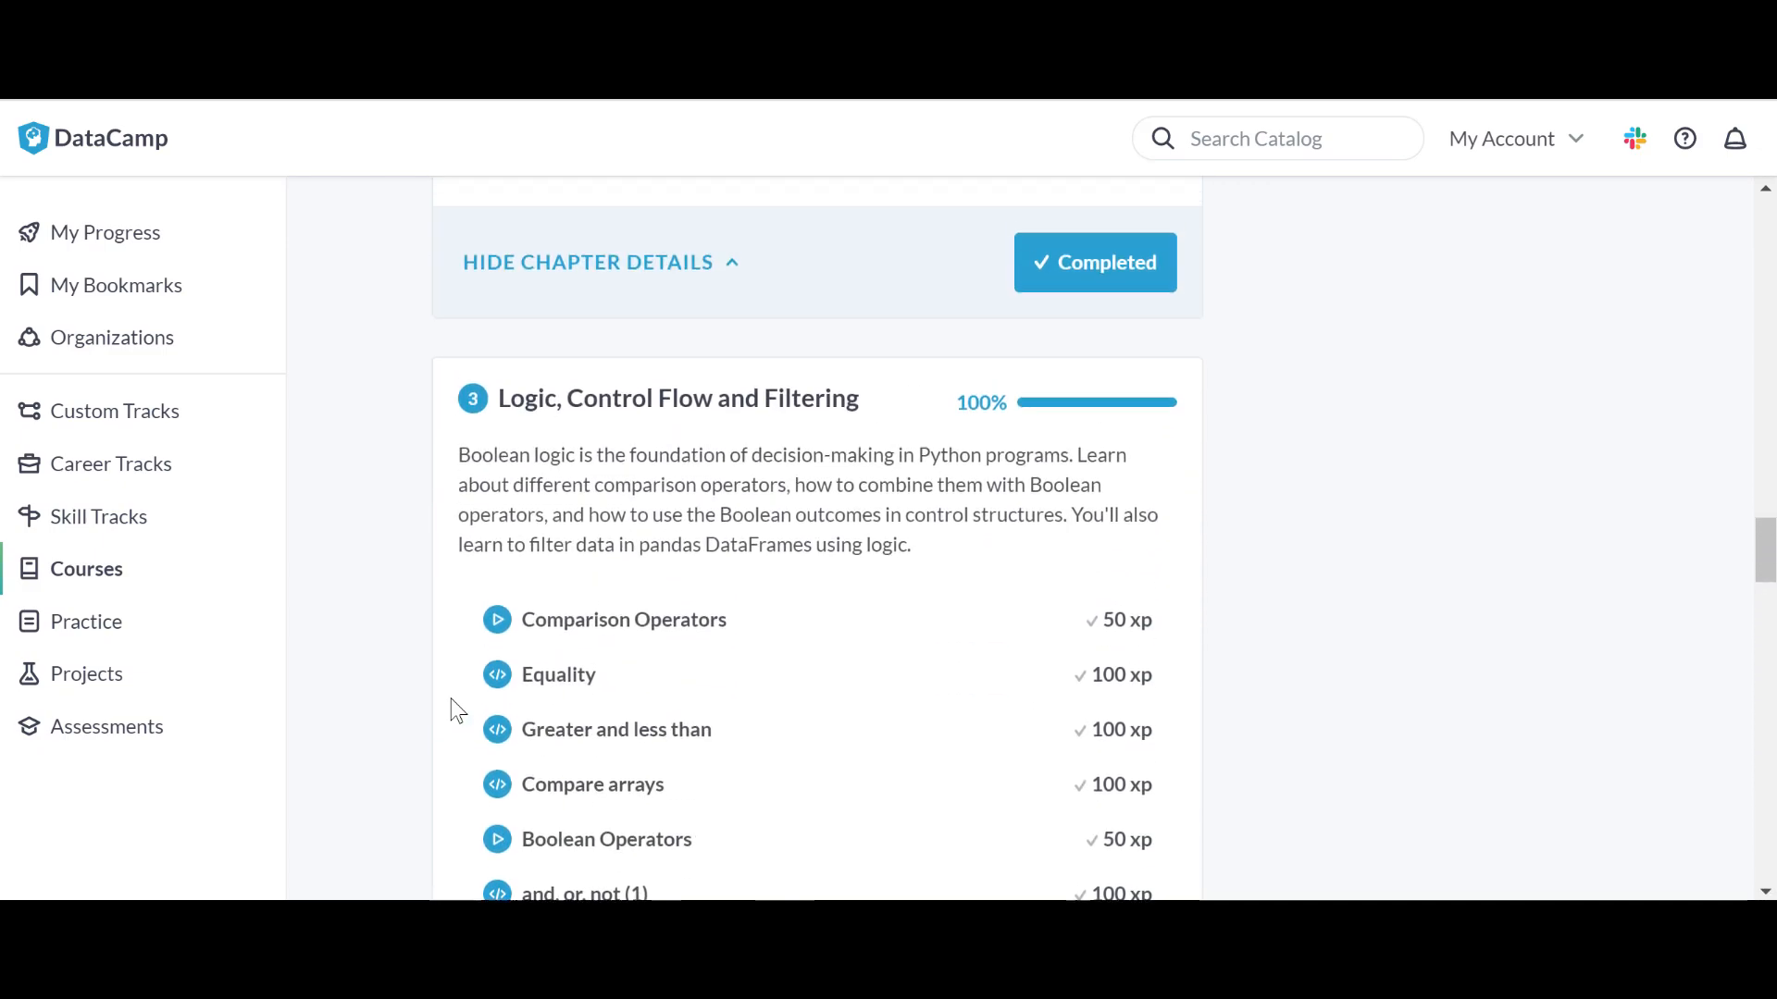
pyautogui.scroll(-3)
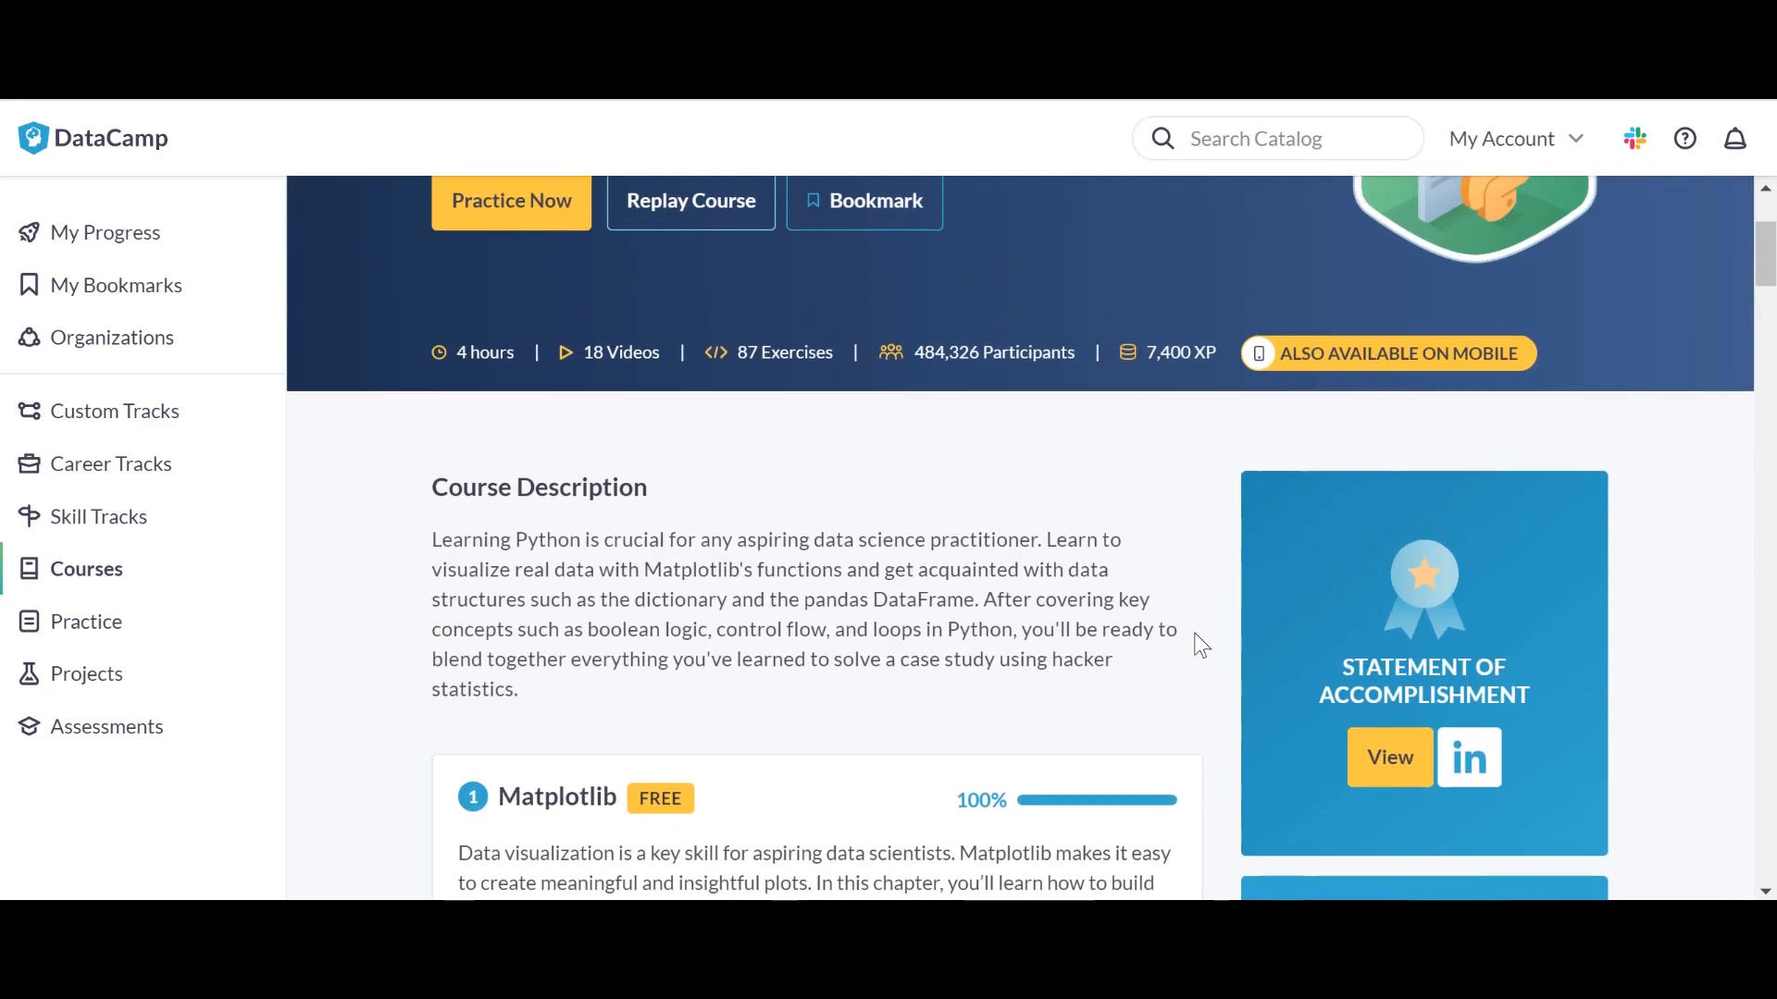
pyautogui.scroll(3)
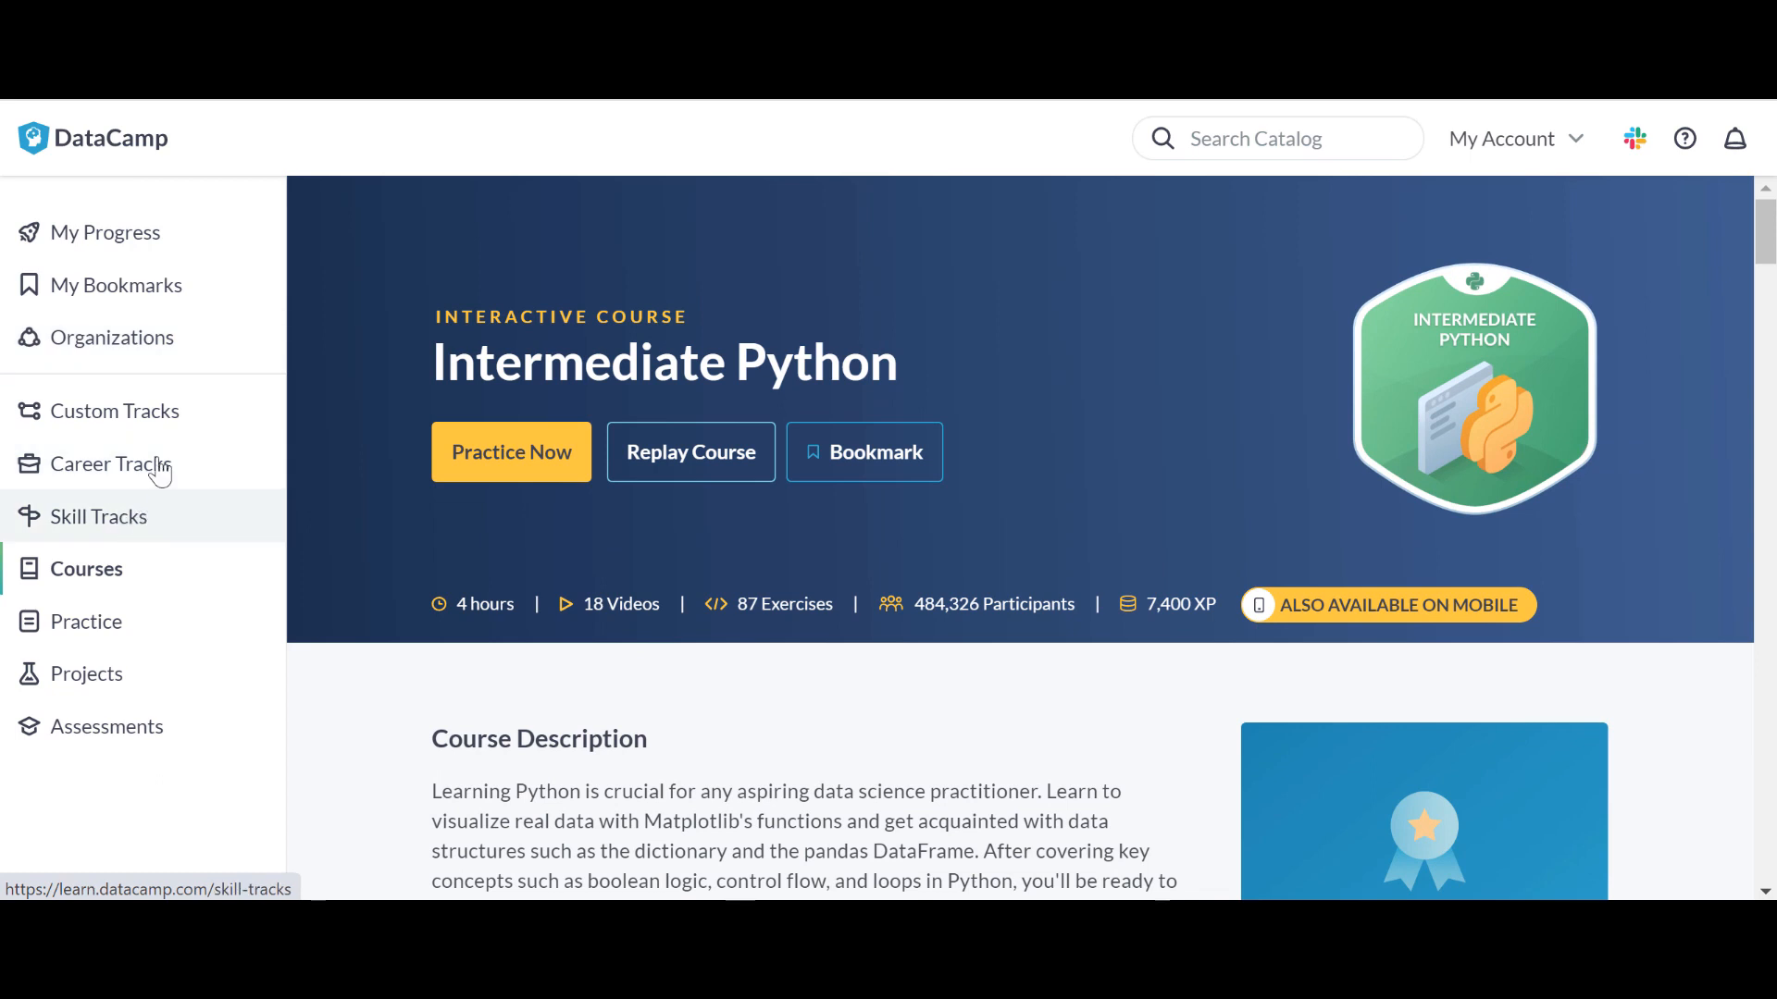
pyautogui.moveTo(85, 621)
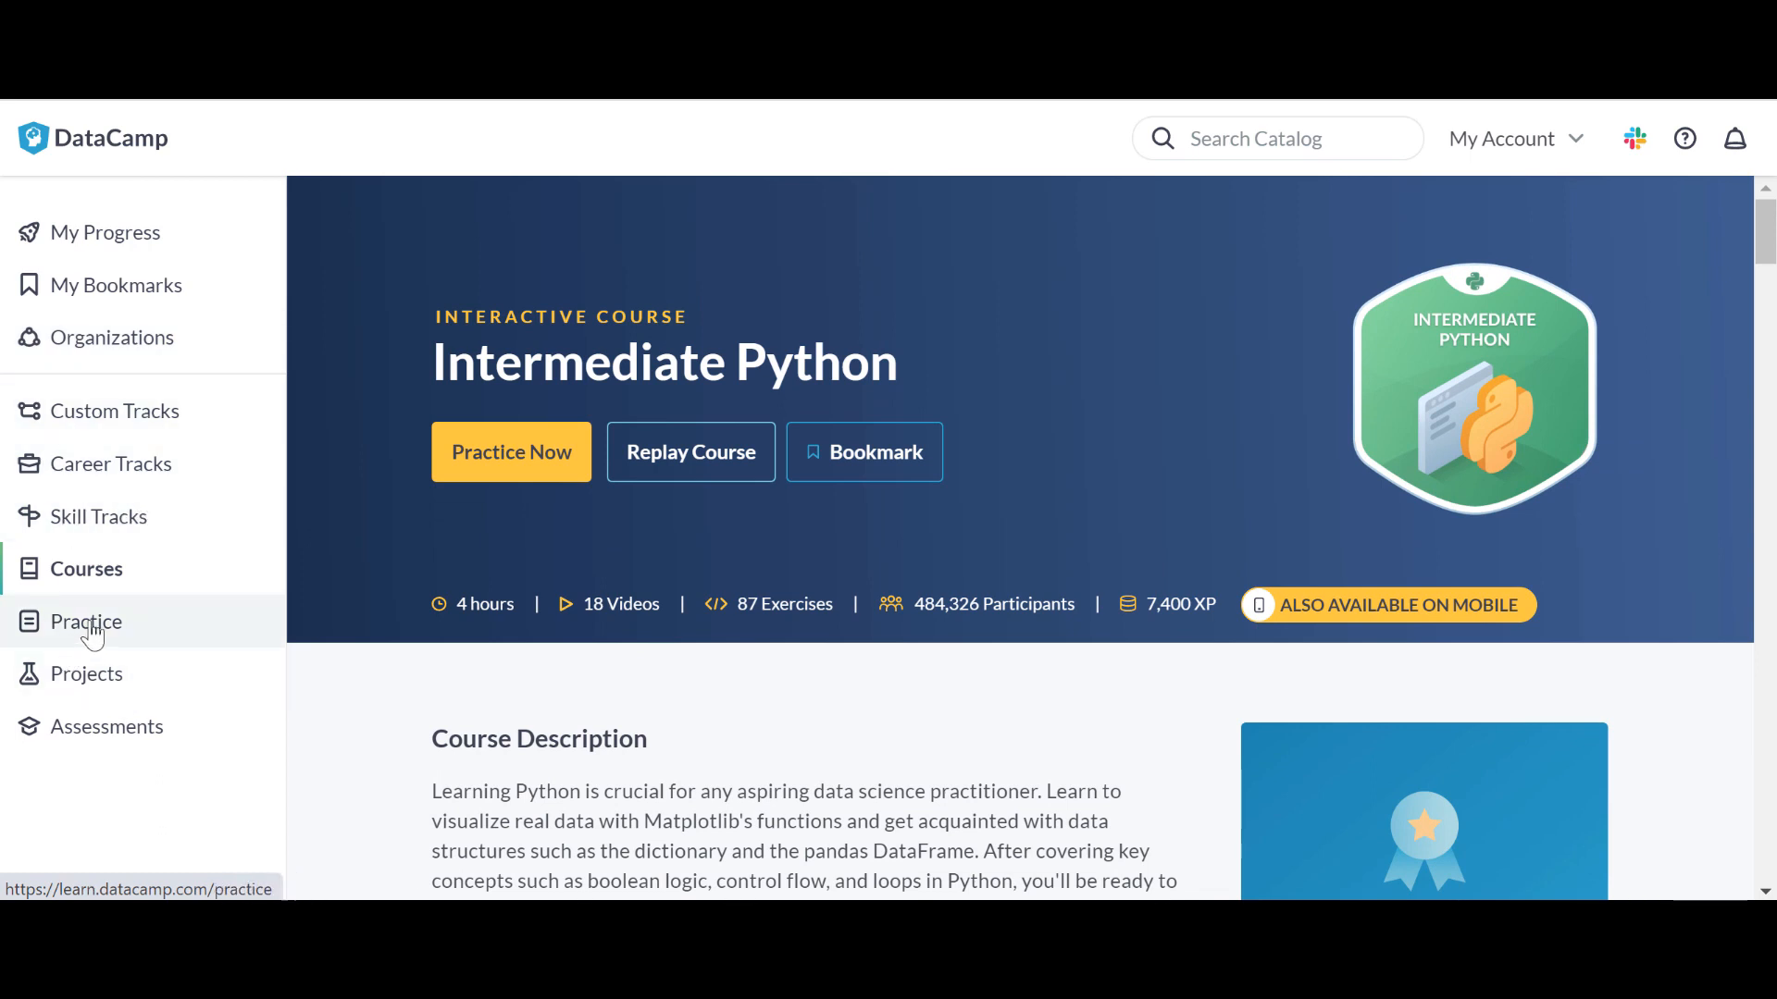
pyautogui.moveTo(106, 727)
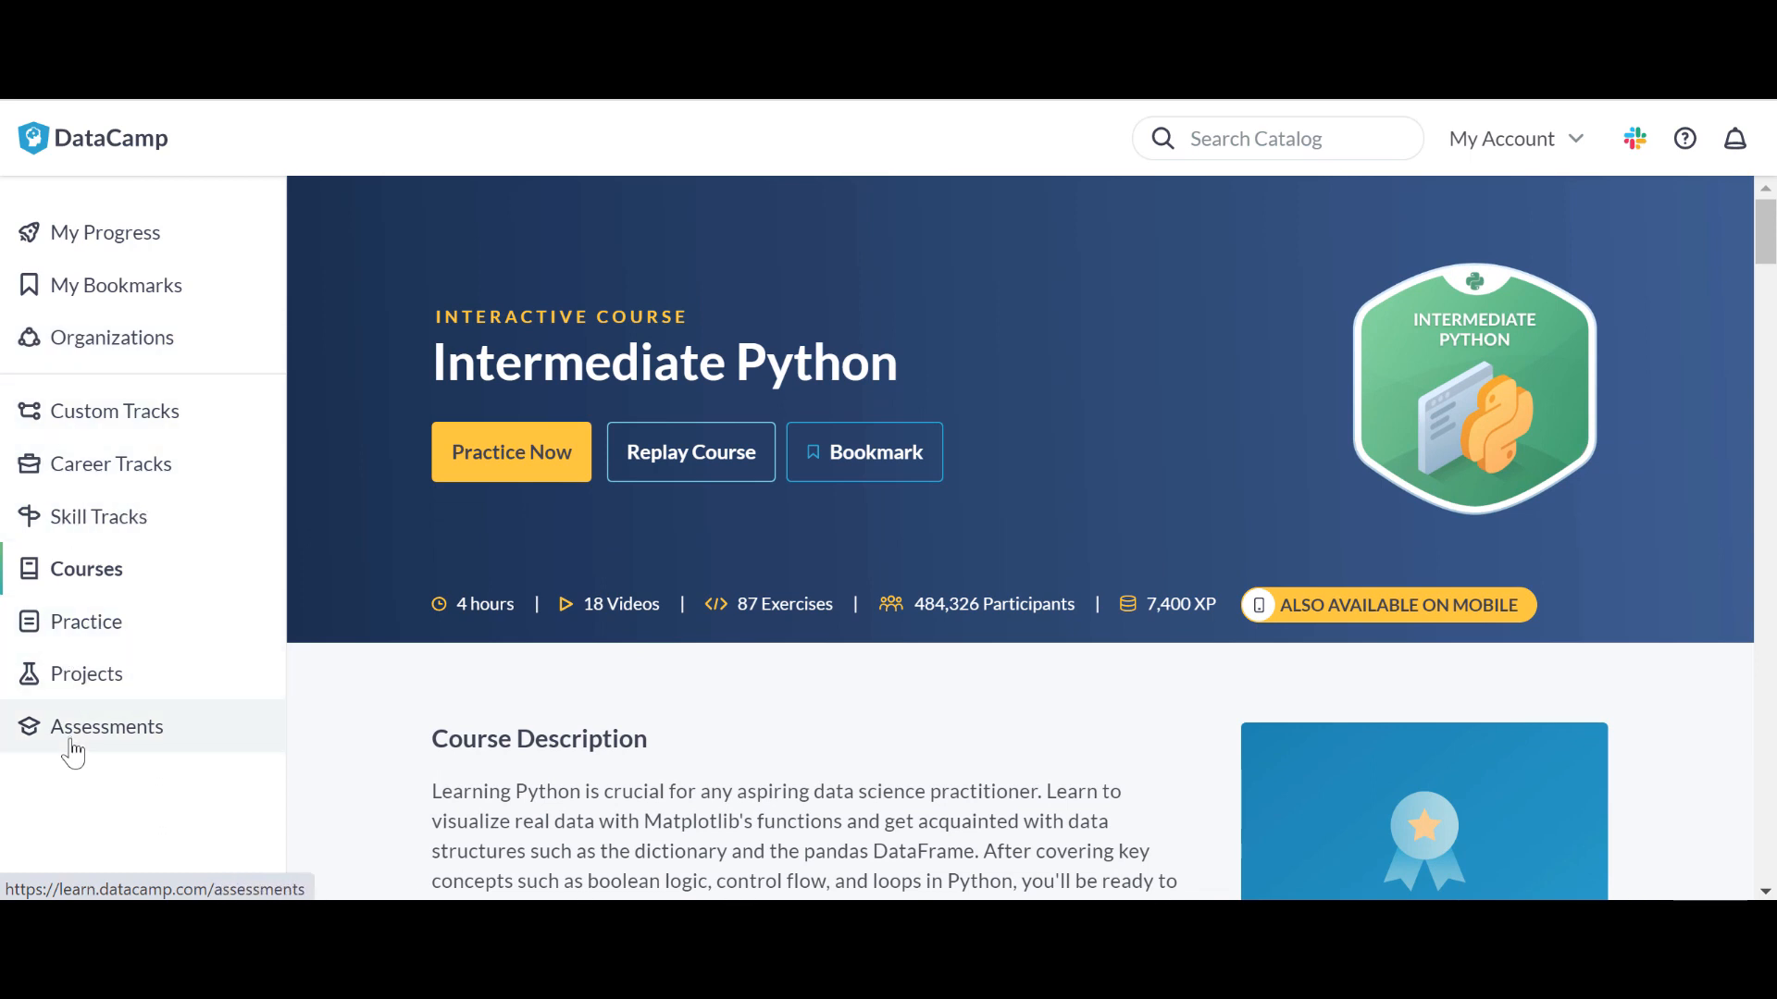
pyautogui.moveTo(1303, 410)
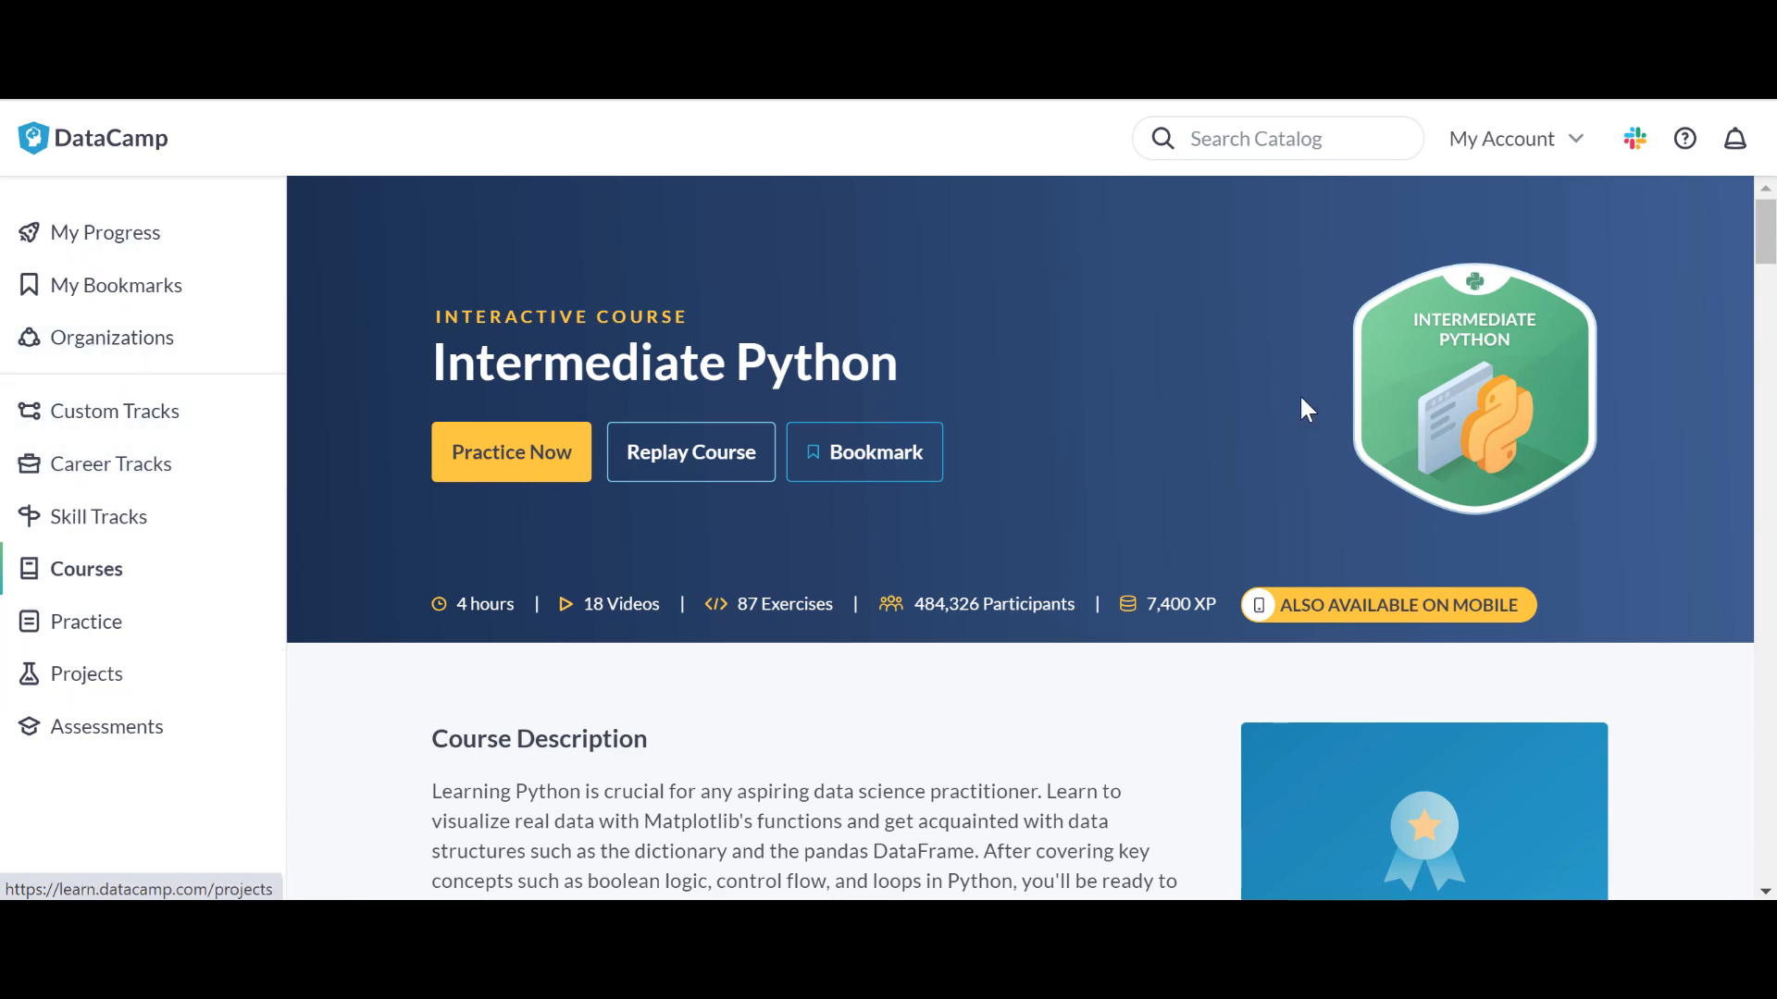
pyautogui.scroll(-3)
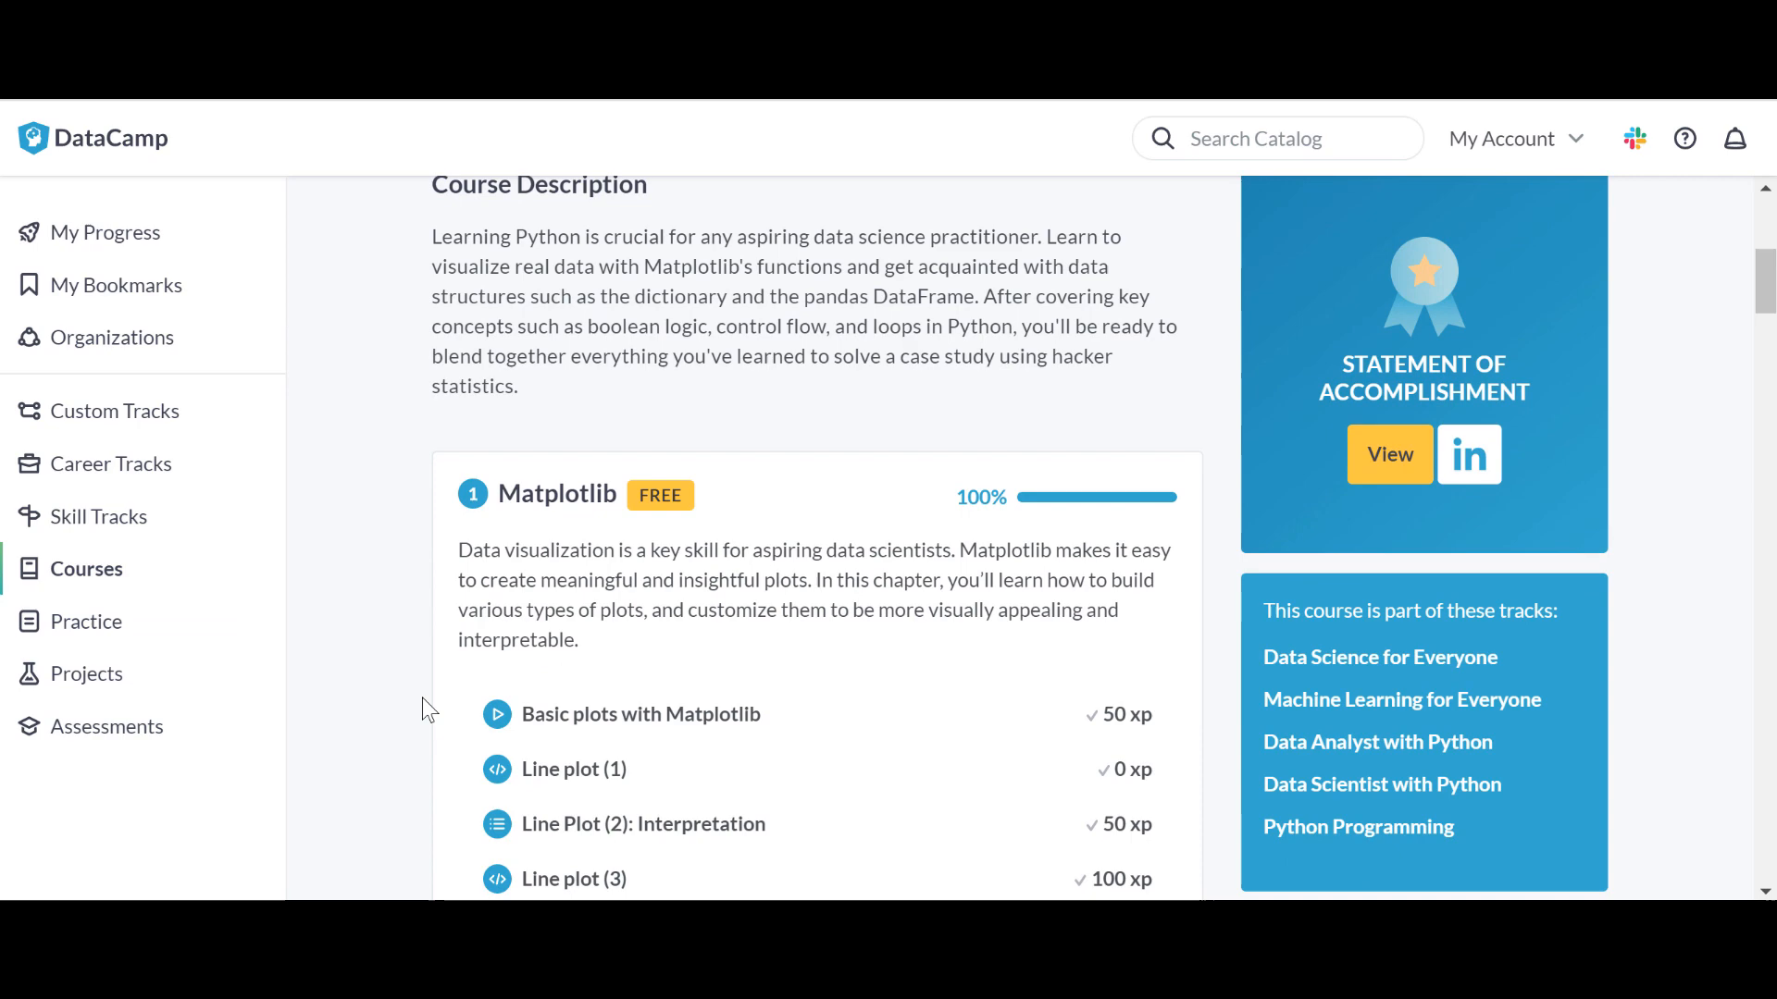
pyautogui.scroll(3)
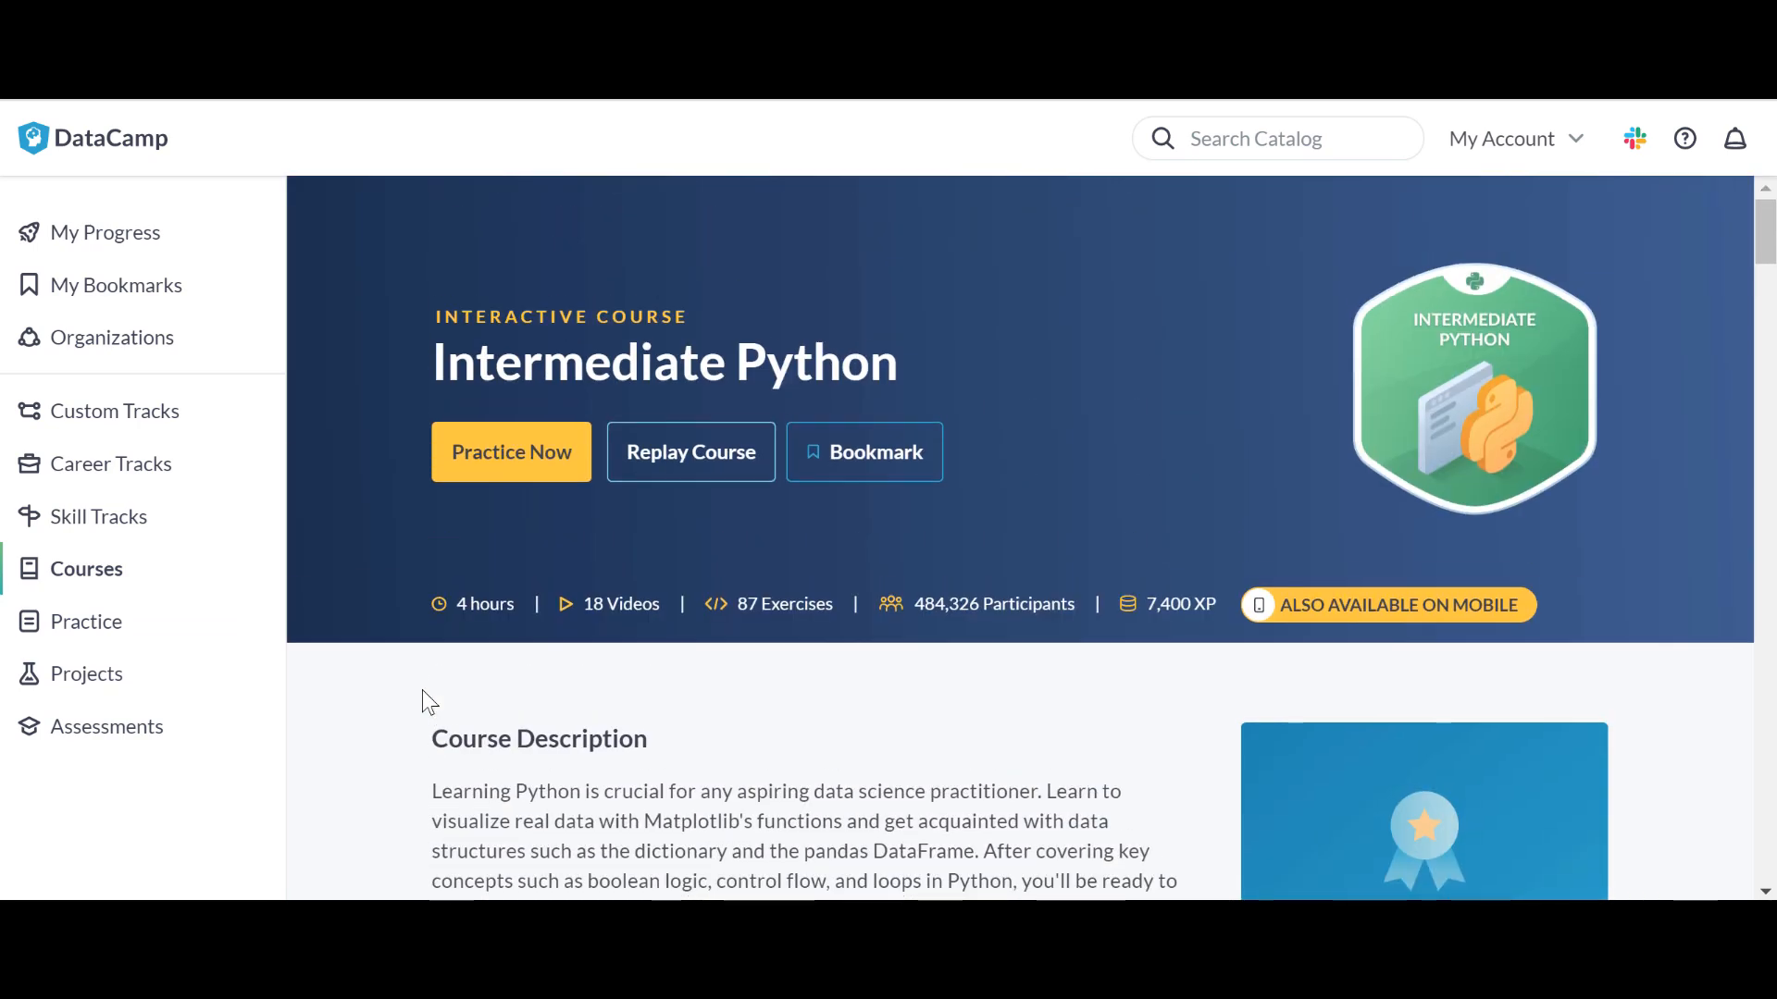
pyautogui.moveTo(683, 340)
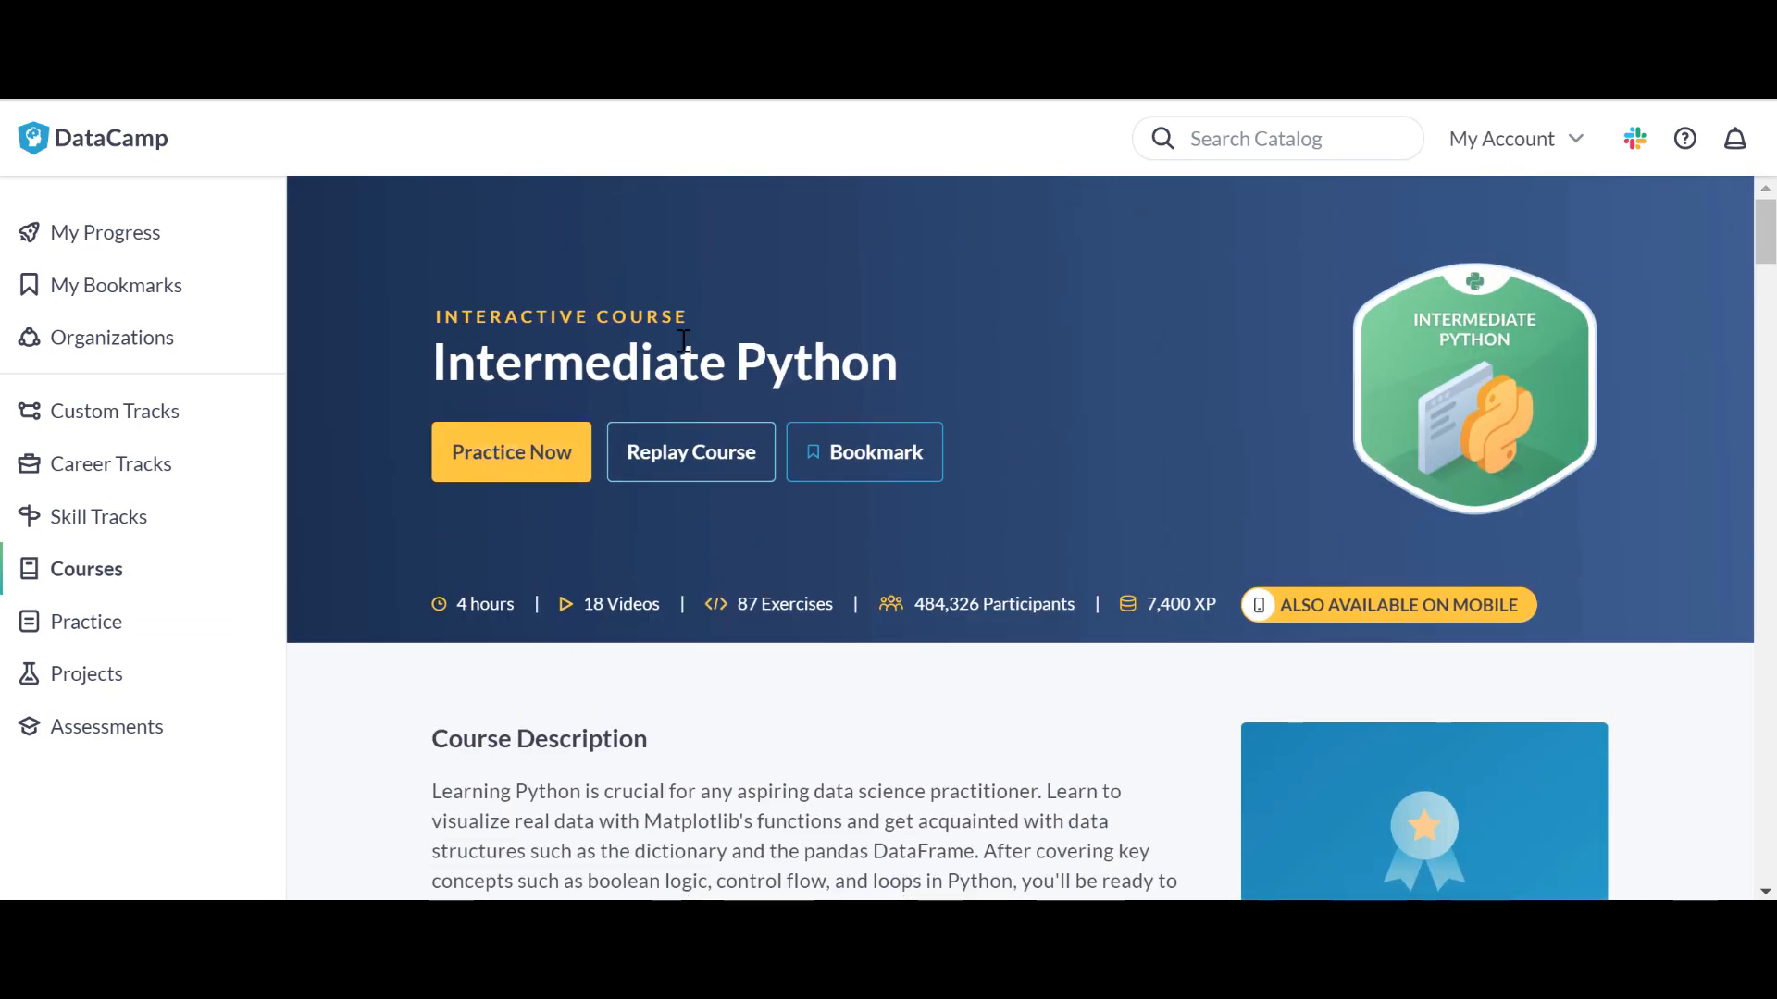
pyautogui.moveTo(117, 284)
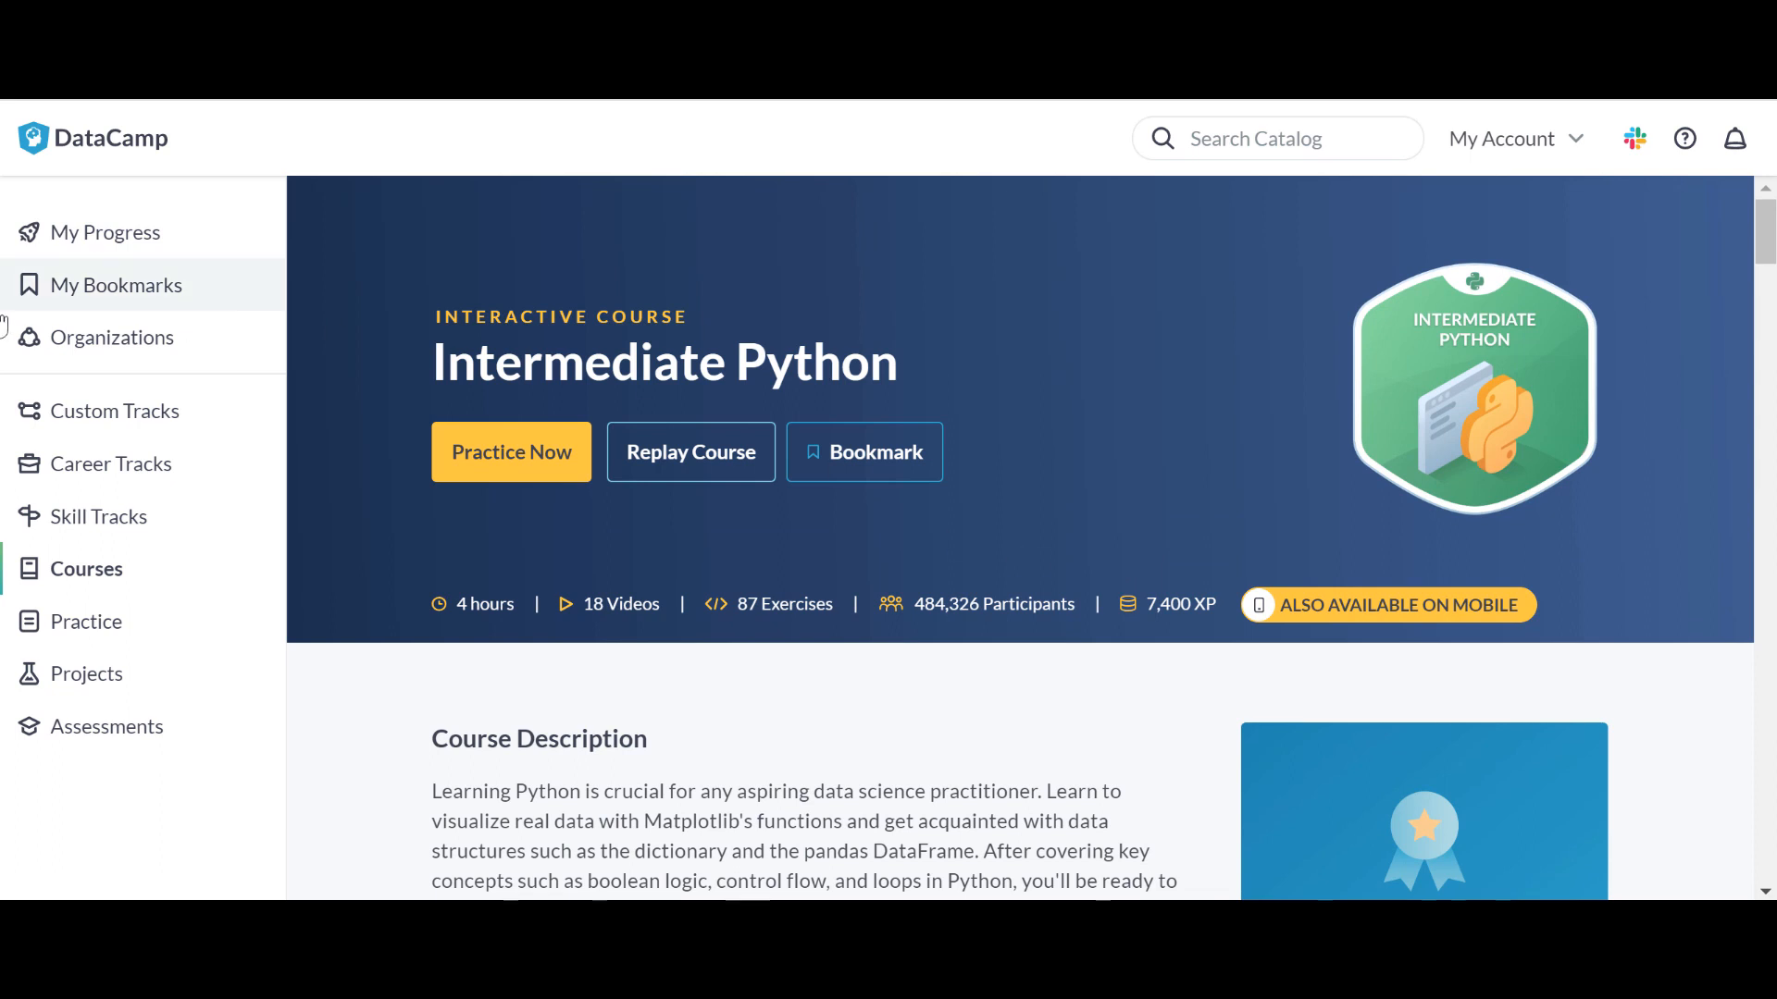
pyautogui.moveTo(894, 410)
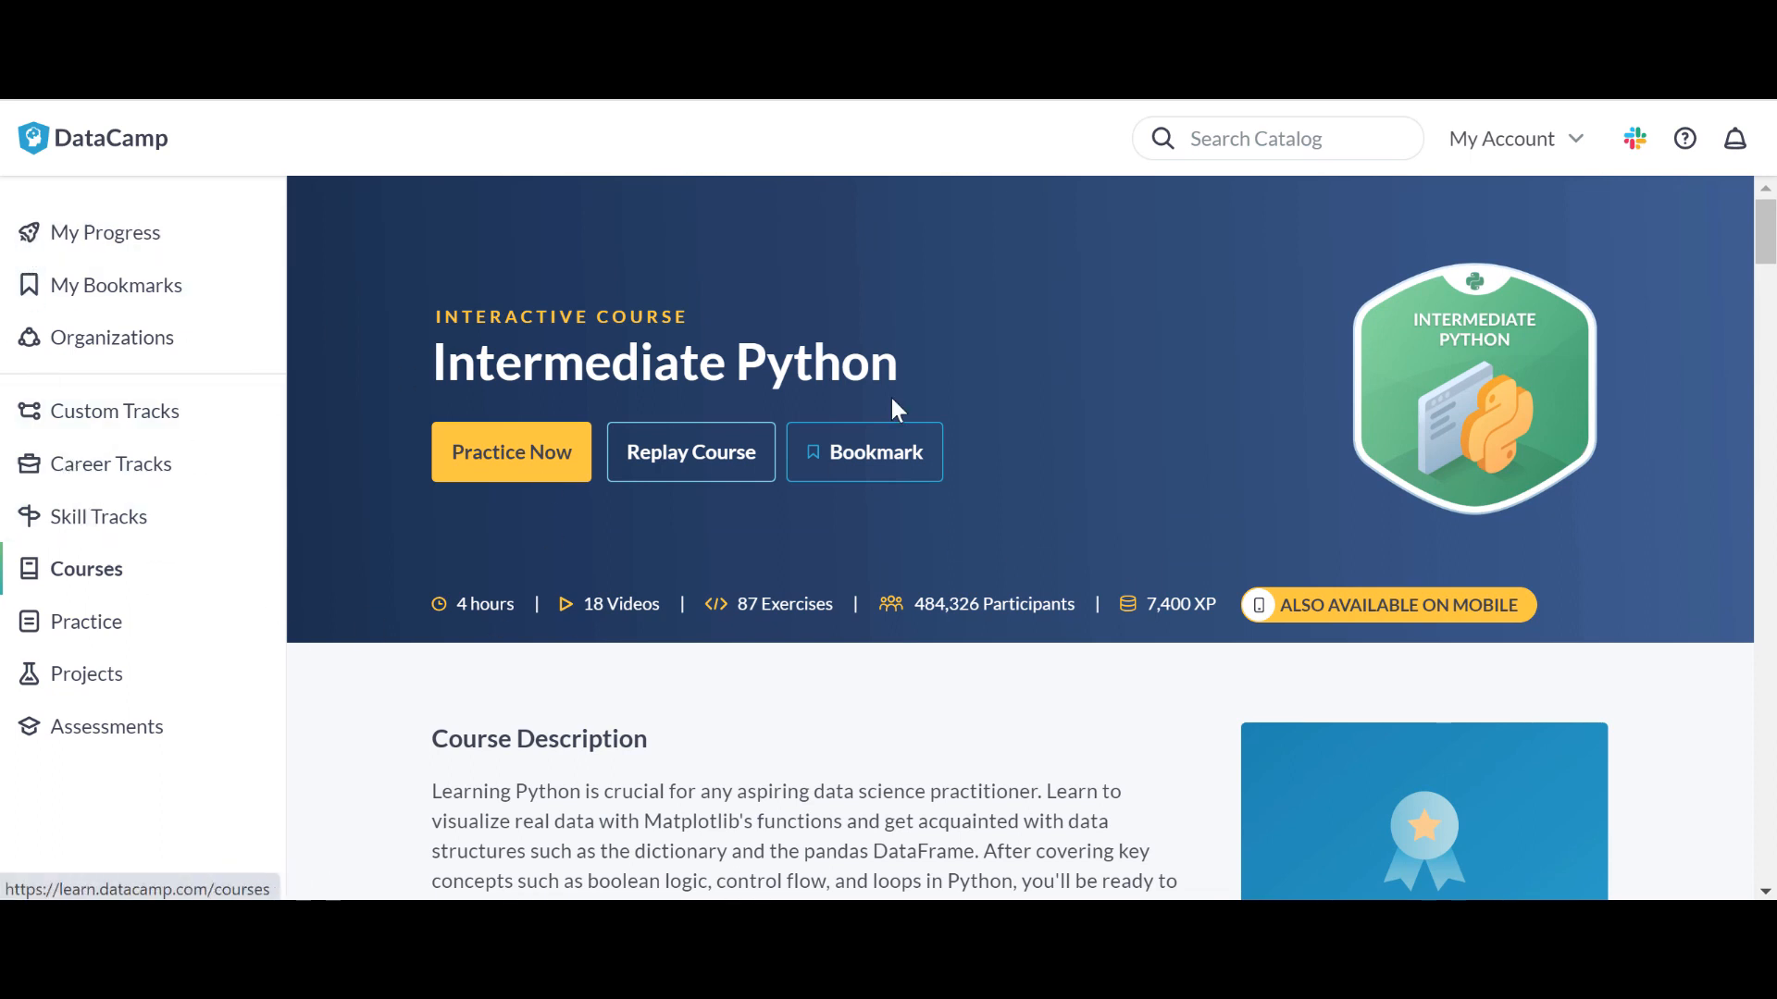
pyautogui.moveTo(268, 599)
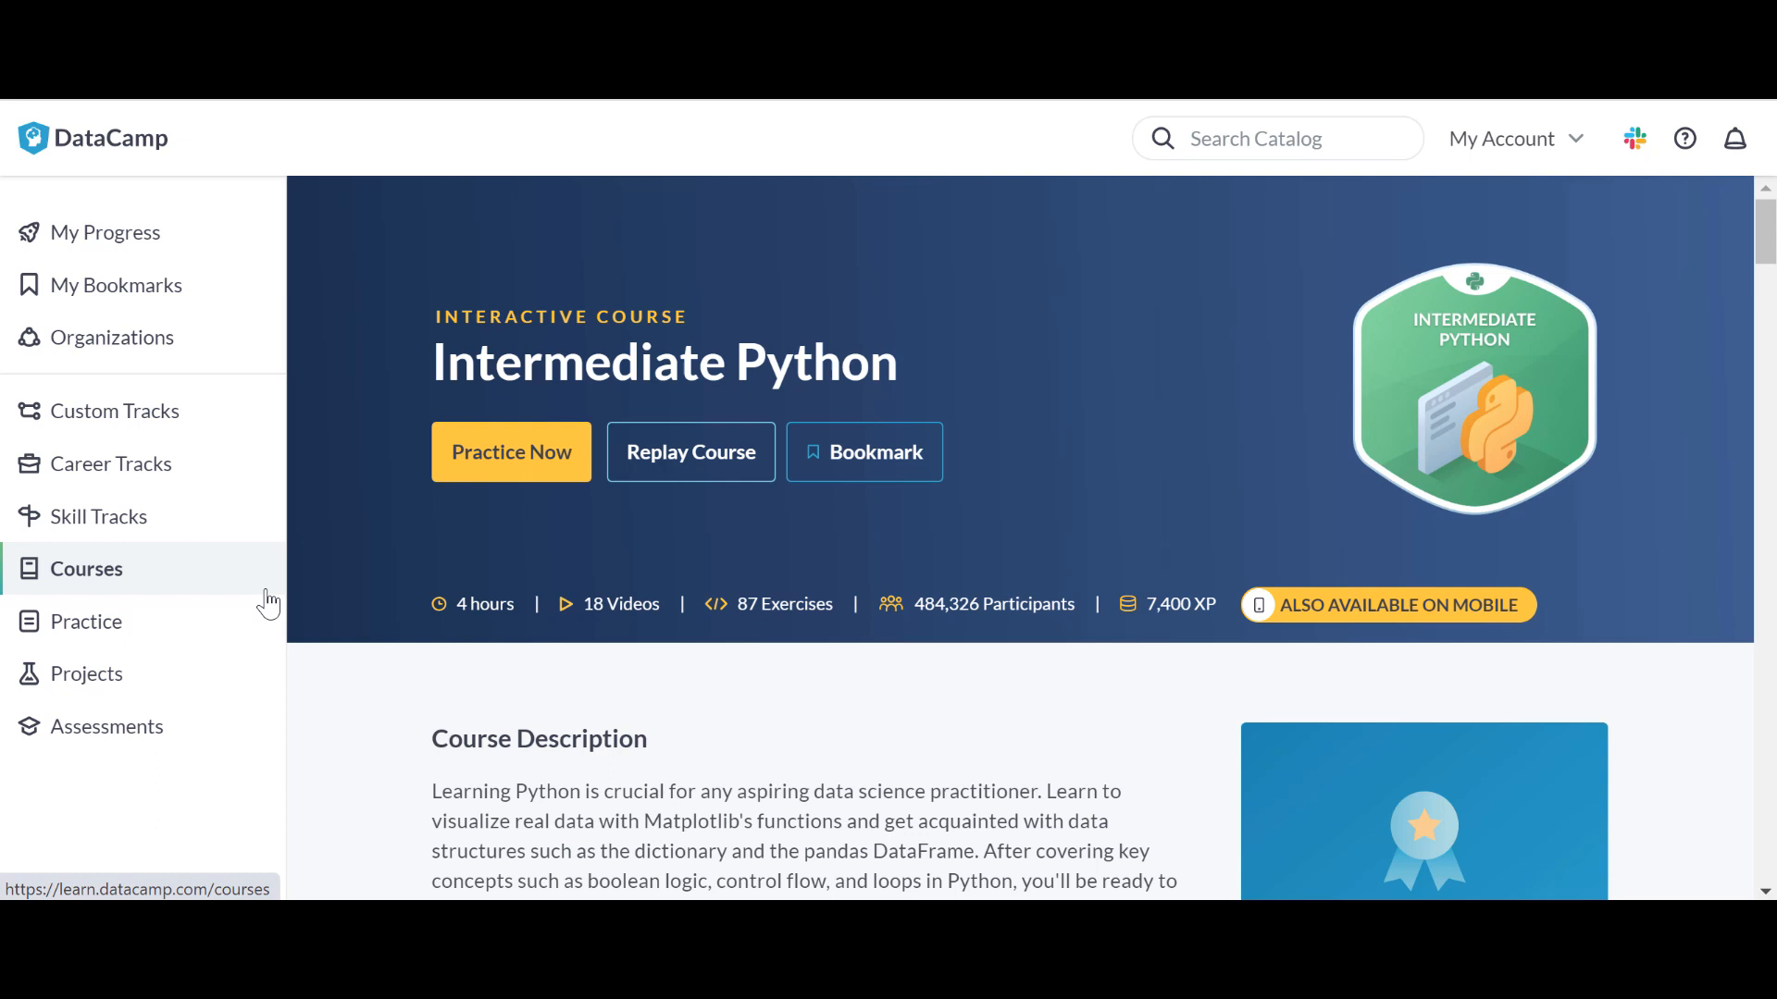
pyautogui.moveTo(249, 463)
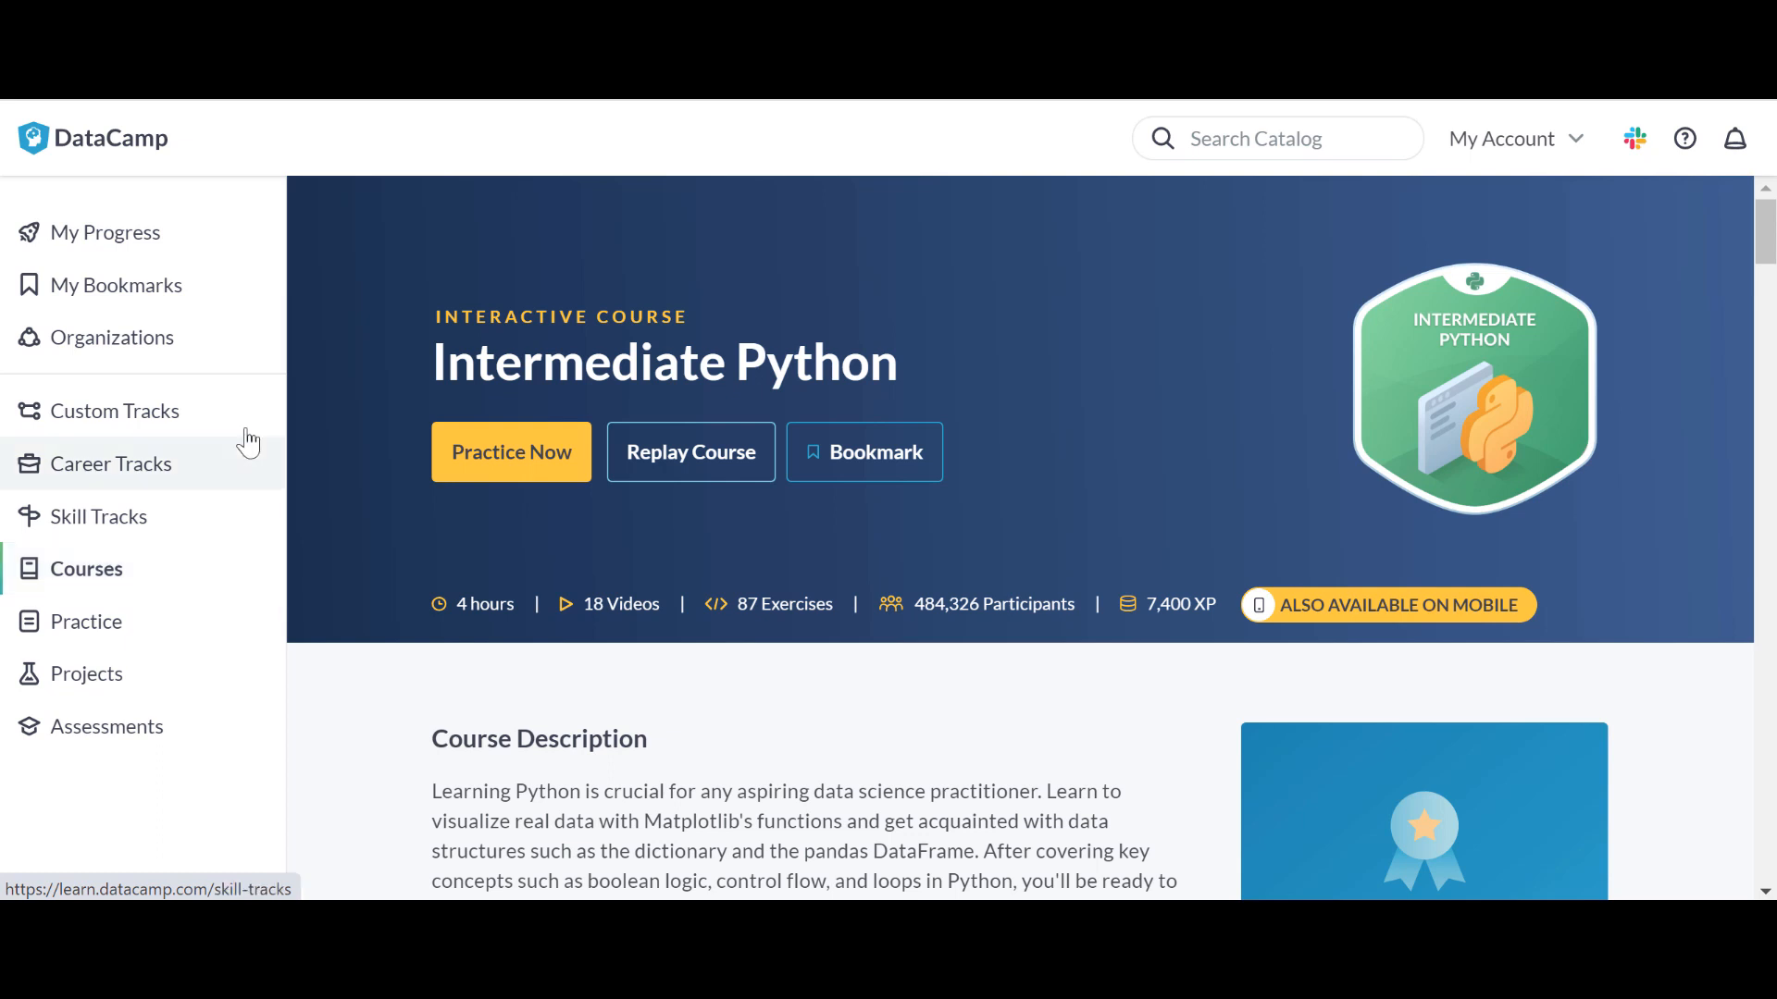
pyautogui.moveTo(428, 354)
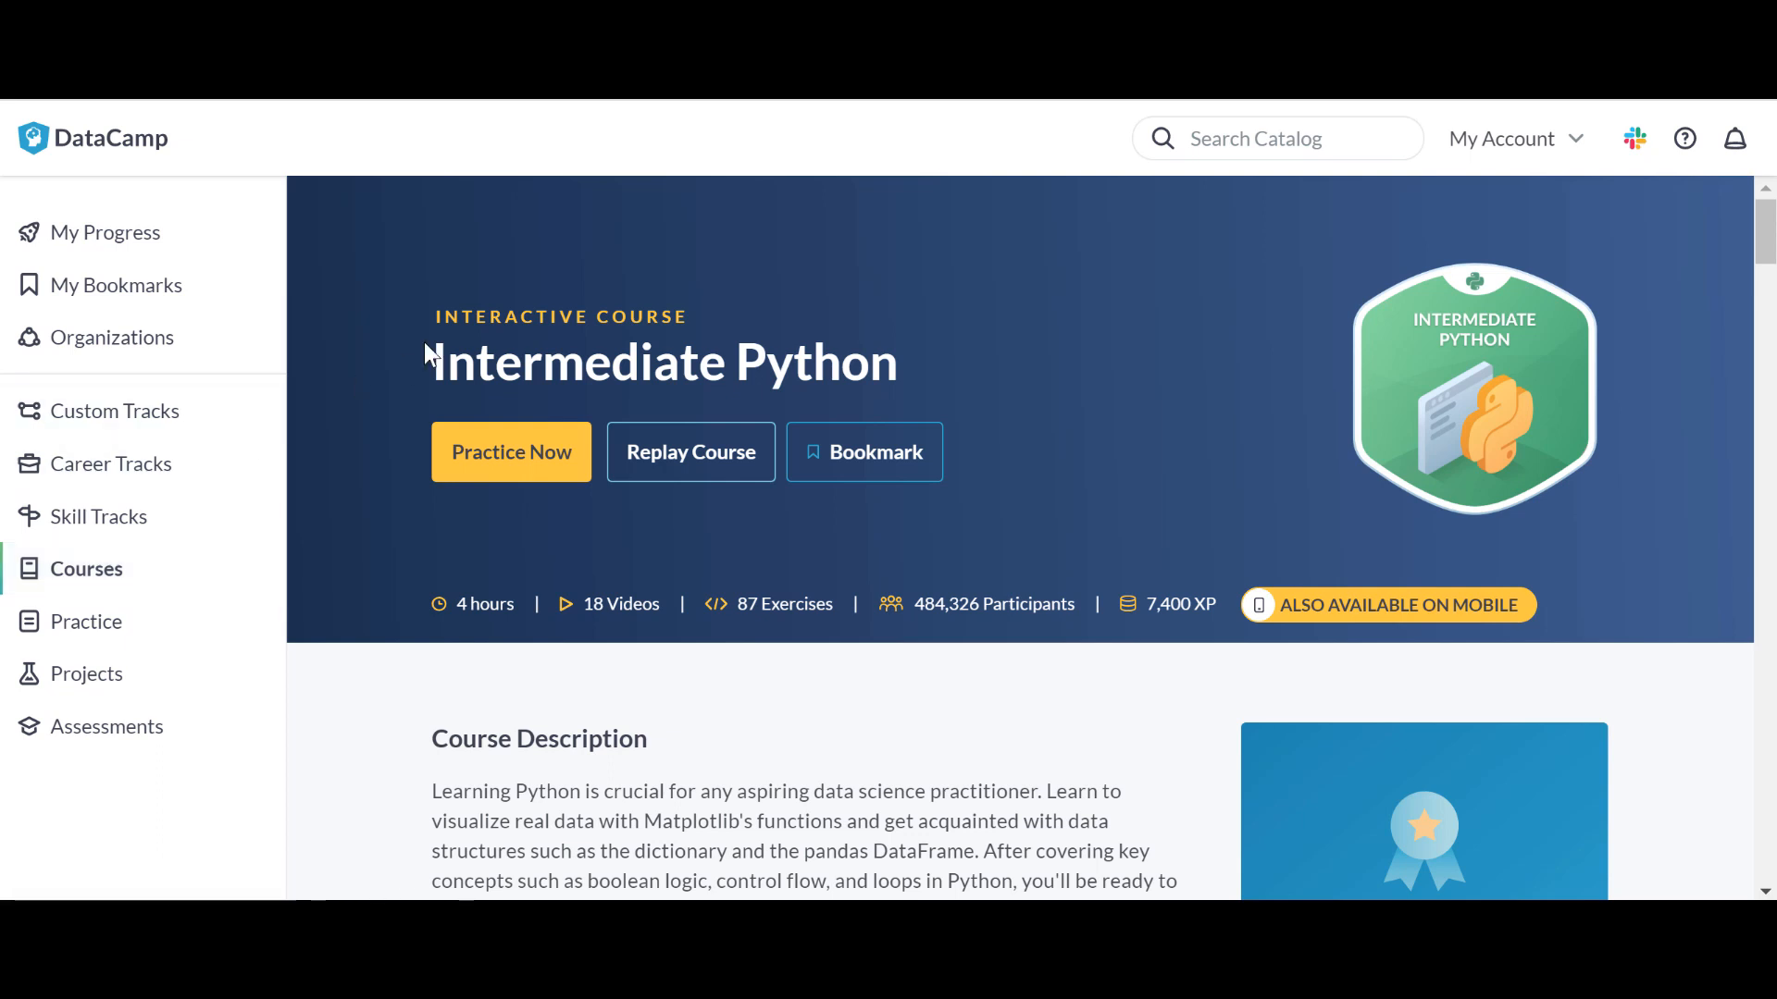
pyautogui.moveTo(860, 309)
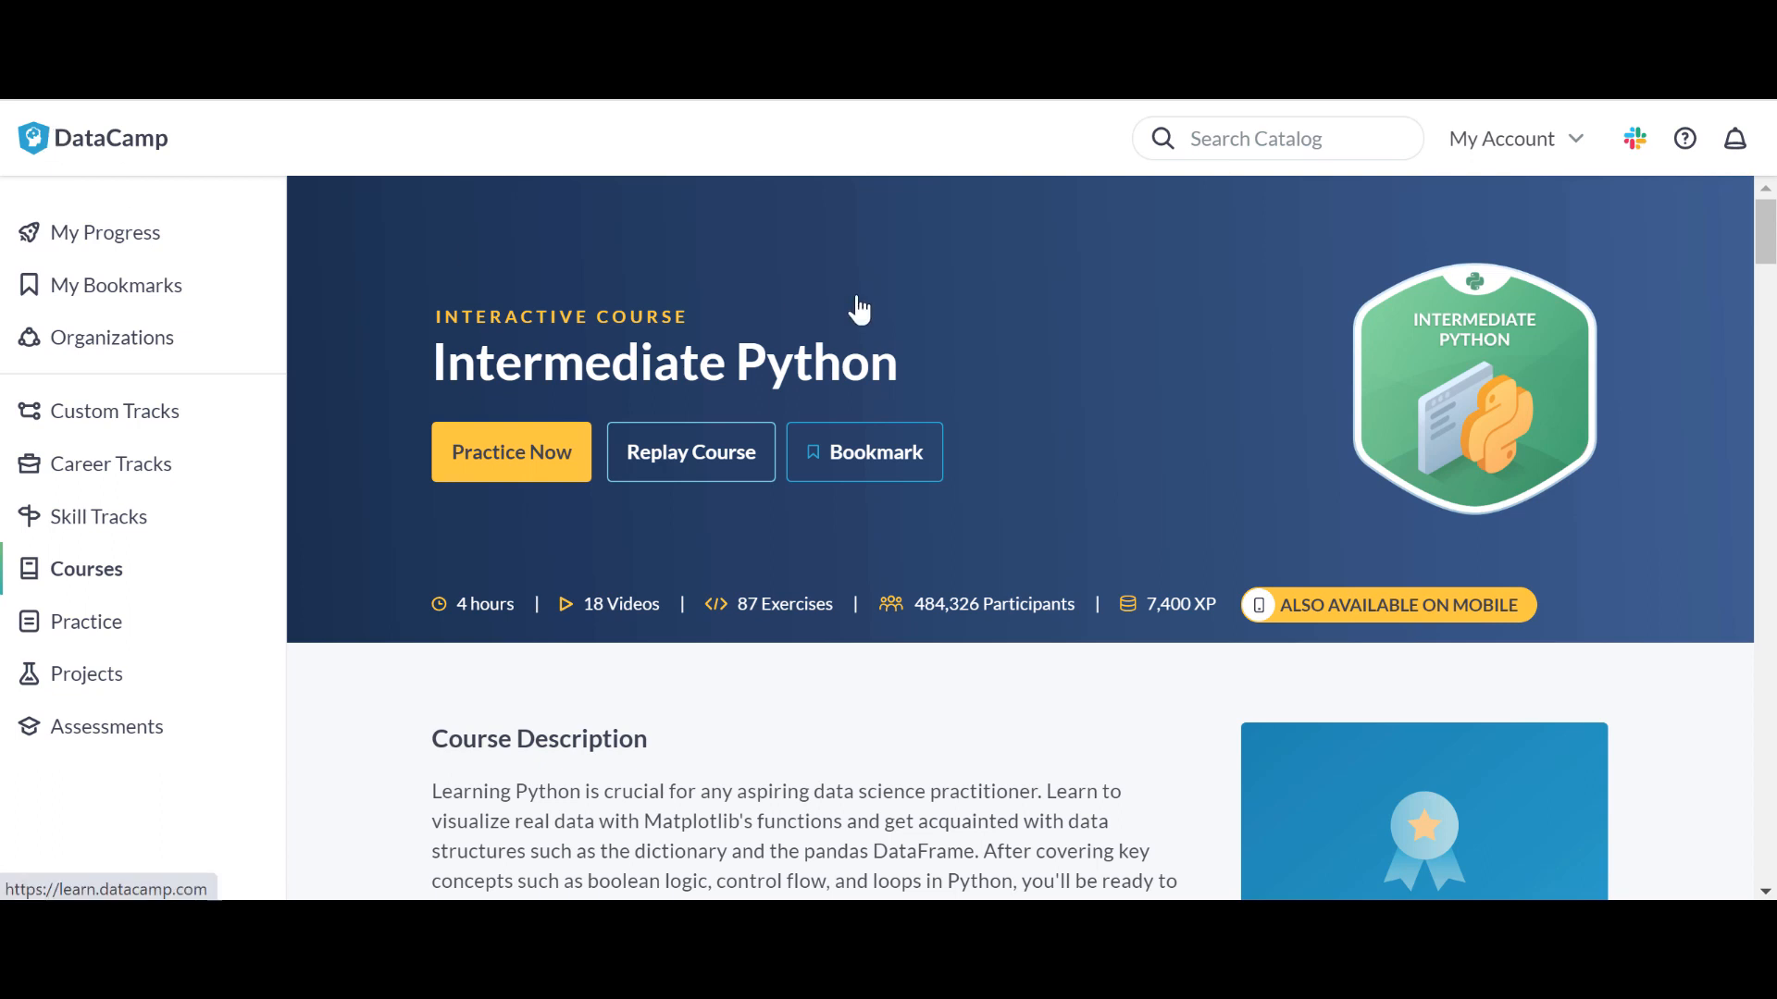
pyautogui.click(105, 232)
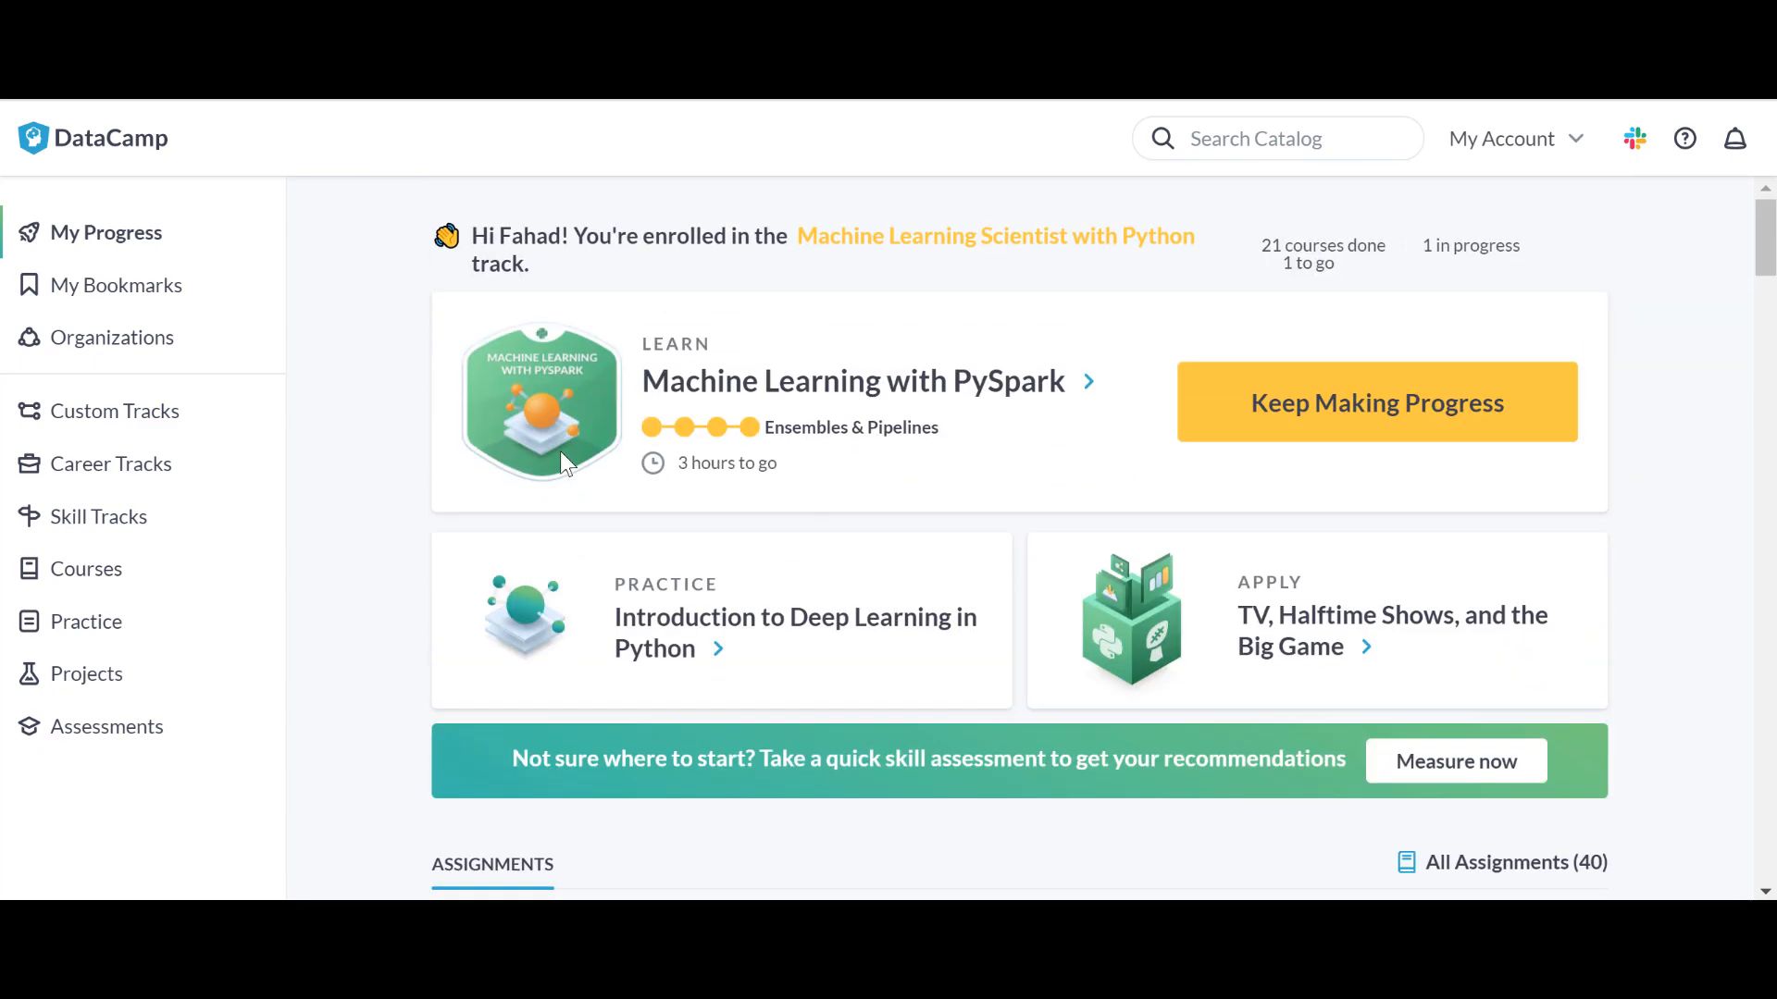
pyautogui.moveTo(1564, 206)
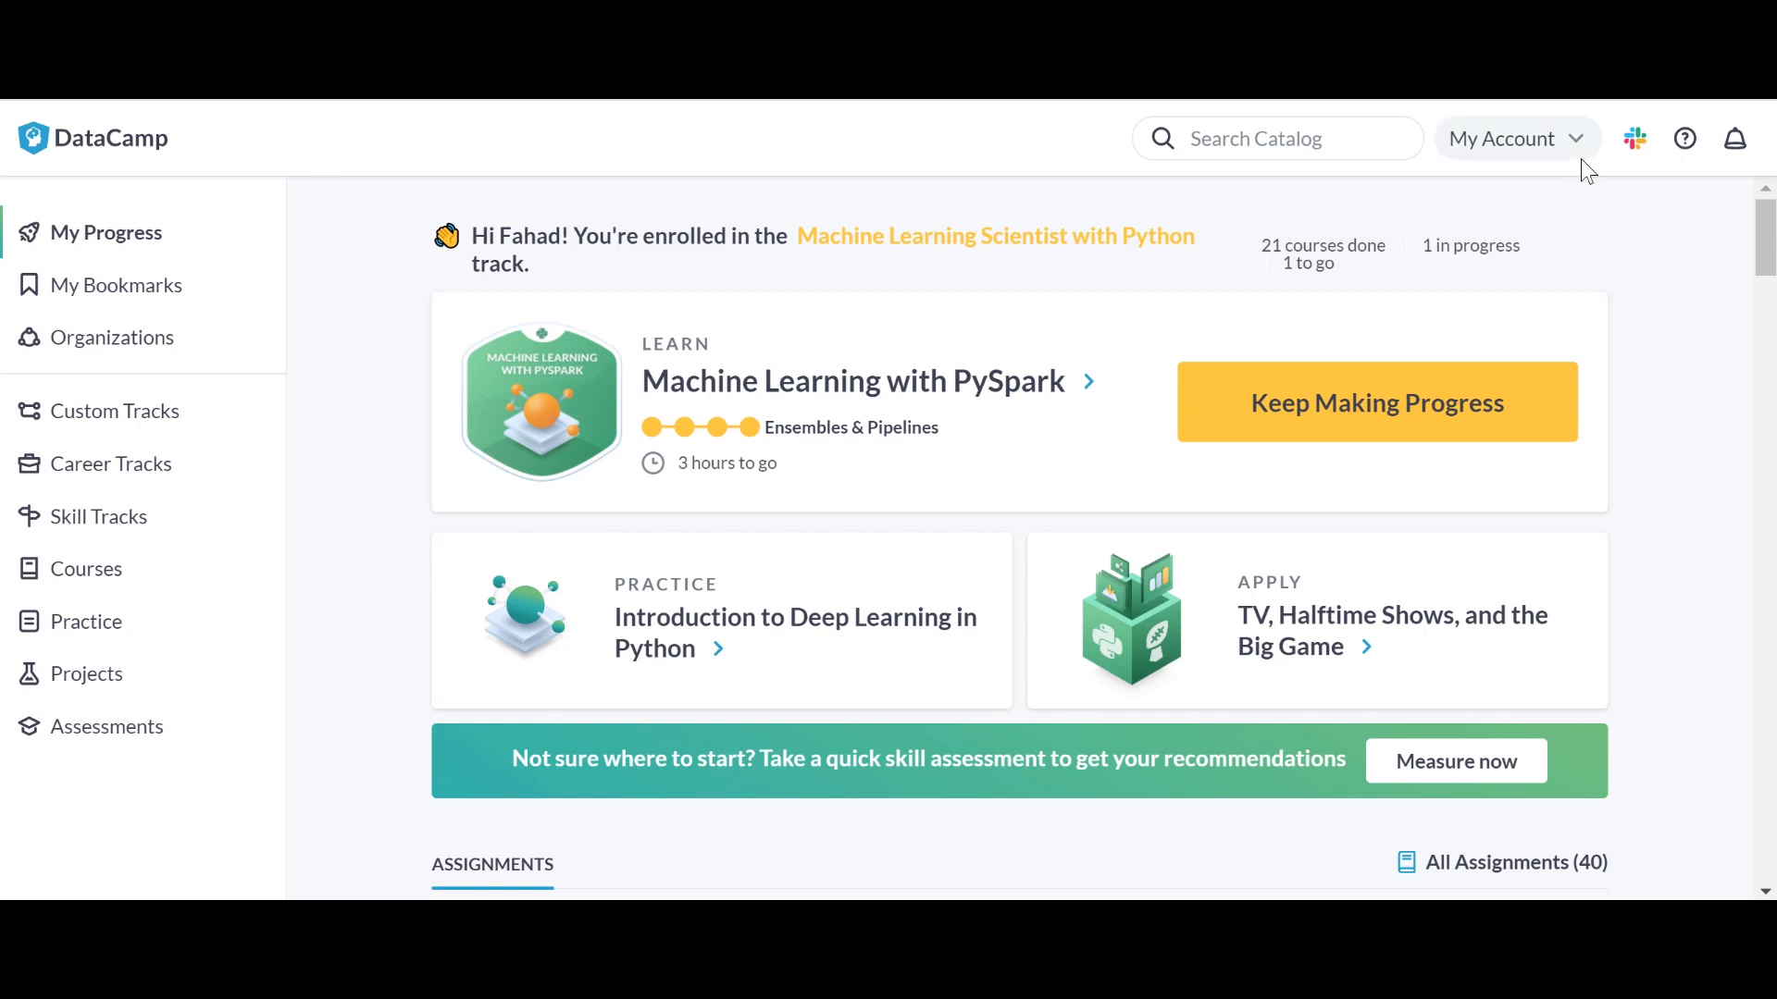
# Log out of the DataCamp account from the My Account dropdown.
pyautogui.click(1513, 138)
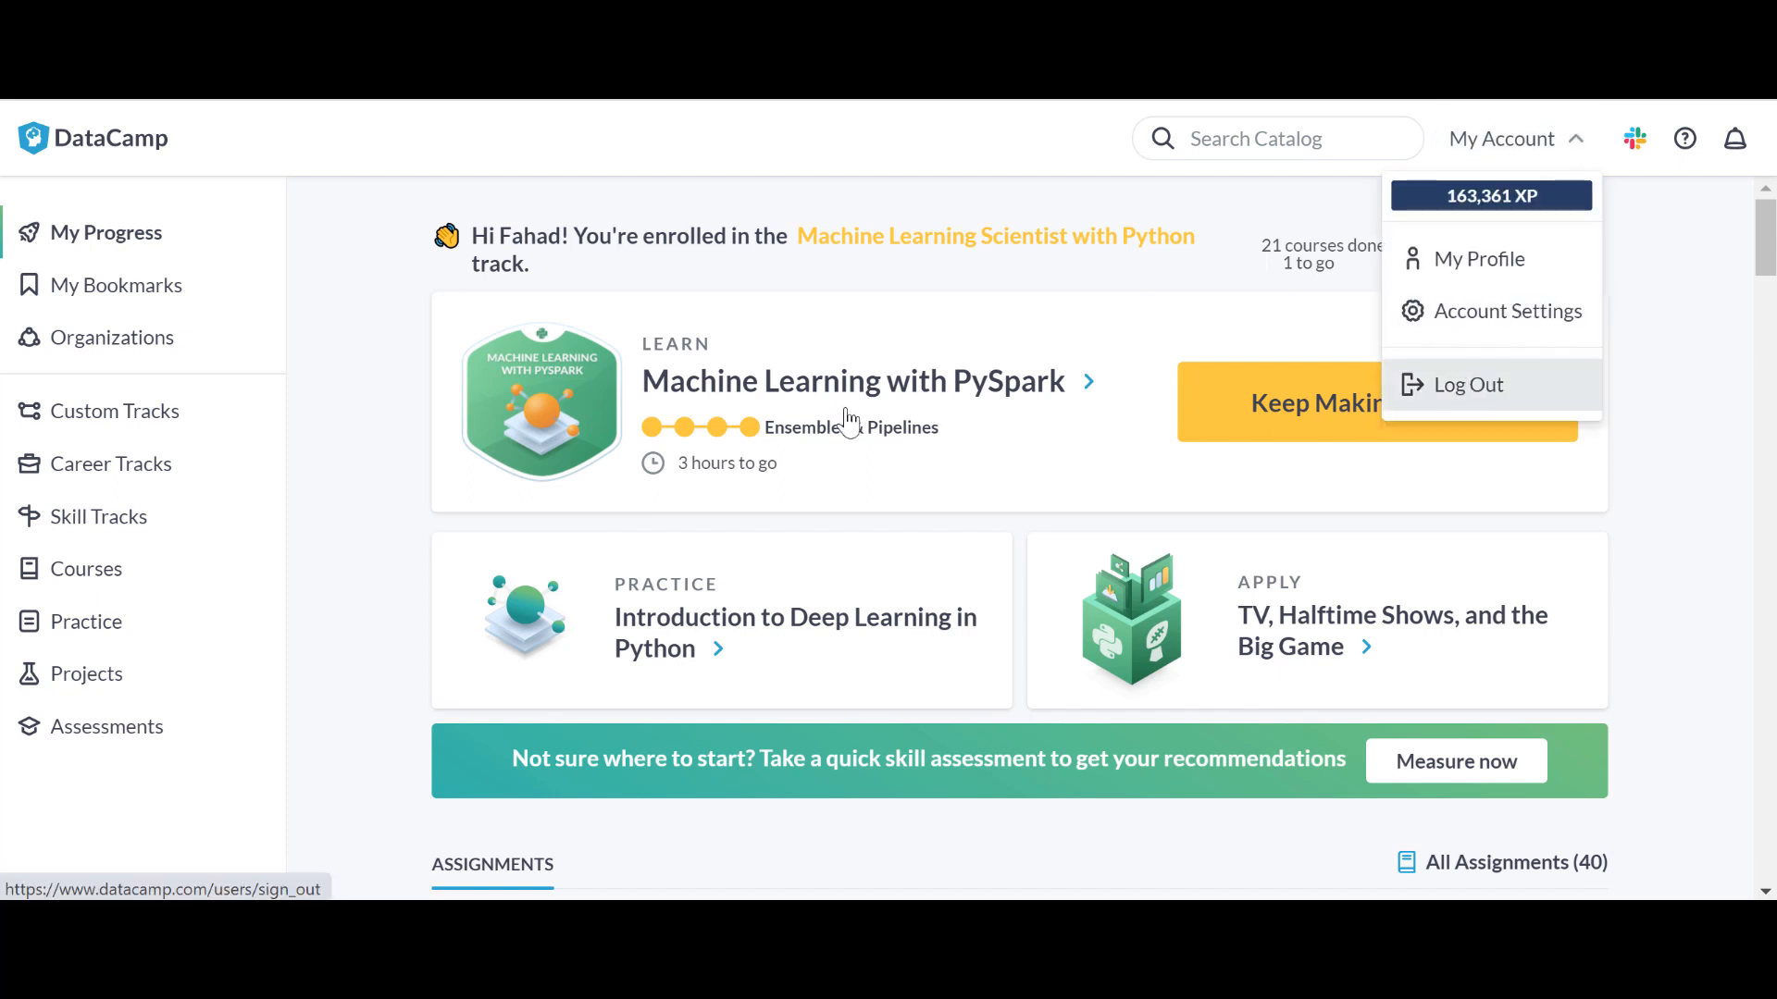
pyautogui.click(1468, 384)
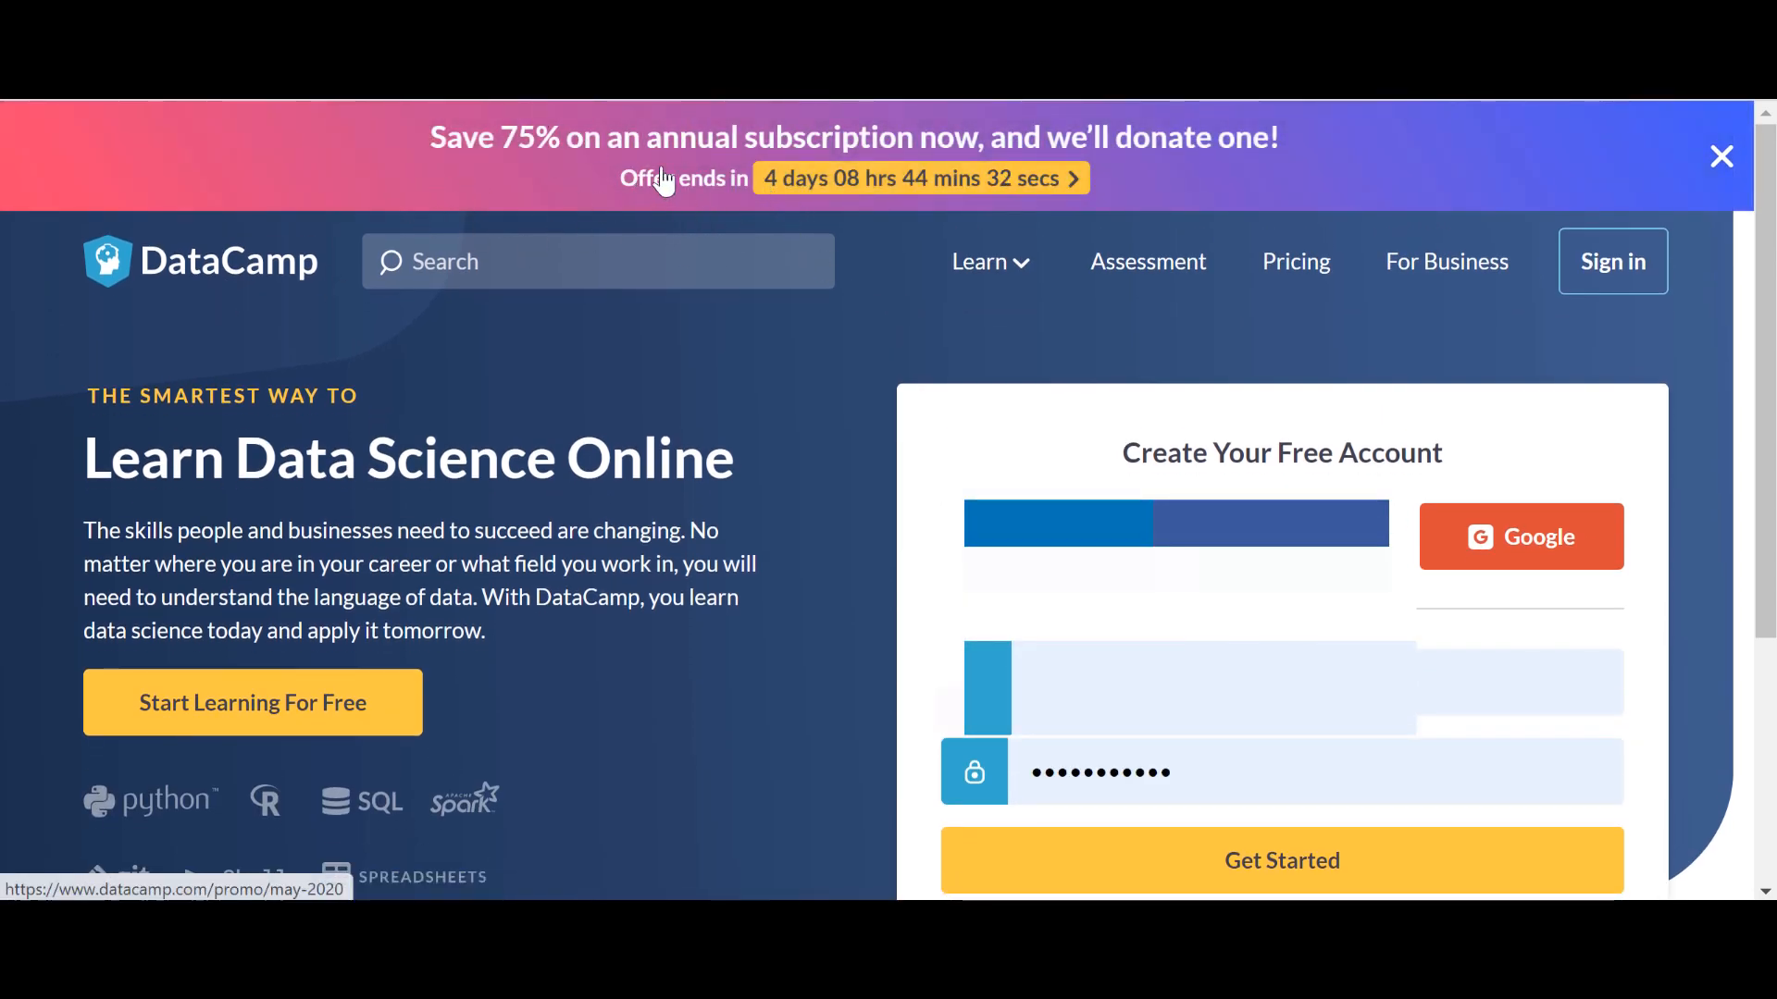
# Open the 'Save 75% on an annual subscription' banner and browse the $99-per-year offer.
pyautogui.click(918, 178)
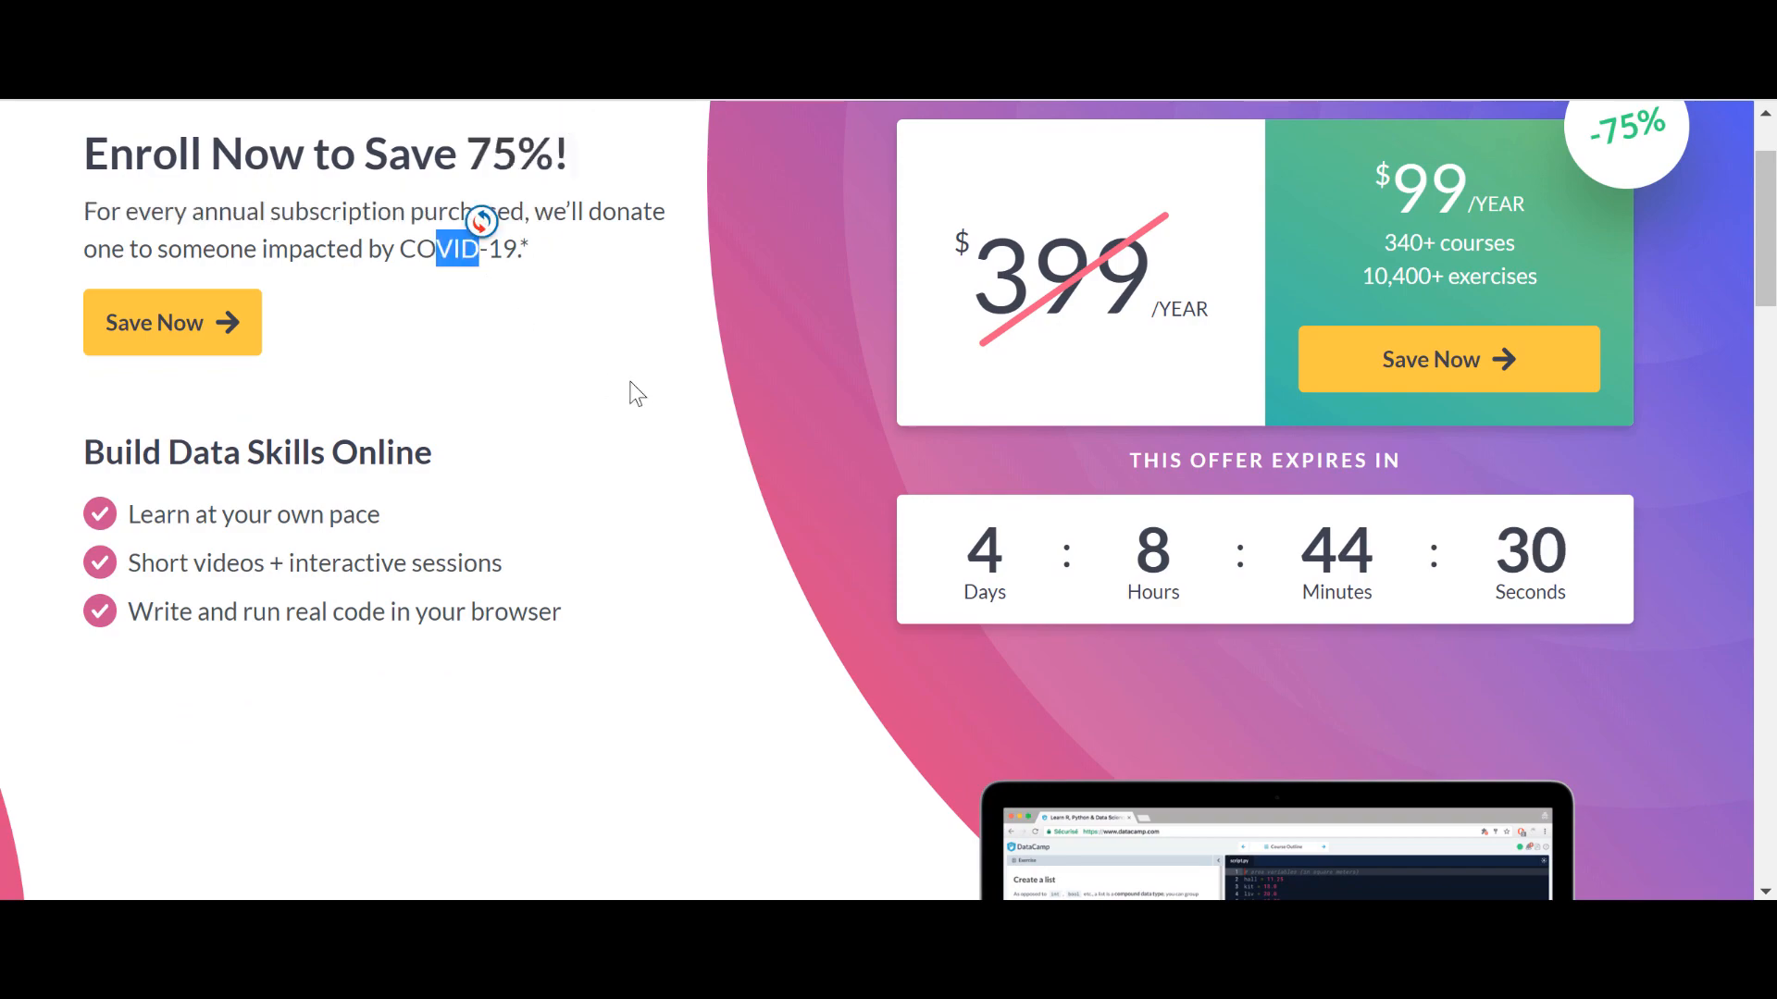
pyautogui.scroll(-3)
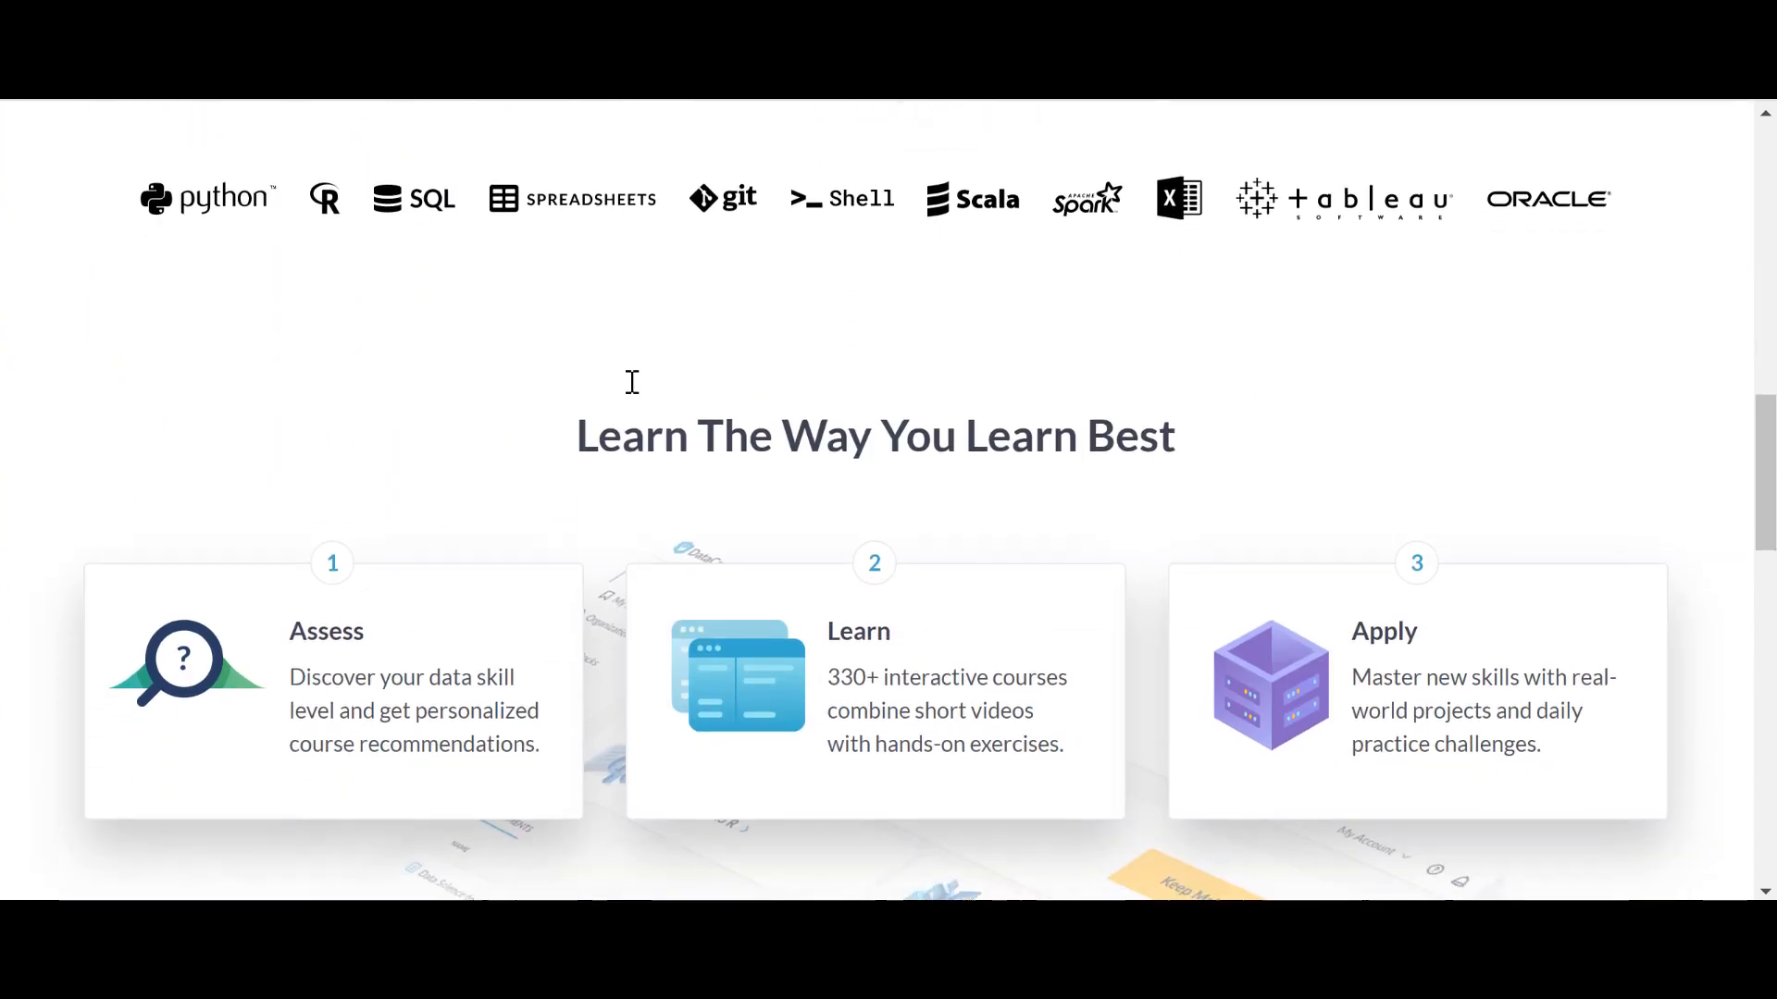
pyautogui.scroll(-3)
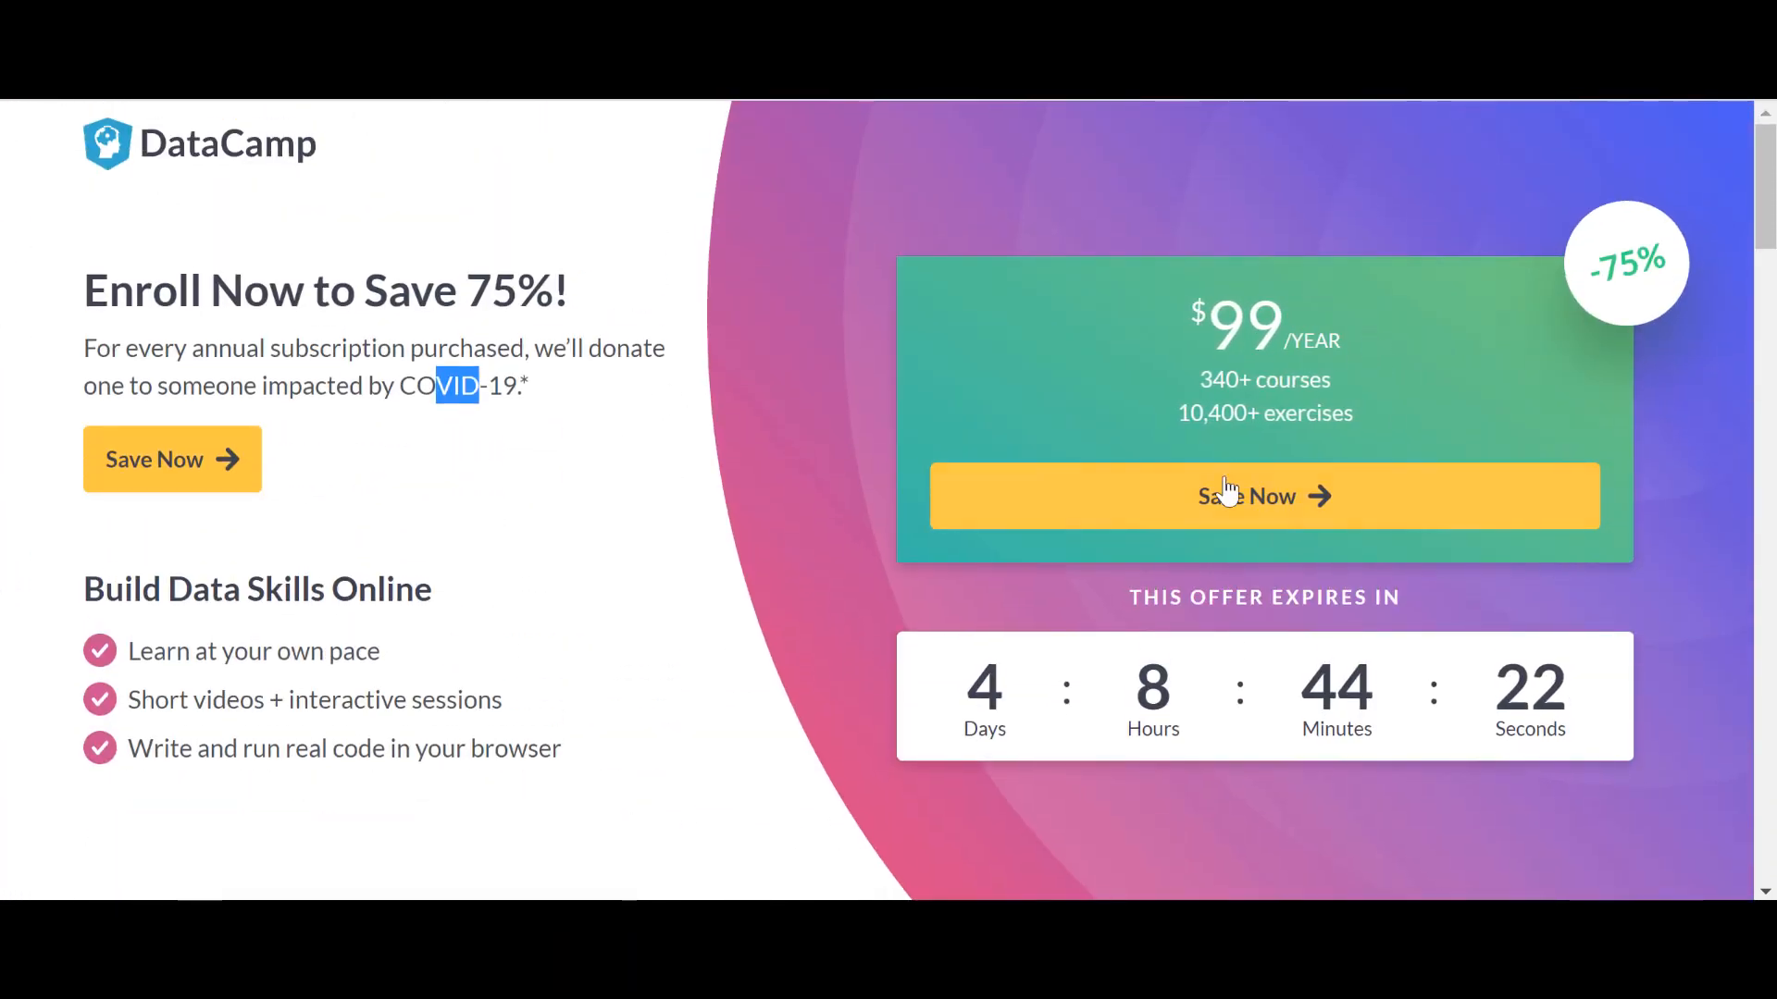
pyautogui.moveTo(1034, 451)
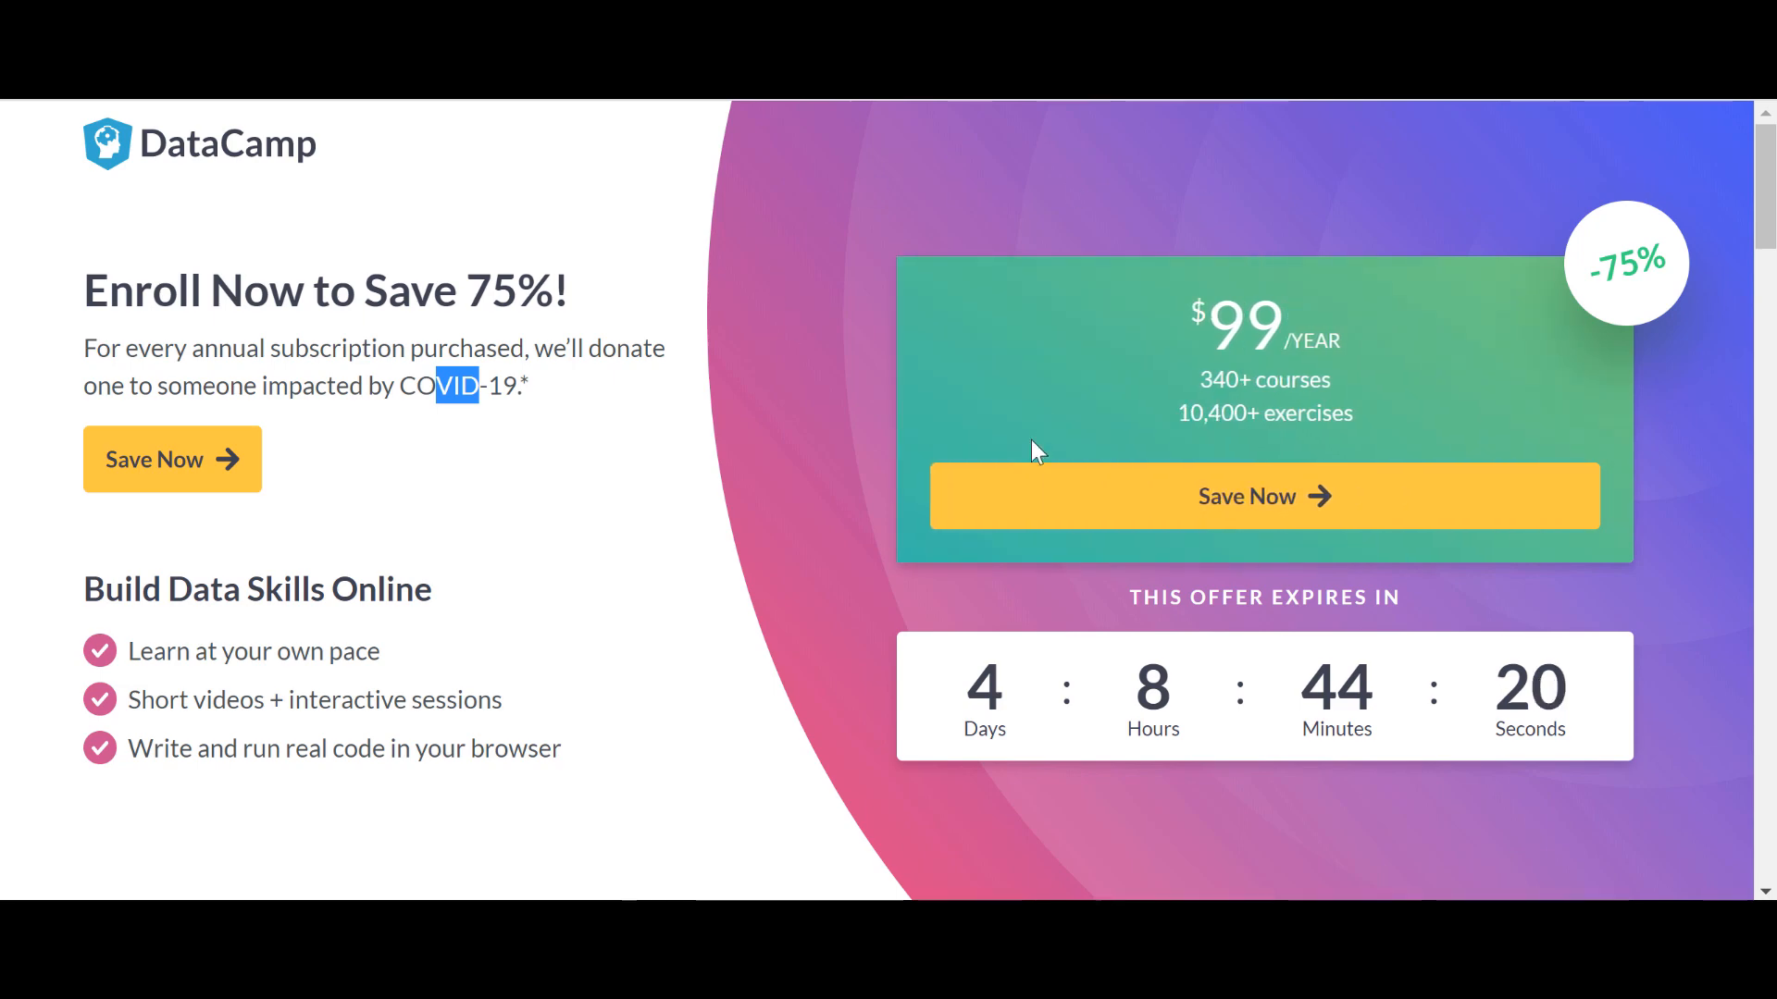